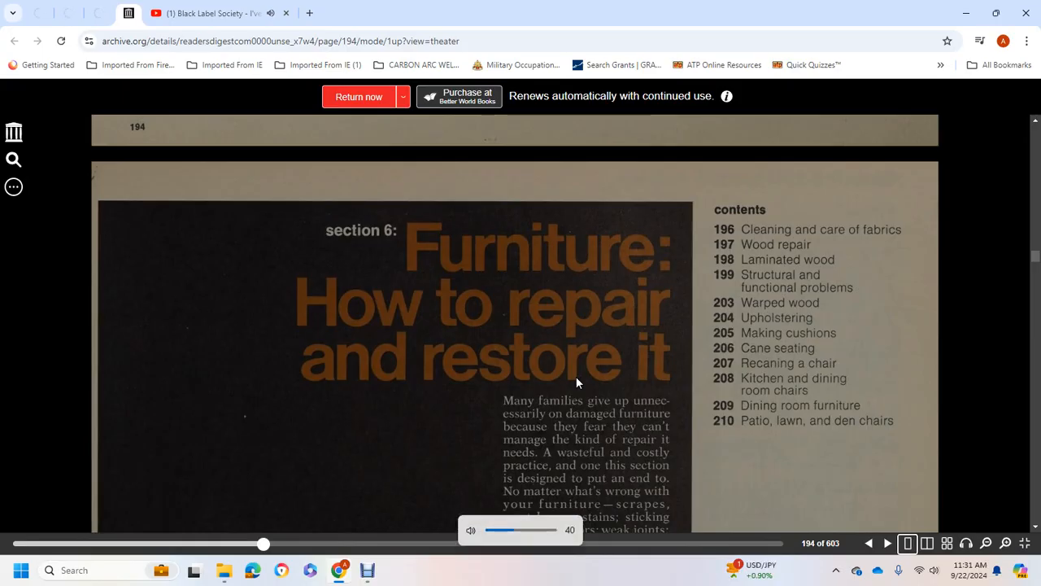
mouse_move(864, 240)
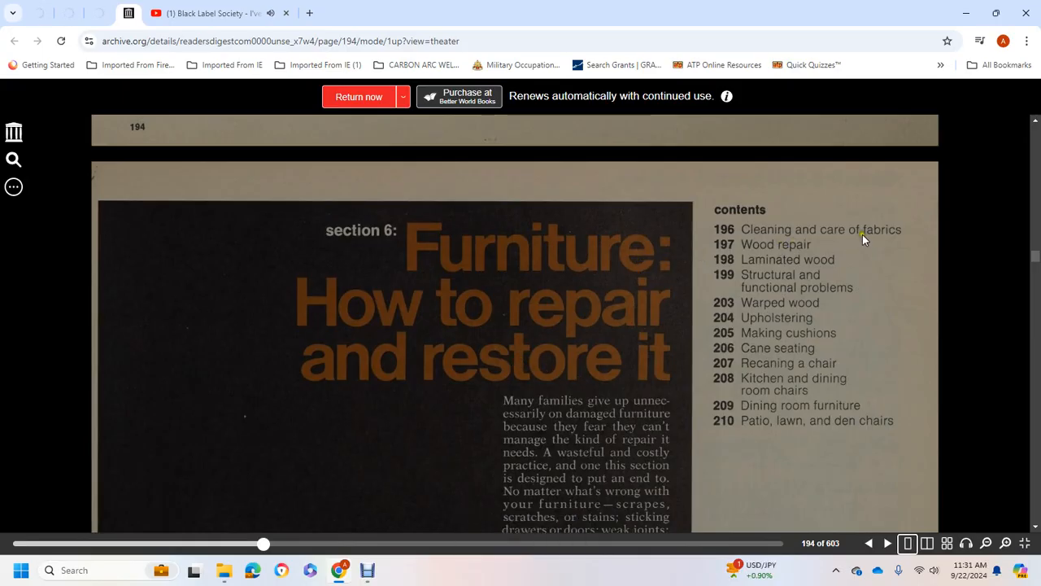
mouse_move(773, 262)
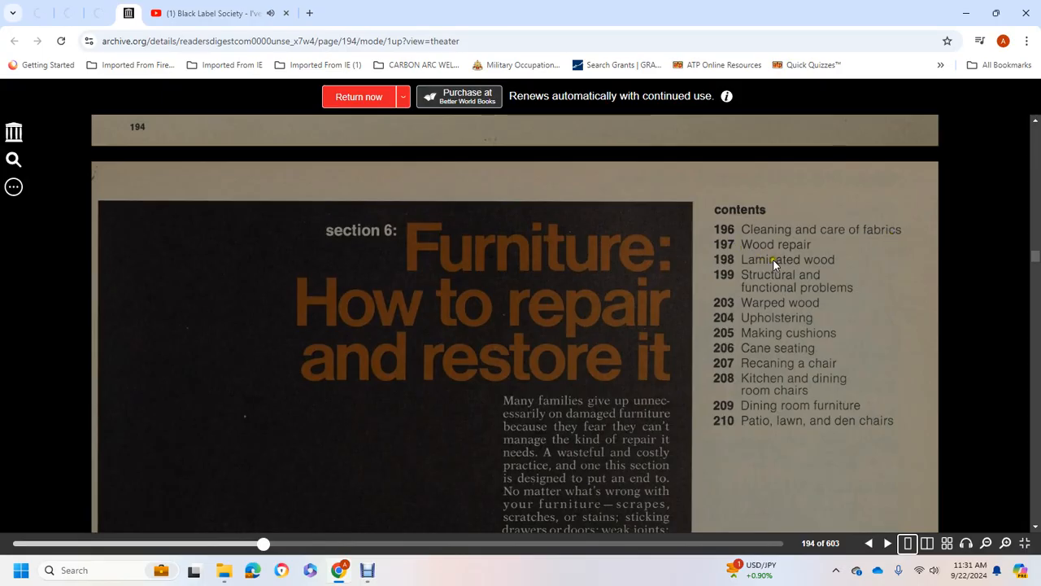
mouse_move(780, 308)
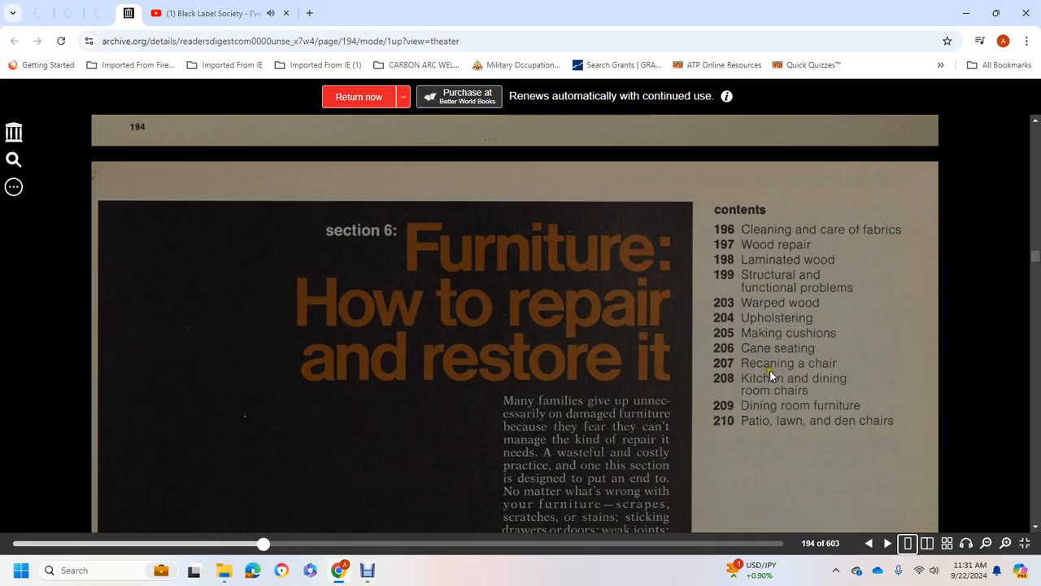
mouse_move(804, 373)
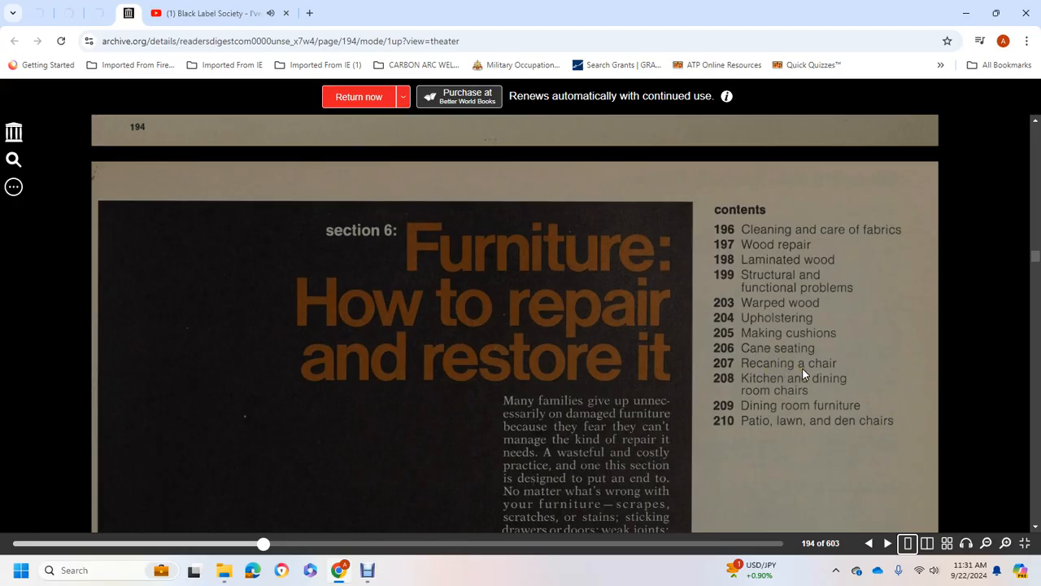
mouse_move(770, 409)
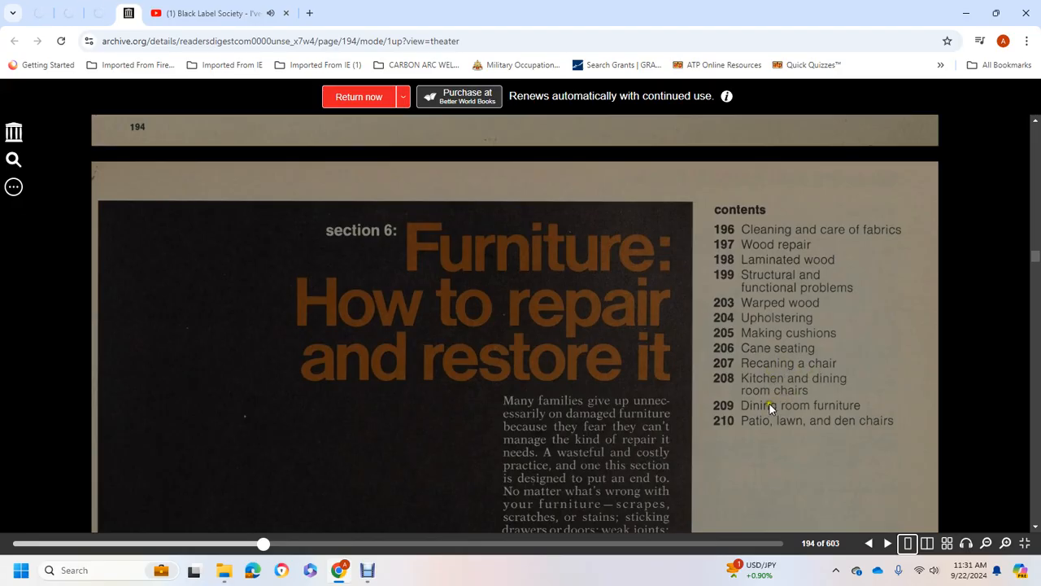
mouse_move(848, 429)
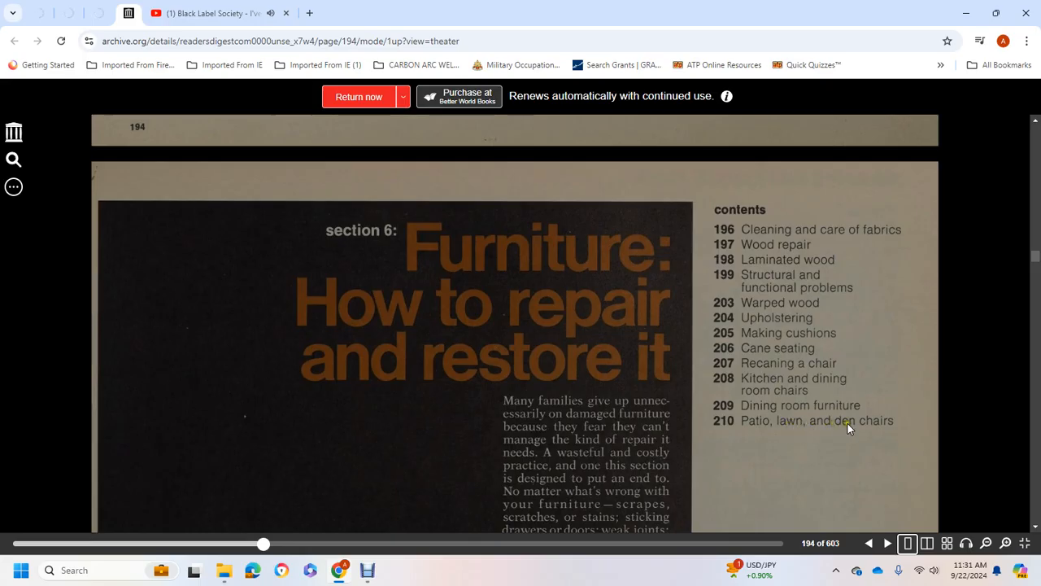
Step: Scroll page 195 down to the 'Removing stains from fabrics' table
scroll(down, 3)
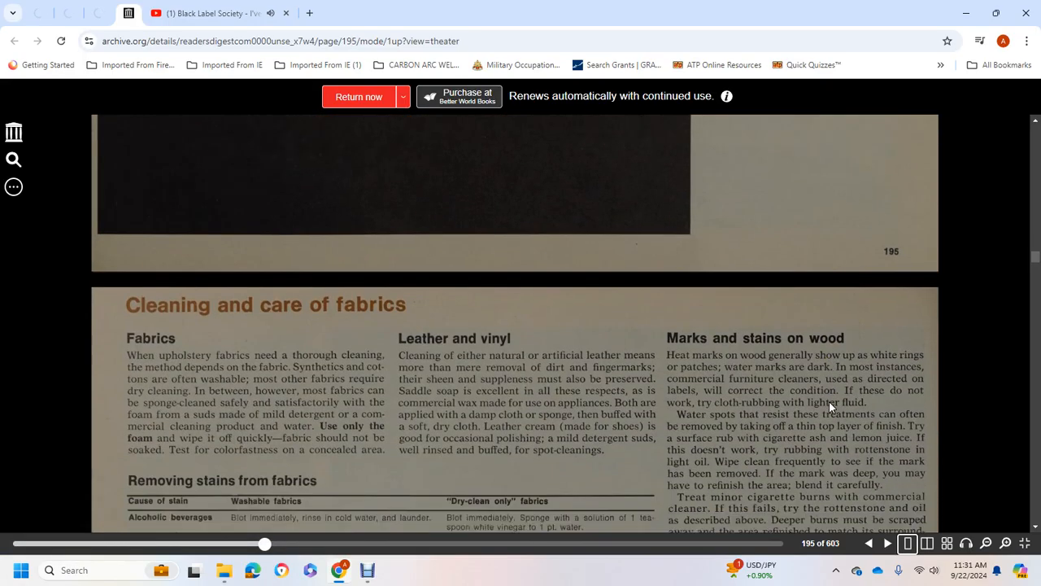
scroll(down, 3)
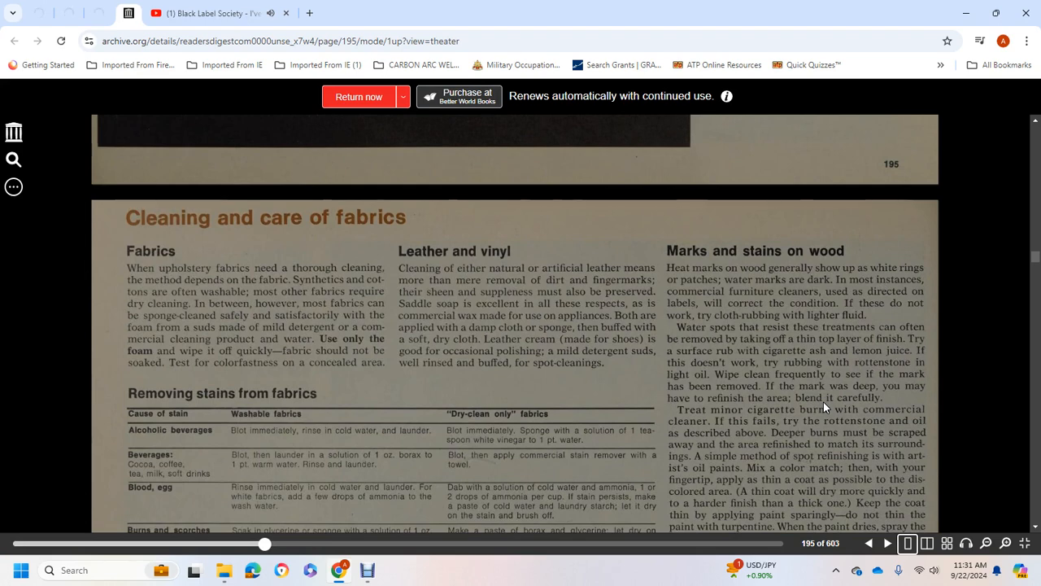
mouse_move(262, 321)
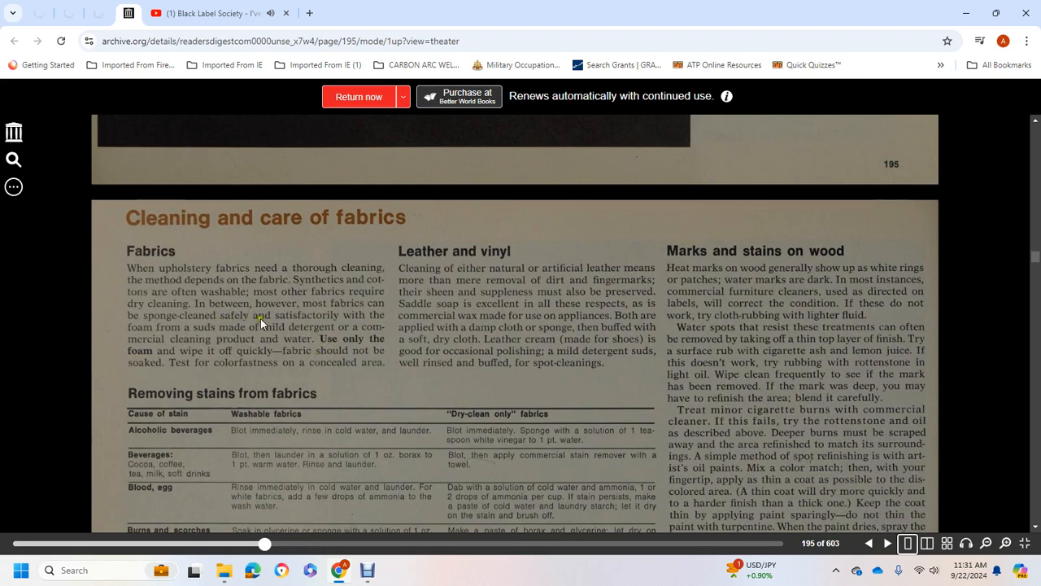
mouse_move(231, 334)
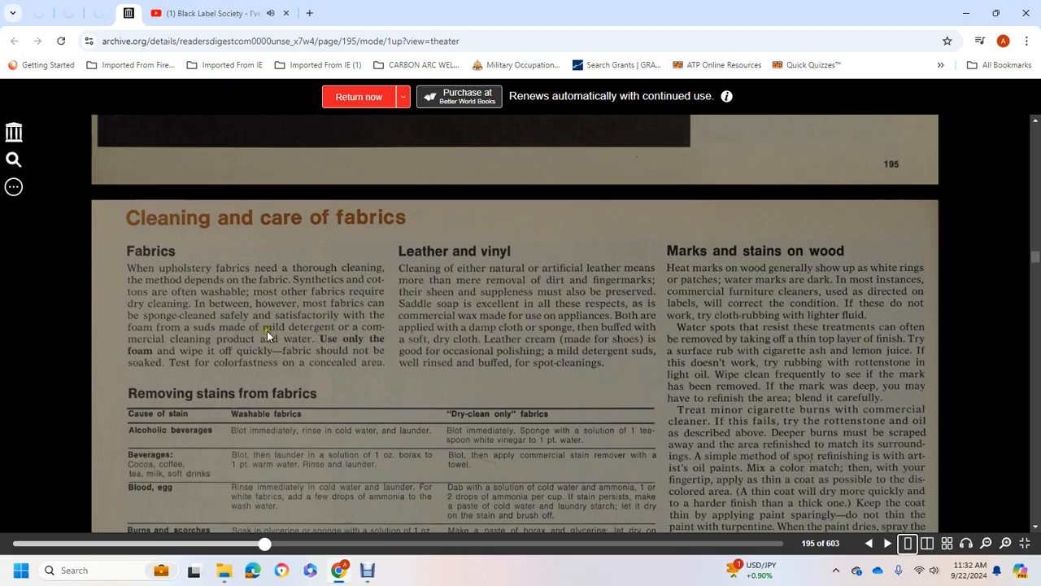
mouse_move(351, 344)
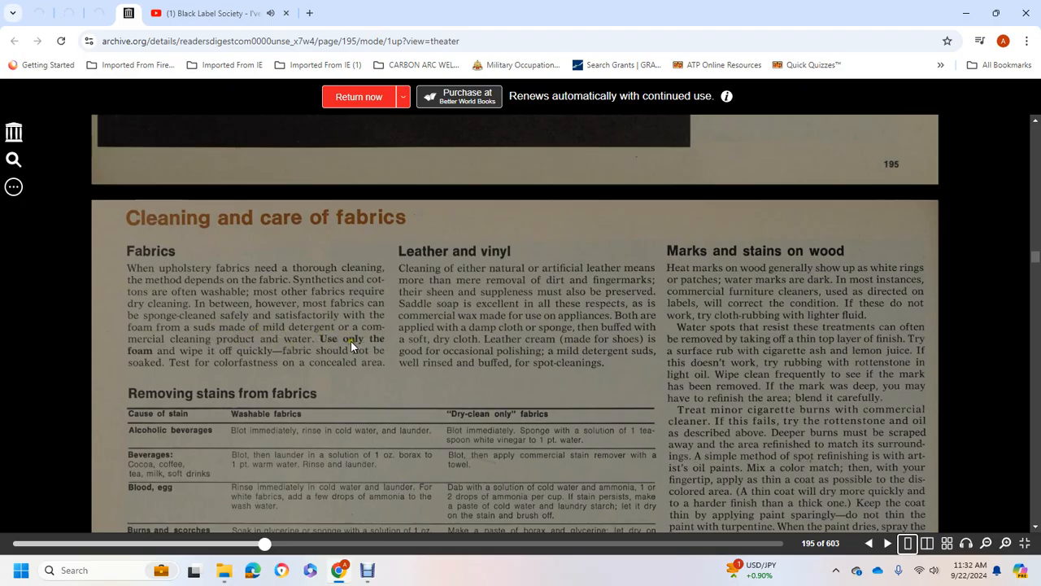
mouse_move(224, 354)
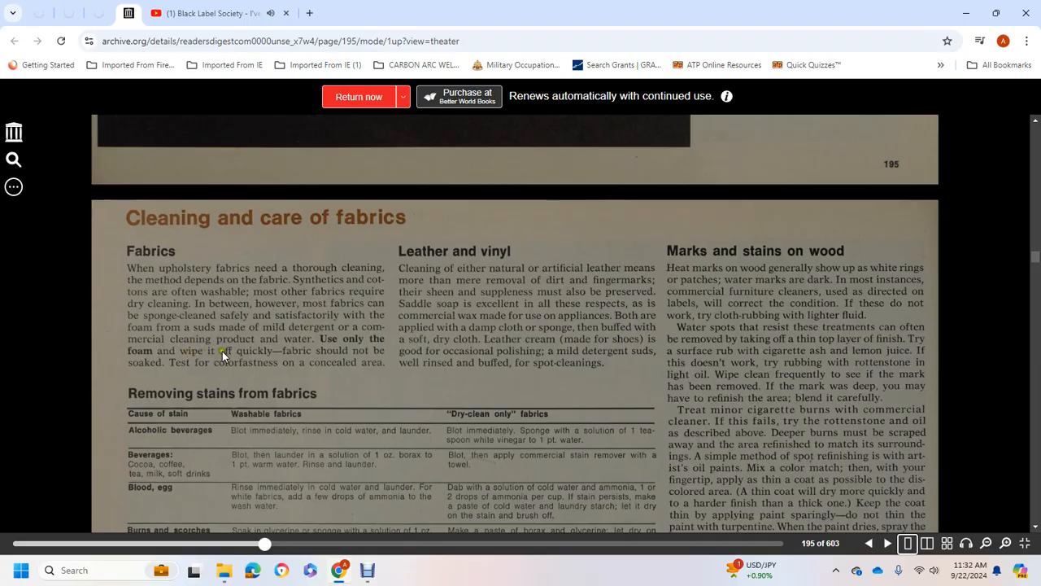
mouse_move(396, 356)
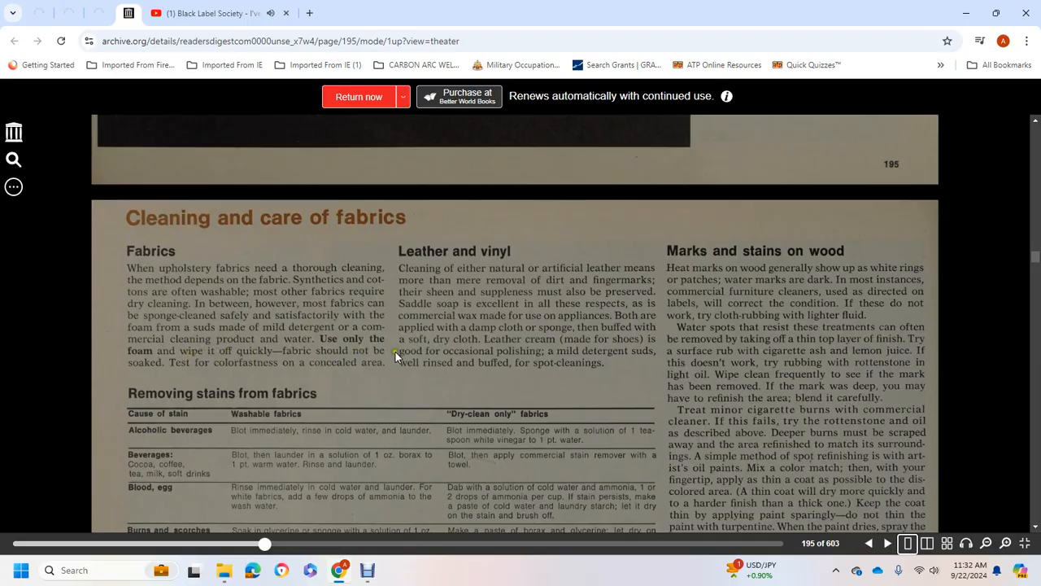
mouse_move(277, 368)
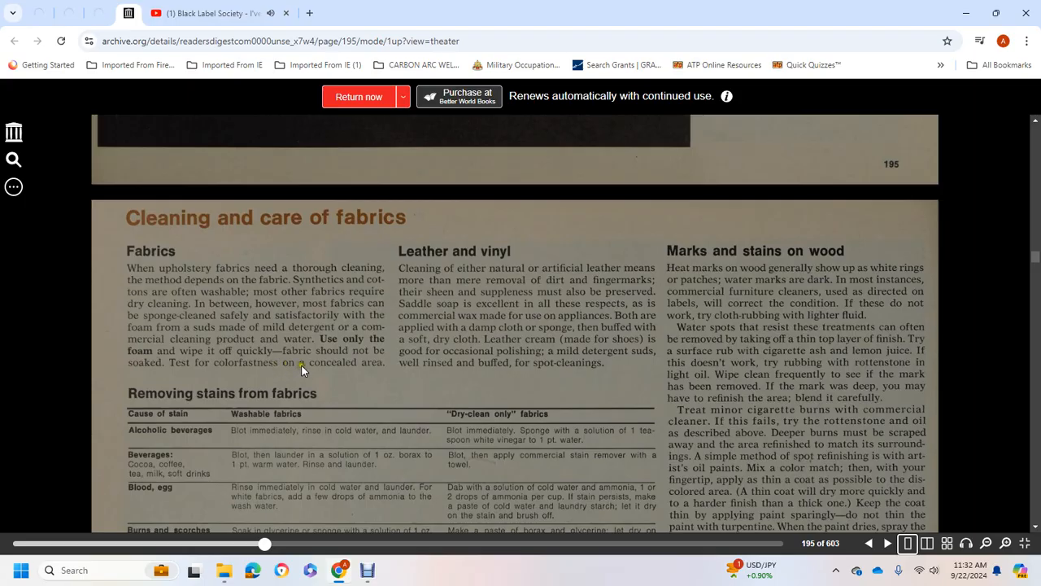
mouse_move(397, 372)
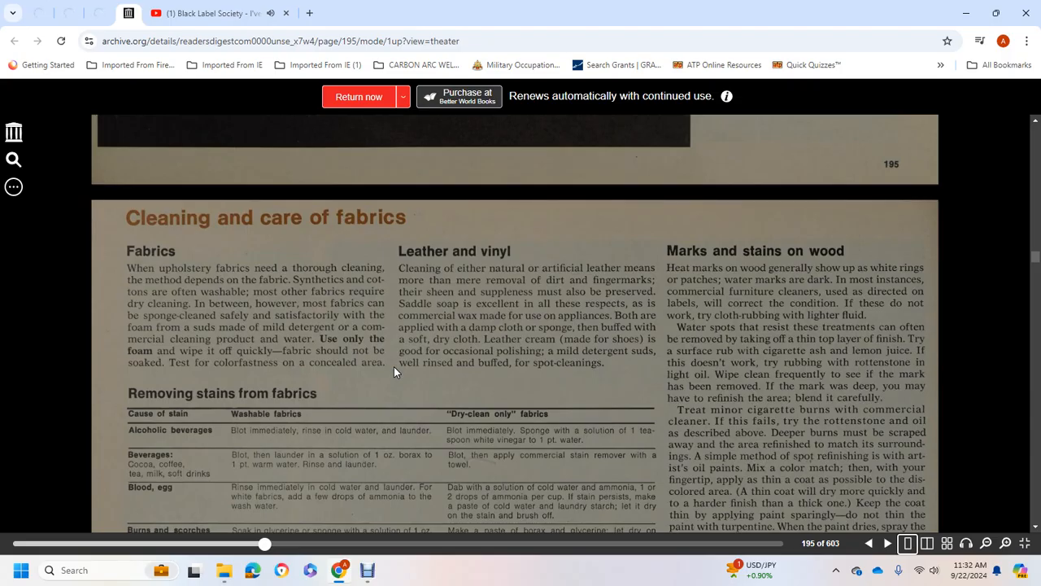
mouse_move(525, 252)
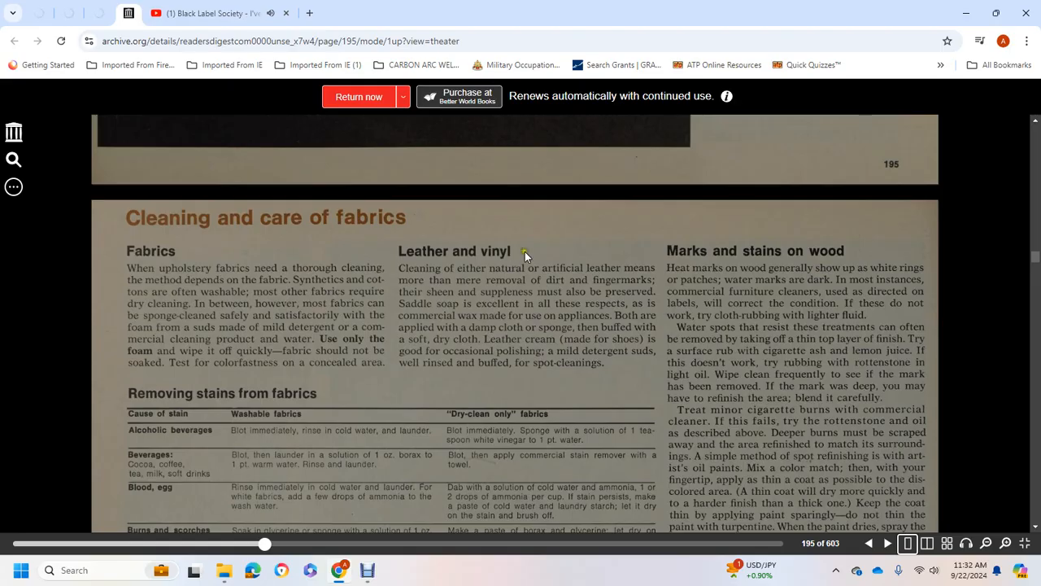
mouse_move(457, 309)
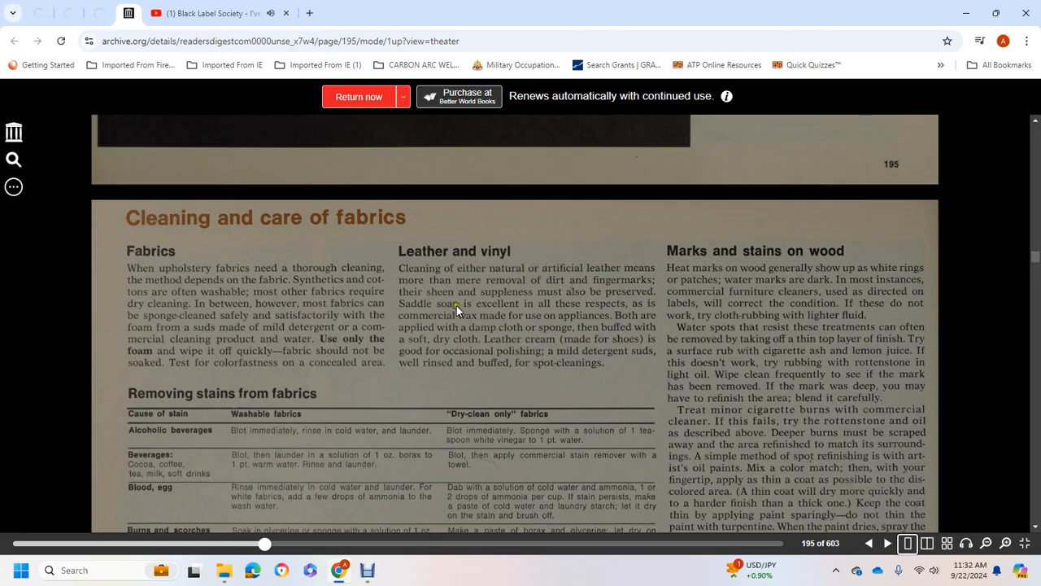
mouse_move(641, 309)
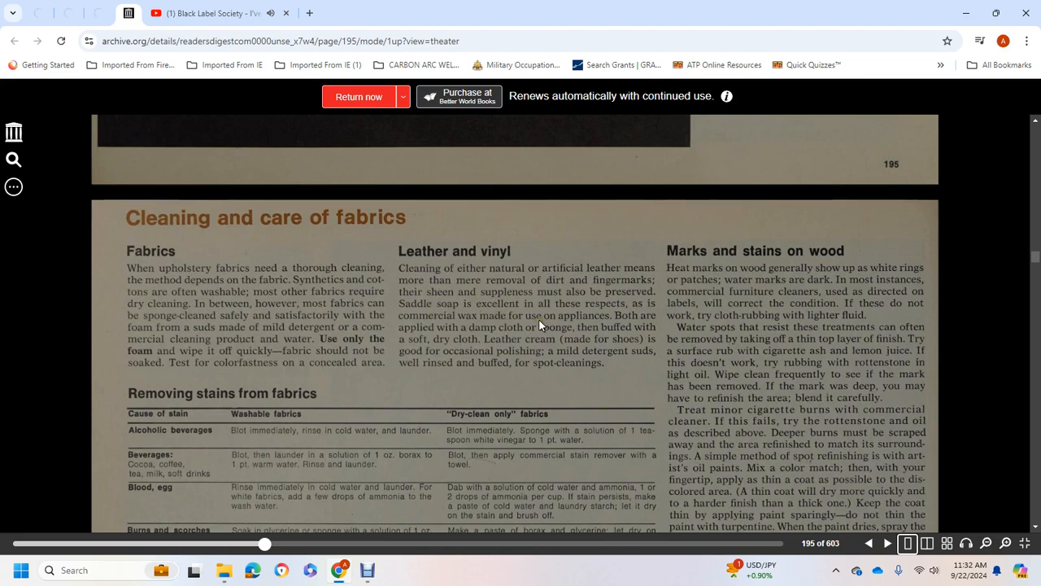
mouse_move(642, 320)
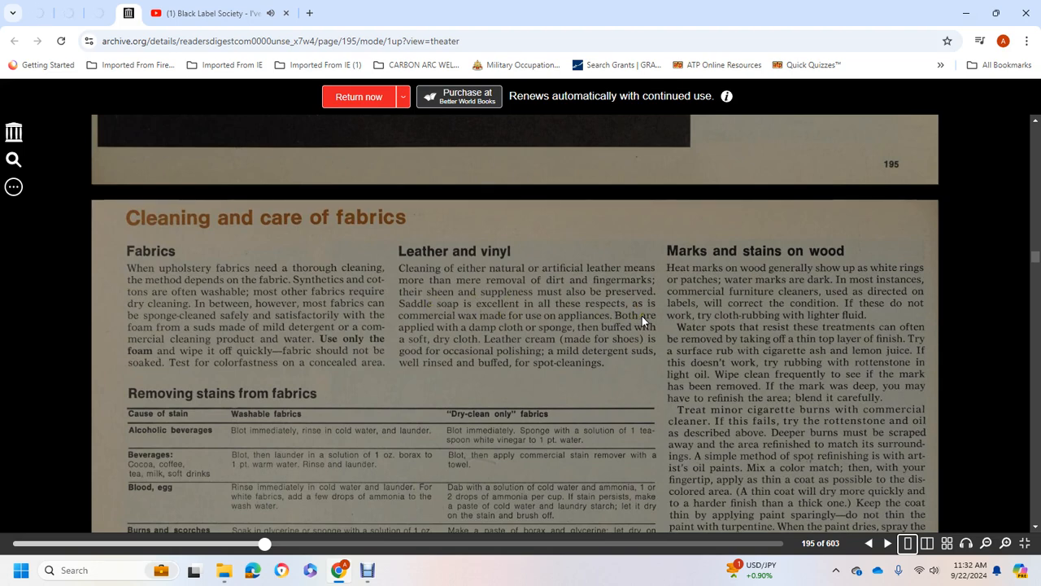
mouse_move(576, 339)
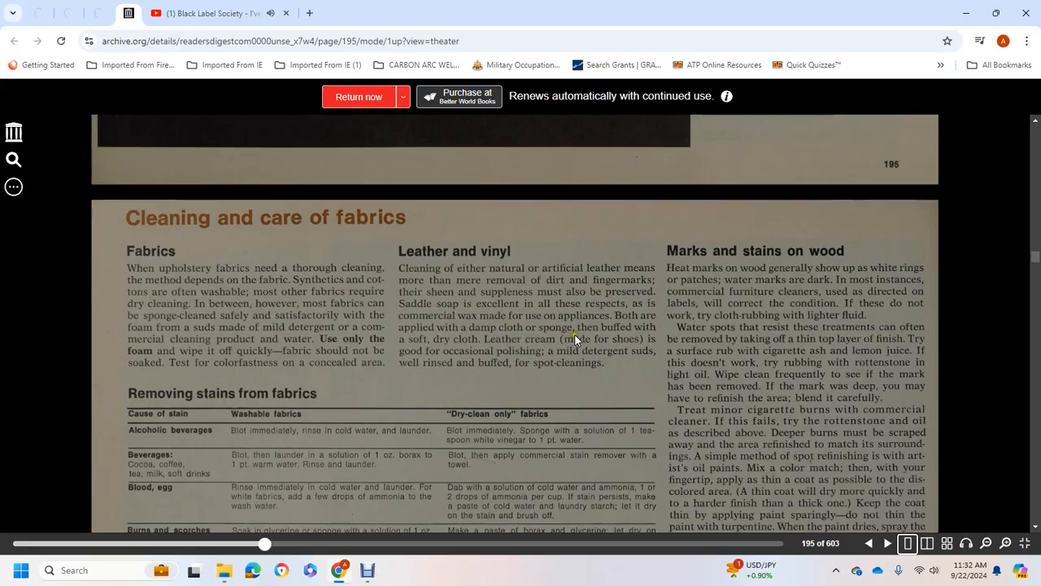
mouse_move(510, 345)
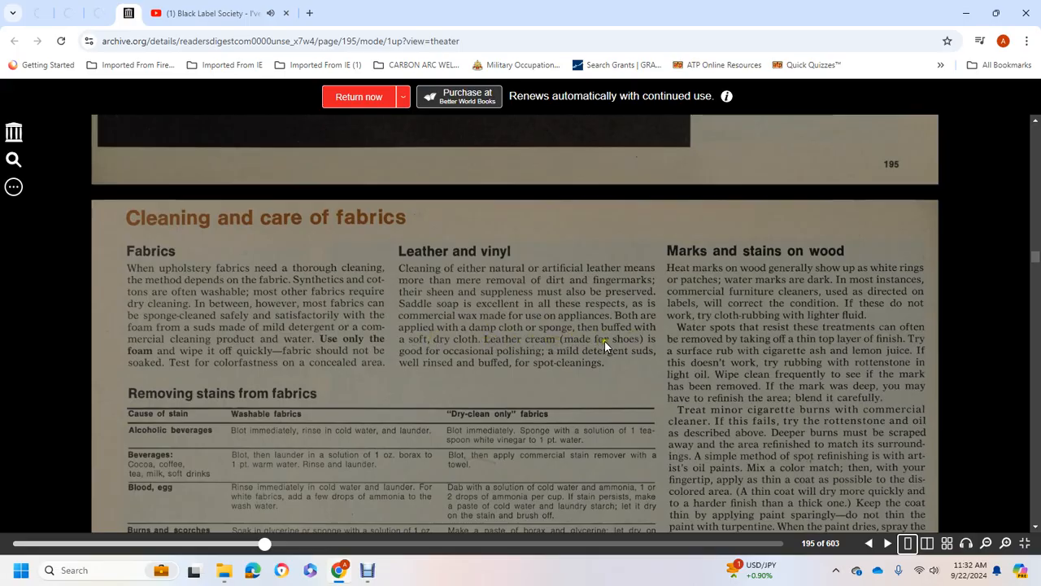
mouse_move(553, 362)
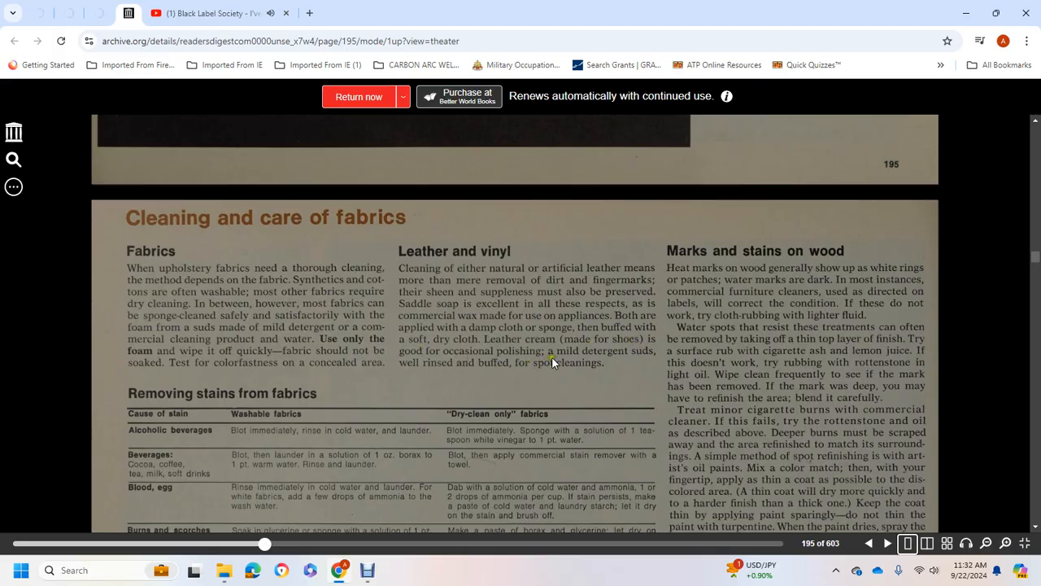
mouse_move(577, 361)
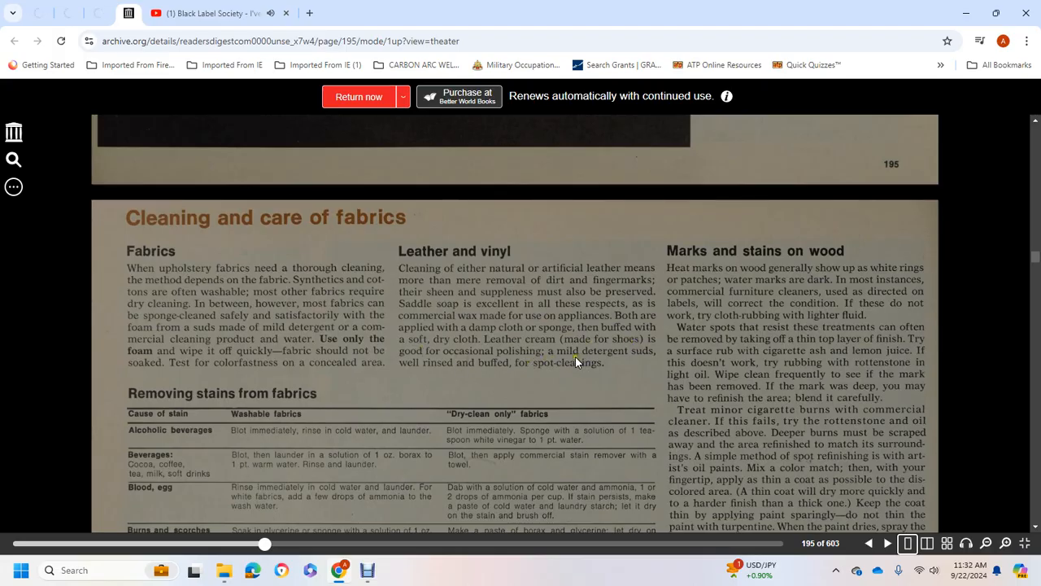
mouse_move(513, 375)
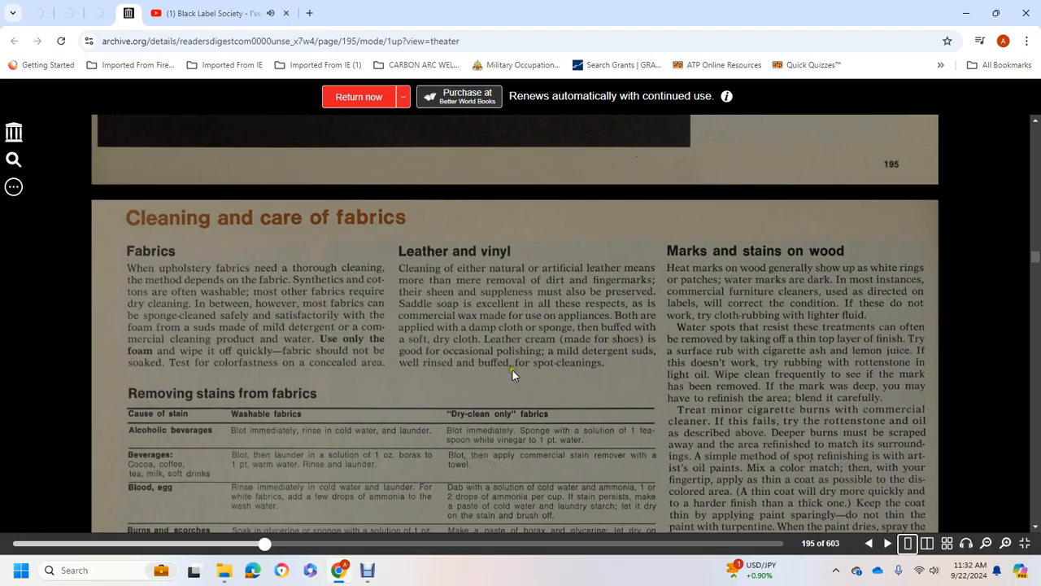
mouse_move(708, 381)
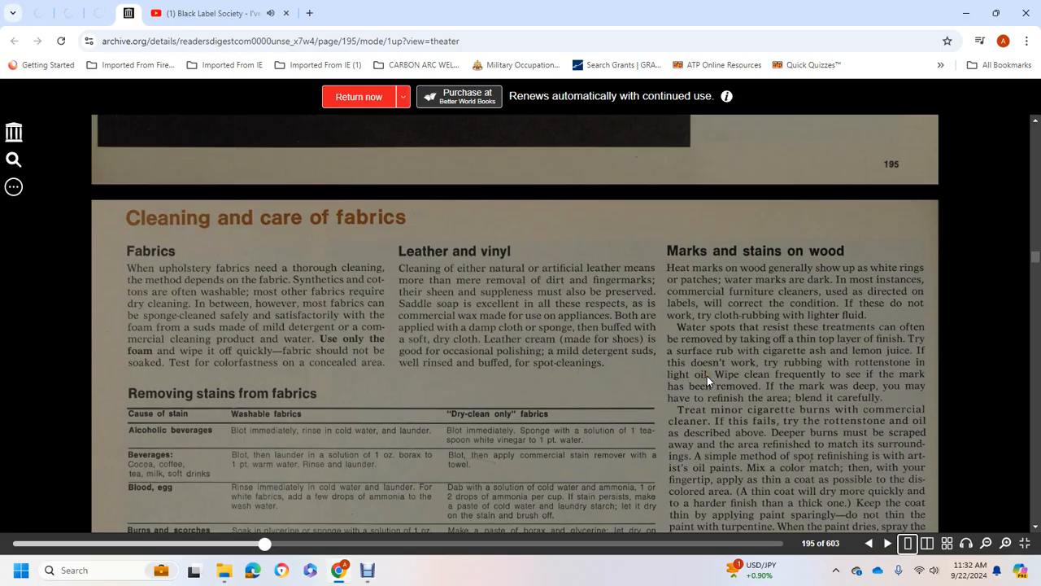
Step: Scroll the stains table down to the Burns and scorches, Fat, and Fruit rows
scroll(down, 3)
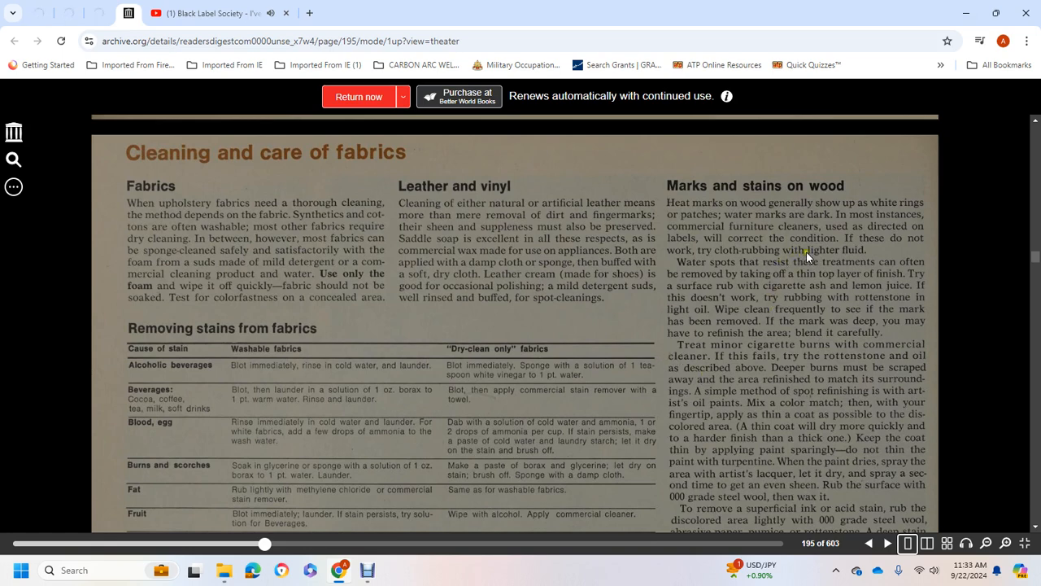
mouse_move(855, 274)
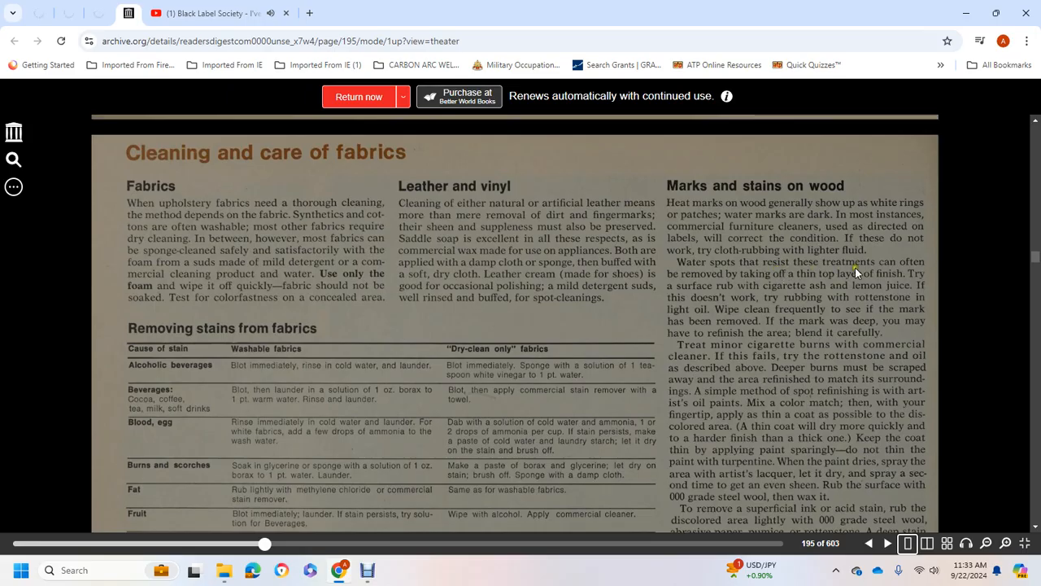
mouse_move(808, 280)
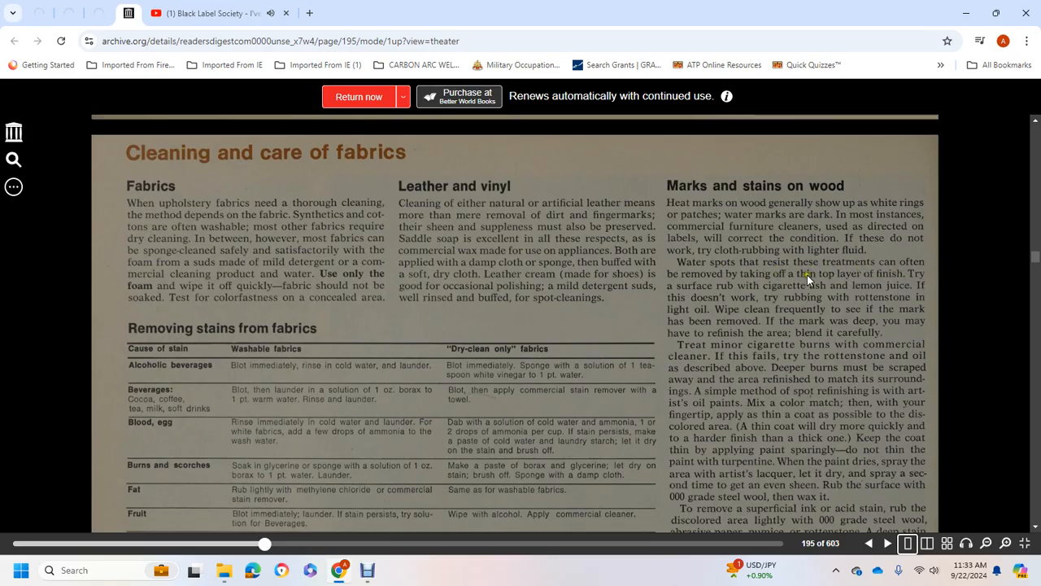
mouse_move(911, 282)
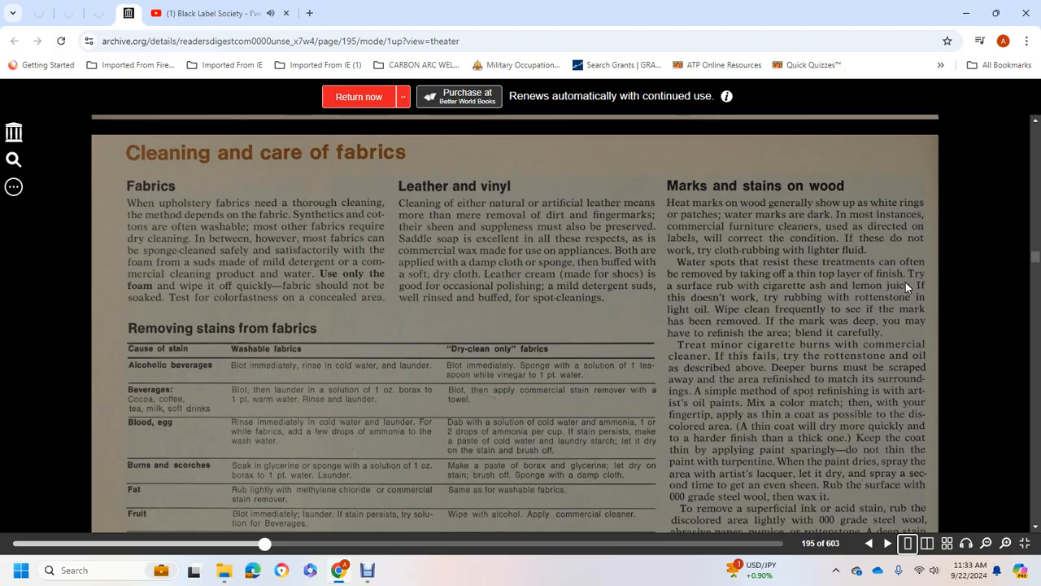
mouse_move(920, 299)
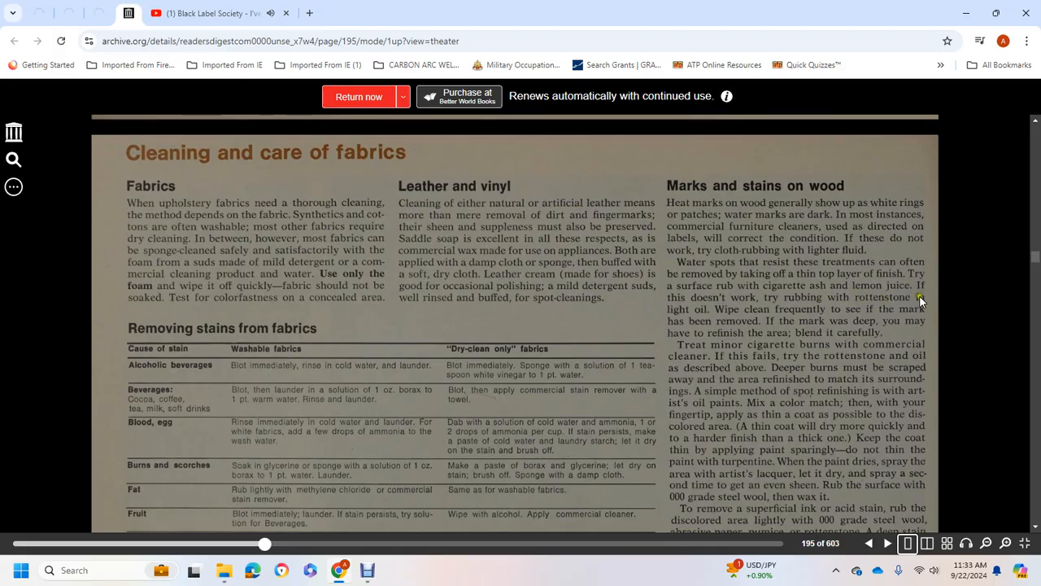
mouse_move(711, 315)
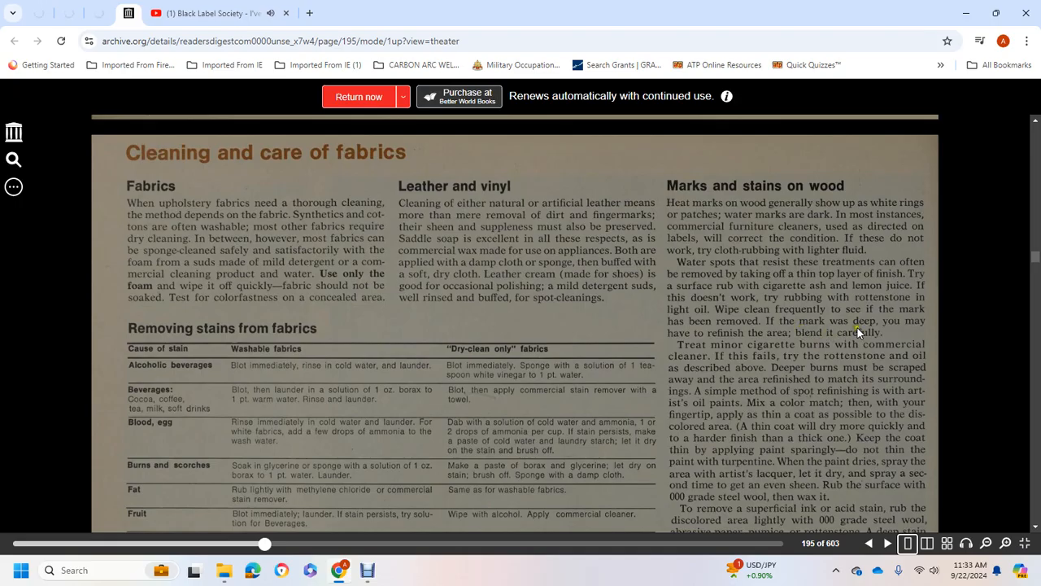
mouse_move(797, 340)
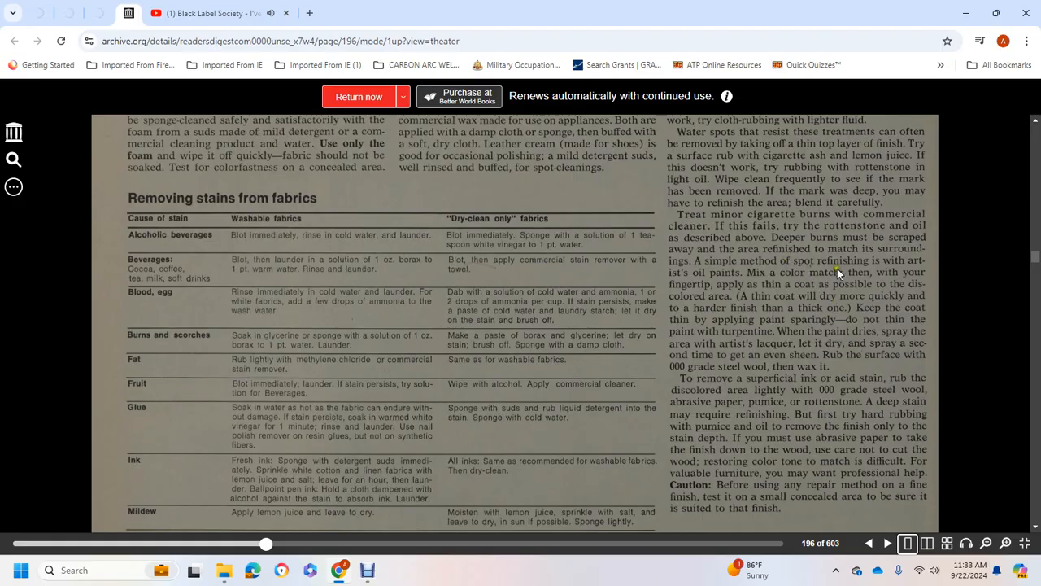
mouse_move(763, 293)
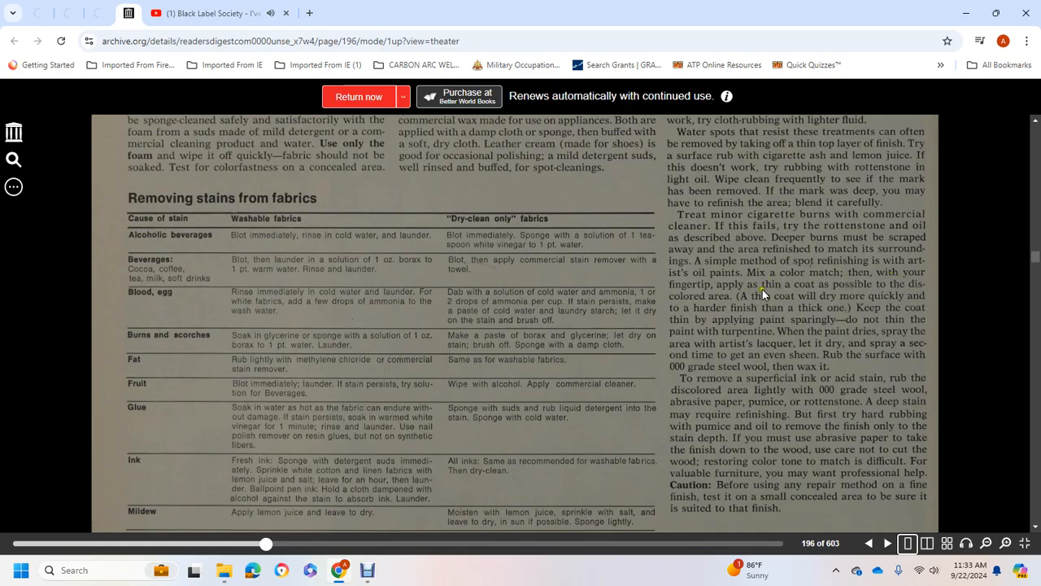
mouse_move(776, 296)
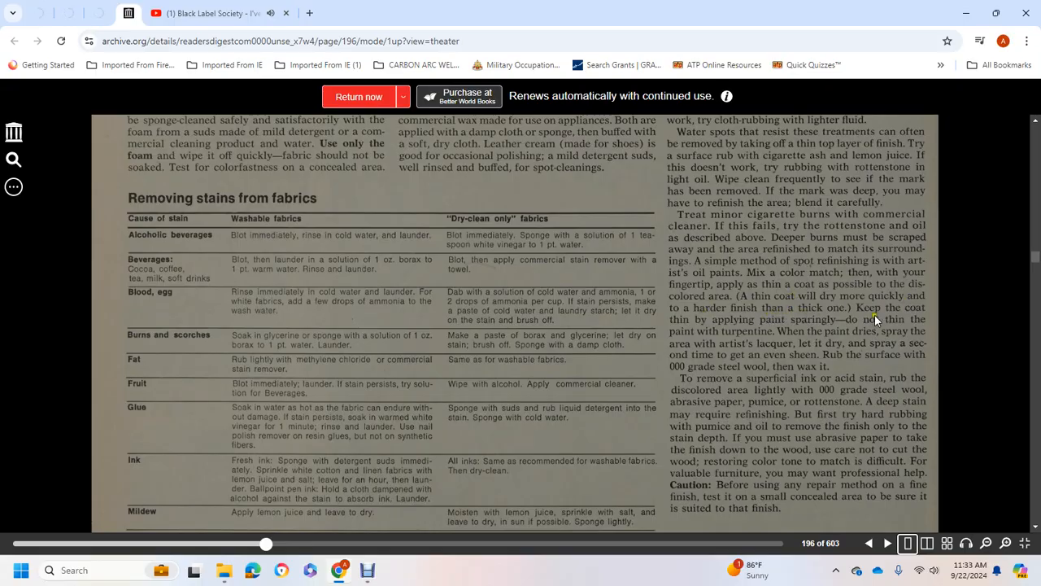
mouse_move(813, 325)
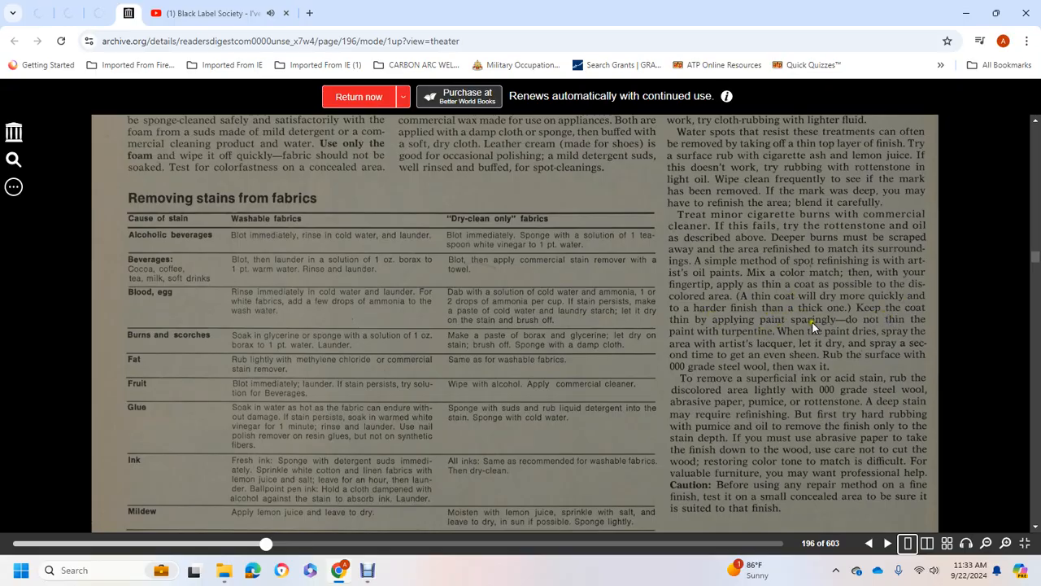
mouse_move(691, 343)
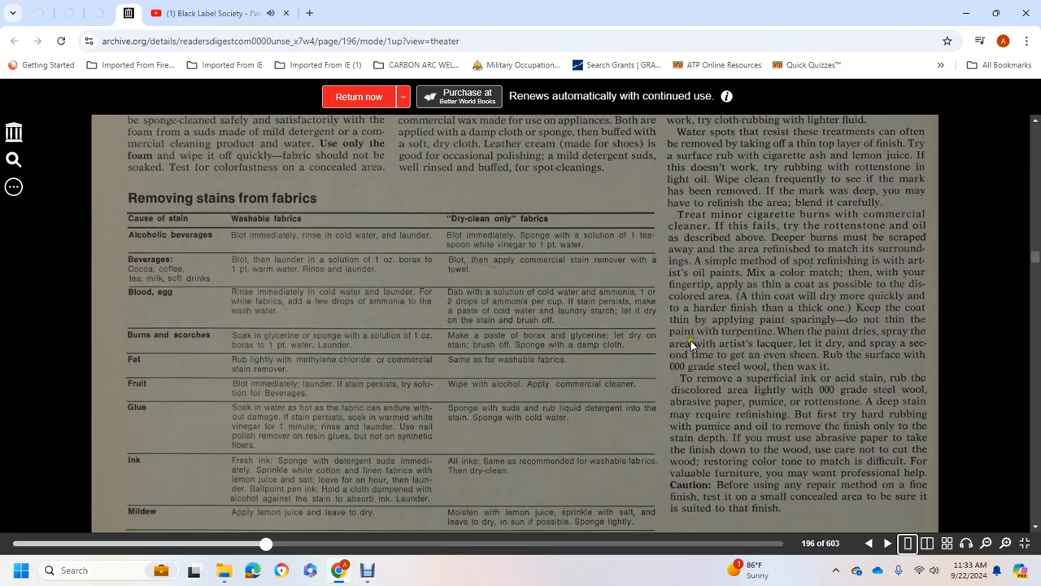
mouse_move(893, 336)
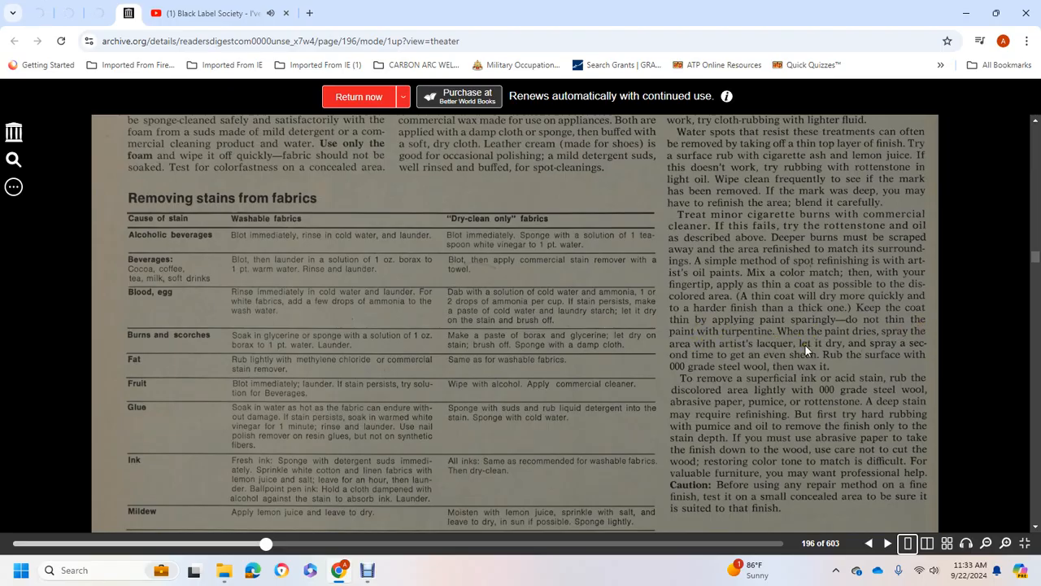
mouse_move(834, 350)
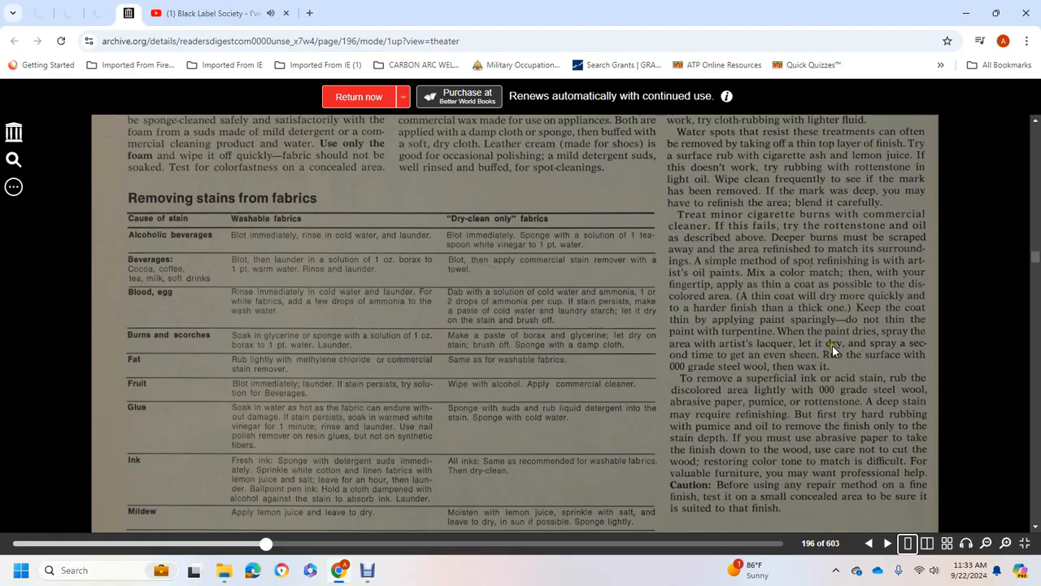
mouse_move(763, 373)
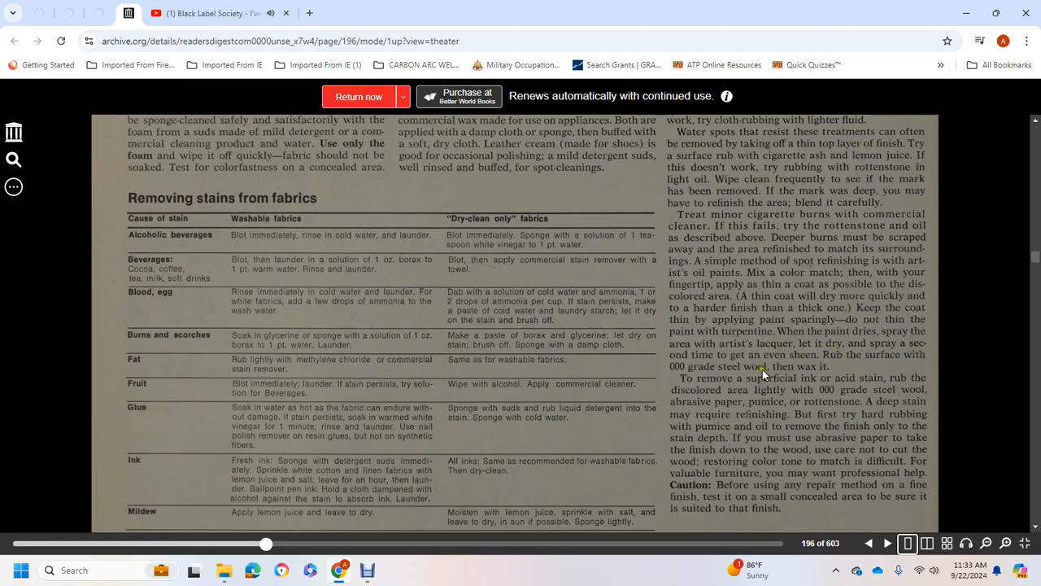
mouse_move(856, 360)
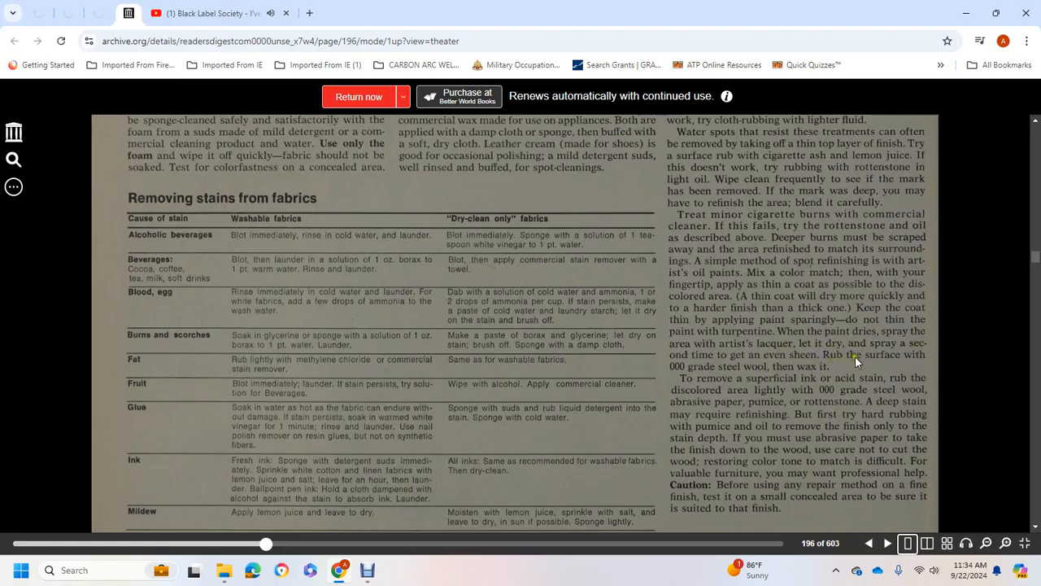
mouse_move(692, 376)
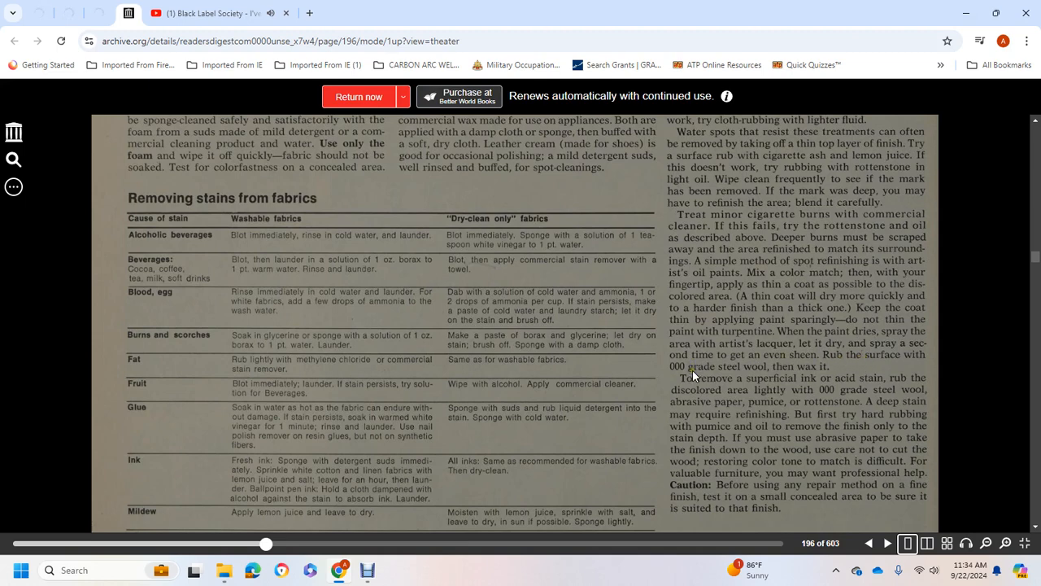
Step: Scroll to page 196's Paint row, Caution note and 'Removing stains from marble'
scroll(down, 3)
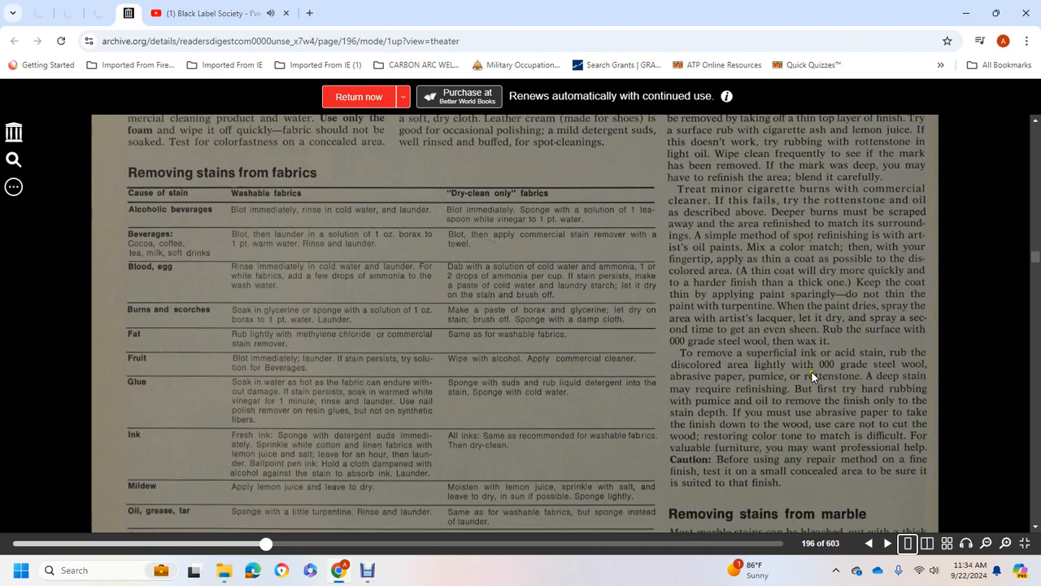
scroll(down, 3)
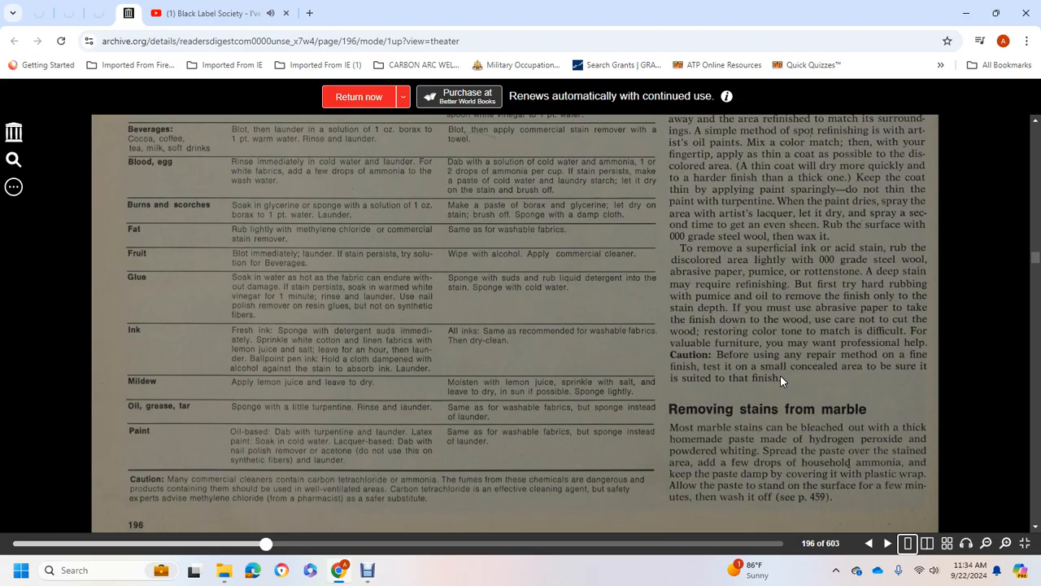
mouse_move(805, 297)
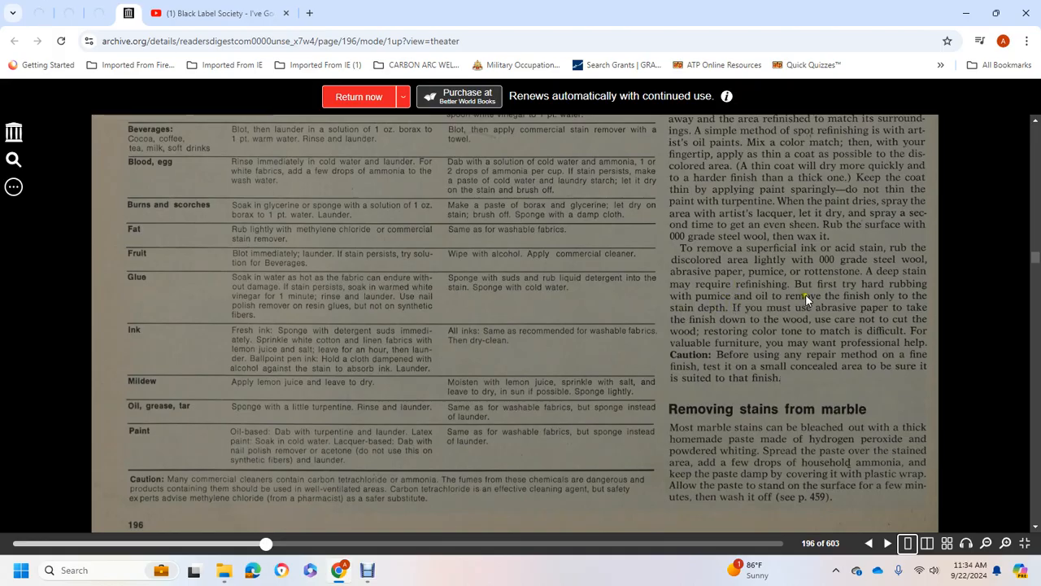
mouse_move(903, 285)
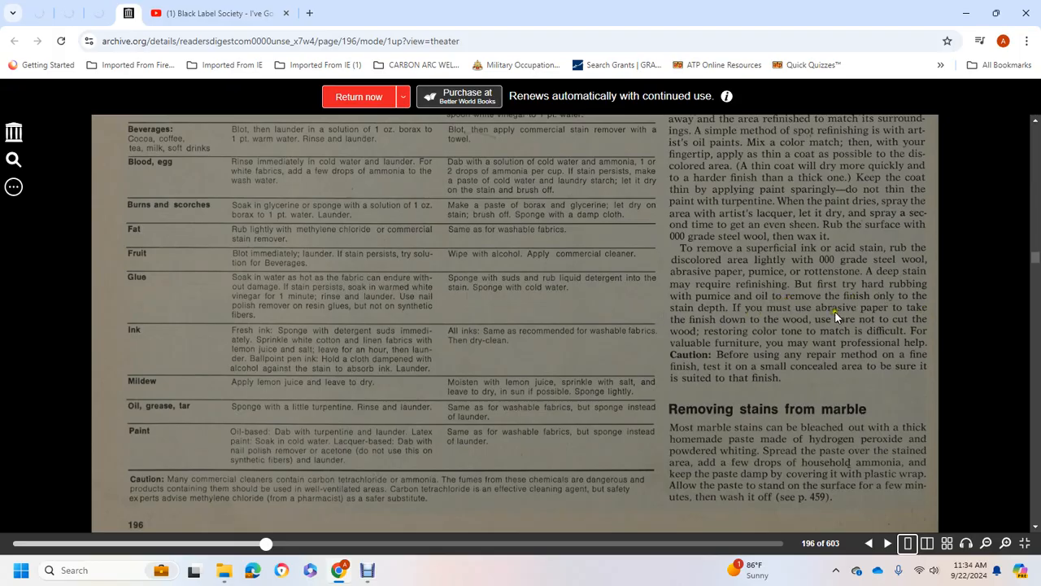
mouse_move(710, 315)
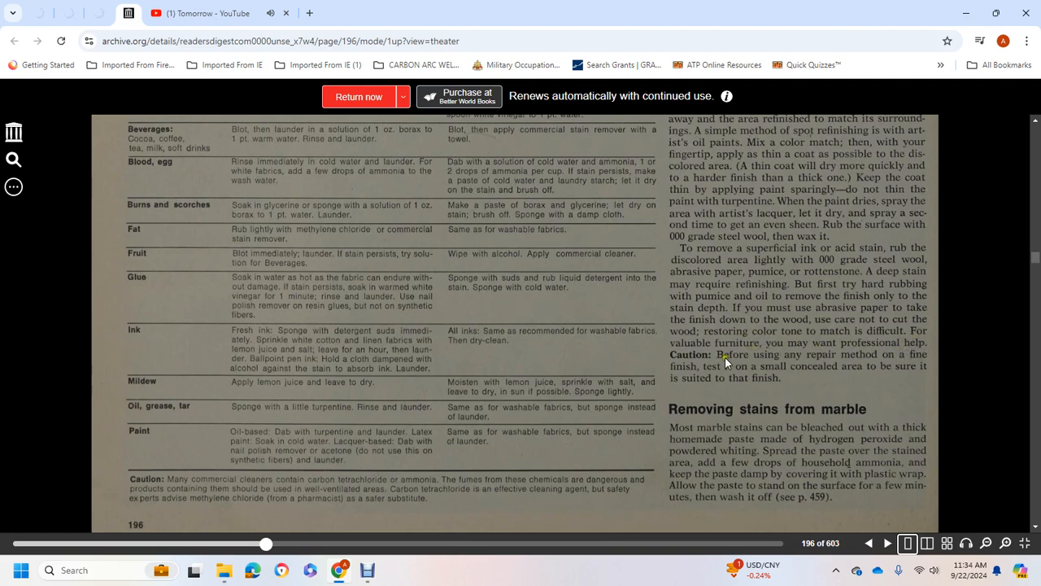
mouse_move(748, 358)
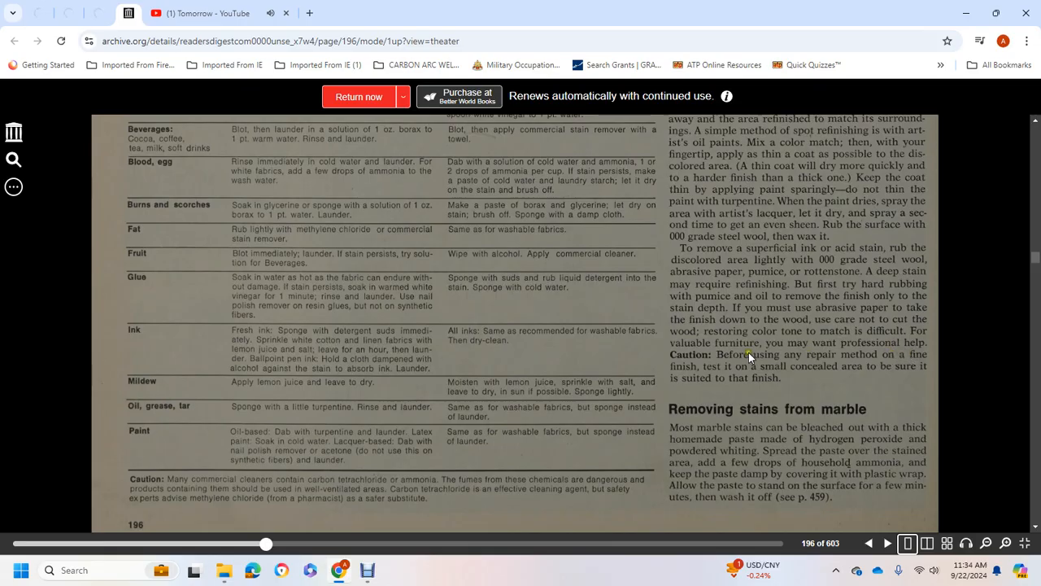
mouse_move(891, 374)
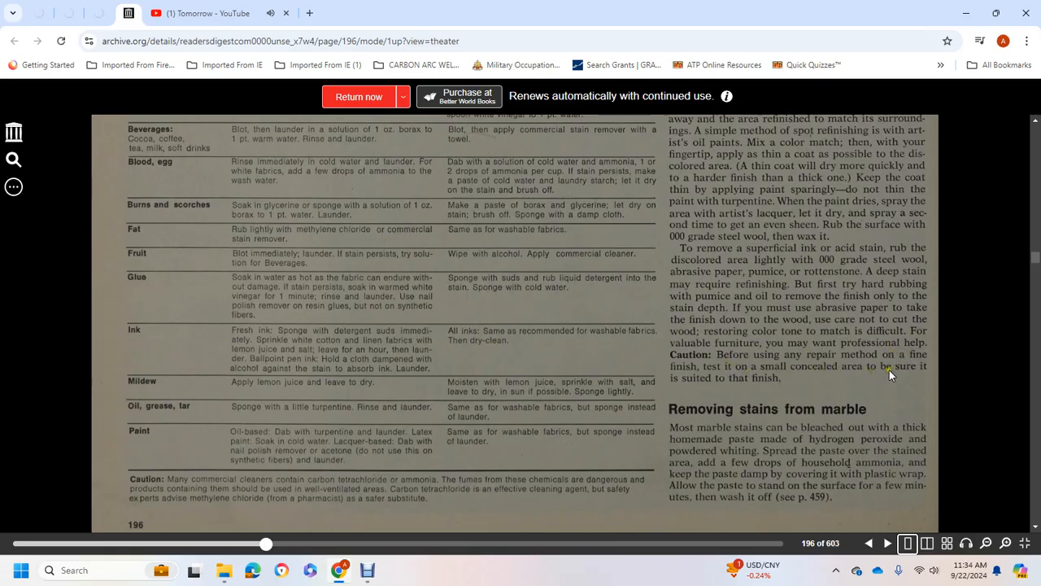
mouse_move(734, 392)
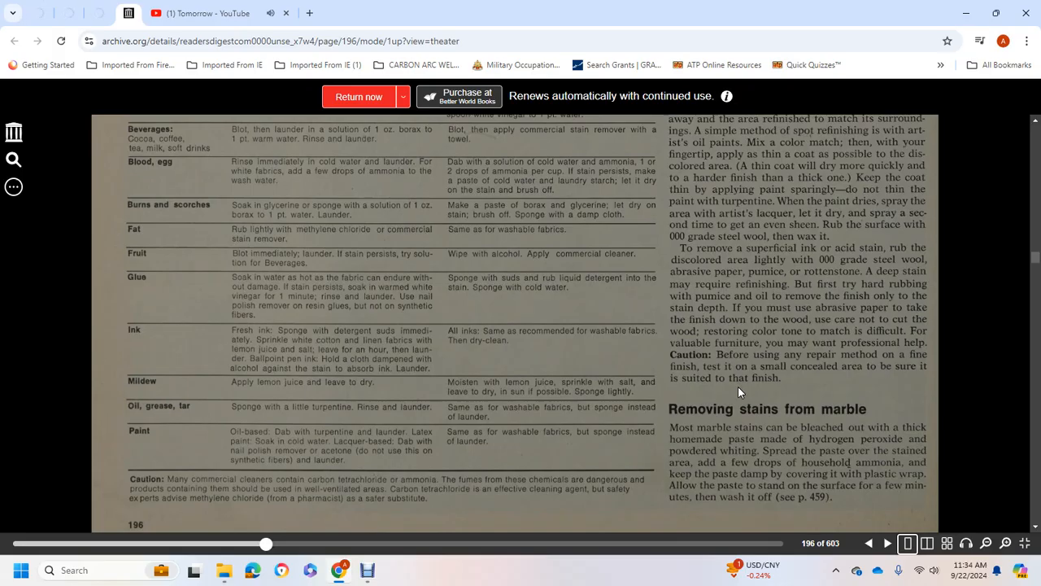
mouse_move(863, 472)
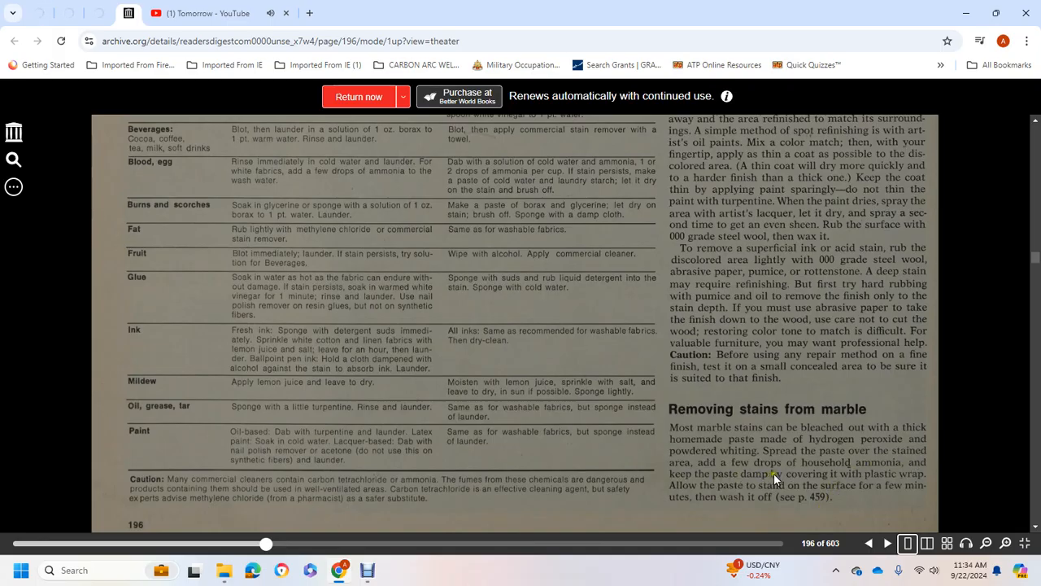
mouse_move(724, 488)
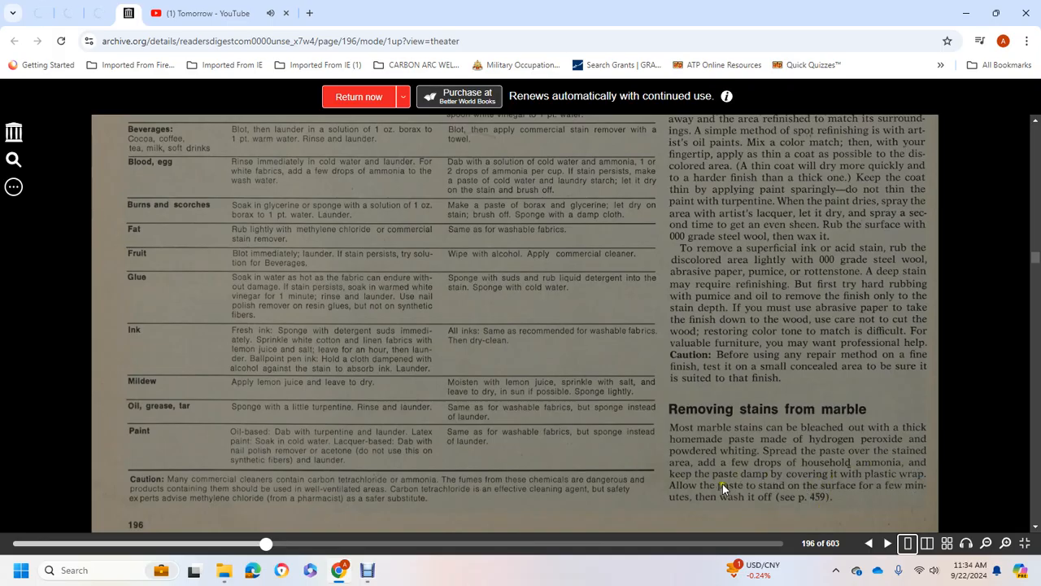
mouse_move(876, 493)
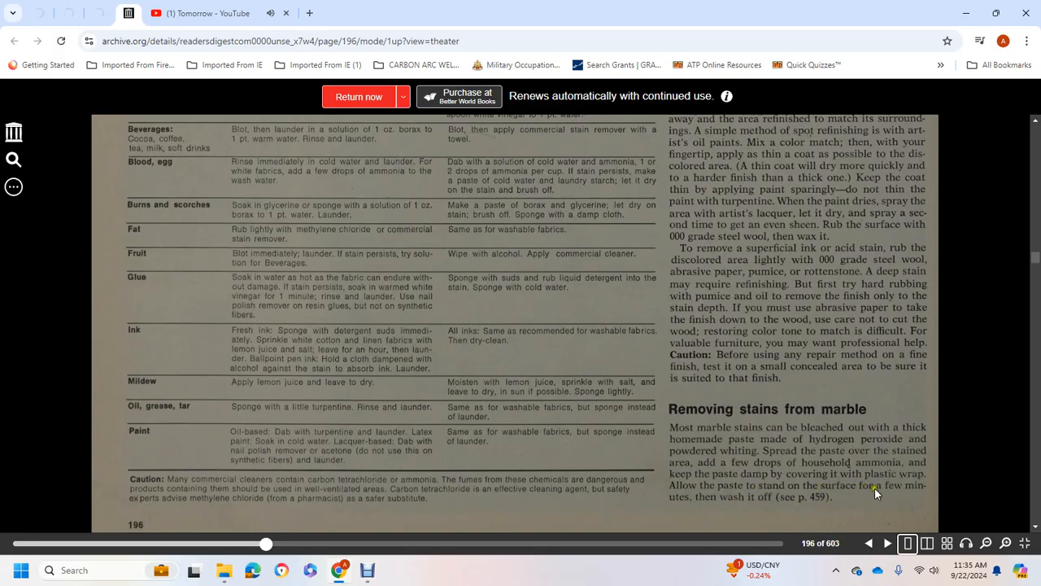
scroll(down, 3)
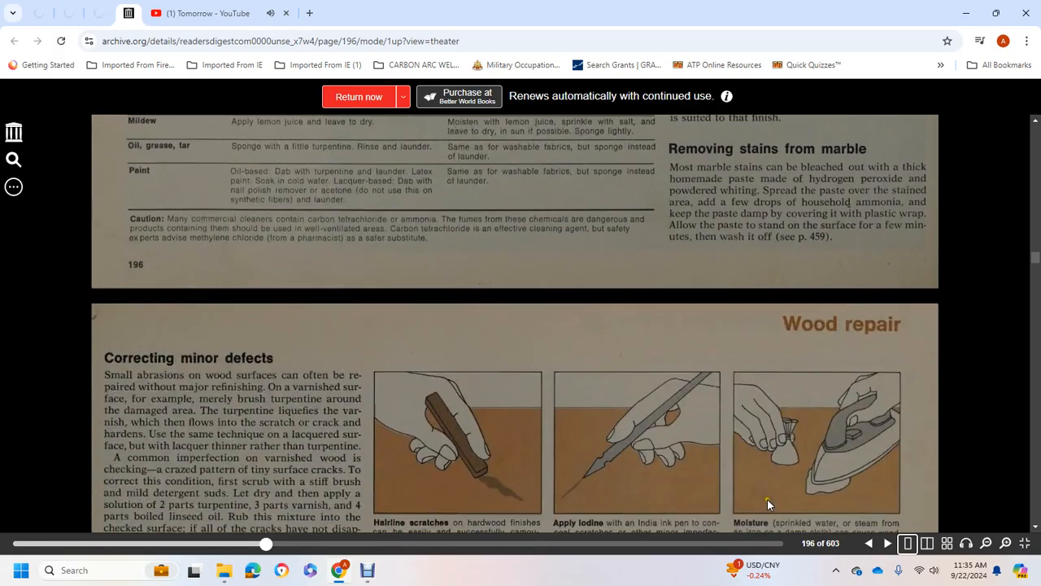
scroll(down, 3)
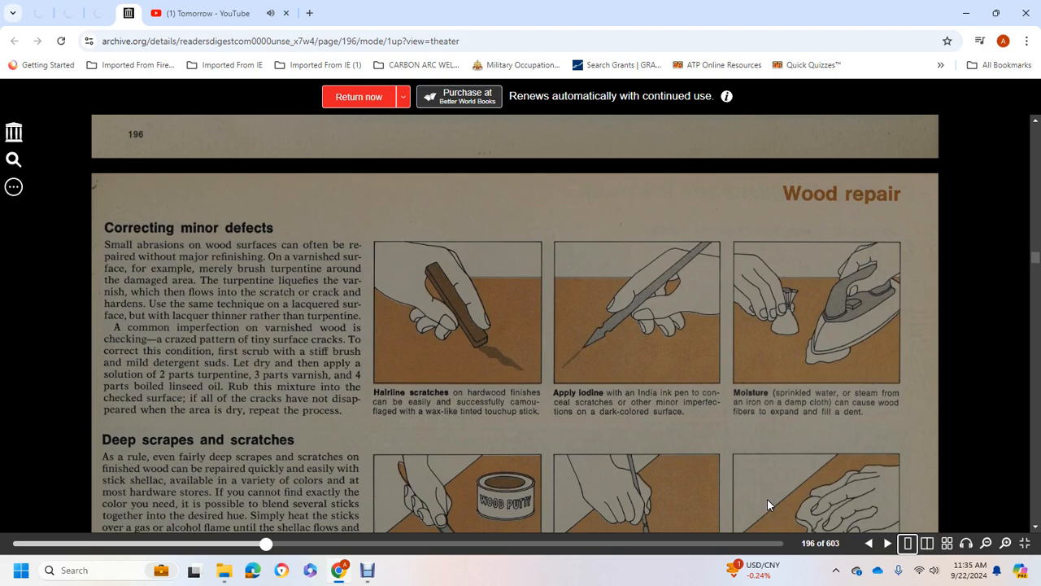
mouse_move(193, 67)
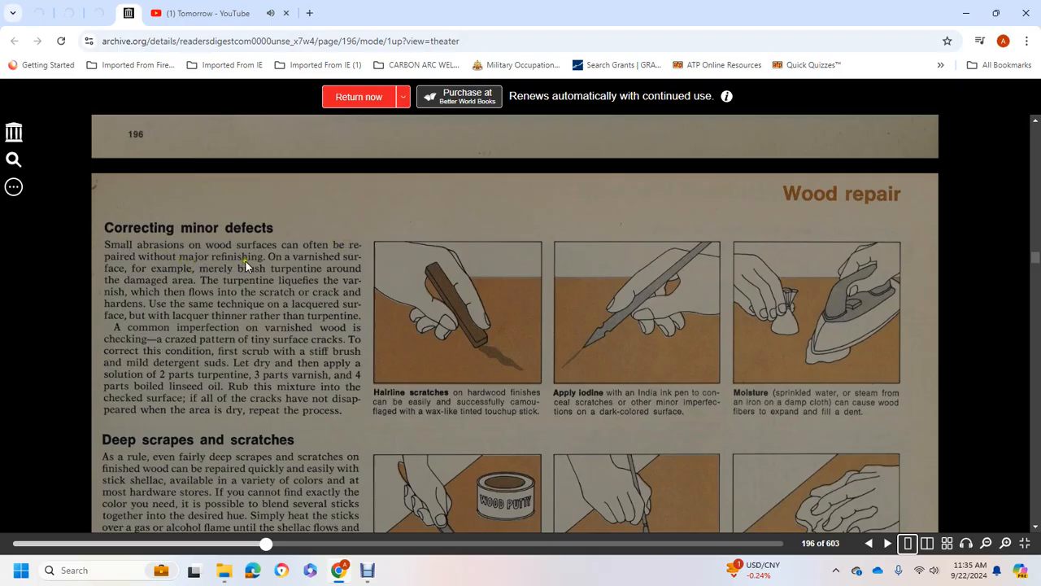
mouse_move(228, 276)
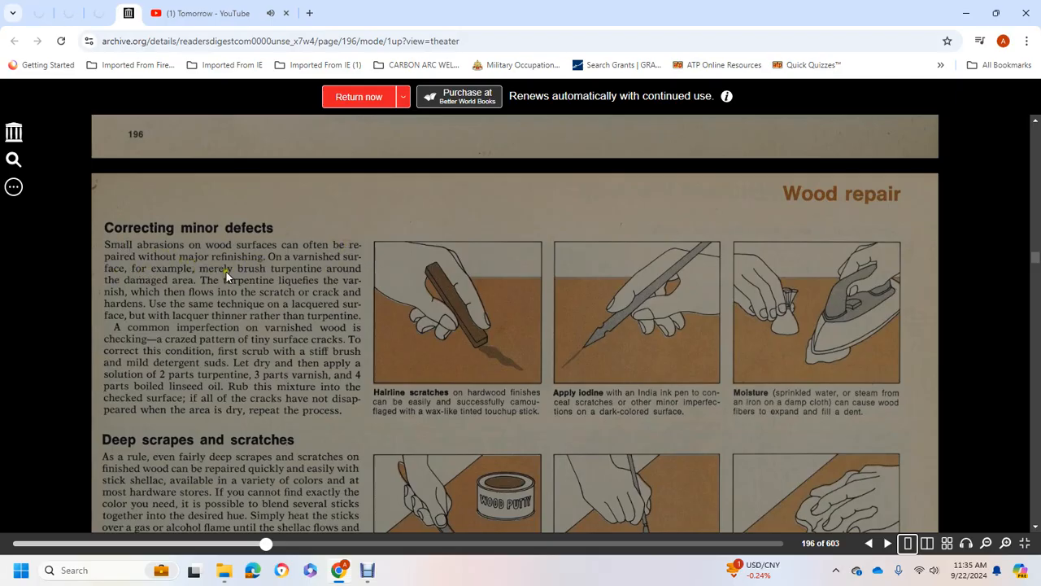
mouse_move(236, 289)
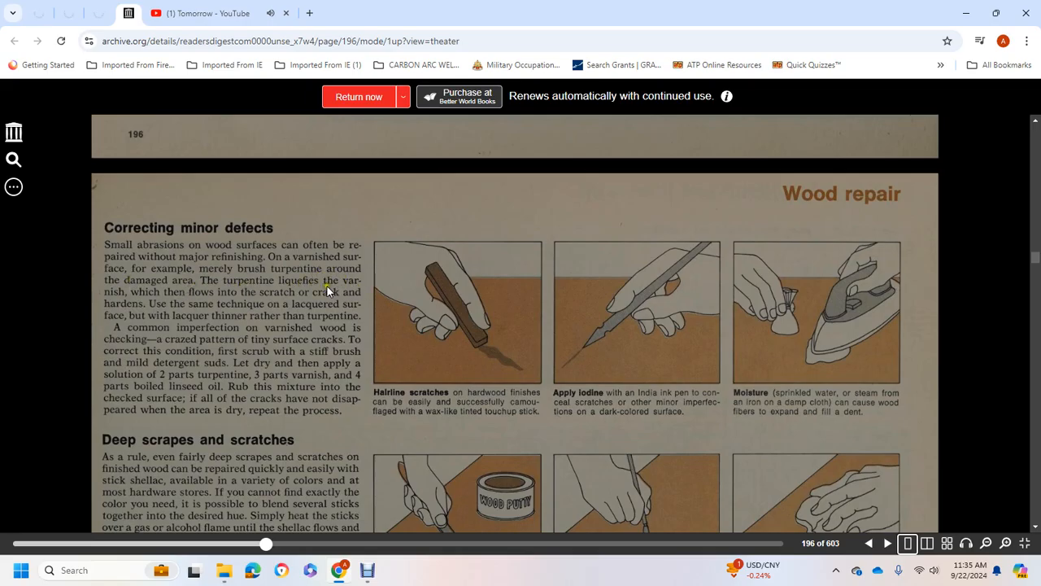
mouse_move(228, 293)
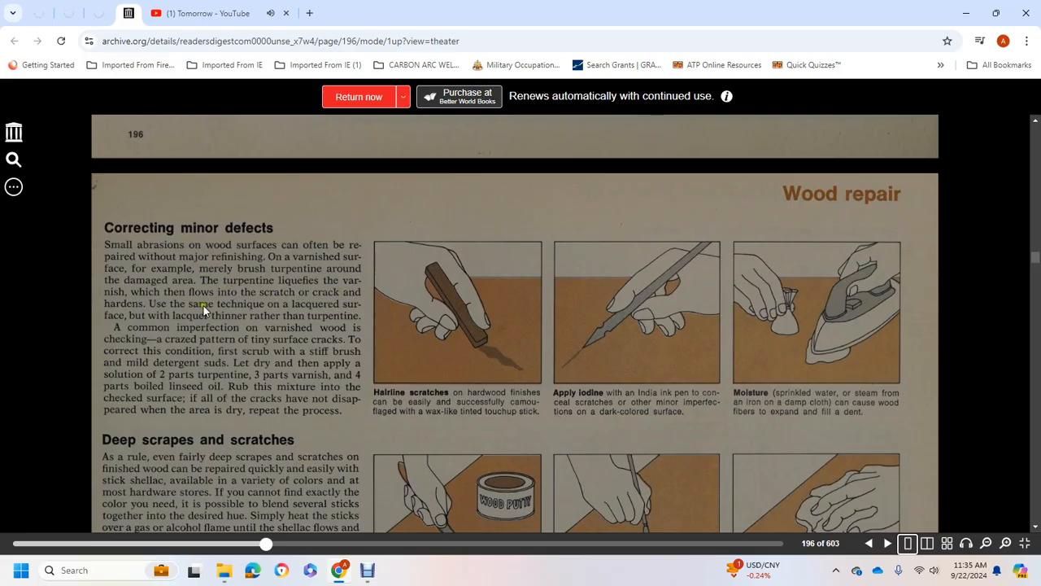
mouse_move(180, 333)
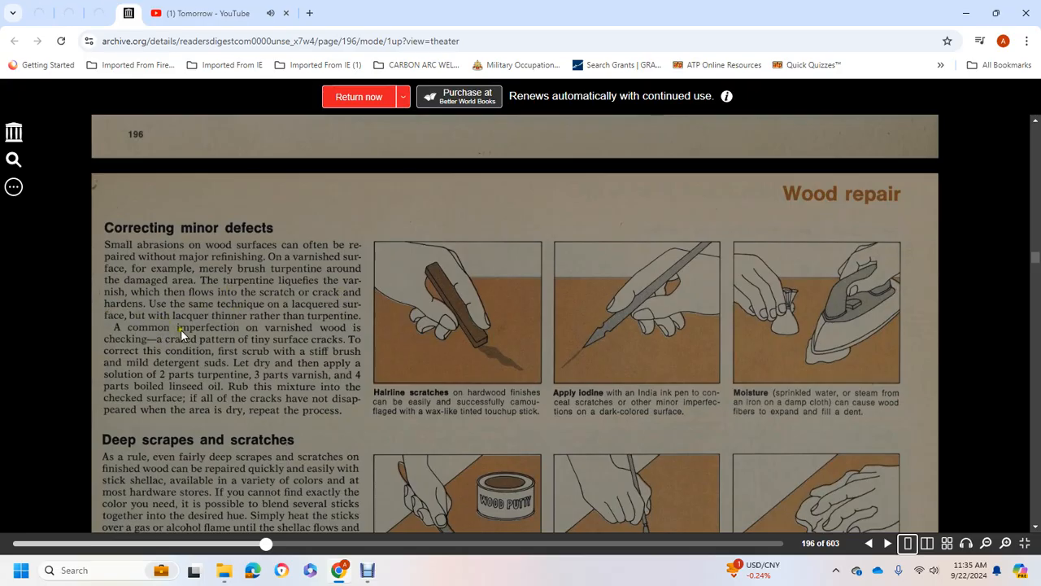
mouse_move(219, 334)
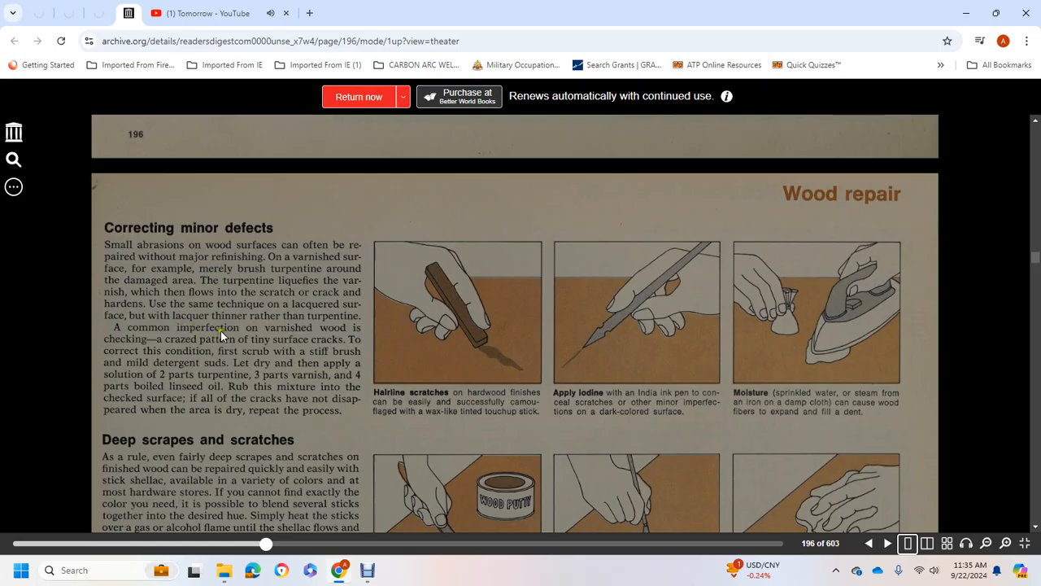
mouse_move(170, 342)
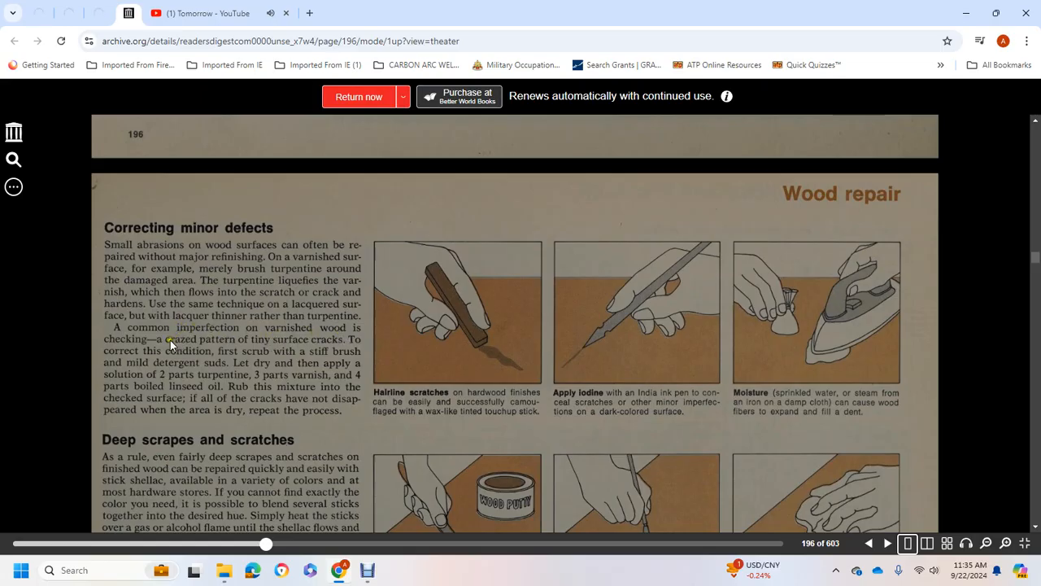
mouse_move(293, 348)
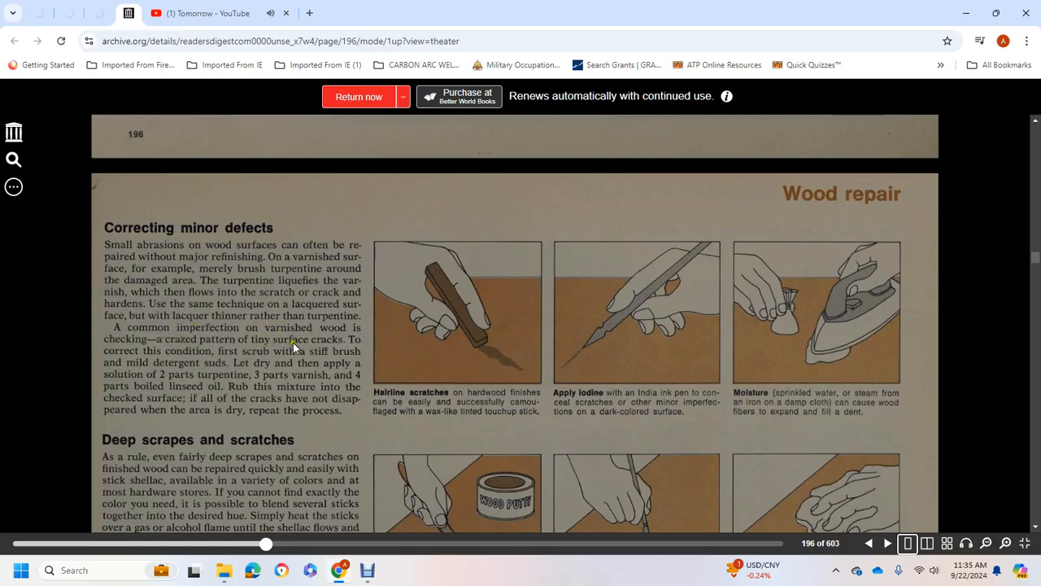
mouse_move(218, 356)
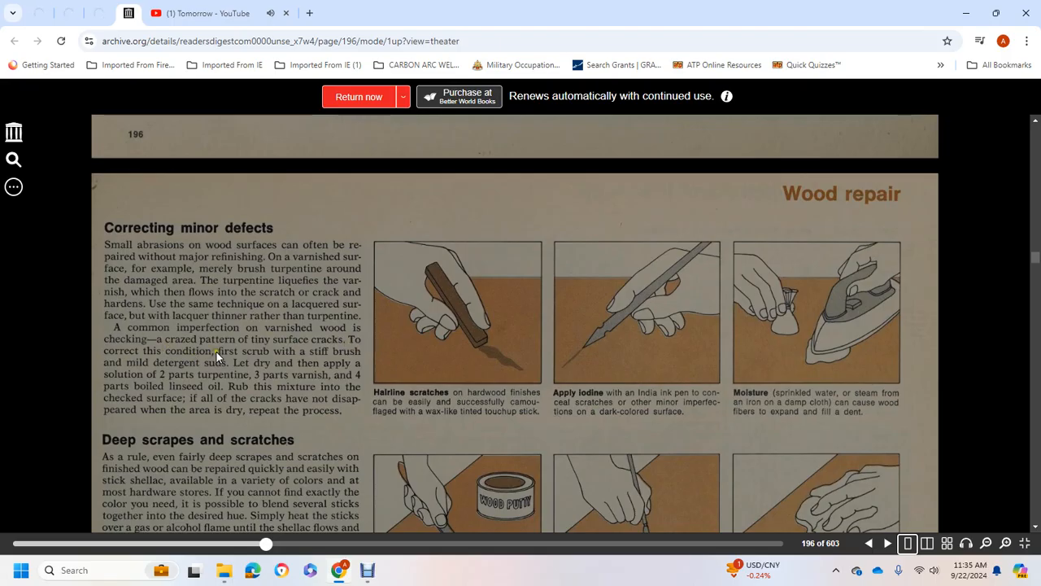
mouse_move(196, 365)
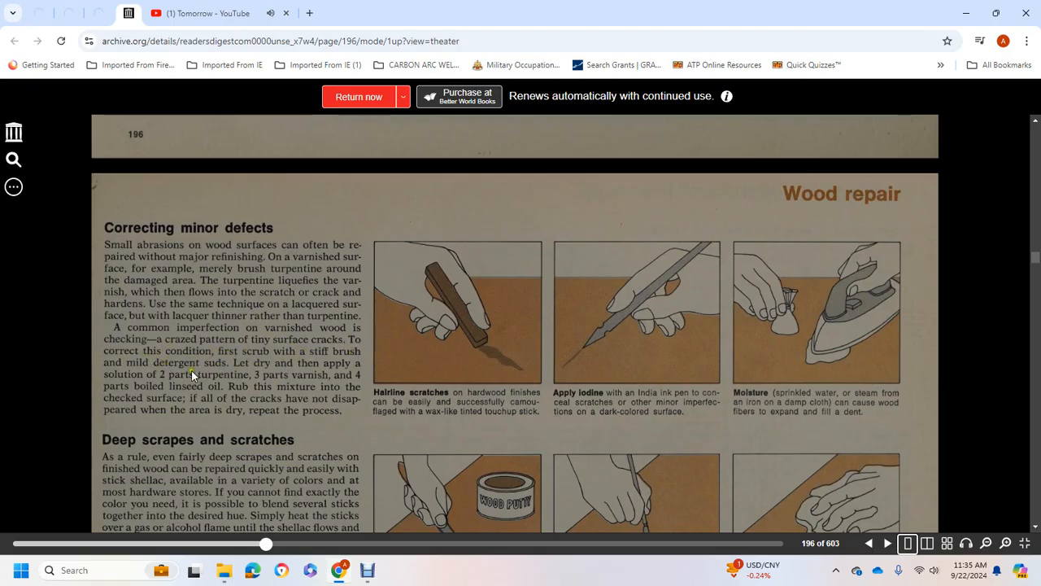
mouse_move(363, 379)
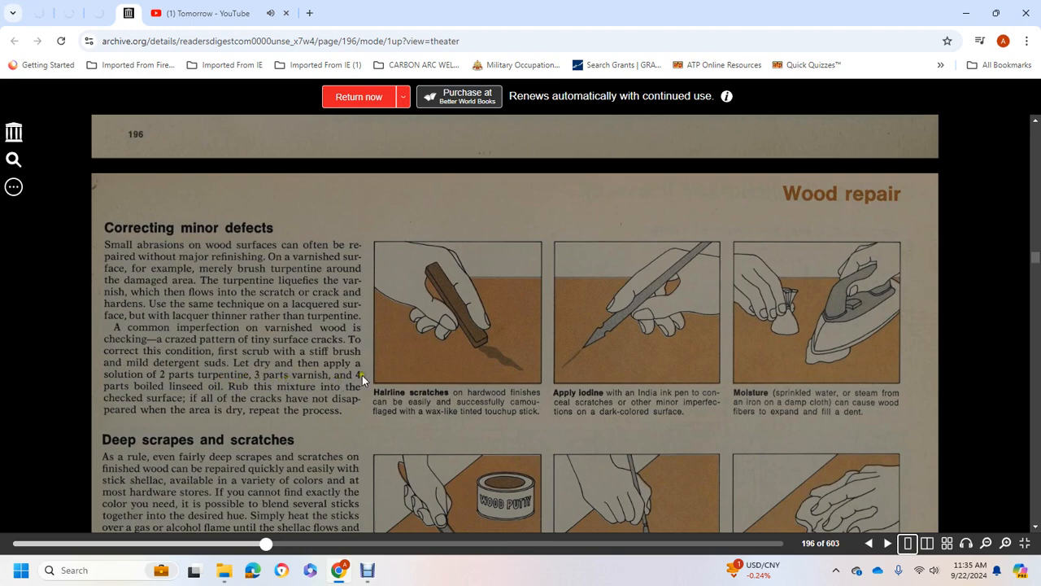
mouse_move(224, 396)
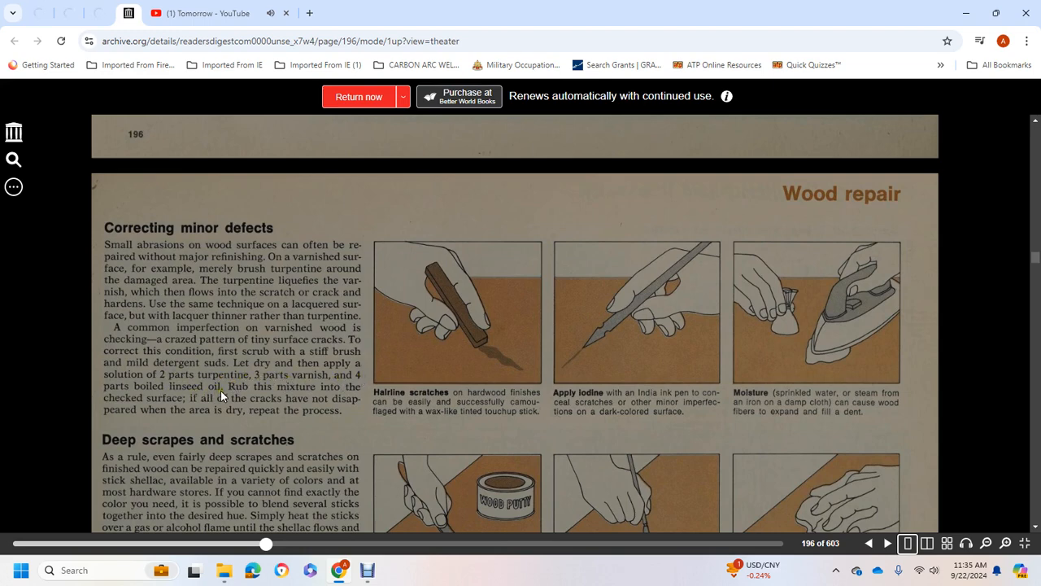
mouse_move(332, 390)
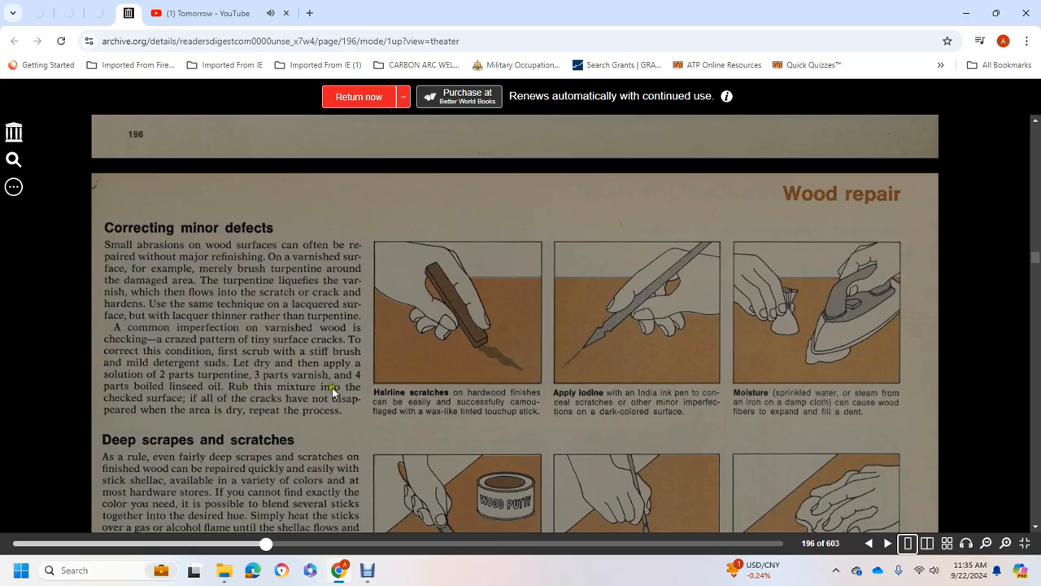
mouse_move(227, 404)
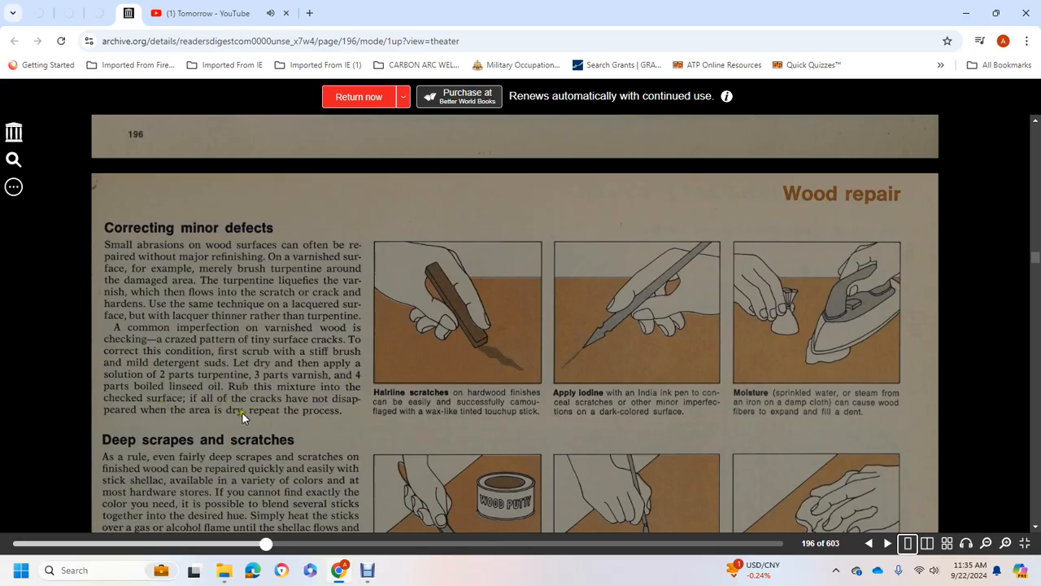
Step: Scroll to page 197's 'Deep scrapes and scratches' section and 'Patching solid wood'
scroll(down, 3)
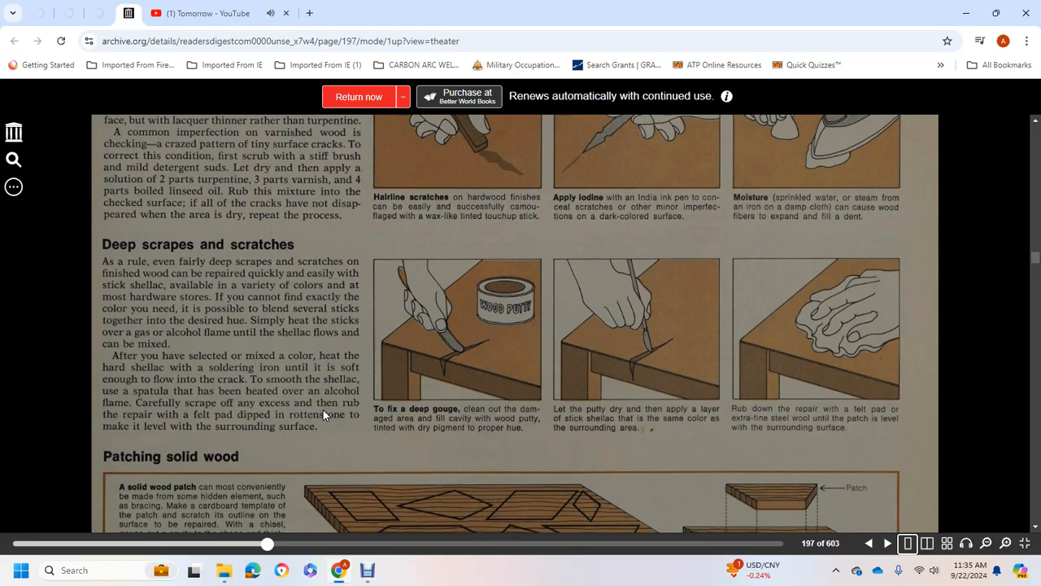
mouse_move(197, 291)
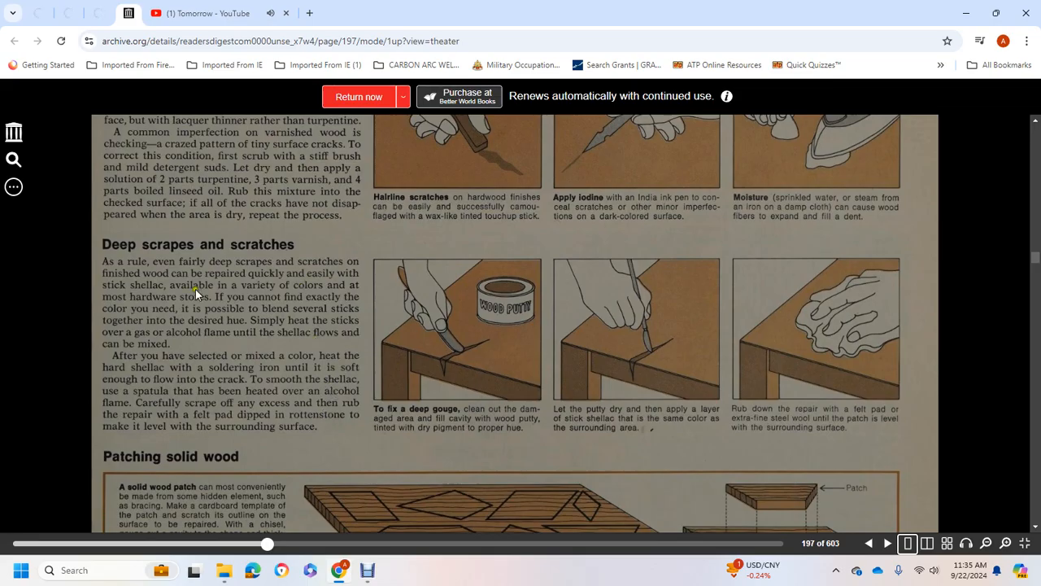
mouse_move(352, 299)
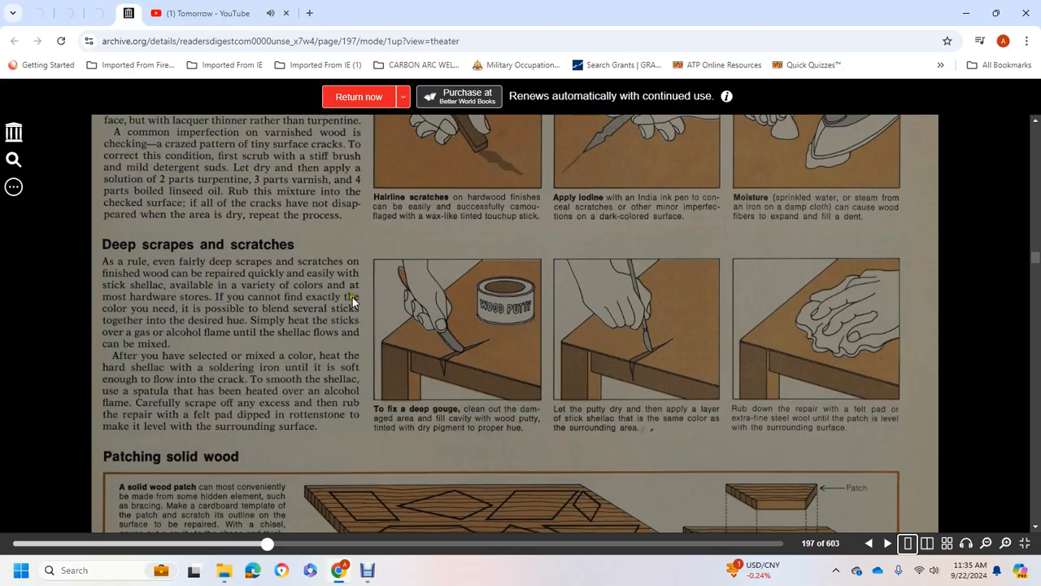
mouse_move(333, 307)
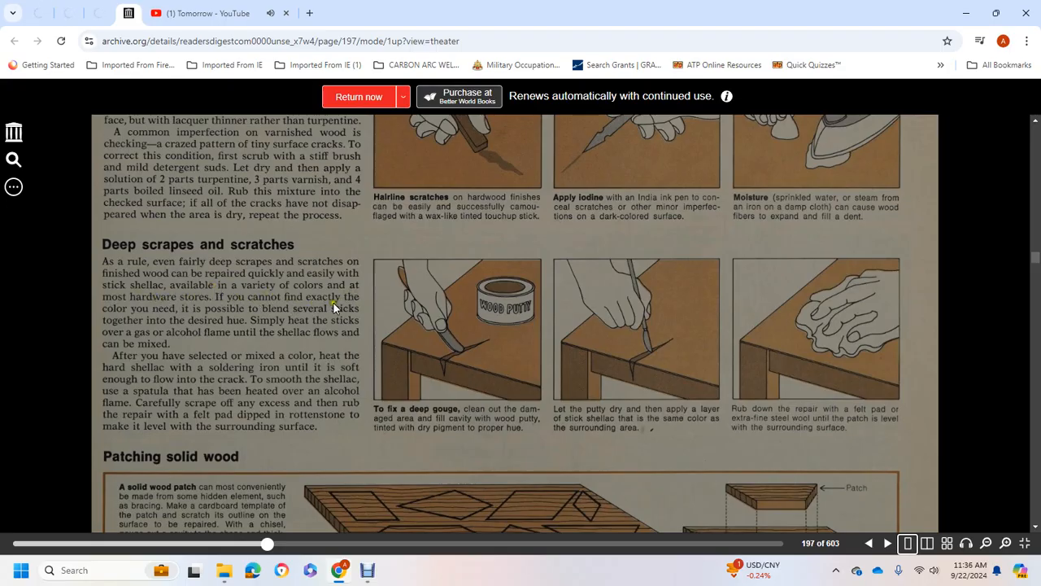
mouse_move(273, 316)
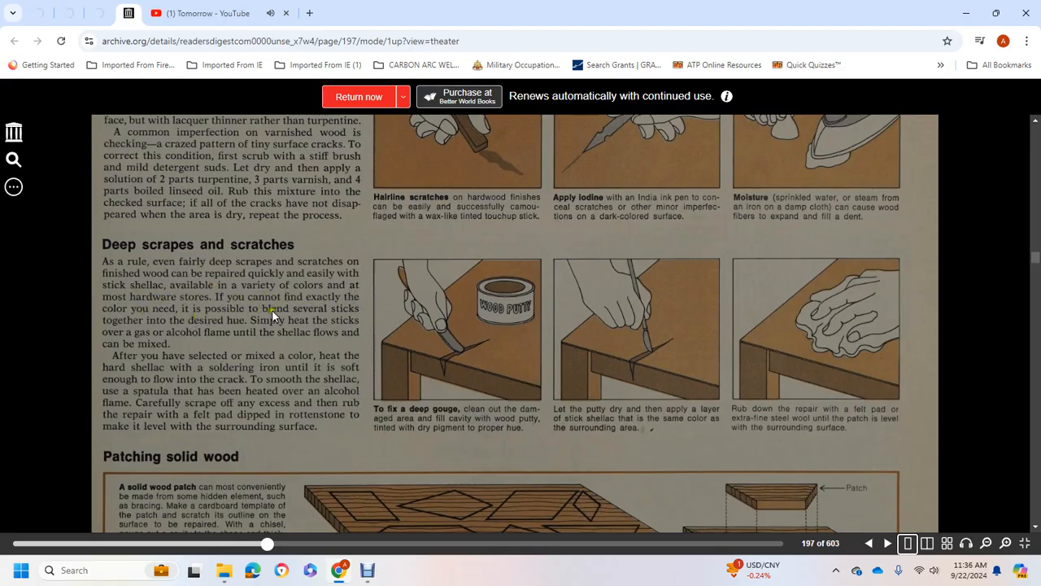
mouse_move(116, 332)
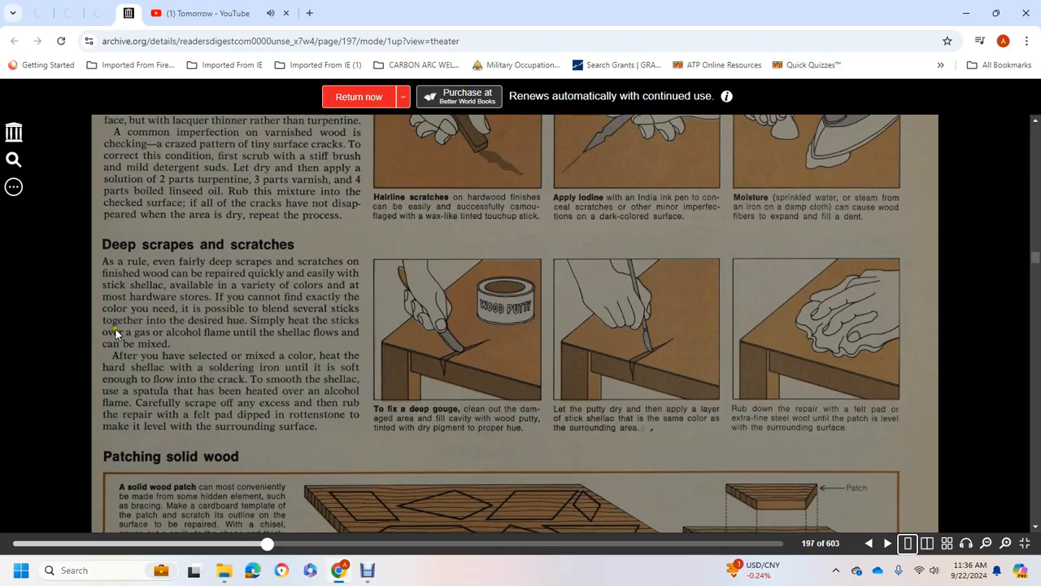
mouse_move(328, 338)
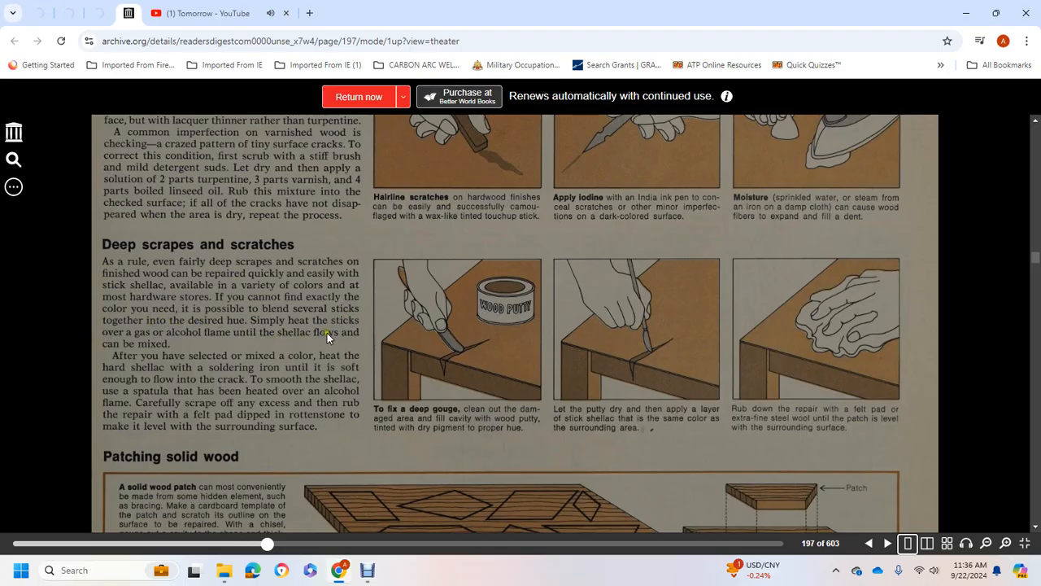
mouse_move(196, 349)
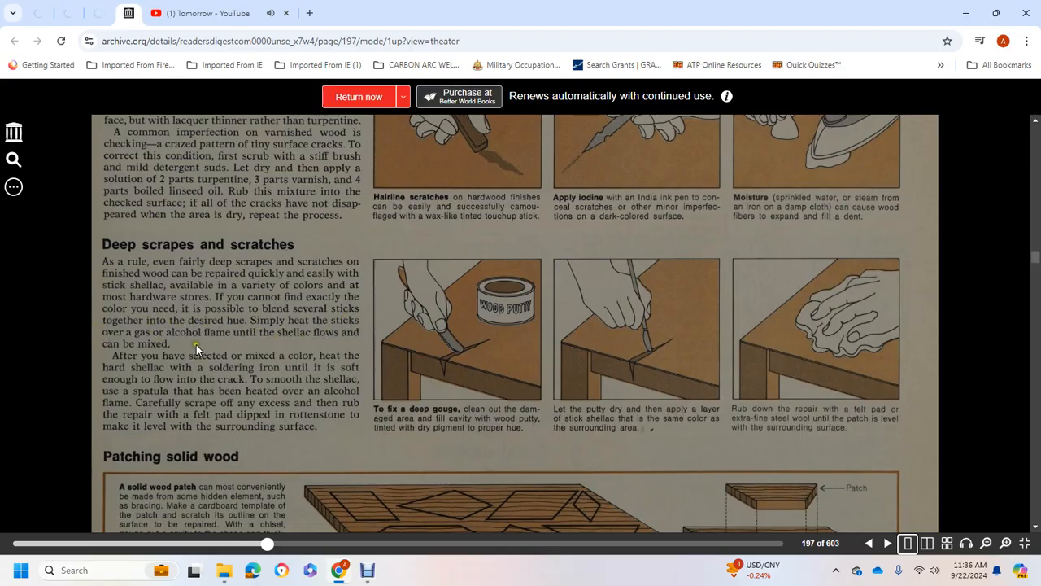
mouse_move(260, 343)
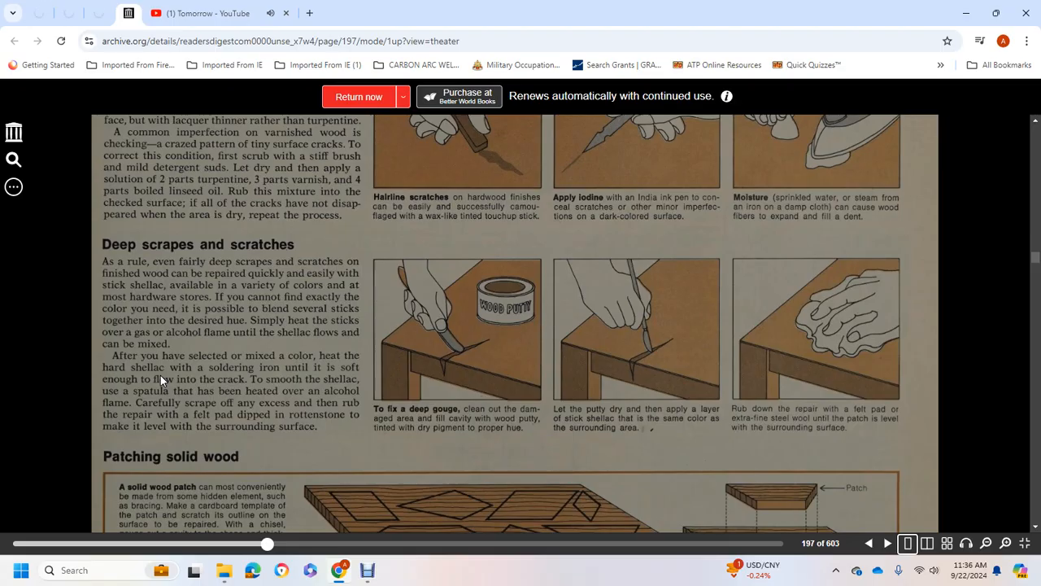
mouse_move(279, 408)
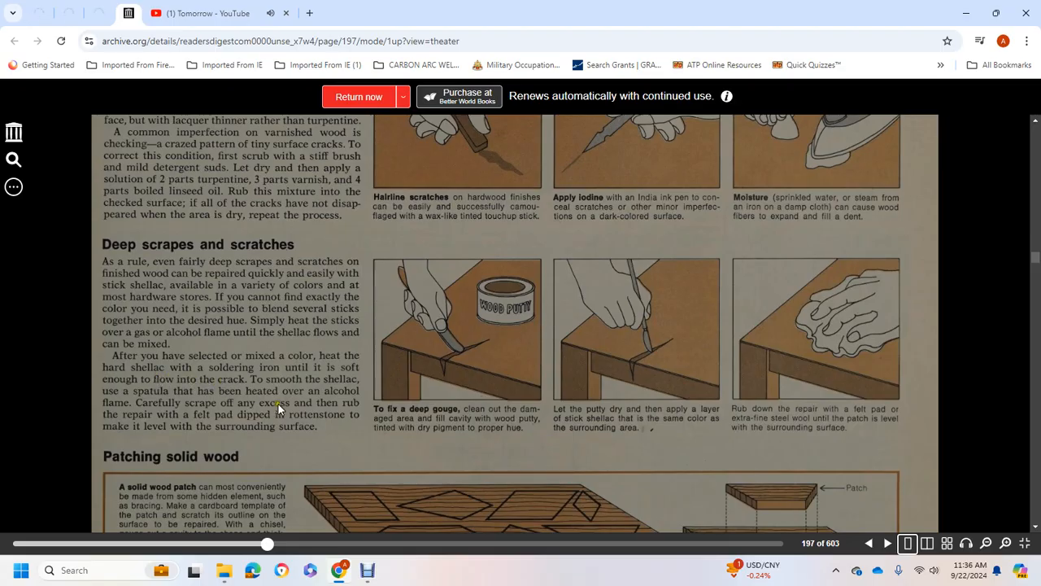
mouse_move(234, 409)
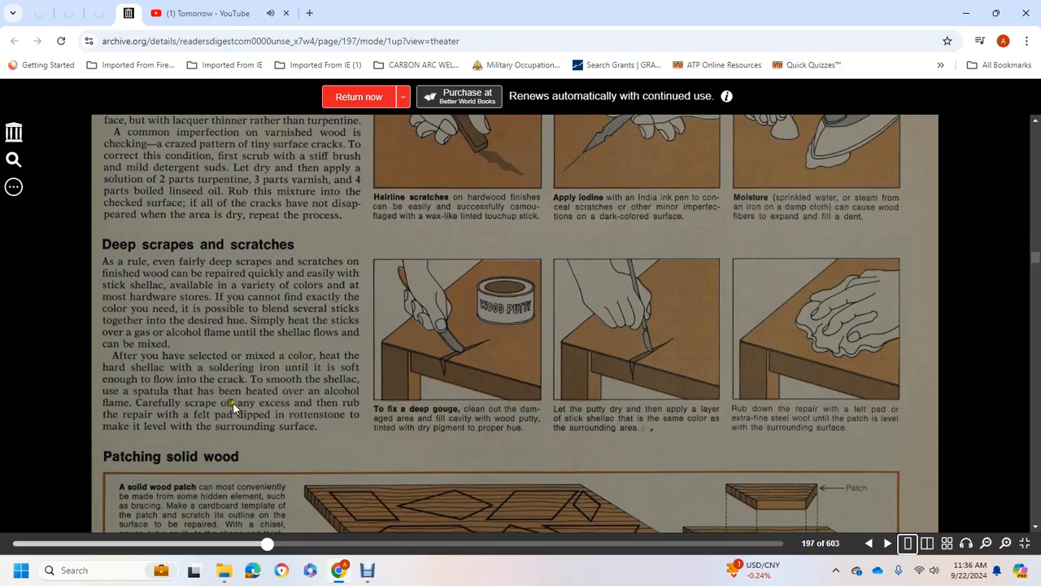
mouse_move(339, 398)
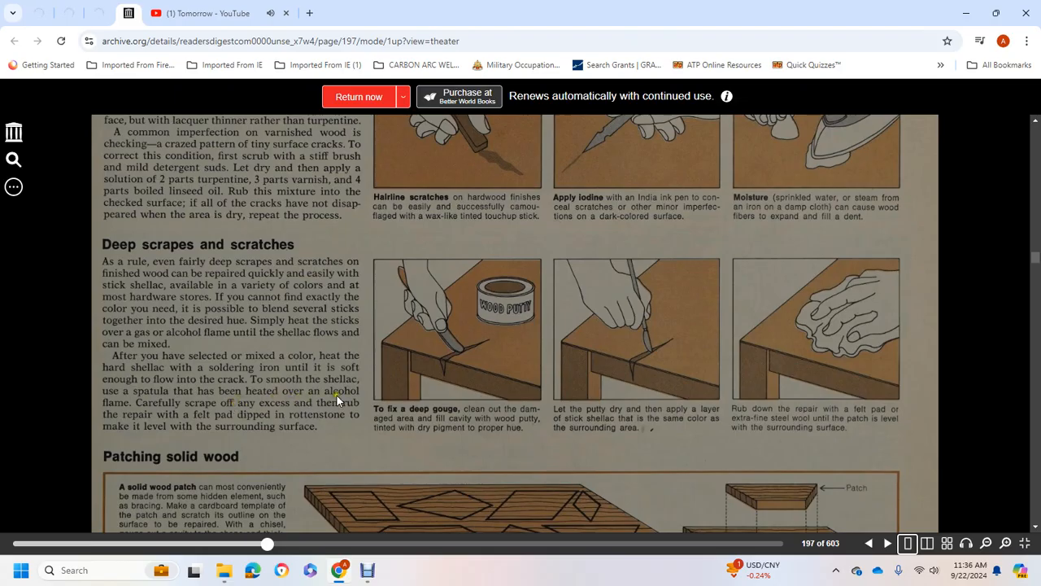
mouse_move(238, 404)
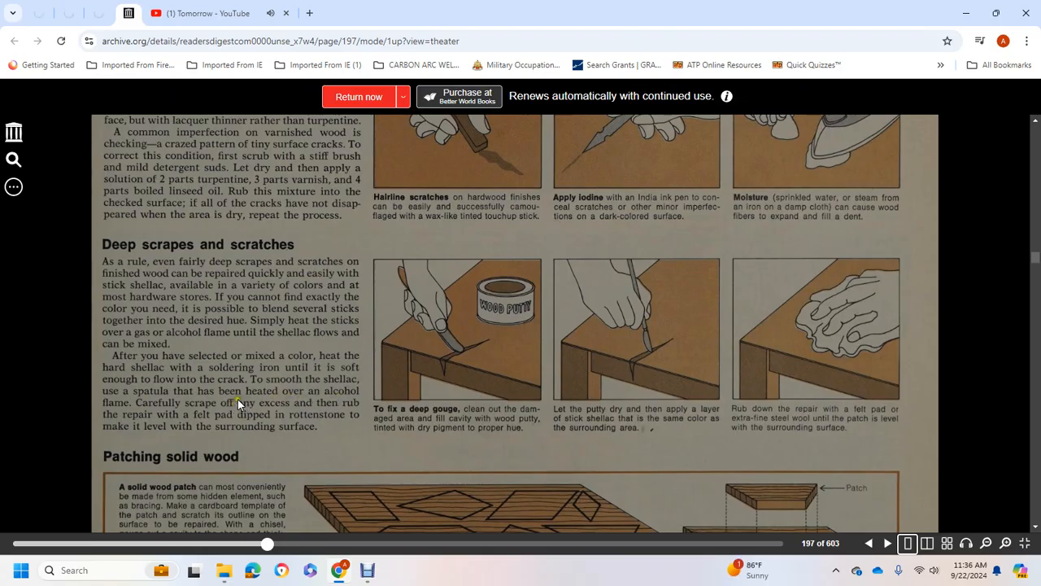
mouse_move(267, 421)
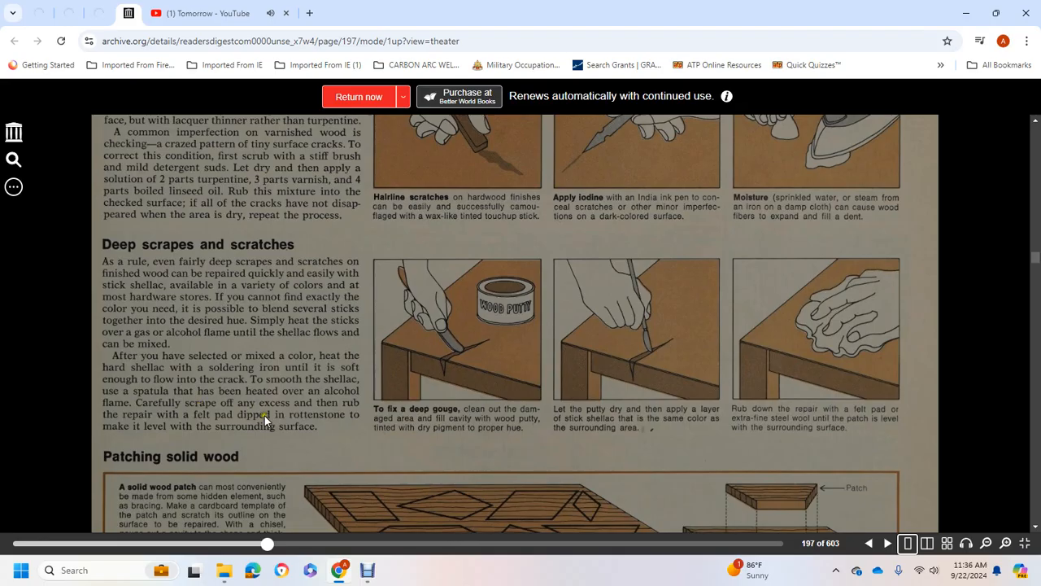
mouse_move(194, 422)
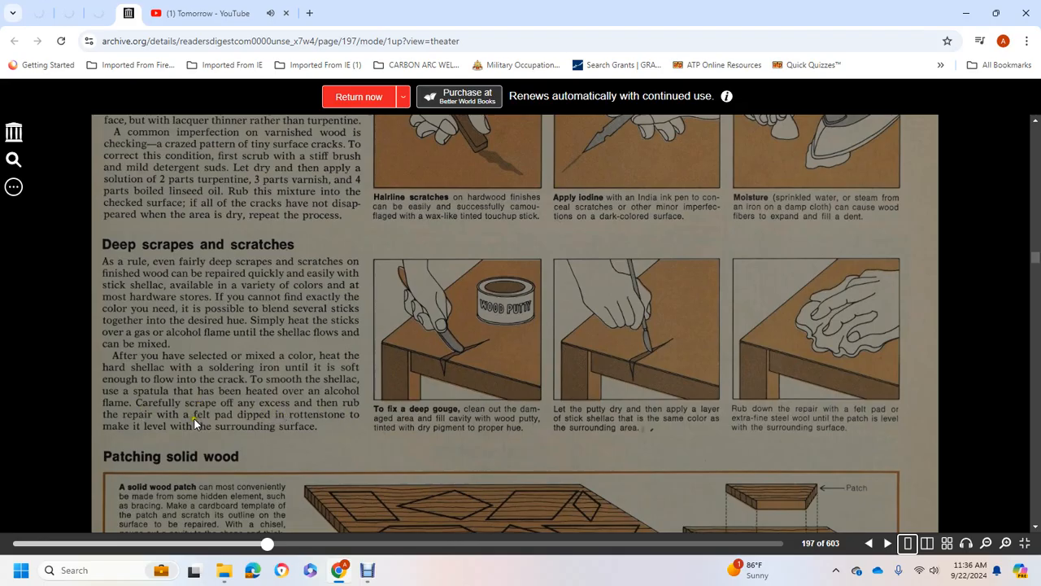
mouse_move(319, 421)
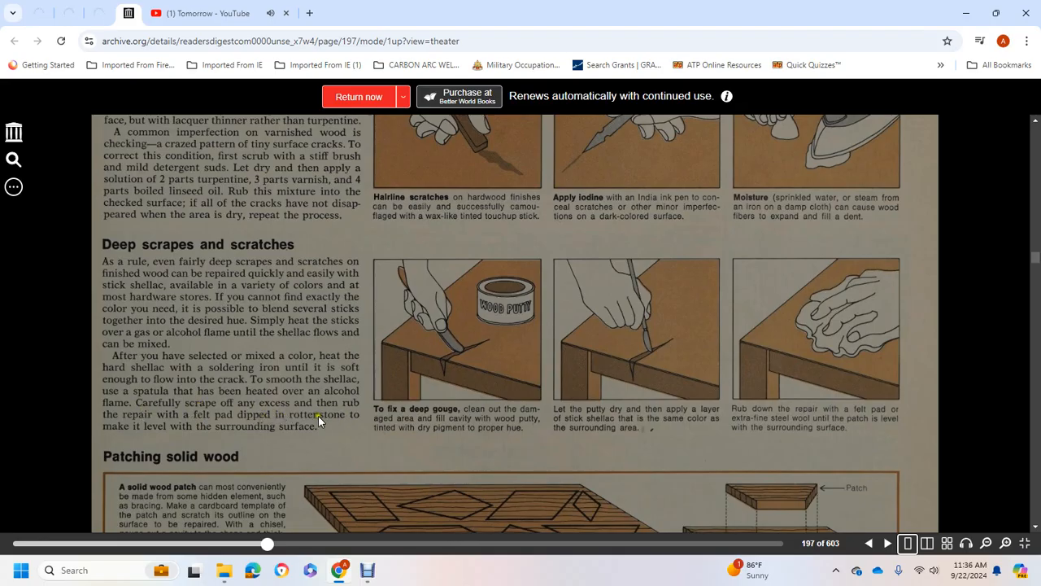
mouse_move(156, 432)
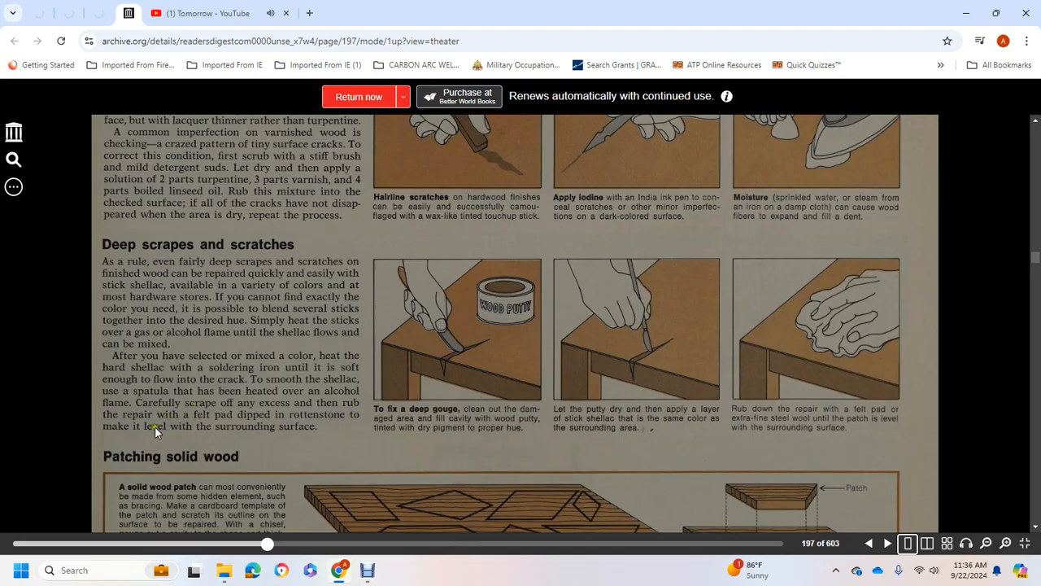
Step: Scroll into page 198's 'Laminated wood' section on scratched, loose, and blistered veneer
scroll(down, 3)
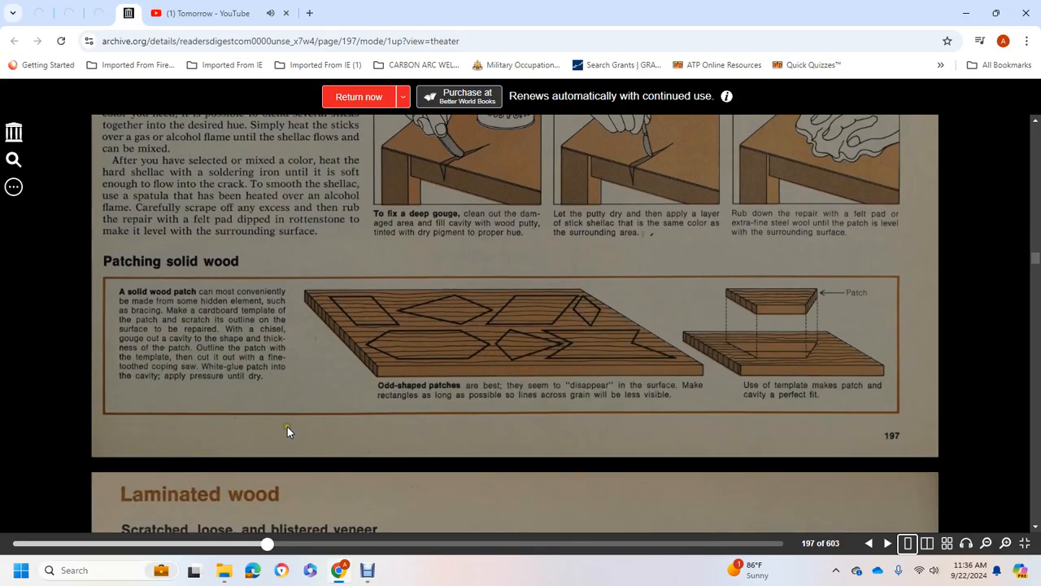
scroll(down, 3)
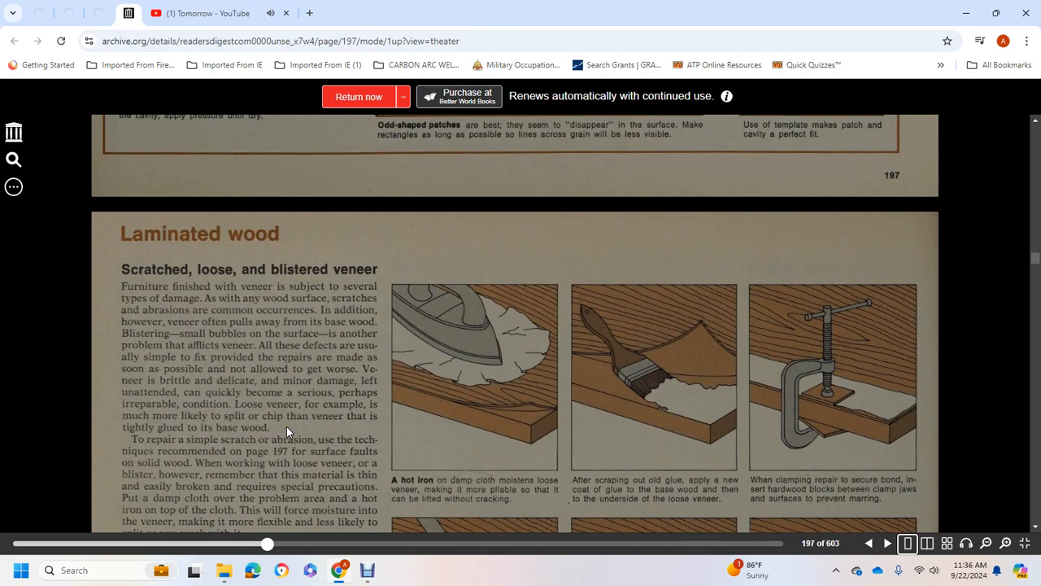
mouse_move(197, 279)
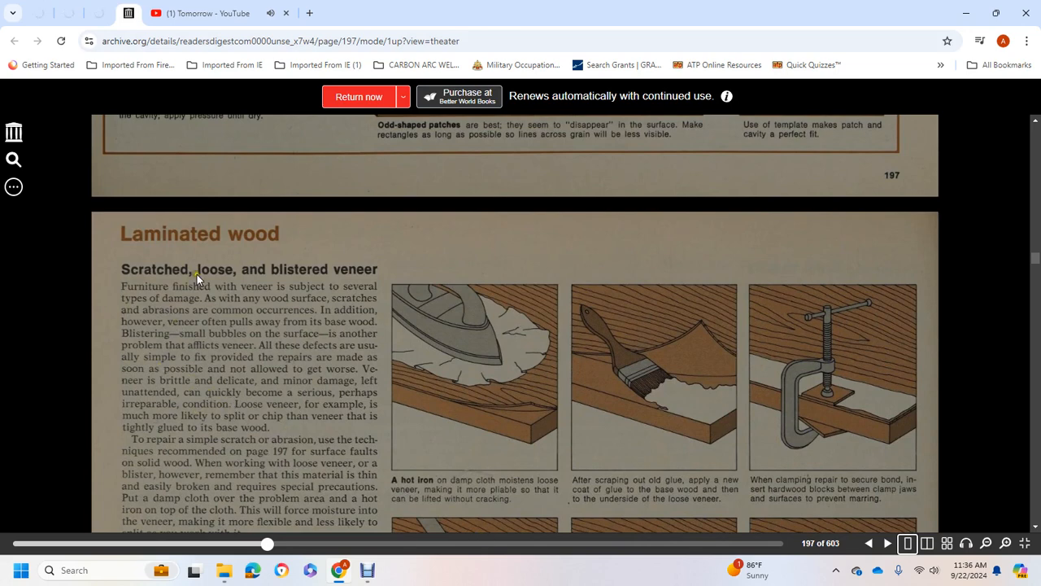
mouse_move(137, 299)
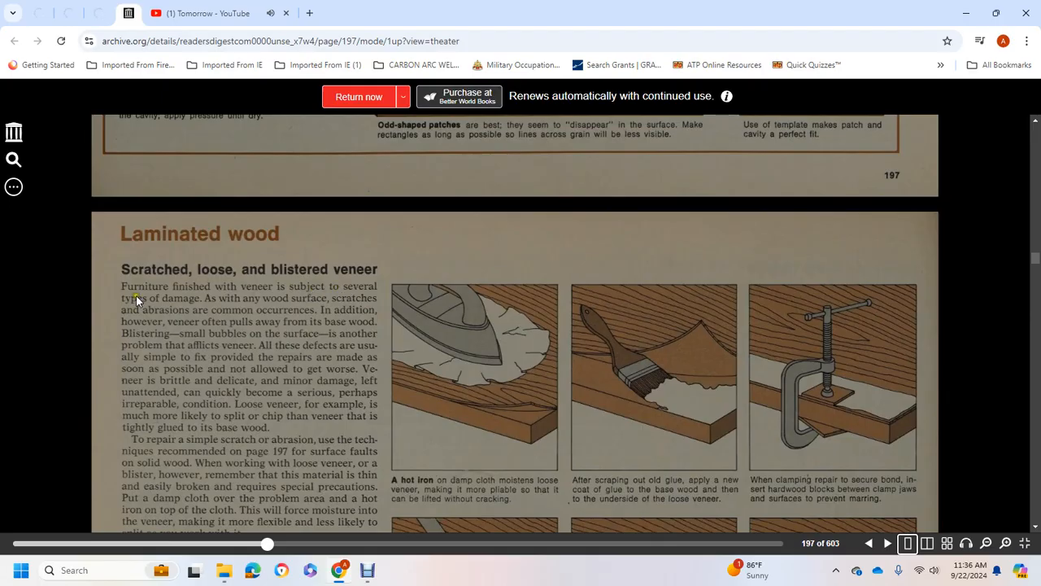
mouse_move(317, 313)
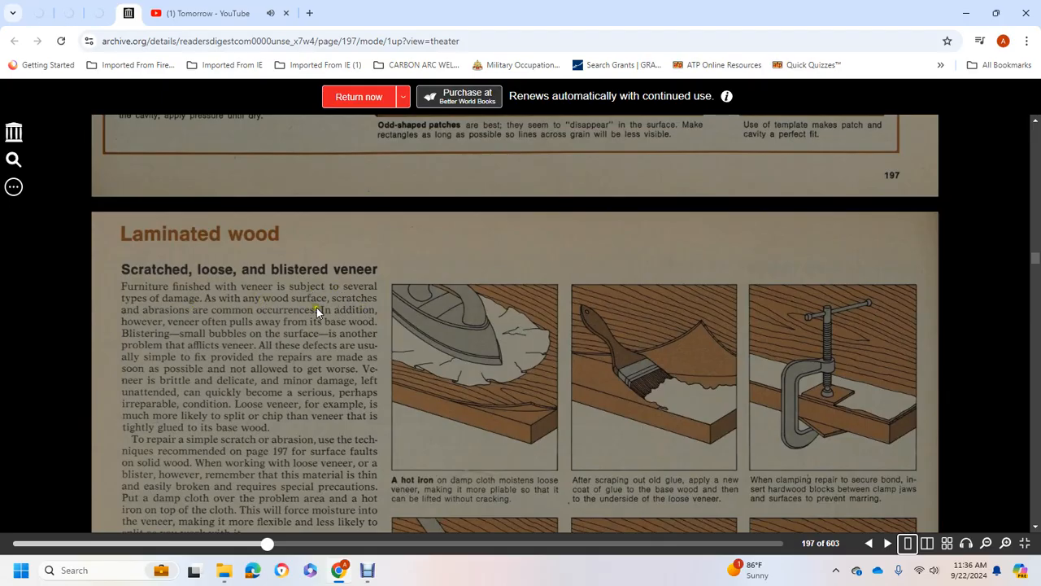
mouse_move(354, 321)
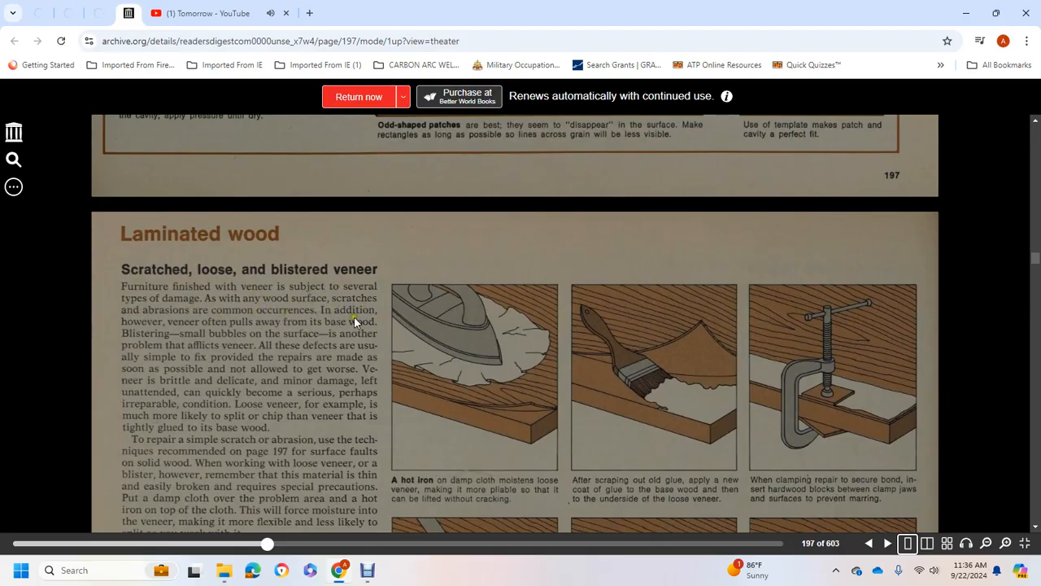
mouse_move(260, 329)
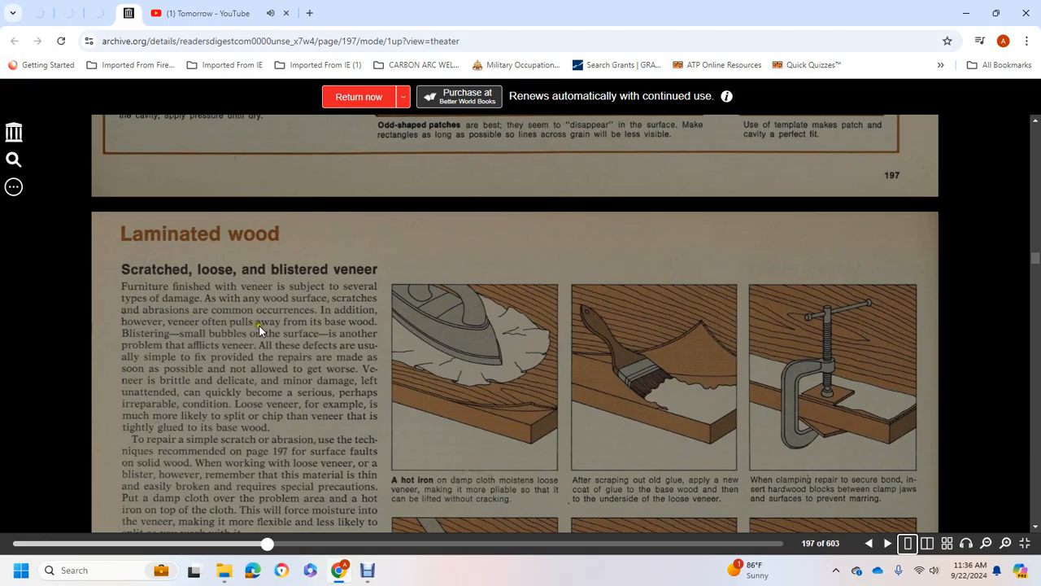
mouse_move(189, 342)
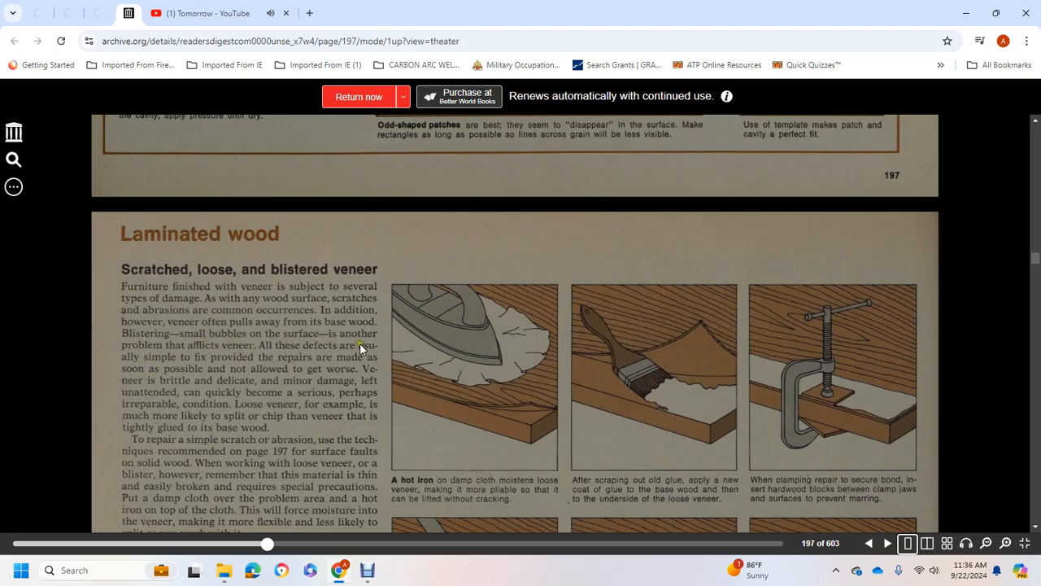
mouse_move(310, 368)
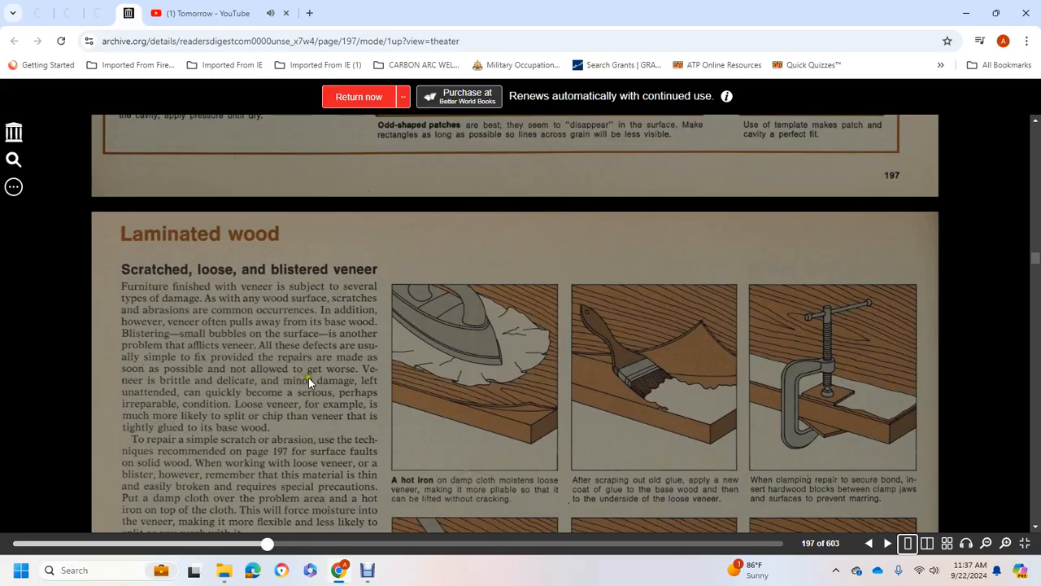
mouse_move(264, 393)
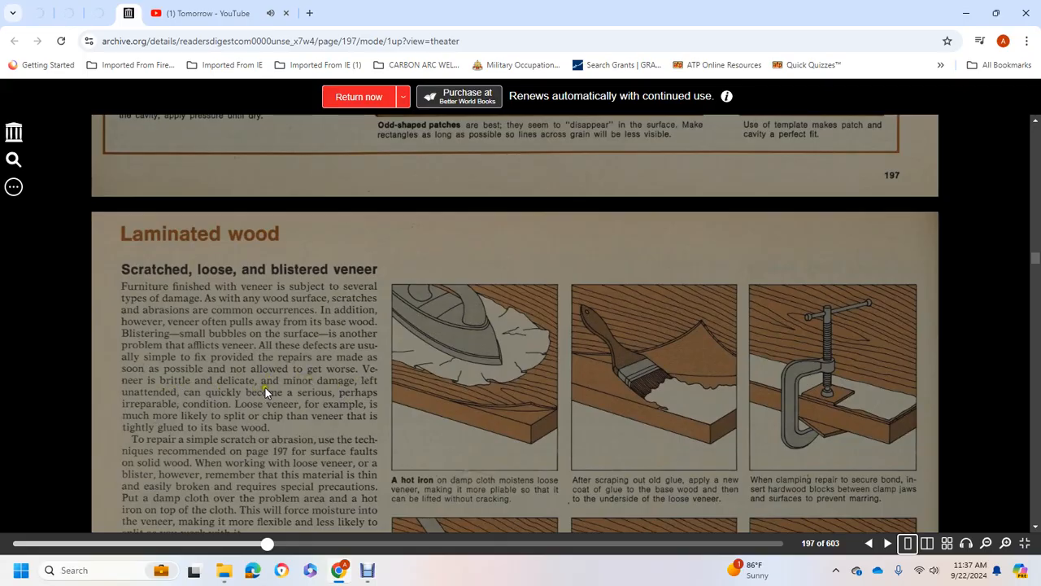
mouse_move(256, 399)
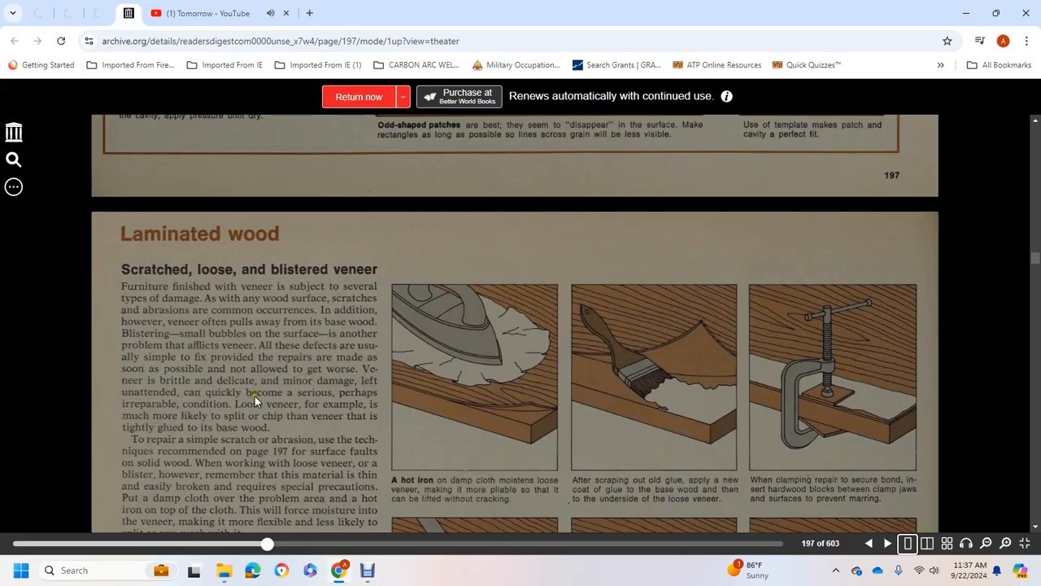
mouse_move(344, 397)
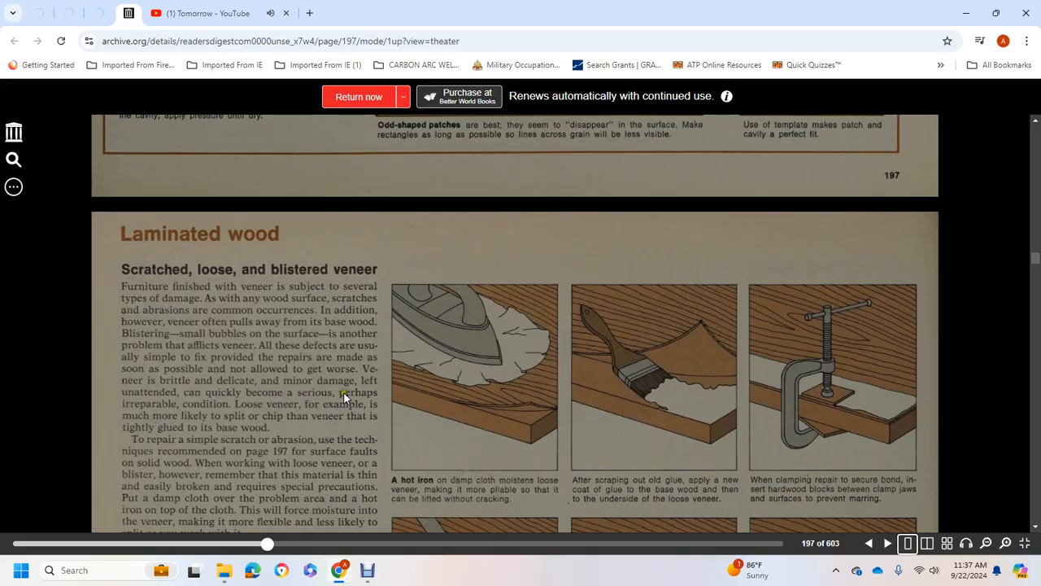
mouse_move(195, 411)
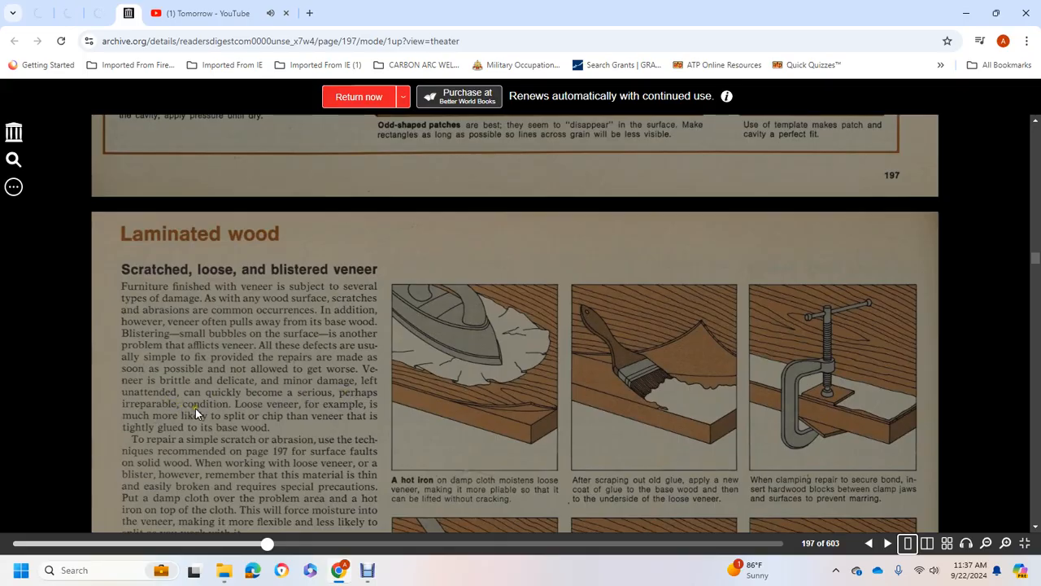
mouse_move(361, 415)
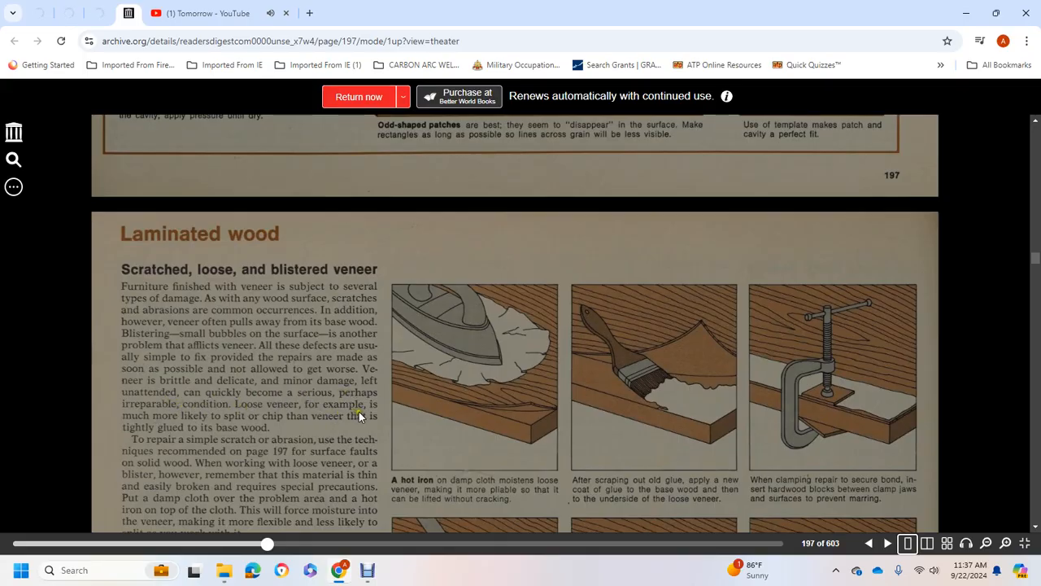
mouse_move(287, 425)
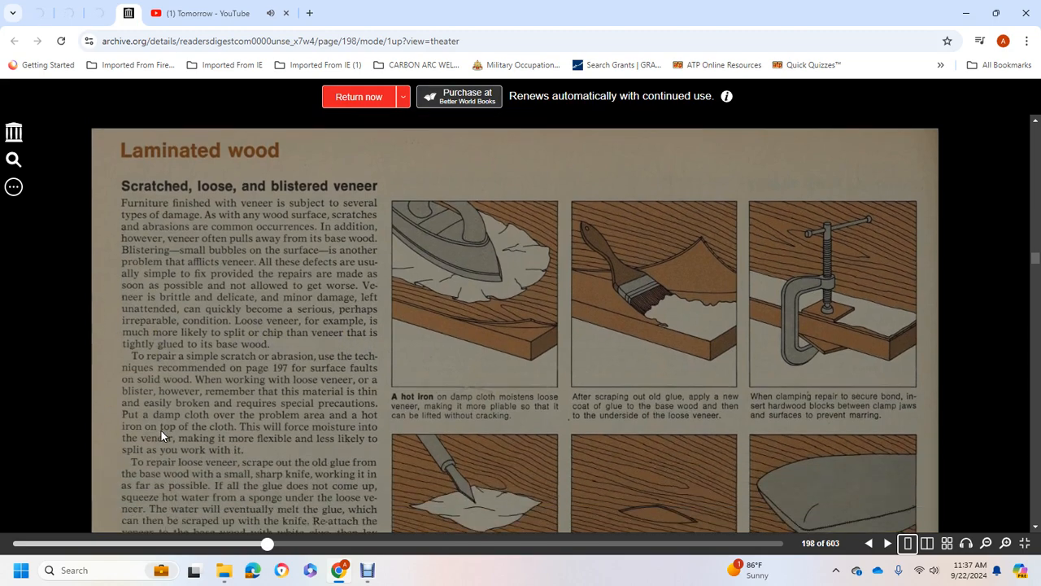
Step: Scroll page 198 to the loose-veneer steps and 'To flatten a bubble' illustrations
scroll(down, 3)
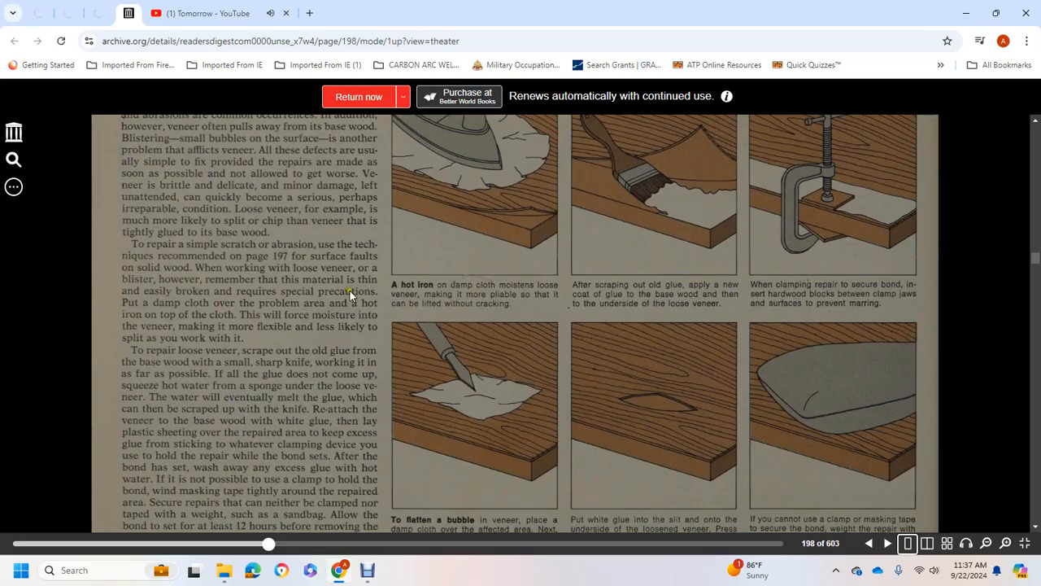
mouse_move(227, 277)
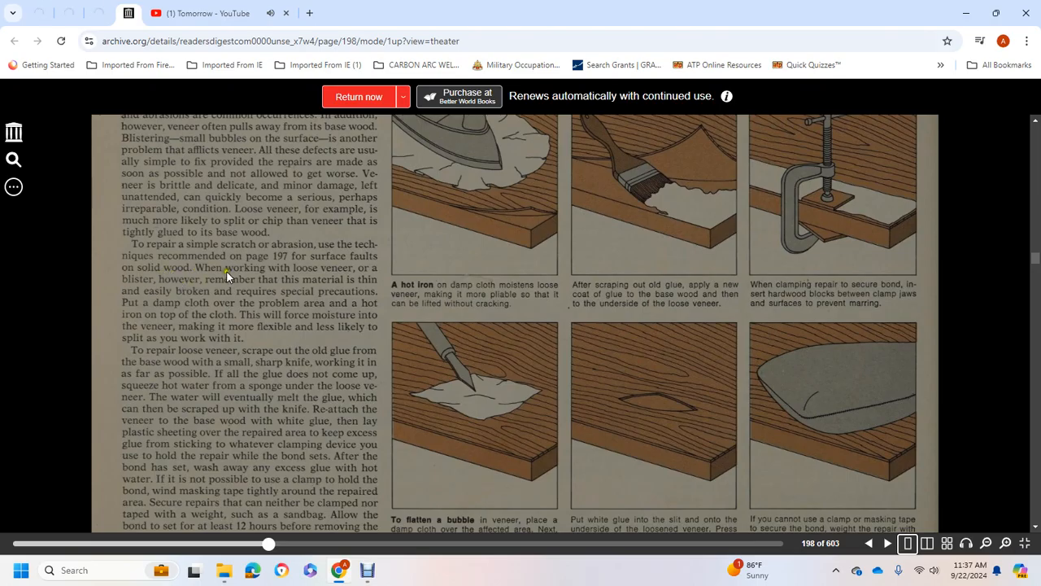
mouse_move(219, 294)
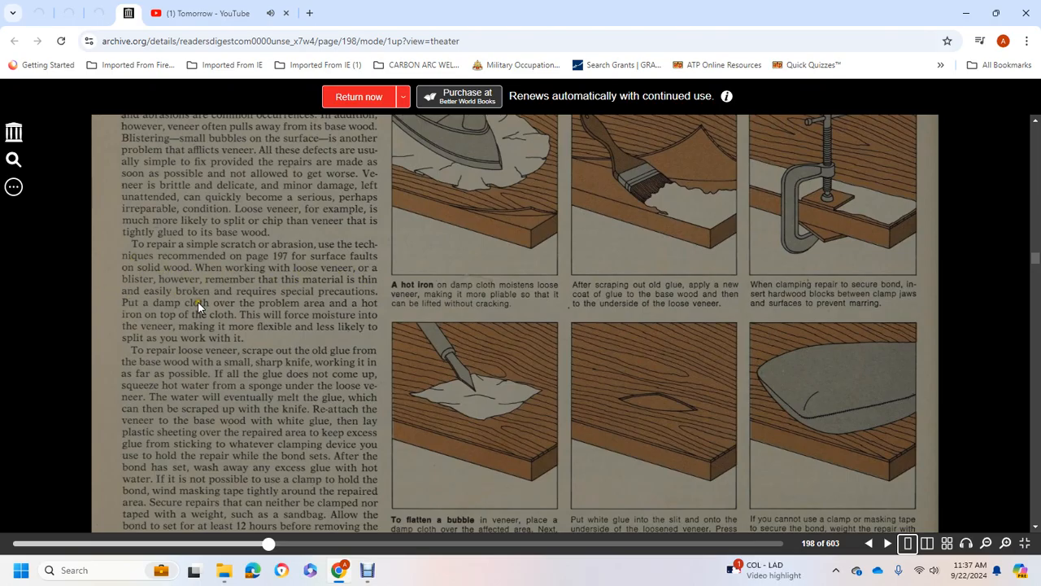
mouse_move(143, 317)
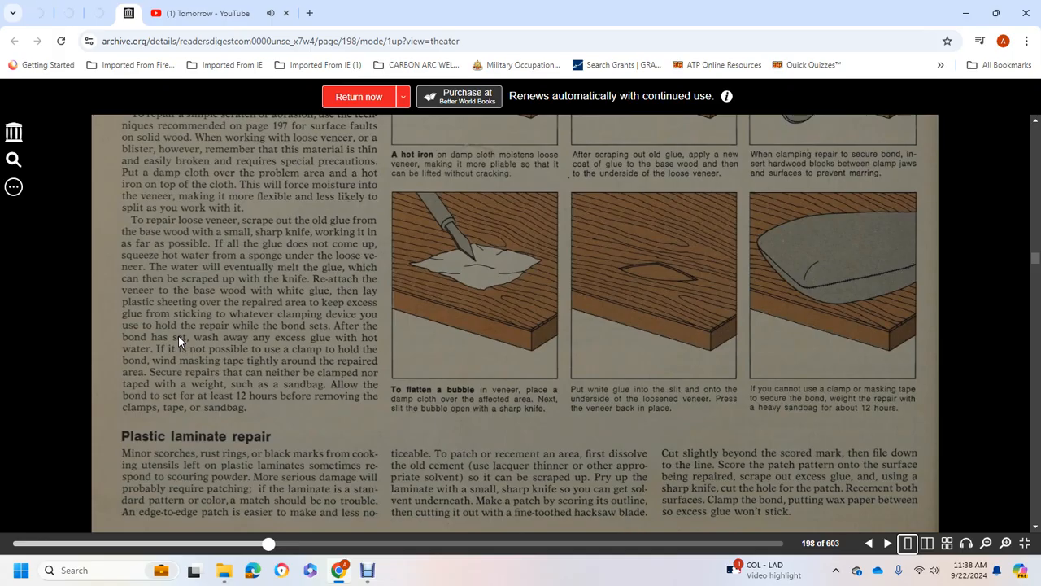
mouse_move(253, 335)
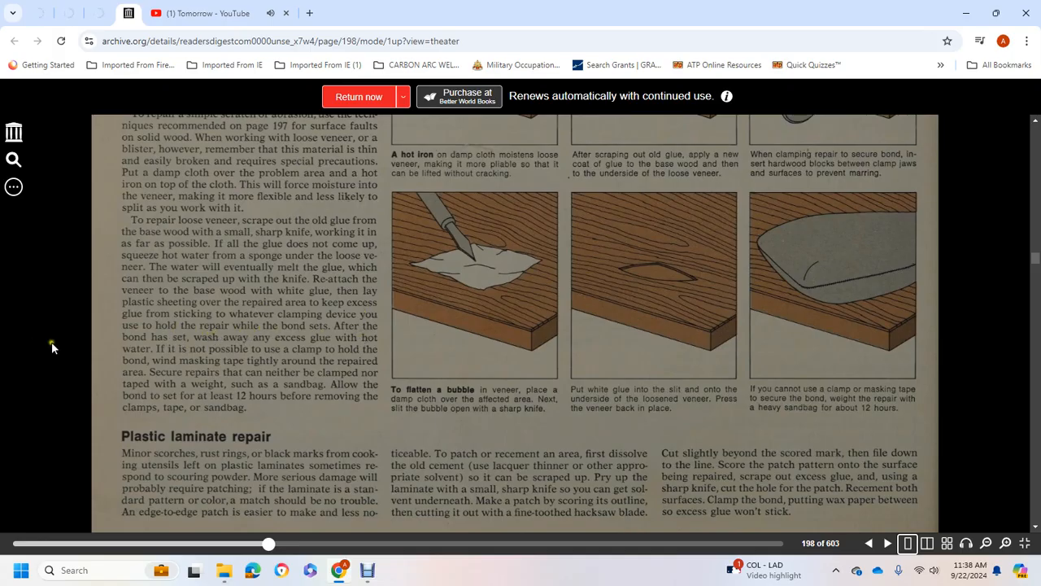
mouse_move(368, 340)
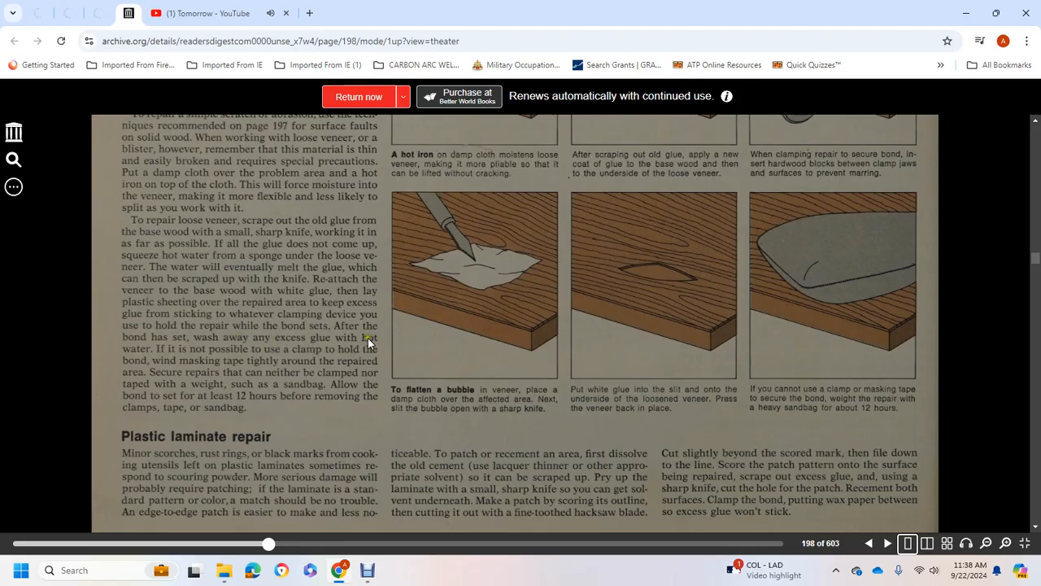
mouse_move(251, 358)
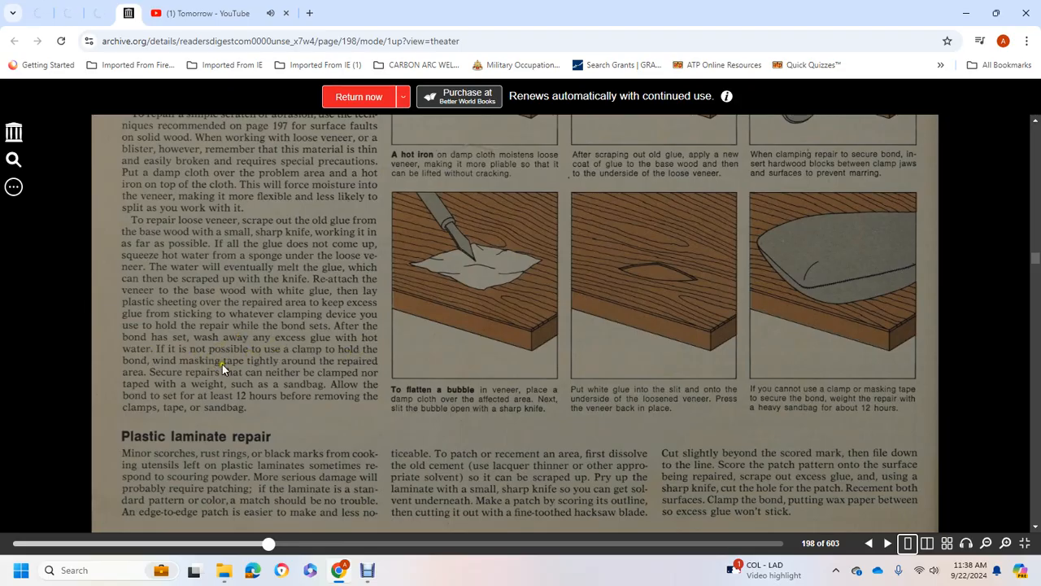
mouse_move(232, 366)
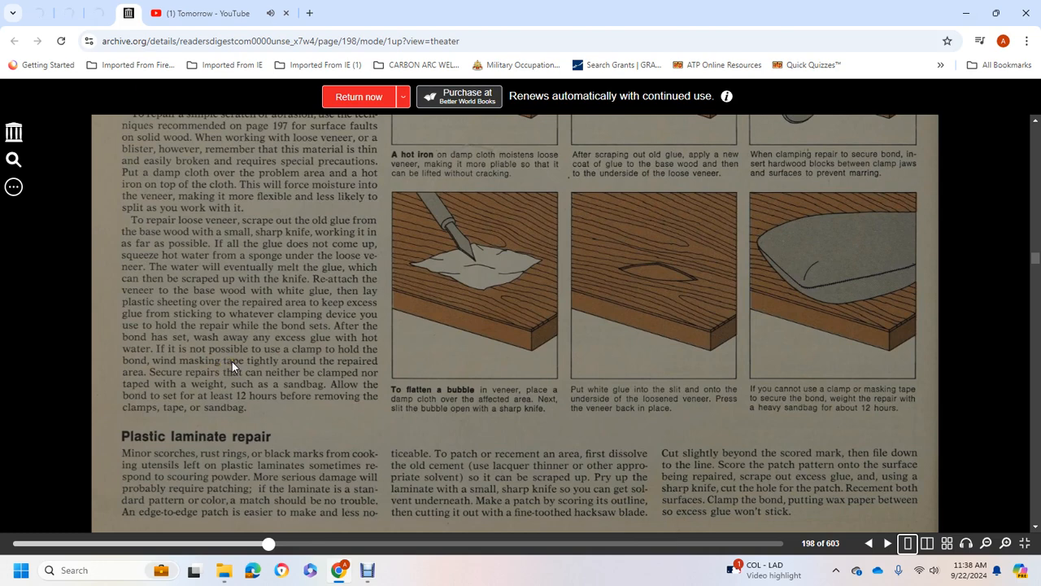
mouse_move(192, 366)
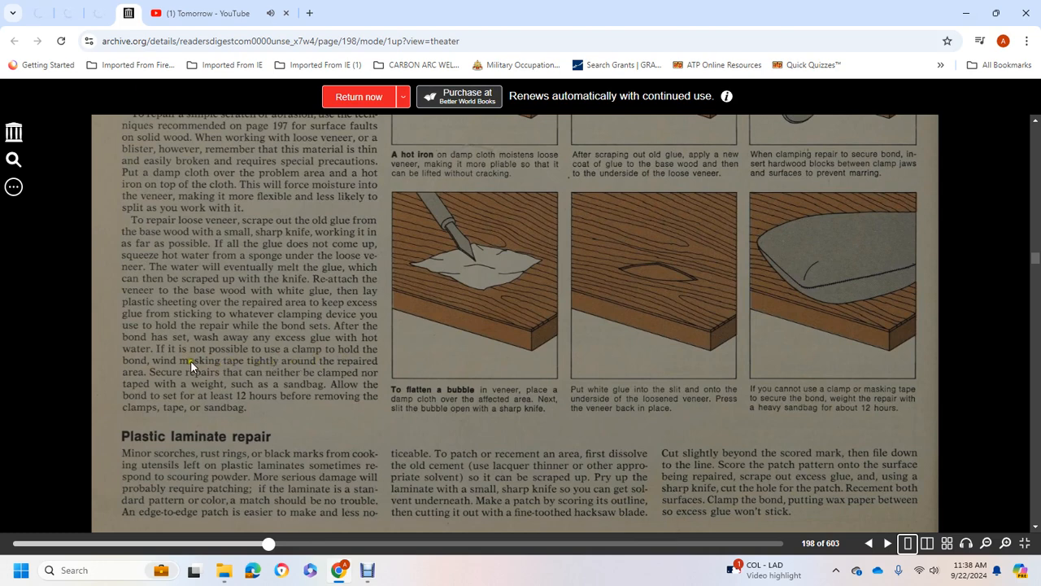
mouse_move(324, 381)
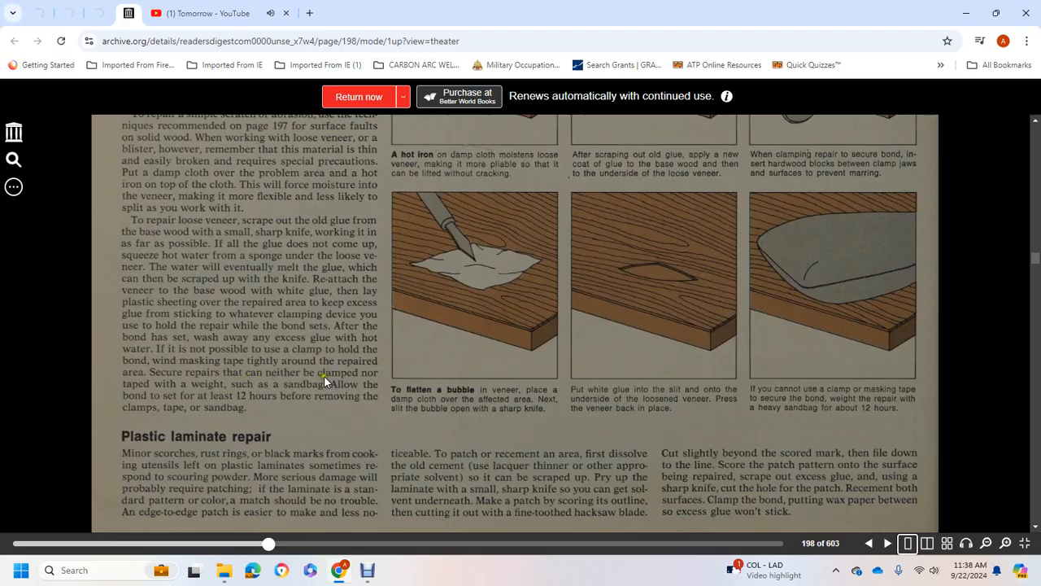
mouse_move(138, 387)
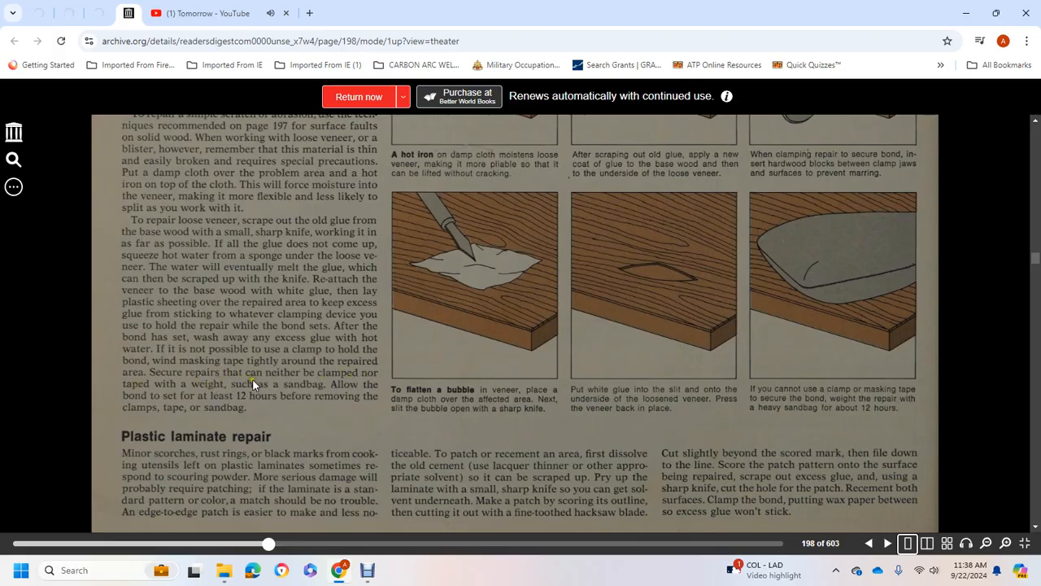
mouse_move(183, 401)
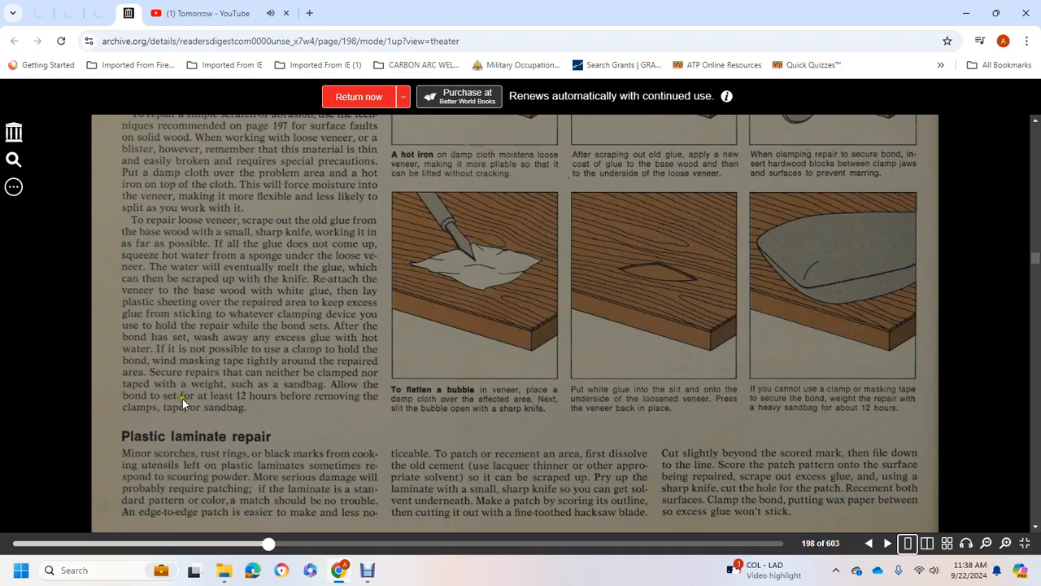
mouse_move(214, 407)
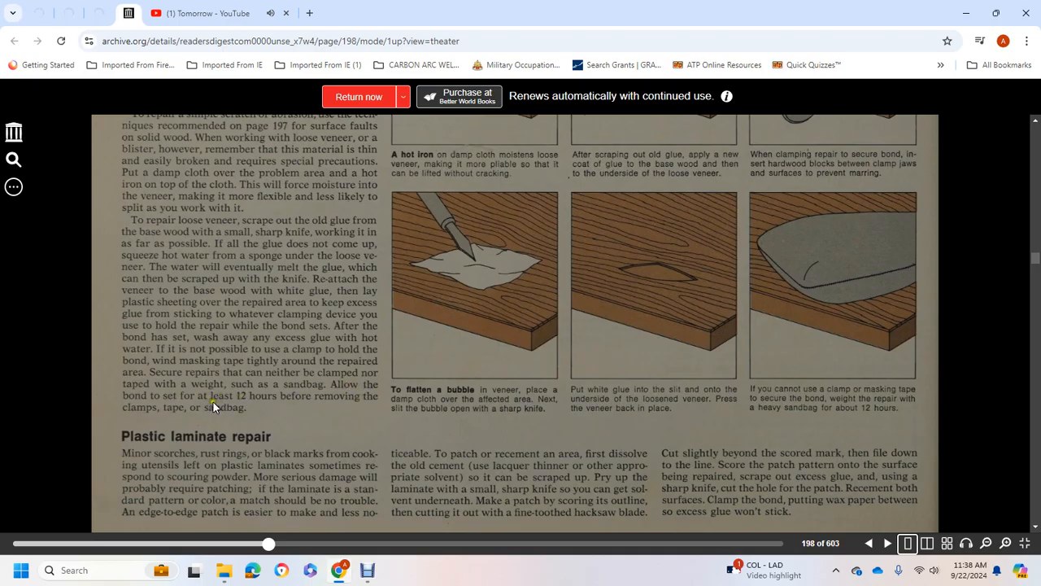
scroll(down, 3)
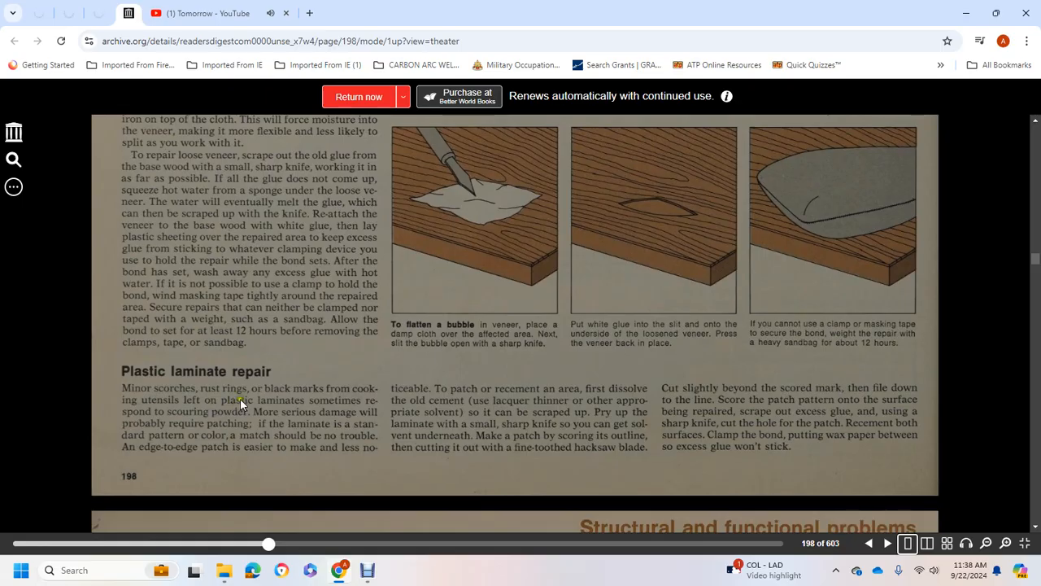
mouse_move(224, 411)
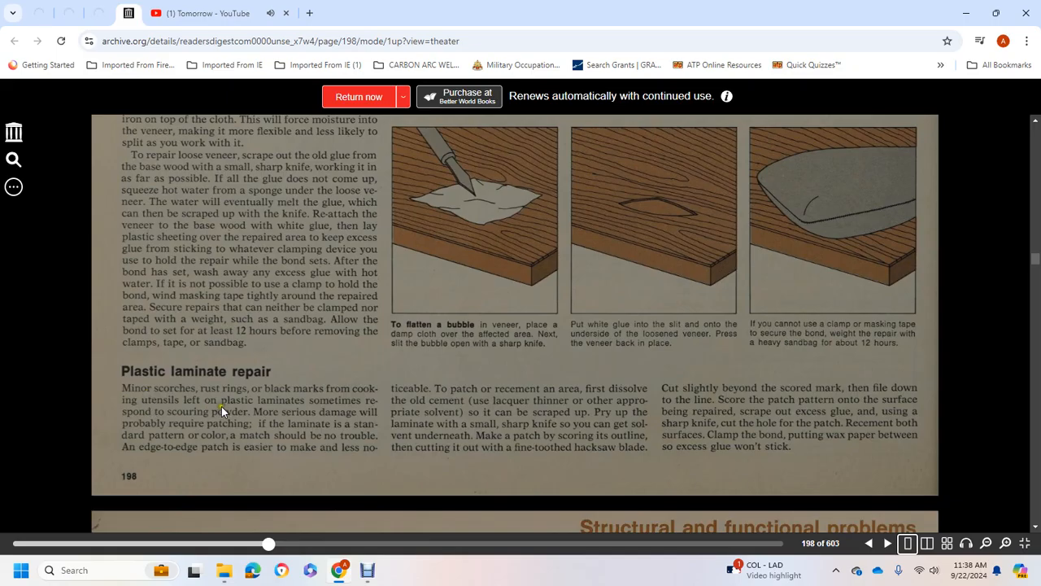
mouse_move(316, 413)
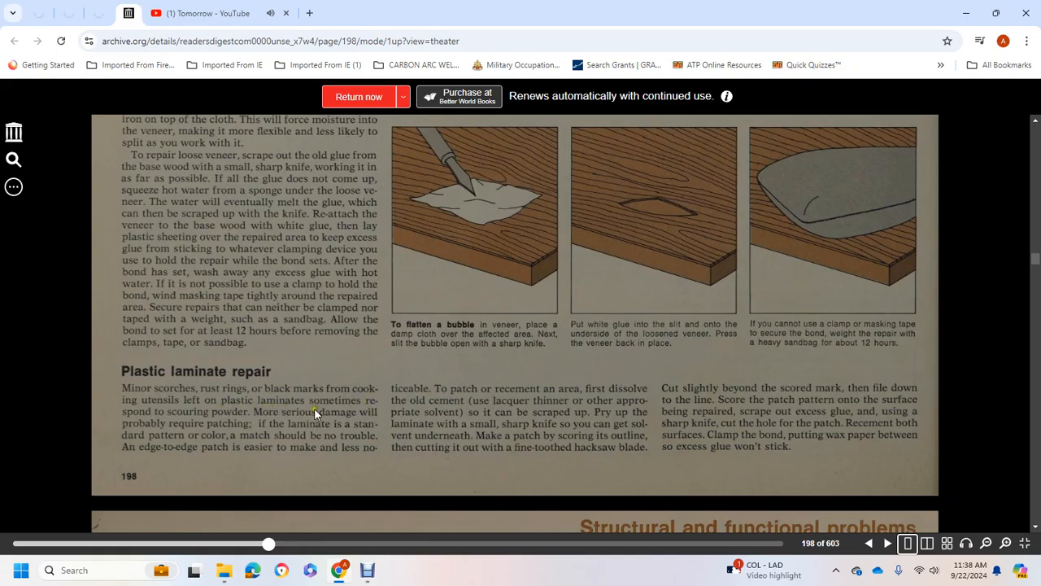
mouse_move(279, 416)
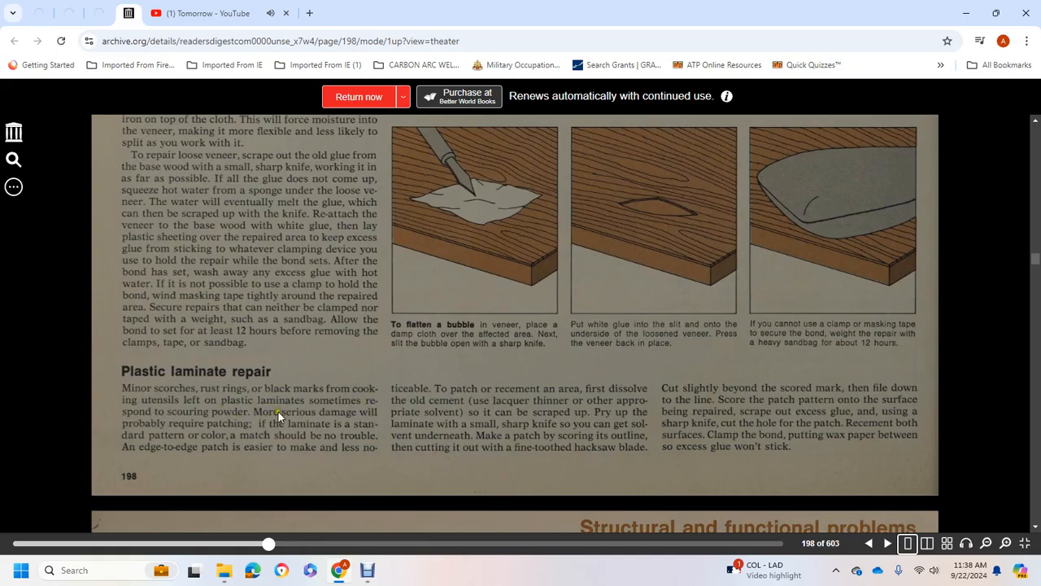
mouse_move(158, 423)
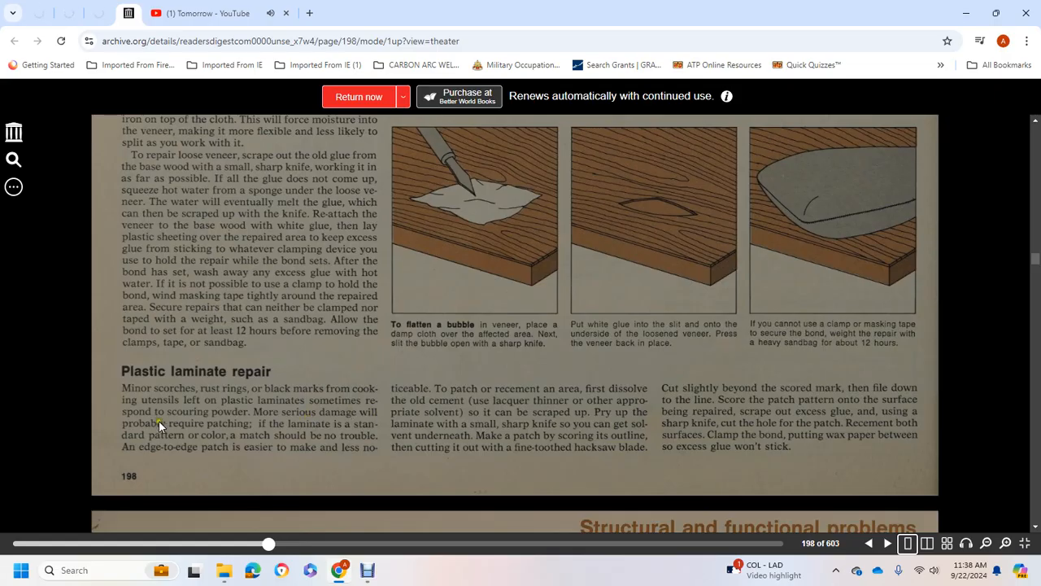
mouse_move(116, 443)
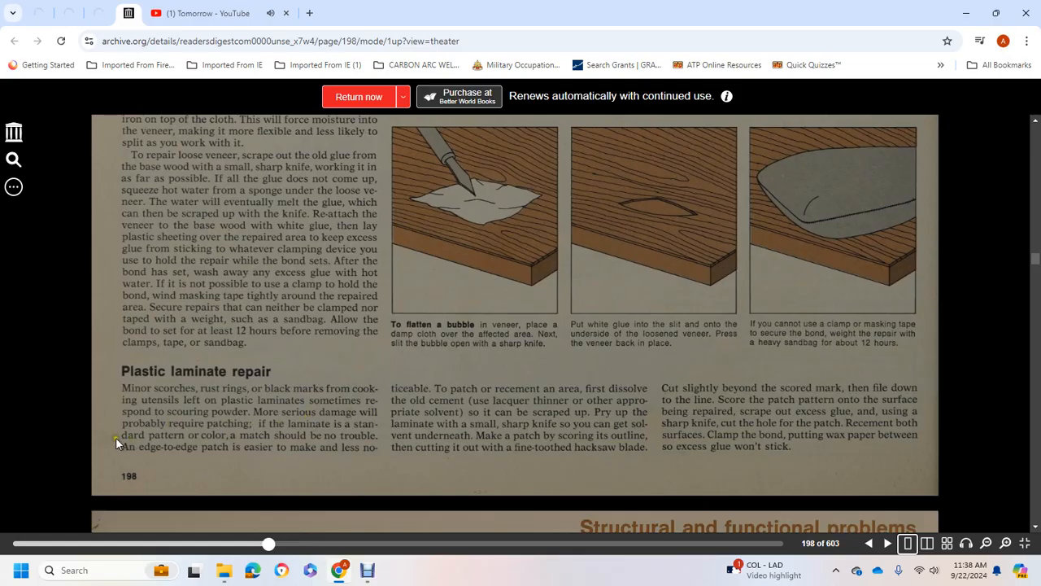
mouse_move(358, 443)
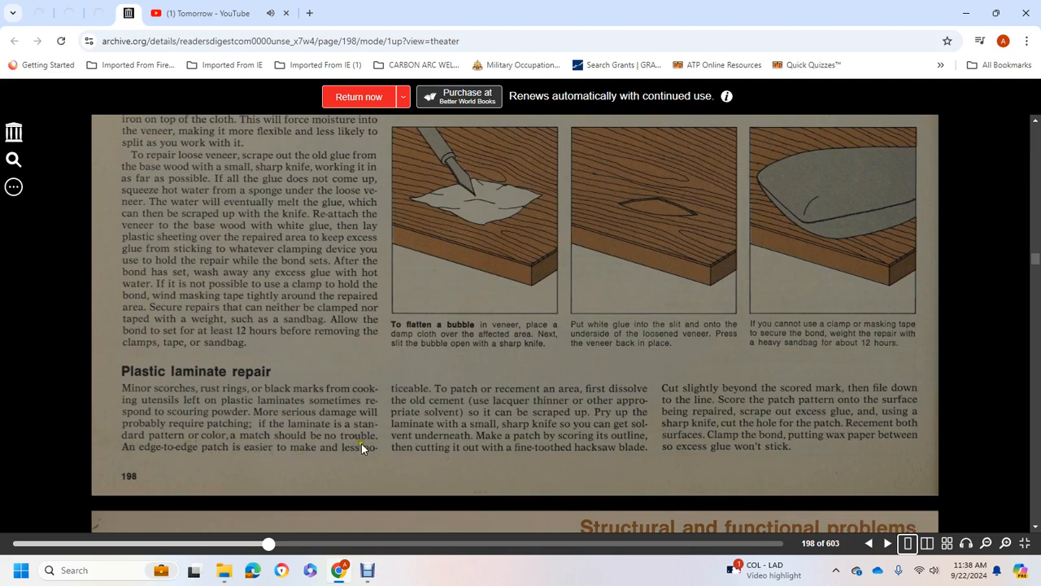
mouse_move(512, 392)
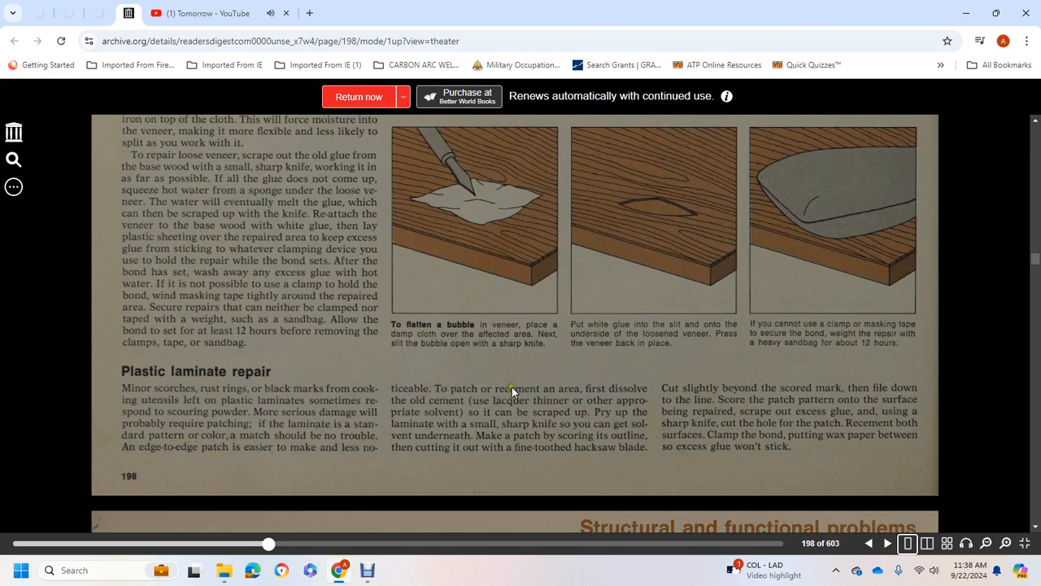
mouse_move(572, 398)
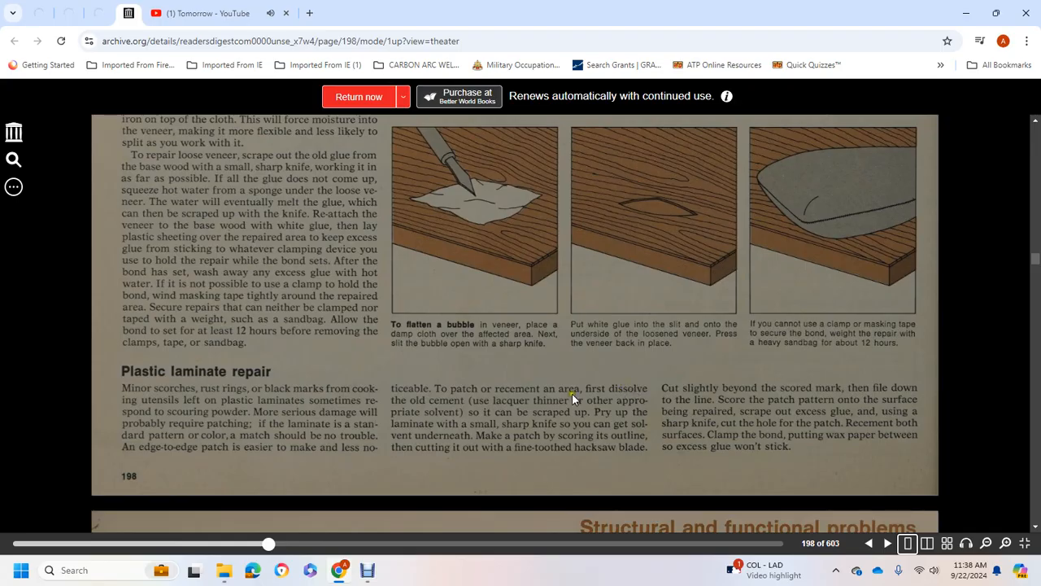
mouse_move(541, 407)
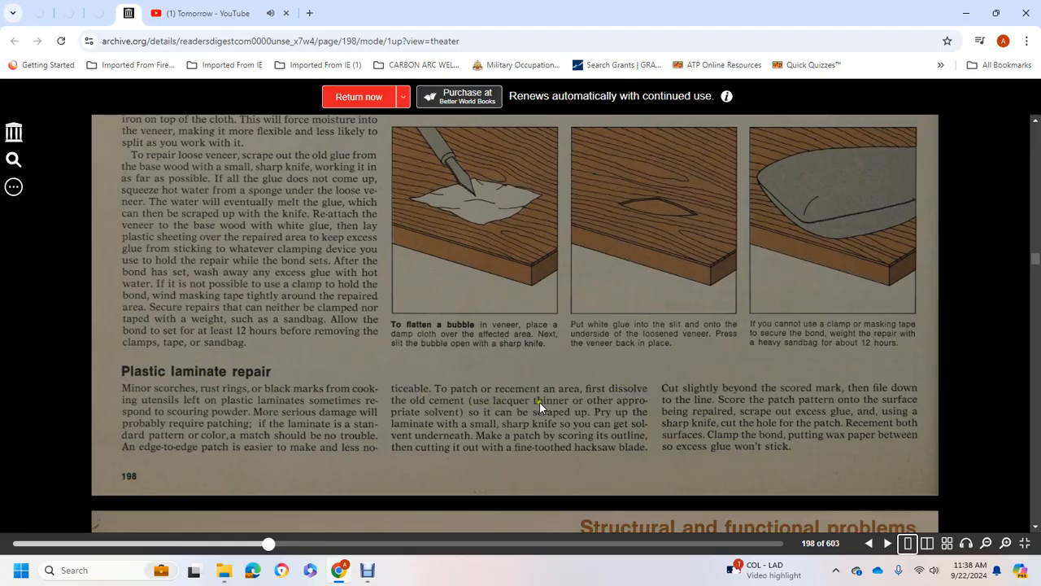
mouse_move(513, 417)
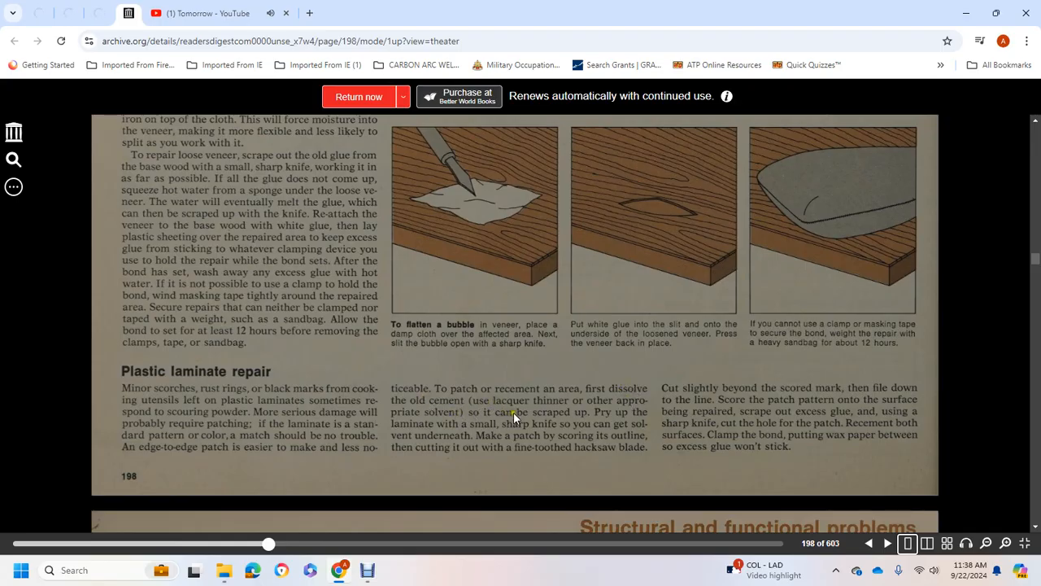
mouse_move(626, 418)
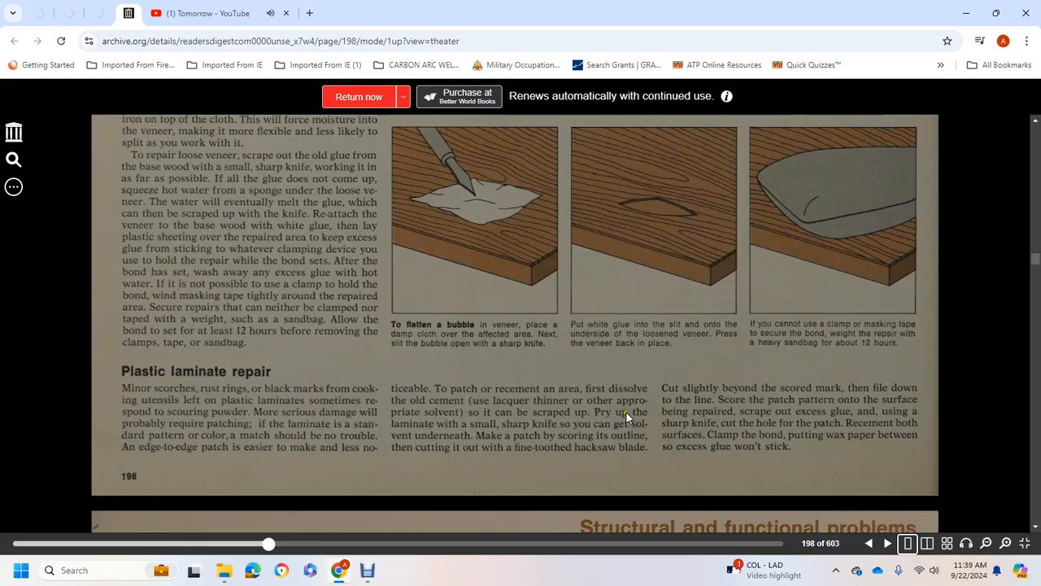
mouse_move(488, 429)
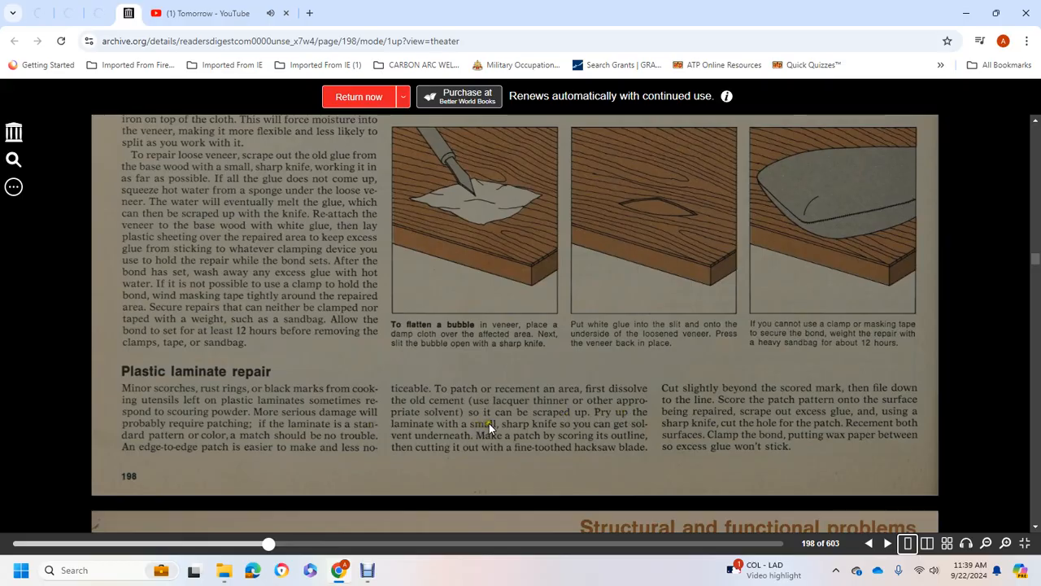
mouse_move(627, 427)
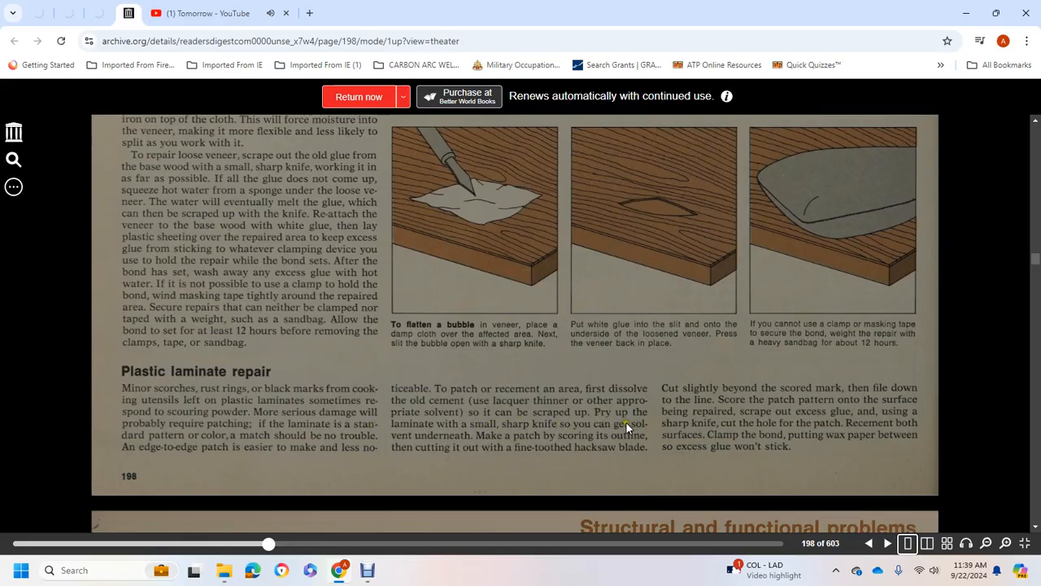
mouse_move(556, 444)
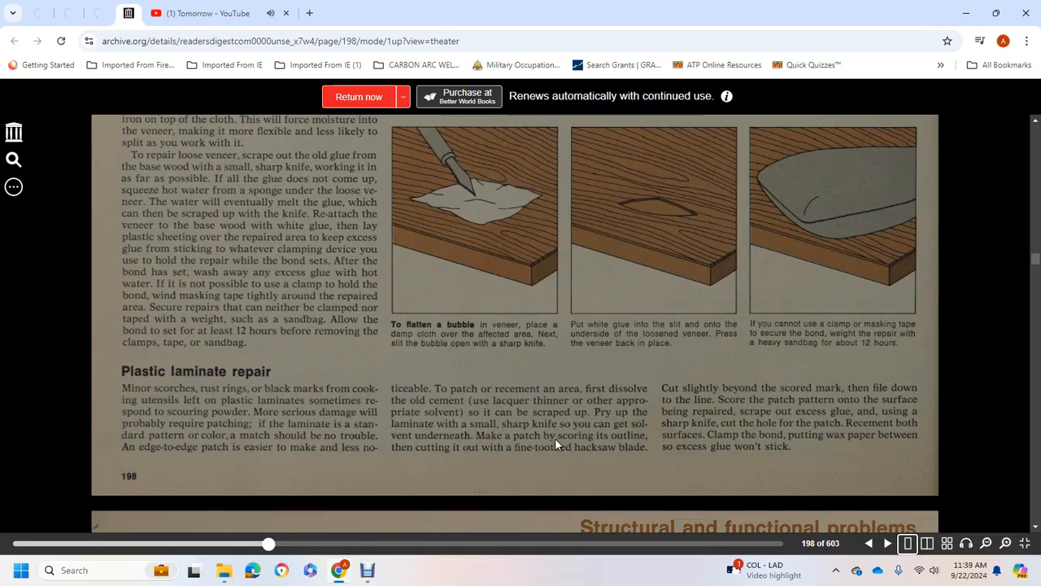
mouse_move(568, 445)
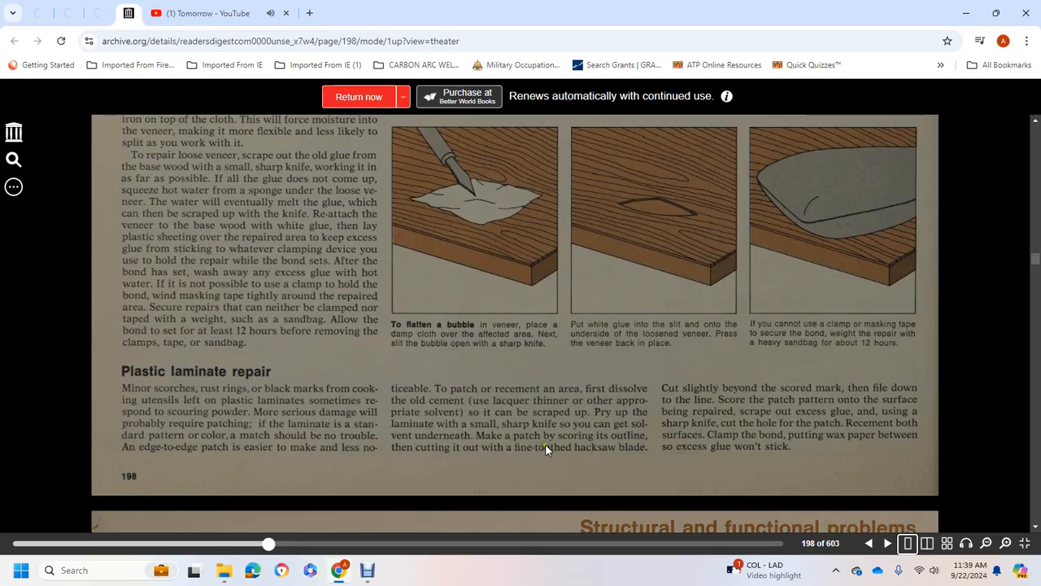
mouse_move(716, 415)
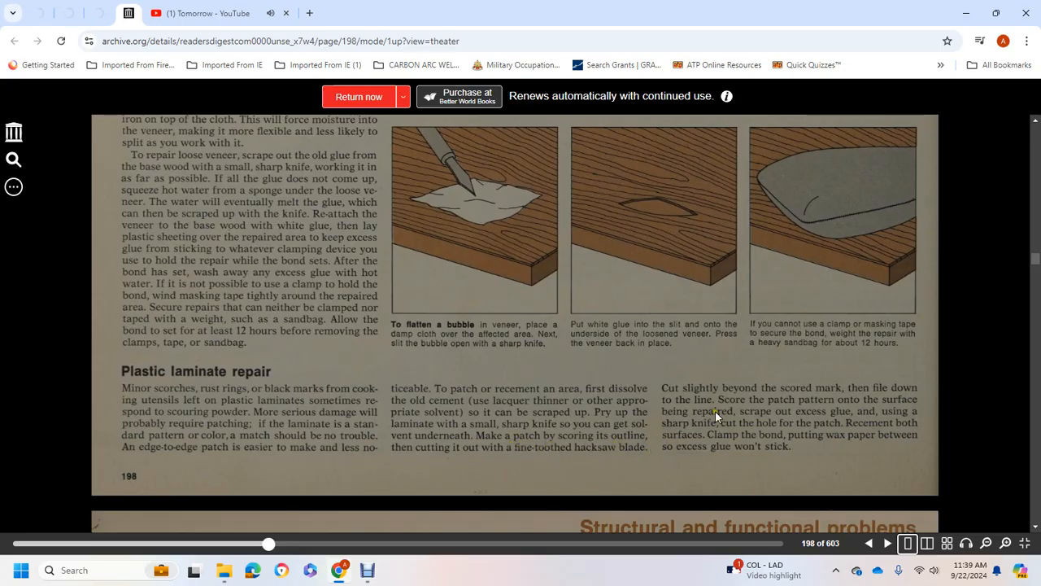
mouse_move(846, 391)
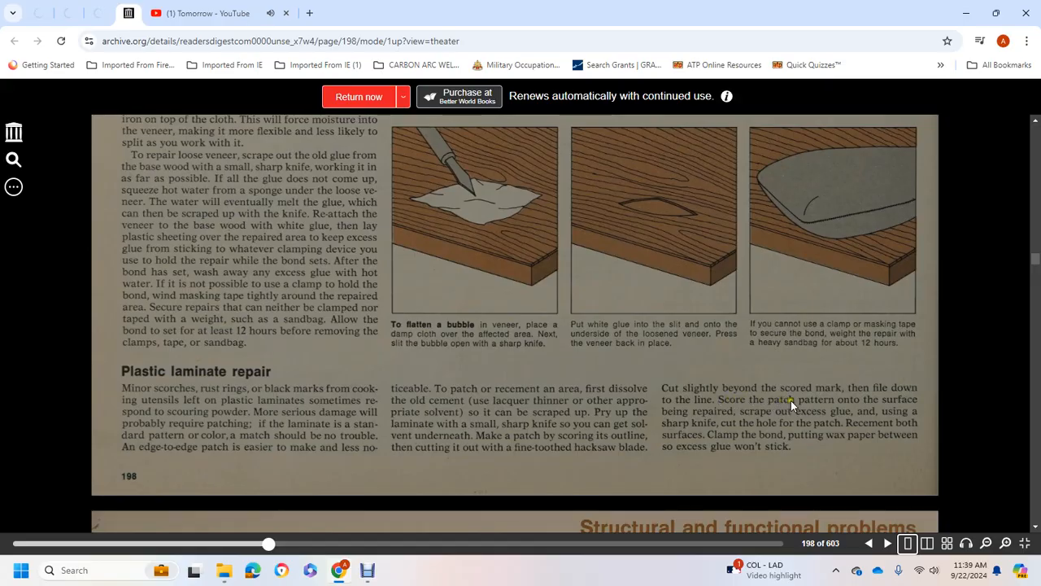
mouse_move(744, 421)
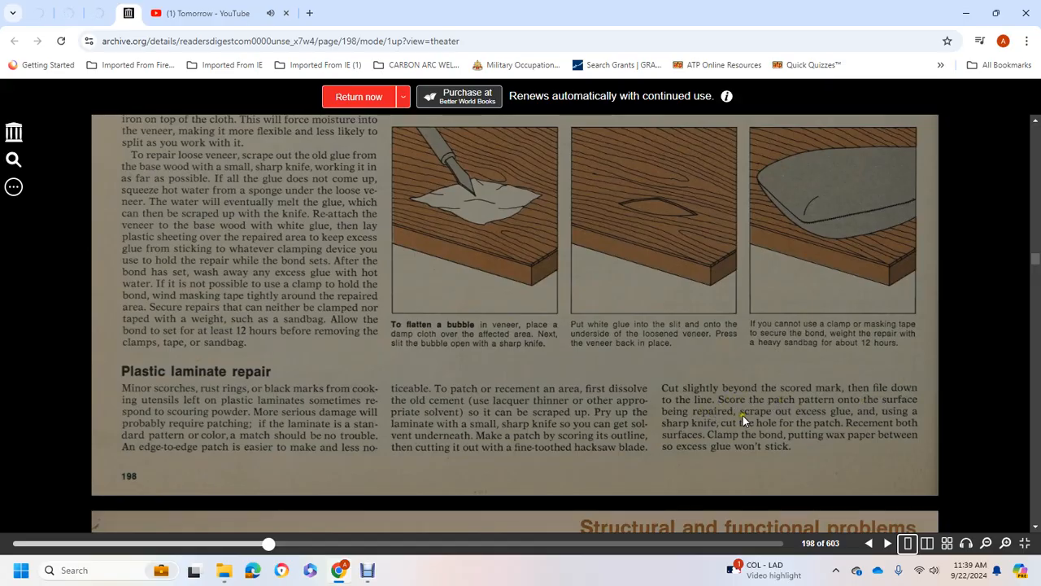
mouse_move(748, 423)
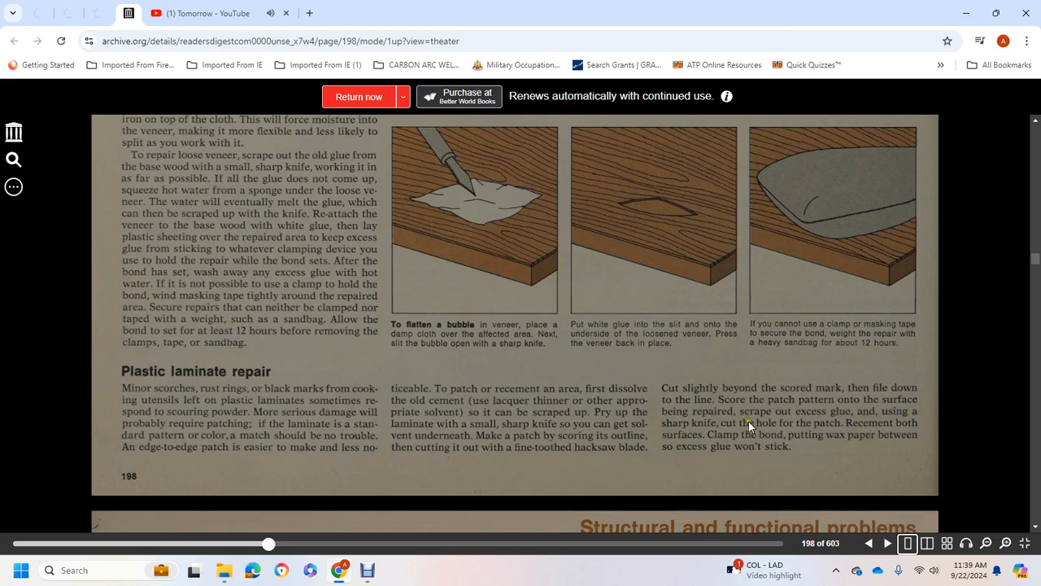
mouse_move(827, 429)
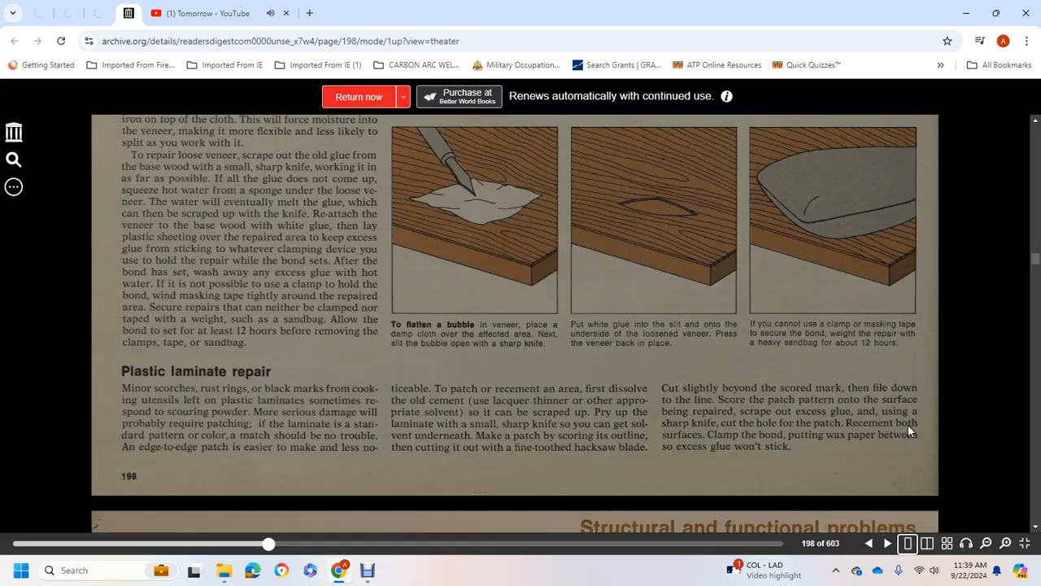
mouse_move(805, 439)
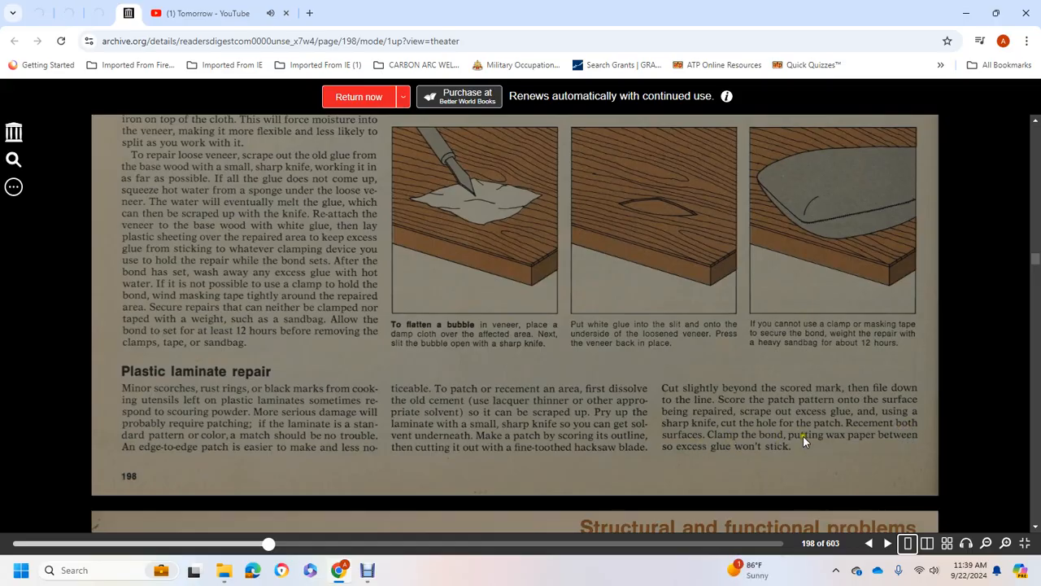
mouse_move(738, 451)
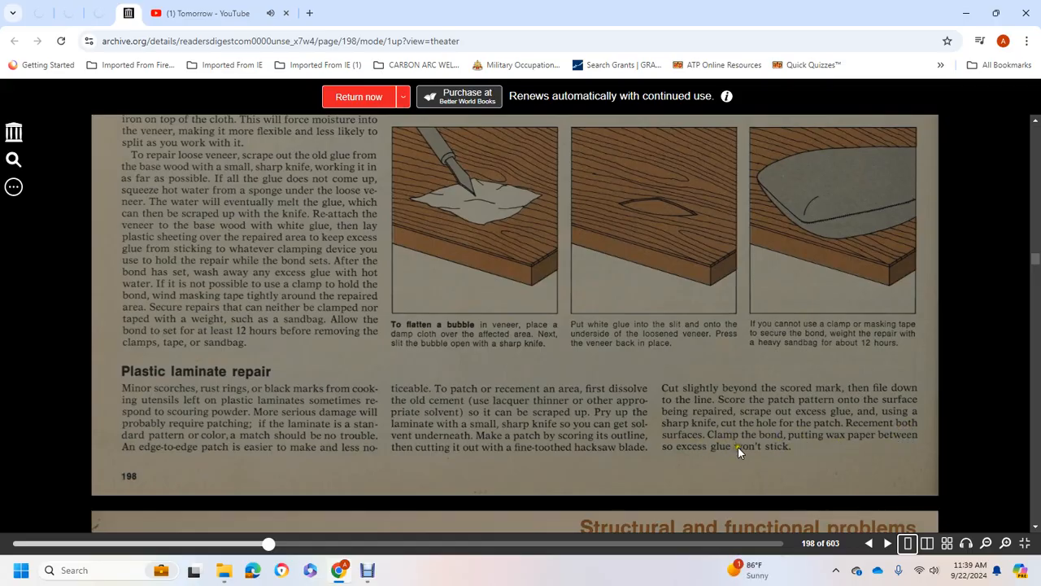
Step: Scroll to the 'Sticking drawers' section and its illustrations
scroll(down, 3)
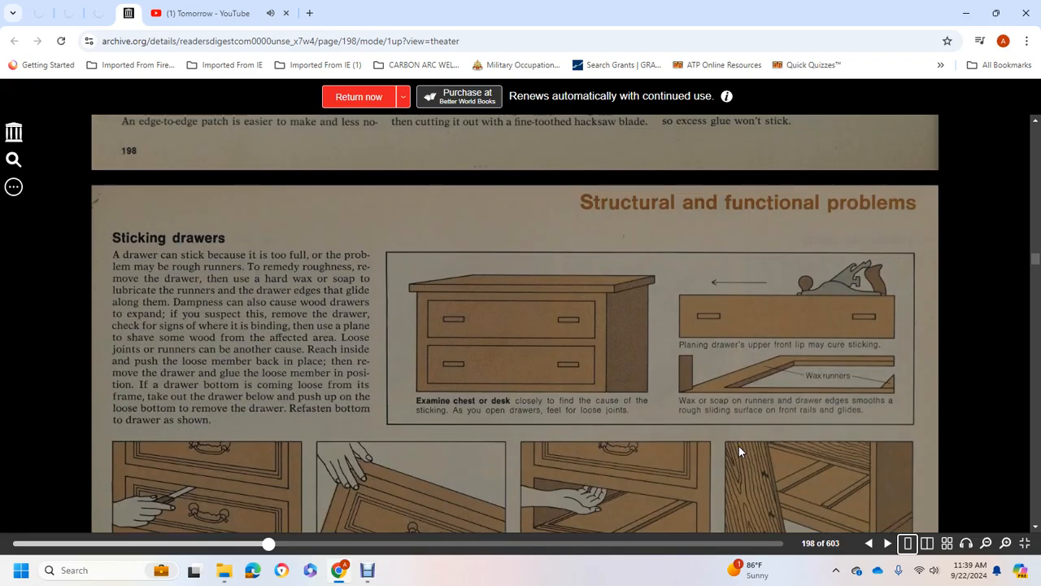
mouse_move(339, 252)
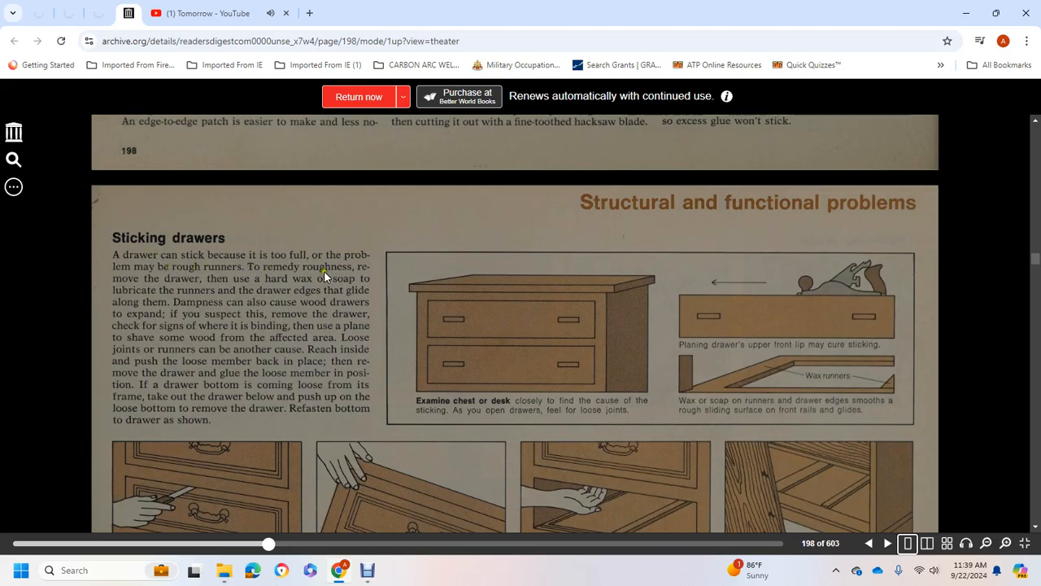
mouse_move(265, 286)
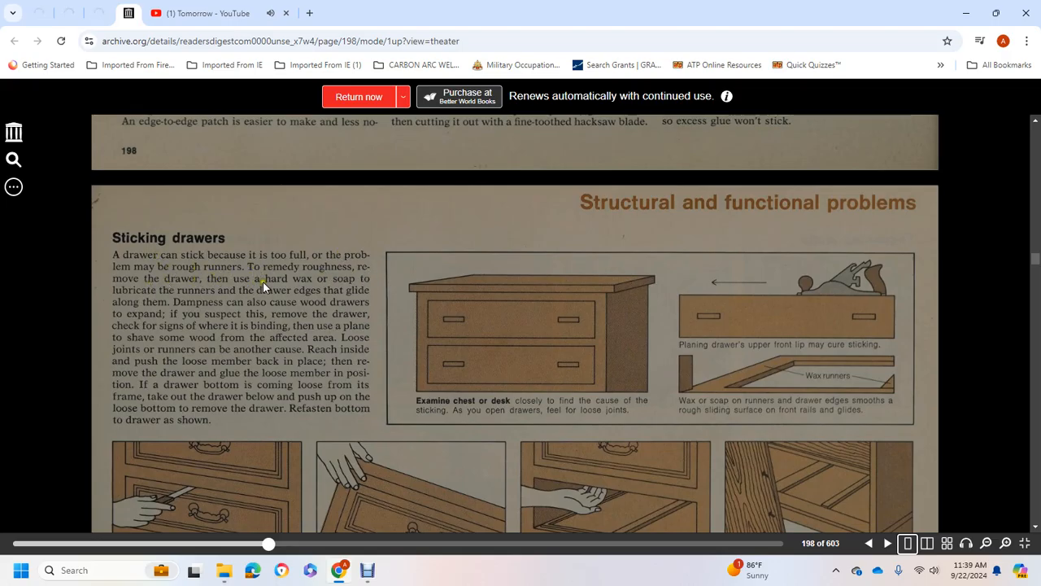
mouse_move(268, 300)
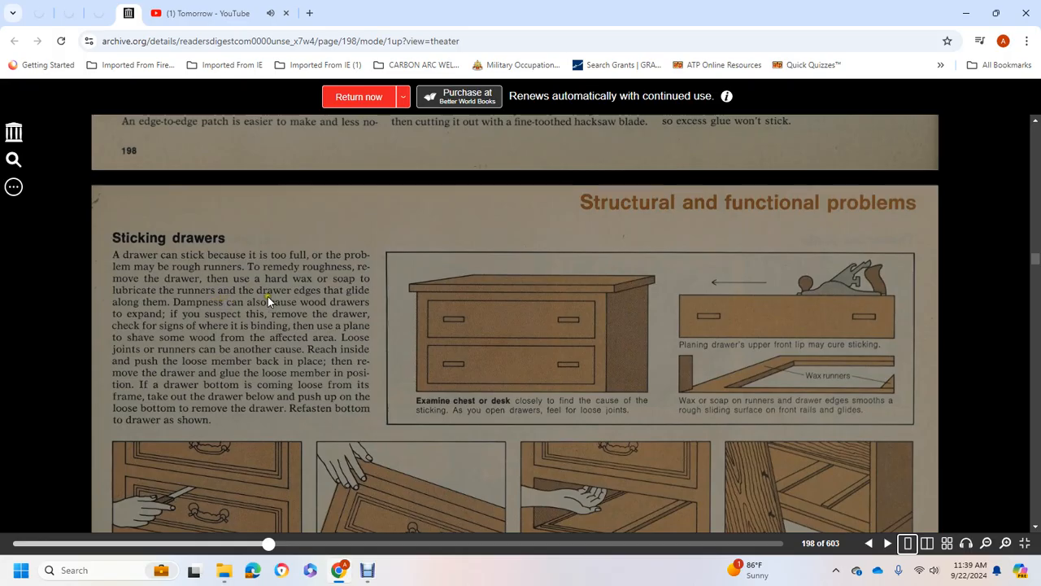
mouse_move(246, 311)
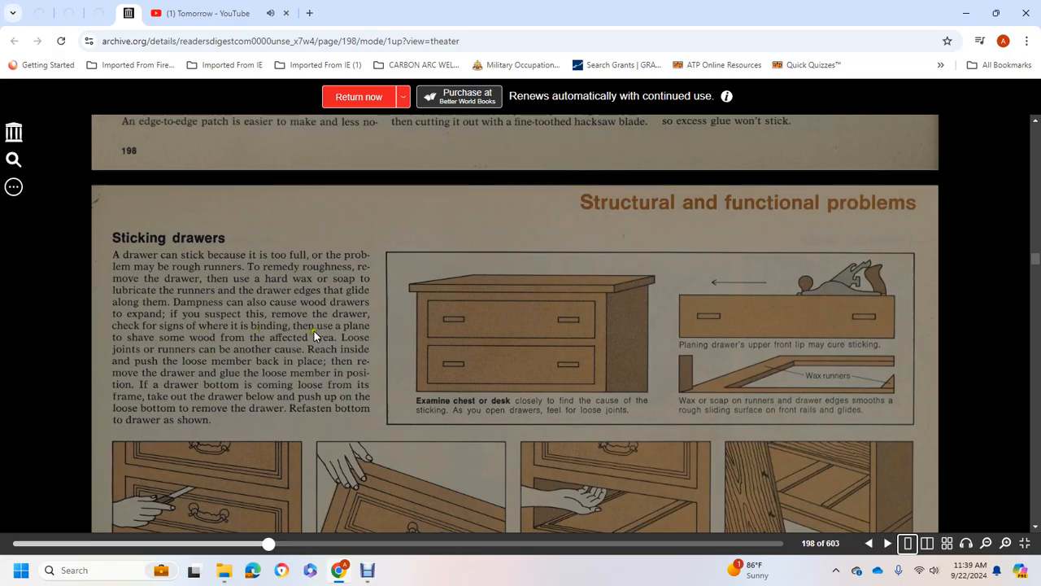
mouse_move(177, 342)
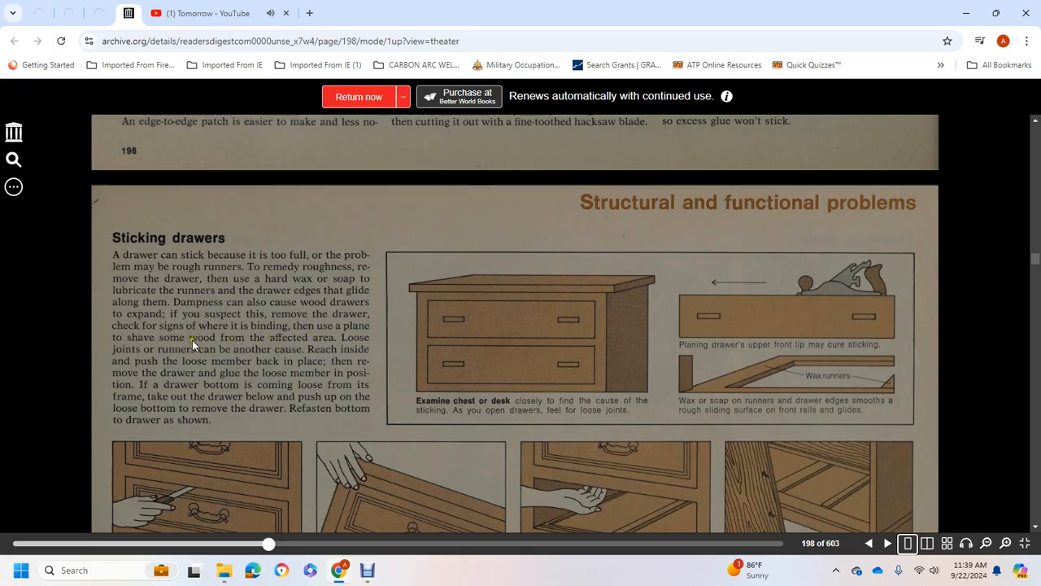
mouse_move(286, 355)
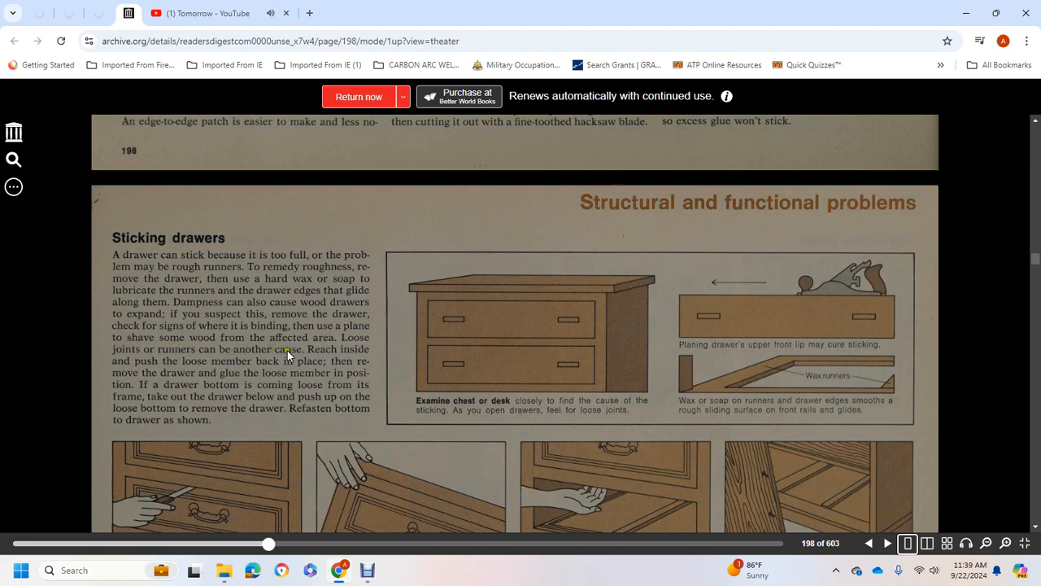
mouse_move(185, 368)
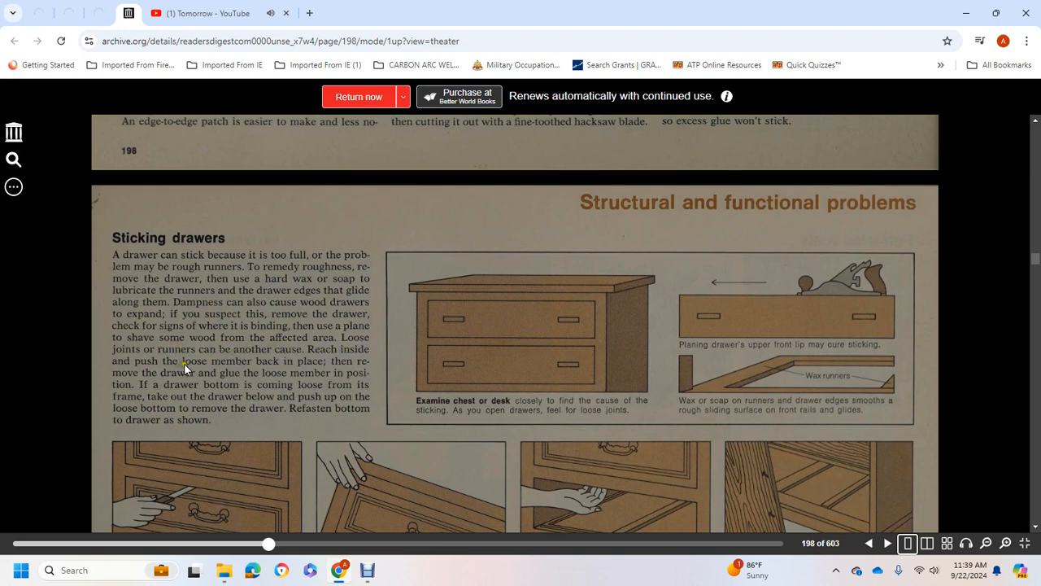
mouse_move(342, 370)
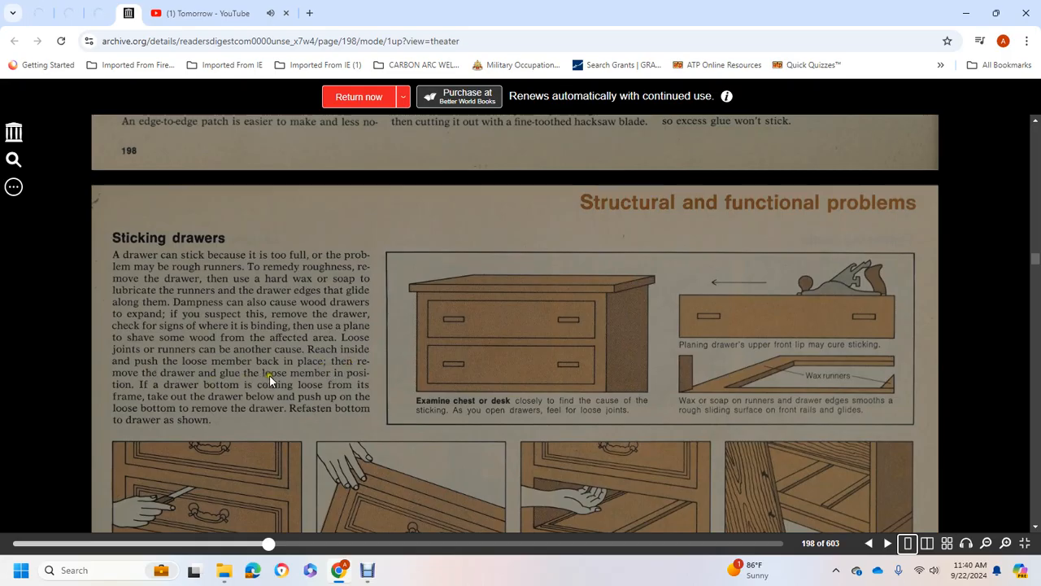
mouse_move(179, 392)
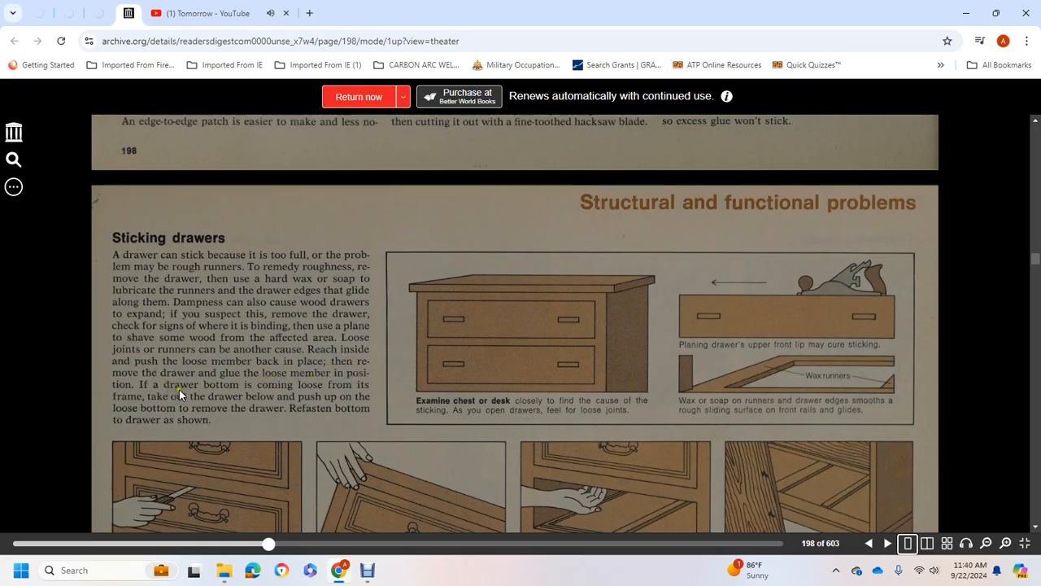
mouse_move(332, 391)
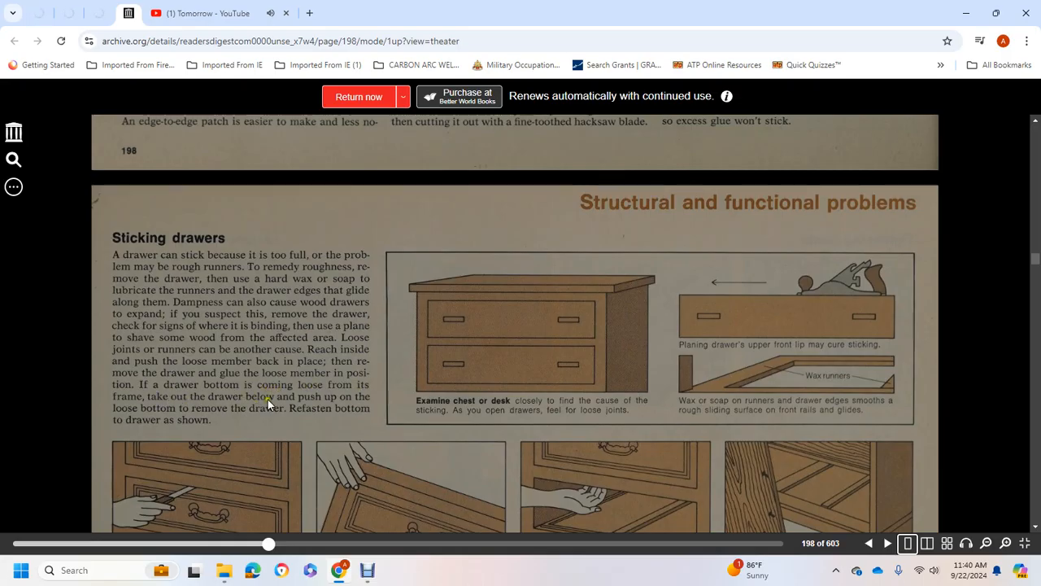
mouse_move(201, 411)
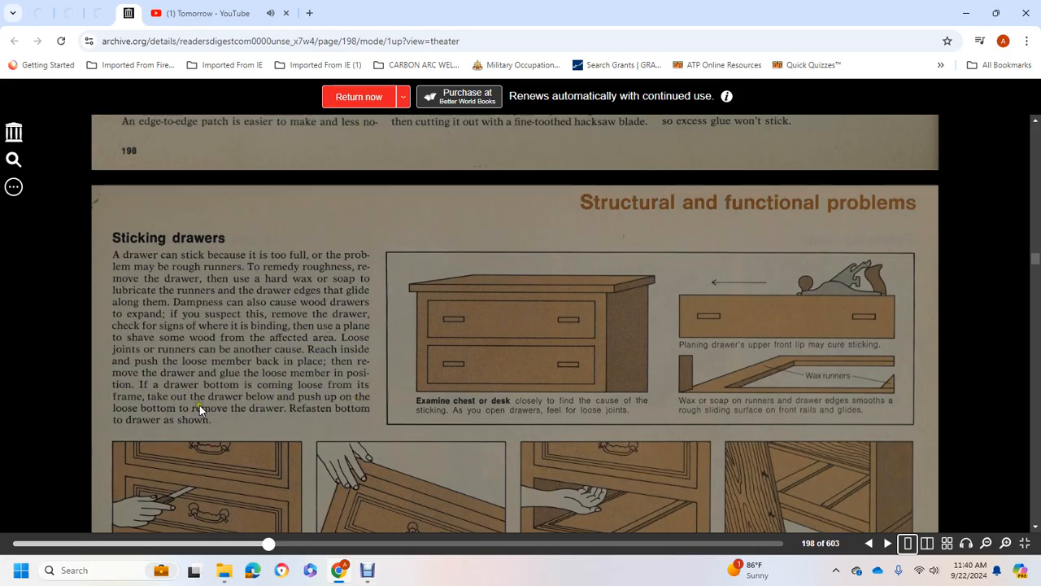
mouse_move(341, 418)
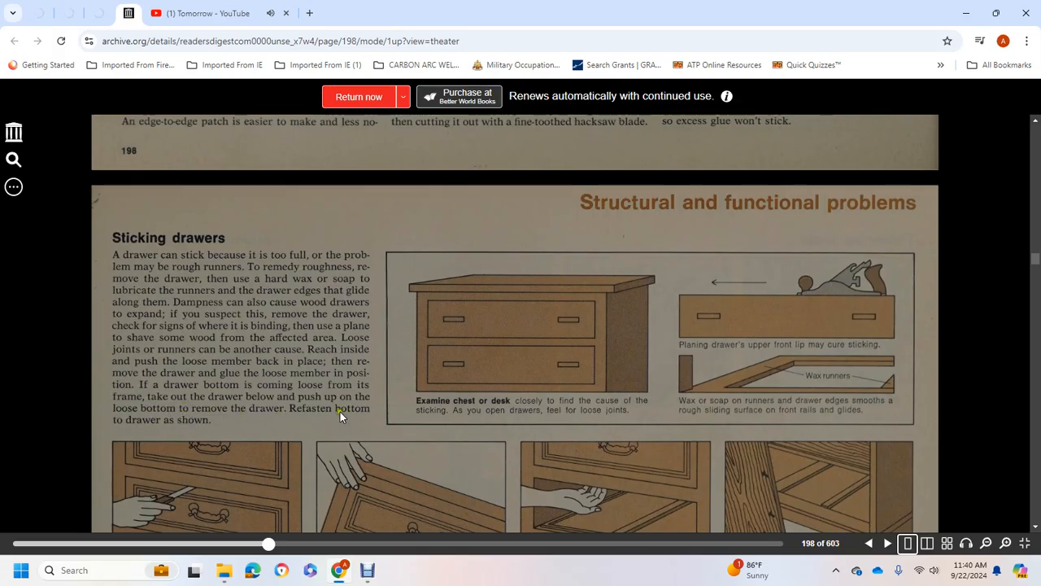
scroll(down, 3)
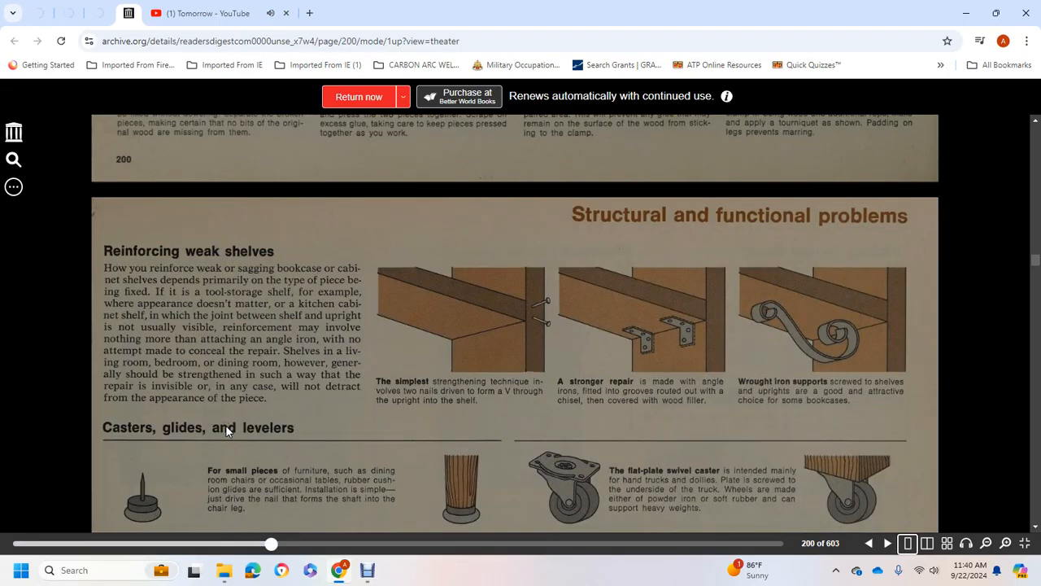
mouse_move(185, 260)
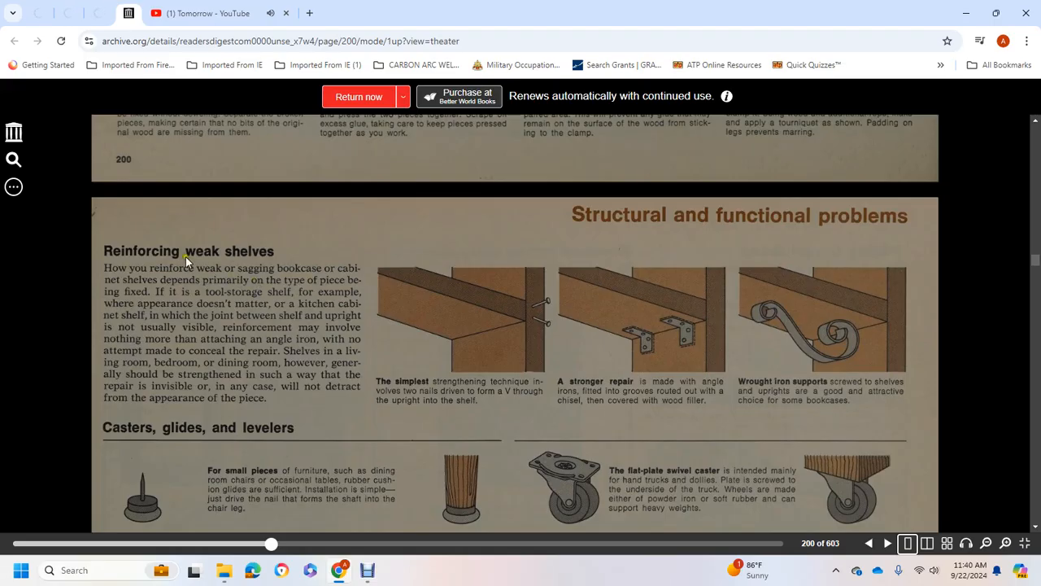
mouse_move(308, 278)
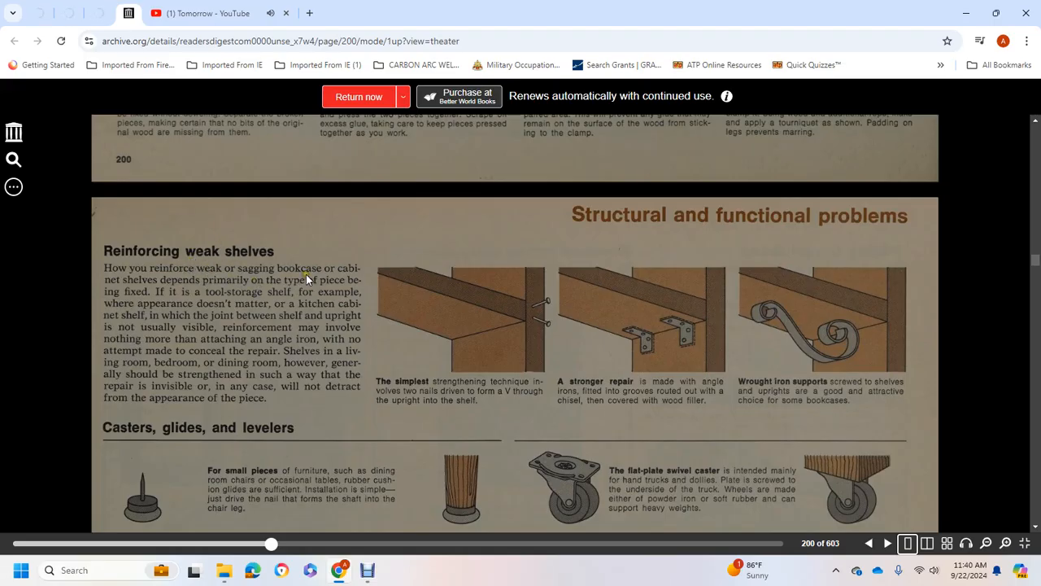
mouse_move(268, 301)
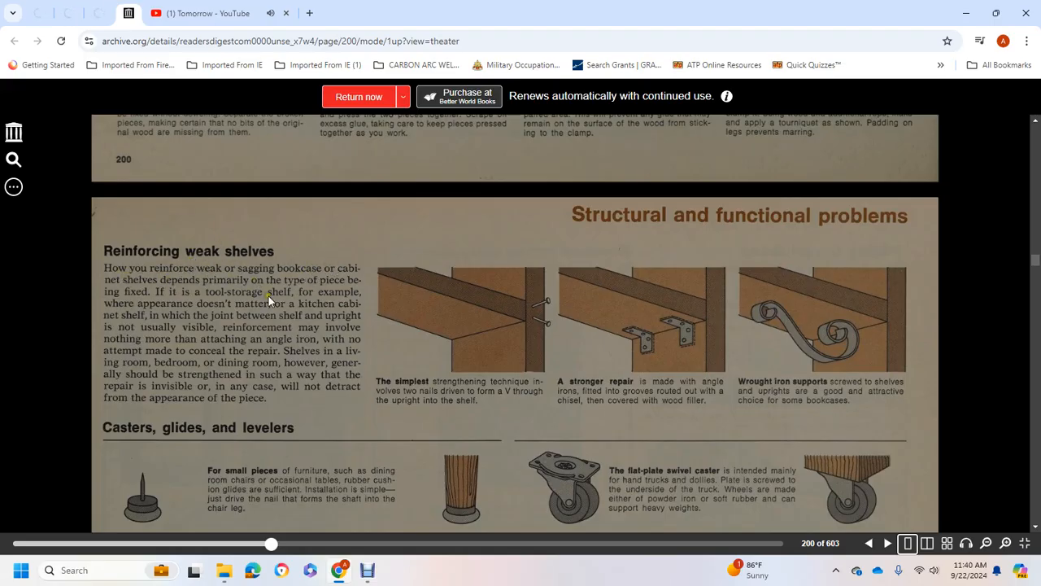
mouse_move(199, 305)
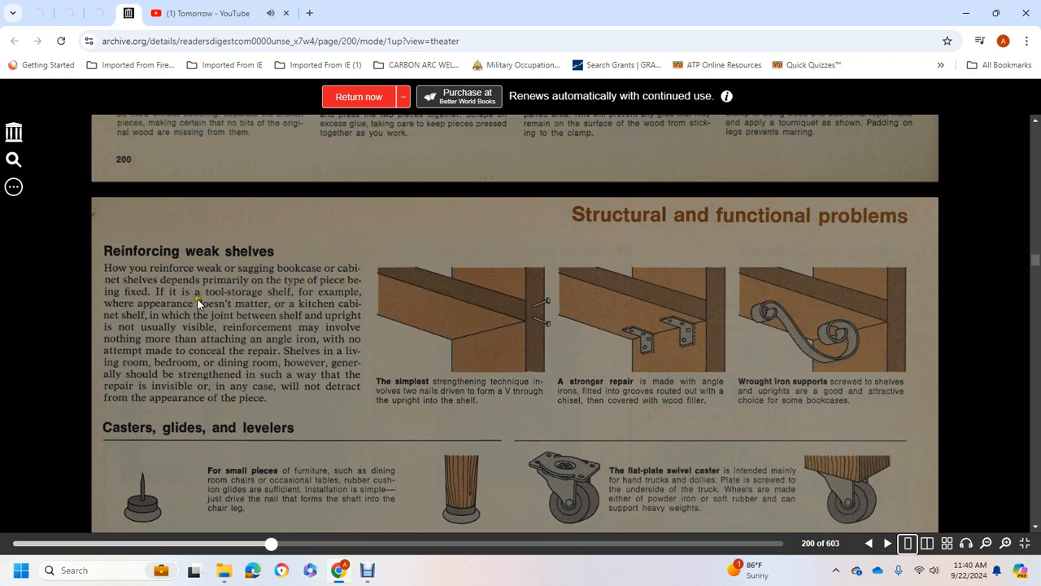
mouse_move(340, 295)
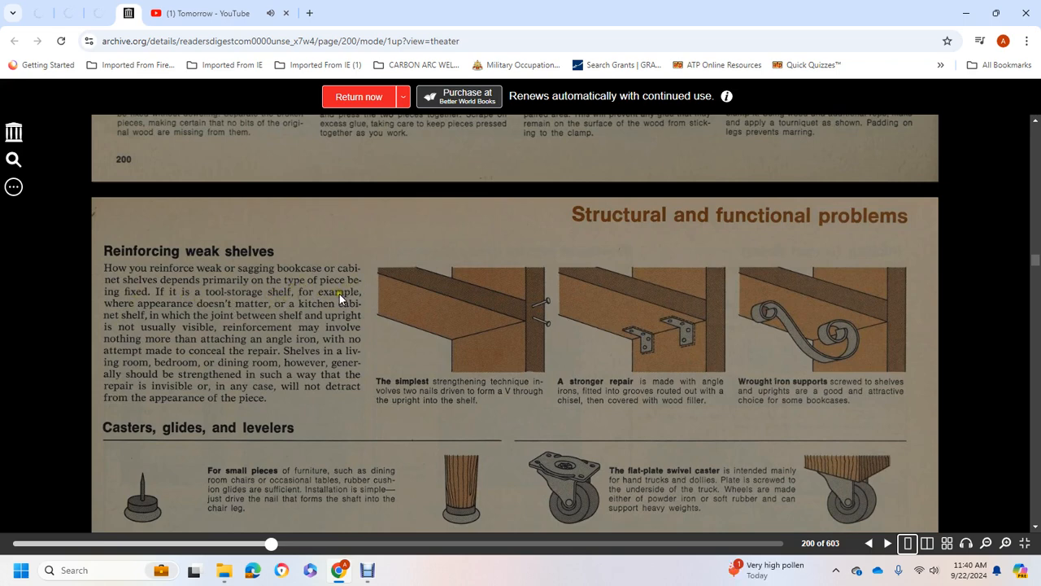
mouse_move(341, 312)
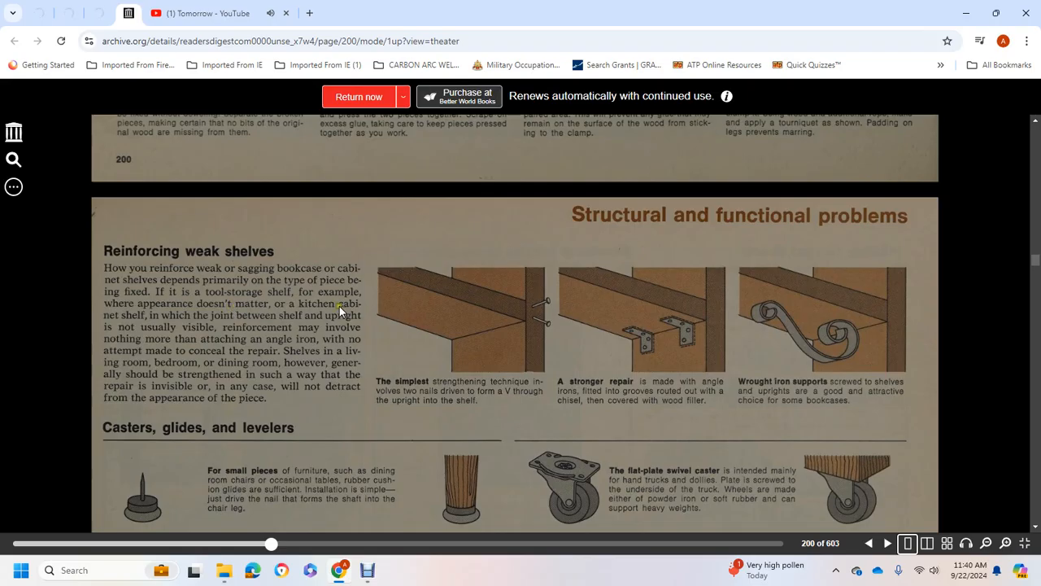
mouse_move(219, 323)
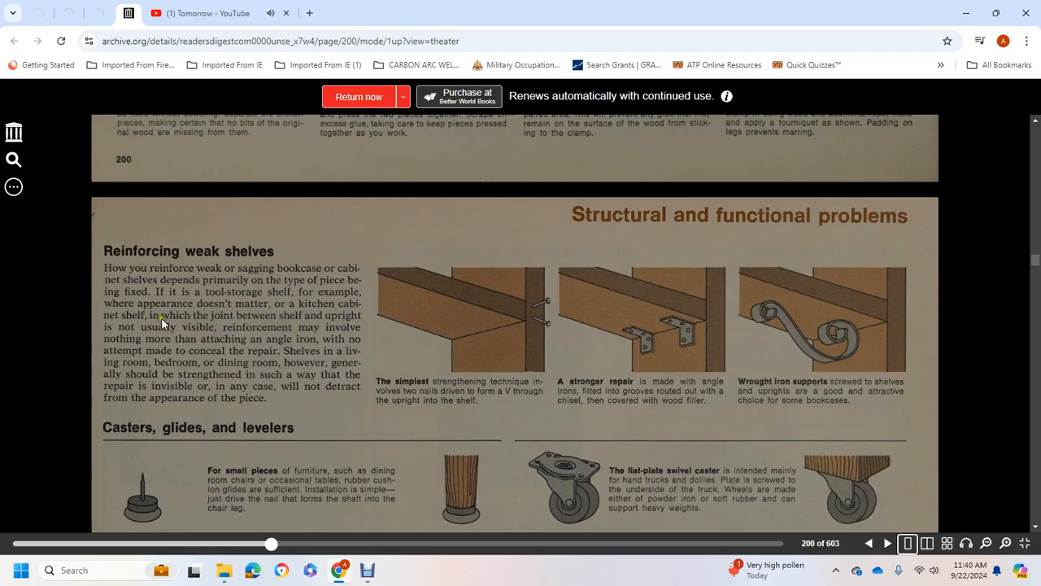
mouse_move(342, 332)
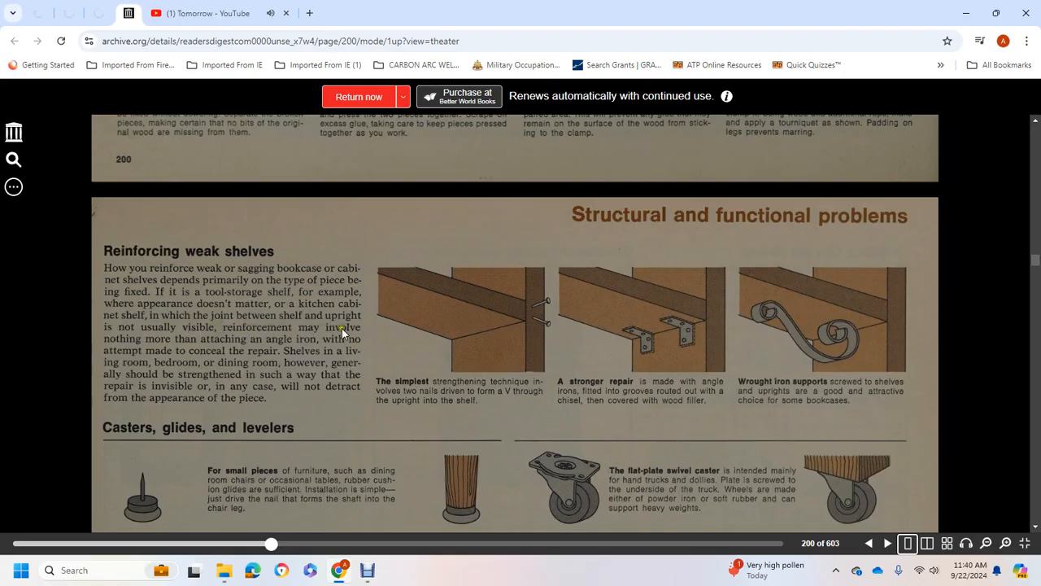
mouse_move(232, 342)
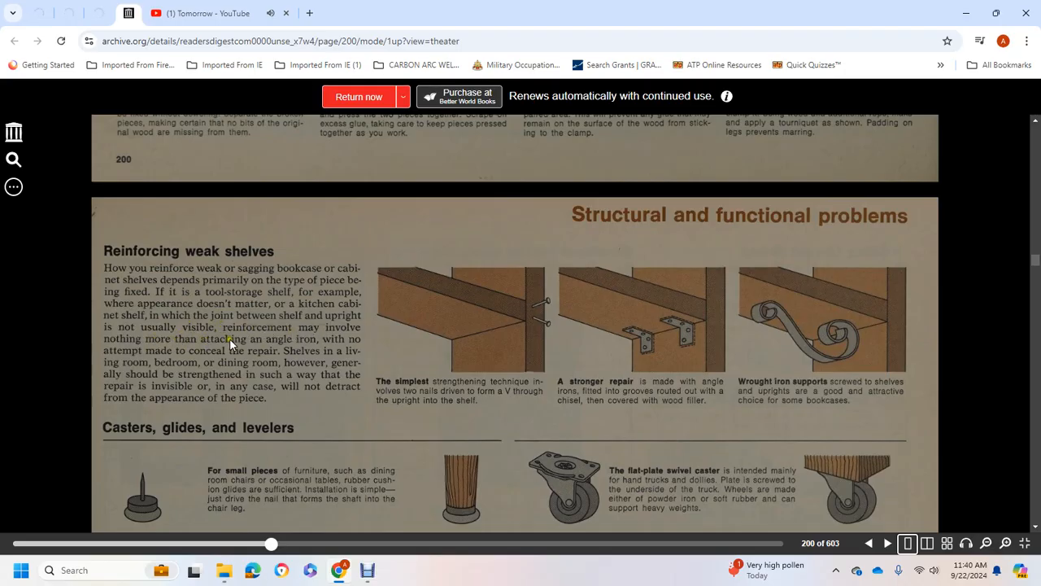
mouse_move(160, 348)
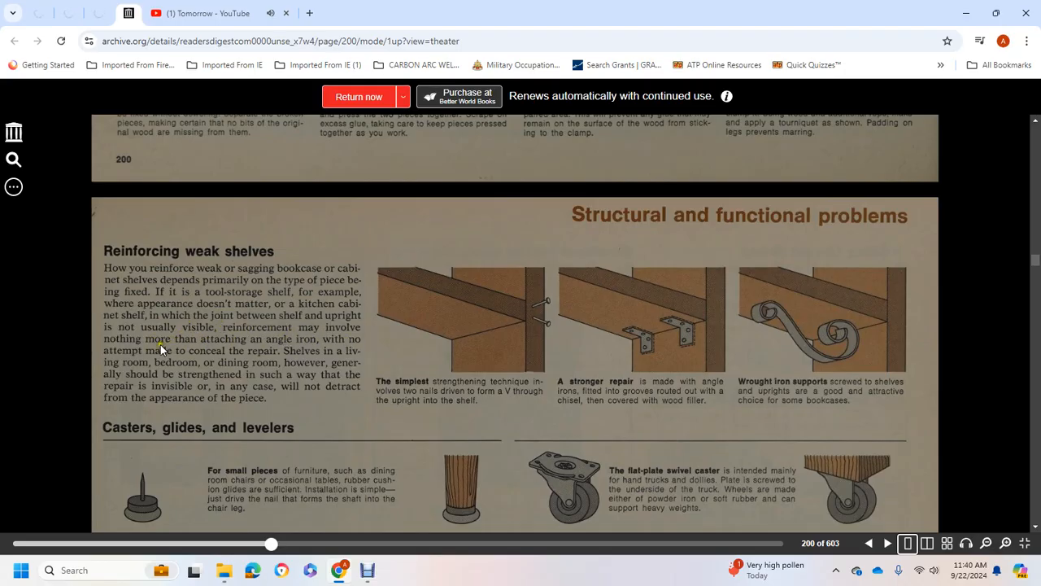
mouse_move(340, 361)
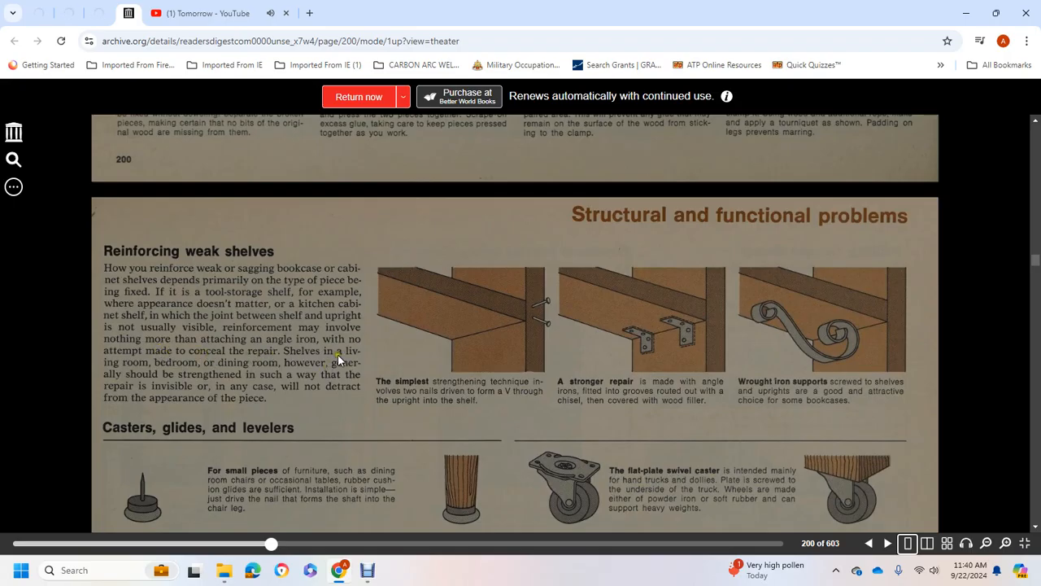
mouse_move(273, 368)
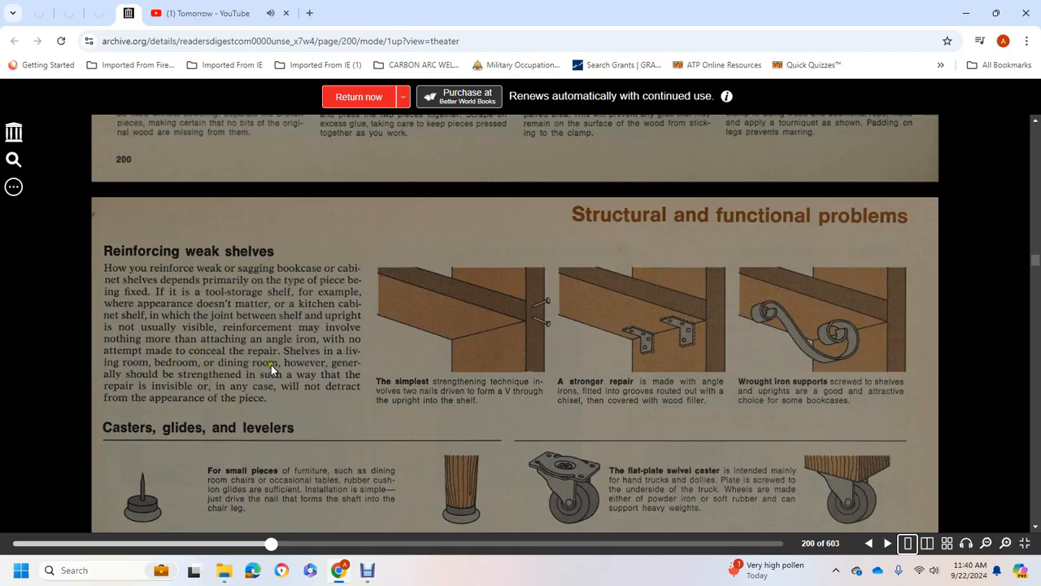
mouse_move(224, 378)
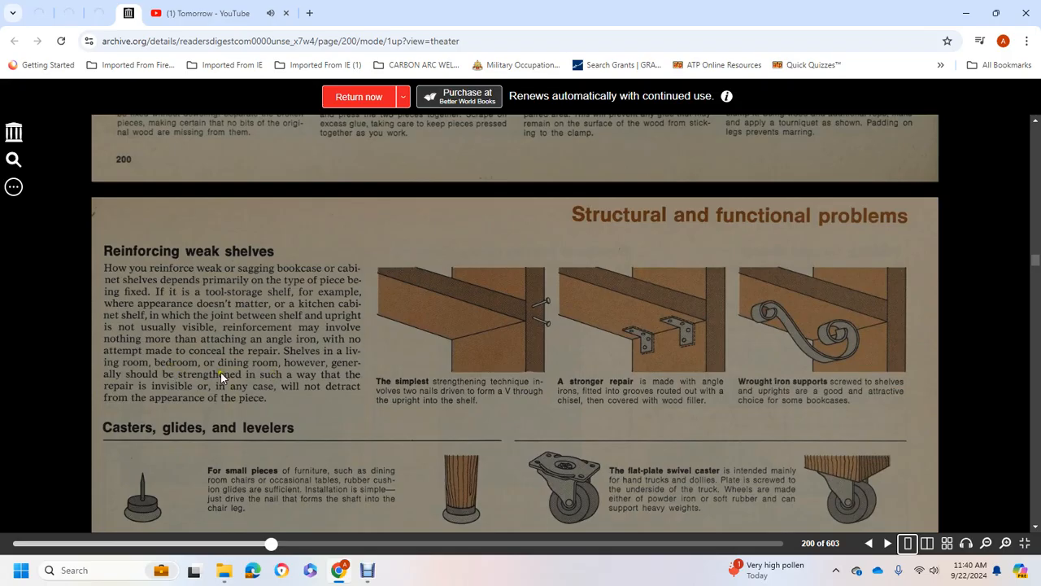
mouse_move(177, 396)
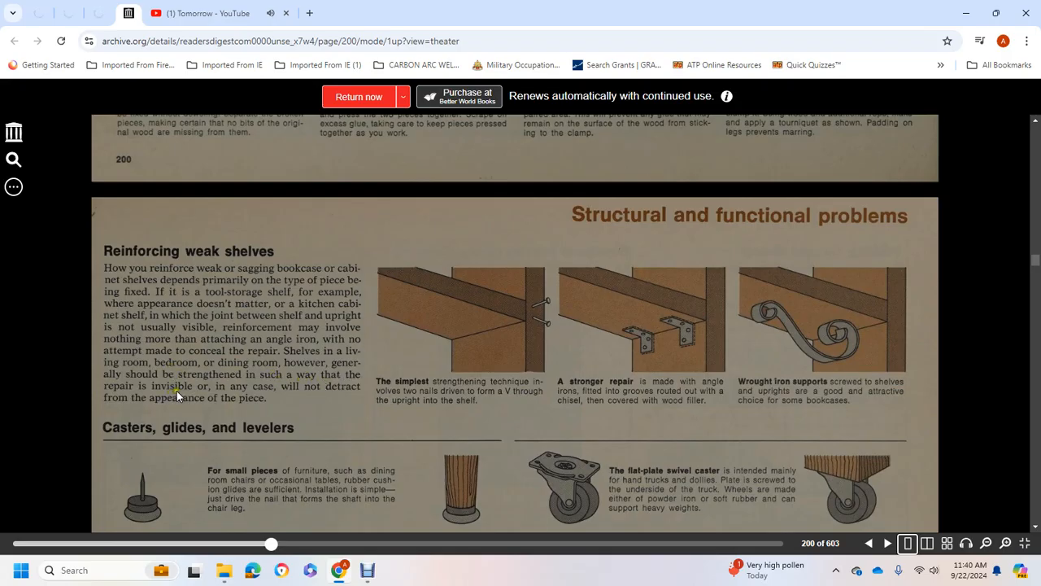
mouse_move(208, 393)
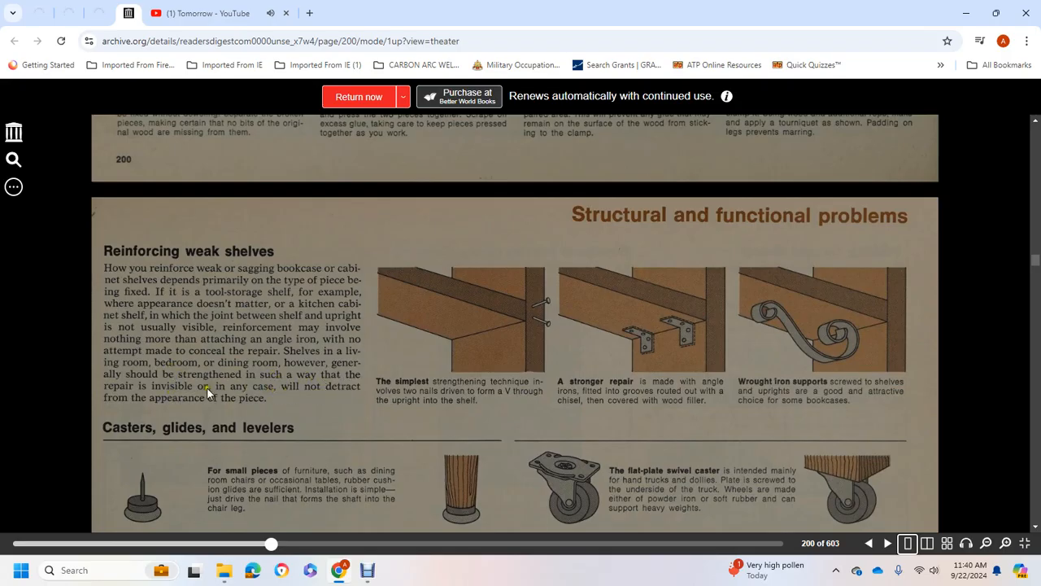
Step: Scroll to page 201's 'Sticking (hinged doors)' and 'Sticking at corners' sections
scroll(down, 3)
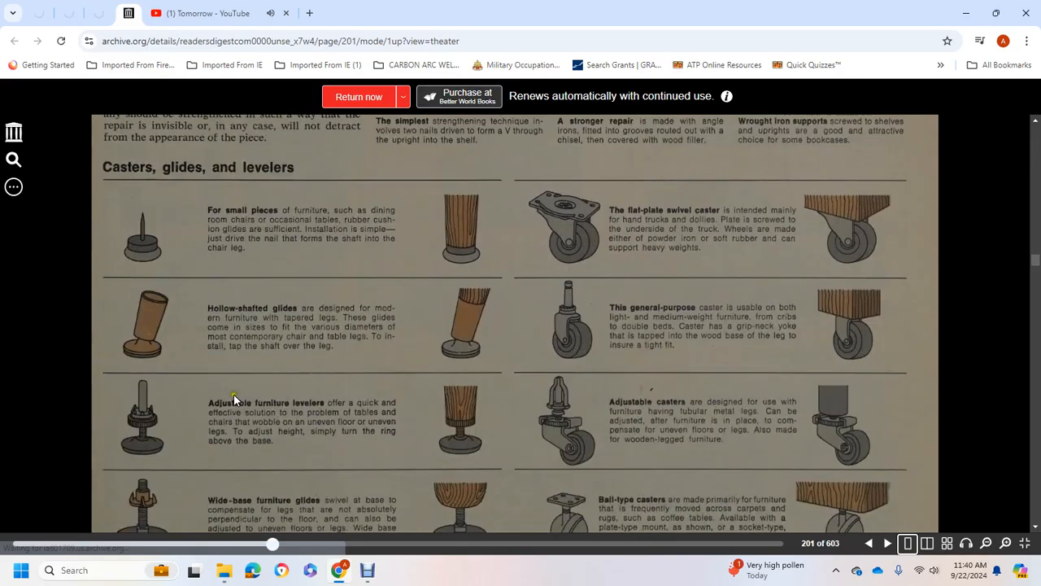
scroll(down, 3)
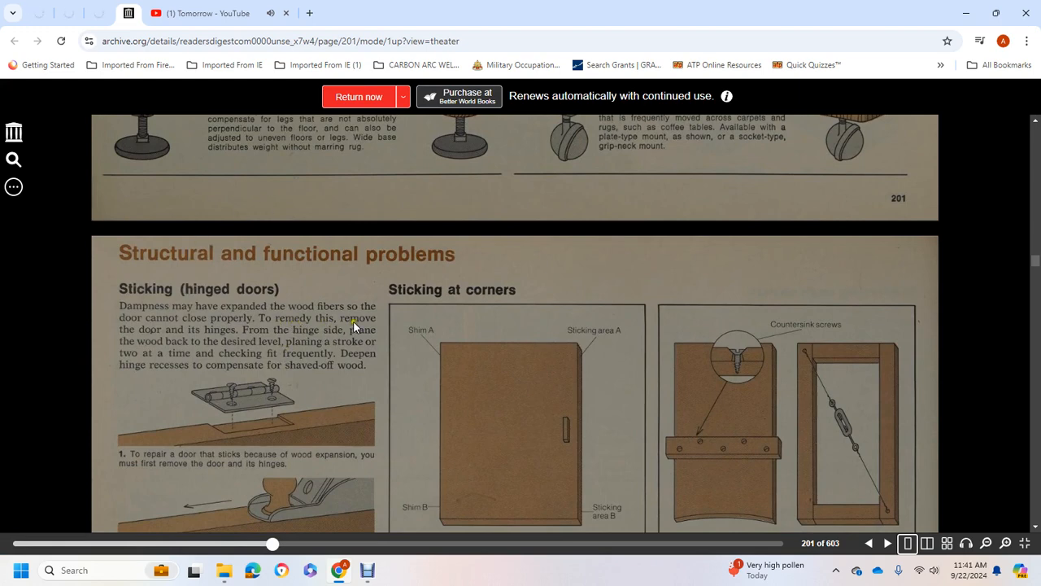
mouse_move(177, 334)
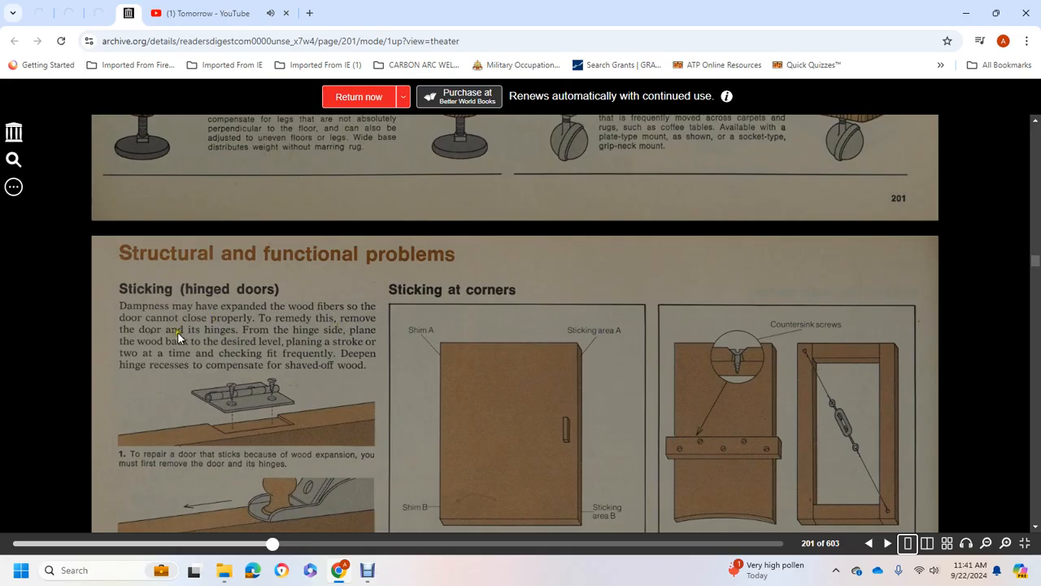
mouse_move(291, 341)
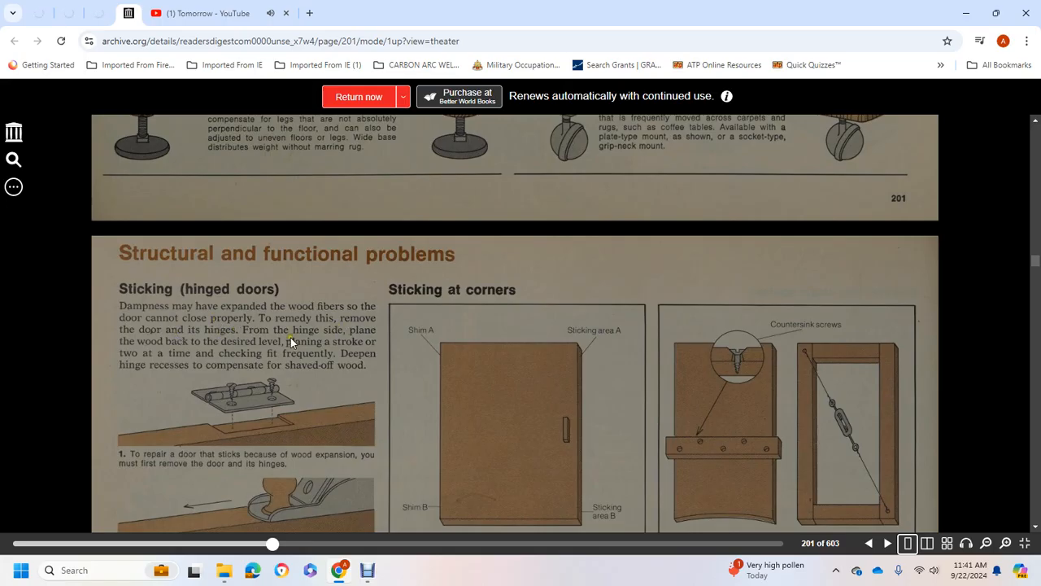
mouse_move(260, 347)
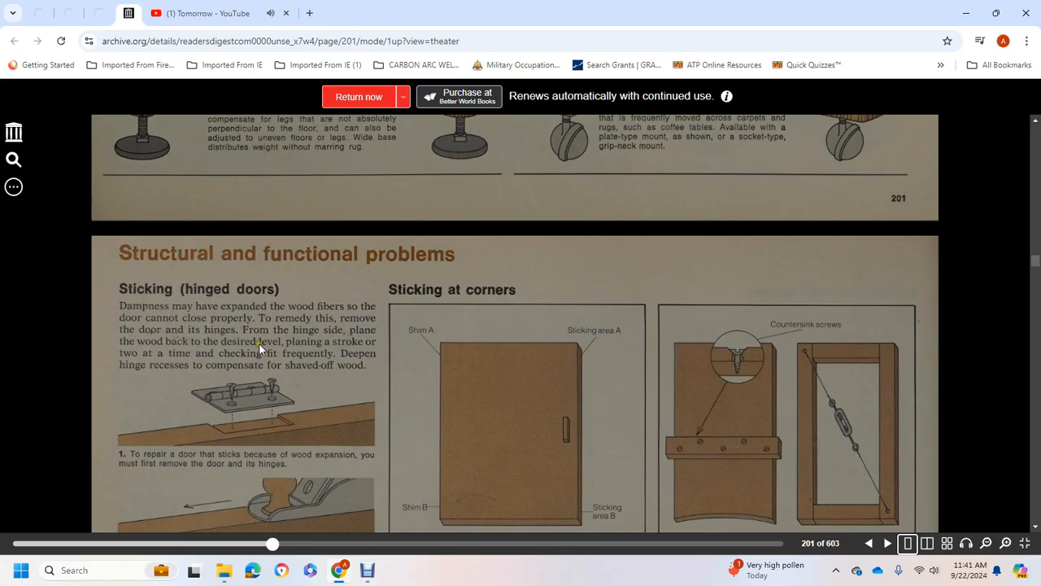
mouse_move(145, 353)
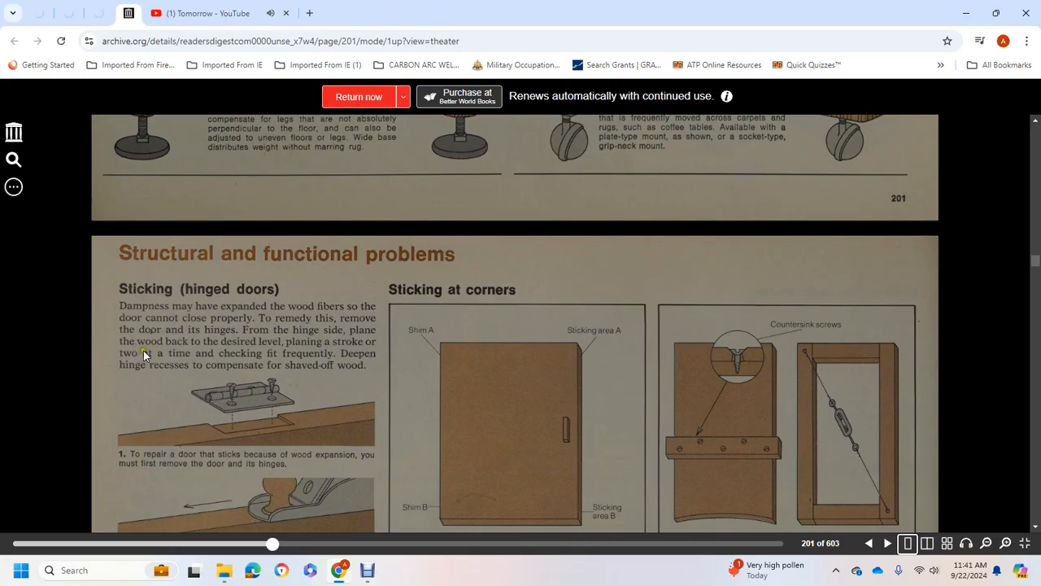
mouse_move(284, 356)
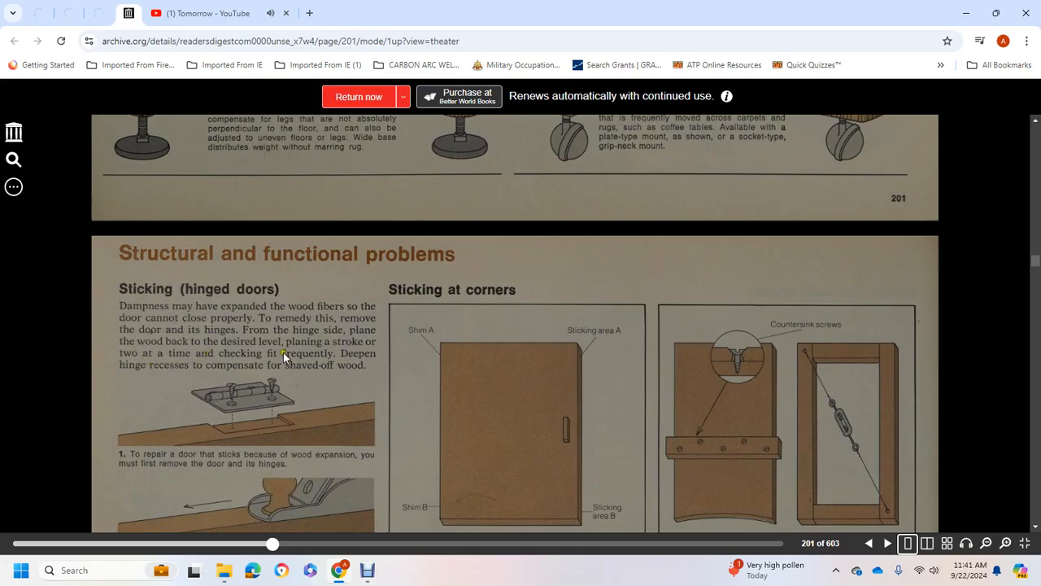
mouse_move(176, 371)
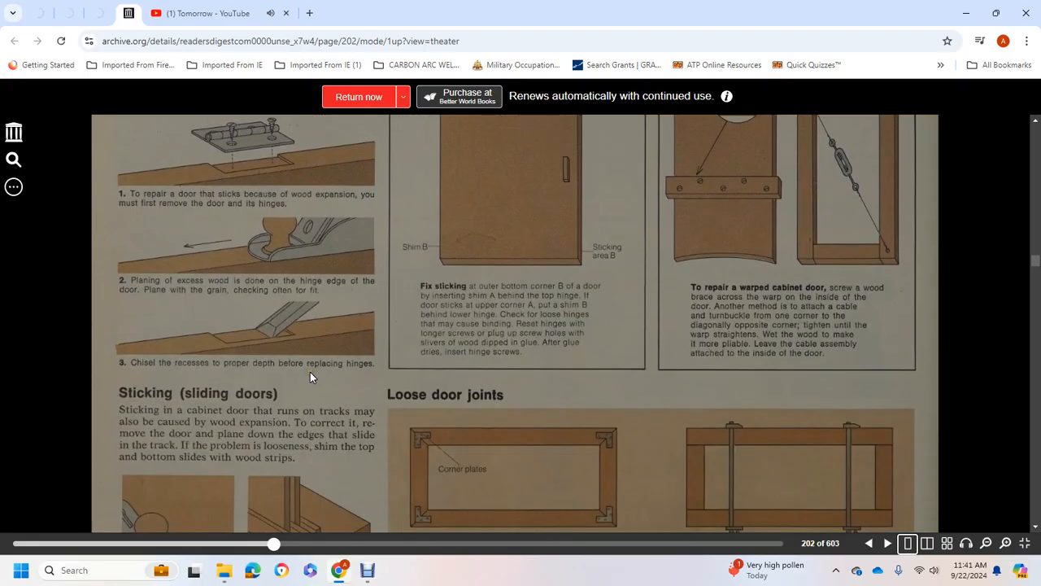
Step: Scroll page 202 to 'Sticking (sliding doors)' and 'Loose door joints'
scroll(down, 3)
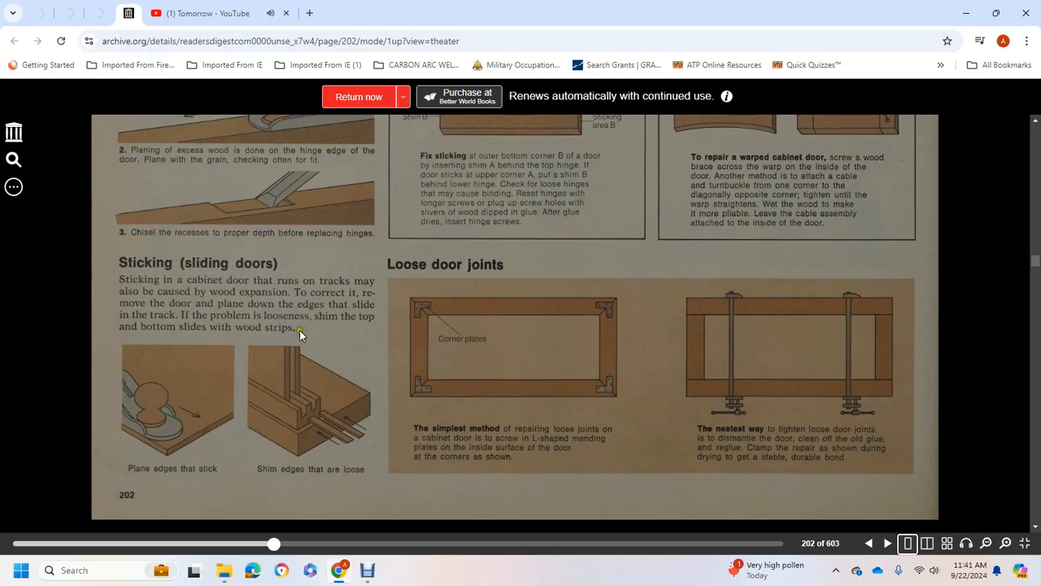
mouse_move(203, 317)
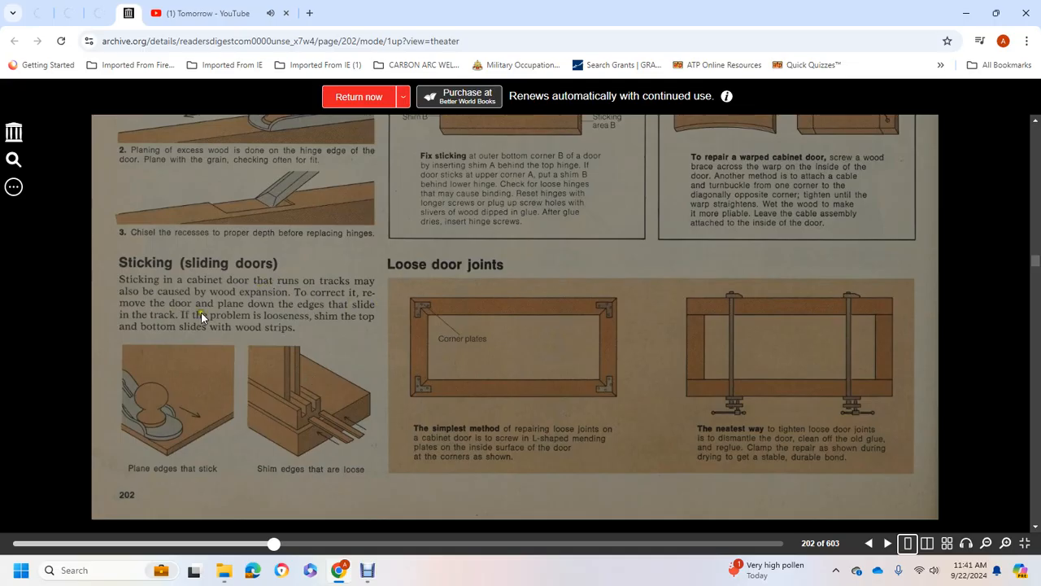
mouse_move(356, 321)
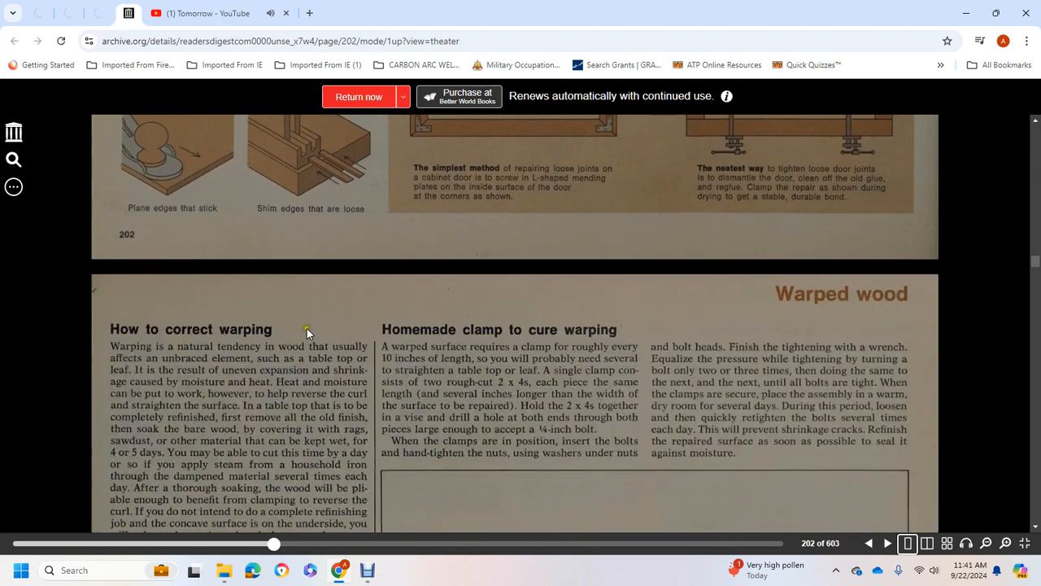
Step: Scroll to page 203's 'How to correct warping' and the homemade clamp illustration
scroll(down, 3)
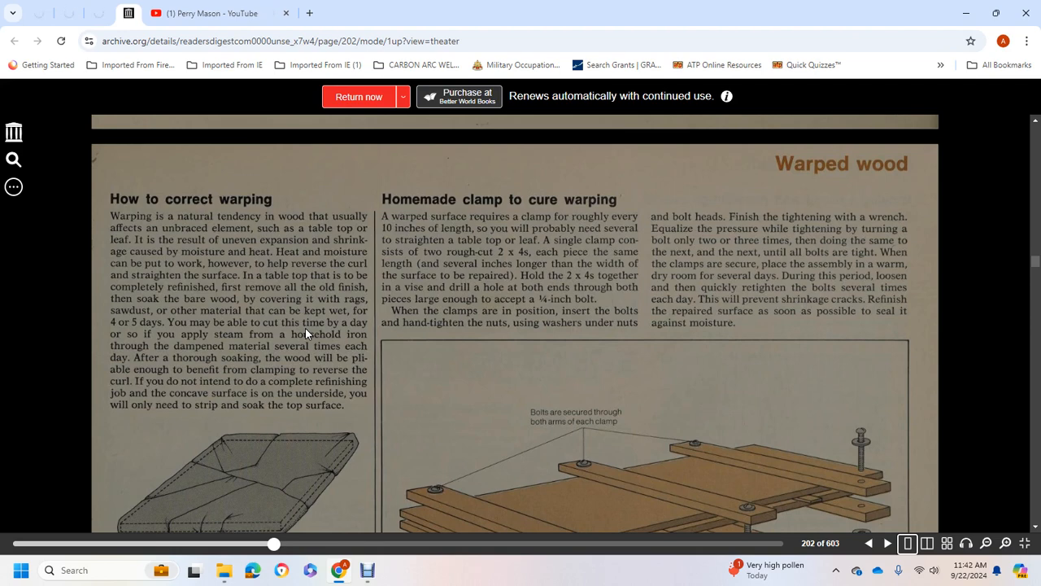
mouse_move(350, 335)
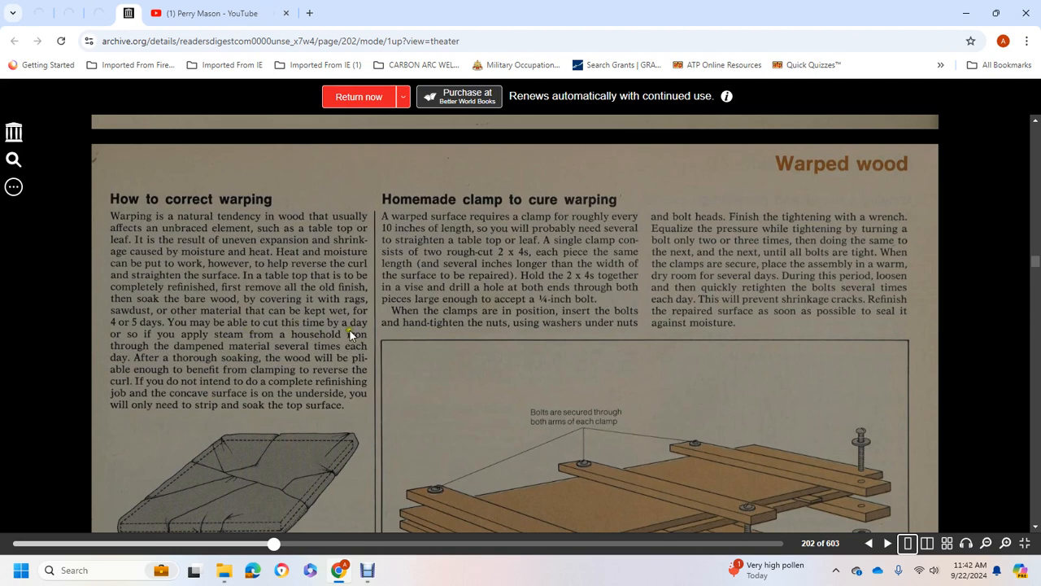
mouse_move(355, 355)
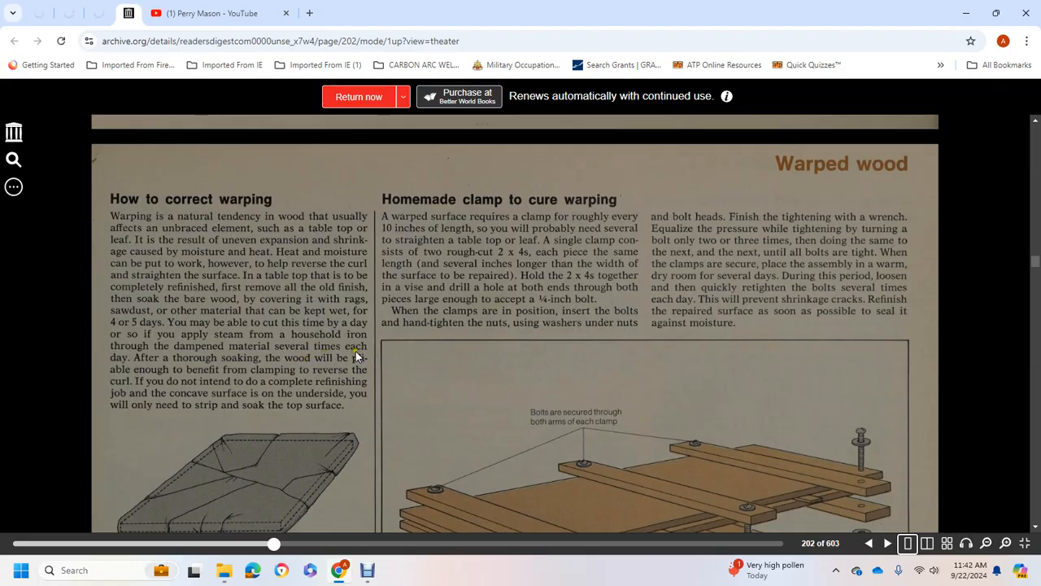
mouse_move(189, 364)
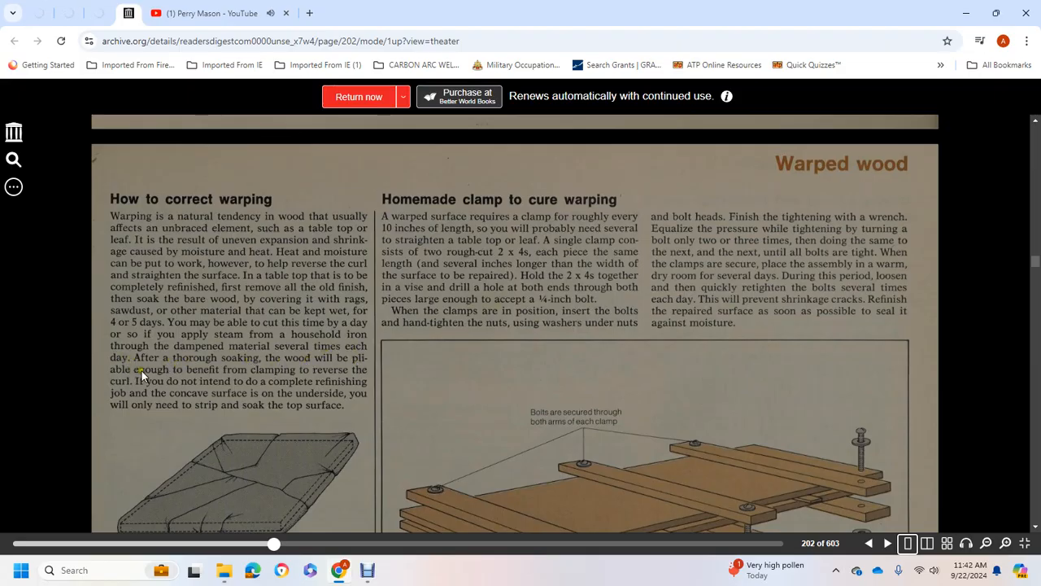
mouse_move(331, 380)
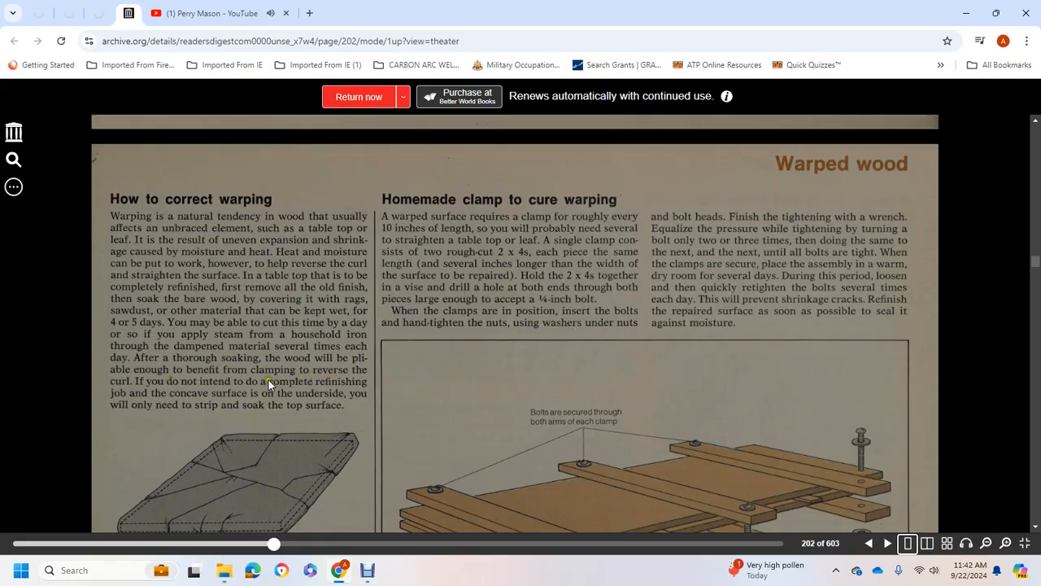
mouse_move(190, 398)
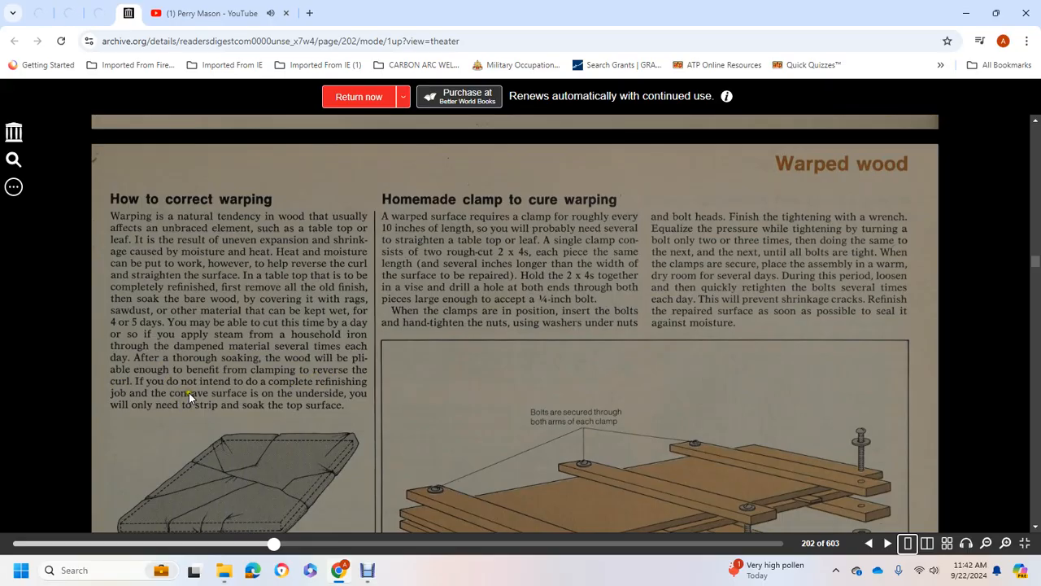
mouse_move(350, 399)
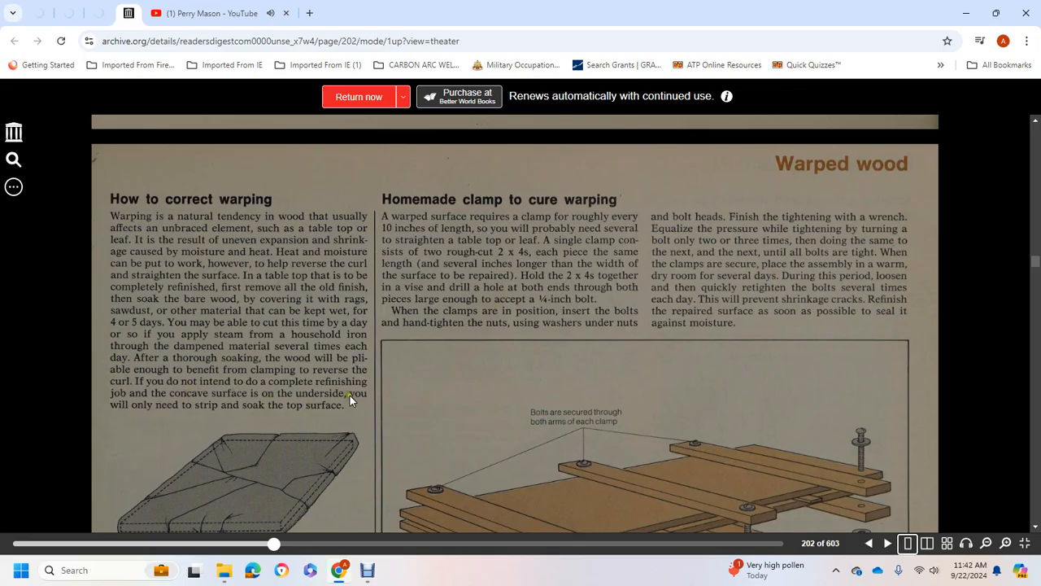
mouse_move(247, 409)
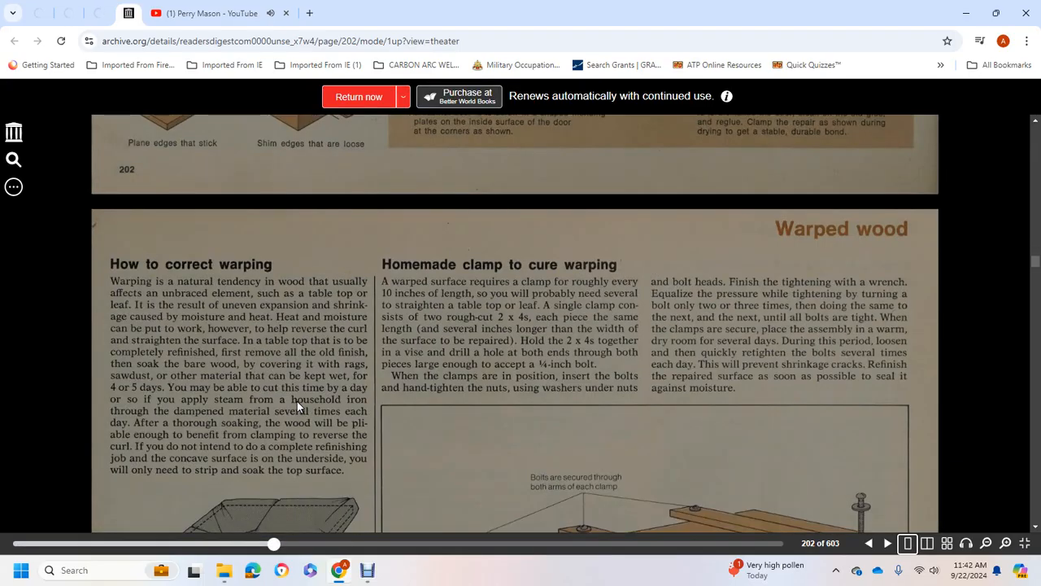
mouse_move(297, 407)
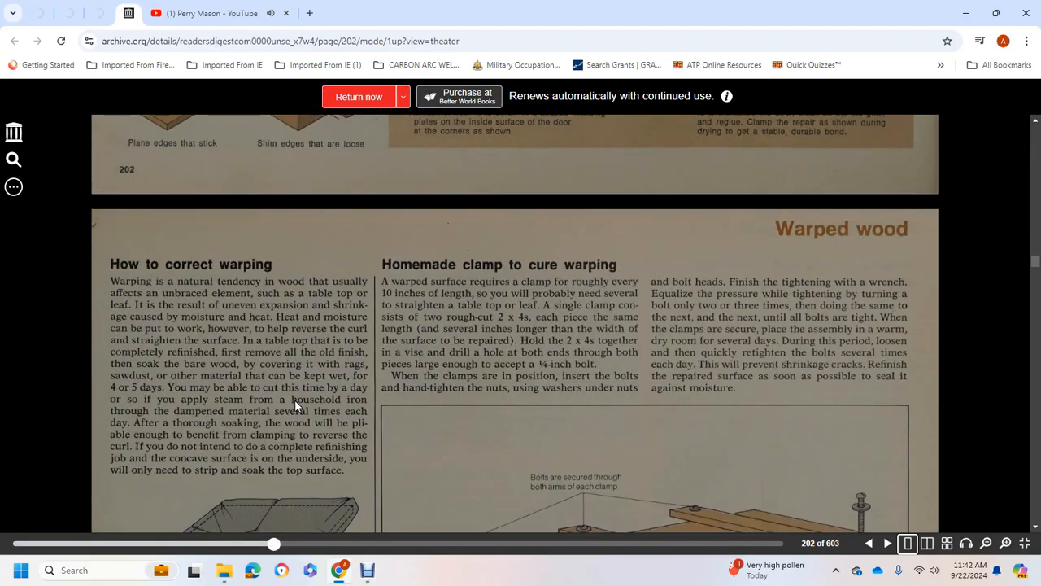
mouse_move(484, 283)
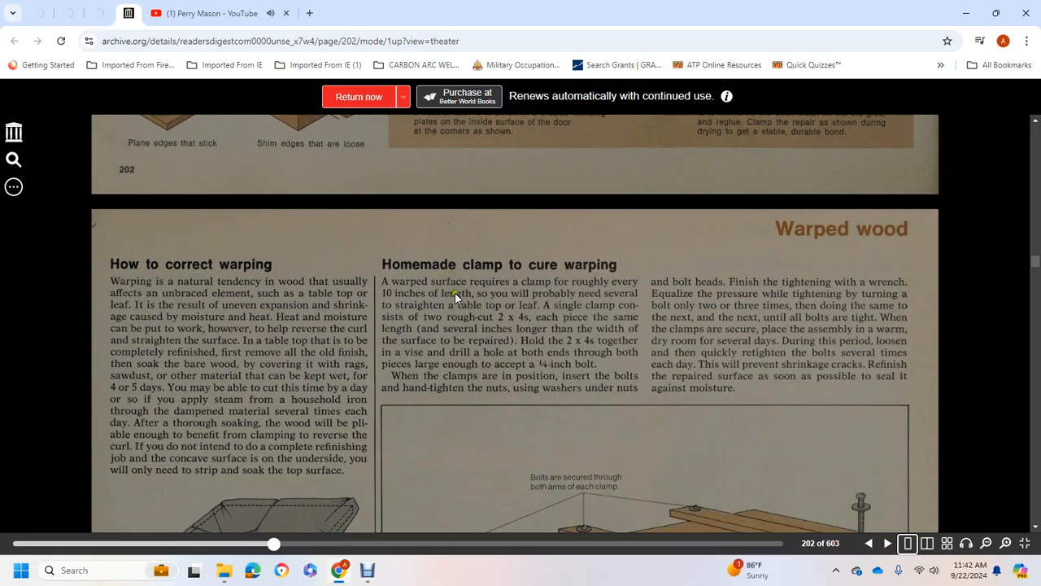
mouse_move(651, 297)
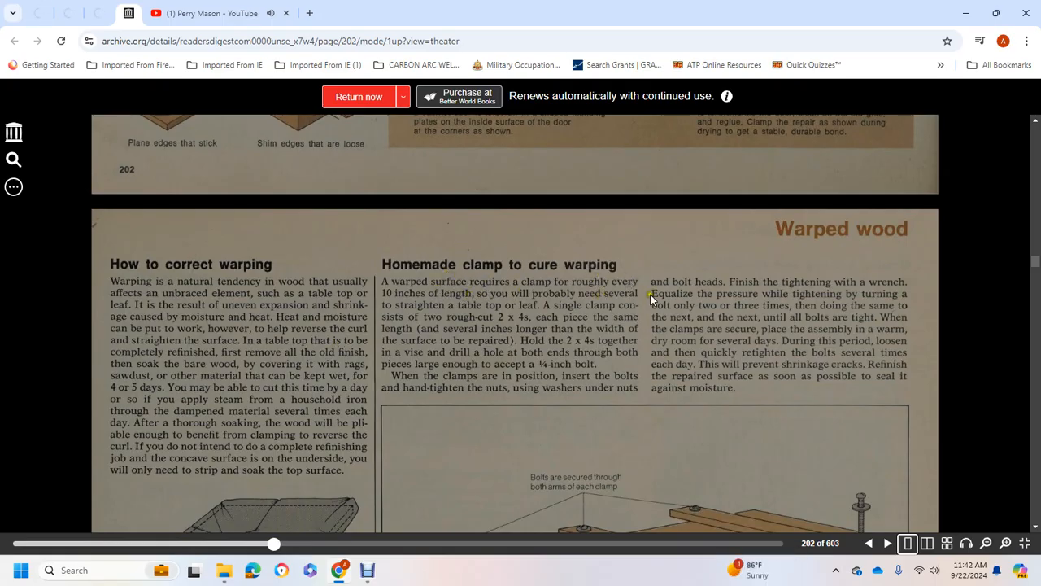
mouse_move(547, 309)
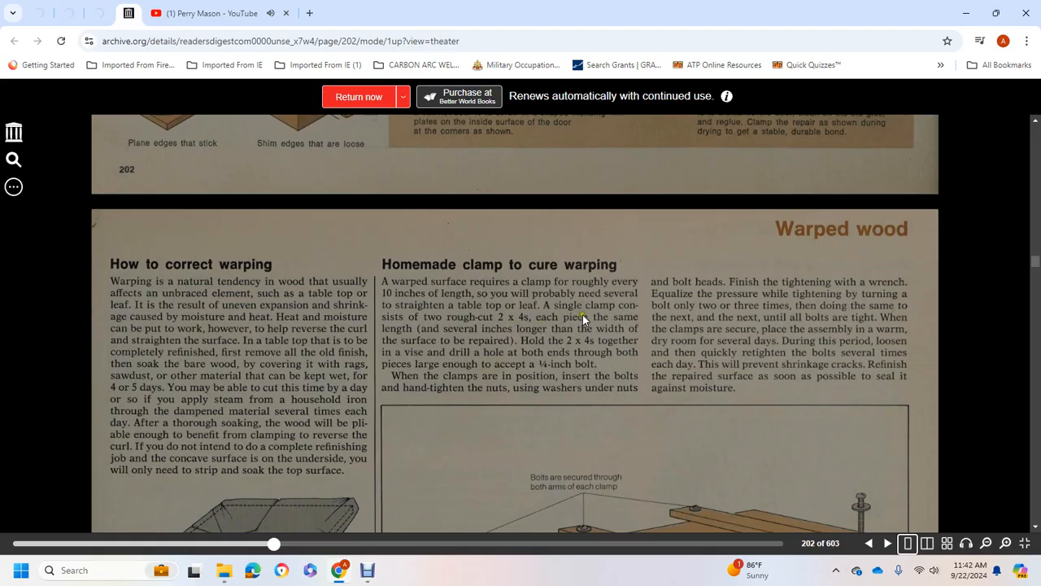
mouse_move(594, 336)
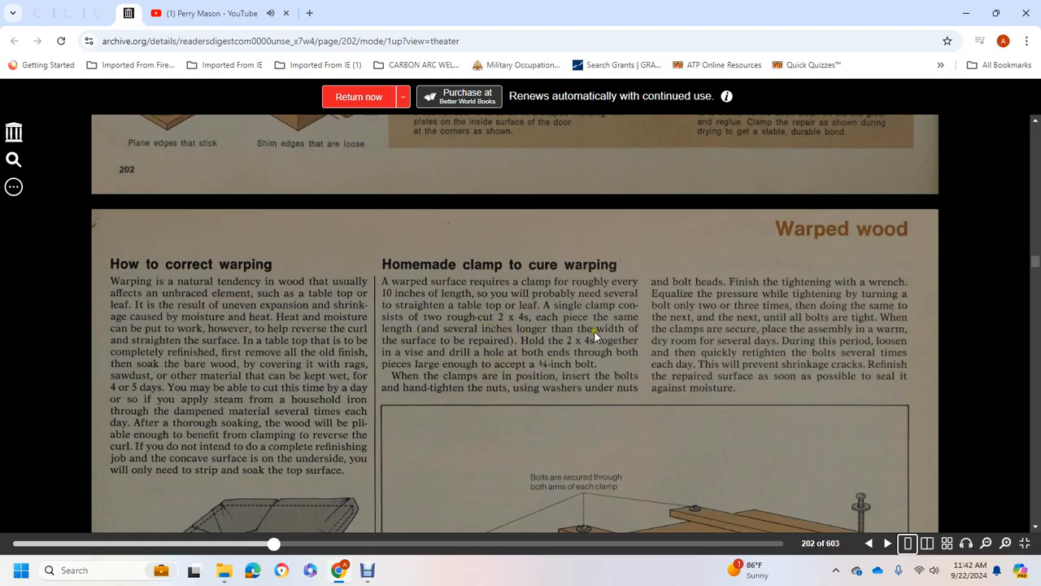
mouse_move(571, 342)
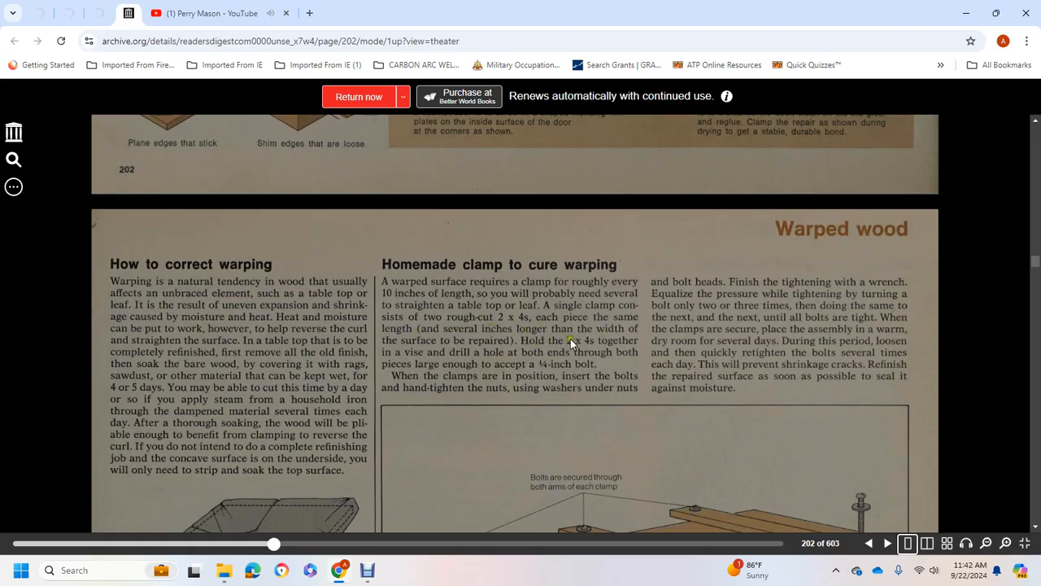
mouse_move(529, 361)
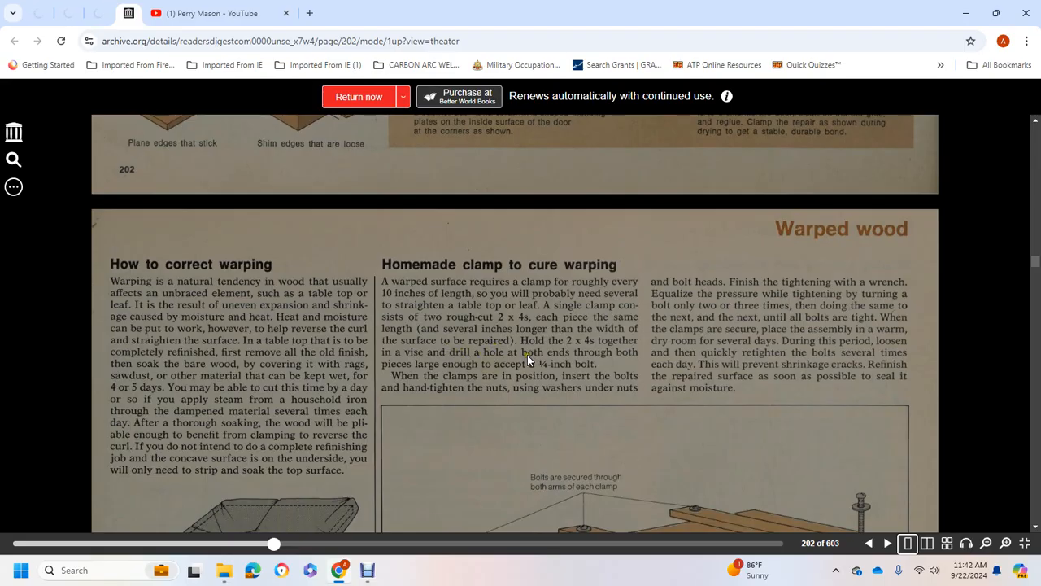
mouse_move(563, 358)
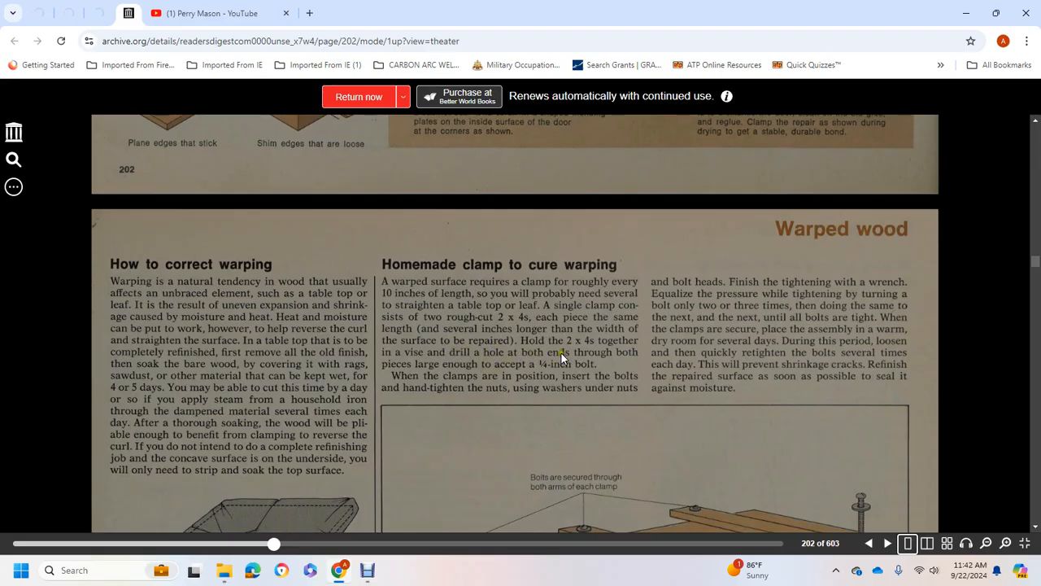
mouse_move(436, 366)
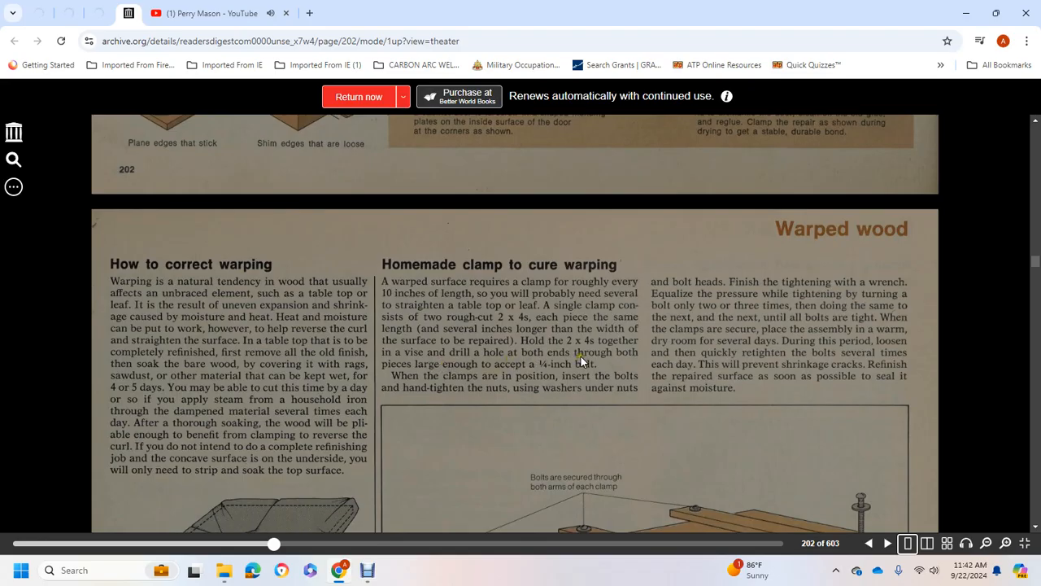
mouse_move(616, 382)
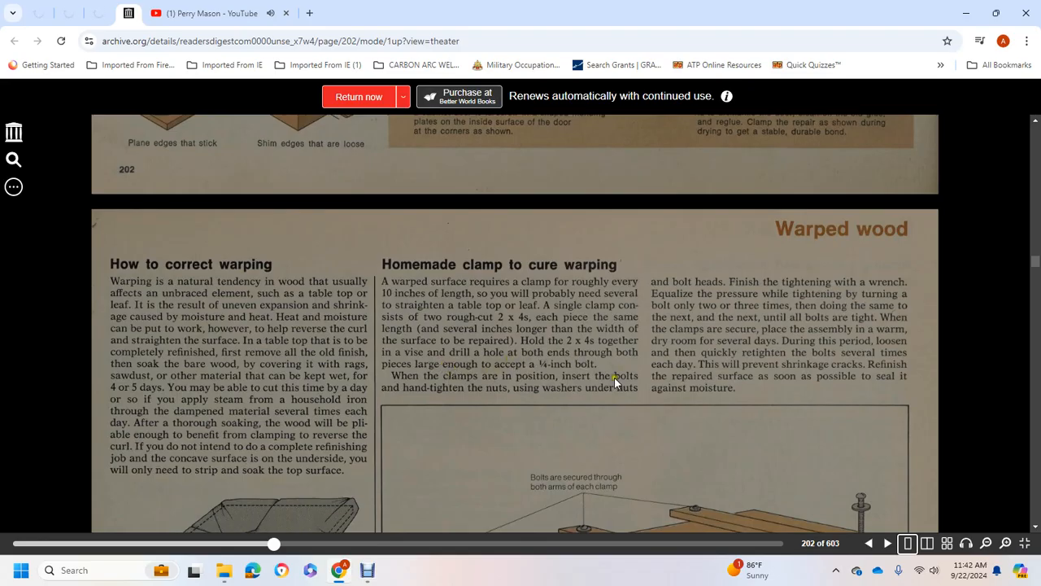
mouse_move(596, 388)
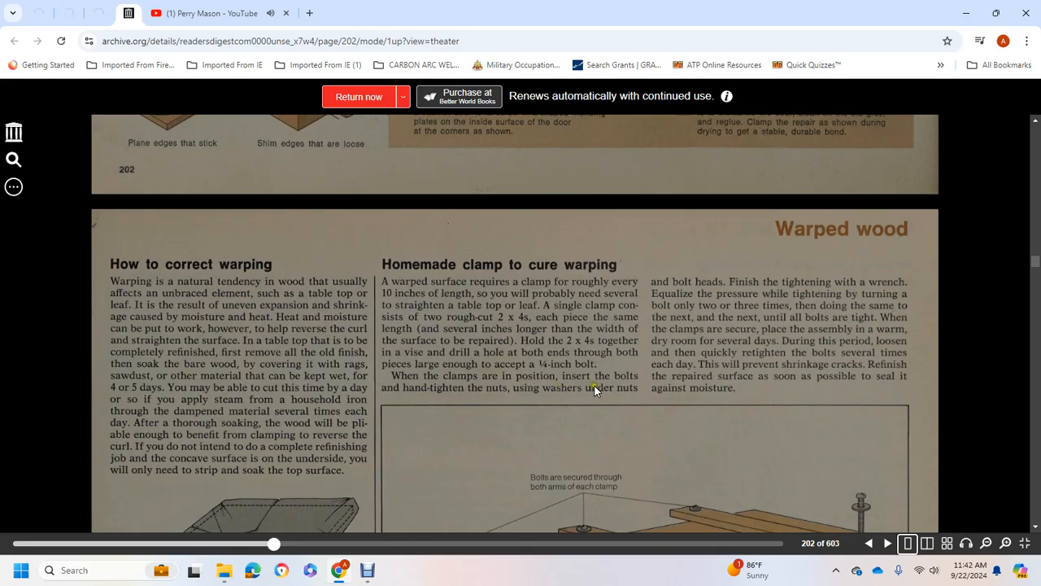
mouse_move(772, 287)
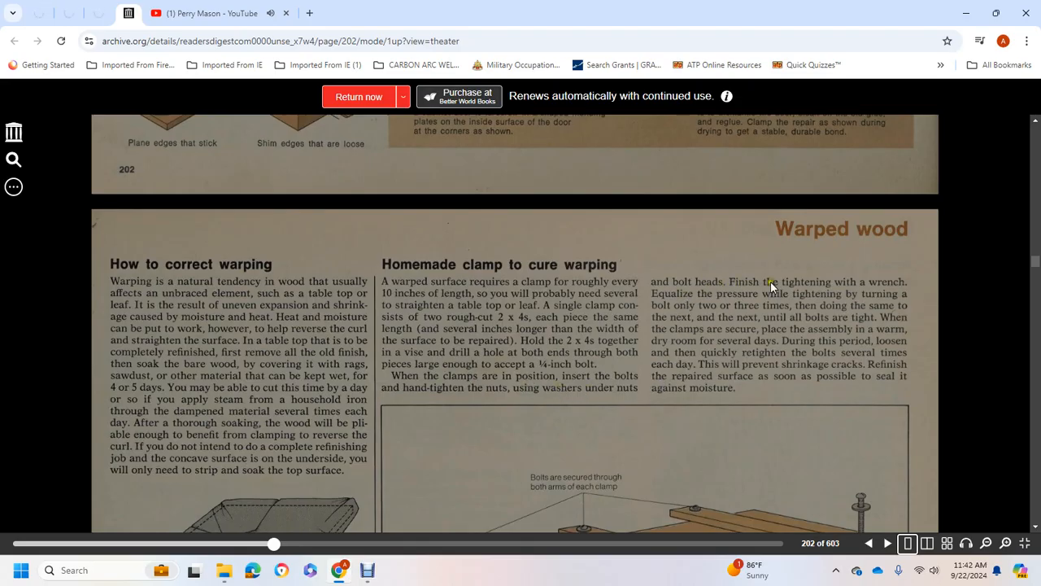
mouse_move(793, 303)
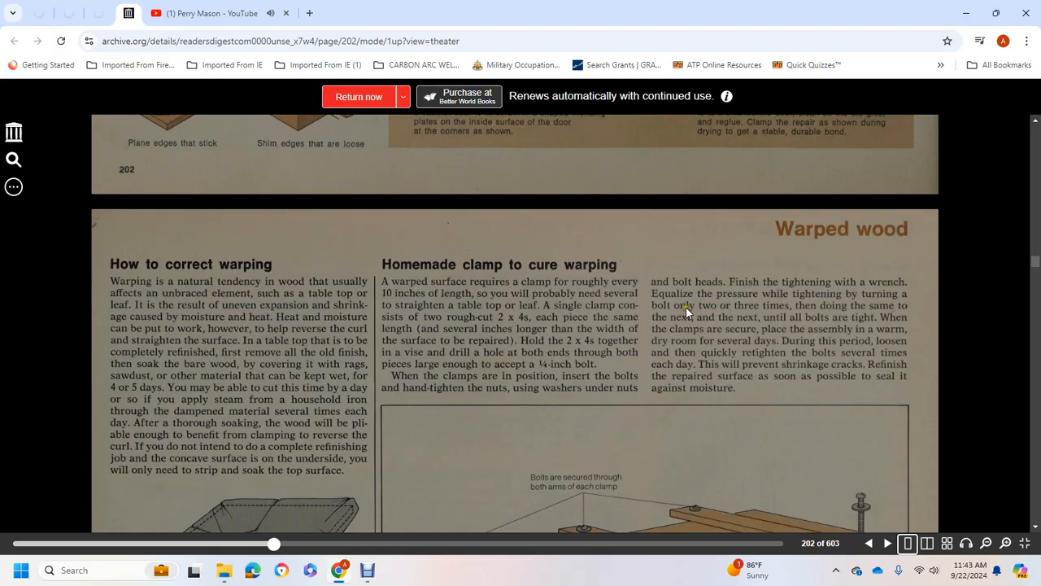
mouse_move(789, 314)
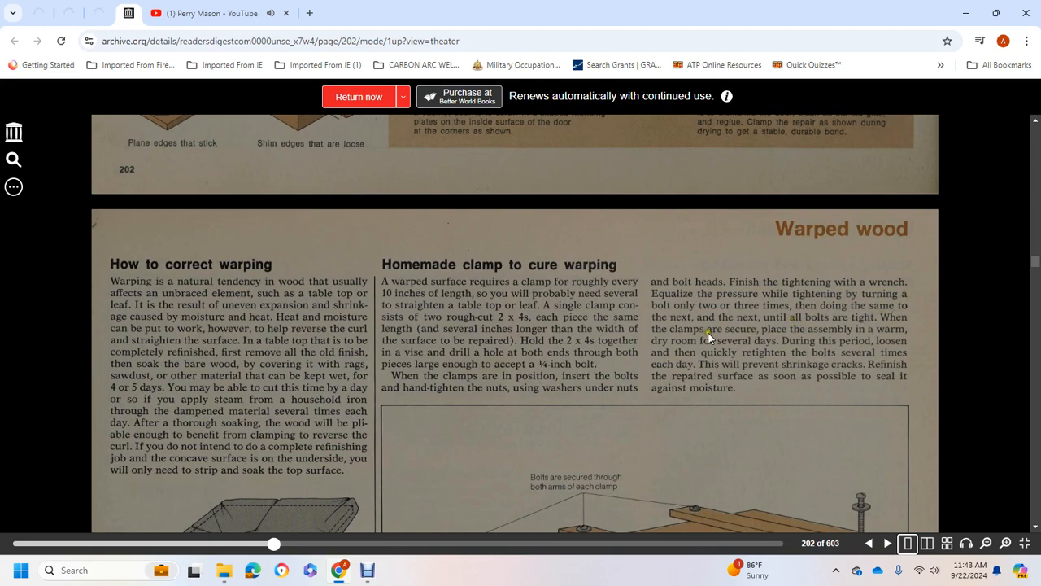
mouse_move(732, 347)
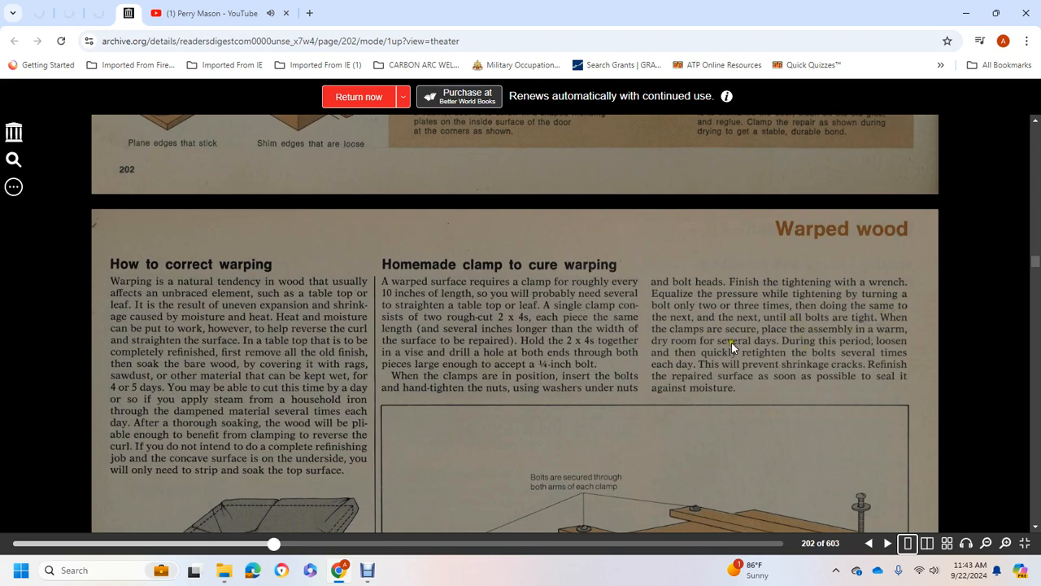
mouse_move(828, 345)
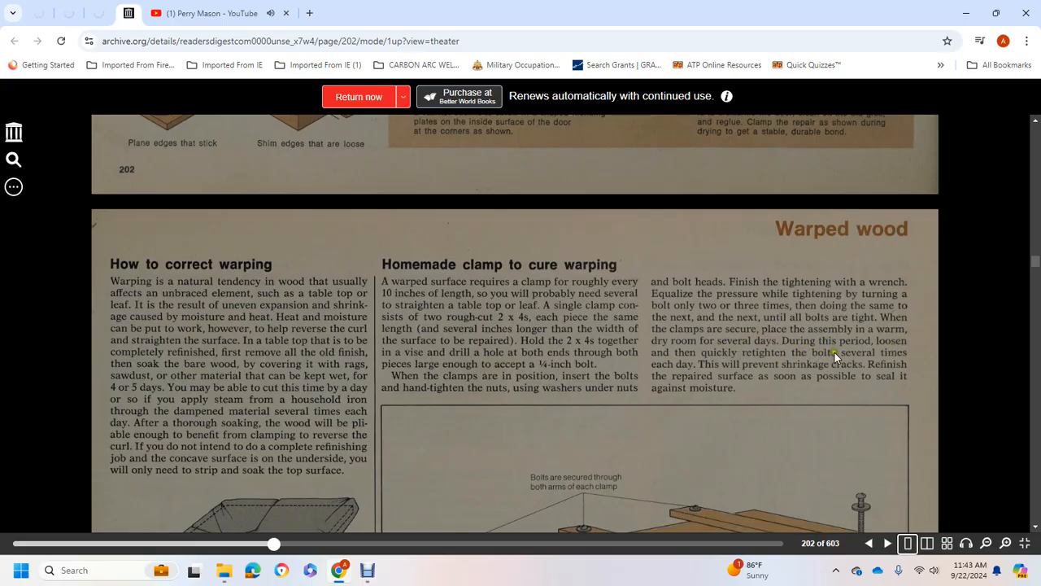
mouse_move(741, 373)
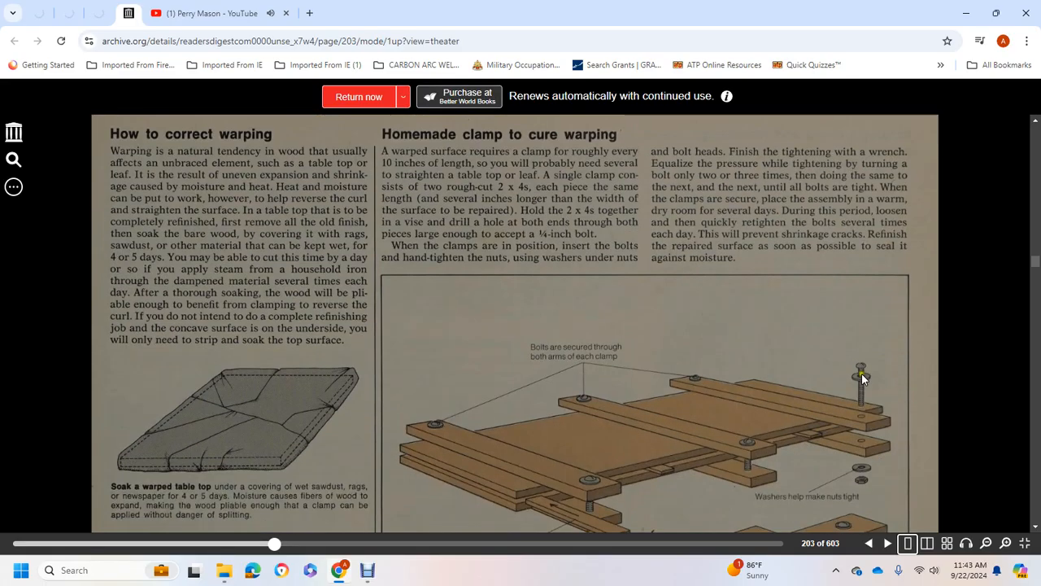
Step: Scroll past the clamp diagrams to 'Upholstering' and 'Retying springs and rewebbing'
scroll(down, 3)
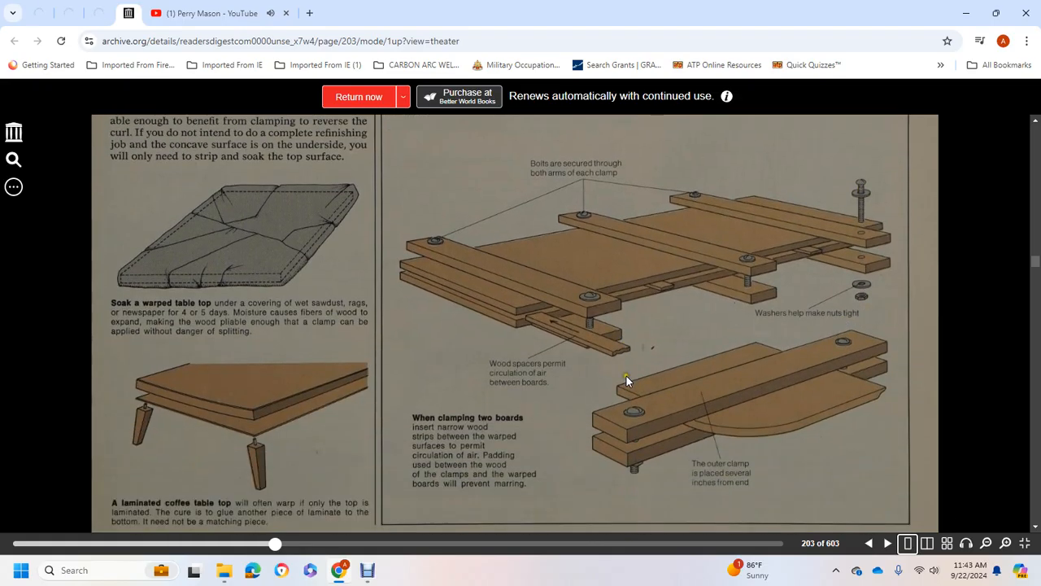
scroll(down, 3)
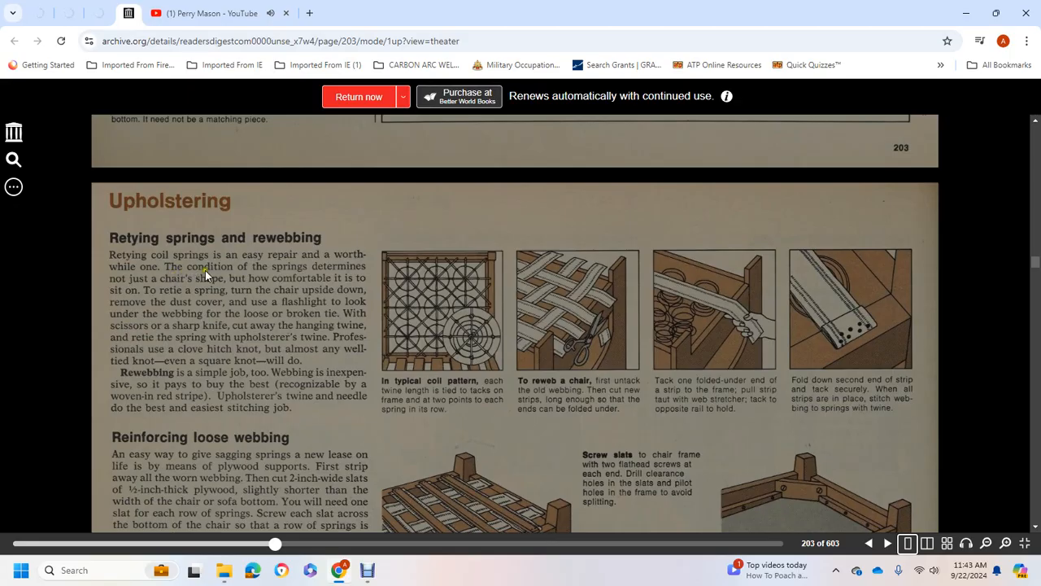
mouse_move(205, 287)
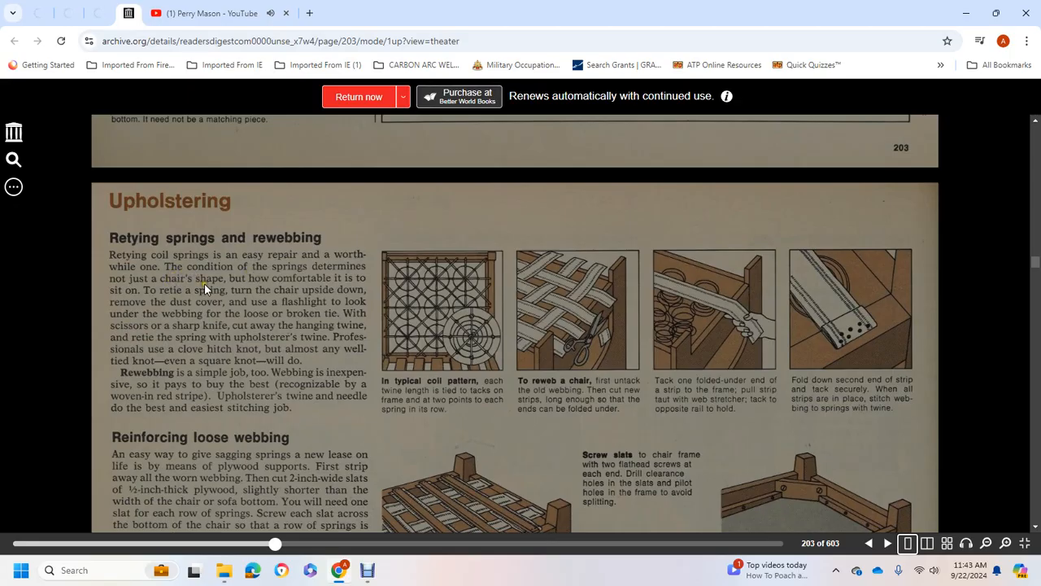
mouse_move(112, 291)
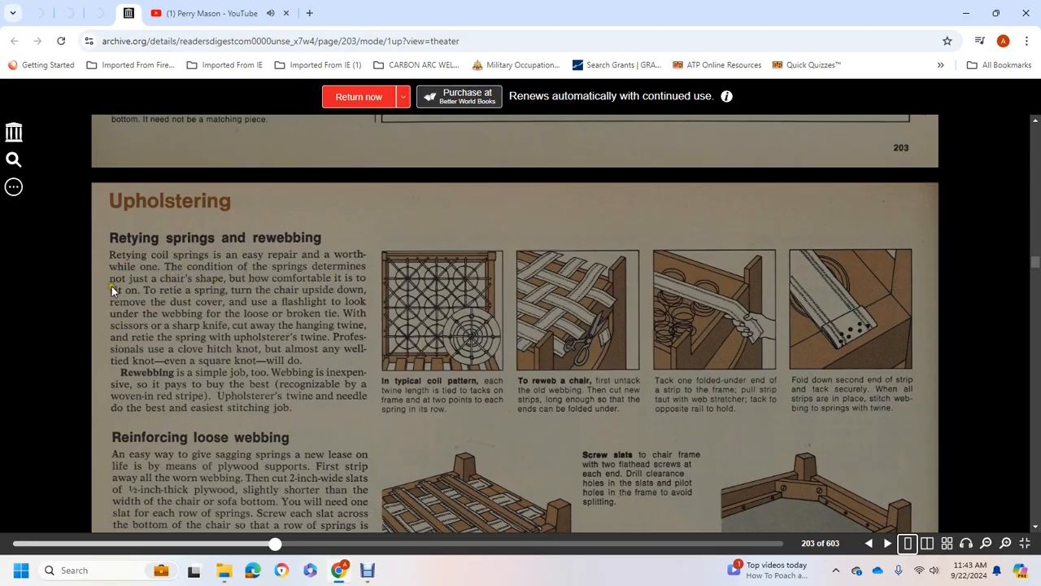
mouse_move(285, 295)
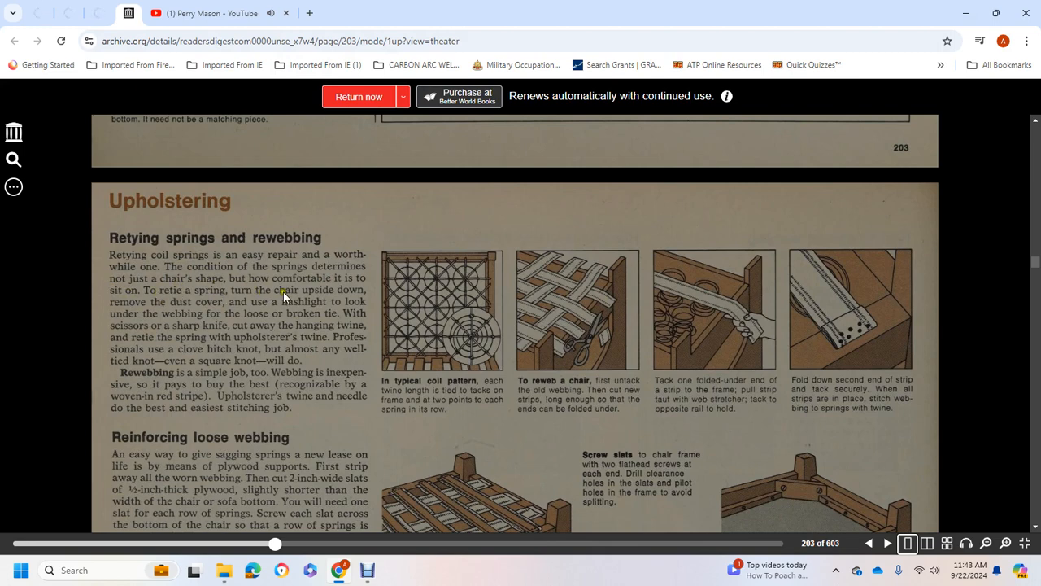
mouse_move(258, 305)
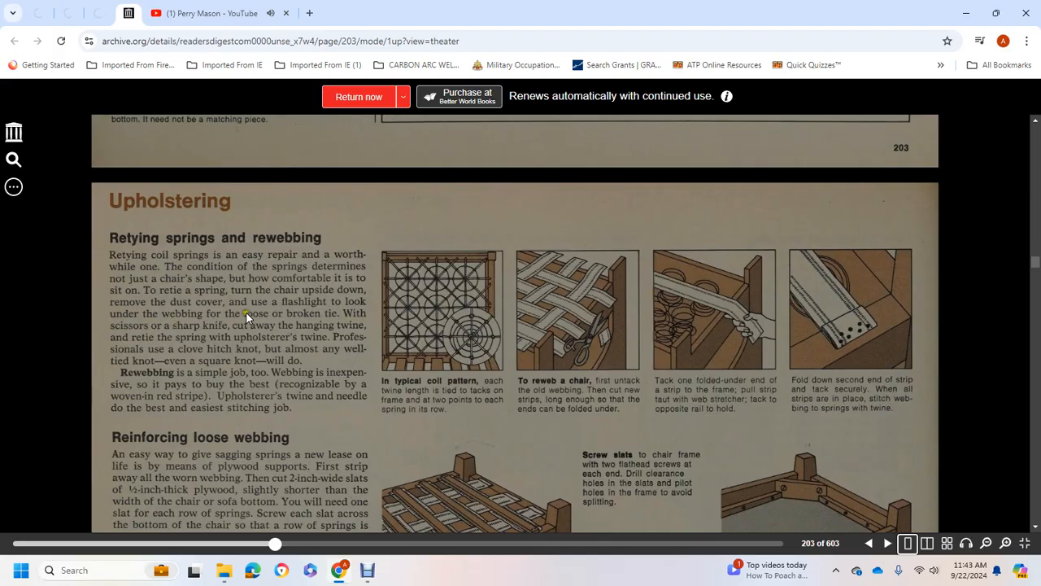
mouse_move(256, 313)
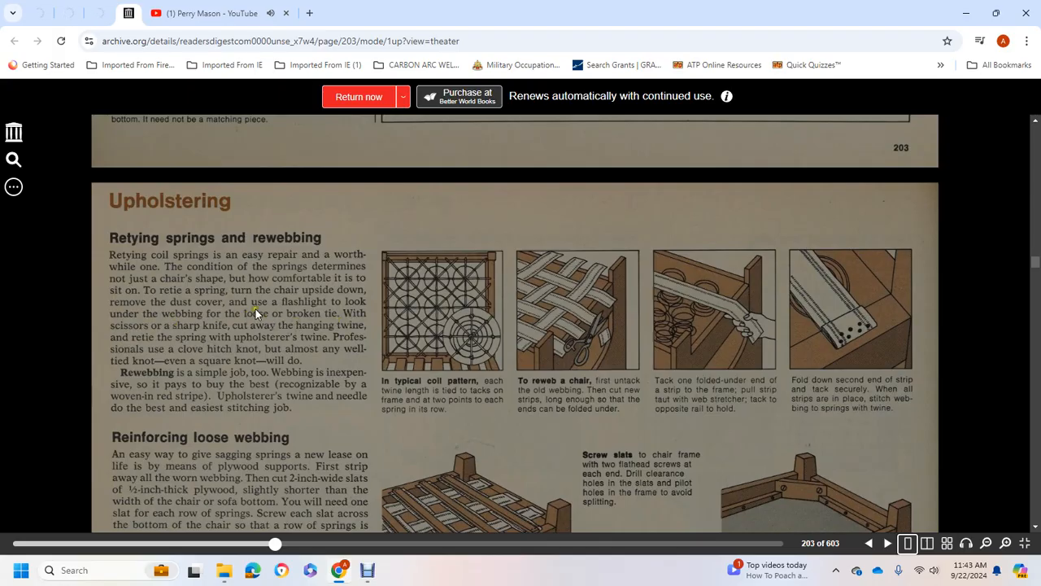
mouse_move(333, 331)
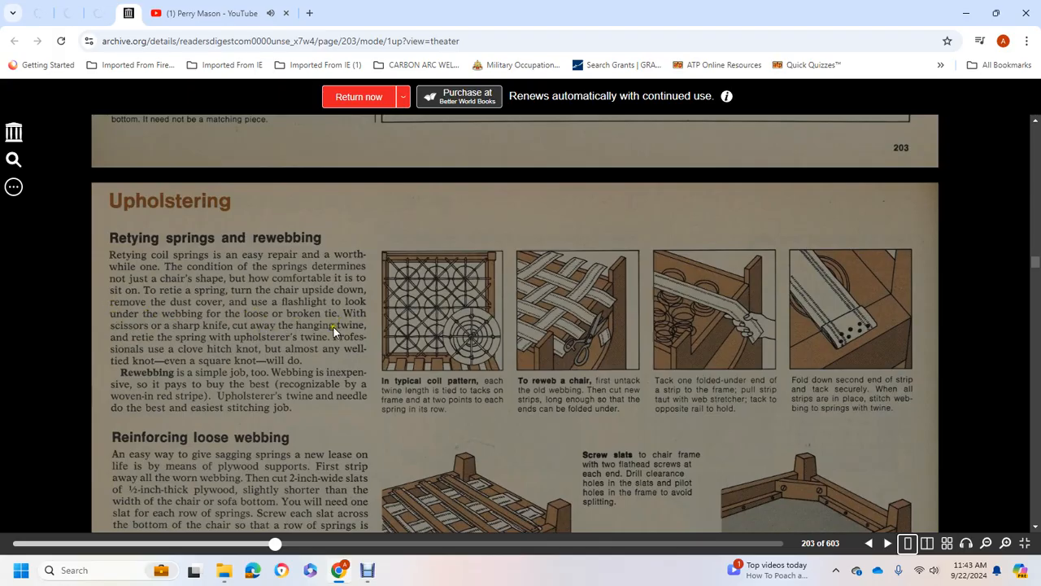
mouse_move(265, 342)
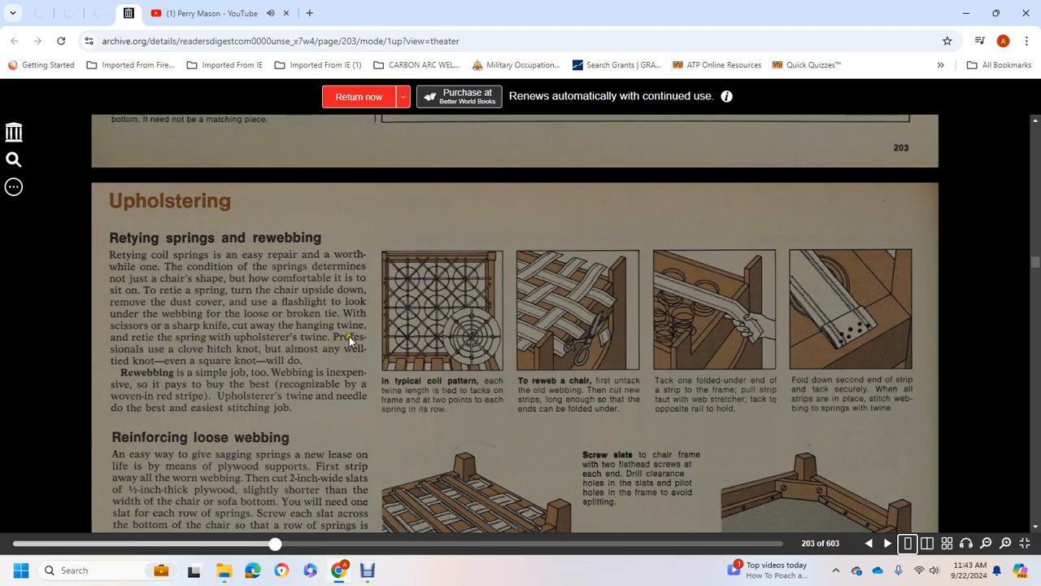
mouse_move(283, 357)
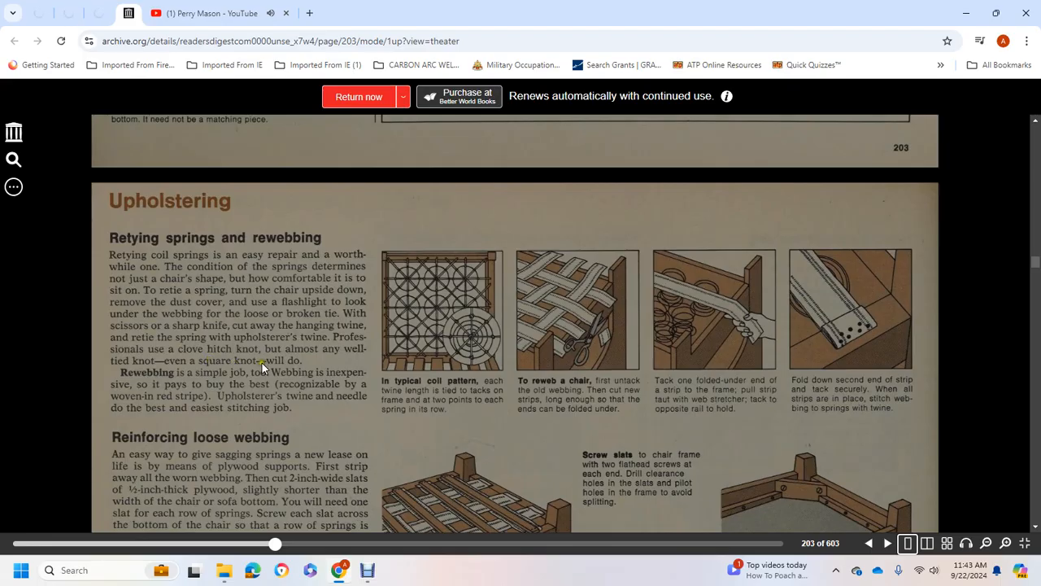
mouse_move(264, 374)
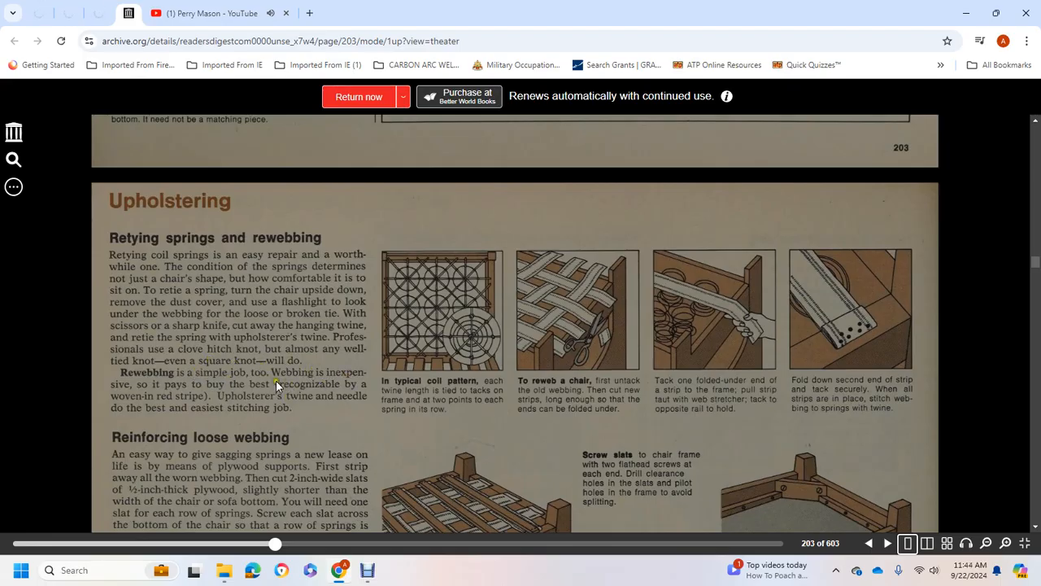
mouse_move(276, 395)
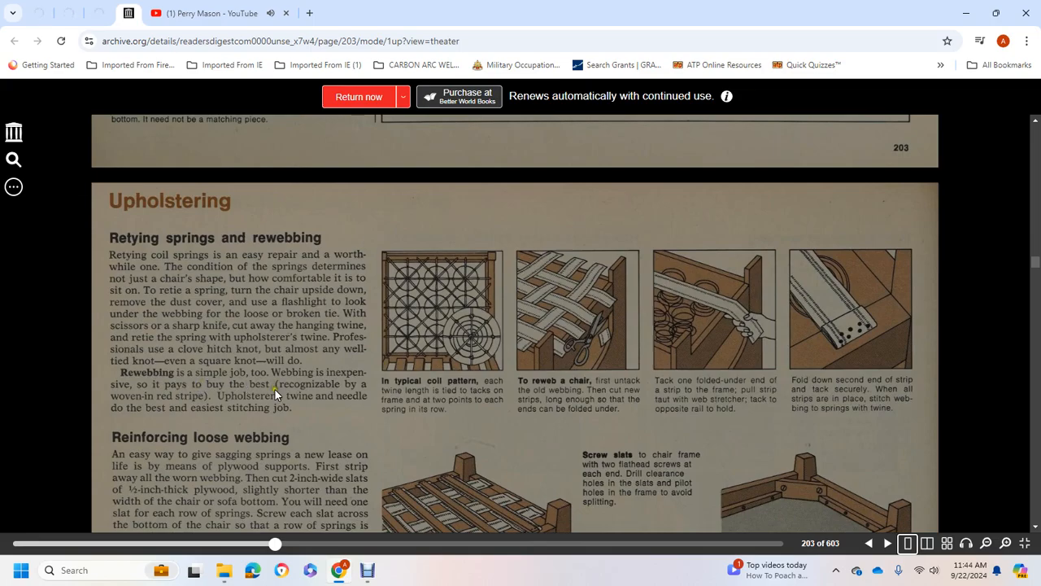
mouse_move(324, 392)
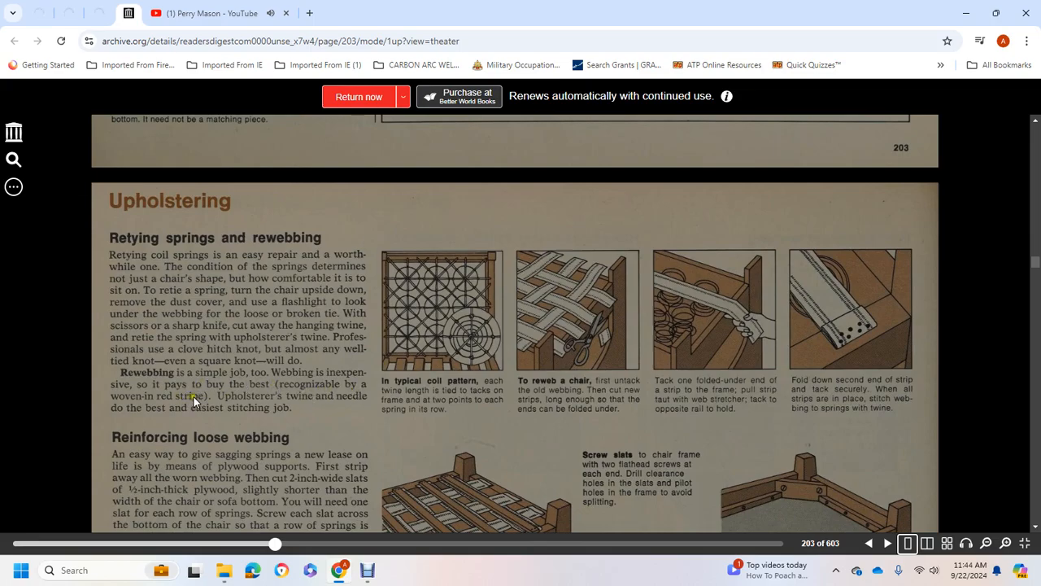
mouse_move(342, 403)
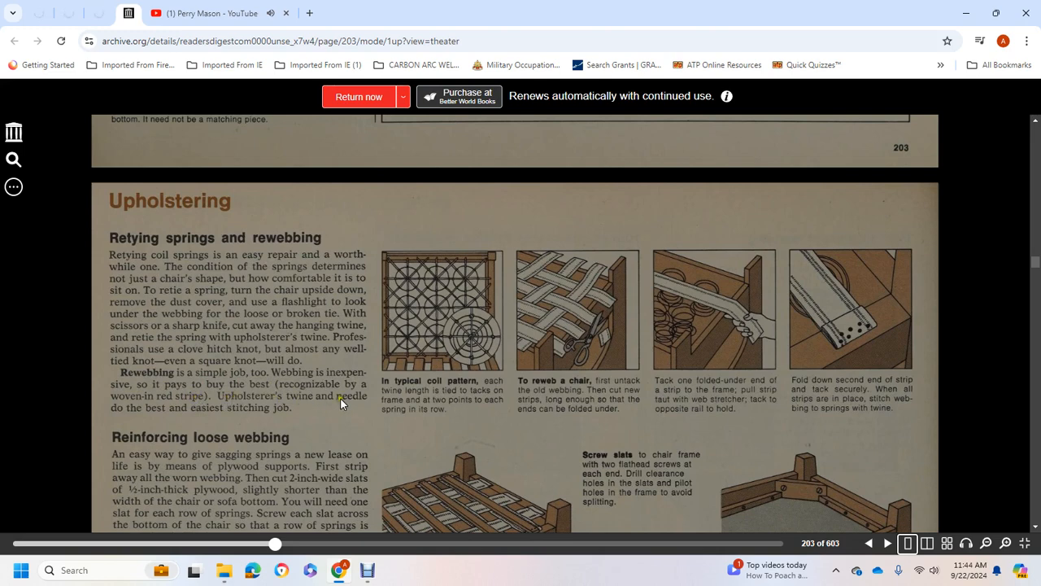
scroll(down, 3)
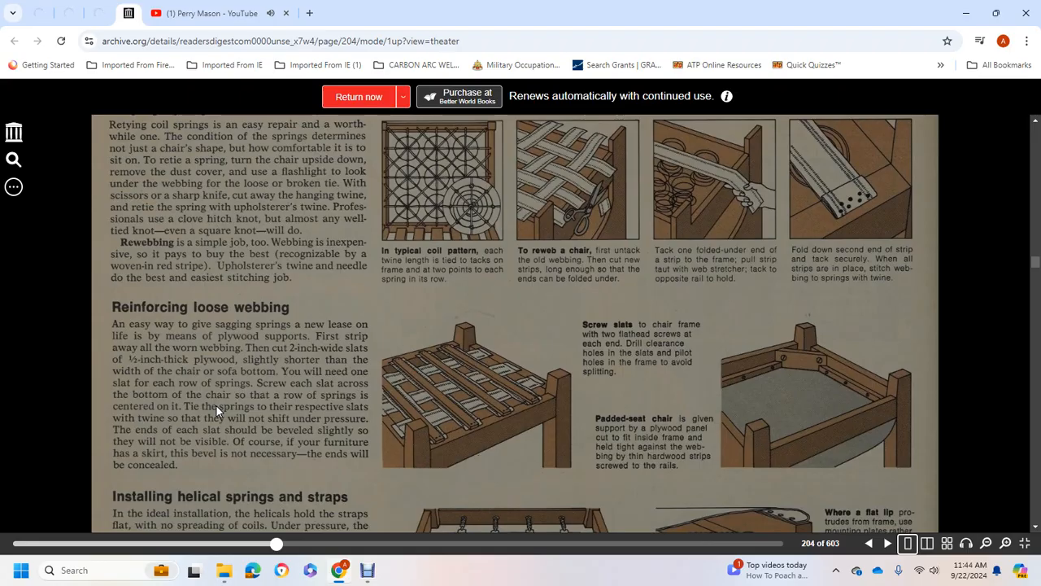
mouse_move(297, 330)
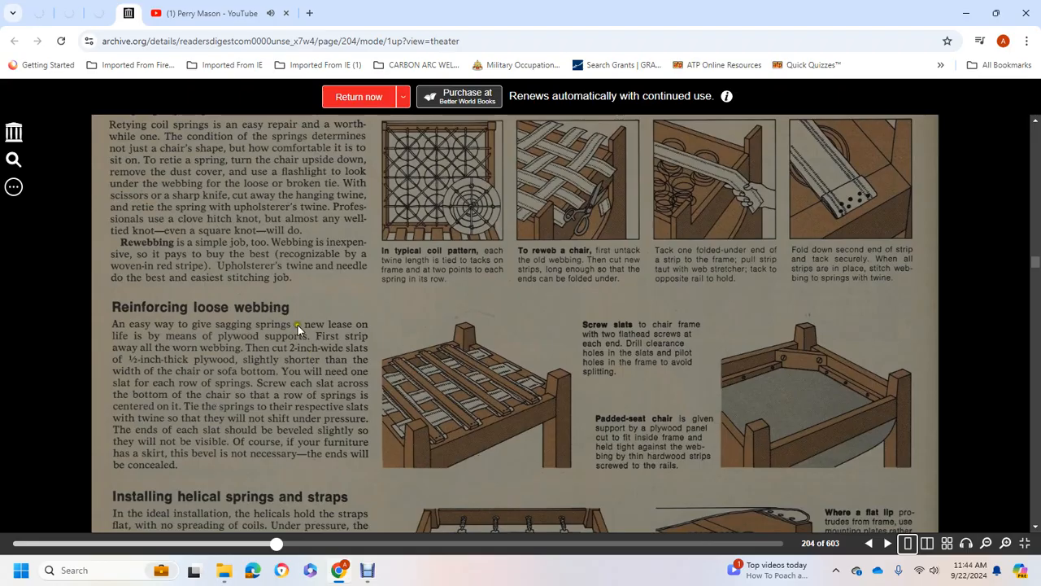
mouse_move(266, 345)
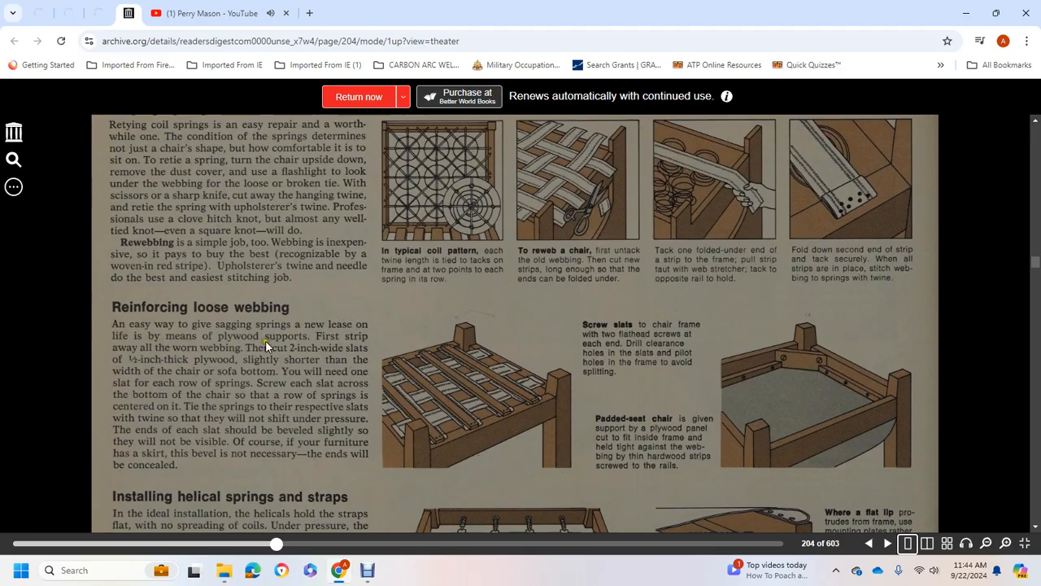
mouse_move(174, 348)
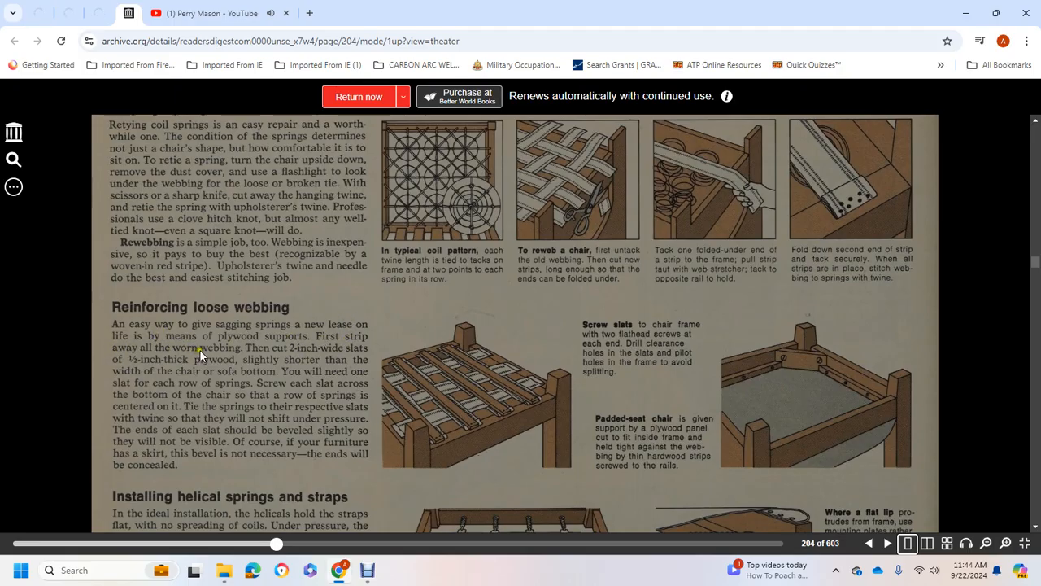
mouse_move(336, 357)
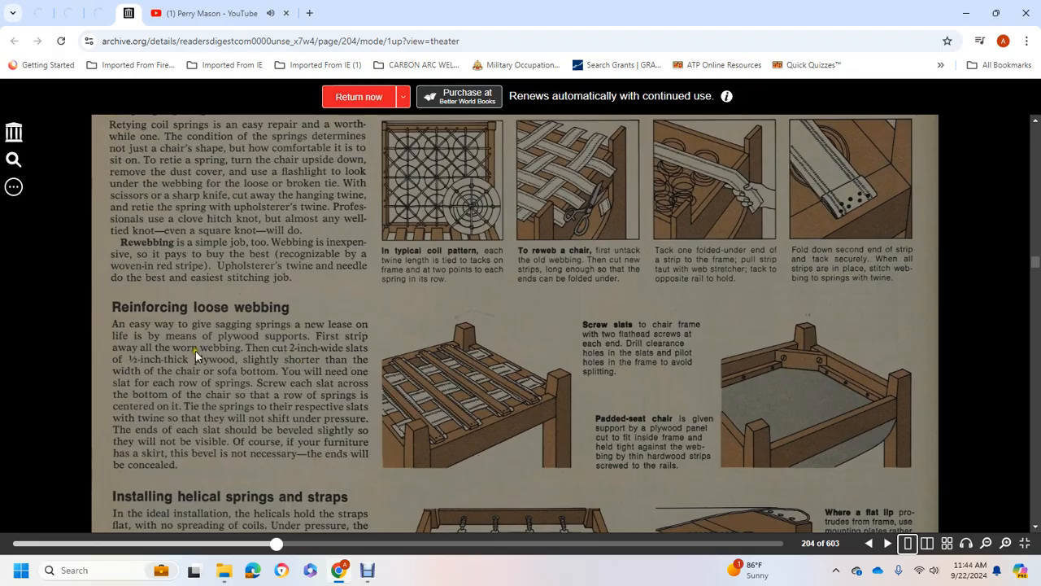
mouse_move(350, 377)
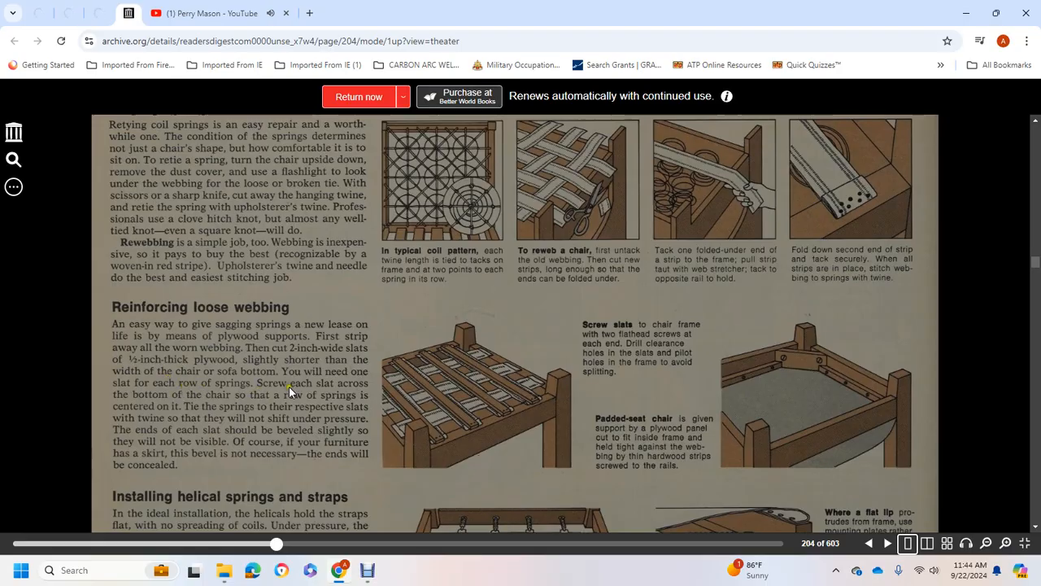
mouse_move(258, 401)
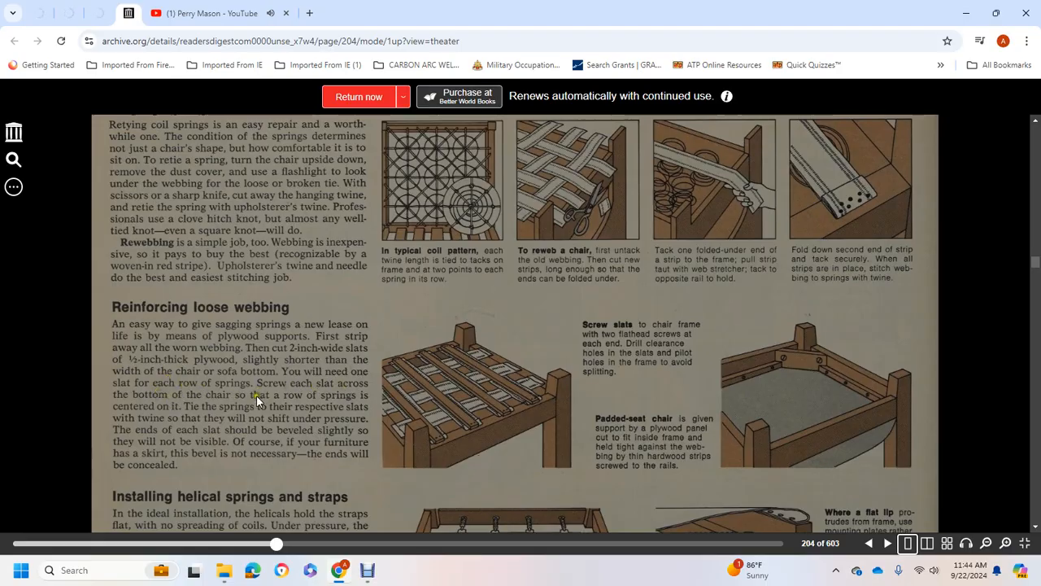
mouse_move(159, 398)
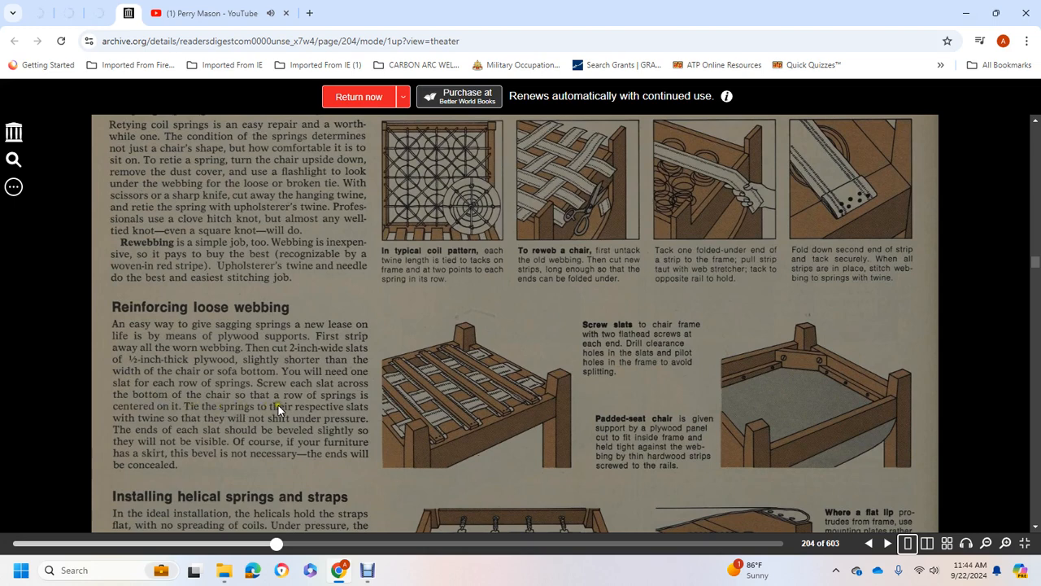
mouse_move(246, 424)
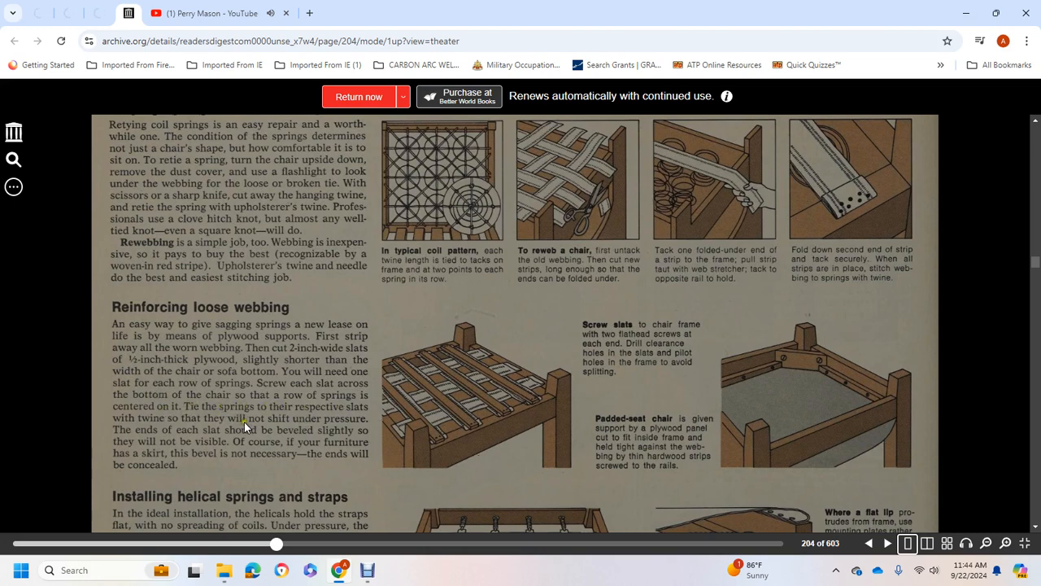
mouse_move(228, 437)
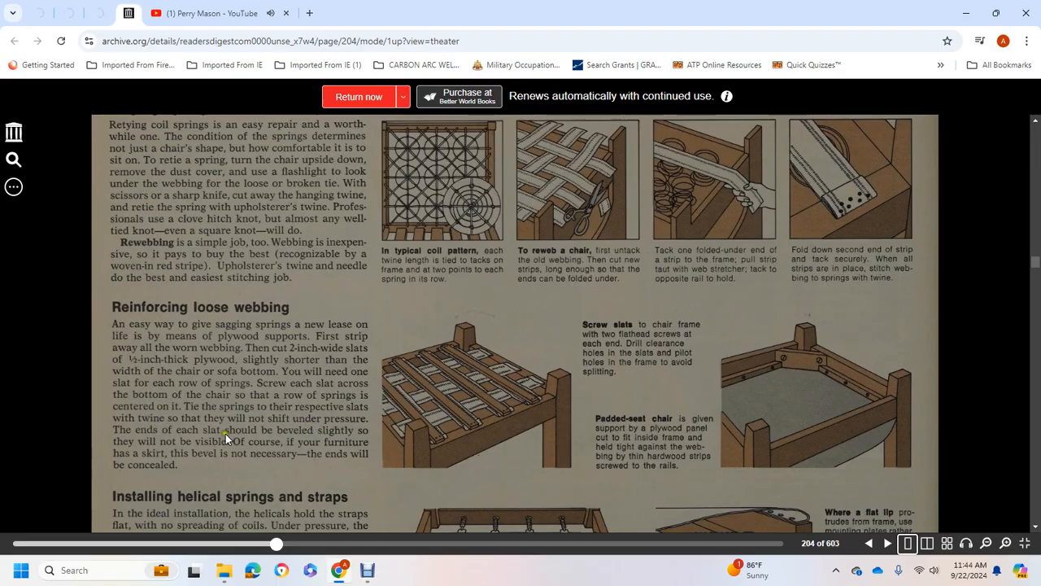
mouse_move(362, 434)
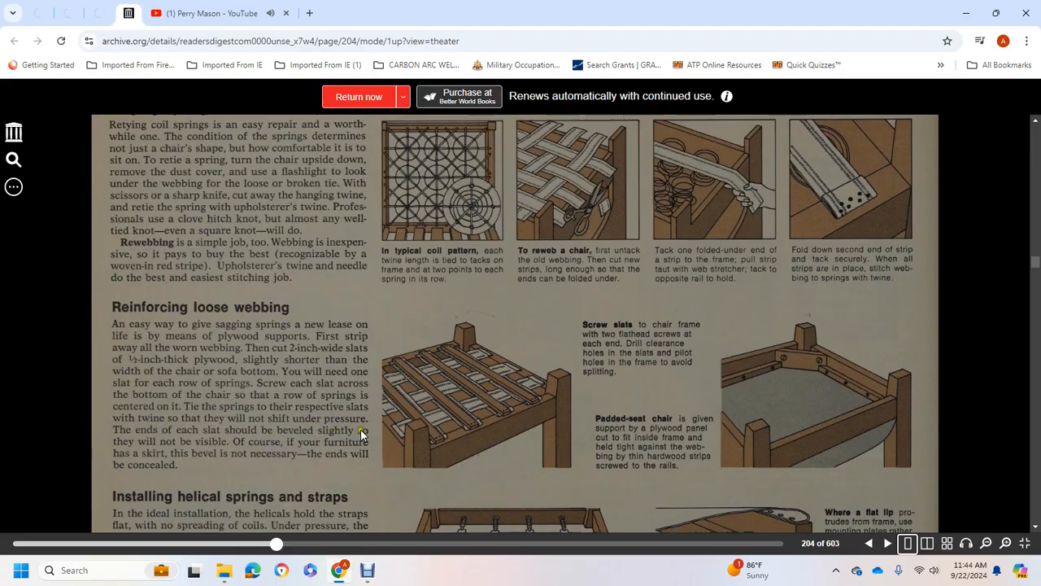
mouse_move(341, 443)
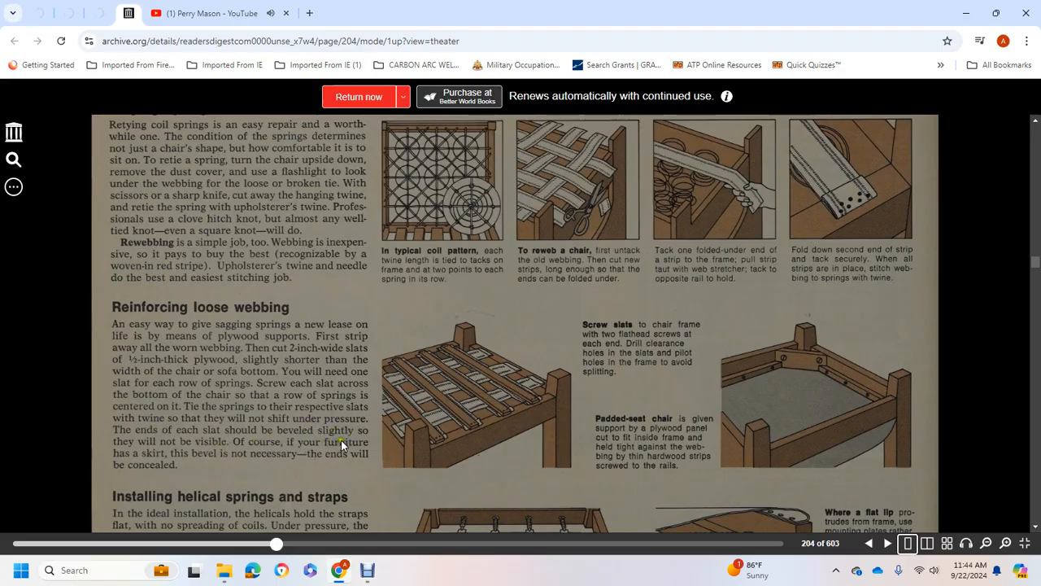
mouse_move(231, 450)
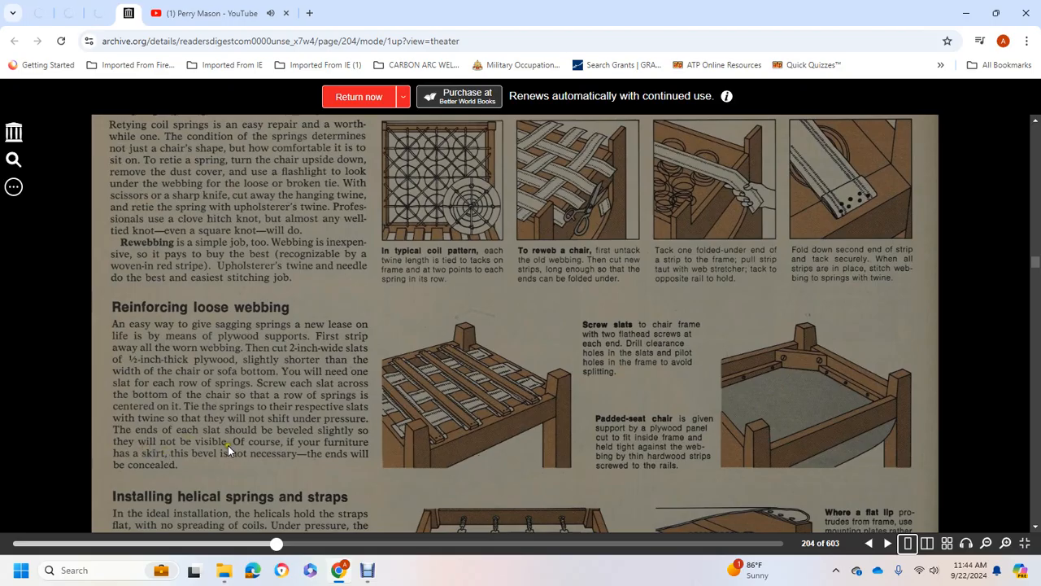
mouse_move(316, 453)
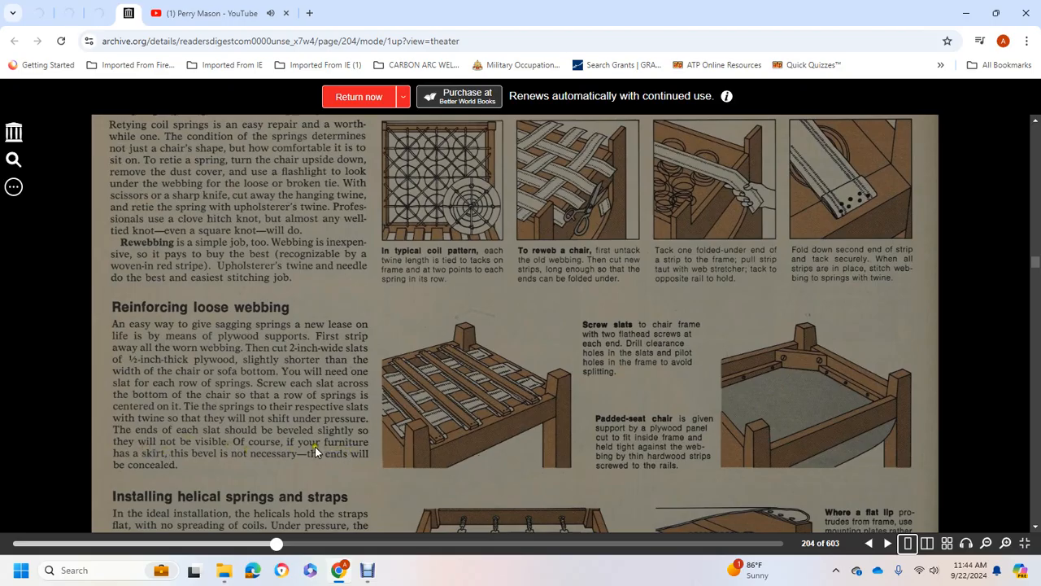
Step: Scroll to the bottom of page 204 showing 'Installing helical springs and straps'
scroll(down, 3)
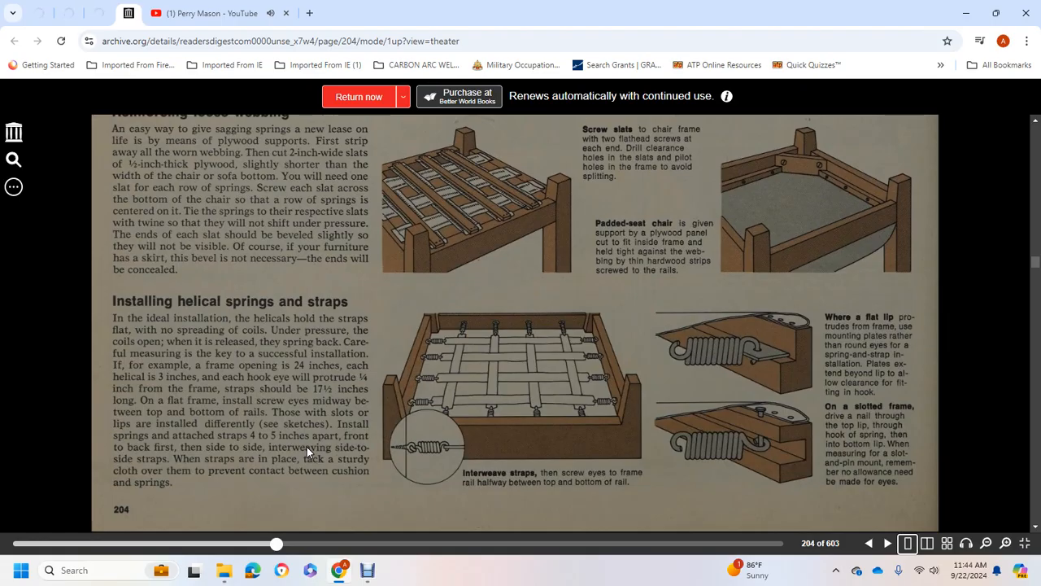
mouse_move(238, 326)
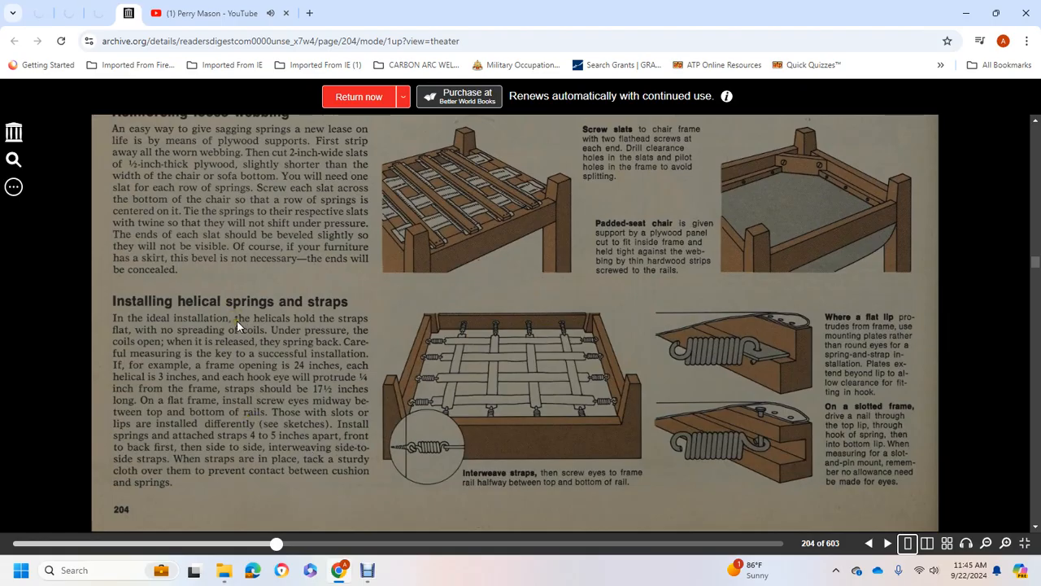
mouse_move(195, 327)
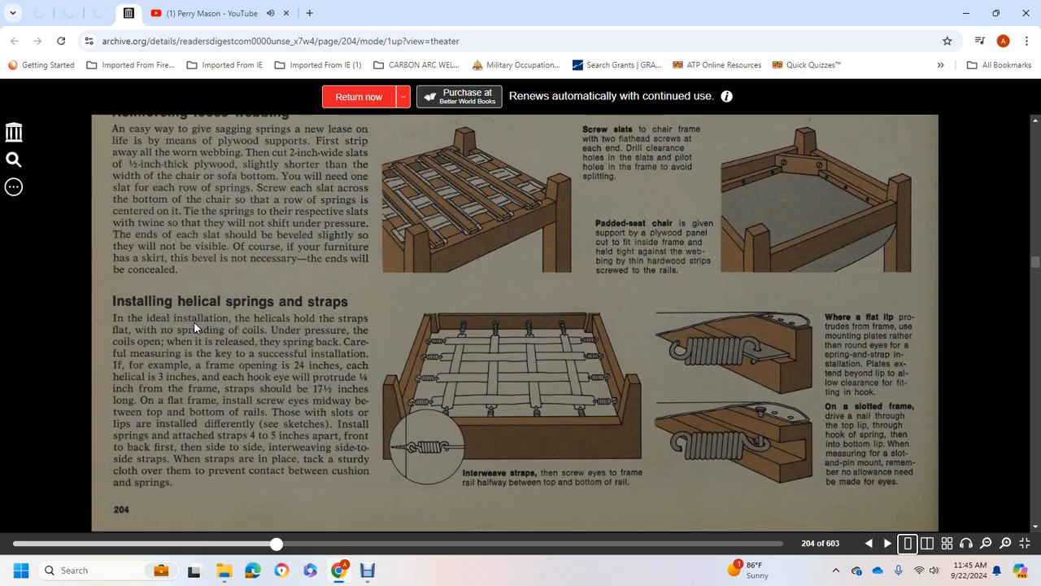
mouse_move(244, 332)
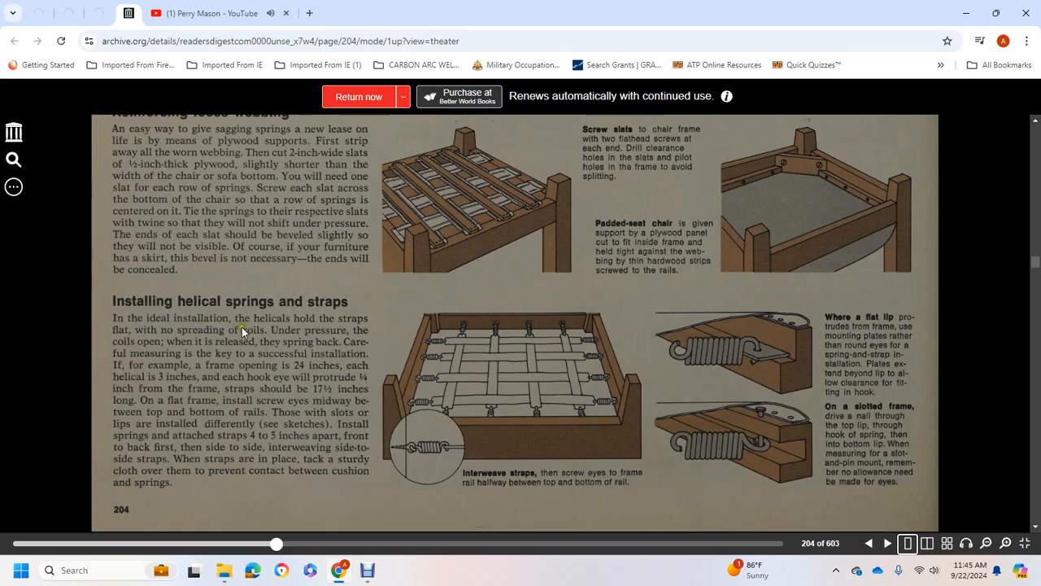
mouse_move(259, 346)
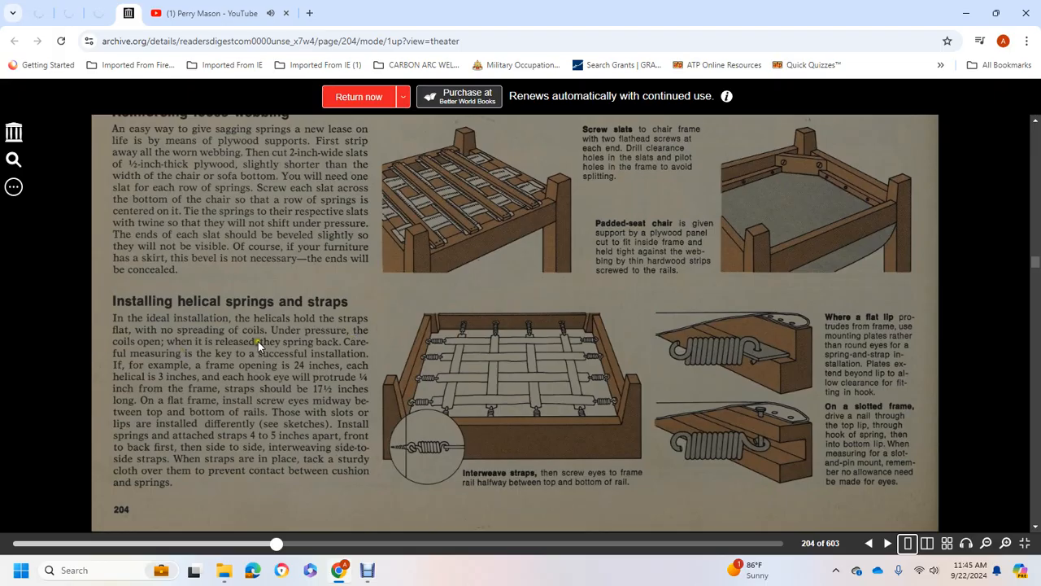
mouse_move(251, 356)
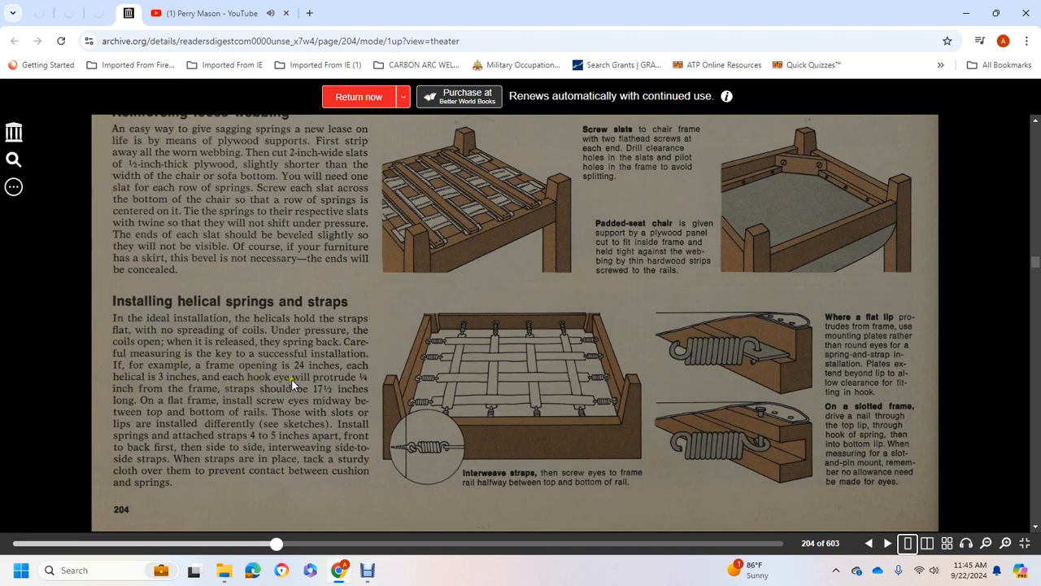
mouse_move(193, 393)
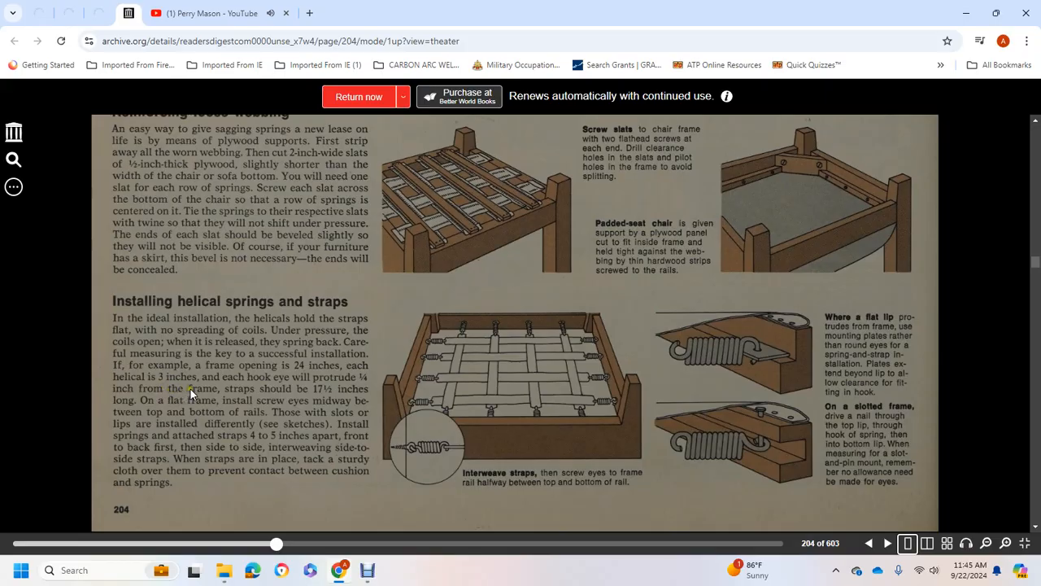
mouse_move(355, 400)
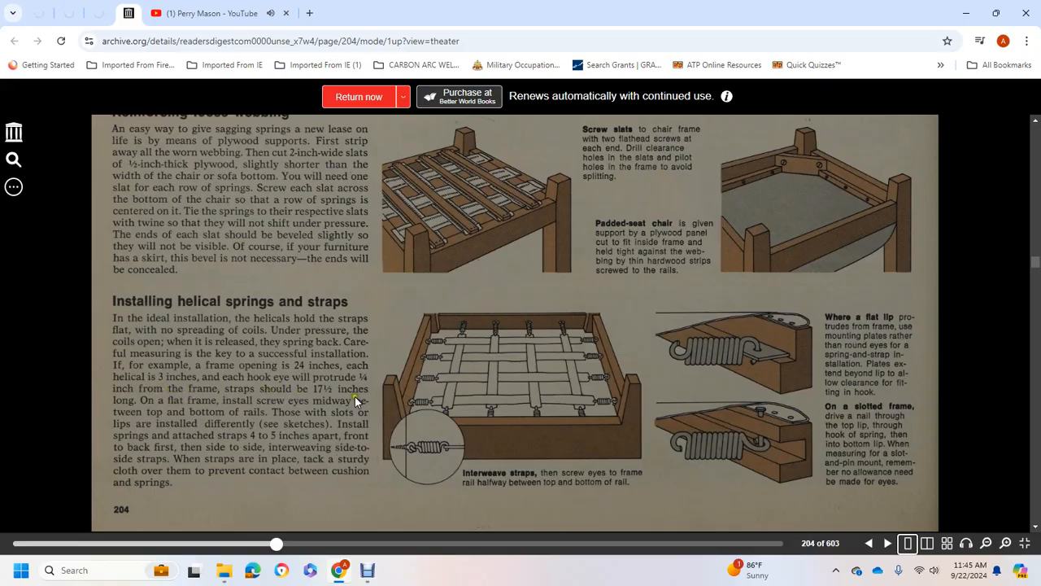
mouse_move(183, 399)
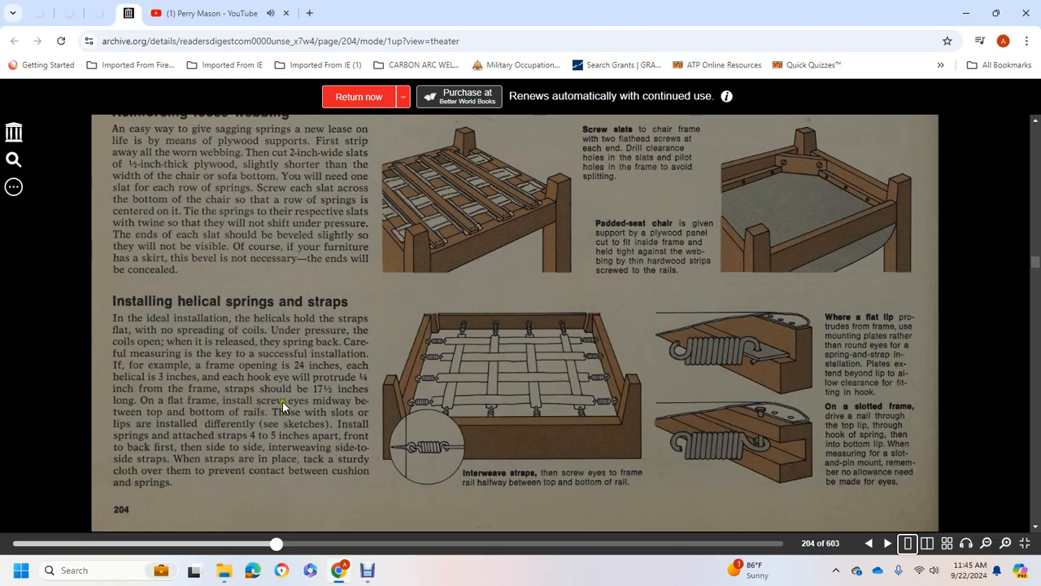
mouse_move(240, 412)
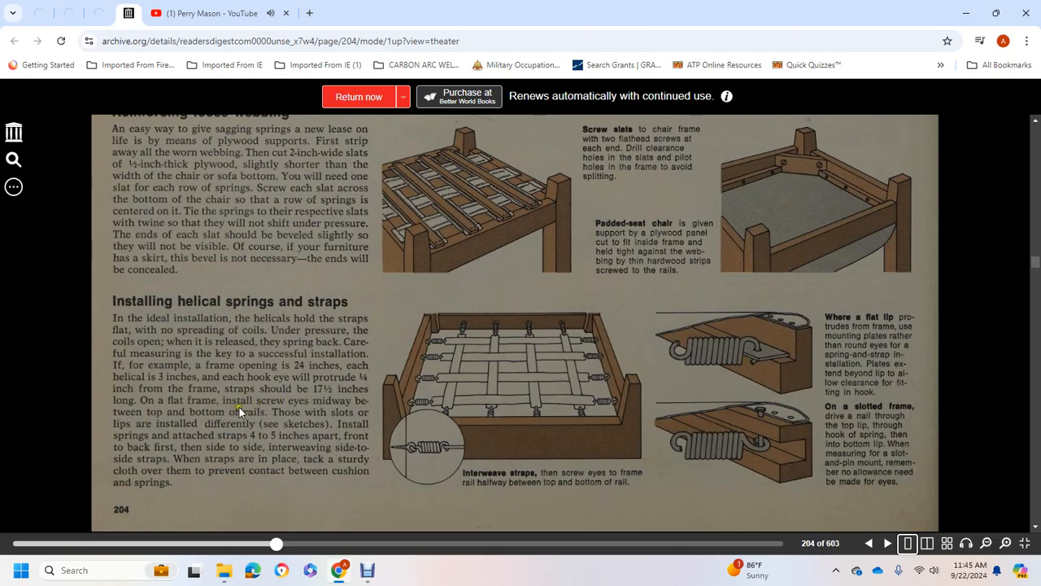
mouse_move(179, 429)
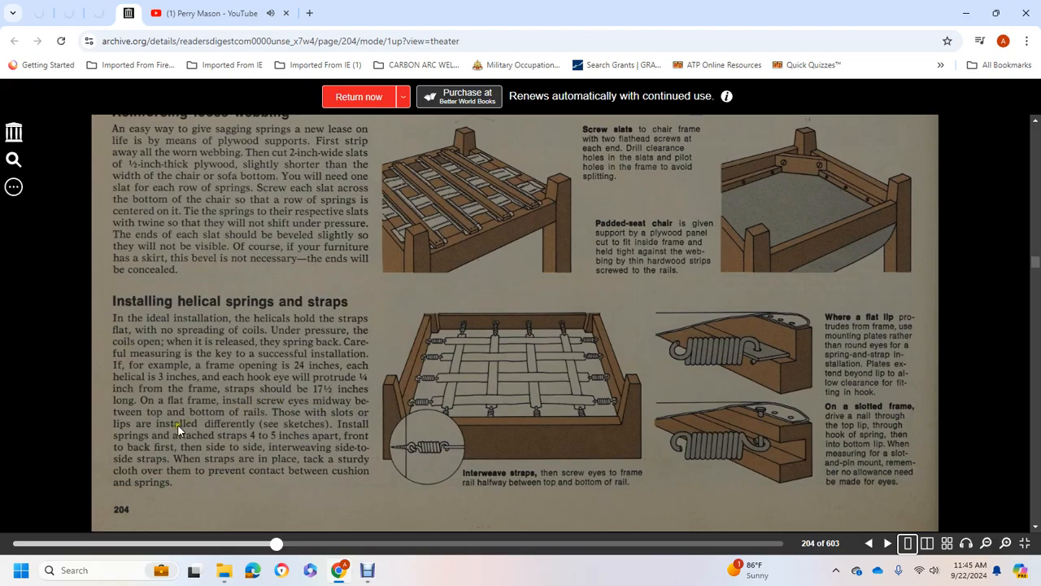
mouse_move(354, 423)
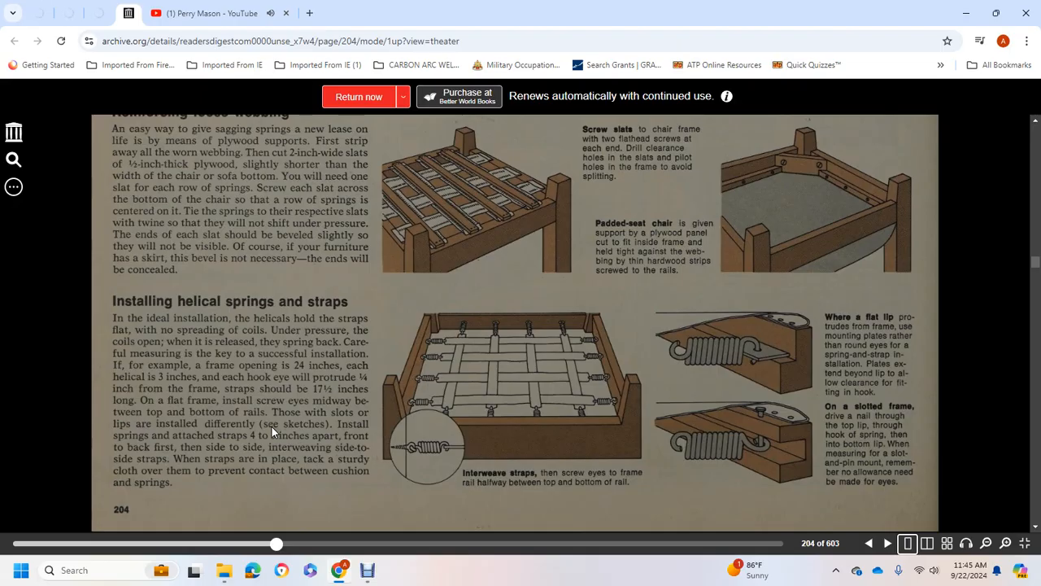
mouse_move(280, 423)
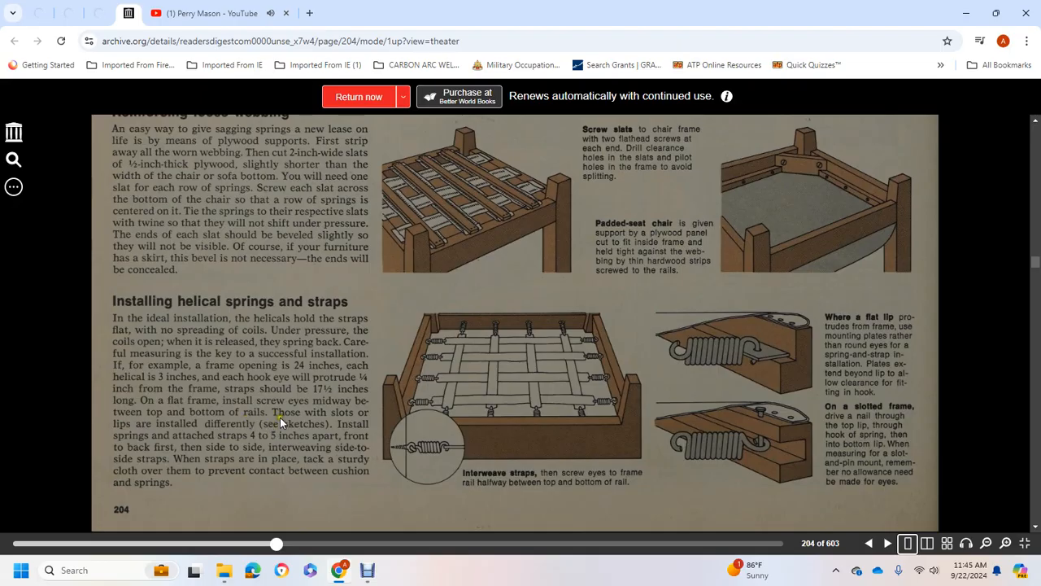
mouse_move(291, 417)
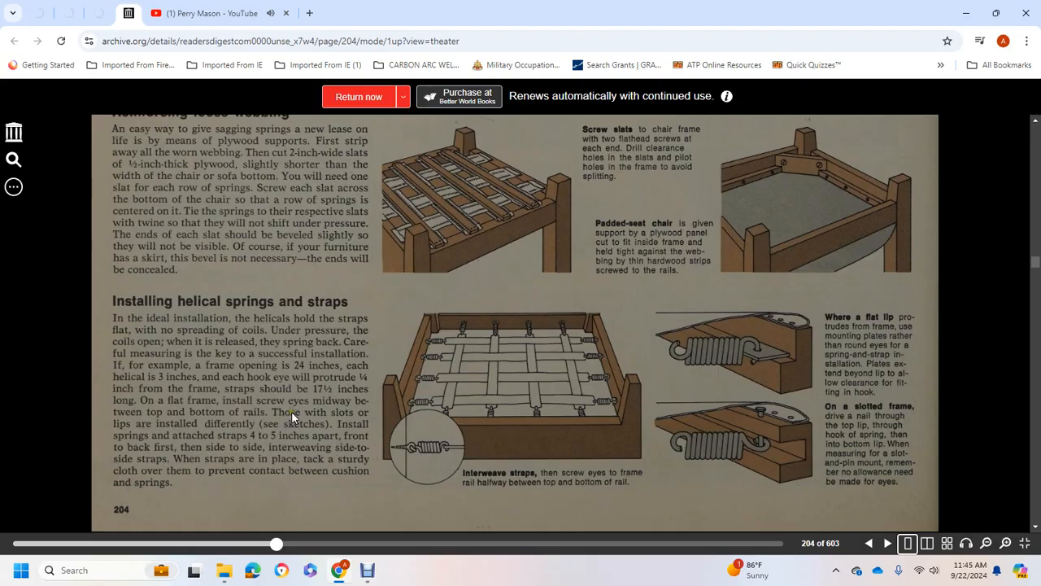
mouse_move(291, 413)
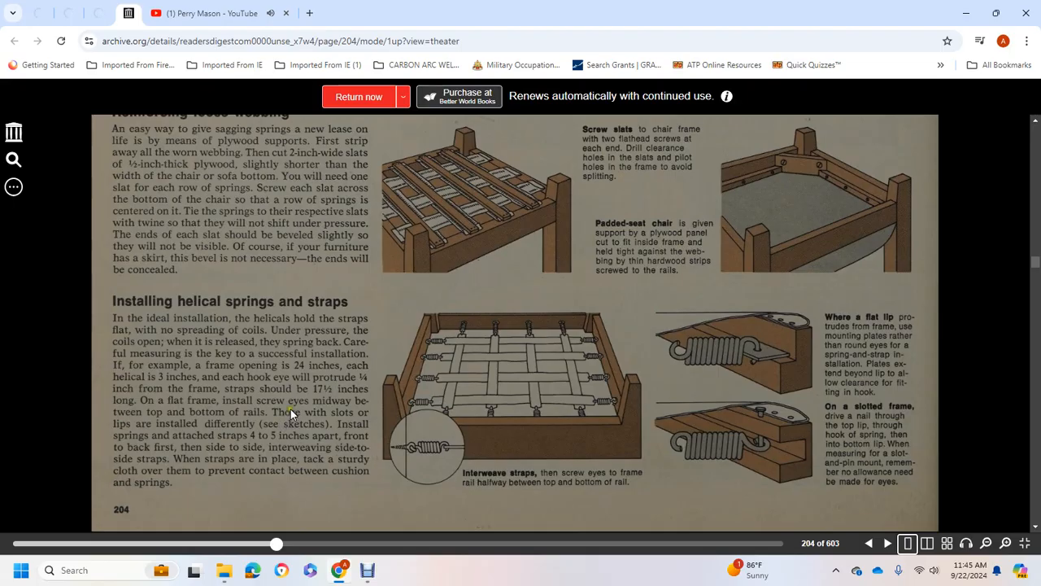
scroll(down, 3)
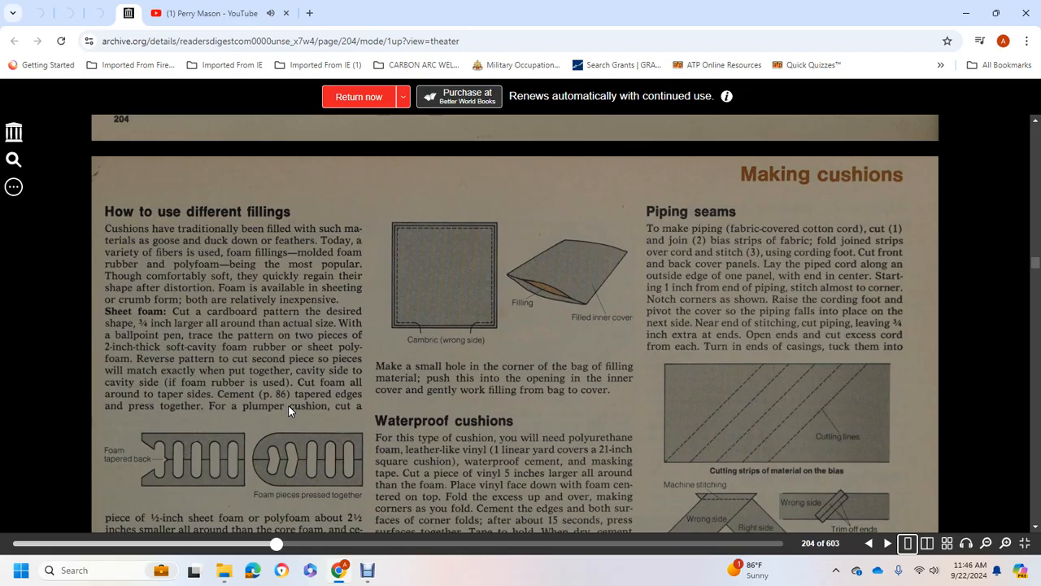
mouse_move(345, 282)
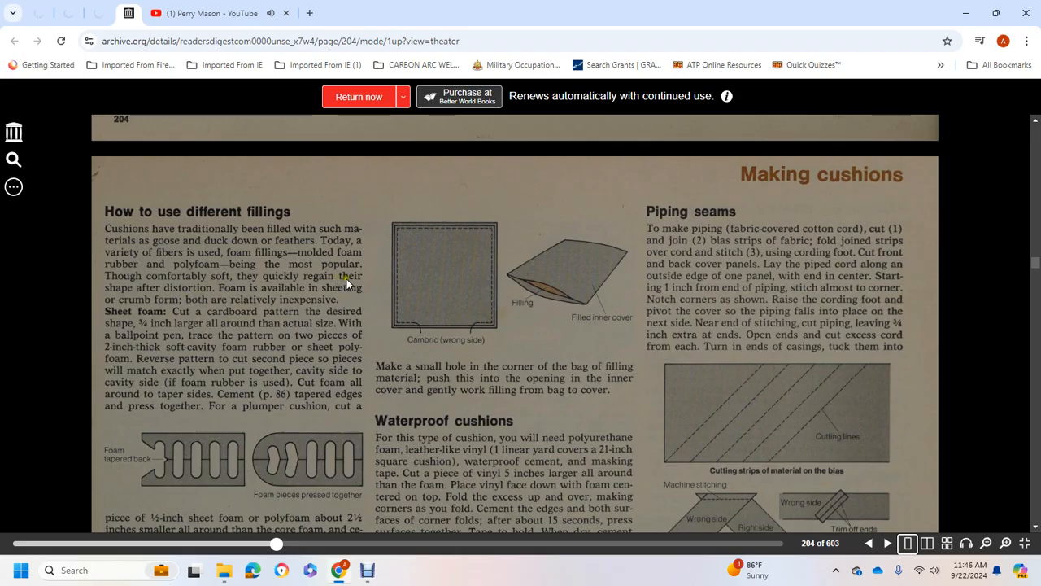
mouse_move(293, 292)
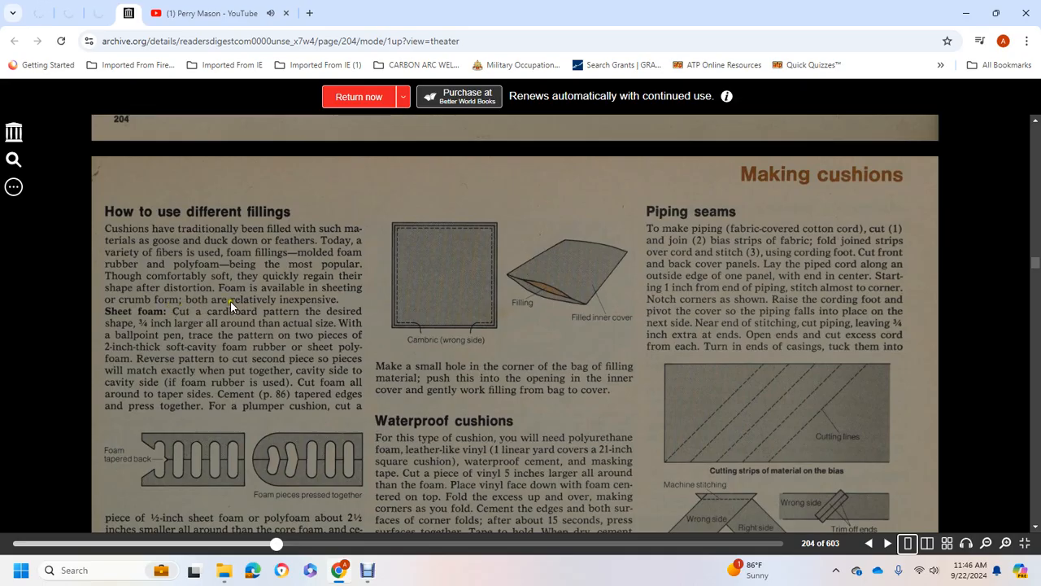
scroll(down, 3)
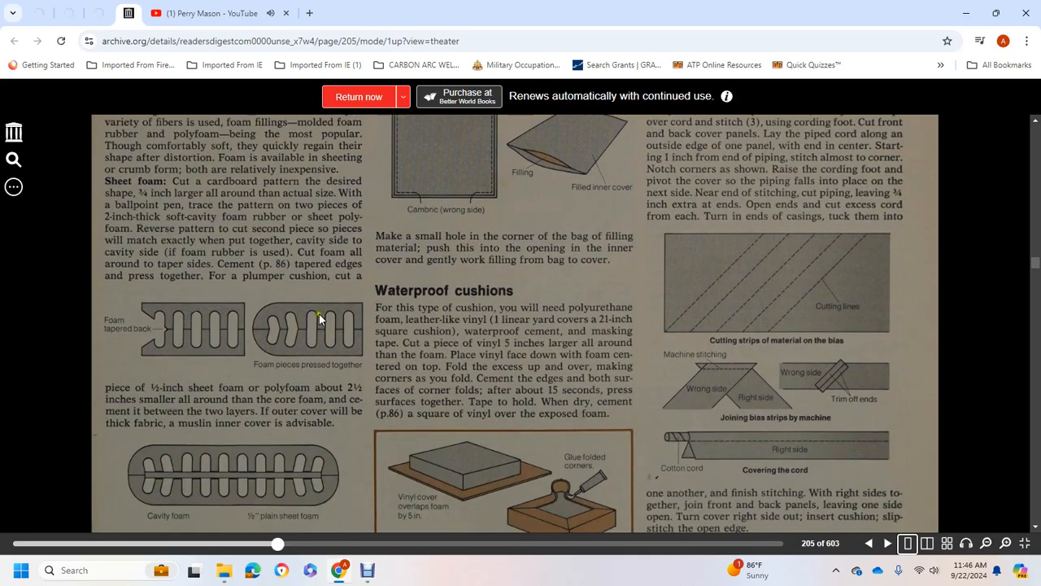
mouse_move(318, 317)
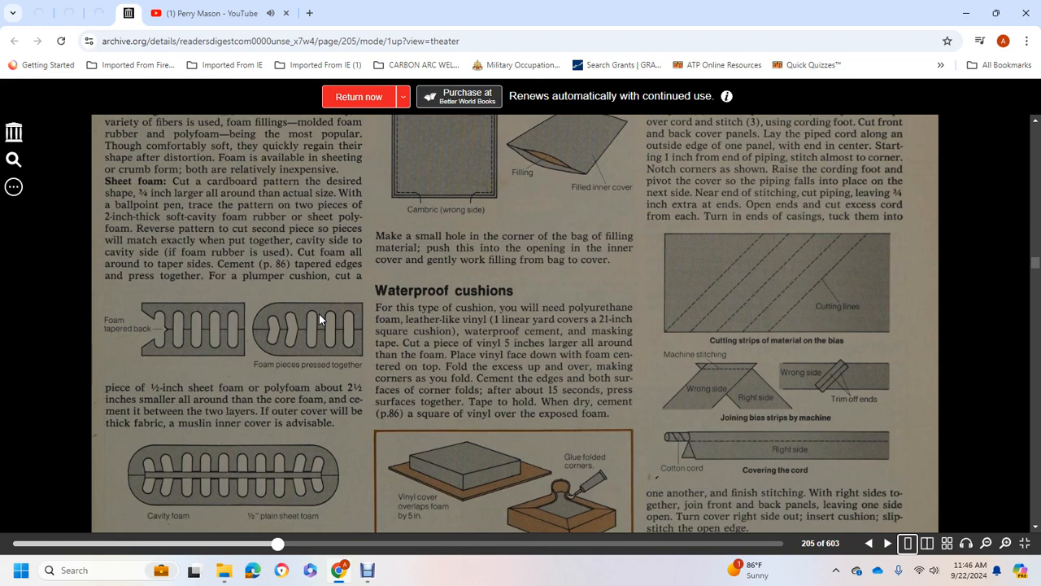
mouse_move(236, 175)
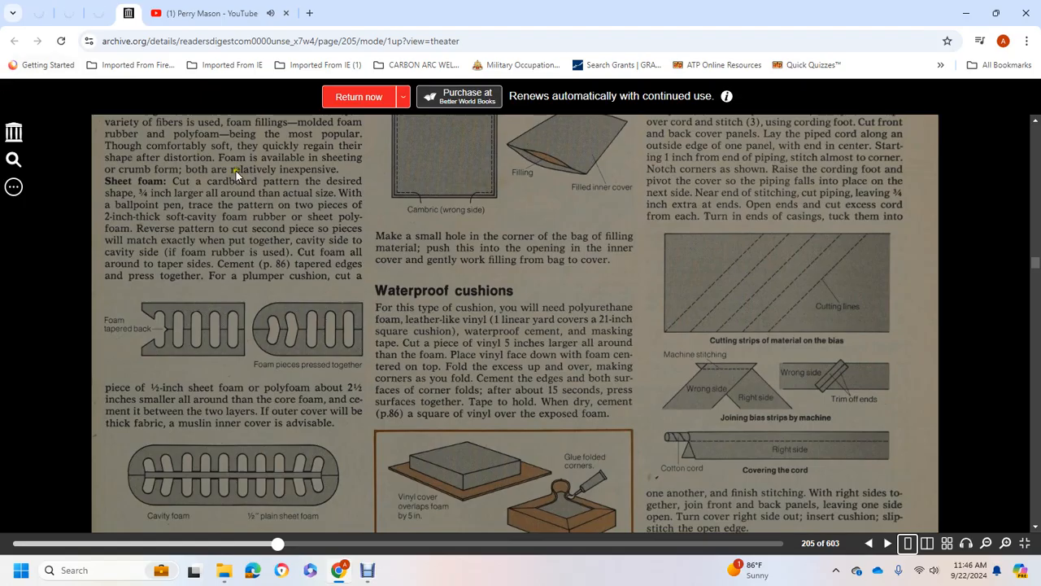
mouse_move(205, 244)
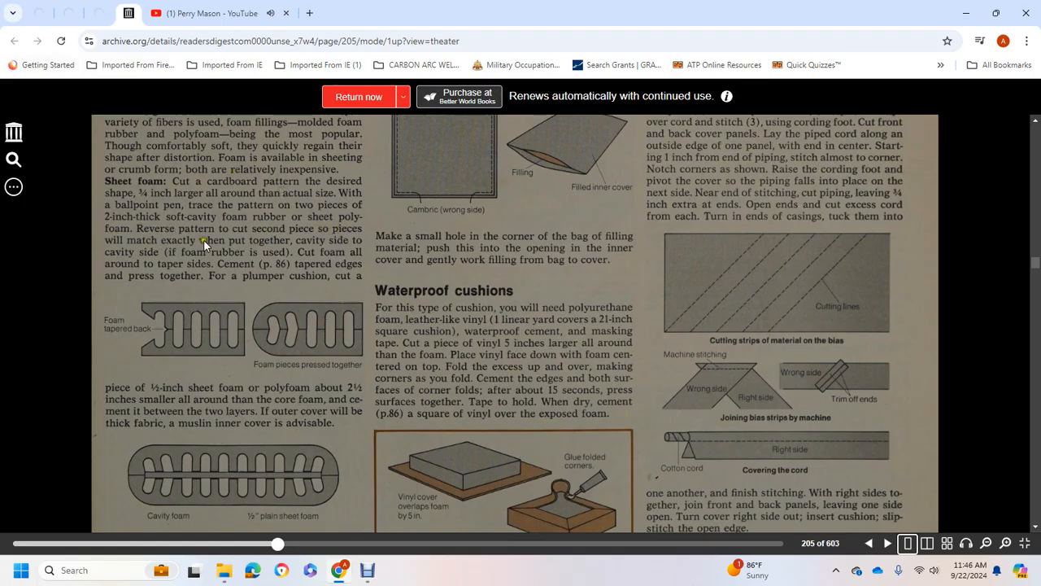
mouse_move(336, 250)
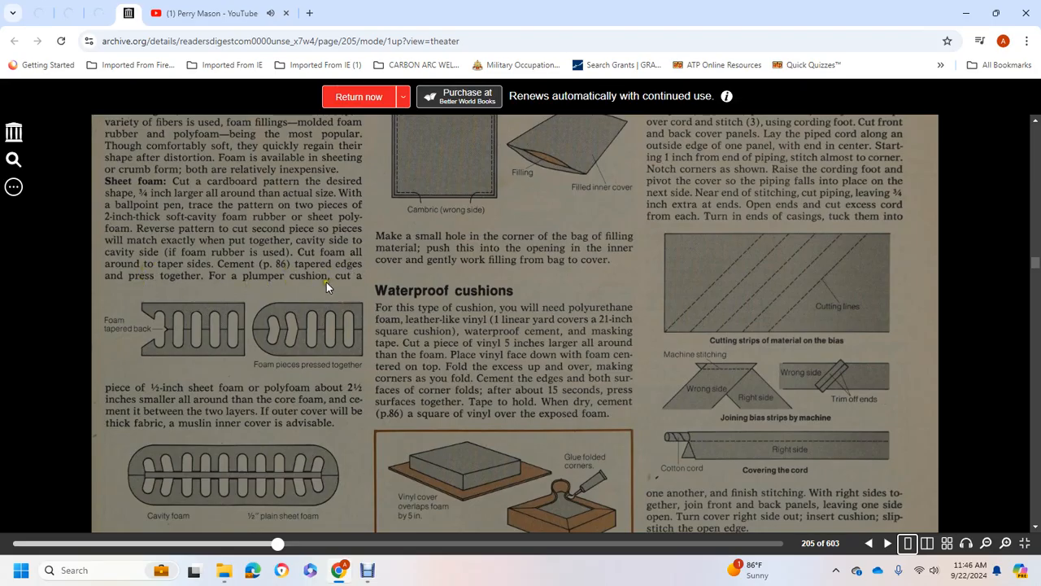
mouse_move(187, 391)
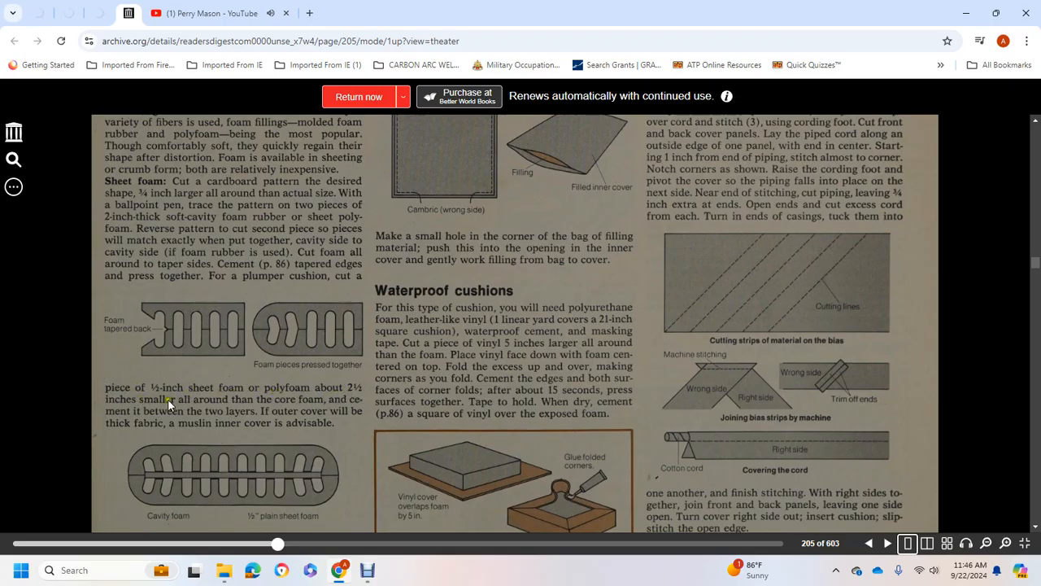
mouse_move(281, 411)
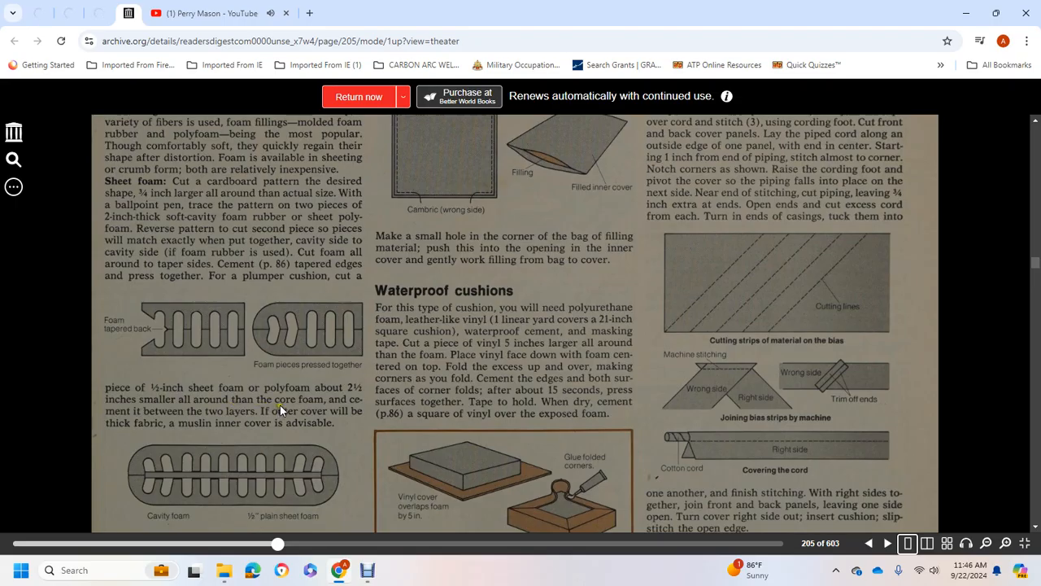
mouse_move(281, 419)
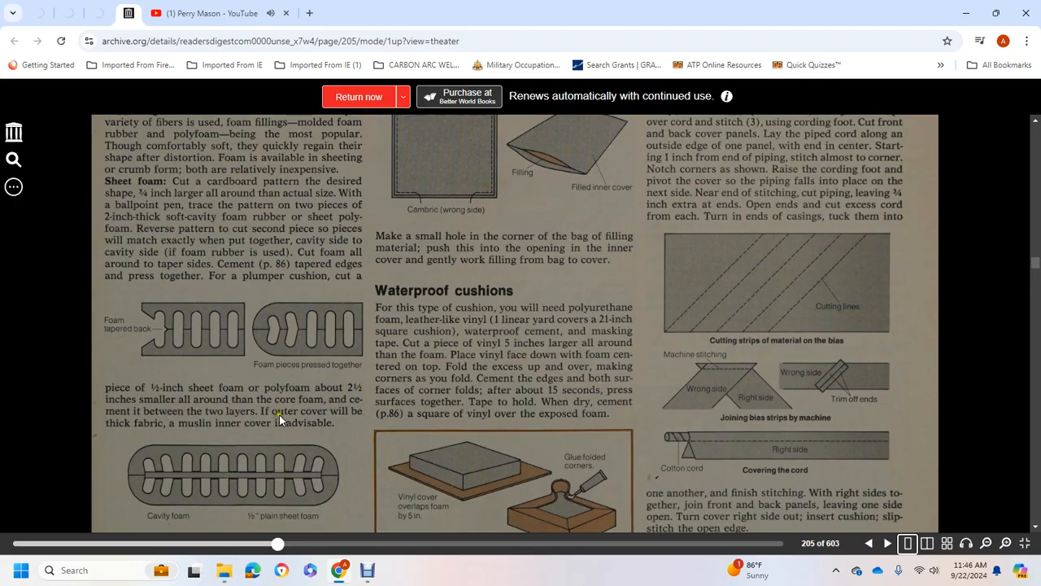
mouse_move(341, 419)
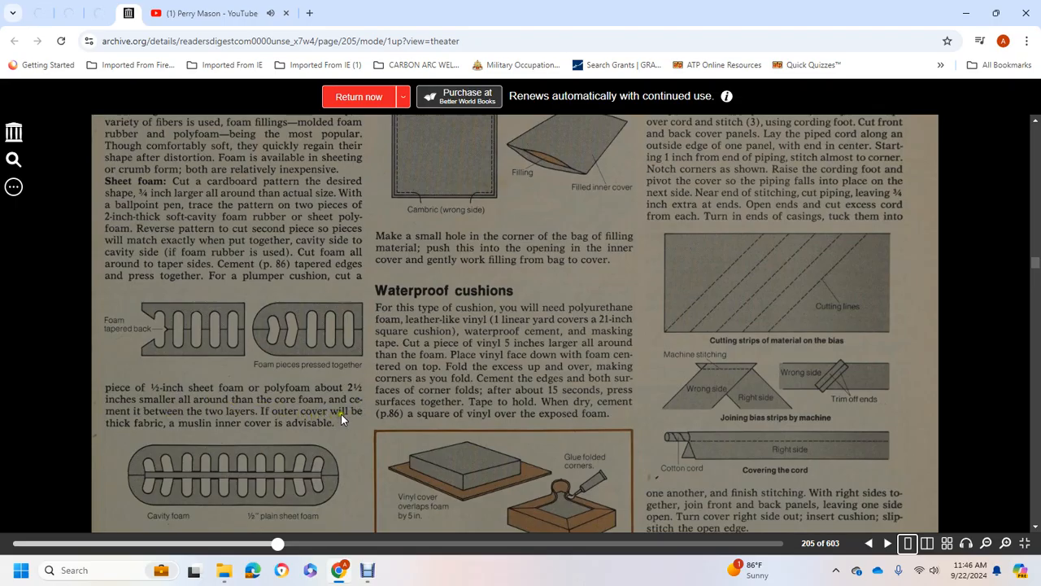
mouse_move(250, 432)
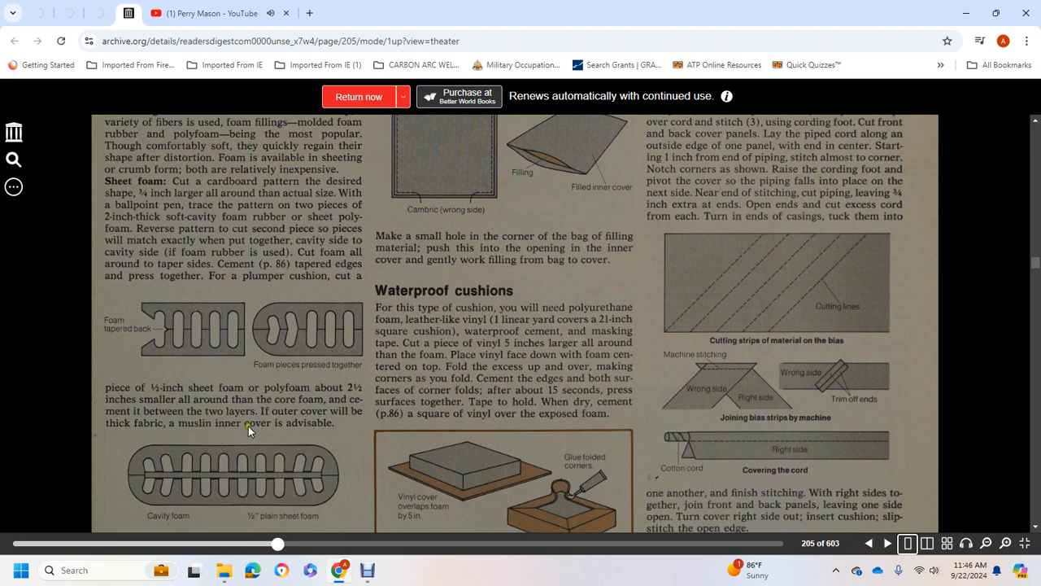
Step: Scroll to page 205's bottom with 'Loose fillings' and waterproof cushion illustrations
scroll(down, 3)
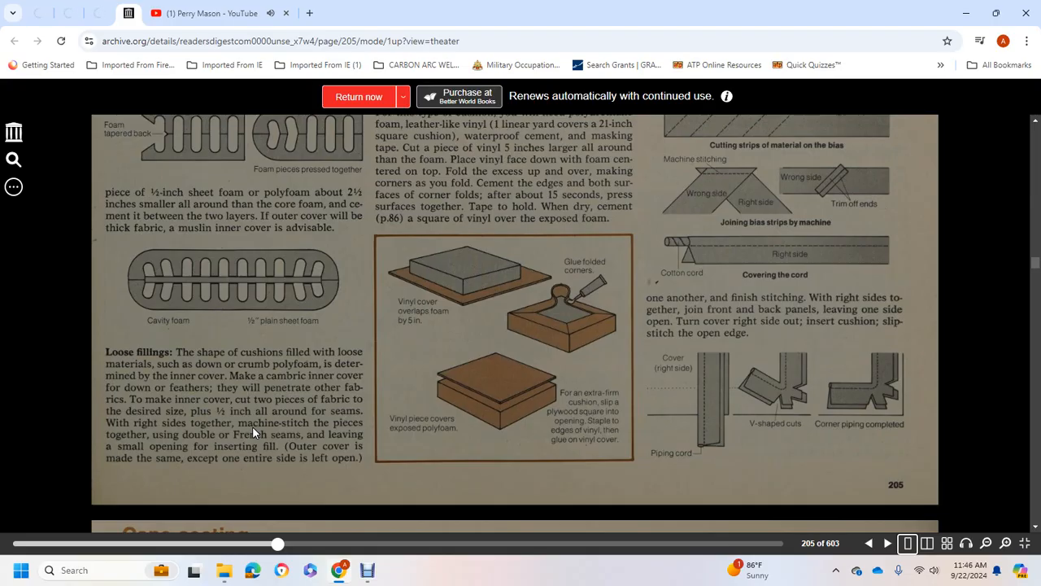
mouse_move(74, 382)
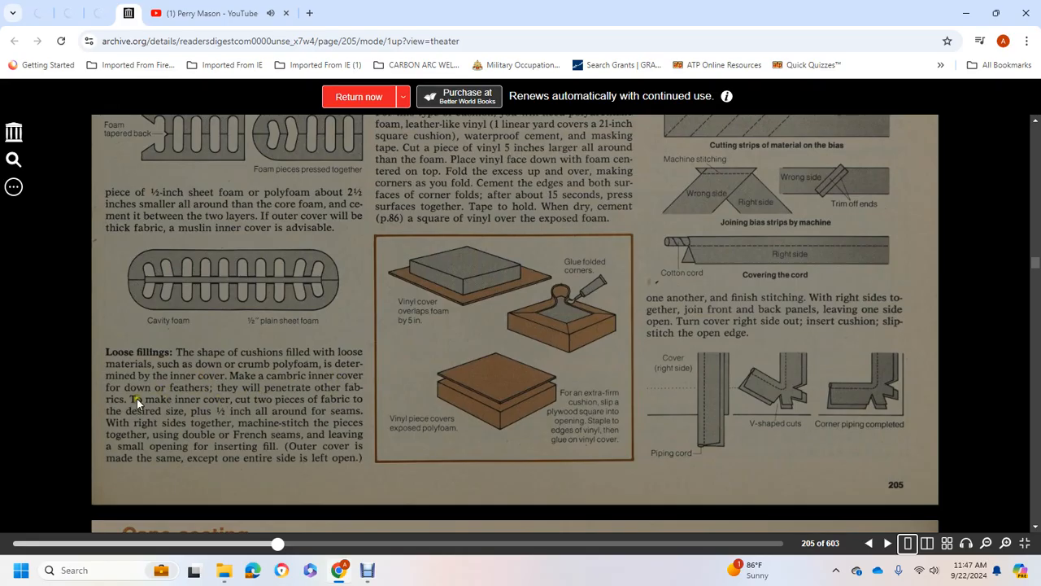
mouse_move(329, 414)
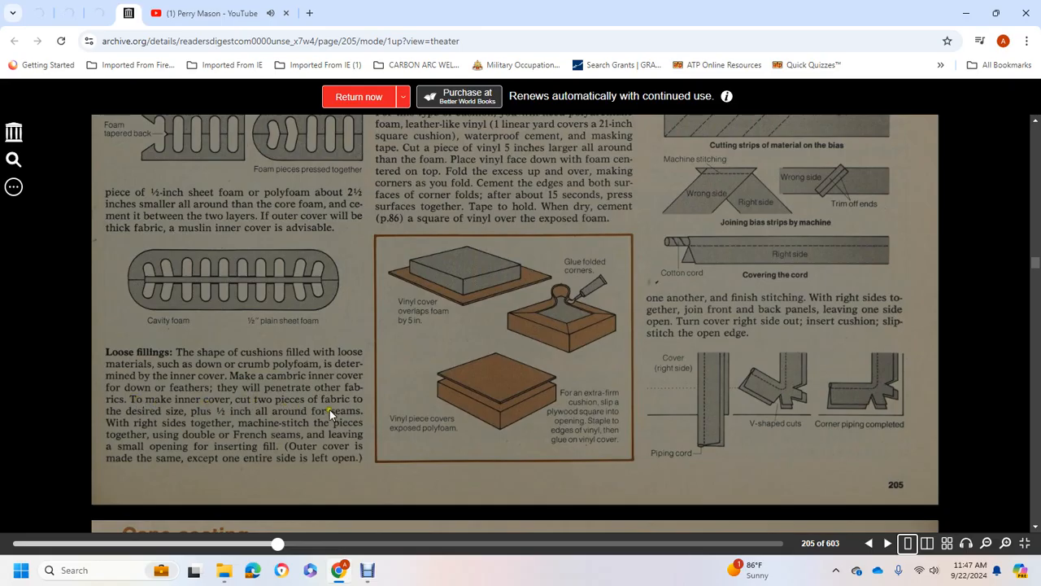
mouse_move(221, 419)
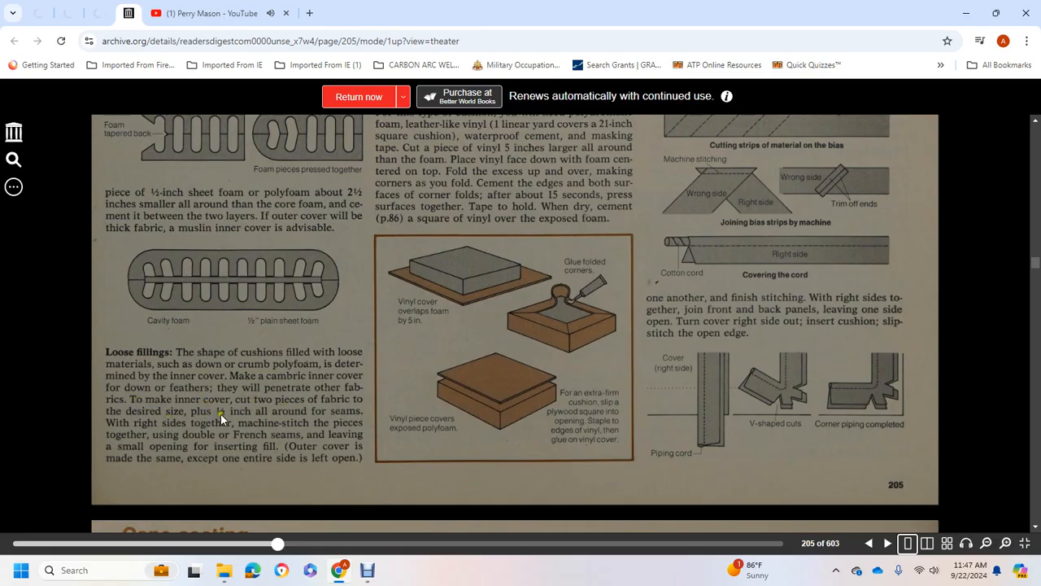
mouse_move(254, 417)
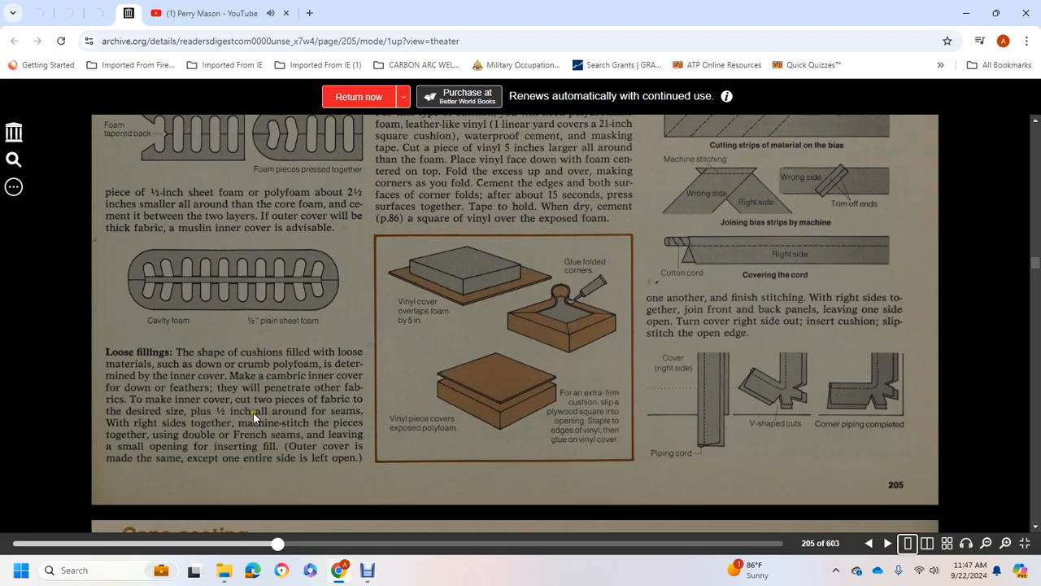
mouse_move(227, 423)
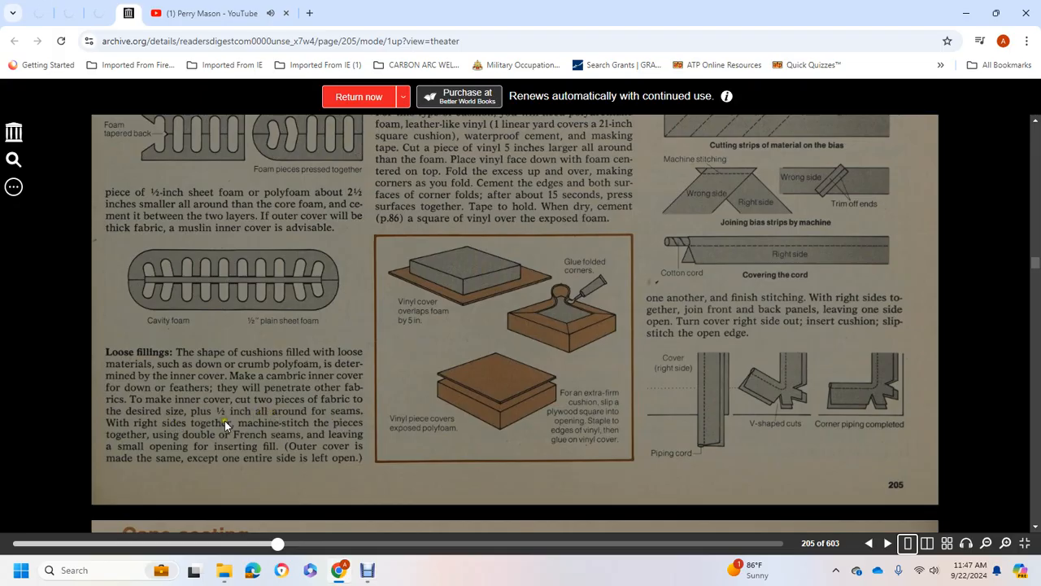
mouse_move(236, 432)
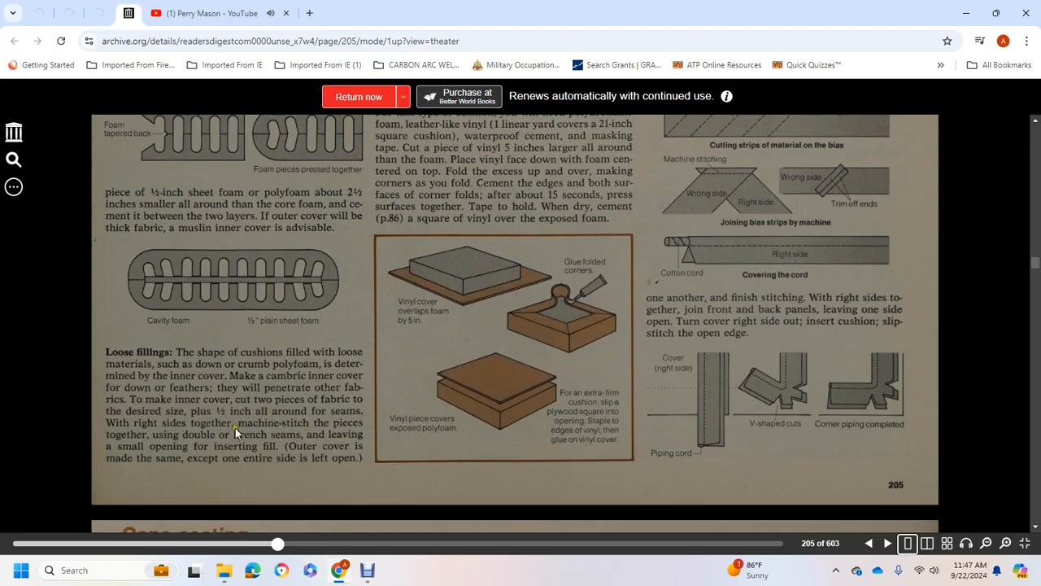
mouse_move(319, 444)
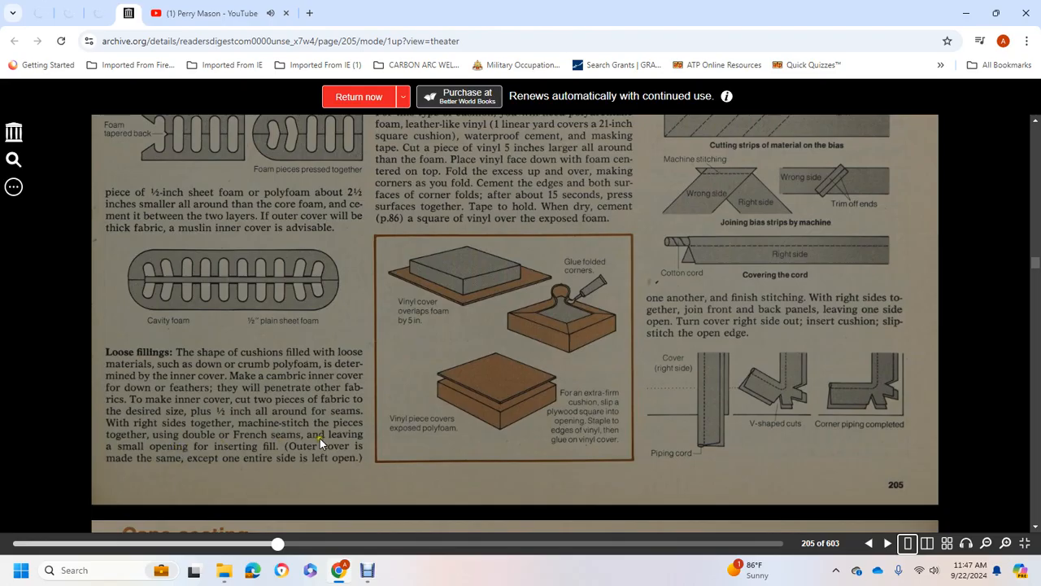
mouse_move(324, 448)
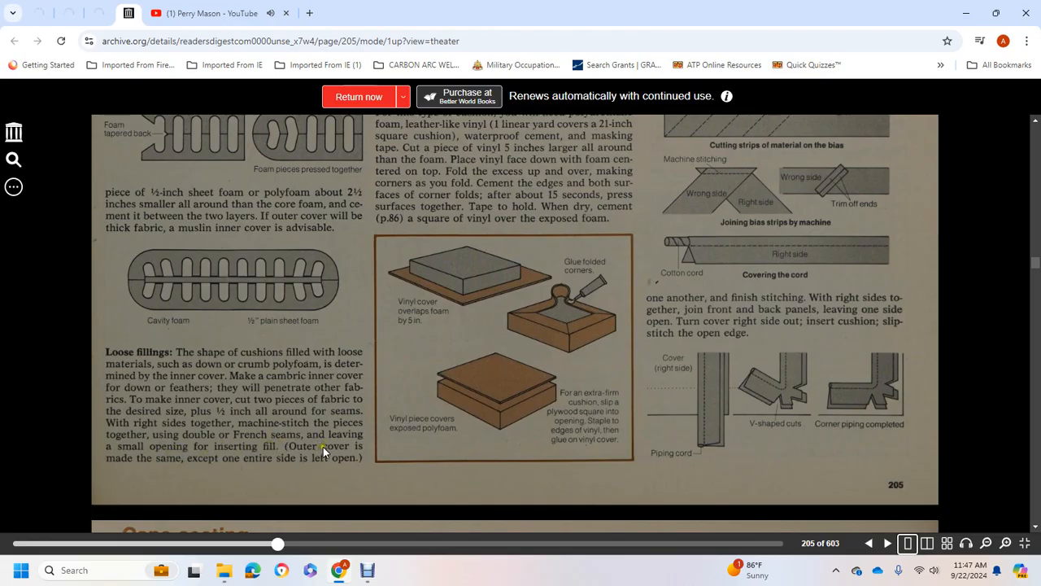
mouse_move(228, 467)
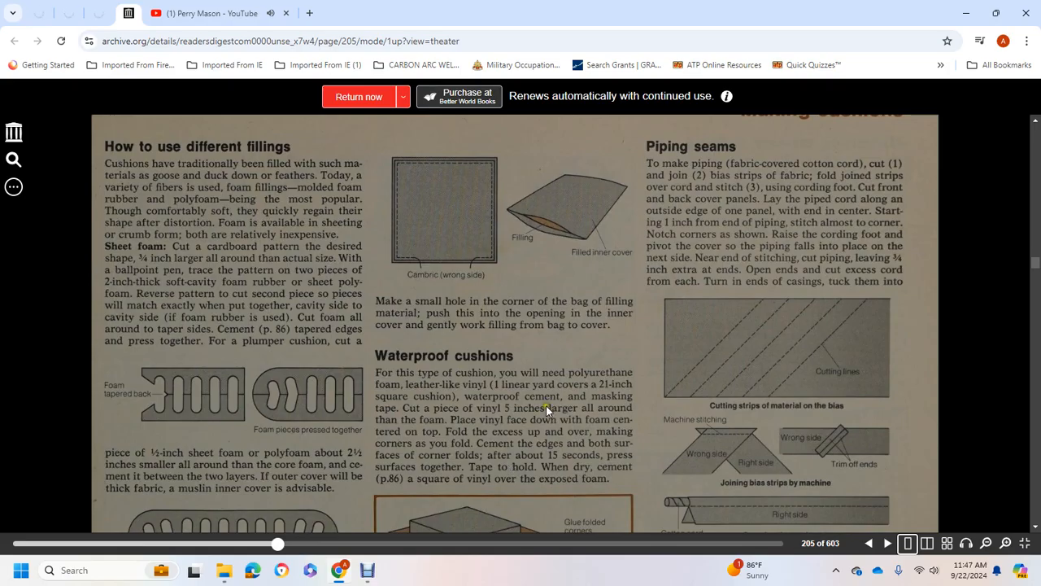
mouse_move(525, 325)
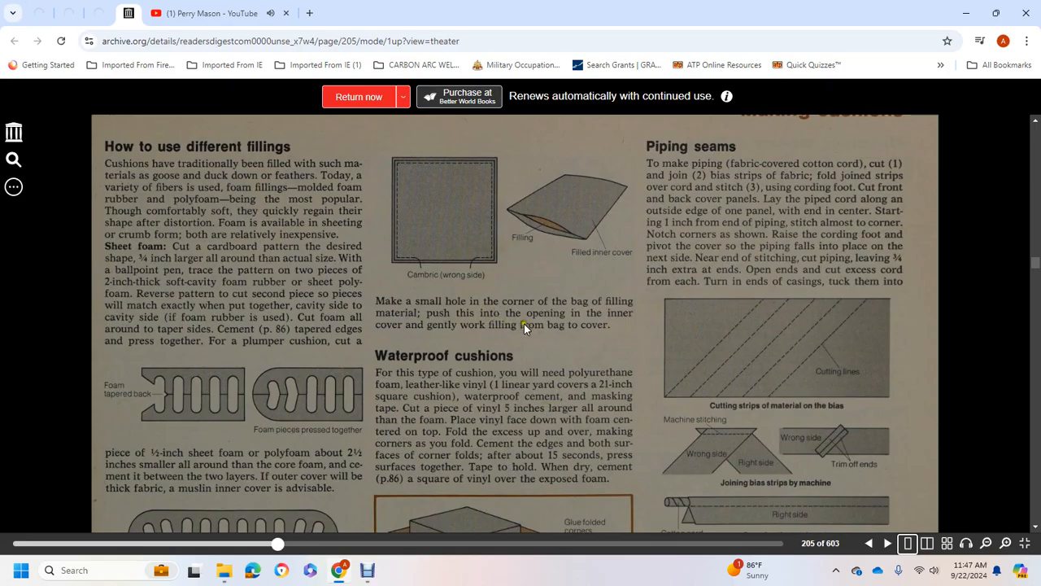
mouse_move(423, 351)
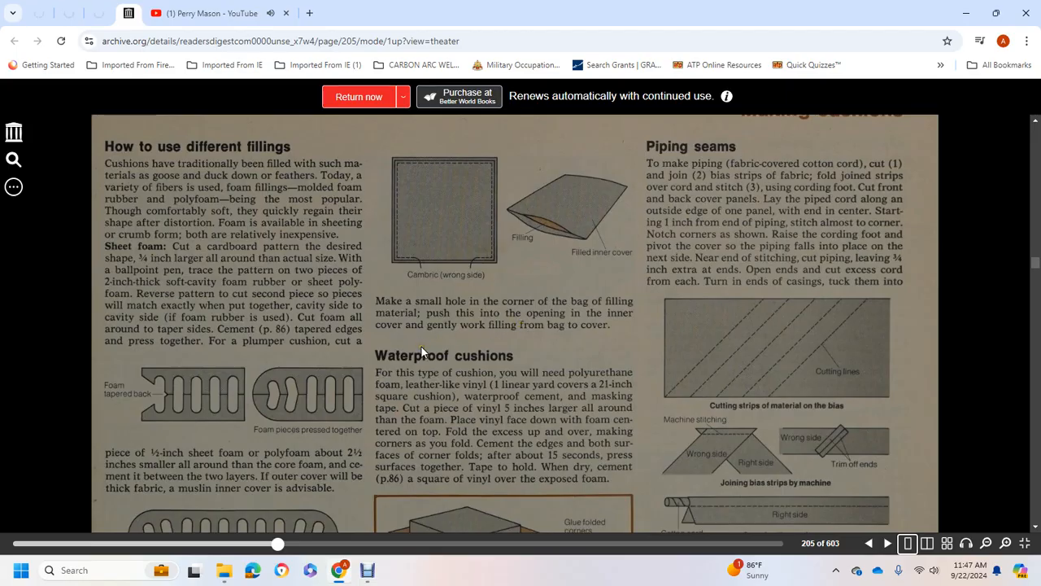
mouse_move(579, 382)
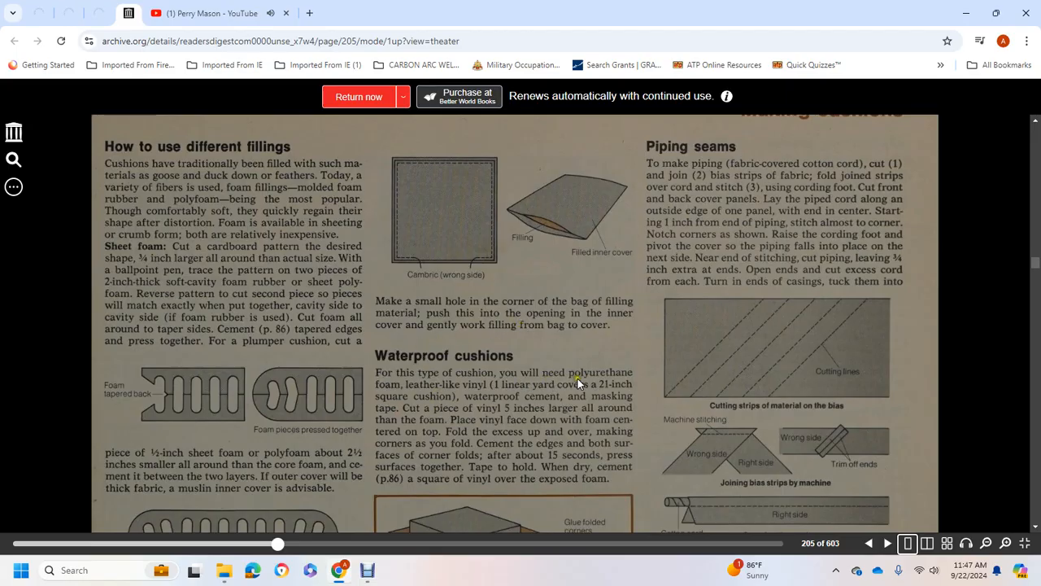
mouse_move(488, 390)
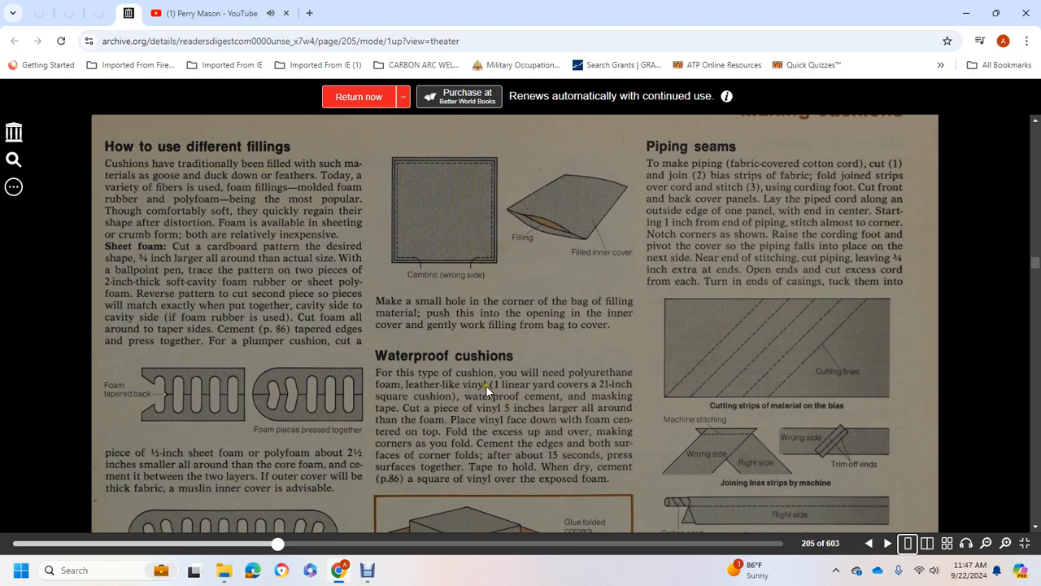
mouse_move(584, 393)
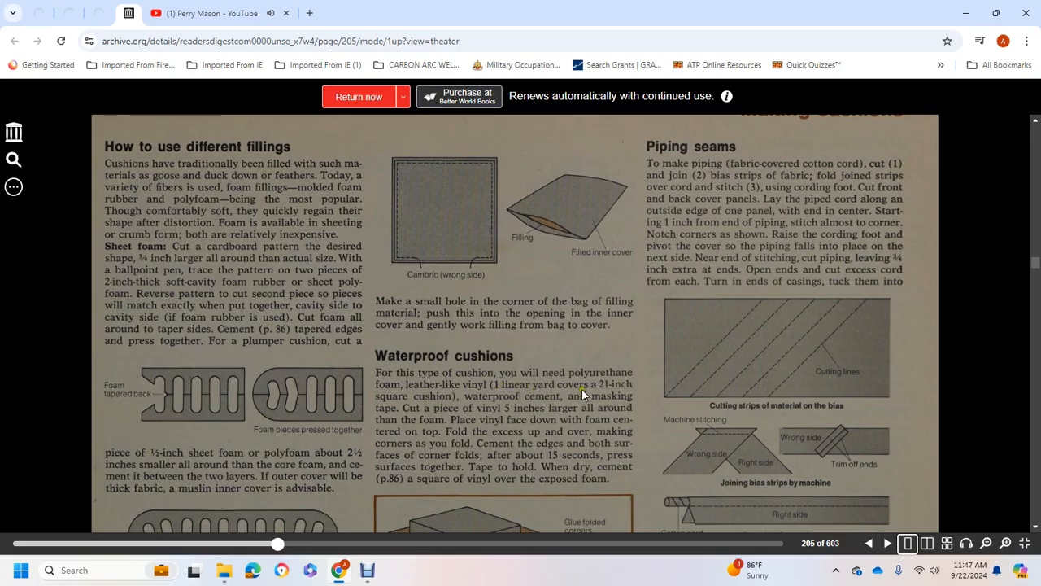
mouse_move(516, 415)
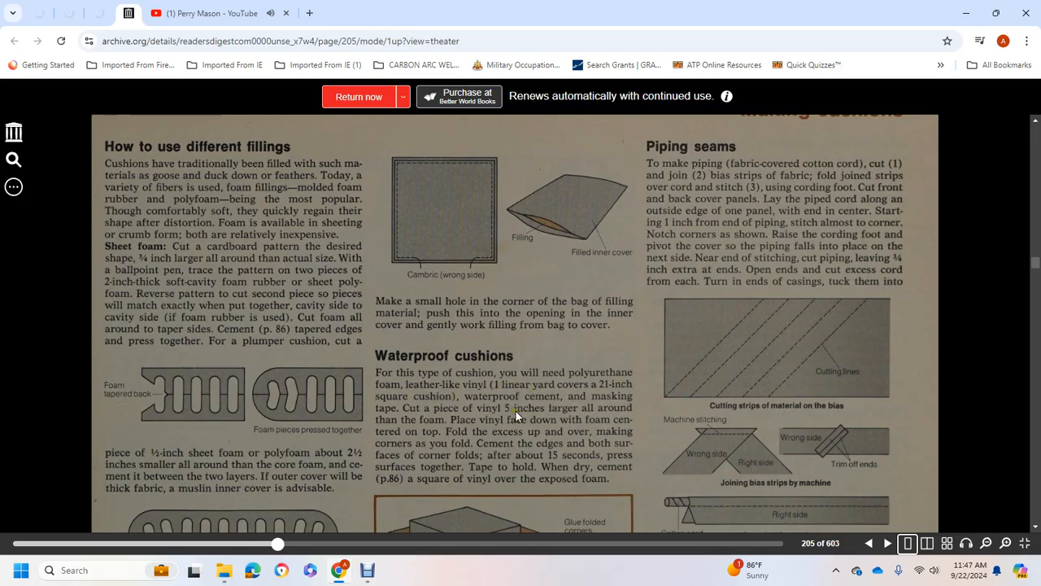
mouse_move(415, 413)
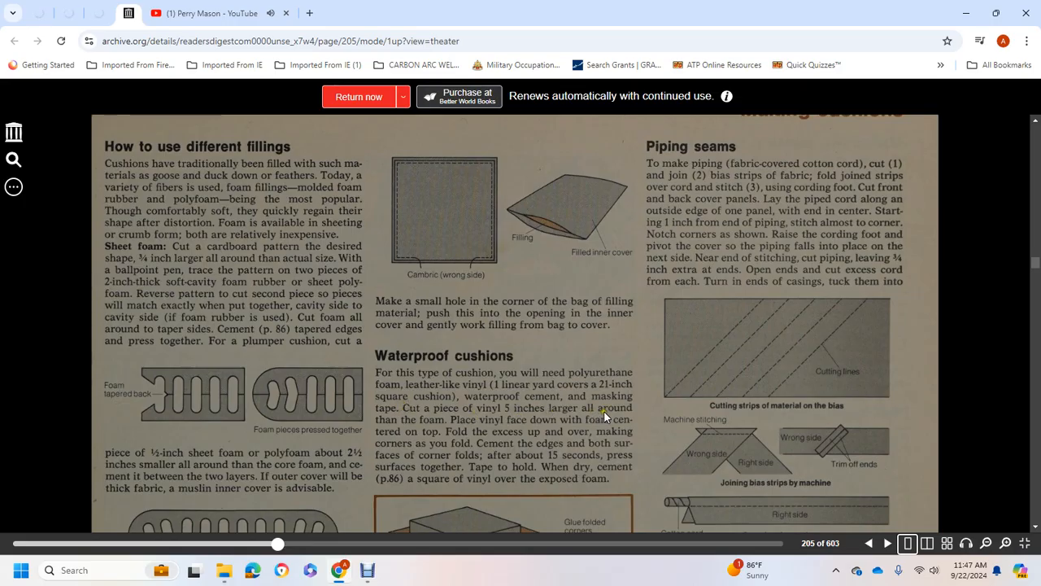
mouse_move(521, 431)
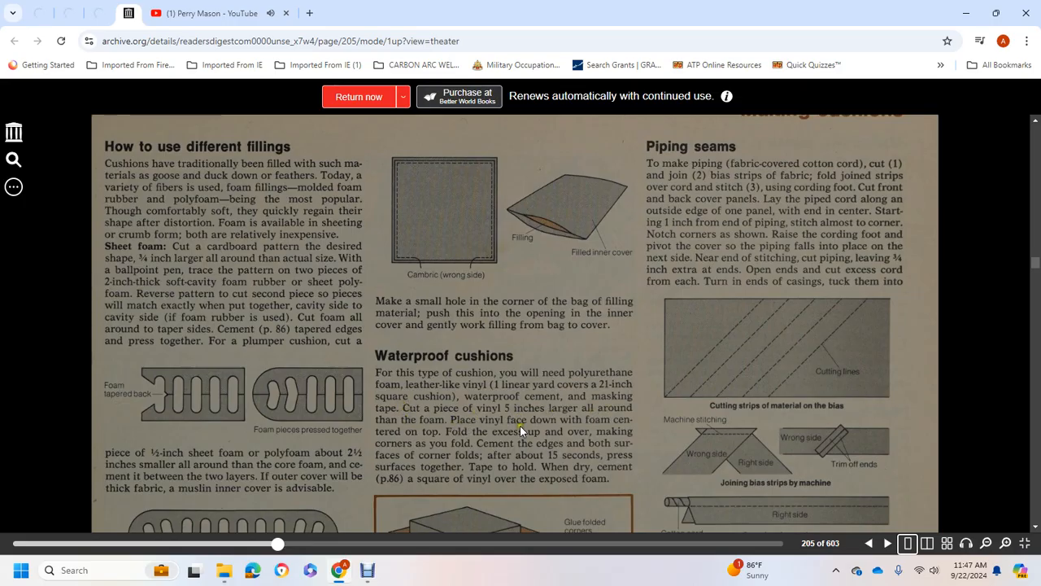
mouse_move(541, 439)
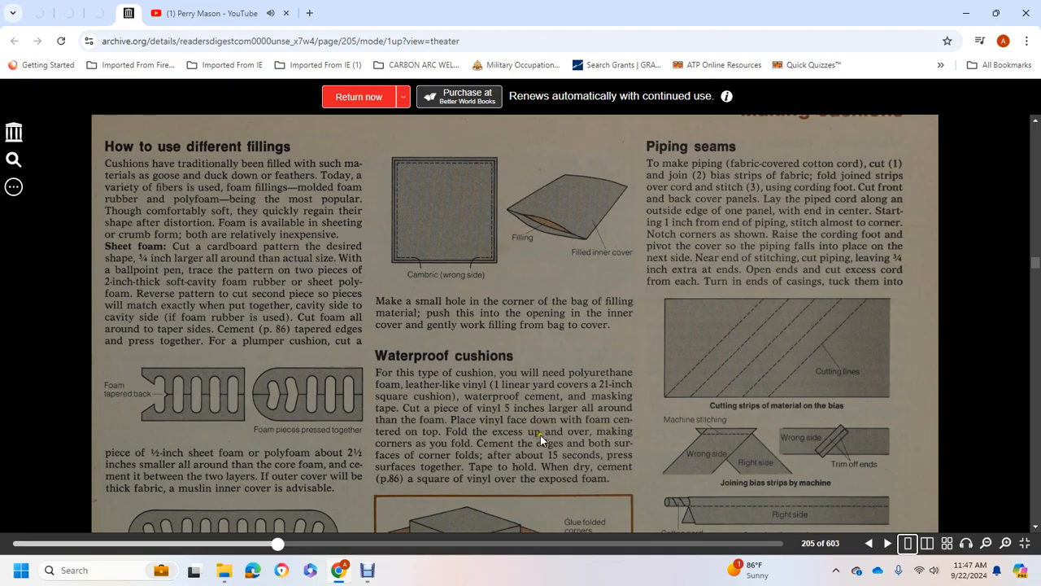
mouse_move(527, 439)
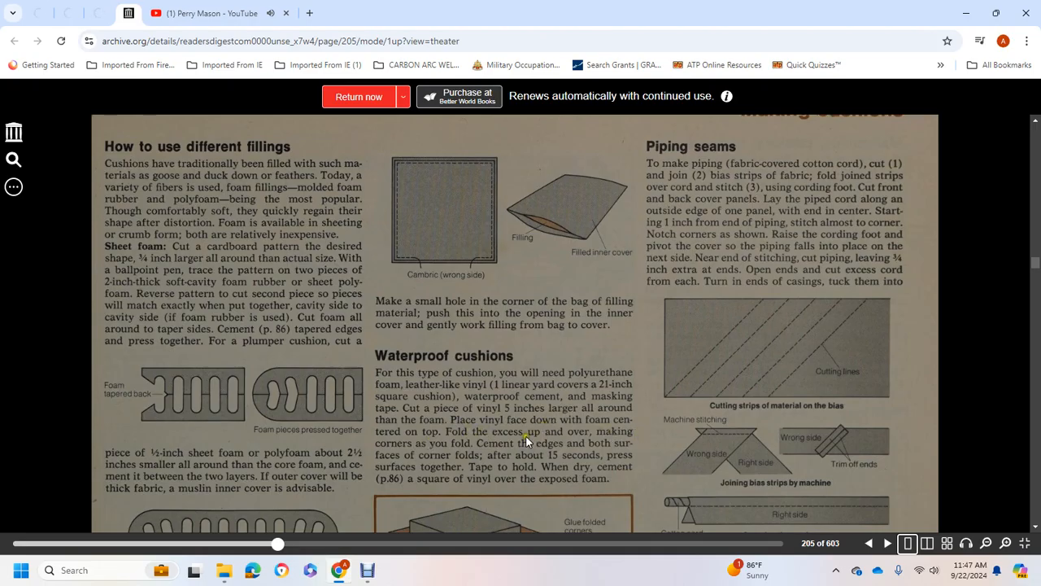
mouse_move(446, 450)
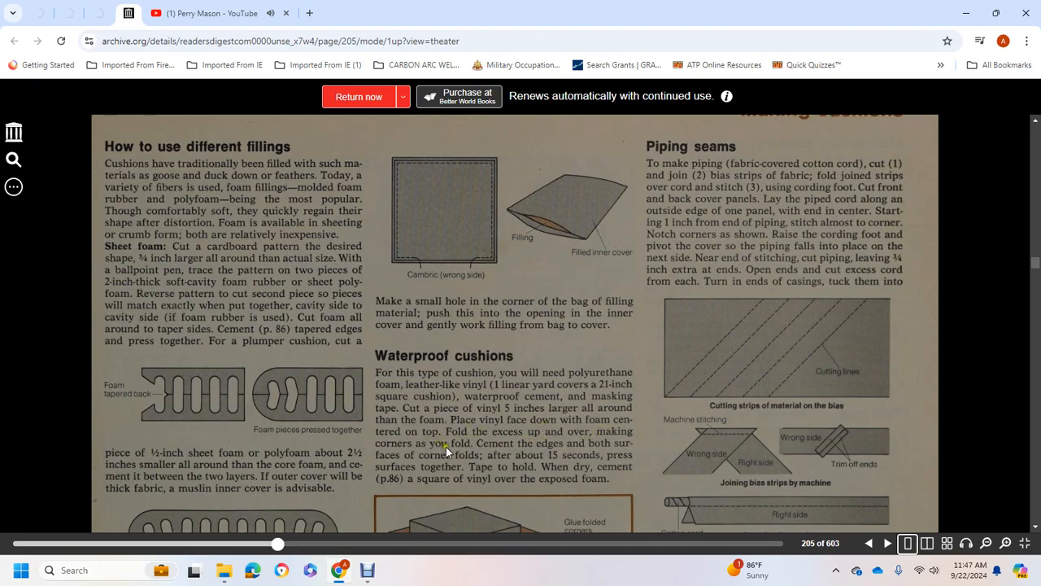
mouse_move(399, 467)
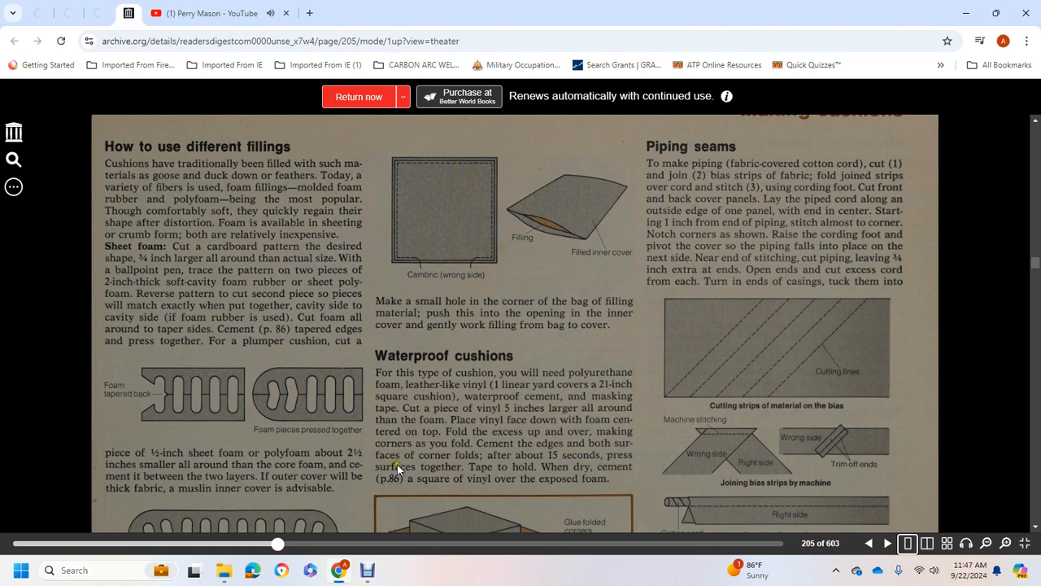
mouse_move(586, 461)
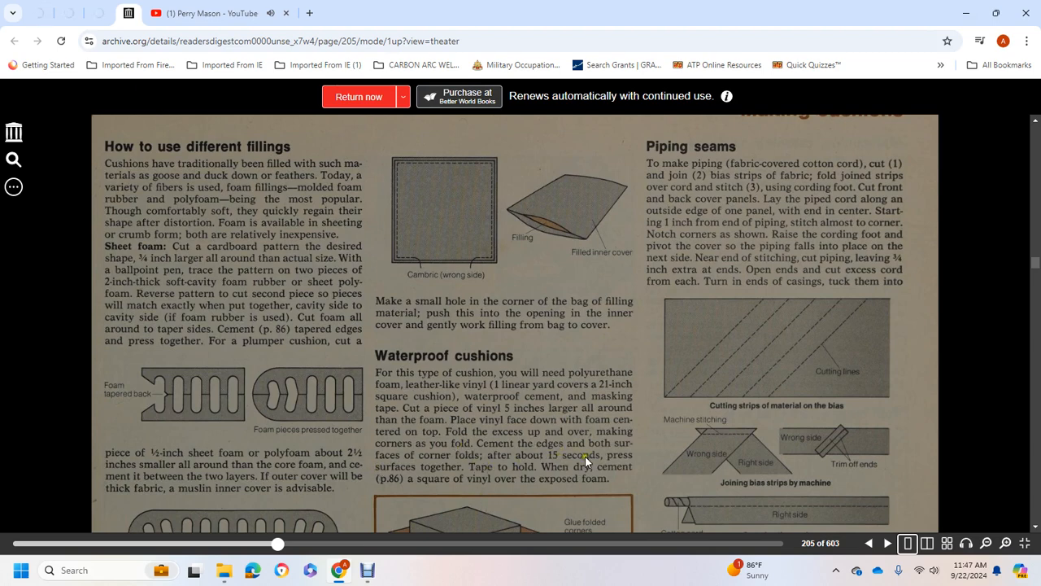
mouse_move(529, 470)
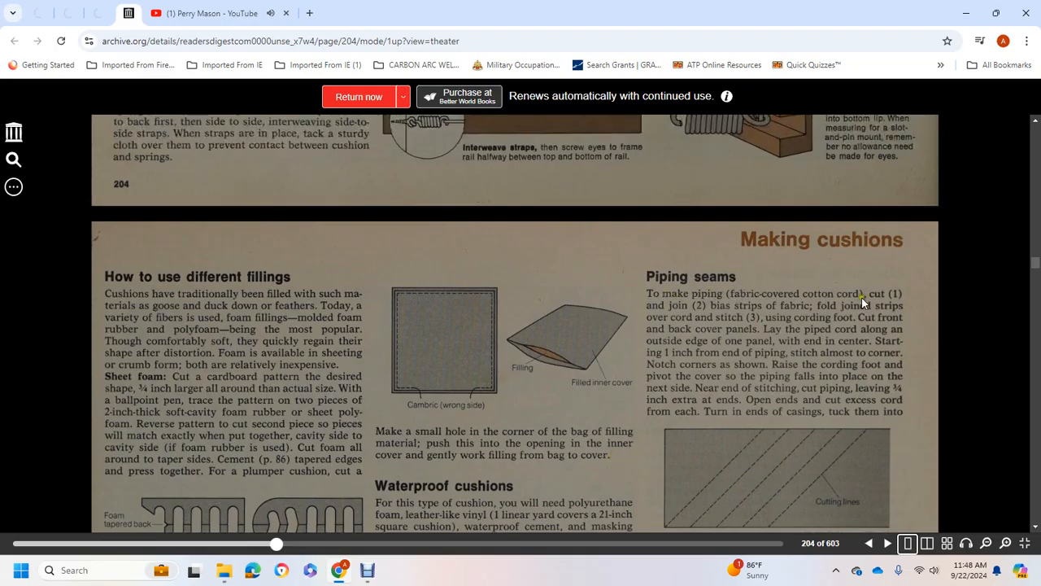
mouse_move(698, 294)
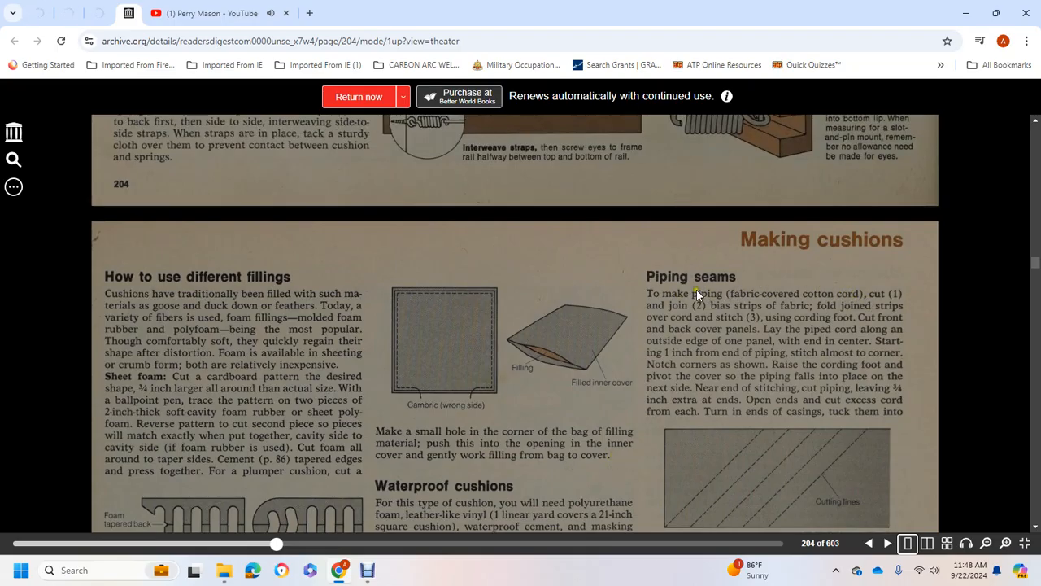
mouse_move(819, 312)
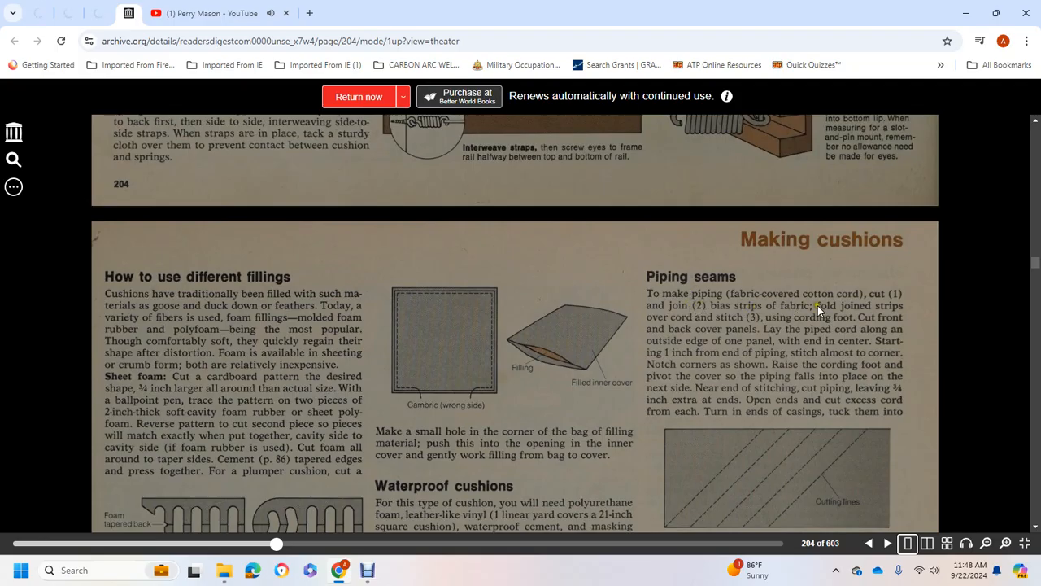
mouse_move(673, 335)
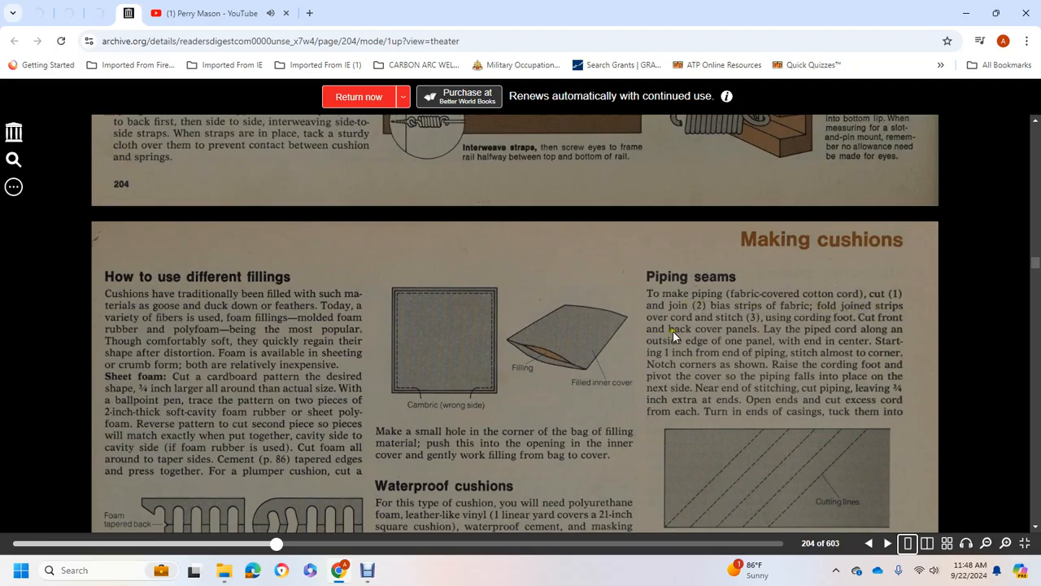
mouse_move(811, 333)
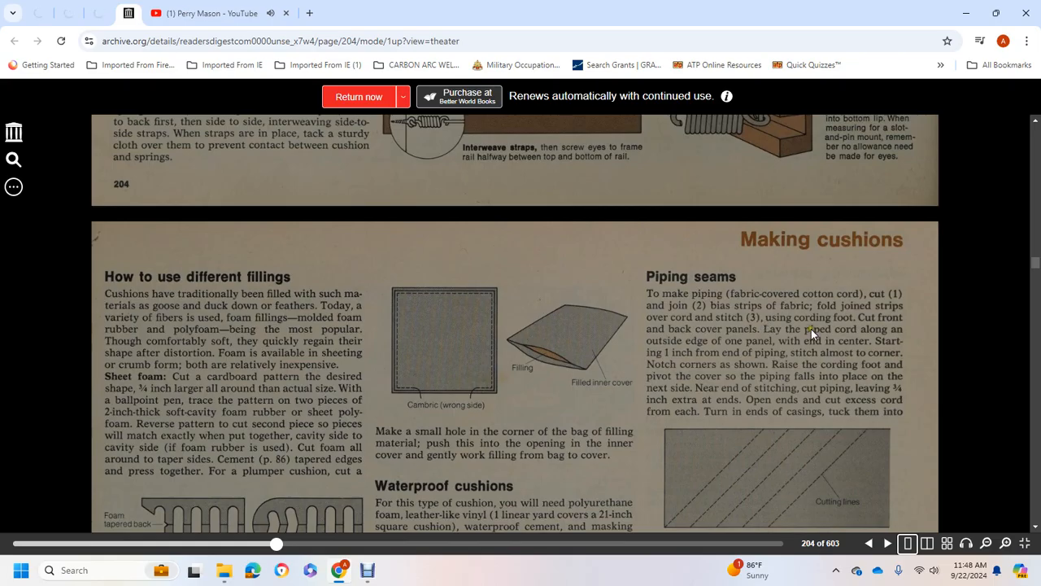
mouse_move(718, 330)
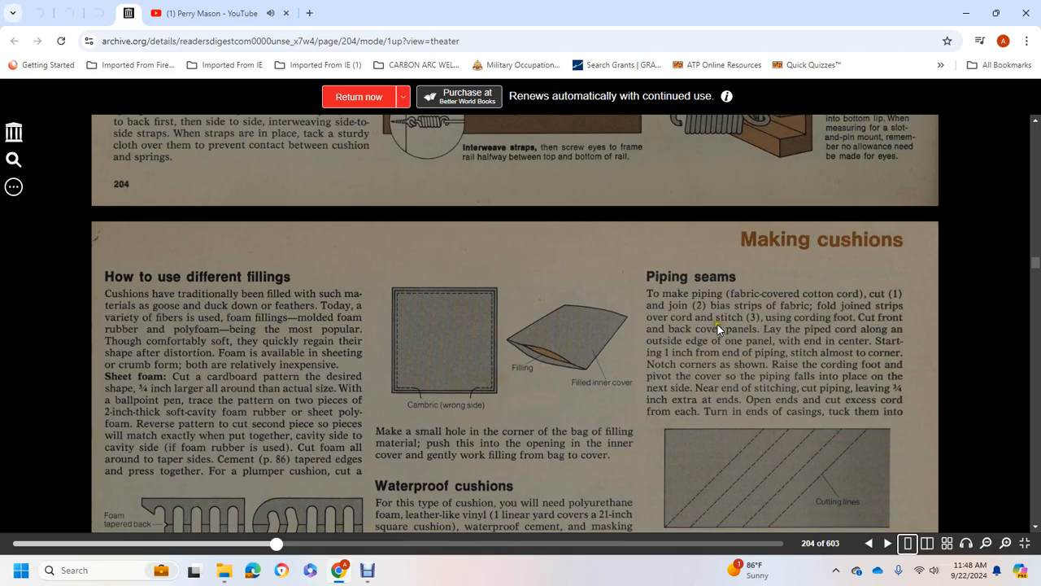
mouse_move(845, 336)
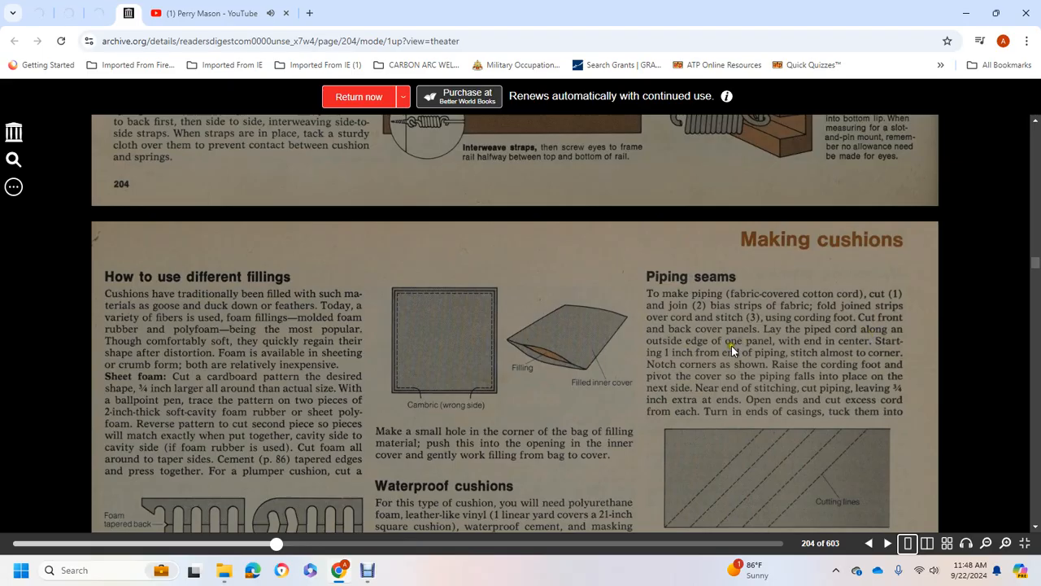
mouse_move(846, 344)
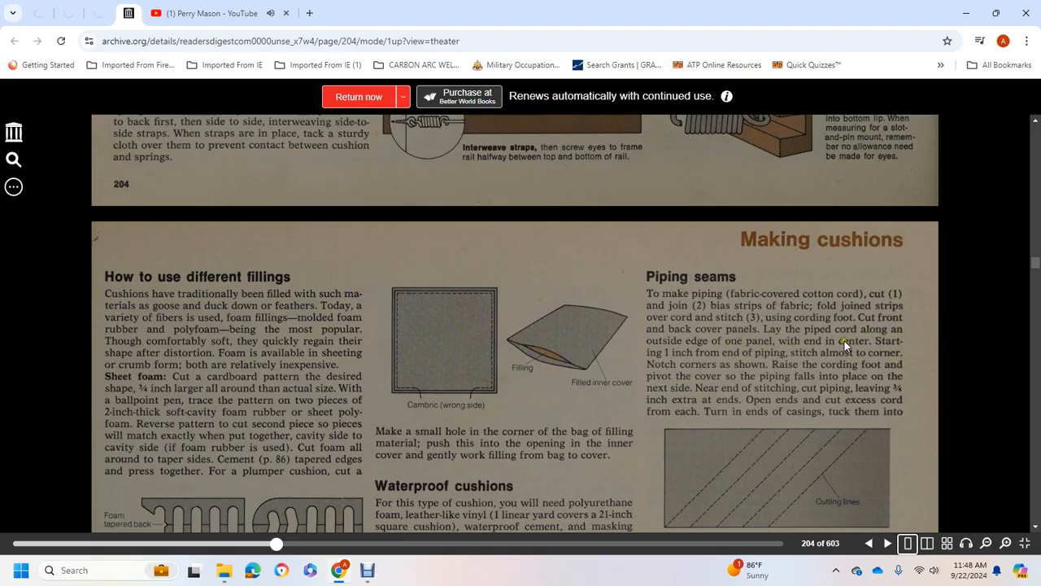
mouse_move(720, 358)
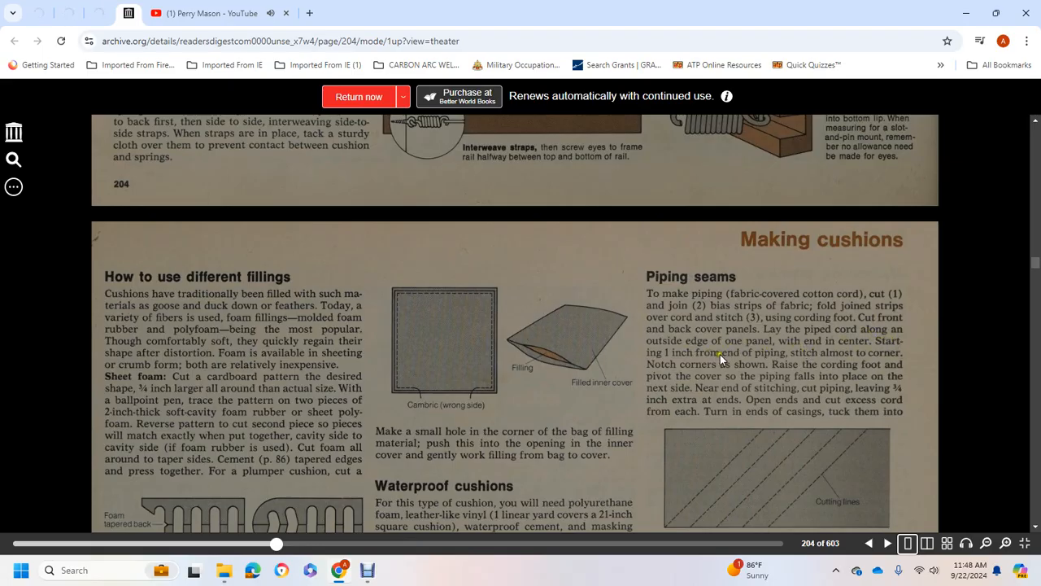
mouse_move(852, 362)
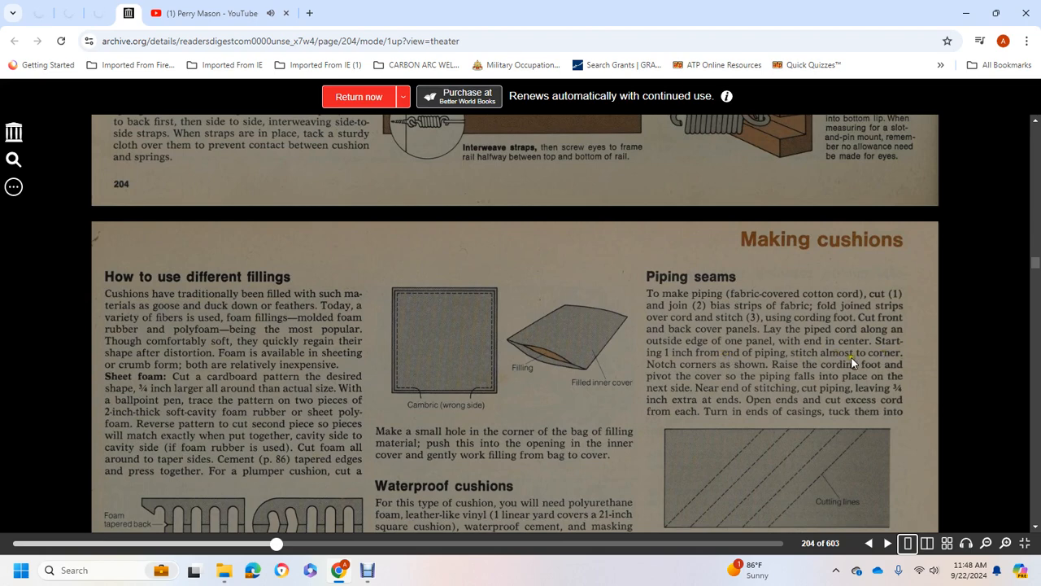
mouse_move(747, 370)
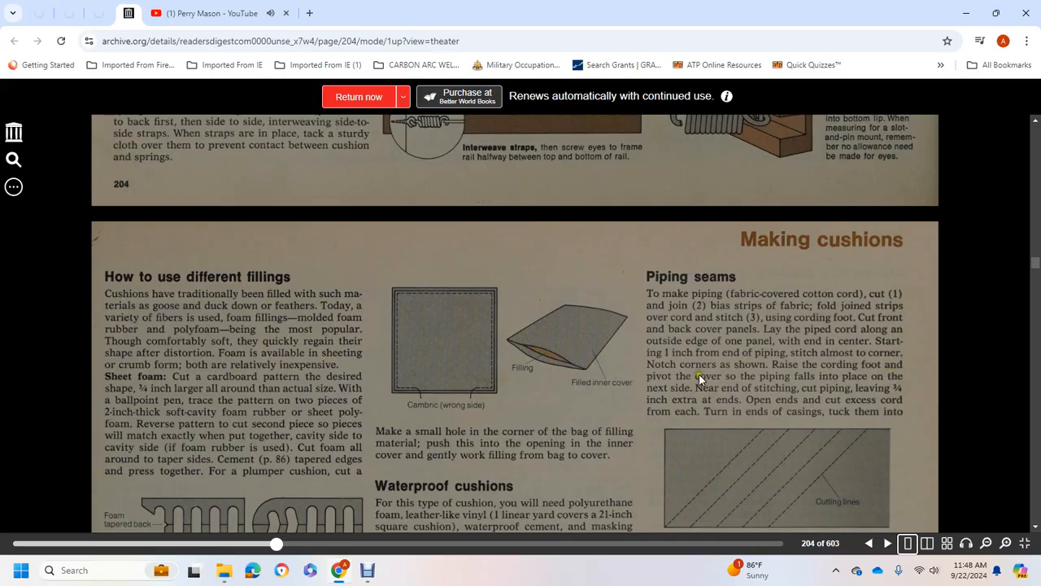
mouse_move(899, 382)
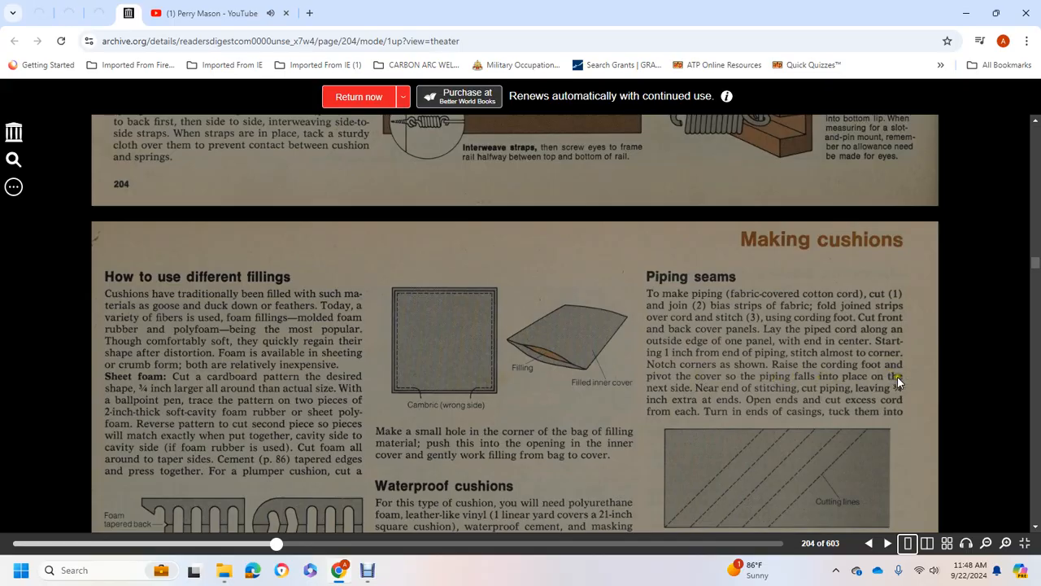
mouse_move(665, 395)
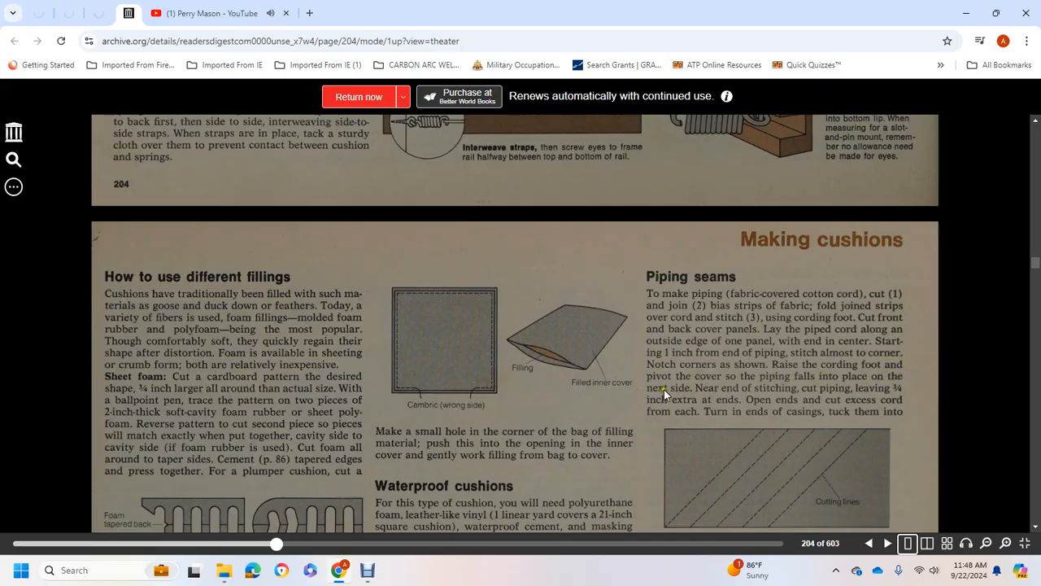
mouse_move(892, 404)
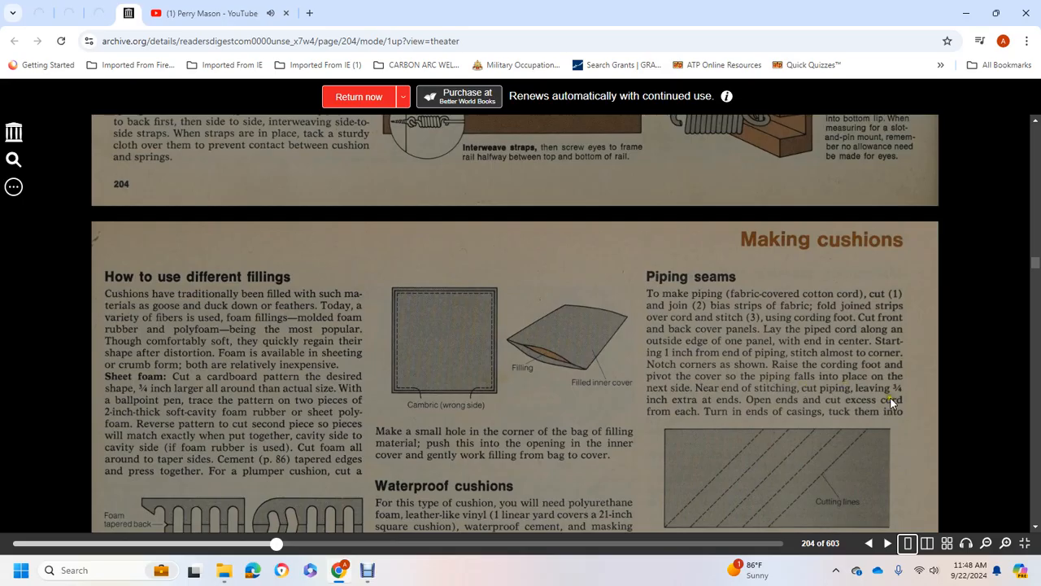
mouse_move(712, 407)
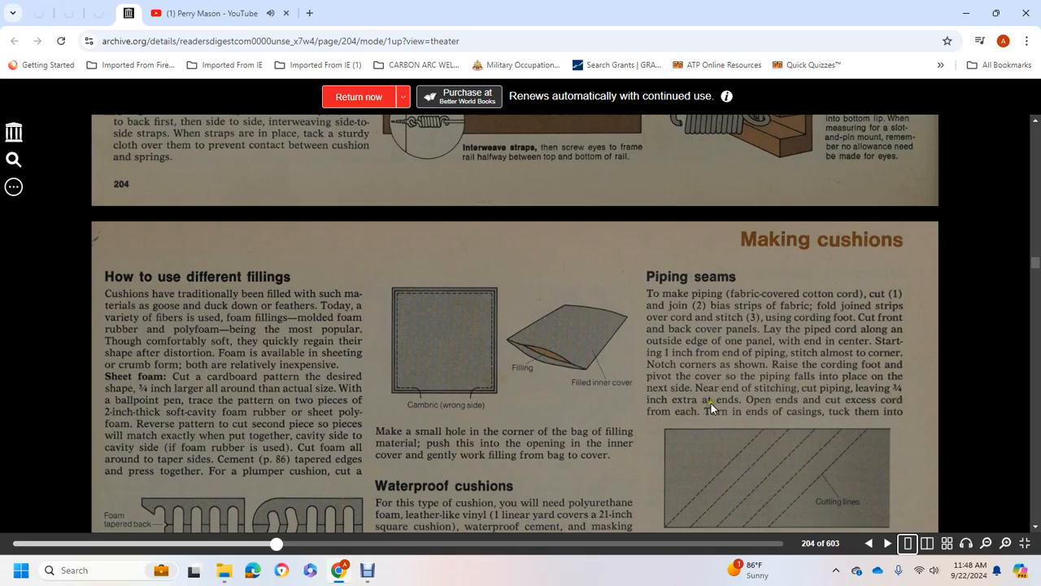
mouse_move(886, 405)
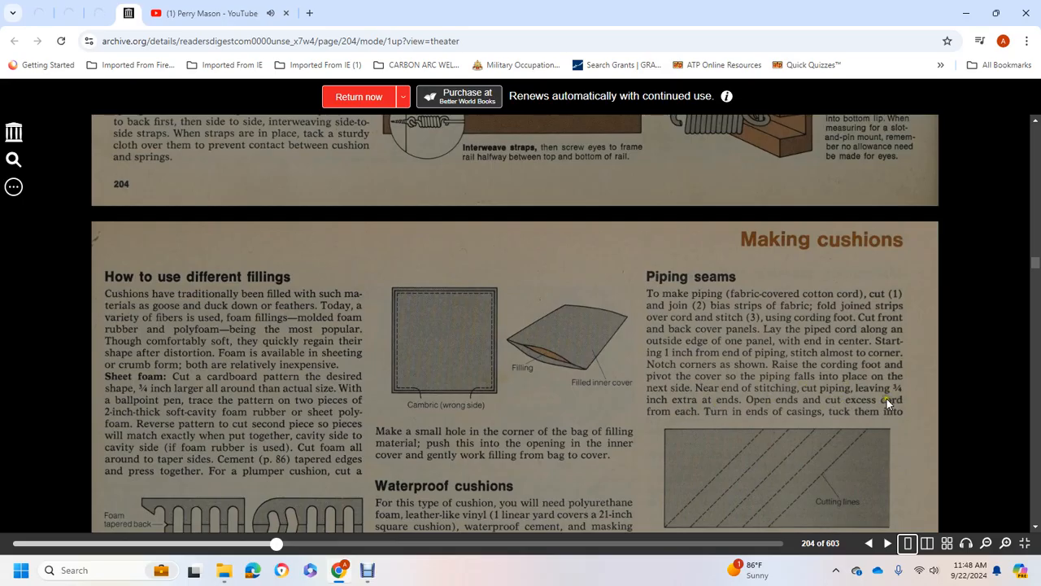
mouse_move(724, 417)
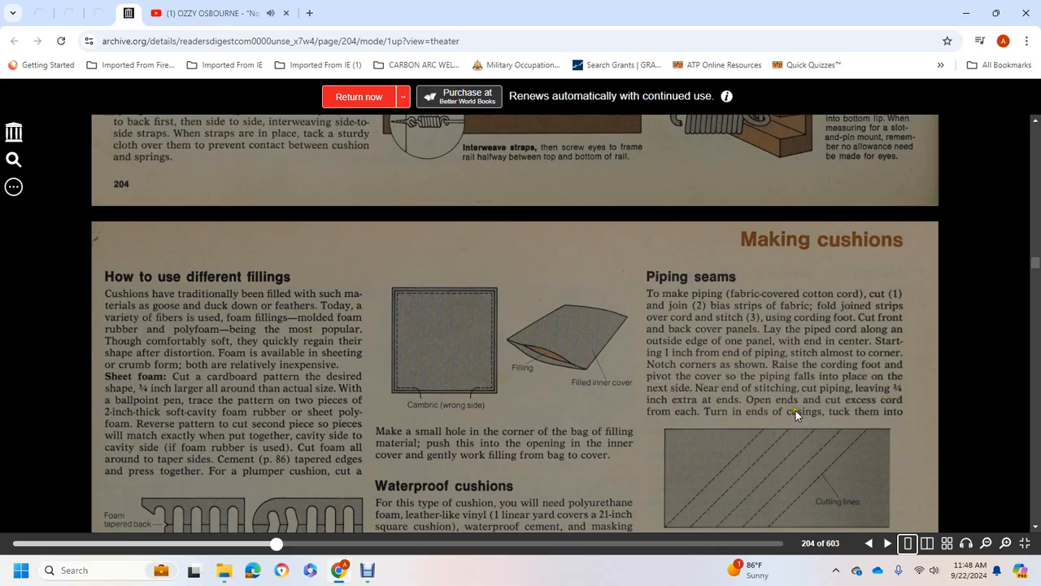
Step: Scroll through the corner piping diagrams to where 'Cane seating' begins
scroll(down, 3)
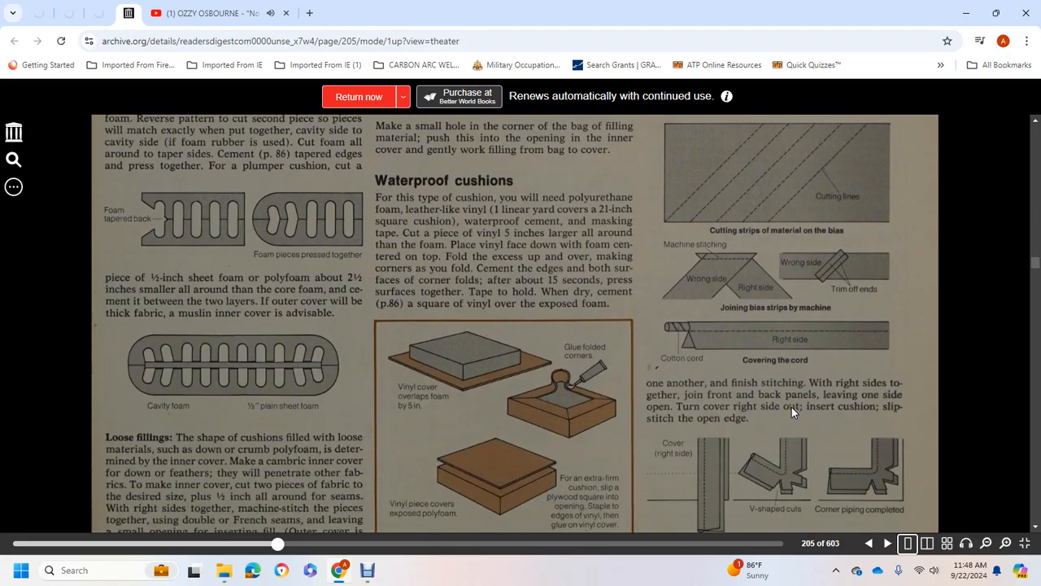
scroll(down, 3)
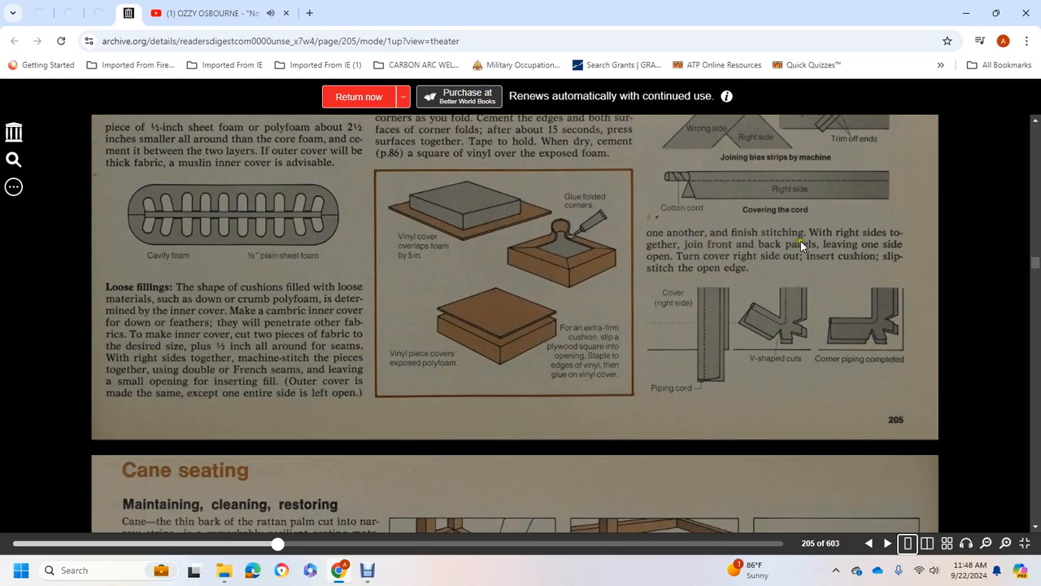
mouse_move(786, 253)
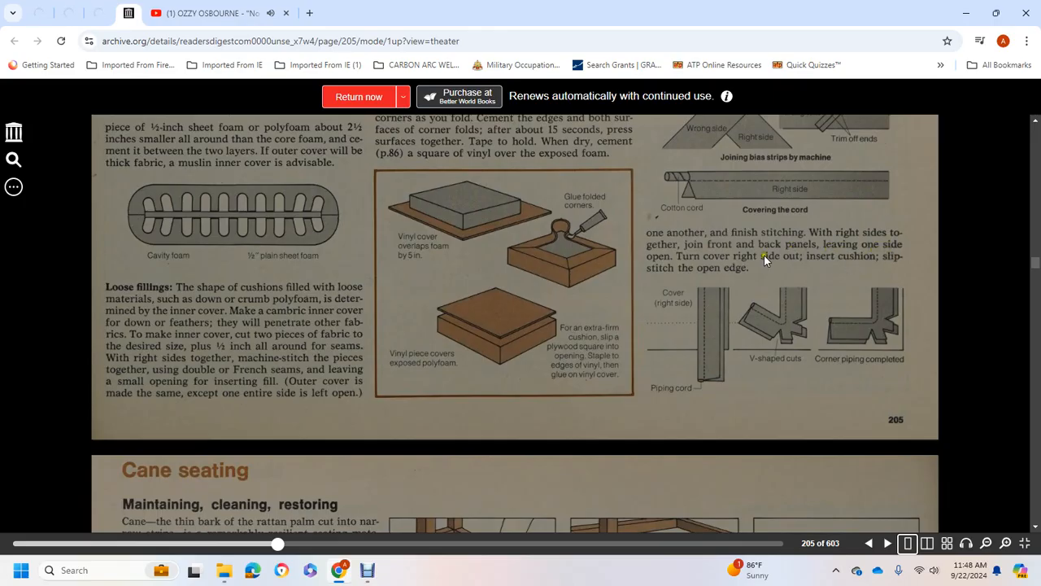
mouse_move(841, 264)
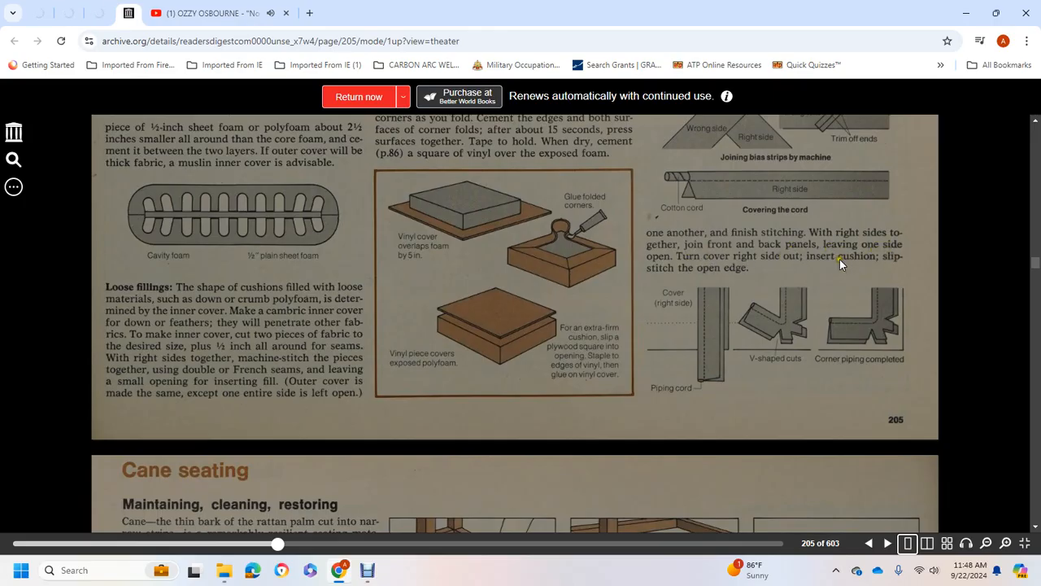
mouse_move(691, 270)
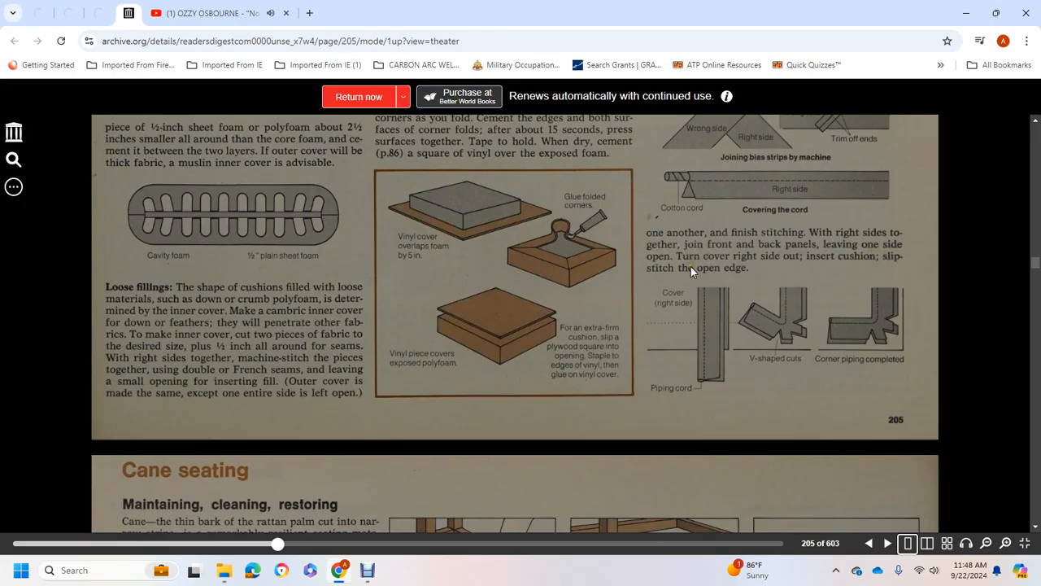
Step: Scroll onto page 206 showing 'Maintaining, cleaning, restoring' cane illustrations
scroll(down, 3)
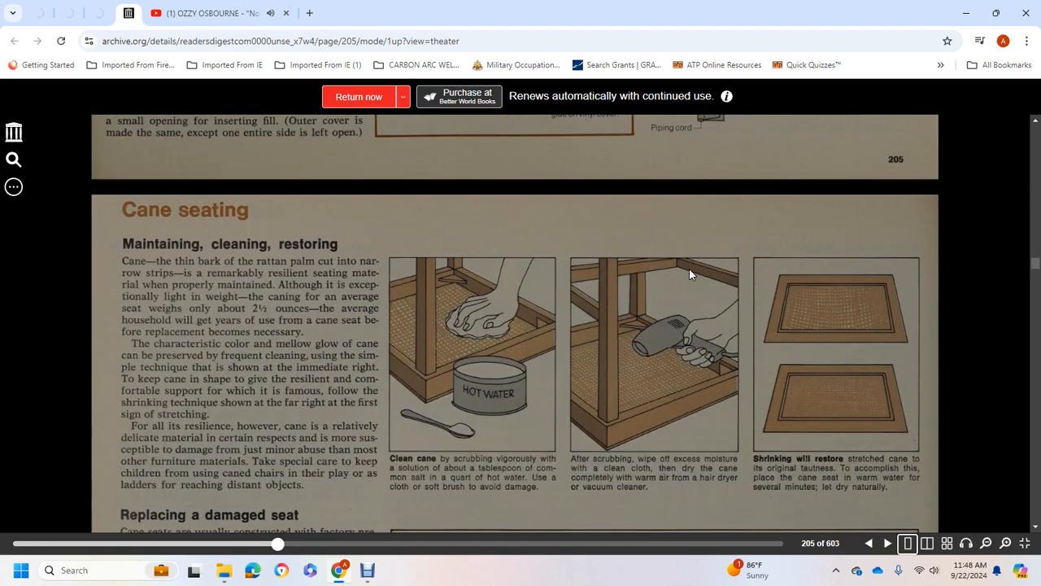
mouse_move(691, 293)
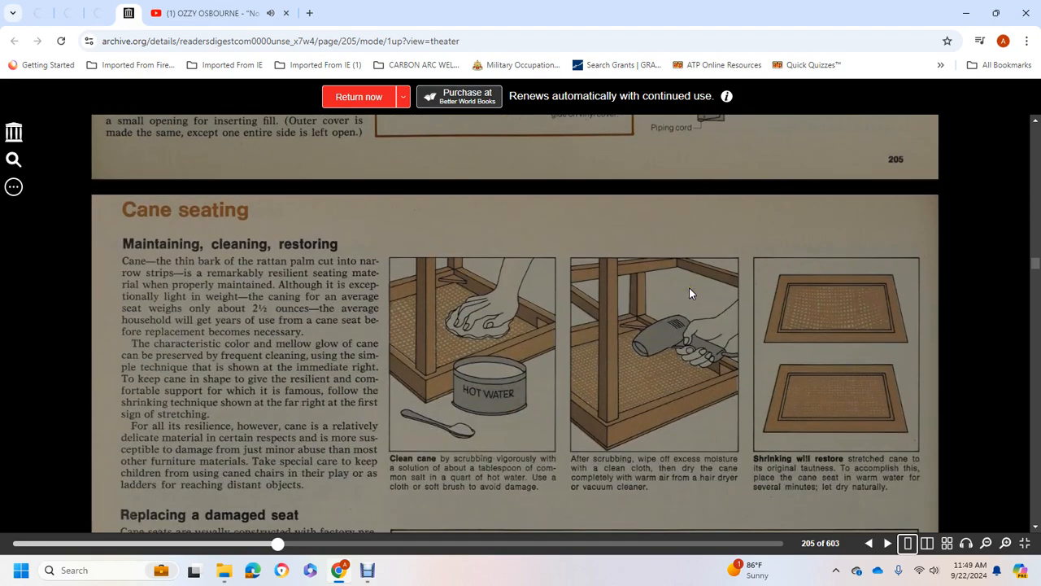
mouse_move(399, 276)
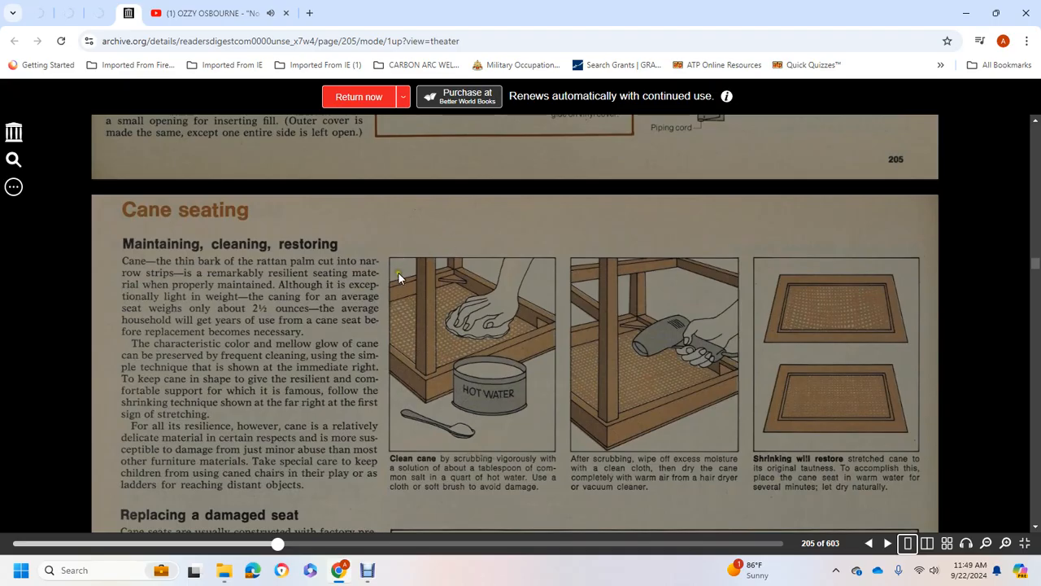
mouse_move(249, 264)
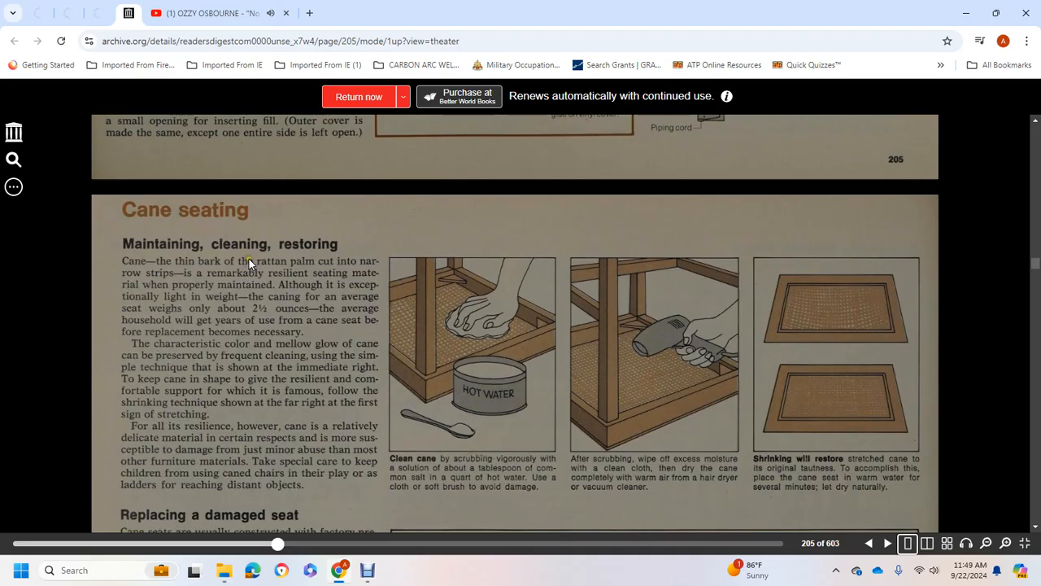
mouse_move(224, 268)
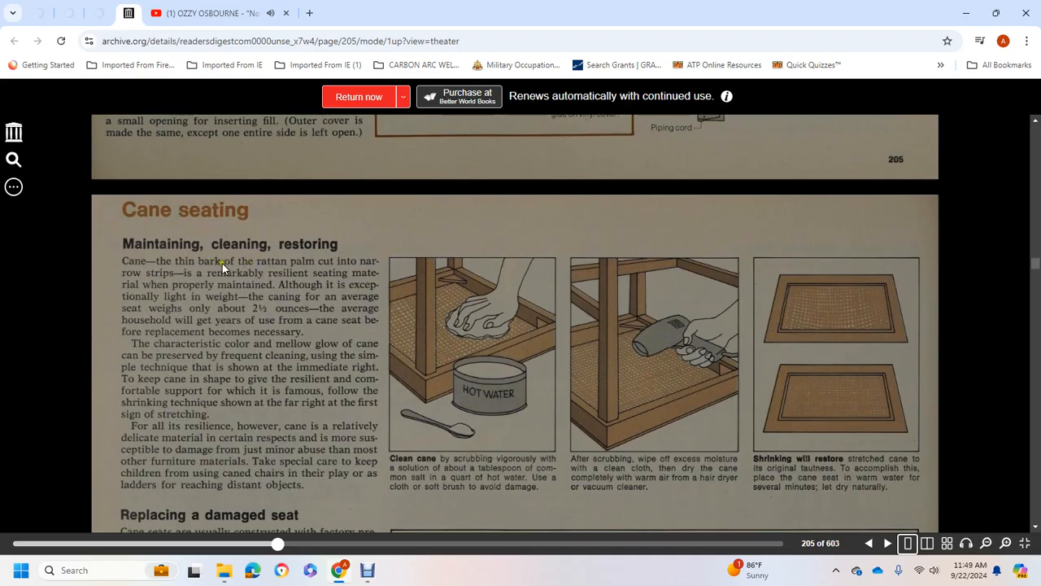
mouse_move(179, 272)
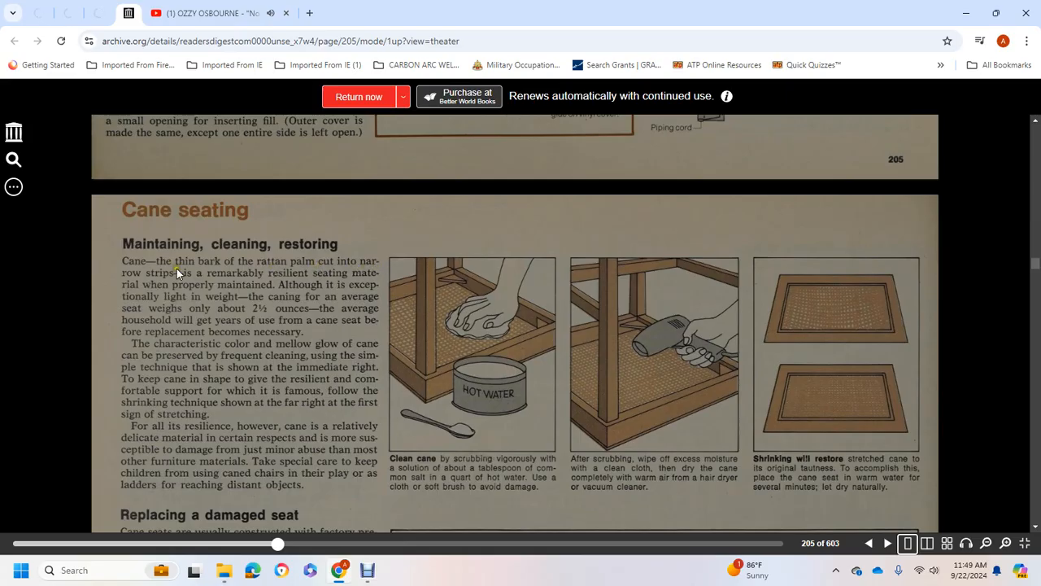
mouse_move(285, 279)
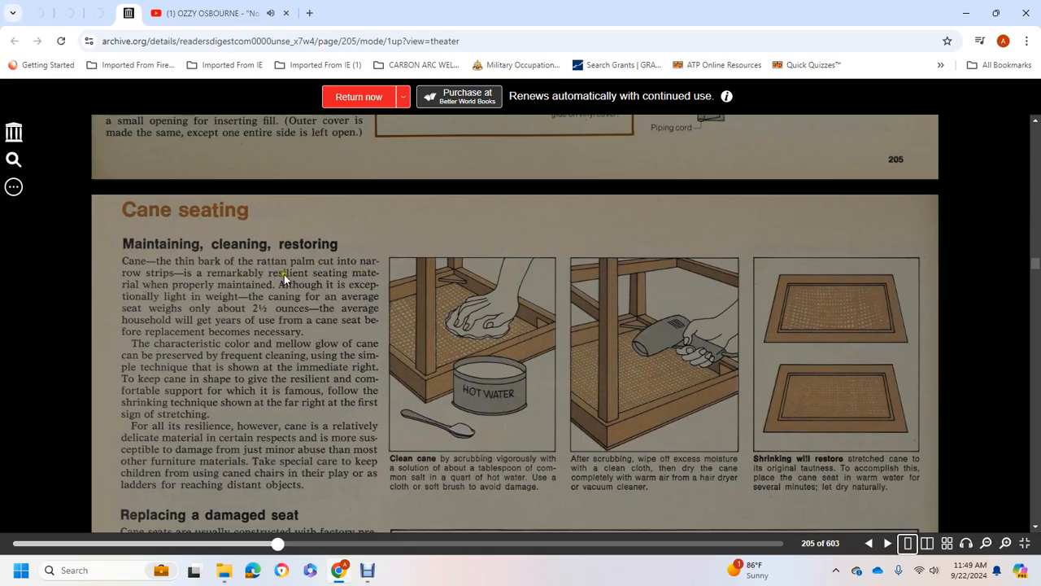
mouse_move(188, 295)
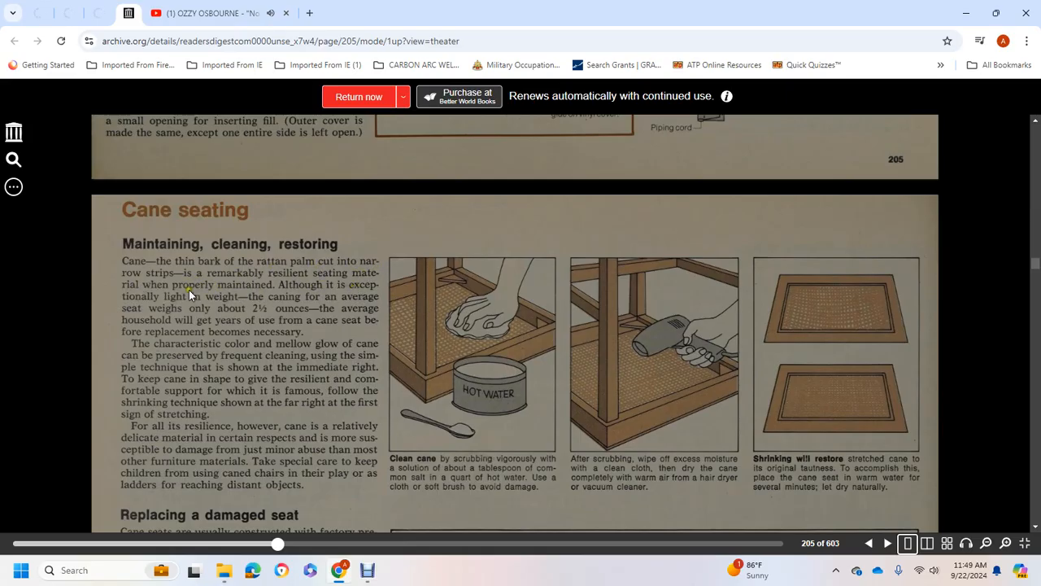
mouse_move(182, 303)
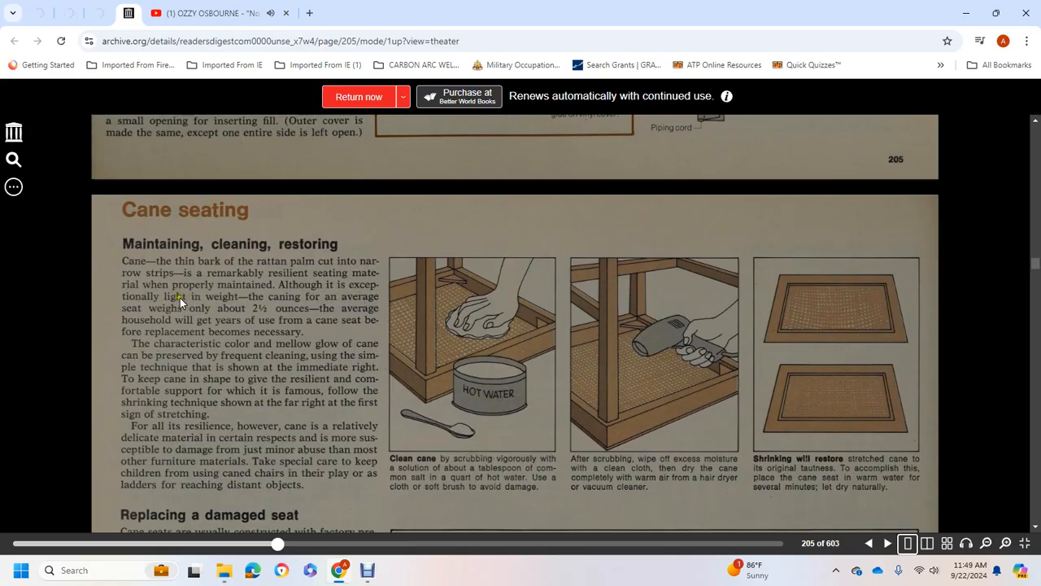
mouse_move(297, 318)
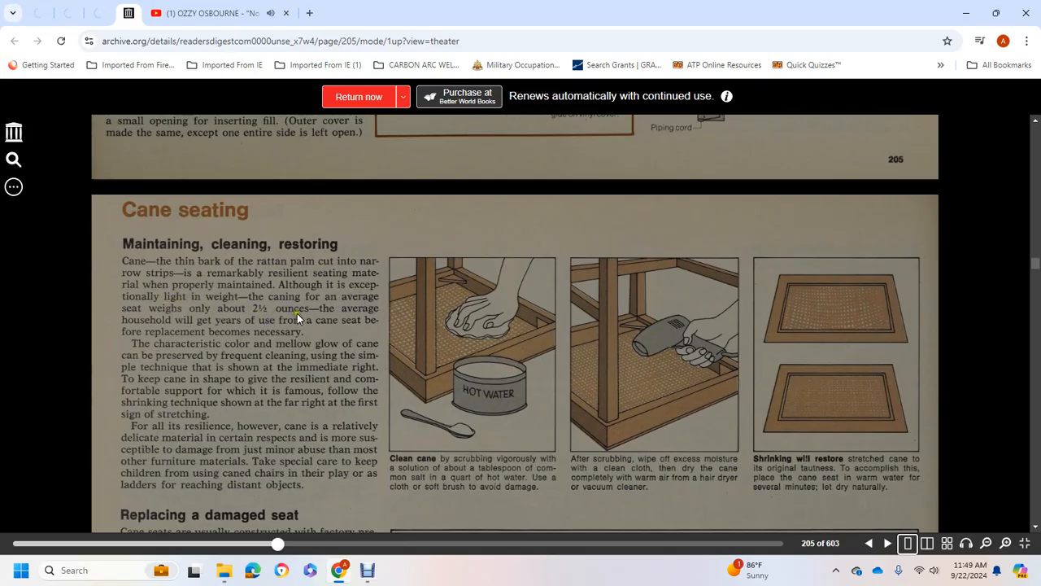
mouse_move(266, 331)
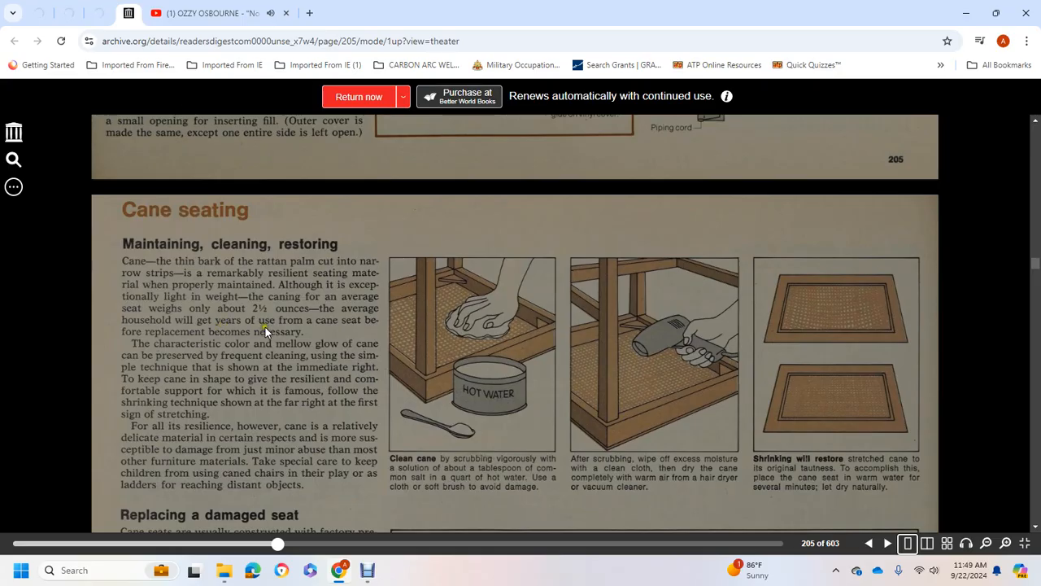
mouse_move(165, 332)
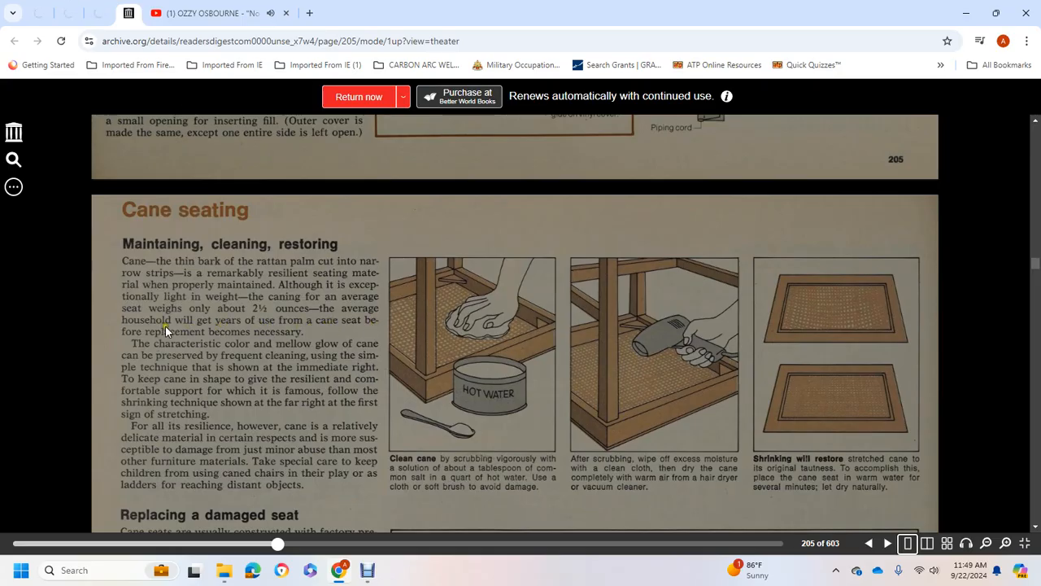
mouse_move(232, 340)
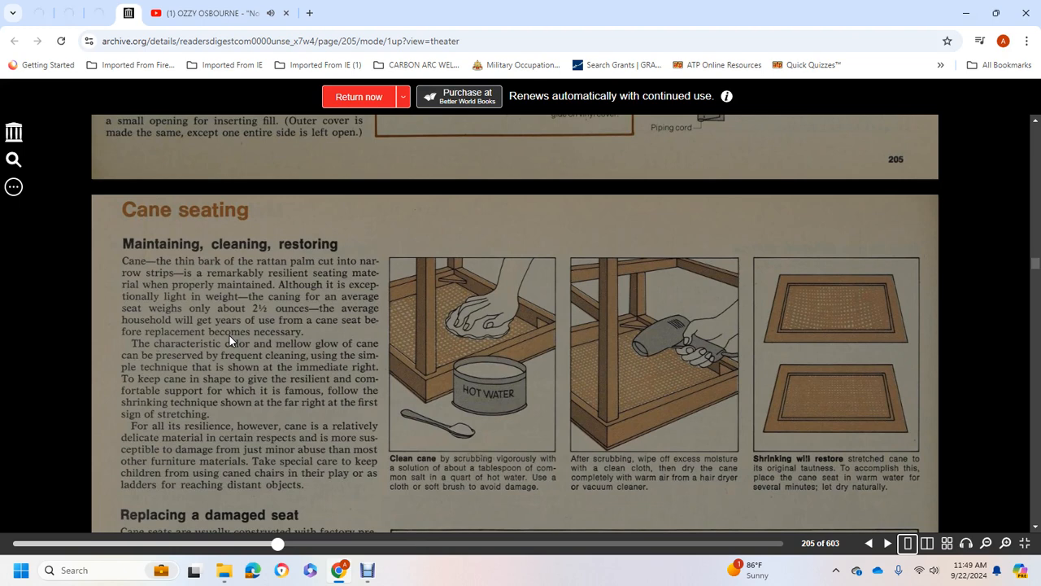
mouse_move(238, 363)
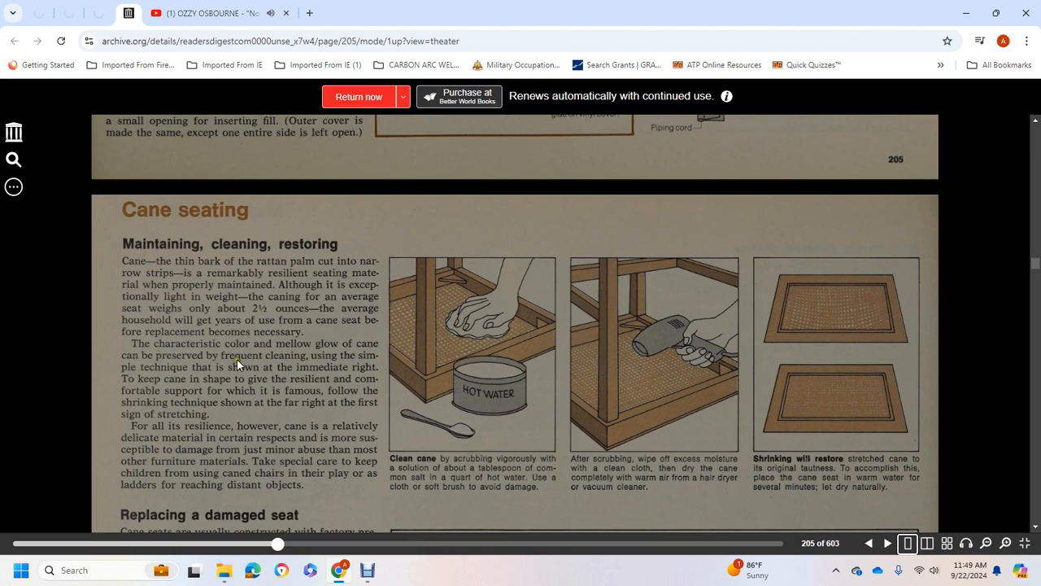
mouse_move(194, 398)
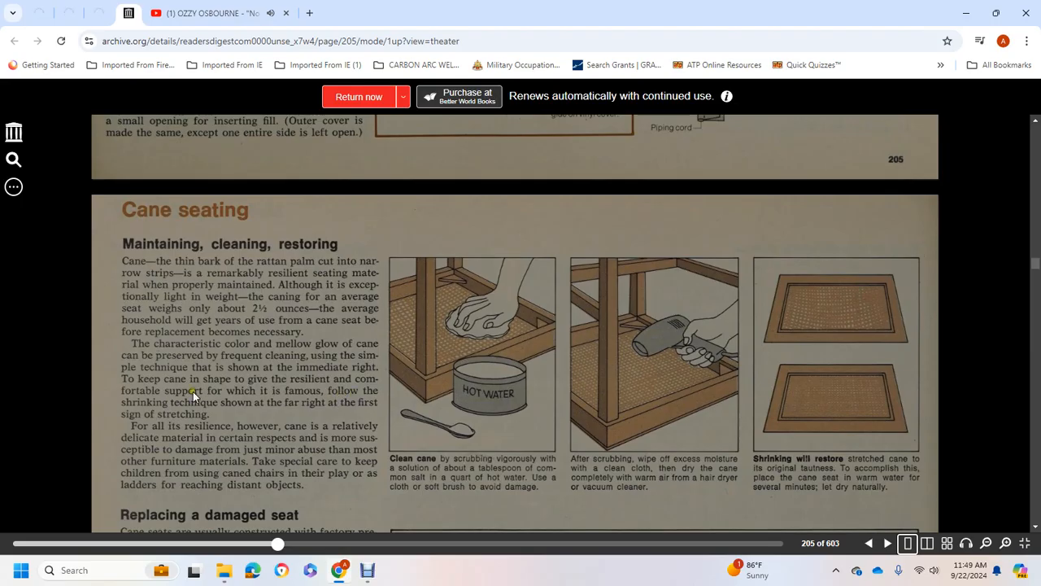
mouse_move(308, 419)
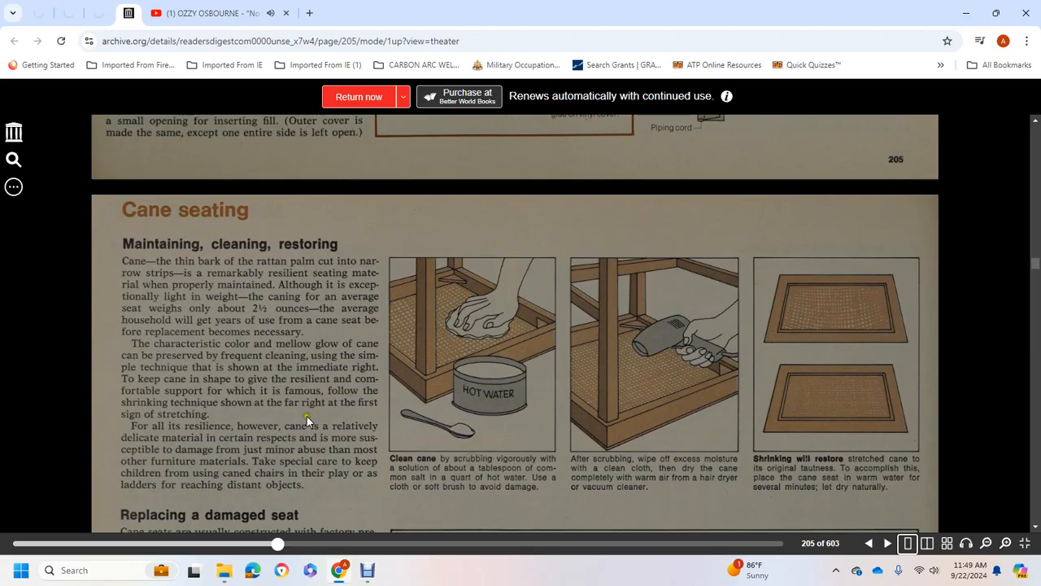
mouse_move(186, 421)
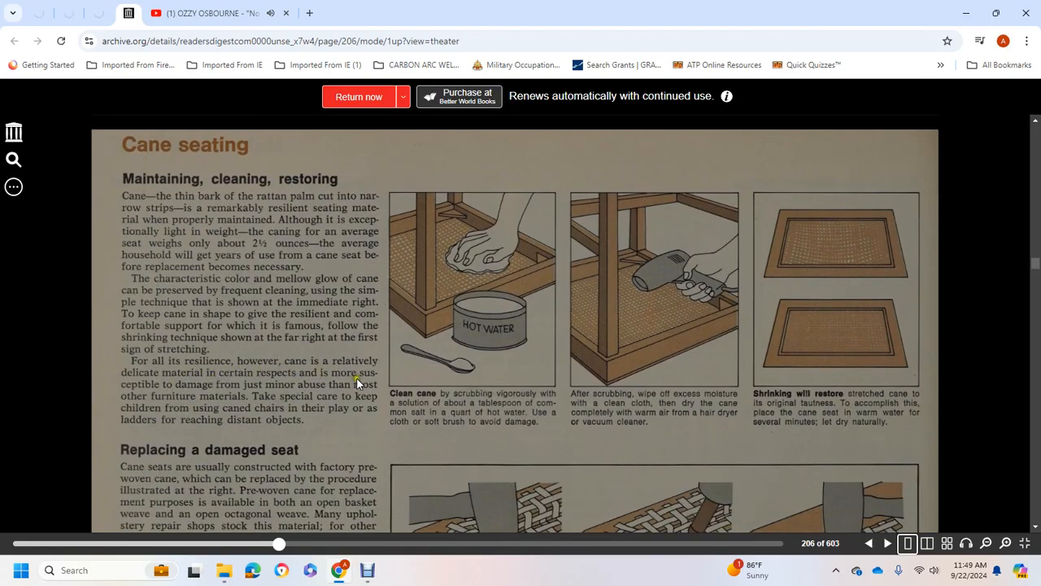
mouse_move(268, 398)
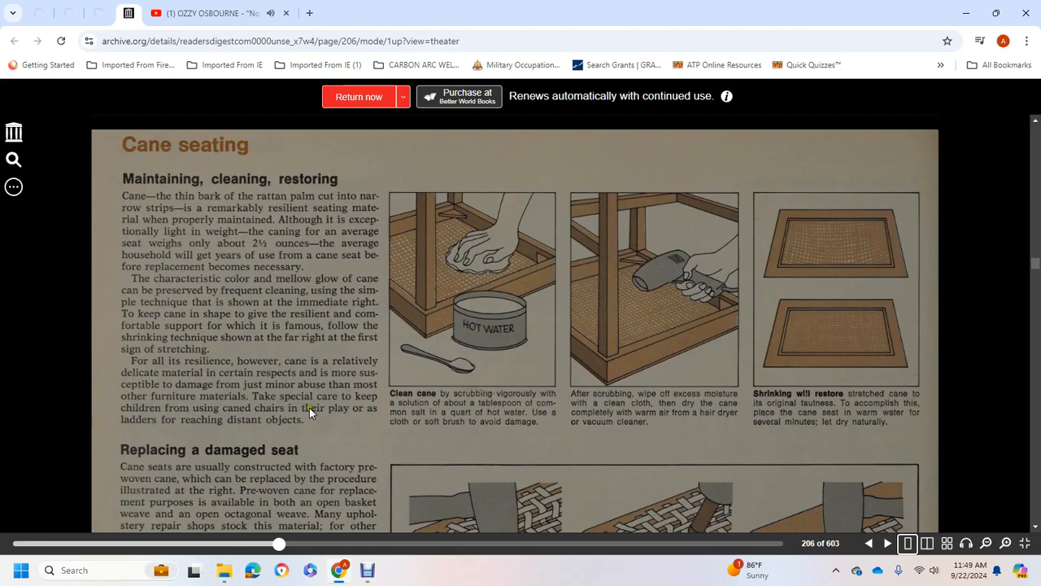
mouse_move(175, 411)
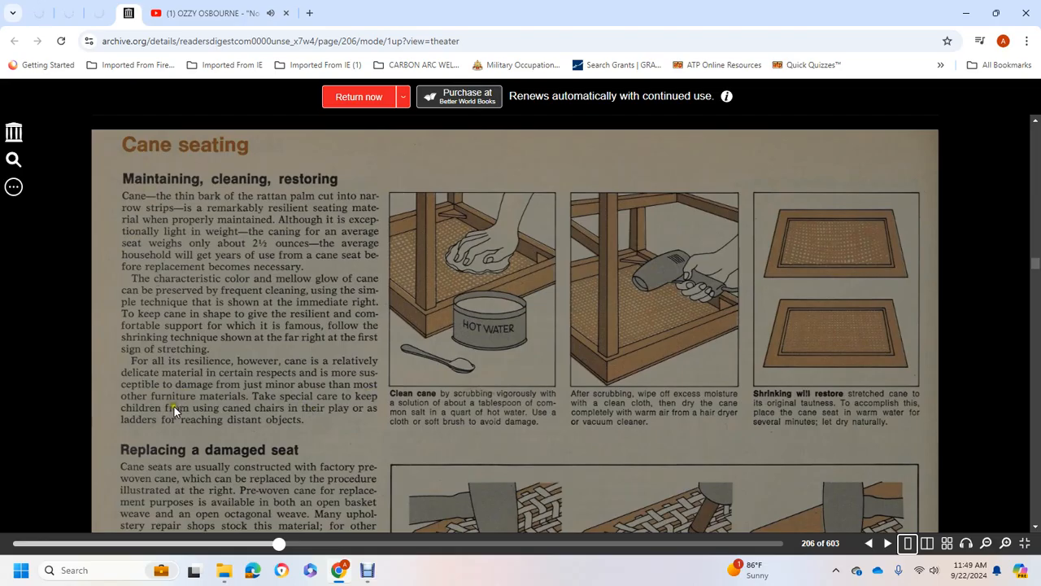
mouse_move(291, 413)
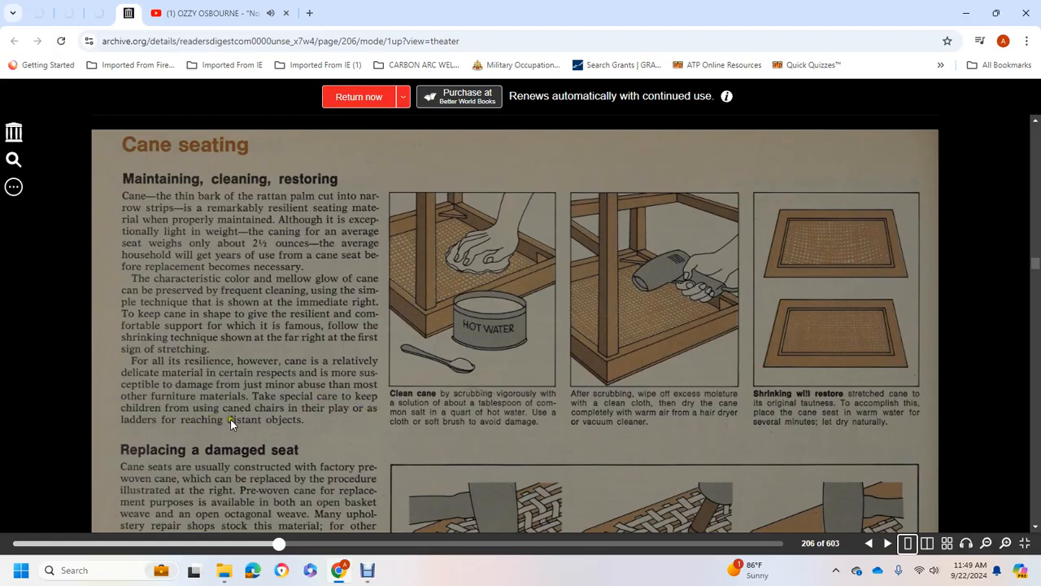
Step: Scroll through 'Replacing a damaged seat' into 'Recaning a chair' and its tools list
scroll(down, 3)
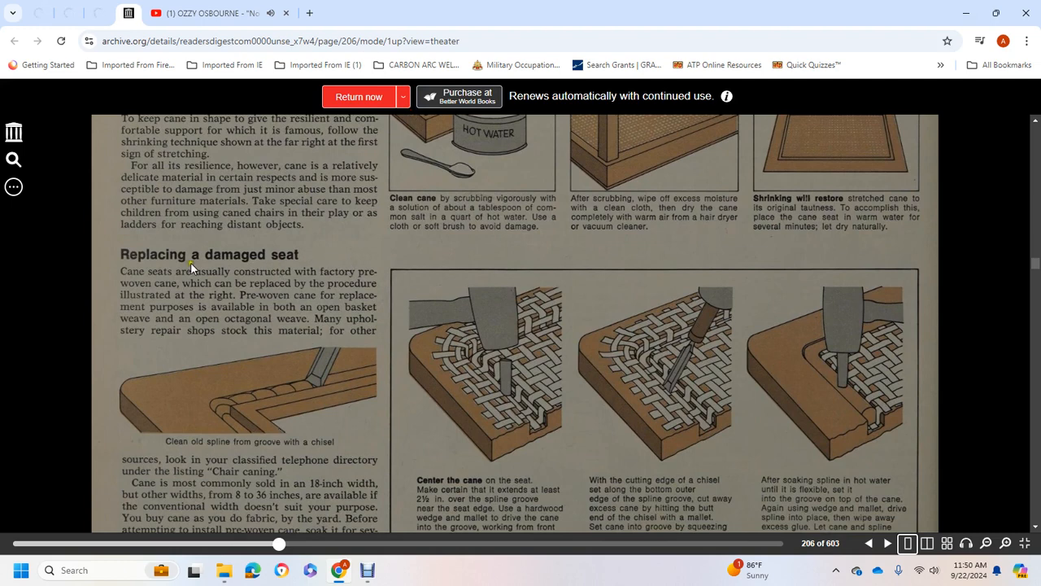
mouse_move(181, 295)
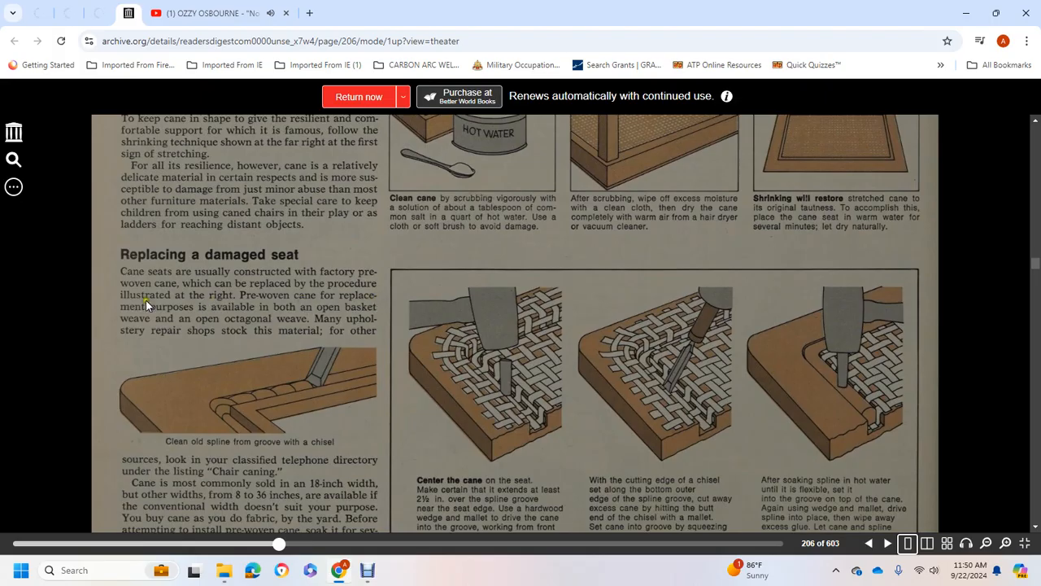
mouse_move(331, 313)
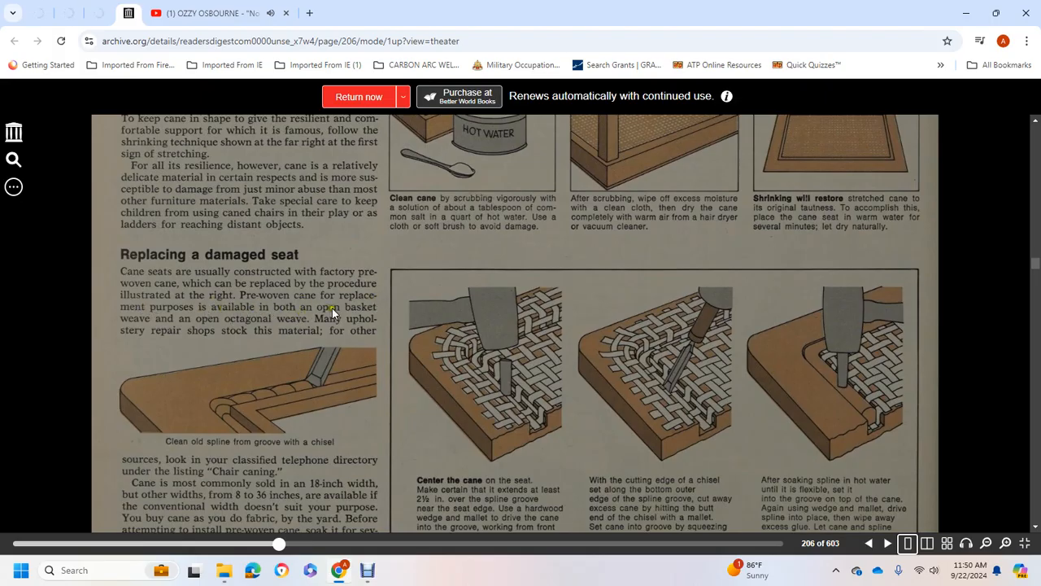
mouse_move(293, 320)
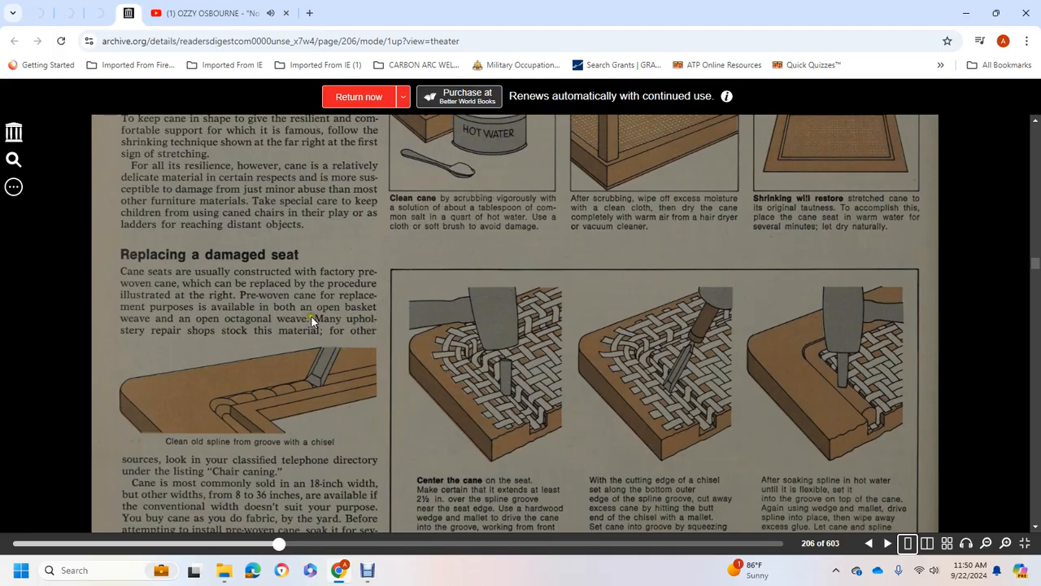
mouse_move(311, 338)
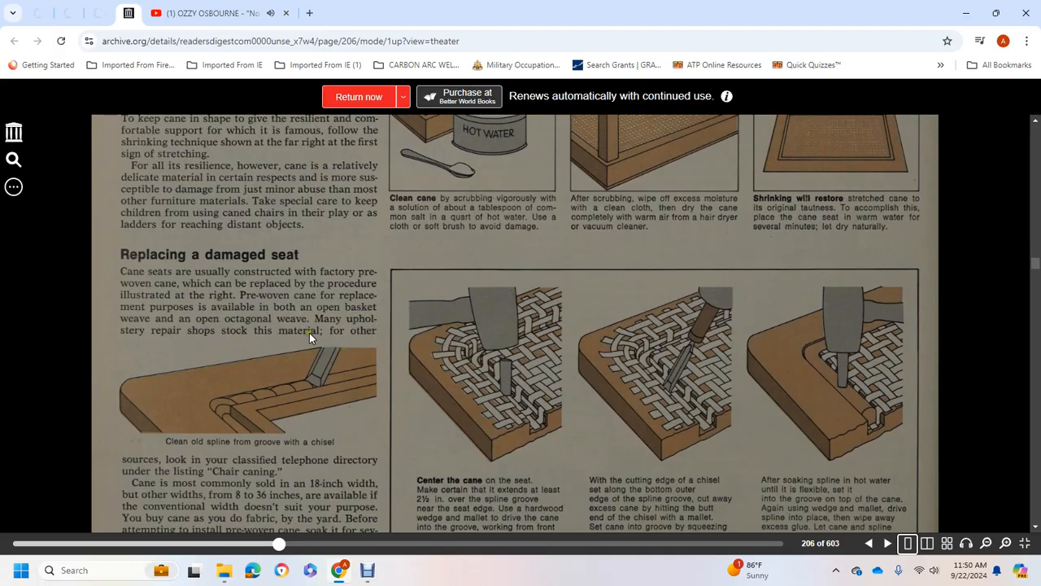
scroll(down, 3)
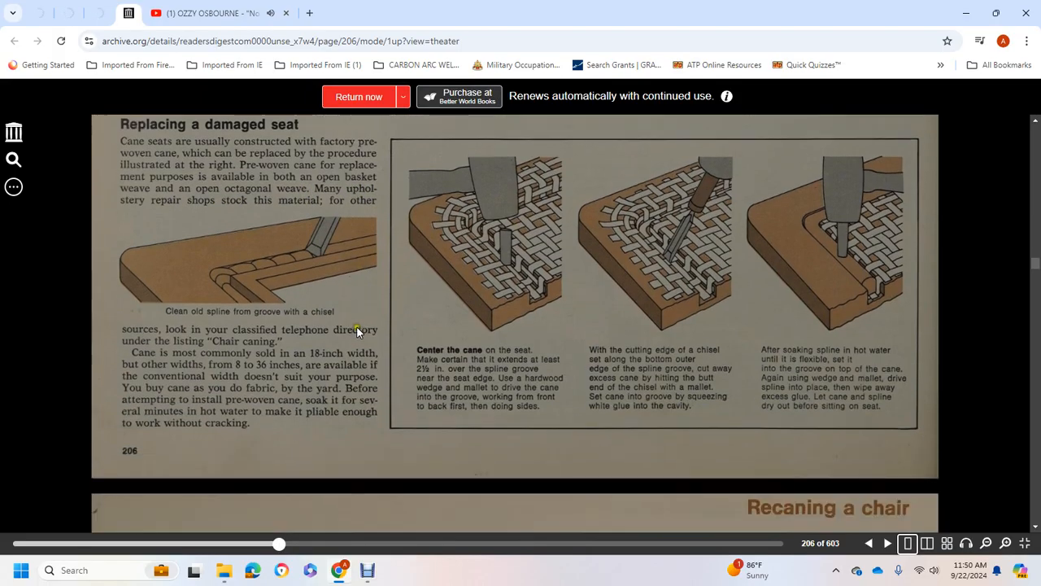
mouse_move(162, 344)
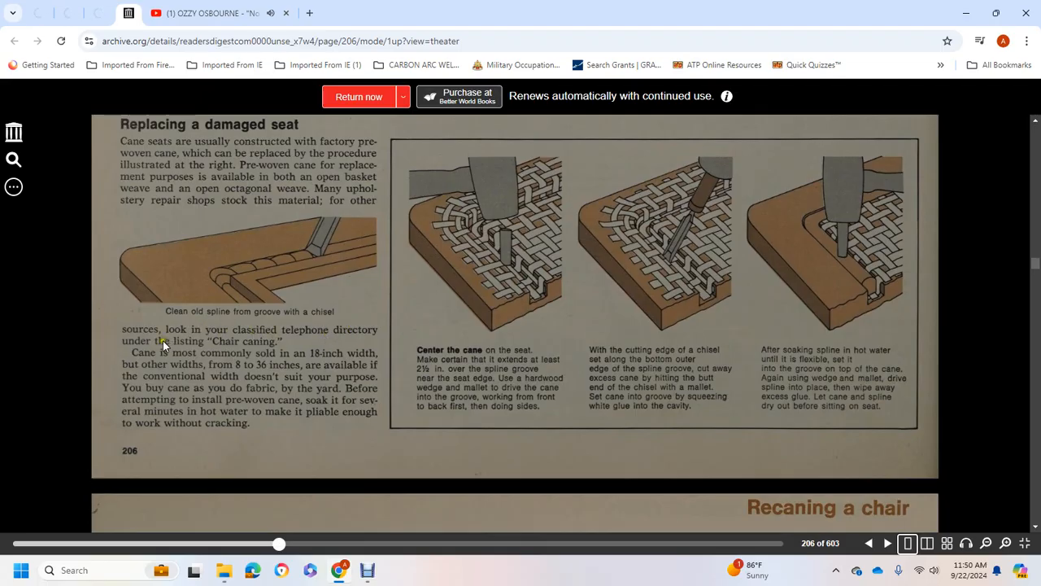
mouse_move(264, 348)
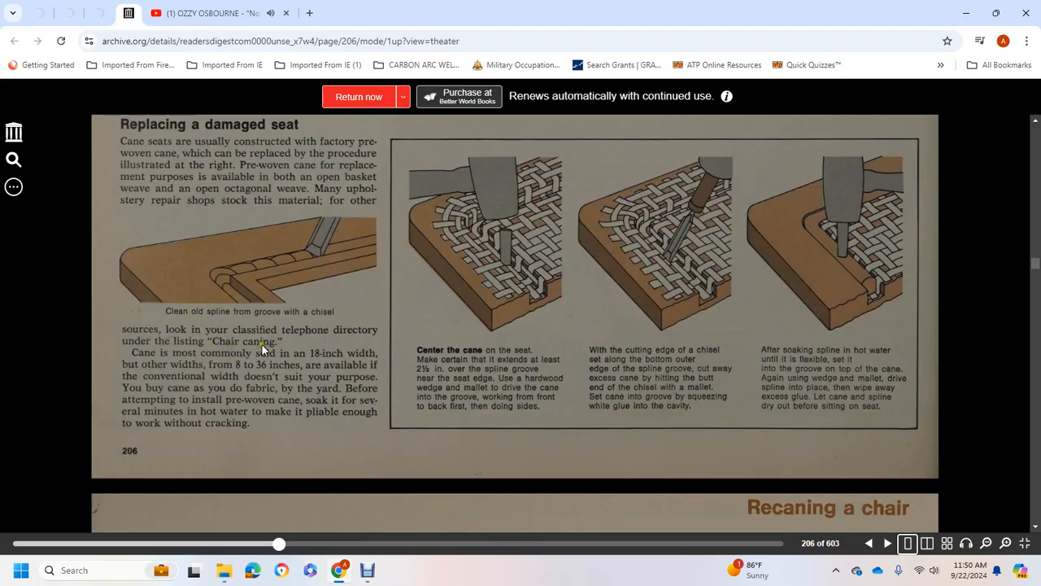
mouse_move(307, 380)
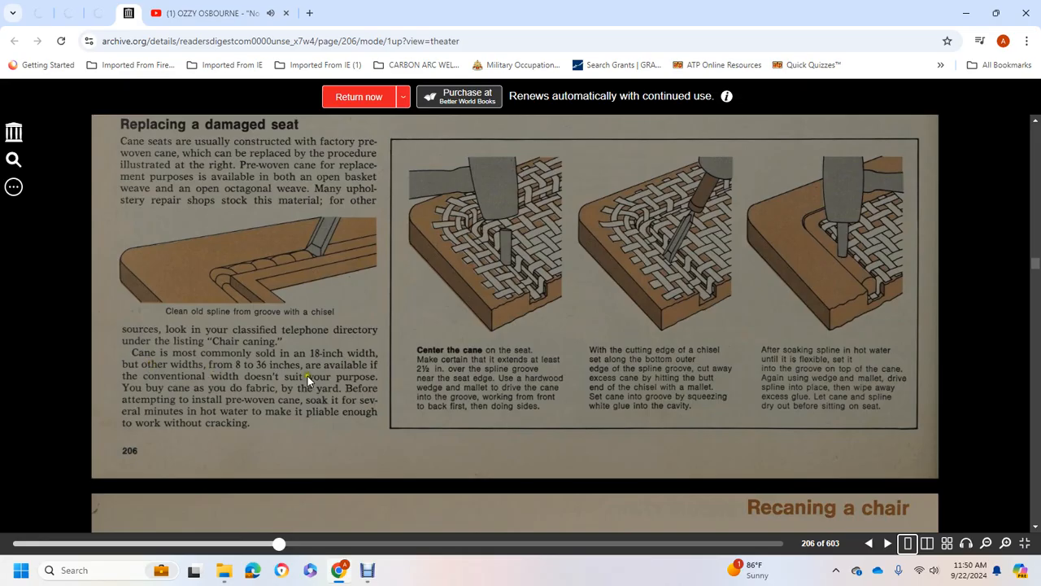
mouse_move(148, 362)
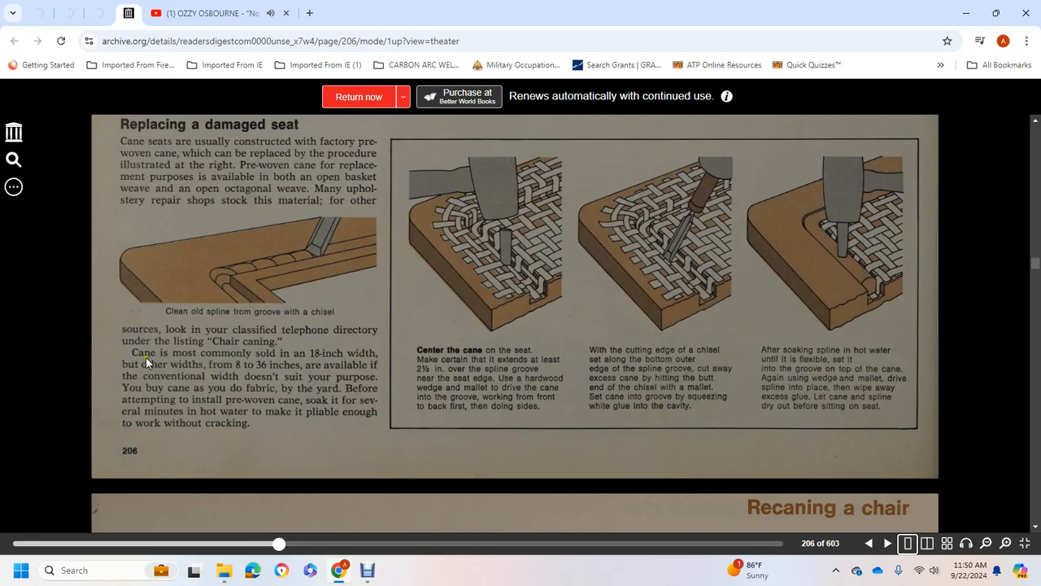
mouse_move(262, 367)
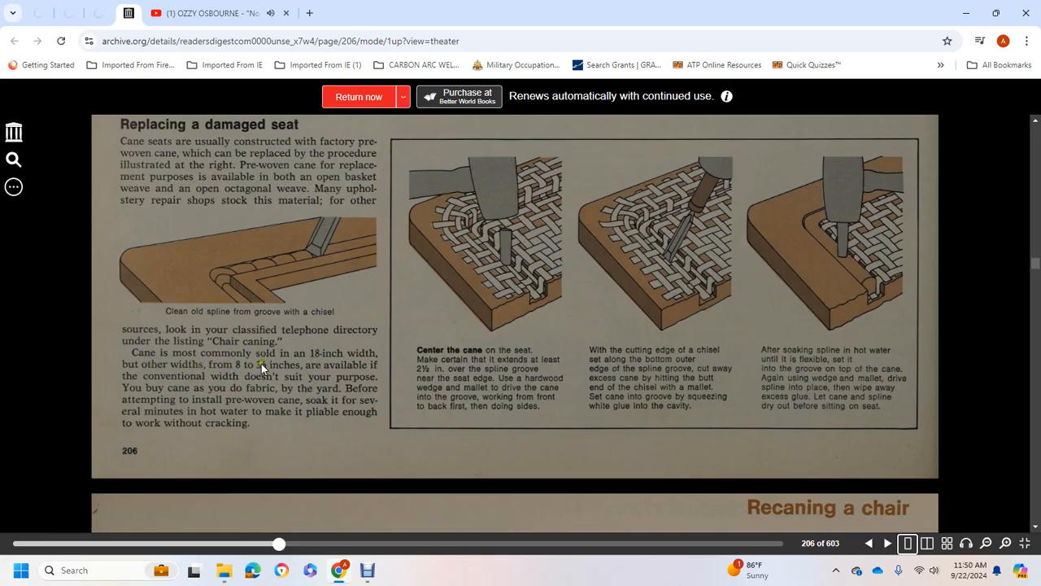
mouse_move(243, 376)
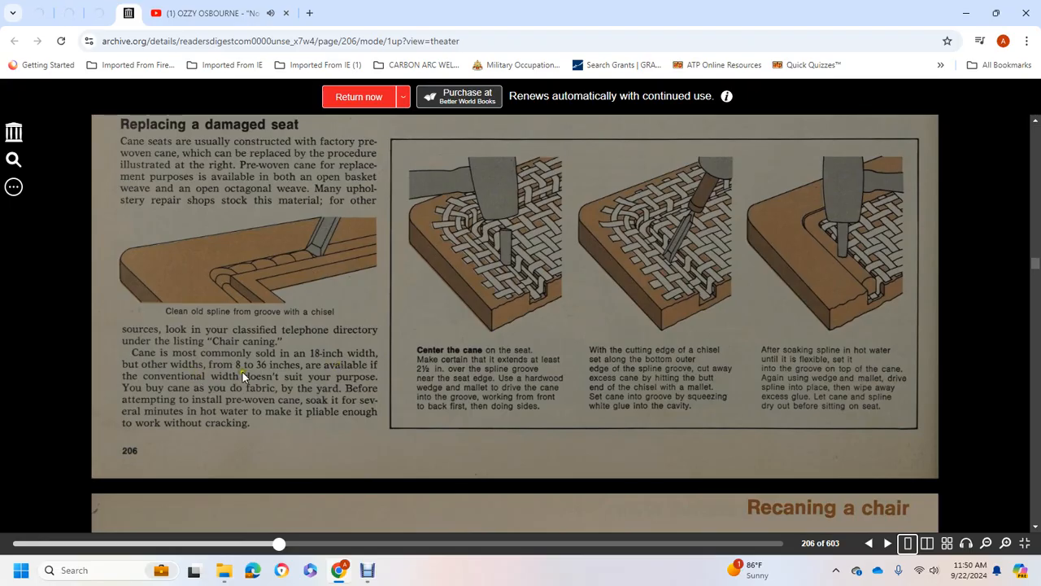
mouse_move(179, 383)
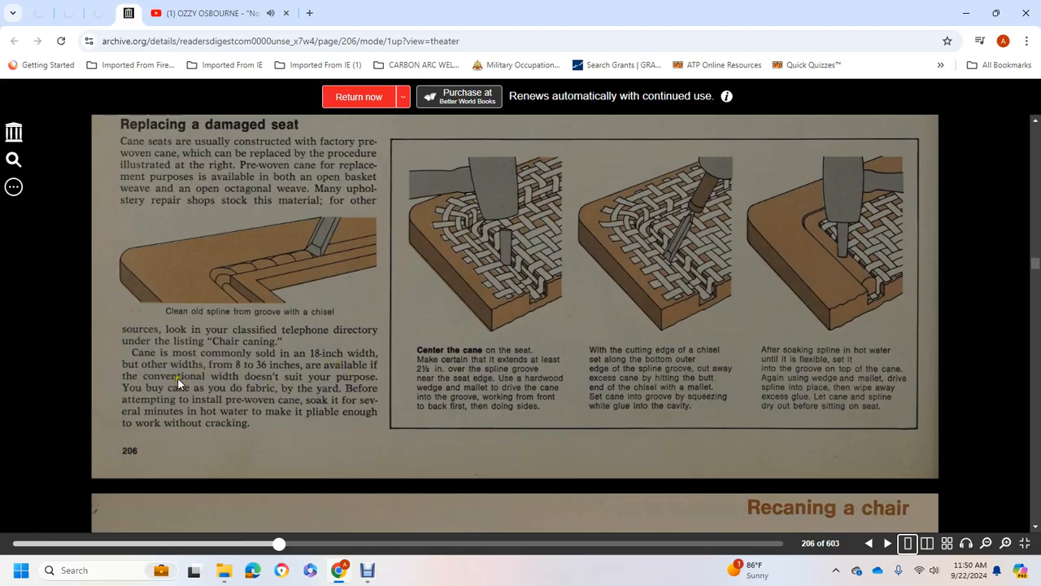
mouse_move(283, 392)
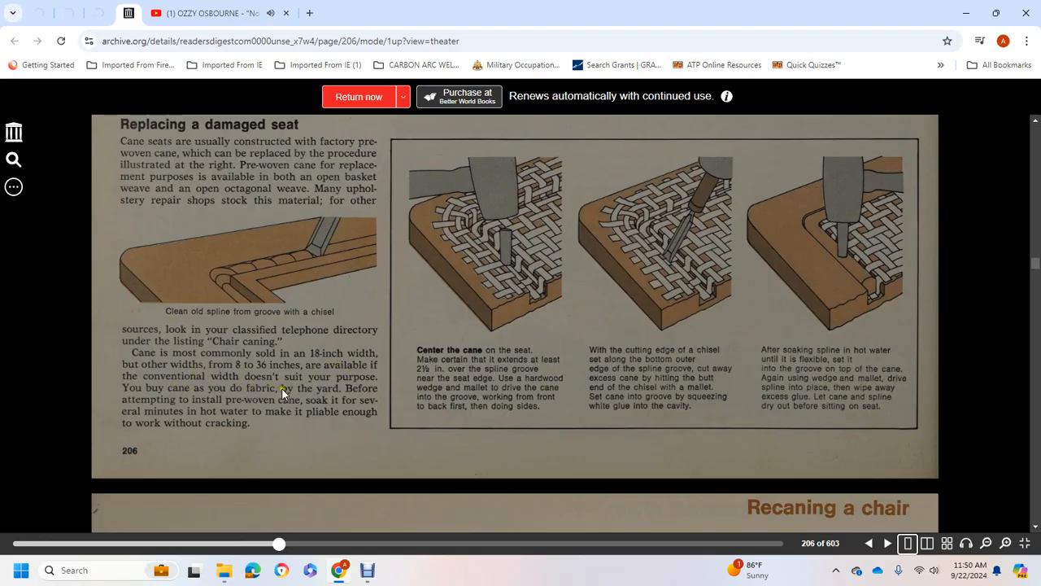
mouse_move(233, 405)
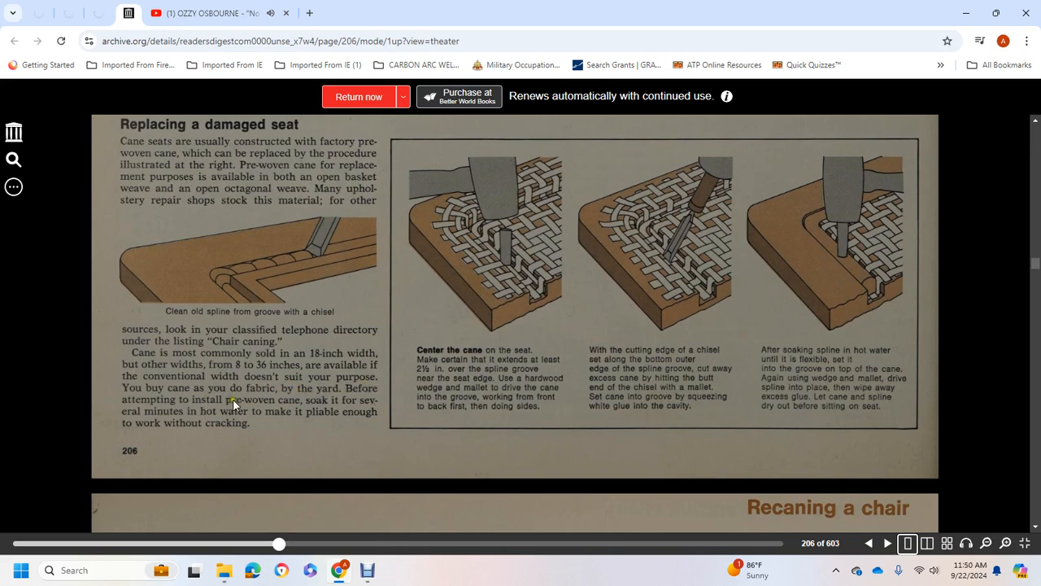
mouse_move(358, 403)
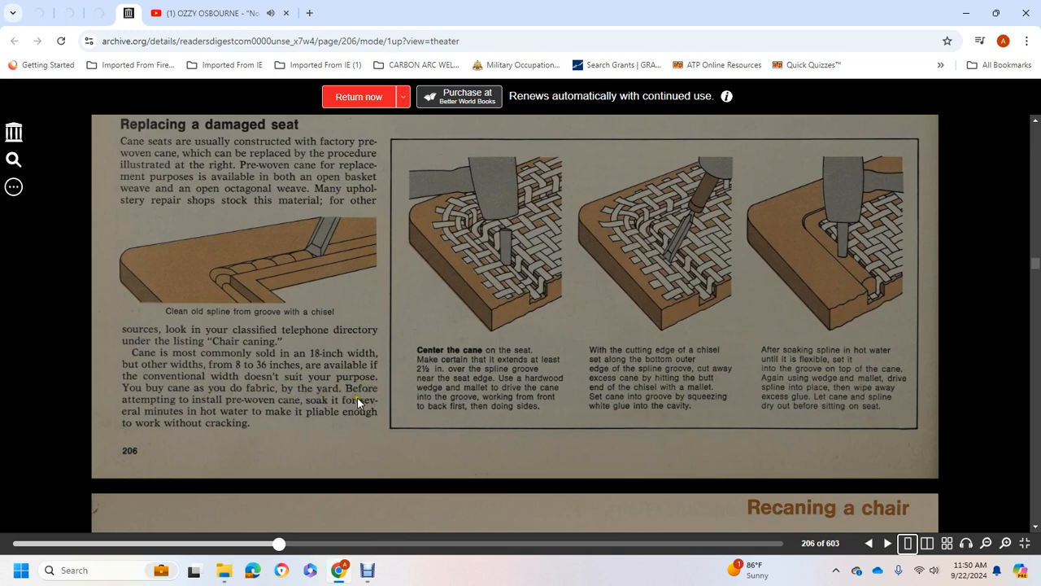
mouse_move(240, 403)
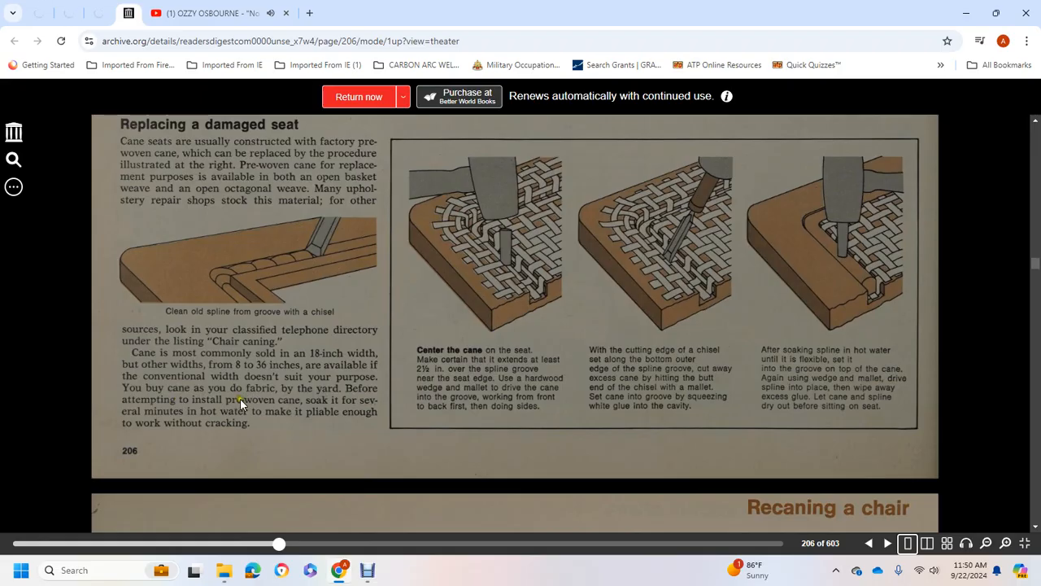
scroll(down, 3)
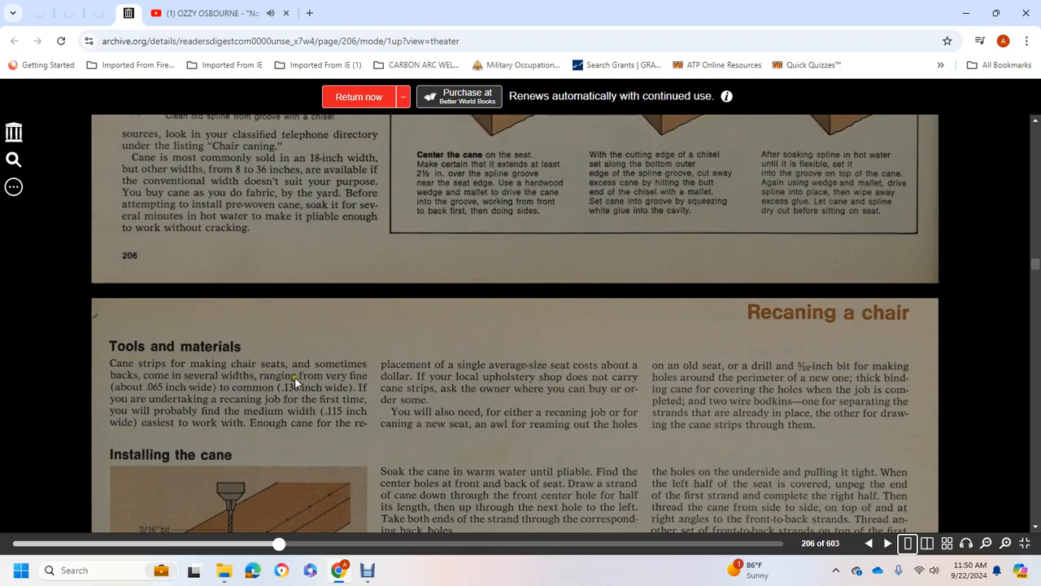
mouse_move(177, 405)
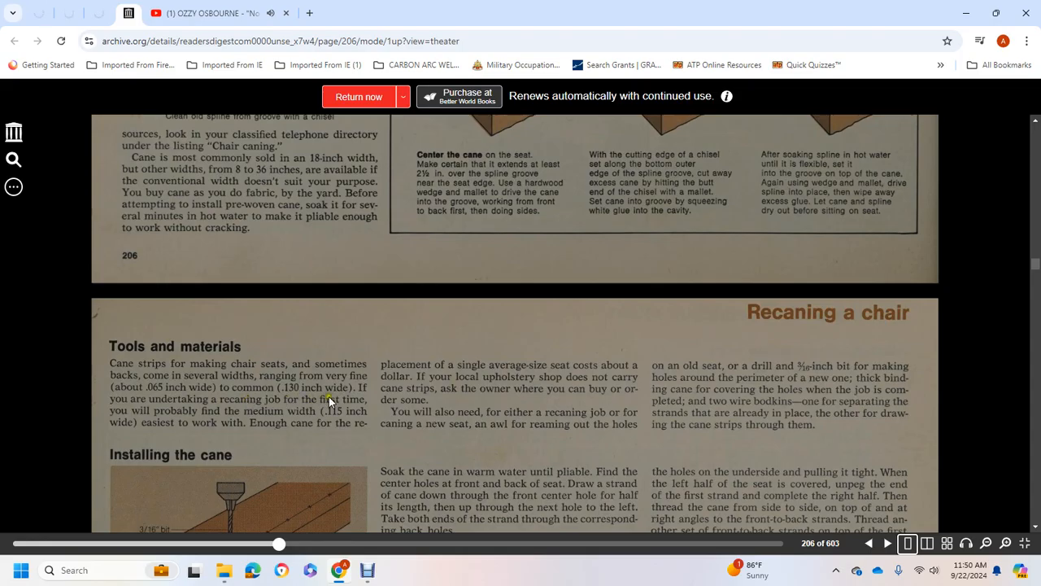
mouse_move(308, 415)
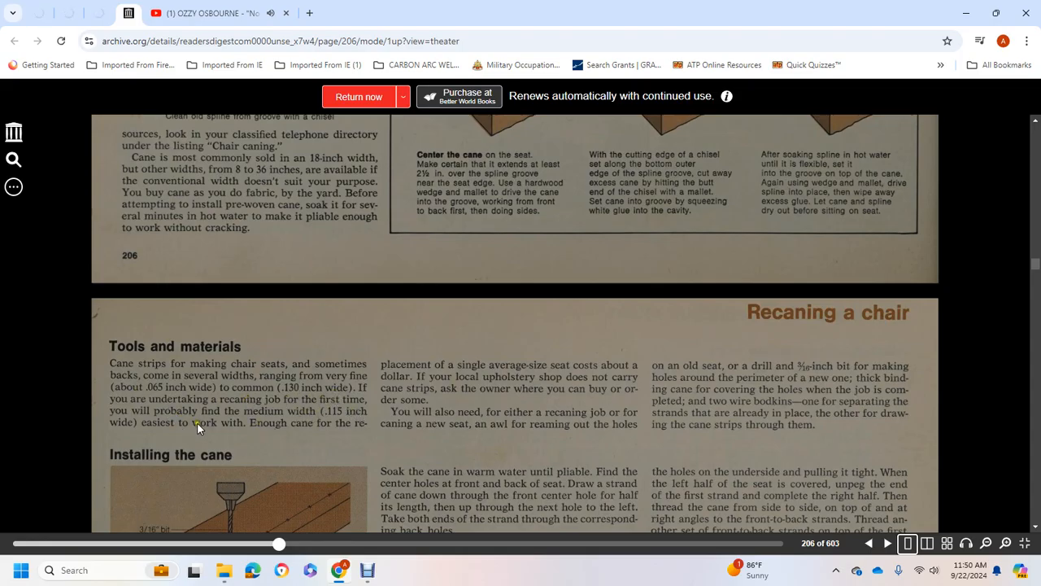
mouse_move(461, 372)
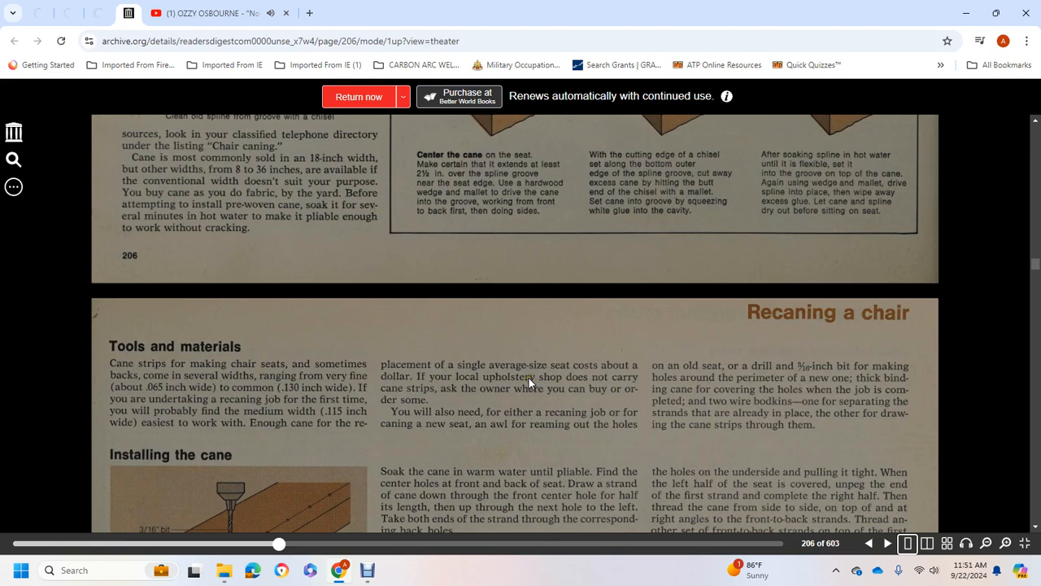
mouse_move(482, 419)
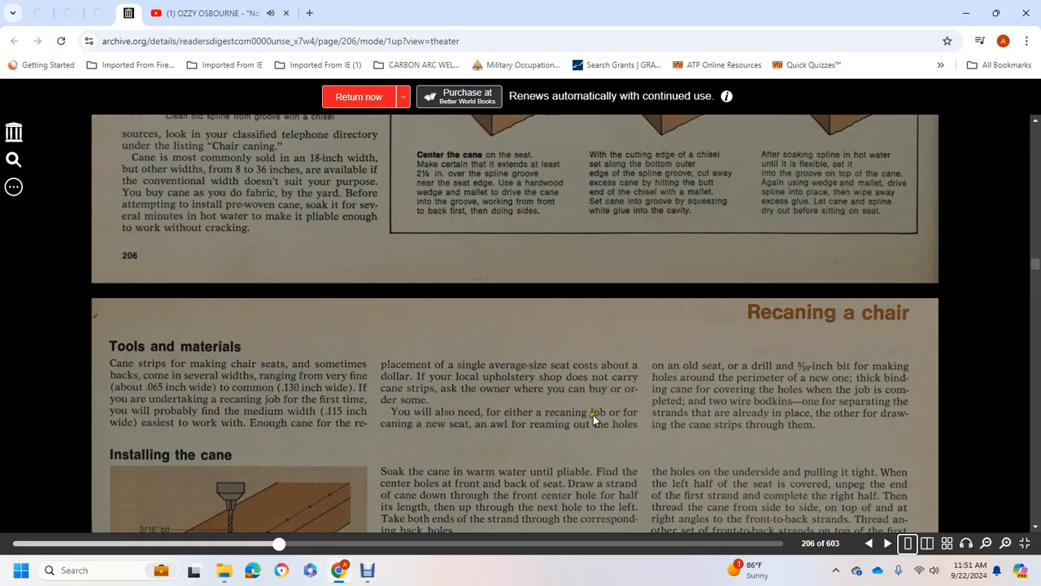
mouse_move(543, 425)
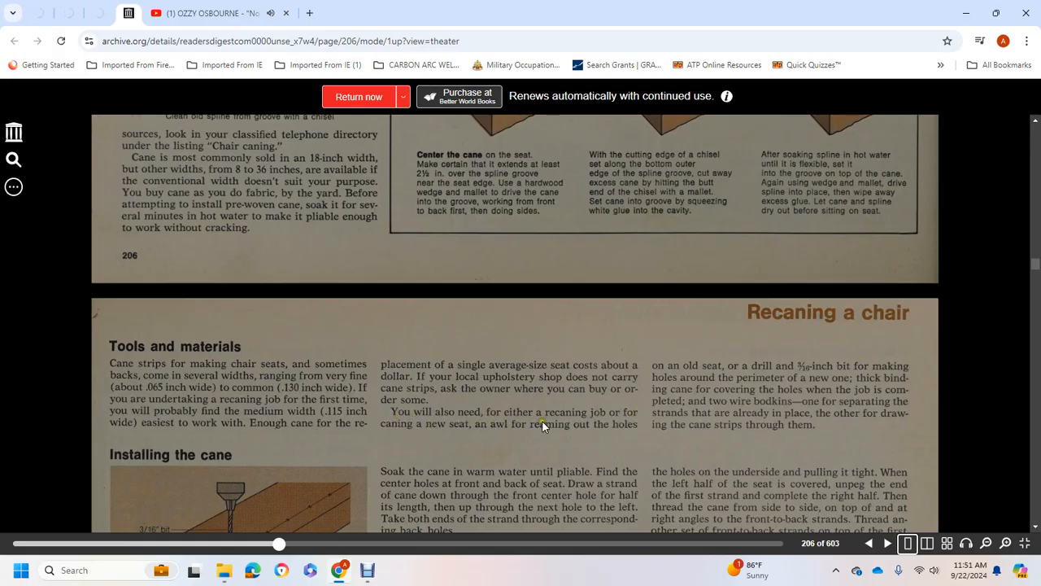
mouse_move(671, 356)
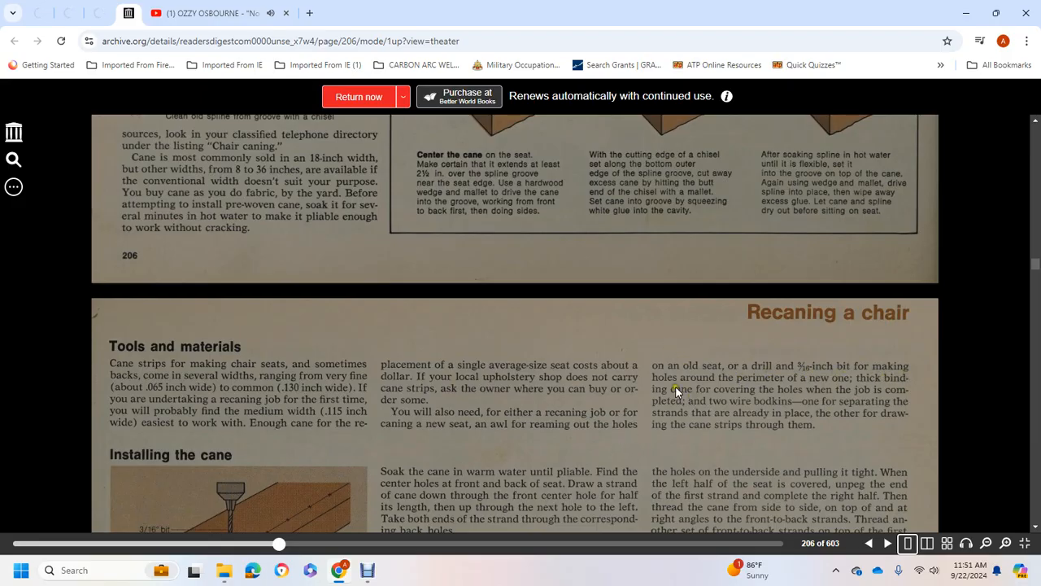
mouse_move(873, 389)
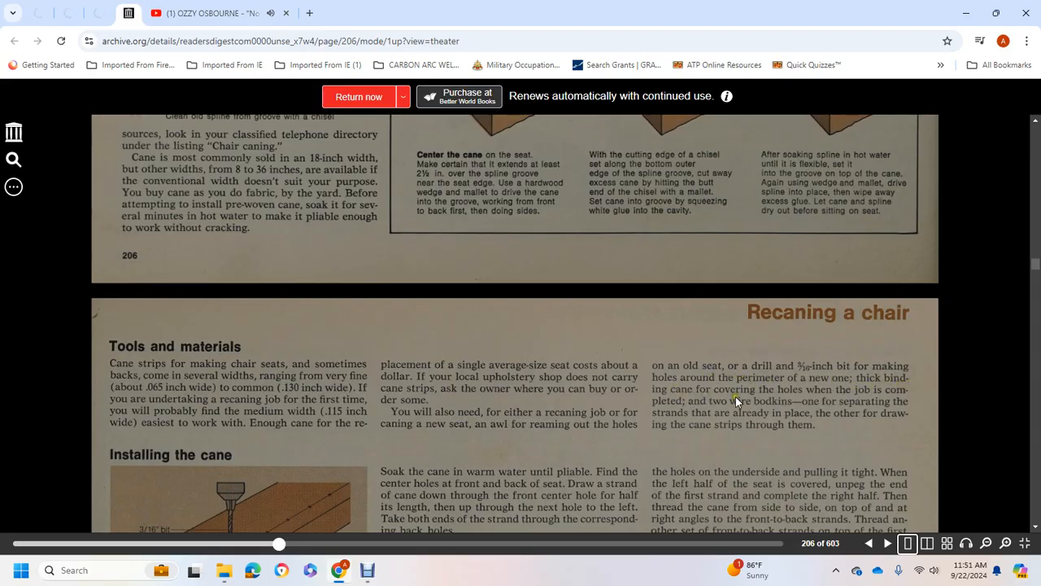
mouse_move(895, 397)
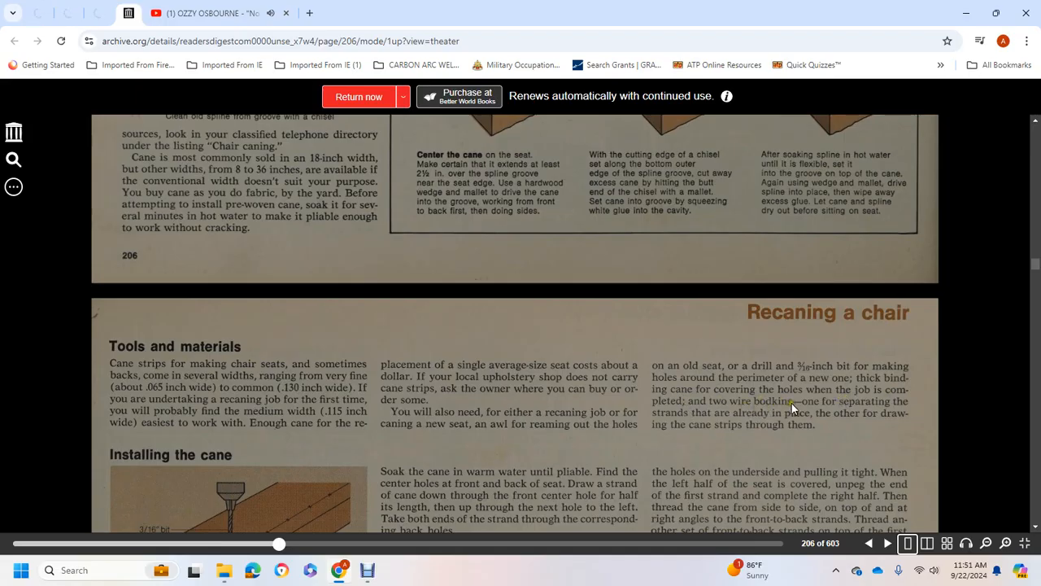
mouse_move(715, 417)
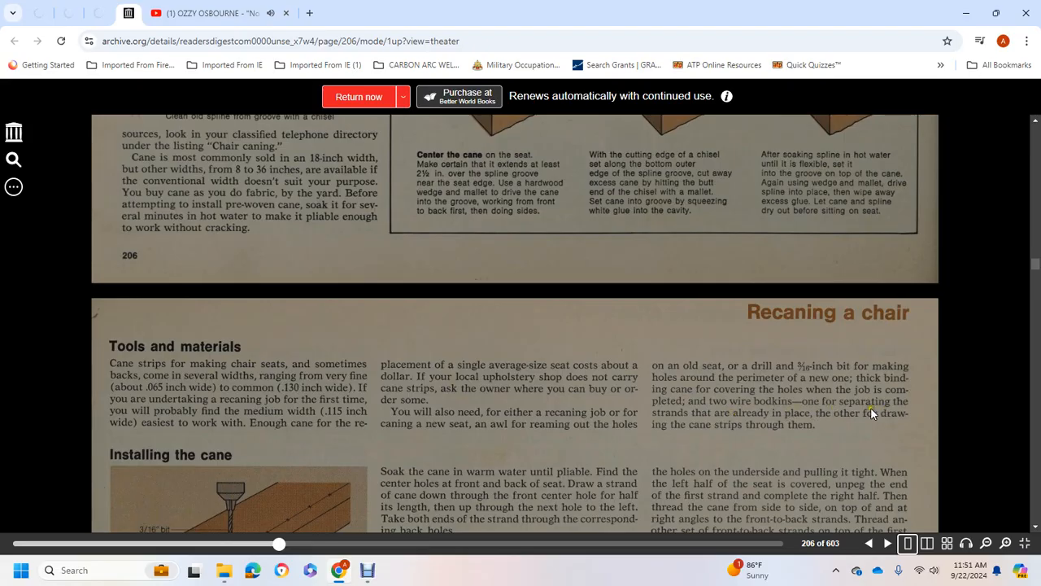
scroll(down, 3)
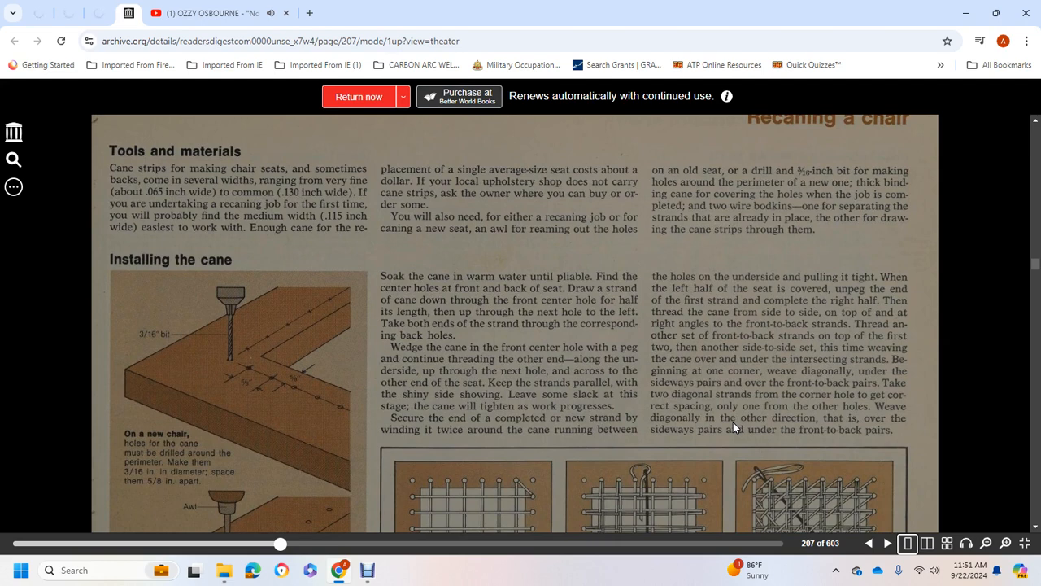
mouse_move(482, 272)
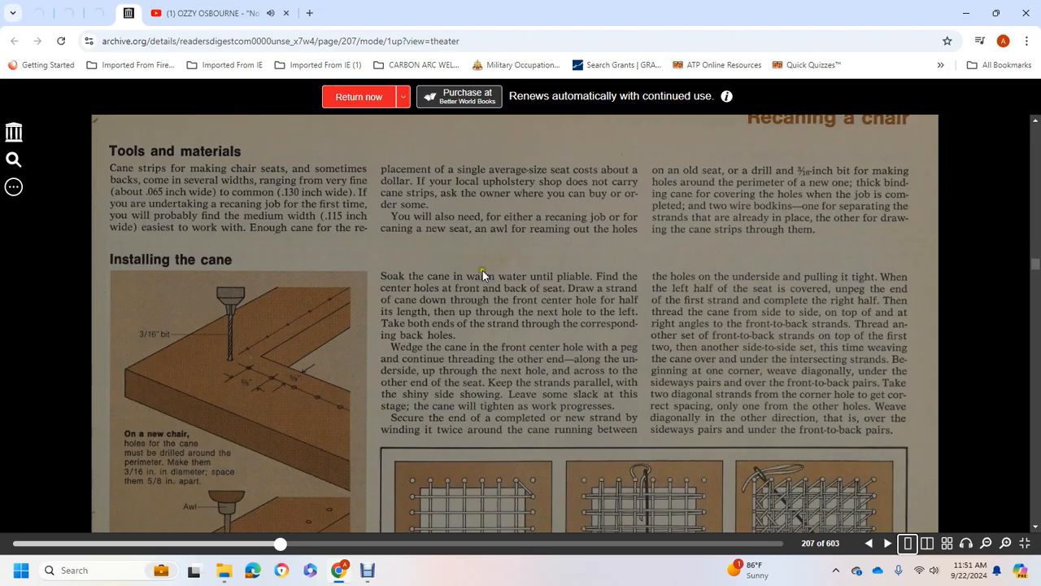
mouse_move(616, 280)
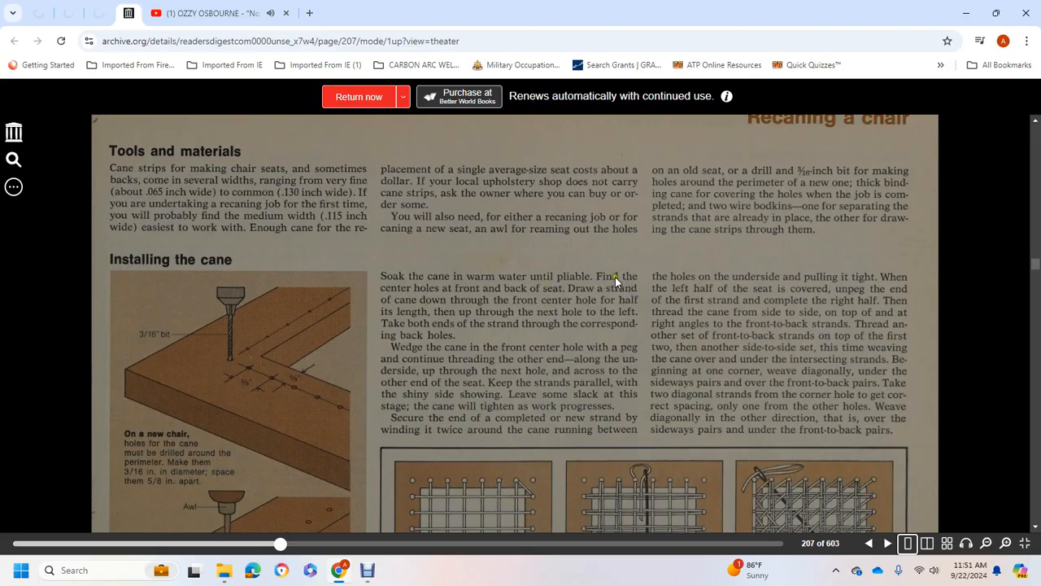
mouse_move(609, 292)
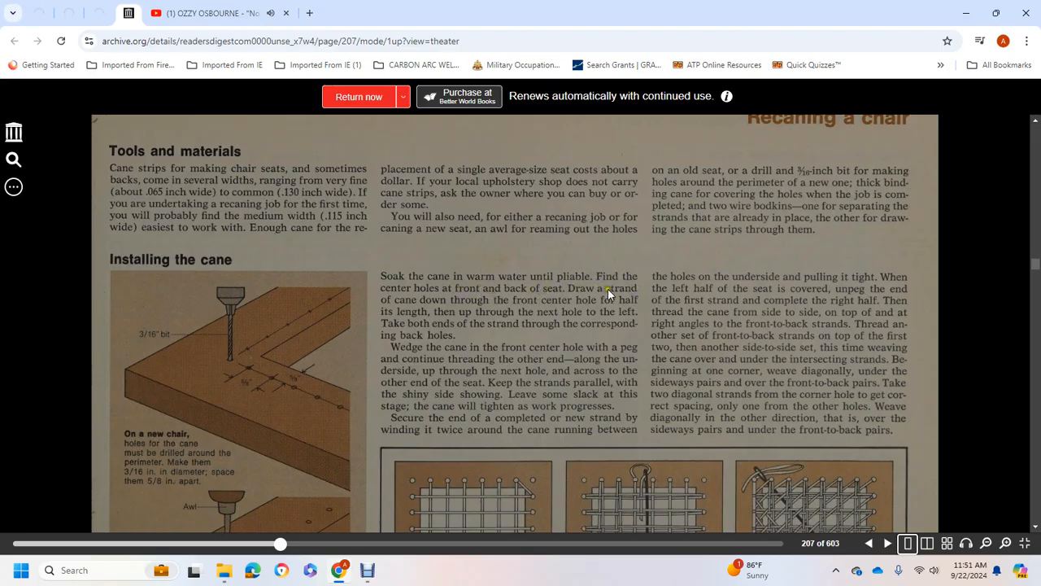
mouse_move(611, 308)
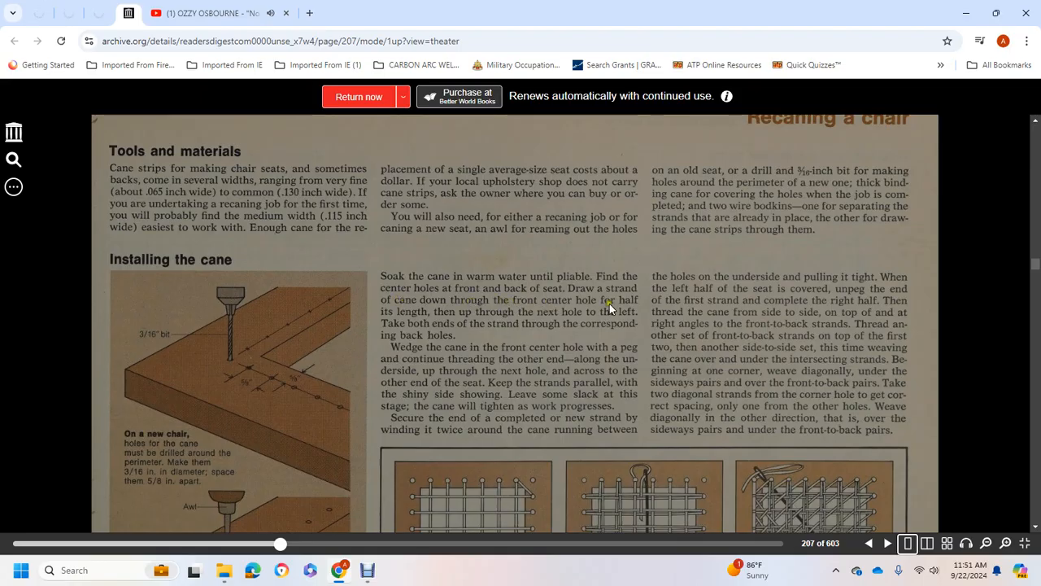
mouse_move(462, 317)
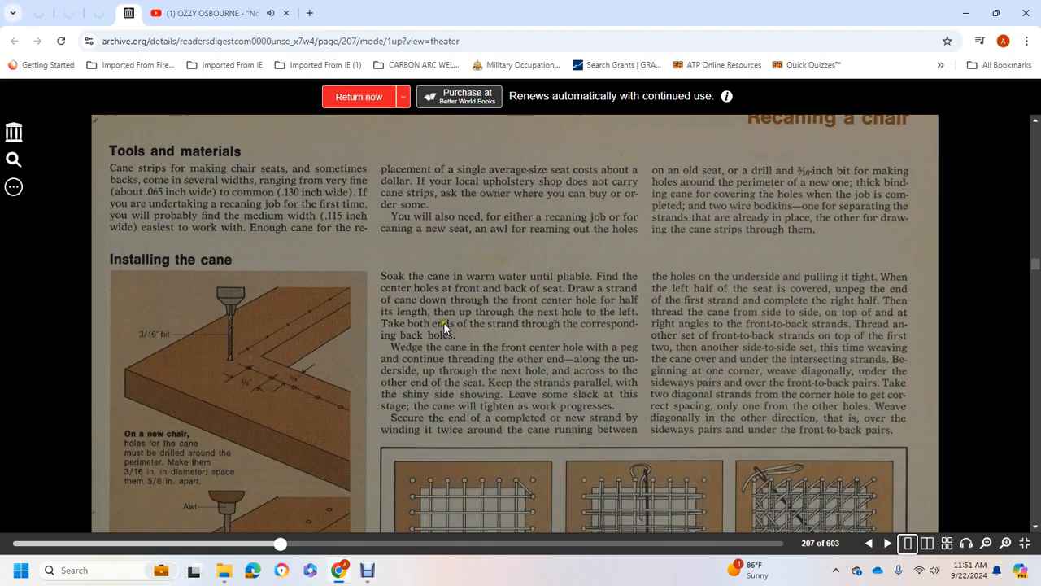
mouse_move(424, 348)
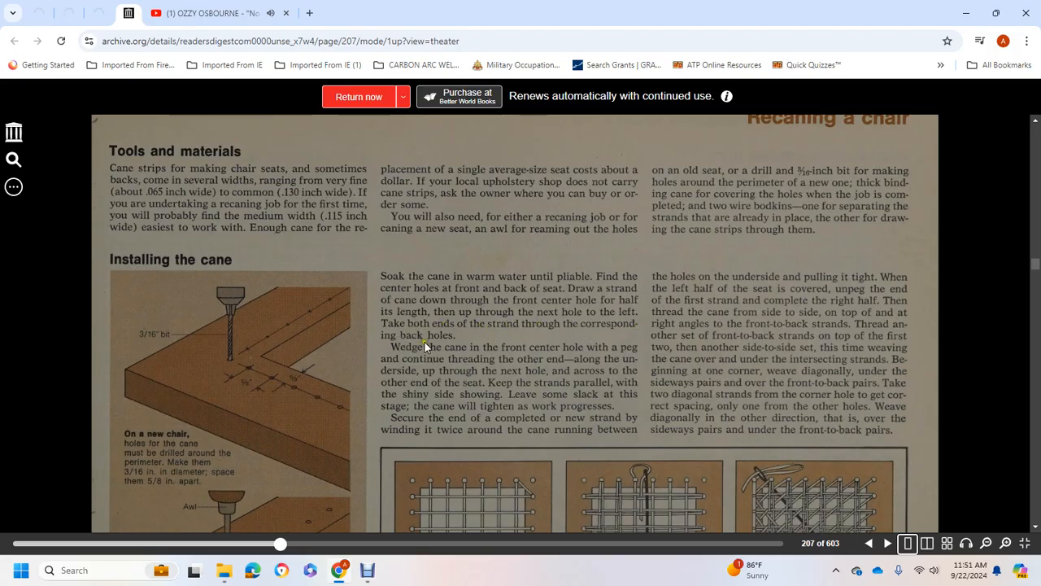
mouse_move(525, 364)
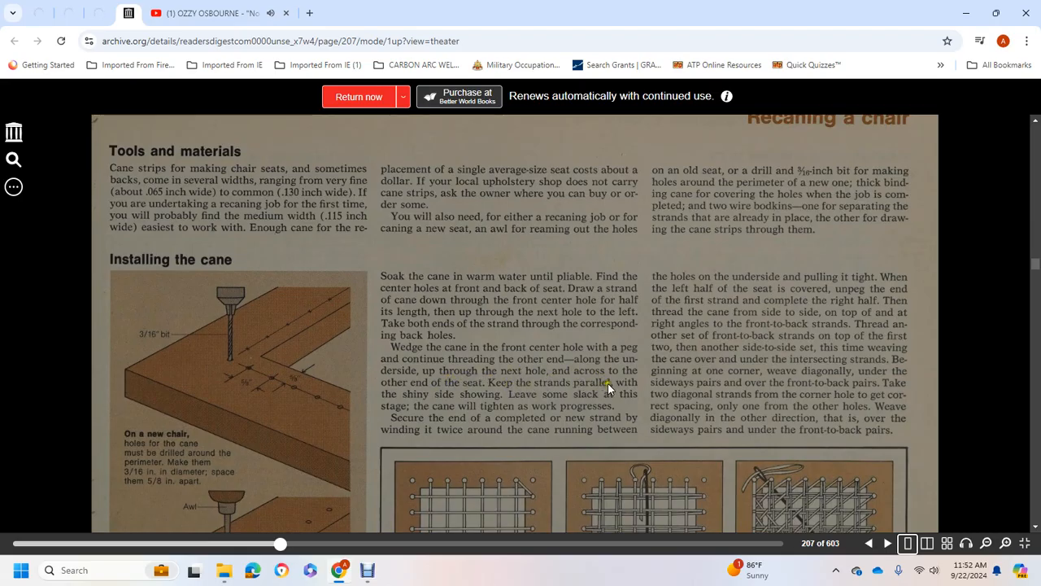
mouse_move(451, 409)
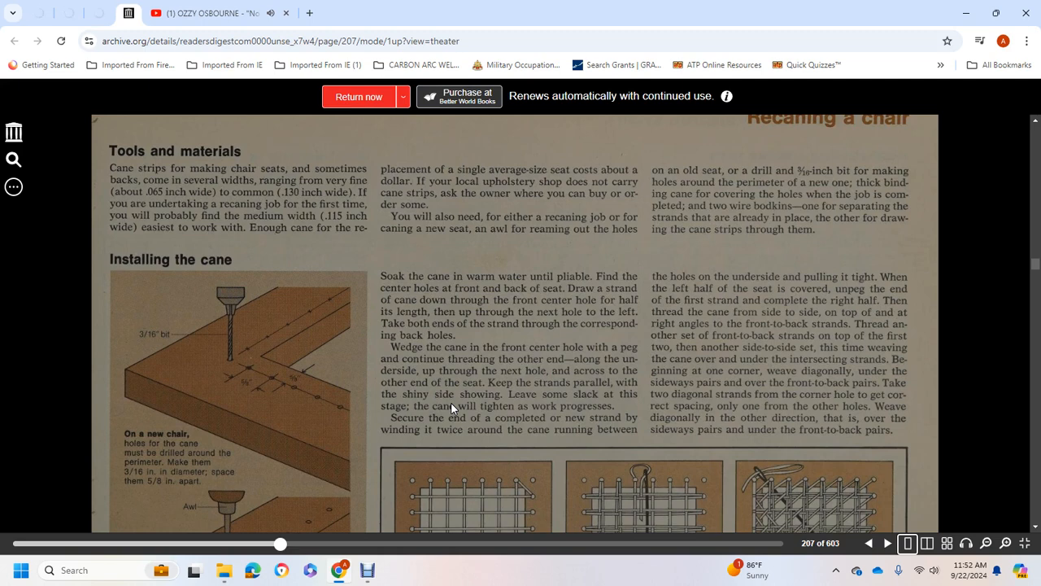
mouse_move(445, 422)
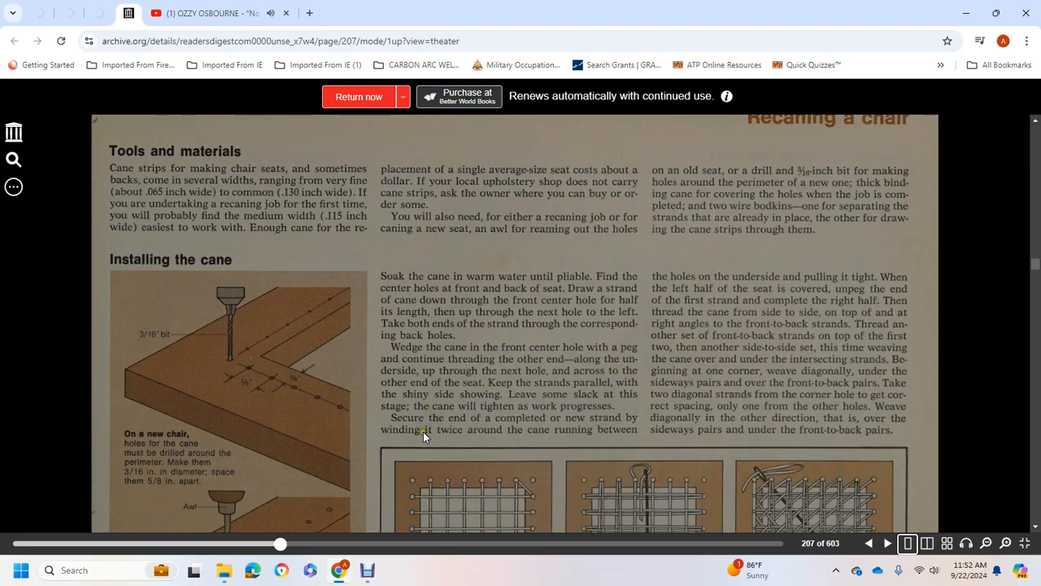
mouse_move(698, 289)
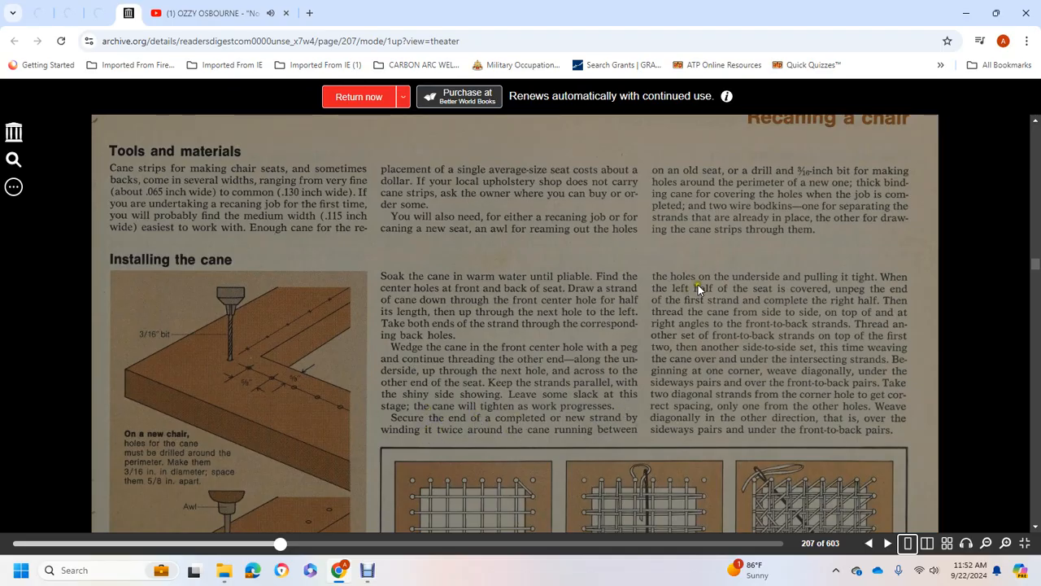
mouse_move(665, 342)
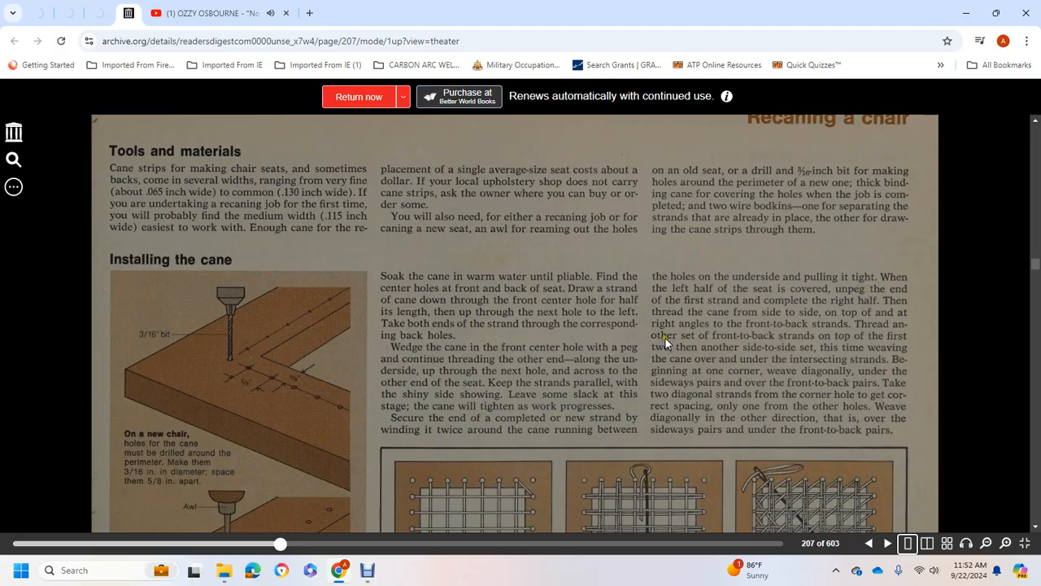
mouse_move(867, 301)
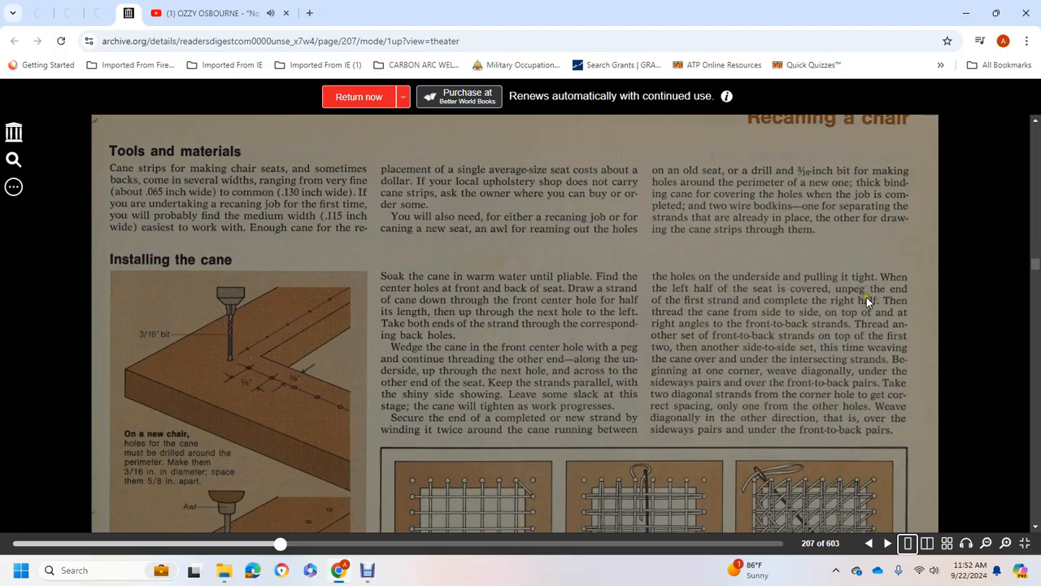
mouse_move(853, 307)
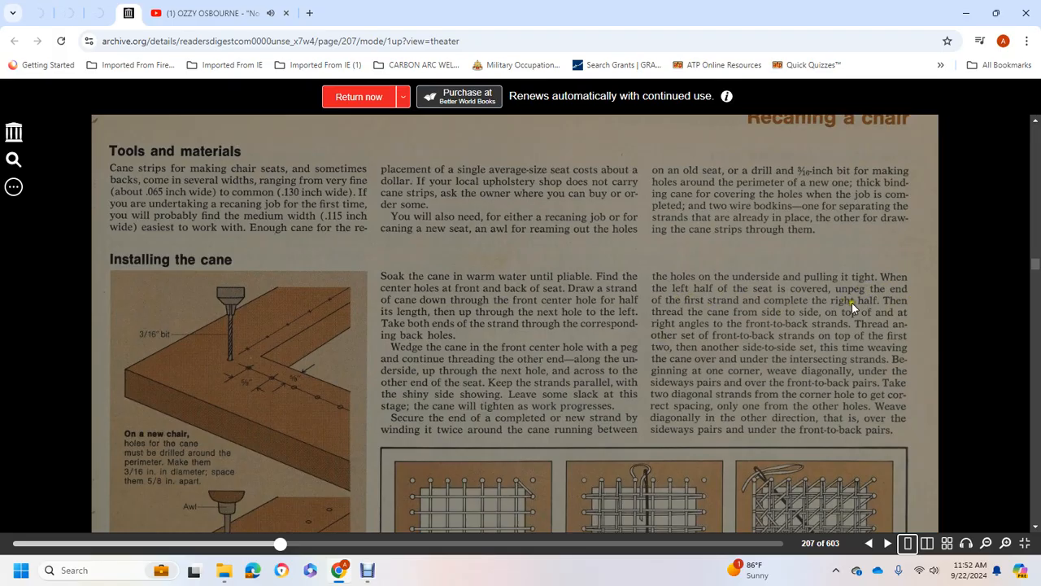
mouse_move(764, 318)
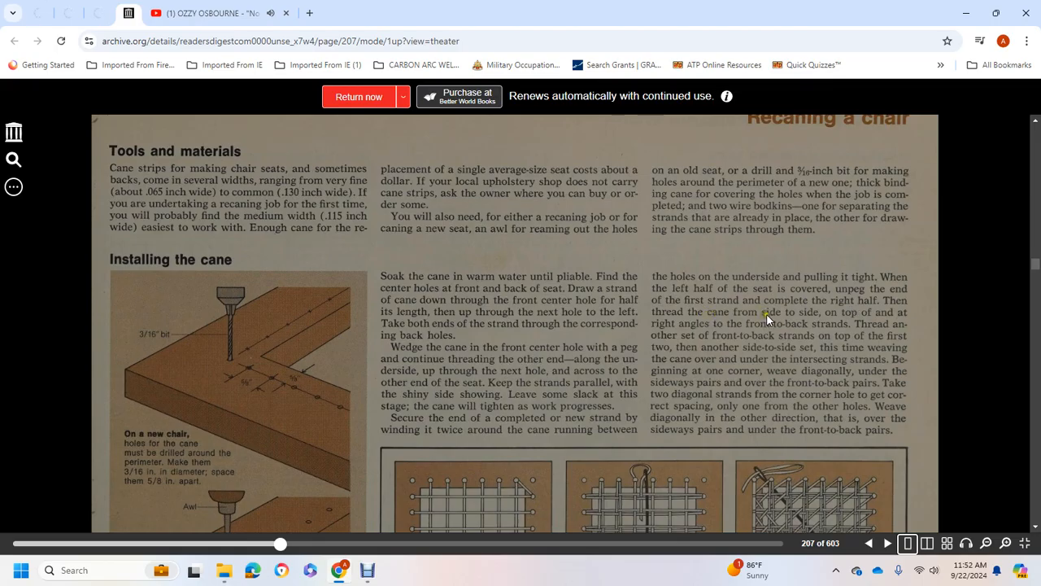
mouse_move(811, 333)
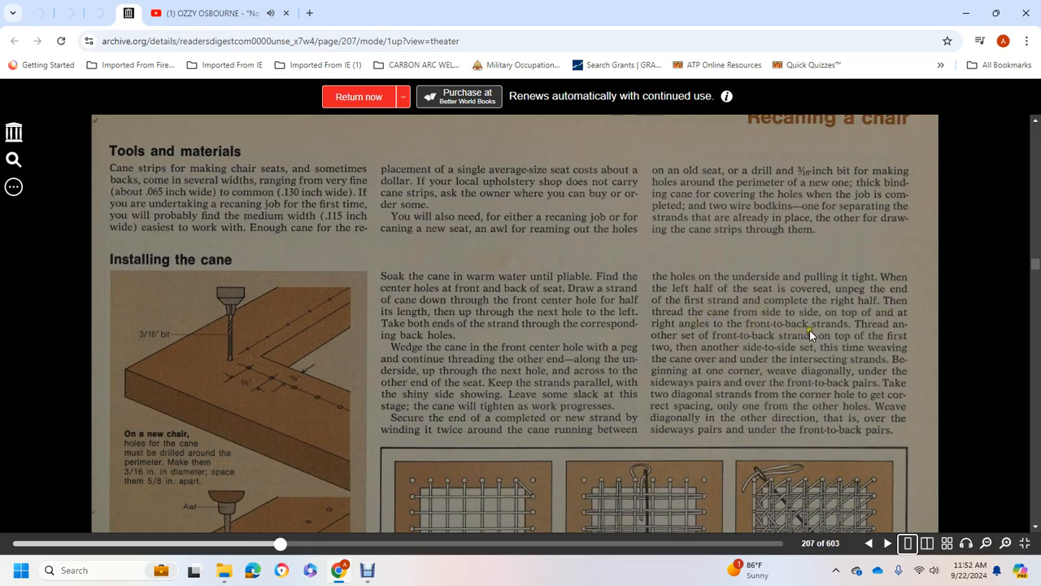
mouse_move(710, 337)
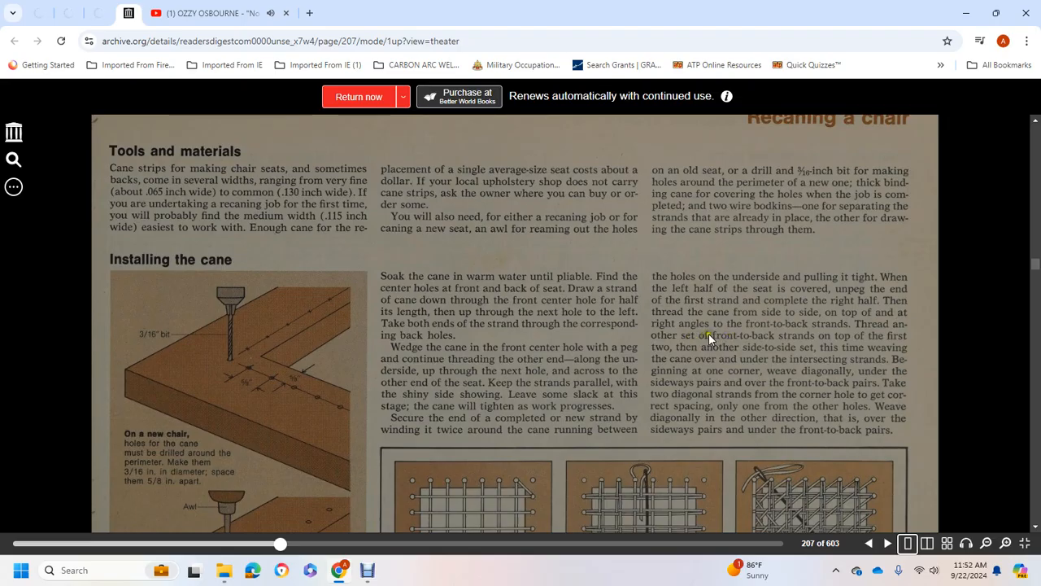
mouse_move(806, 345)
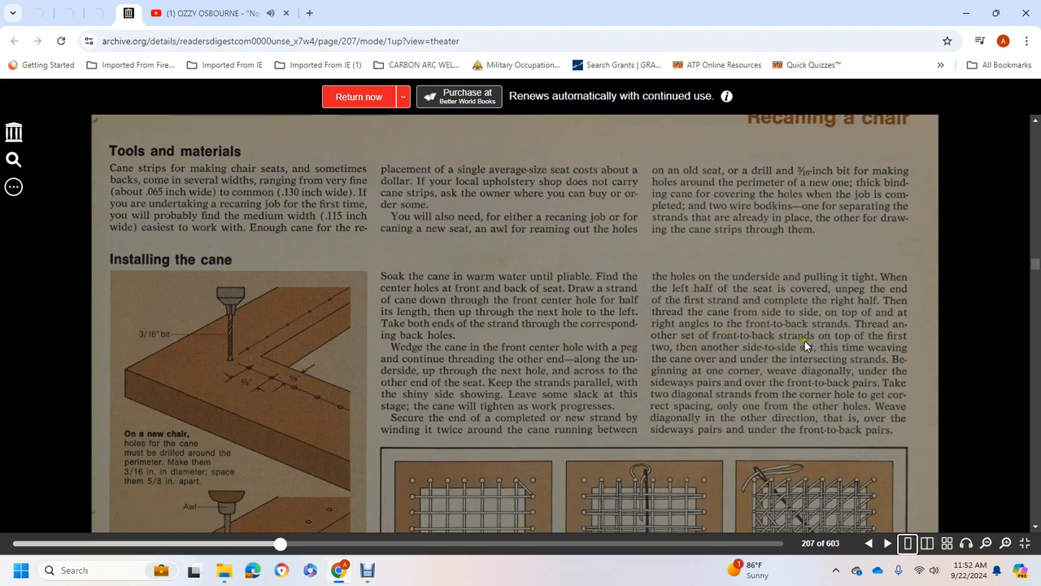
mouse_move(745, 364)
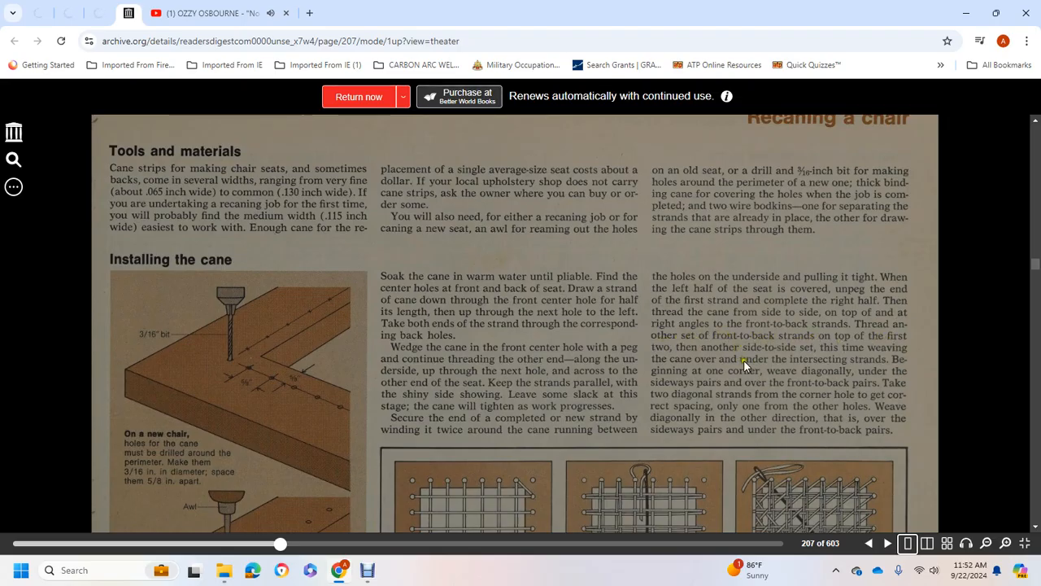
mouse_move(883, 351)
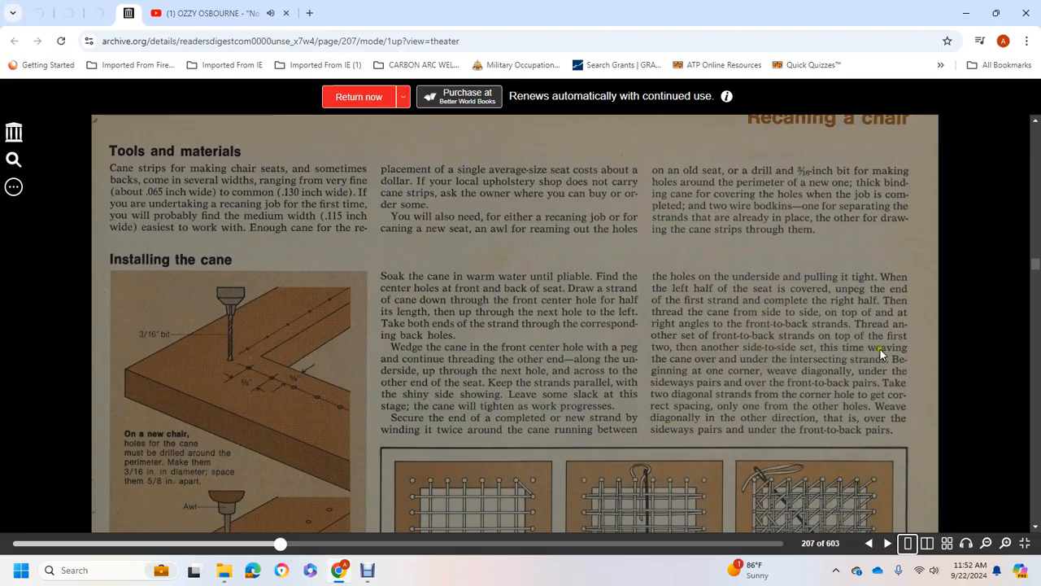
mouse_move(714, 362)
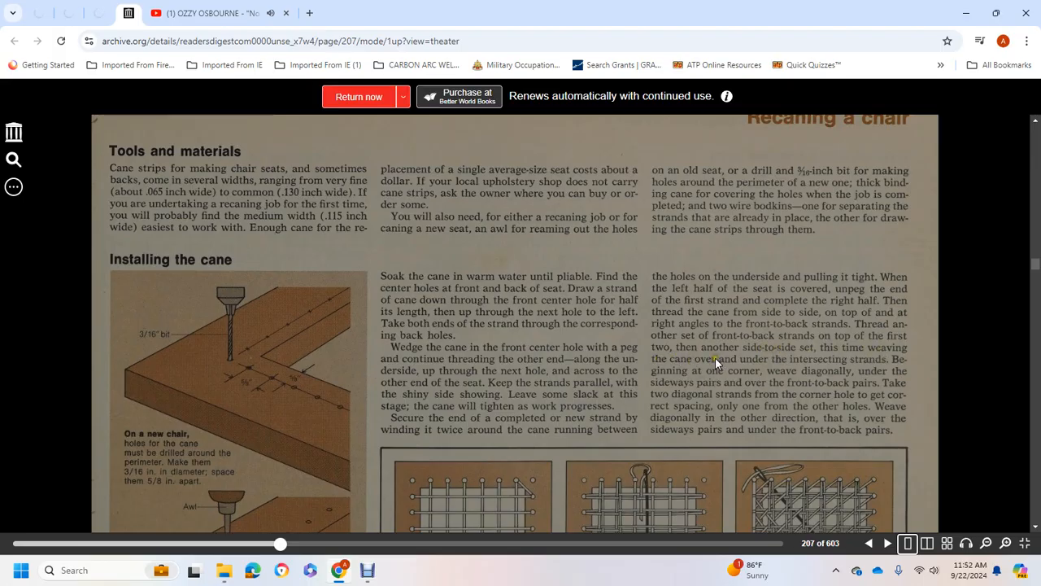
mouse_move(895, 363)
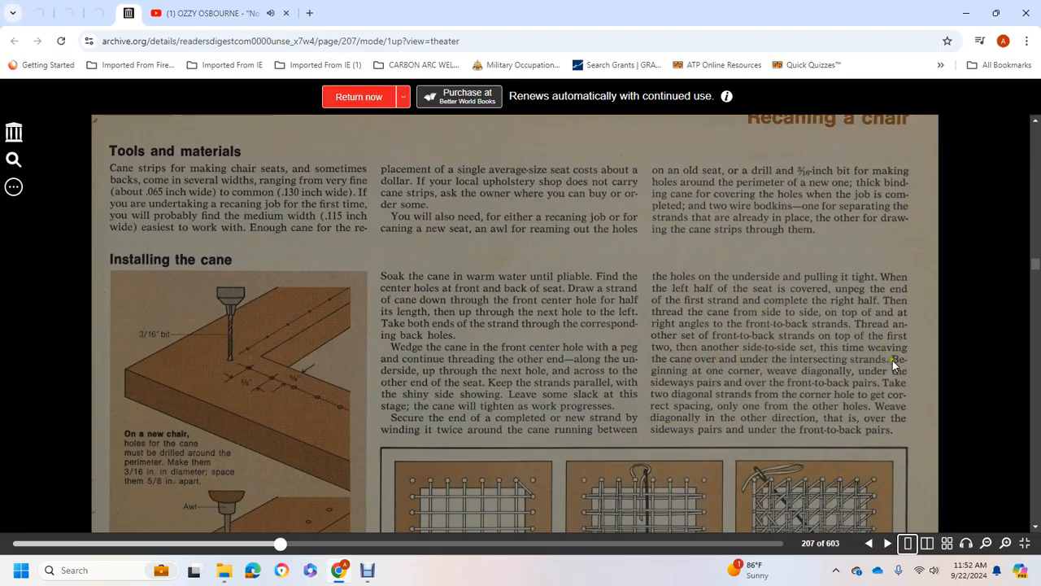
mouse_move(888, 373)
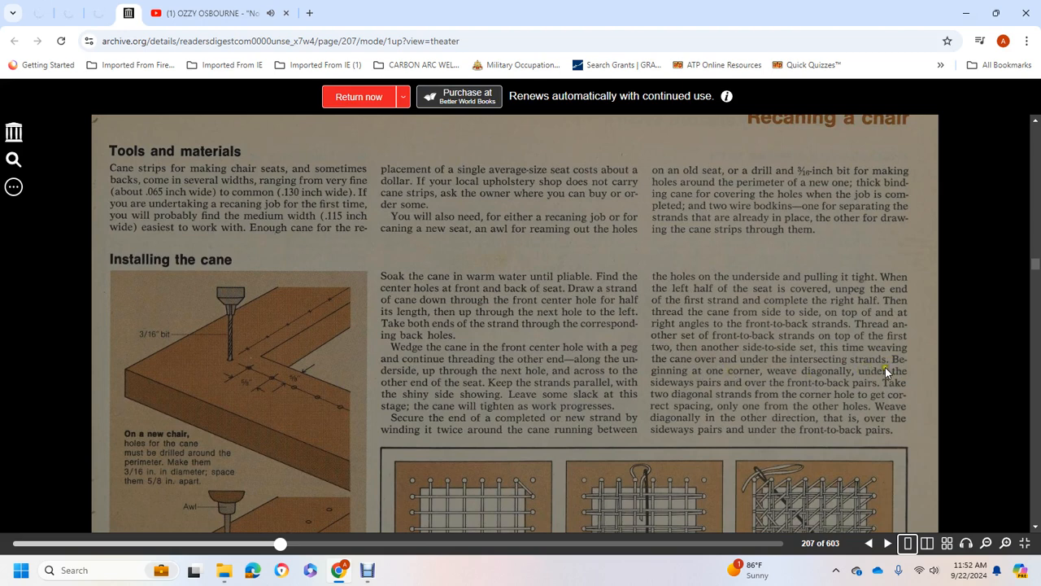
mouse_move(736, 387)
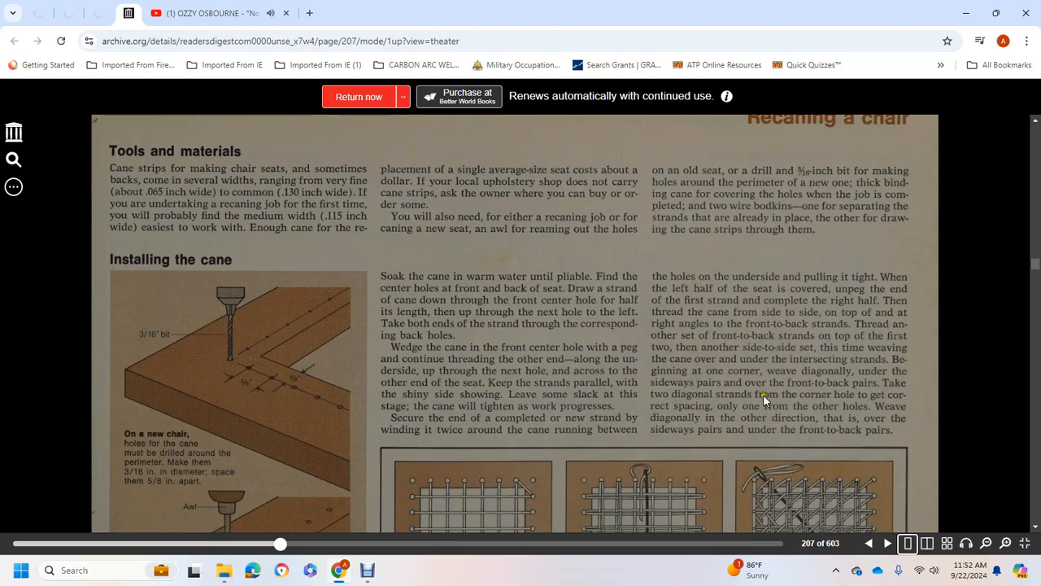
mouse_move(886, 398)
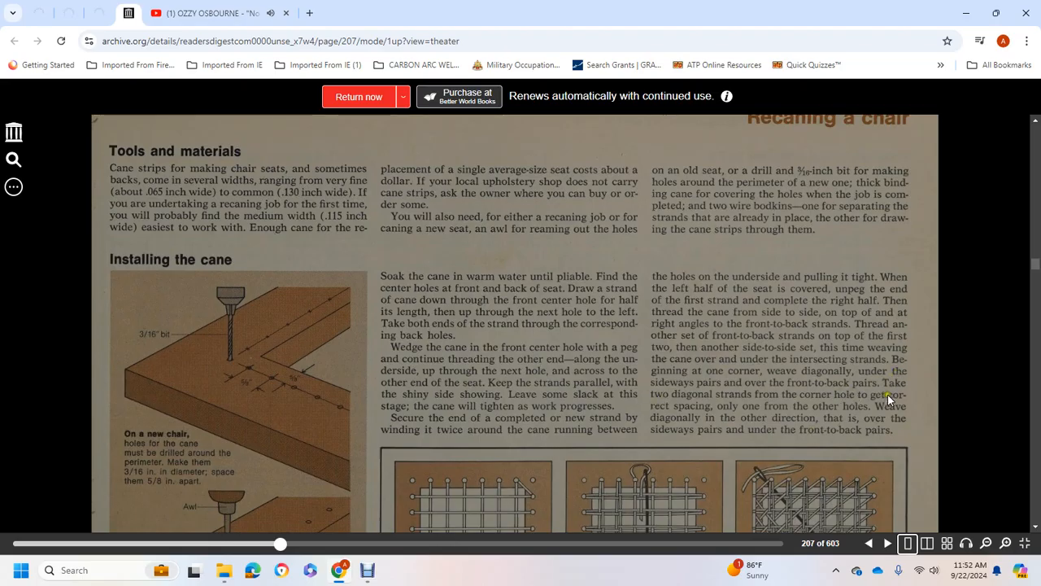
mouse_move(828, 416)
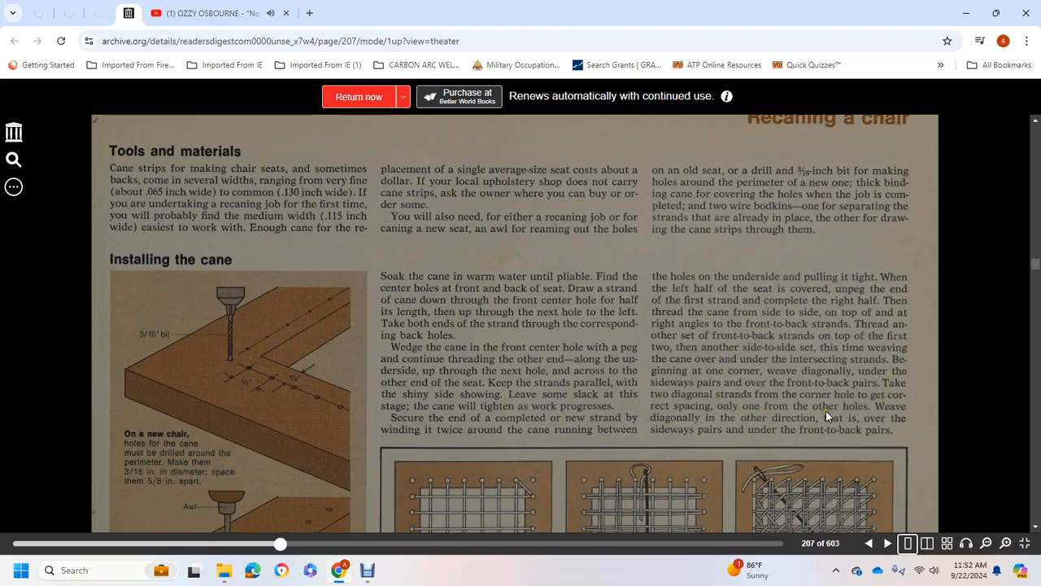
mouse_move(767, 409)
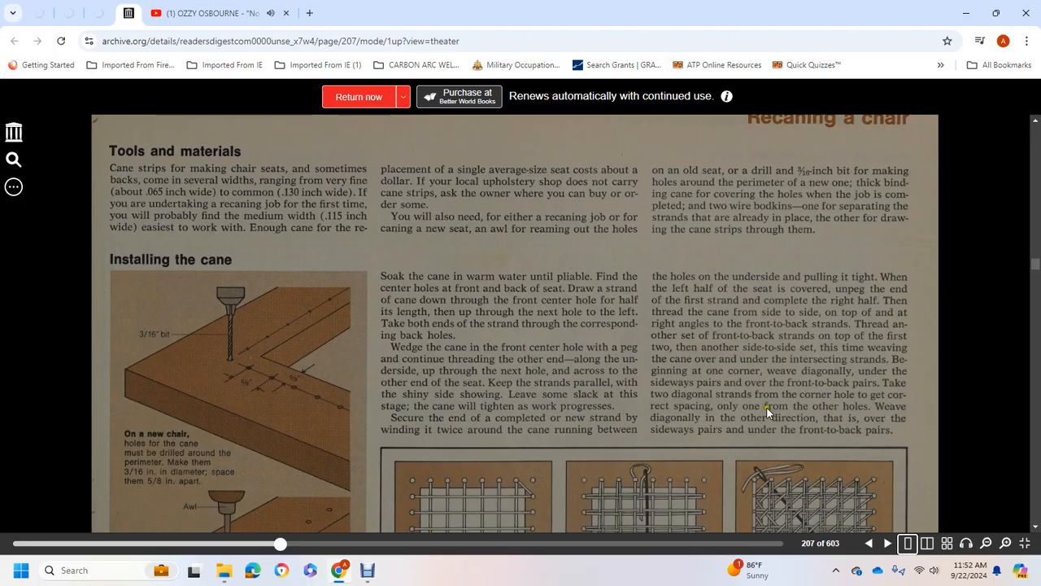
mouse_move(771, 452)
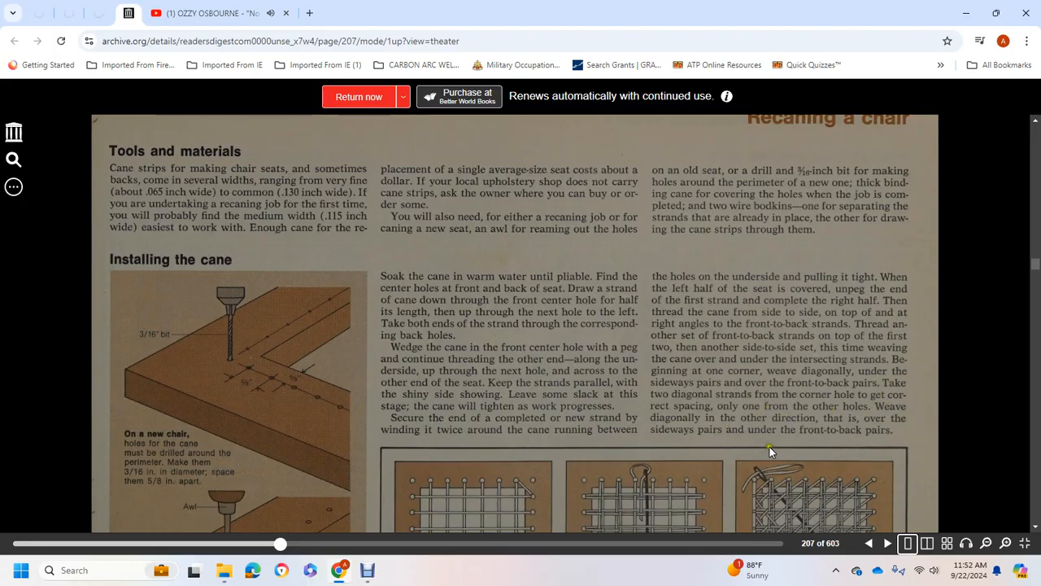
Step: Scroll to page 207's three cane-weaving diagrams and their captions
scroll(down, 3)
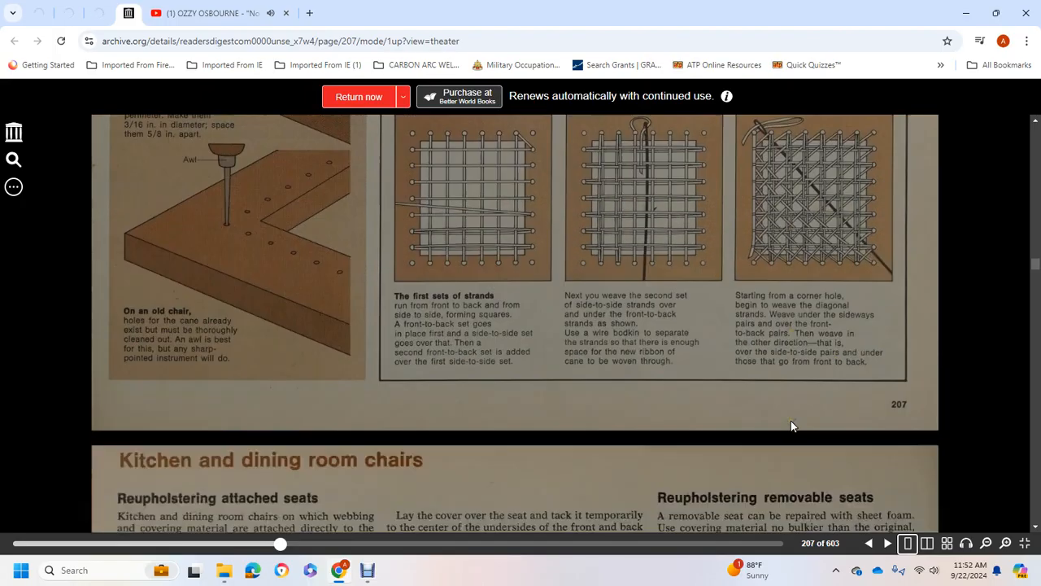
Step: Scroll to page 208 showing 'Reupholstering attached seats' and 'Reupholstering removable seats'
scroll(down, 3)
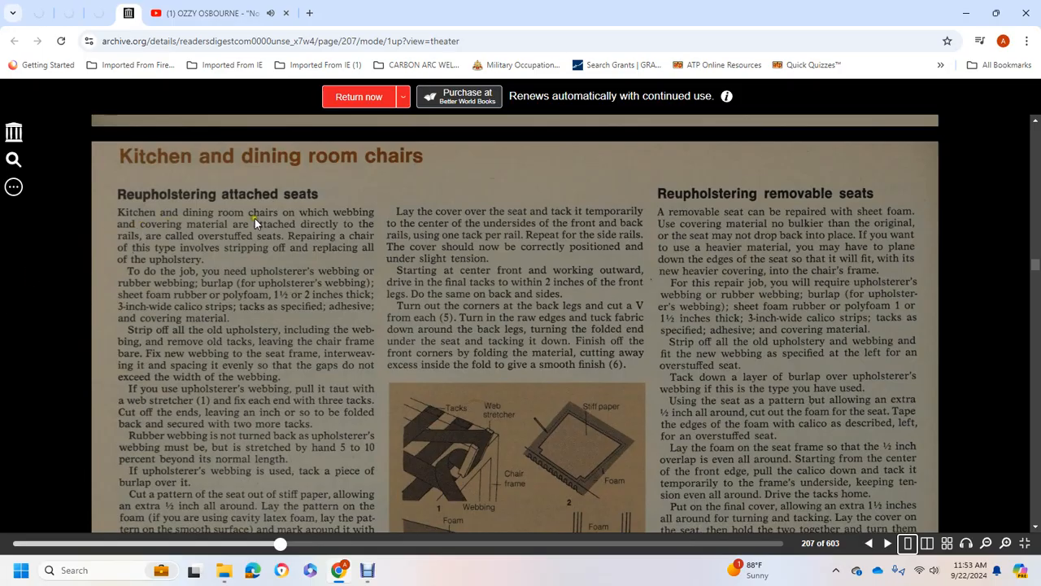
mouse_move(280, 234)
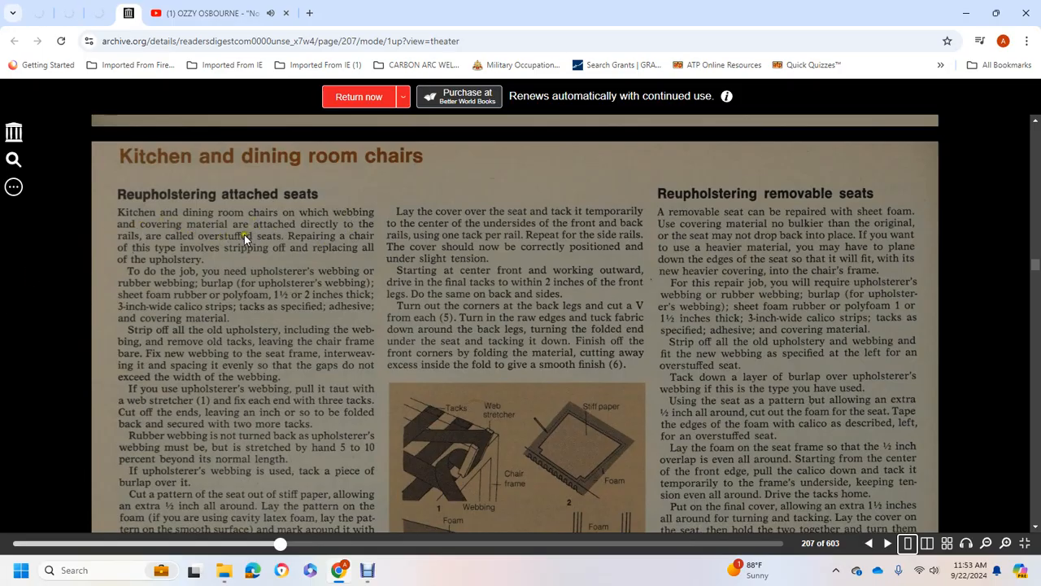
mouse_move(349, 244)
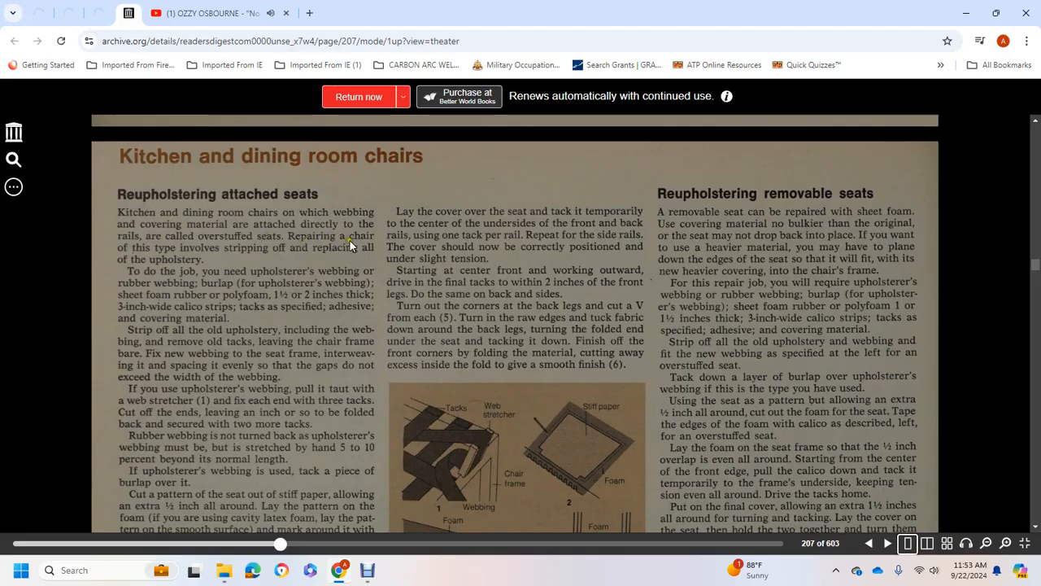
mouse_move(356, 254)
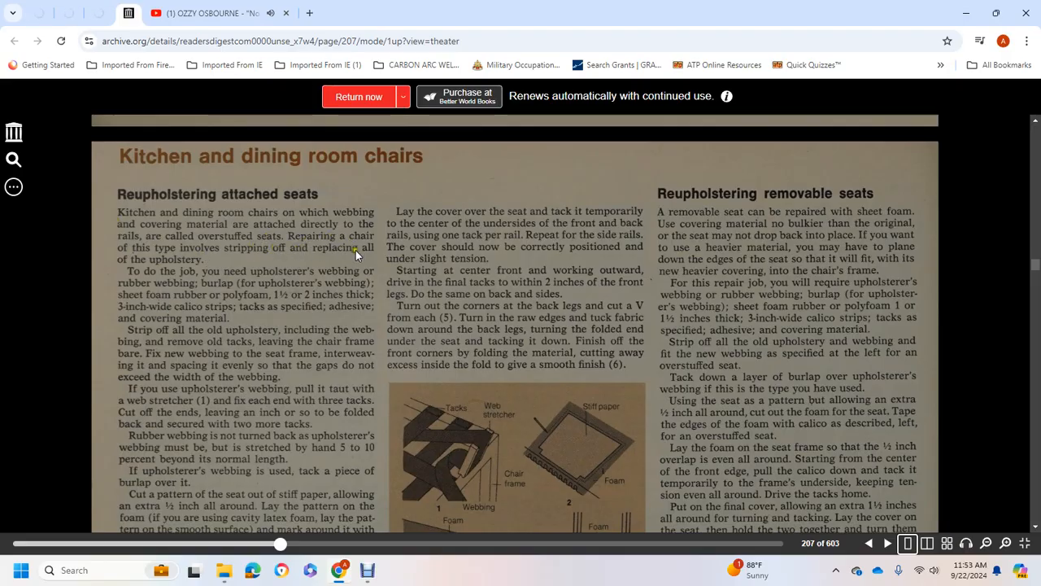
scroll(down, 3)
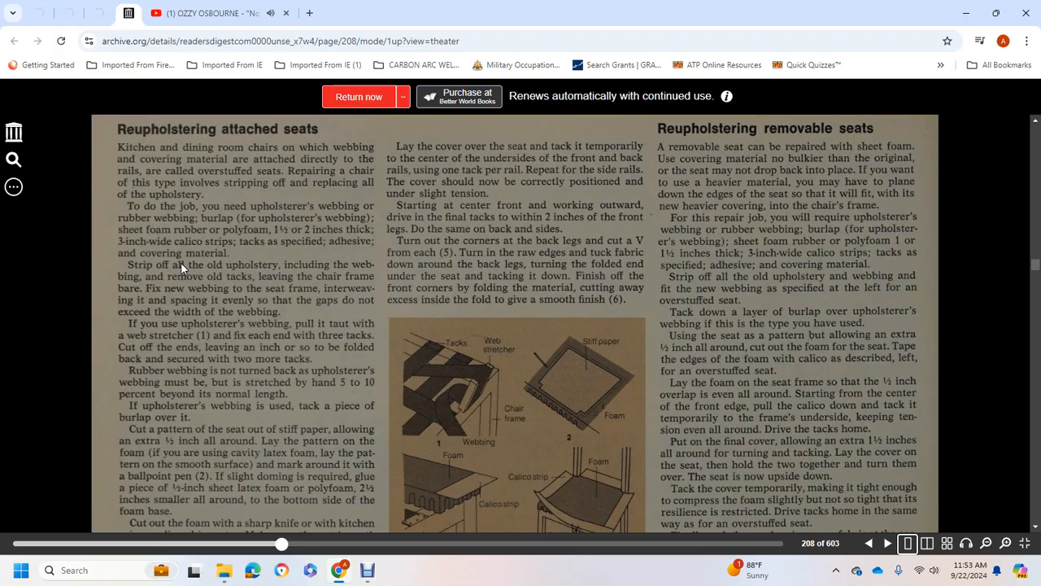
mouse_move(177, 287)
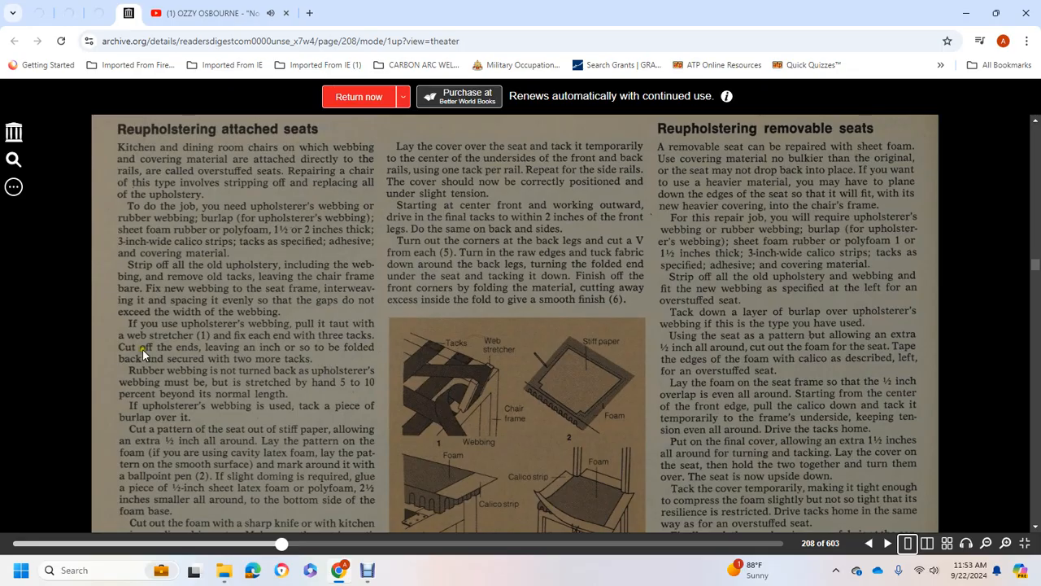
mouse_move(286, 373)
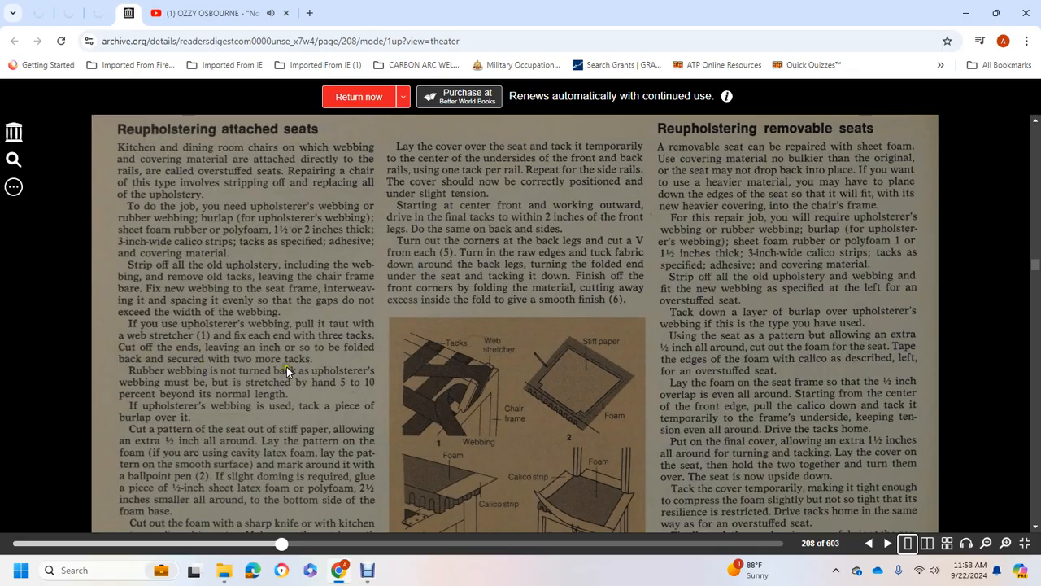
mouse_move(224, 374)
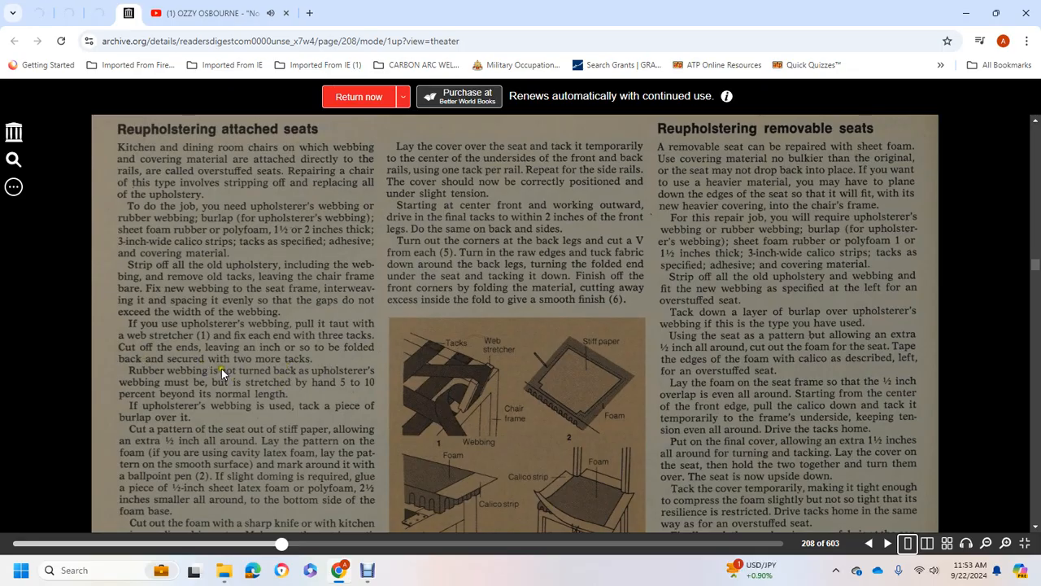
mouse_move(281, 374)
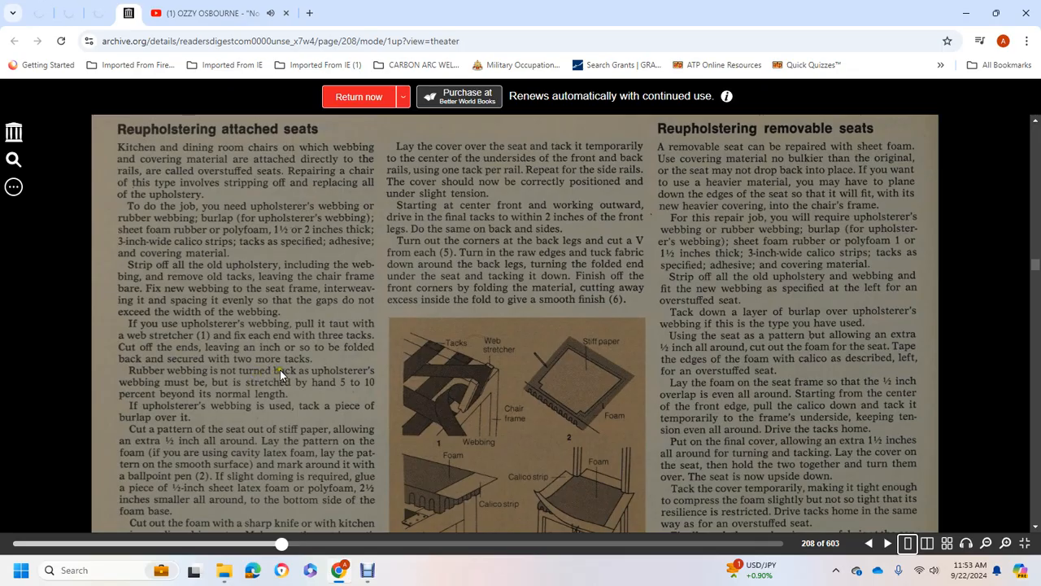
mouse_move(251, 389)
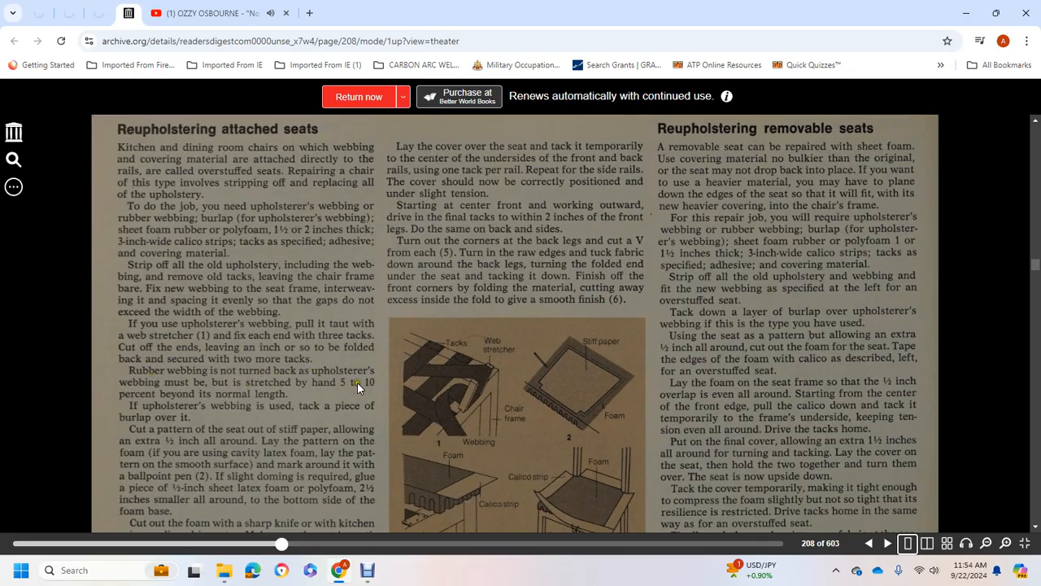
Step: Scroll page 208 further to the foam-cutting, calico-strip and seat-cover illustrations
scroll(down, 3)
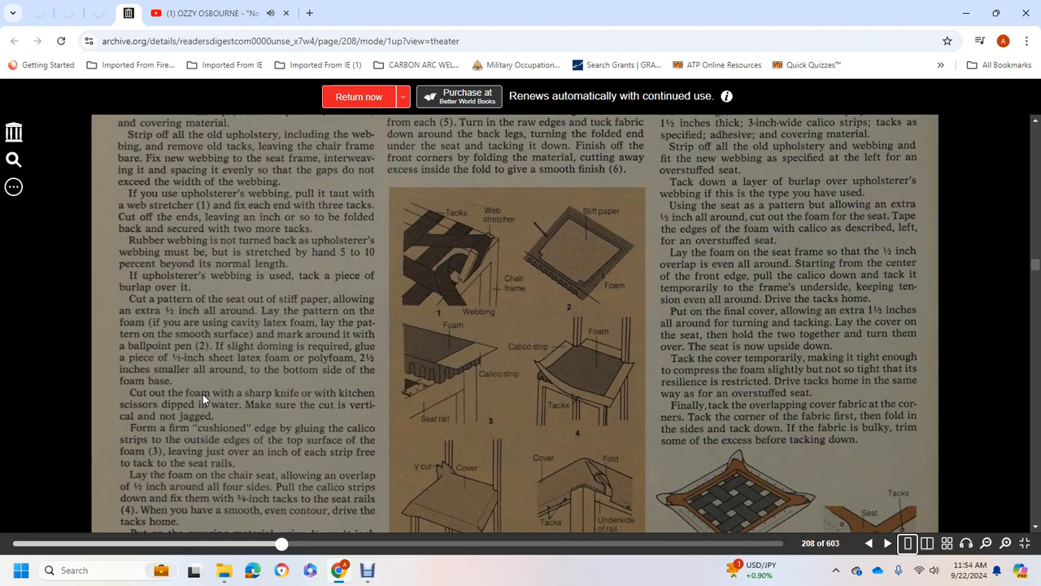
mouse_move(210, 293)
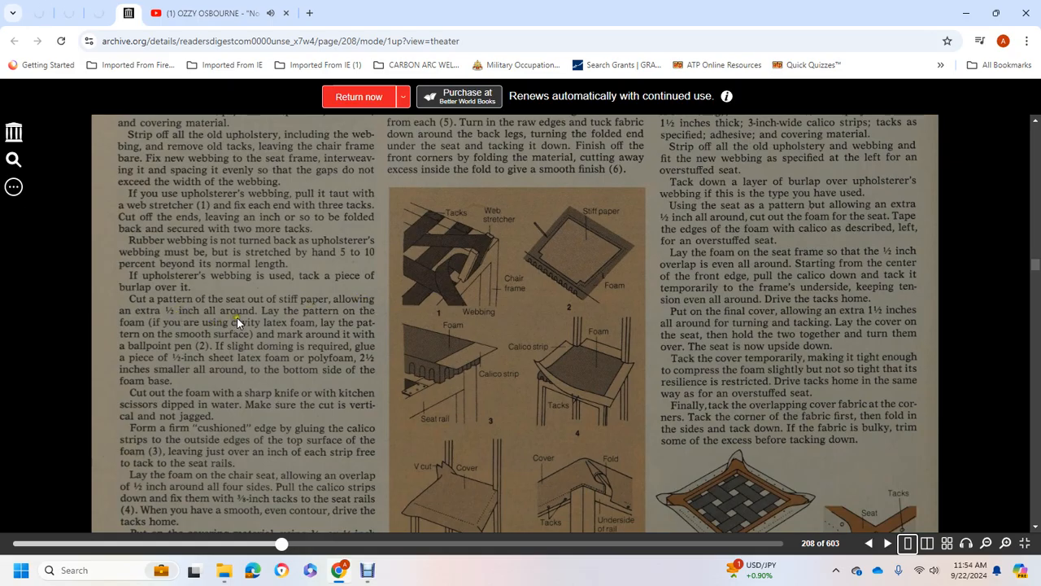
mouse_move(350, 317)
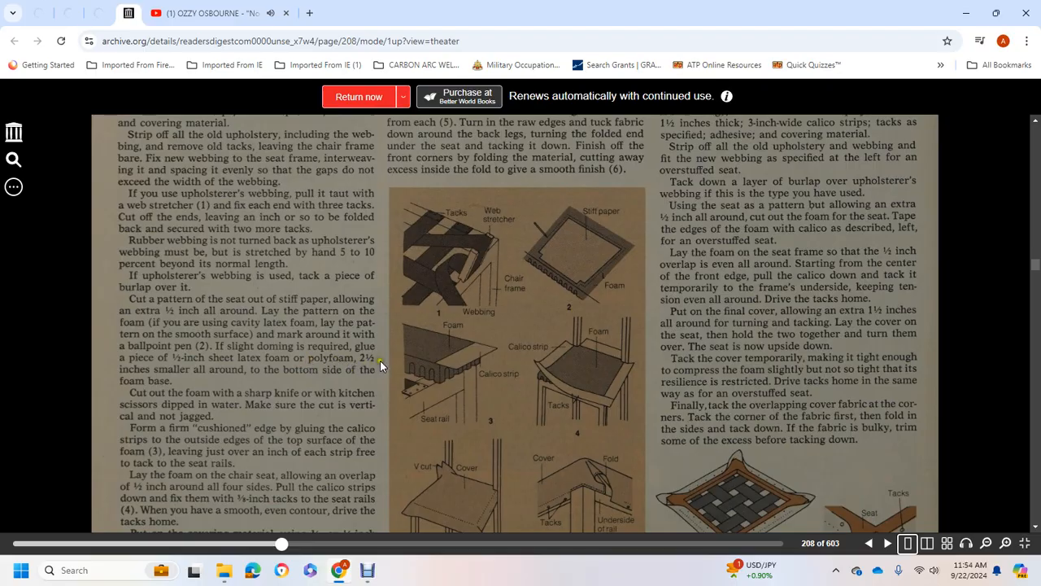
mouse_move(194, 376)
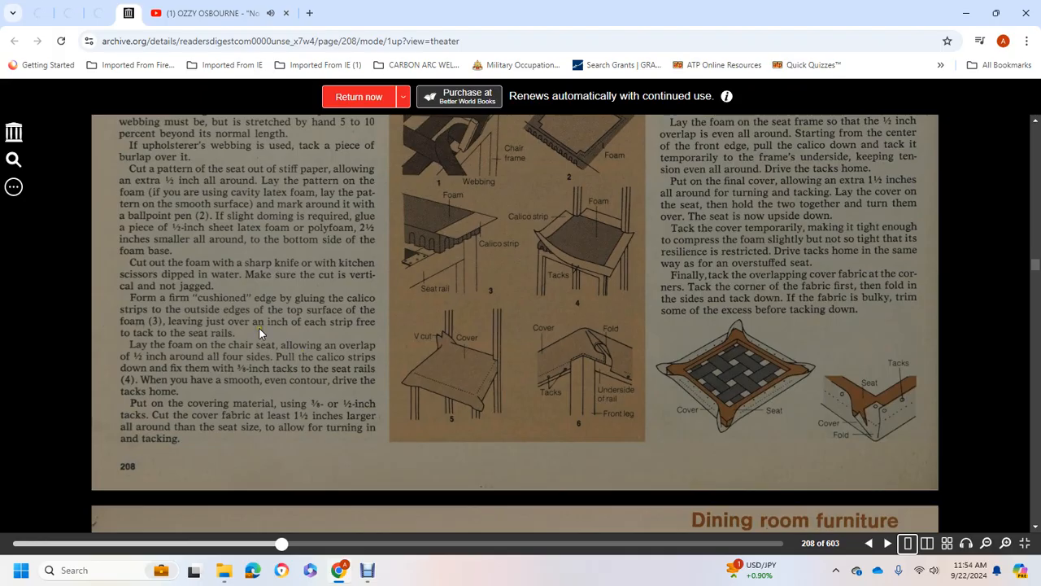
mouse_move(332, 304)
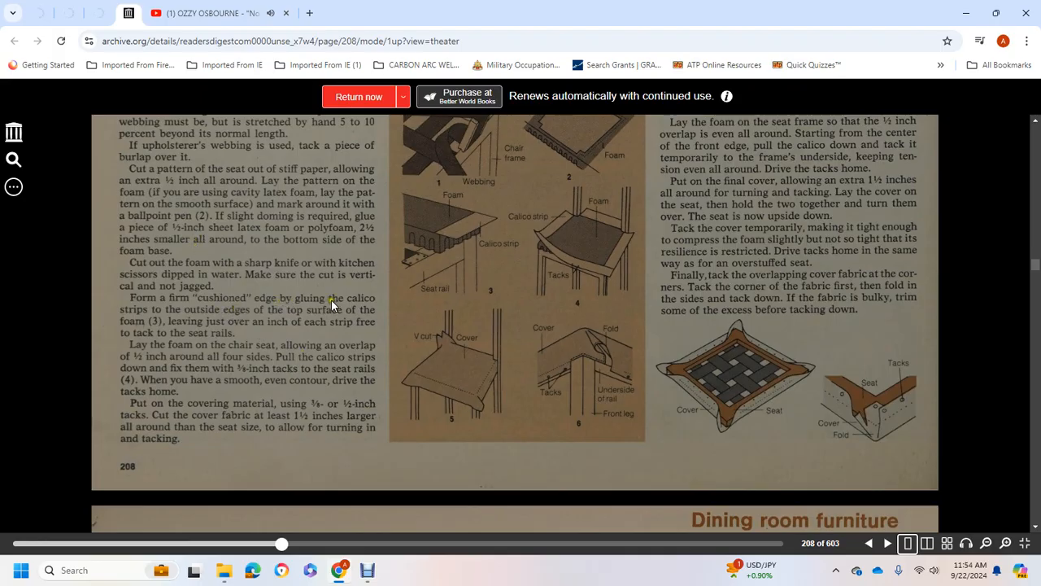
mouse_move(183, 315)
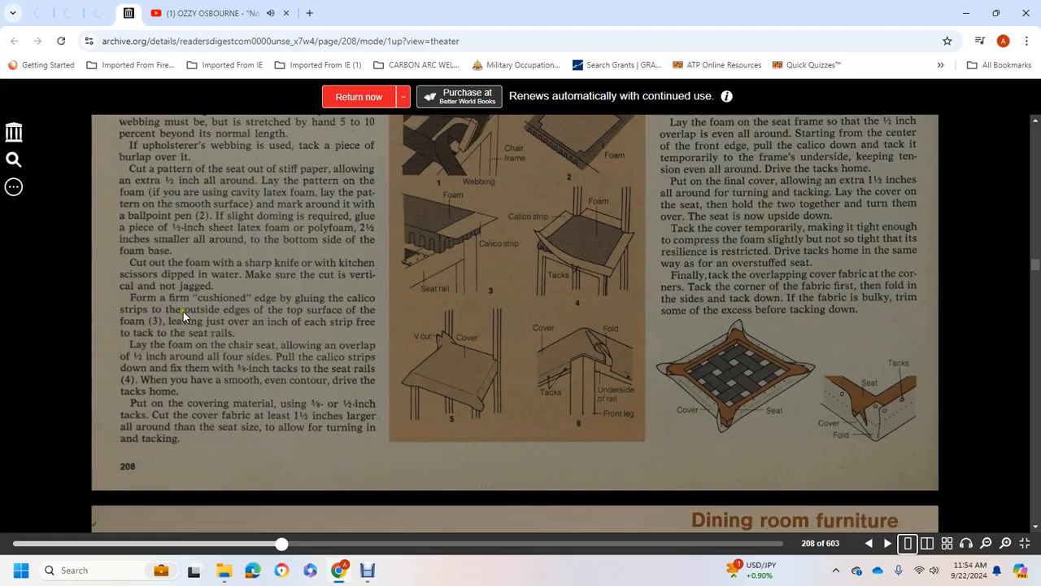
mouse_move(307, 319)
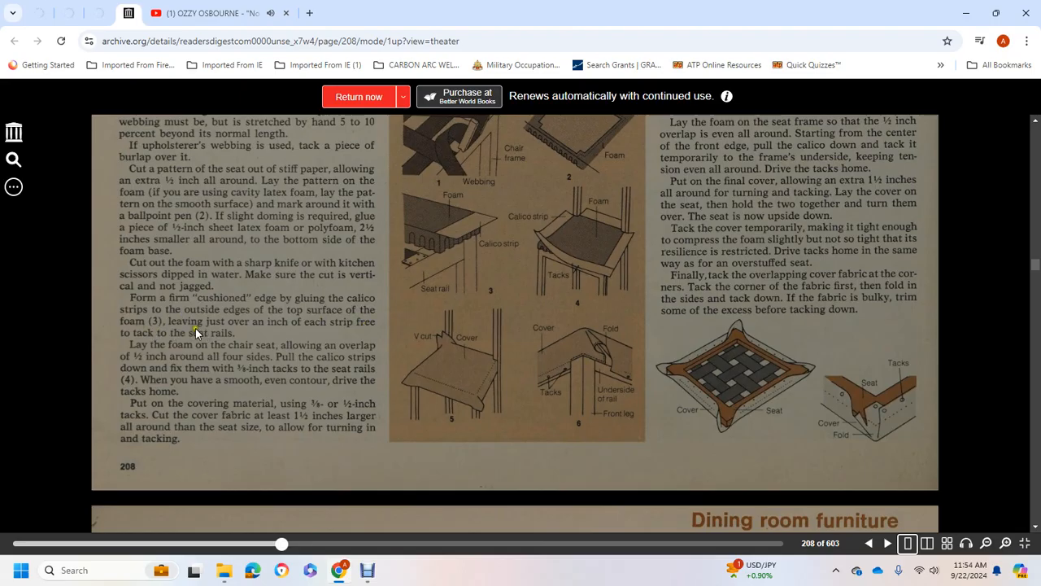
mouse_move(244, 358)
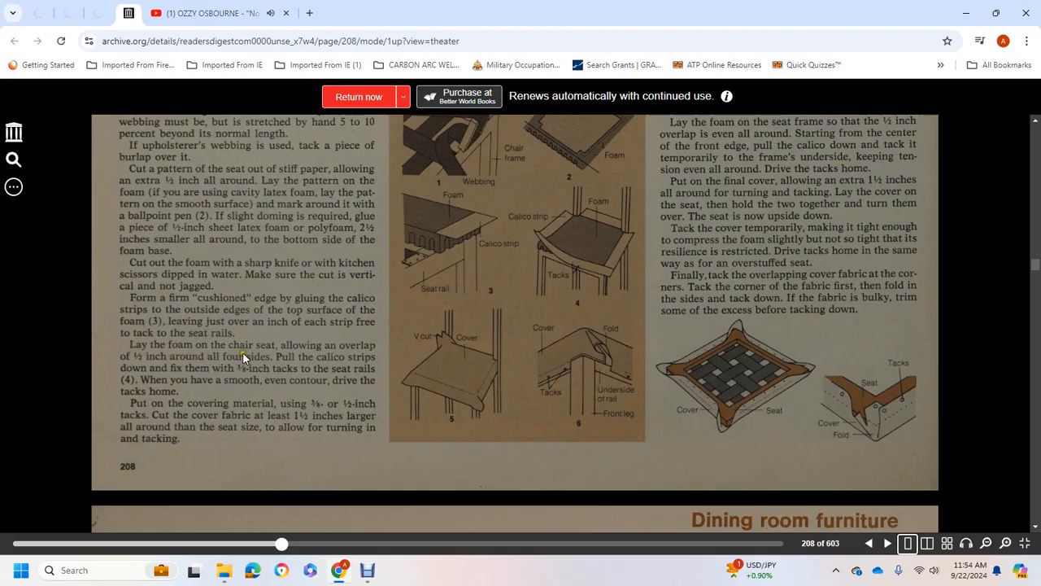
mouse_move(185, 367)
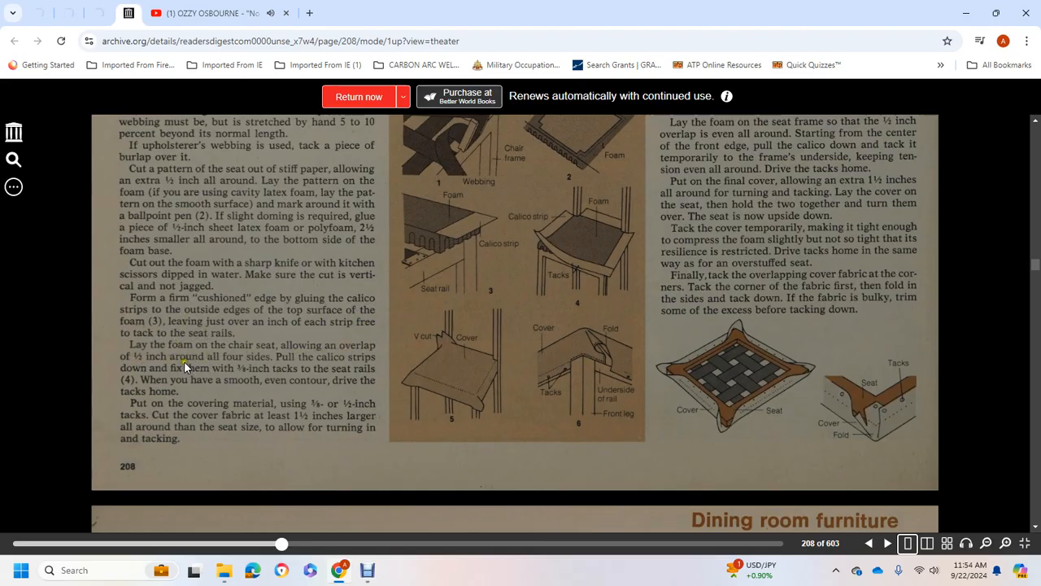
mouse_move(265, 379)
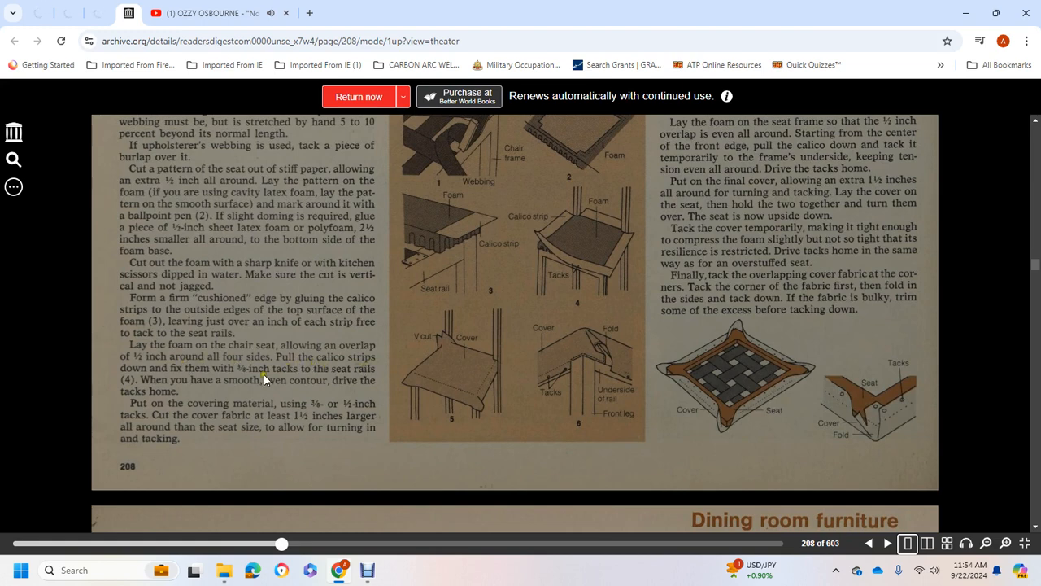
mouse_move(331, 376)
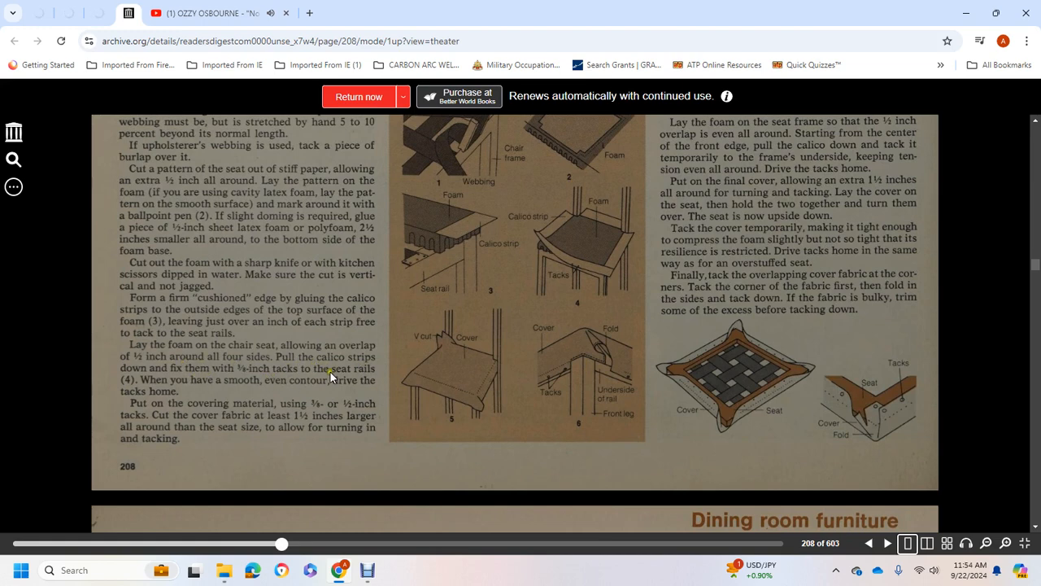
mouse_move(221, 388)
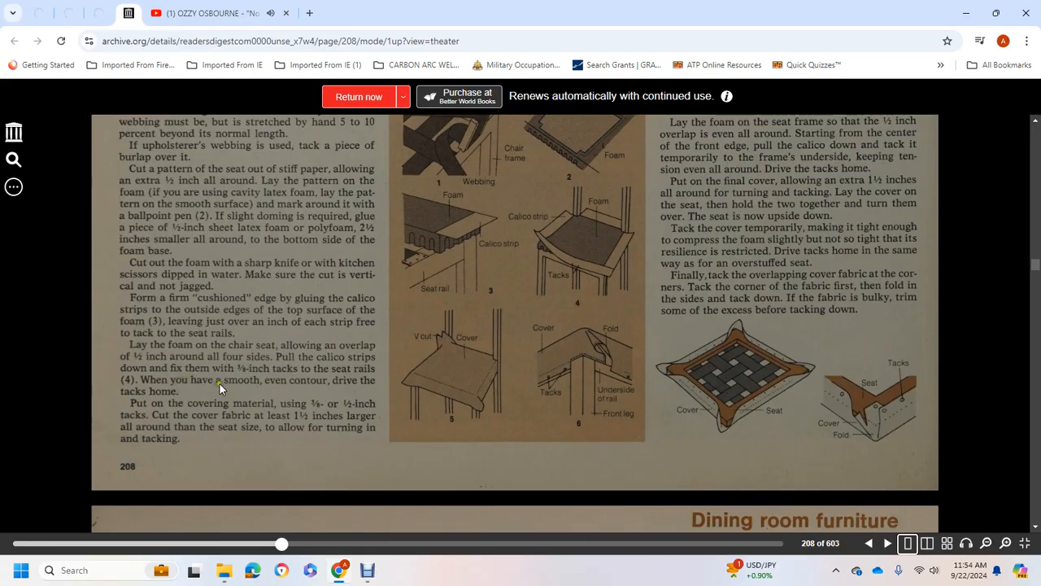
mouse_move(317, 386)
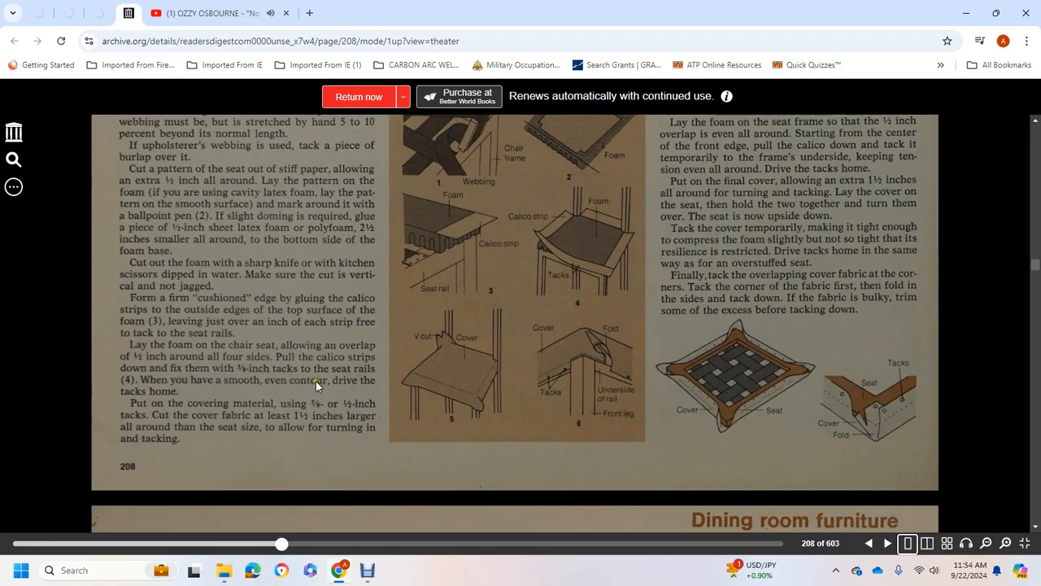
mouse_move(307, 411)
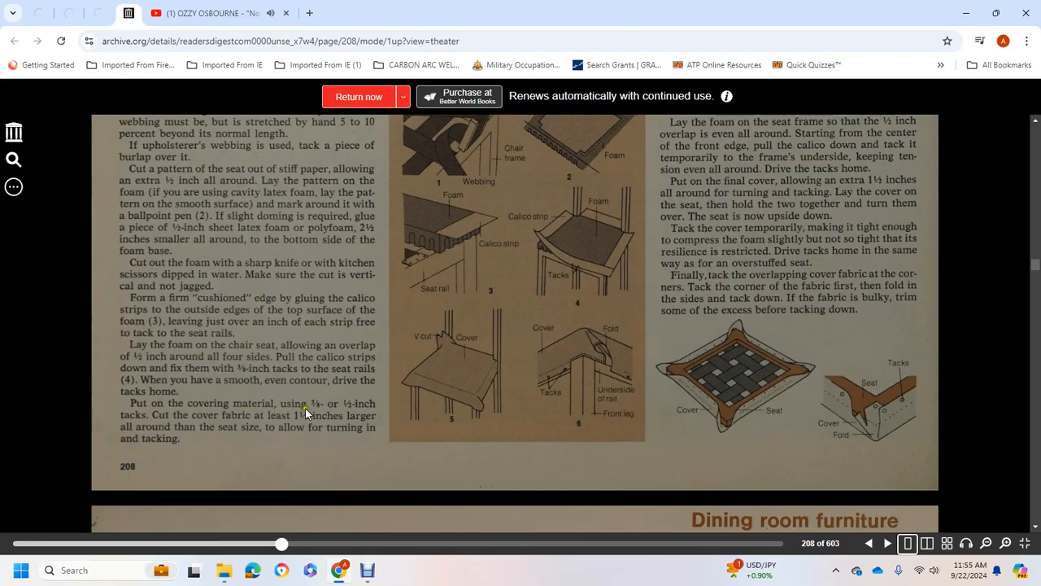
mouse_move(194, 407)
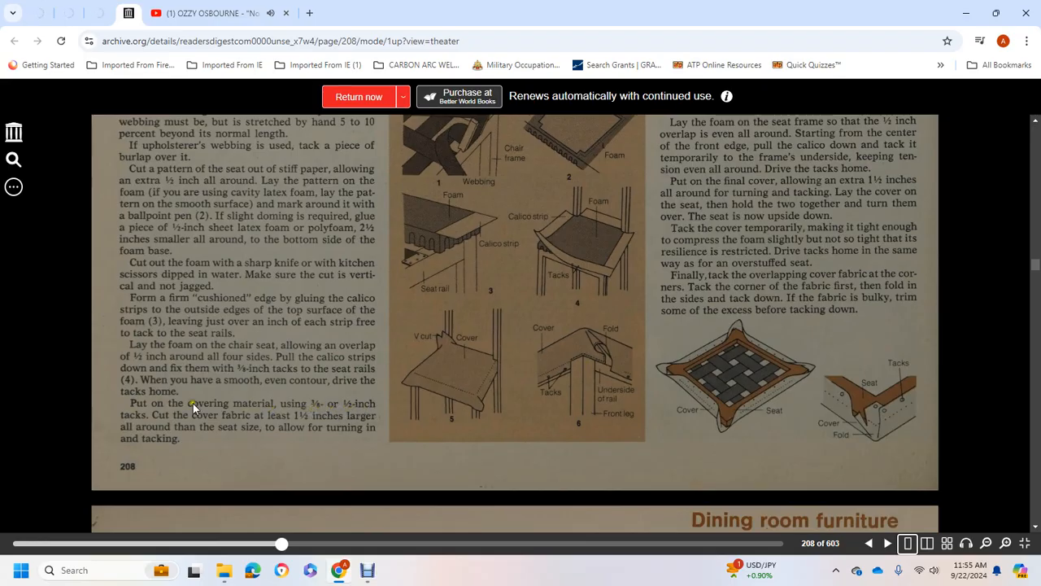
mouse_move(272, 421)
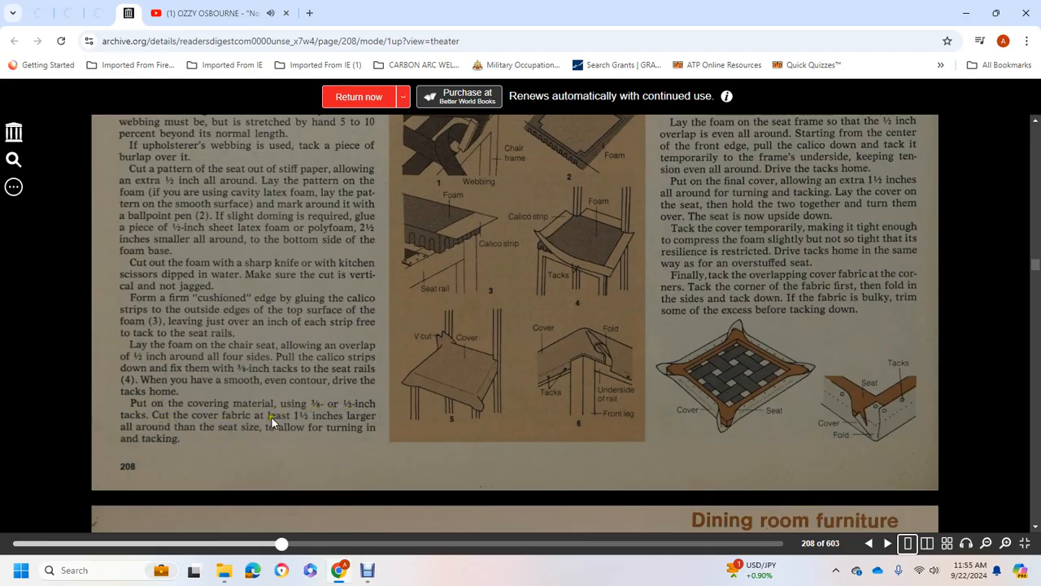
mouse_move(166, 427)
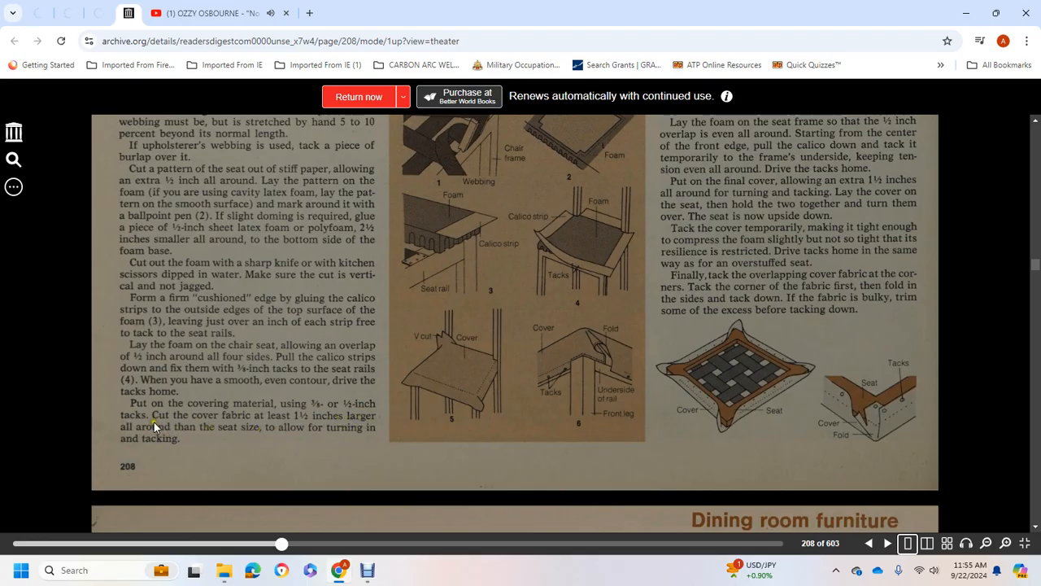
Step: Go back to page 207 of 603 and its 'Kitchen and dining room chairs' opener
click(867, 542)
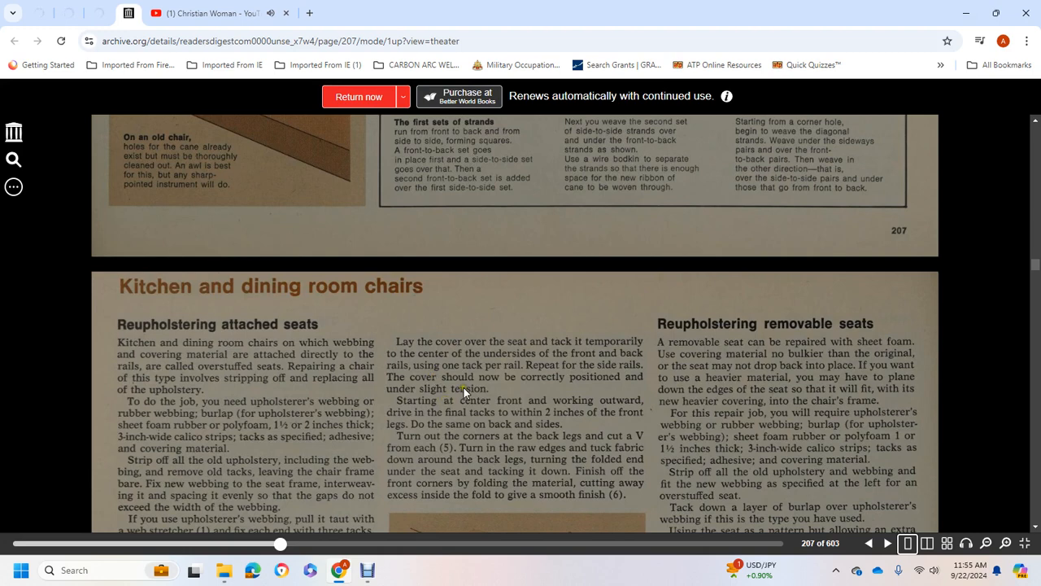
mouse_move(588, 407)
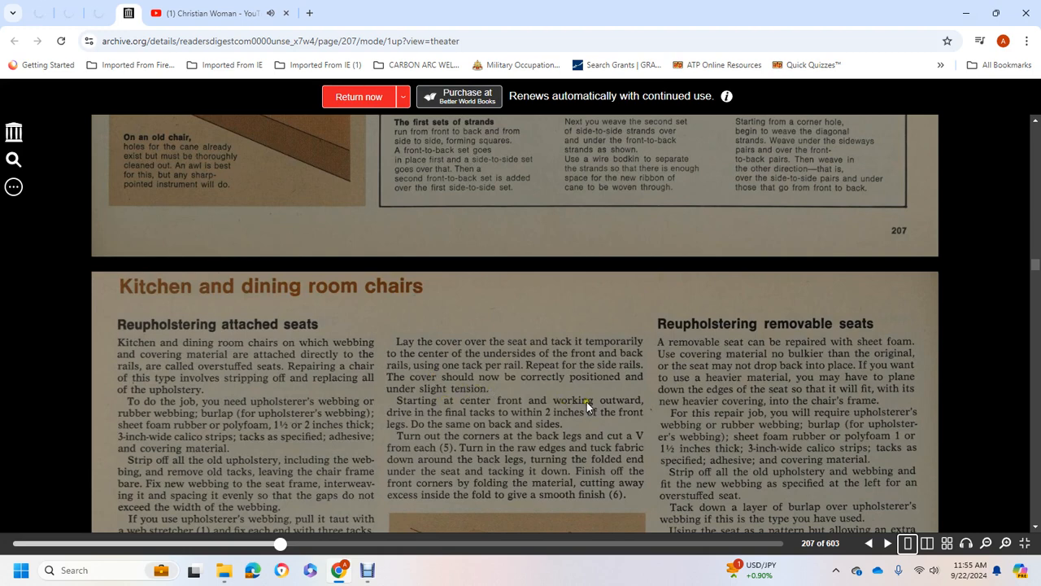
mouse_move(439, 426)
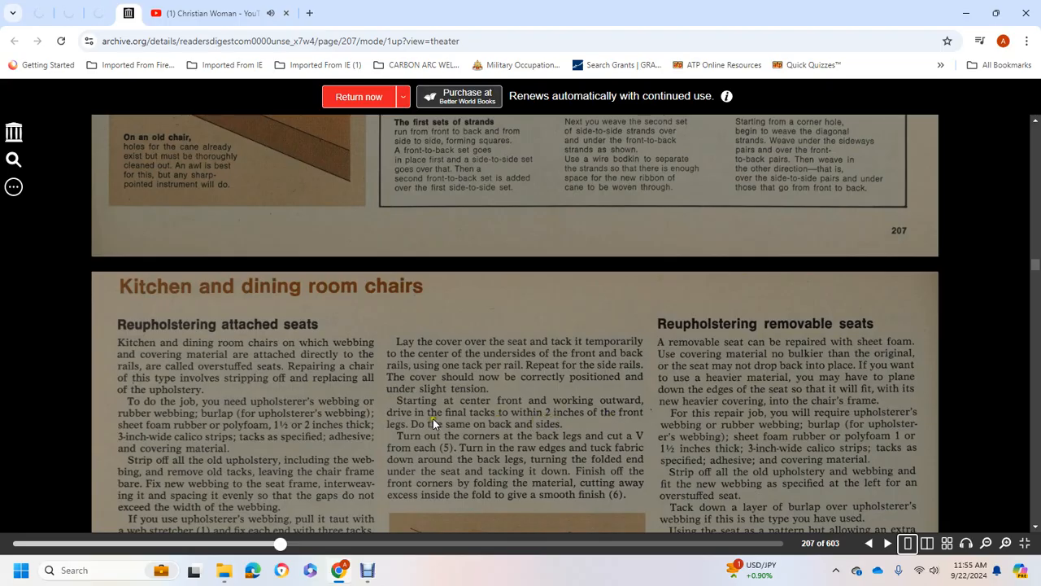
mouse_move(524, 431)
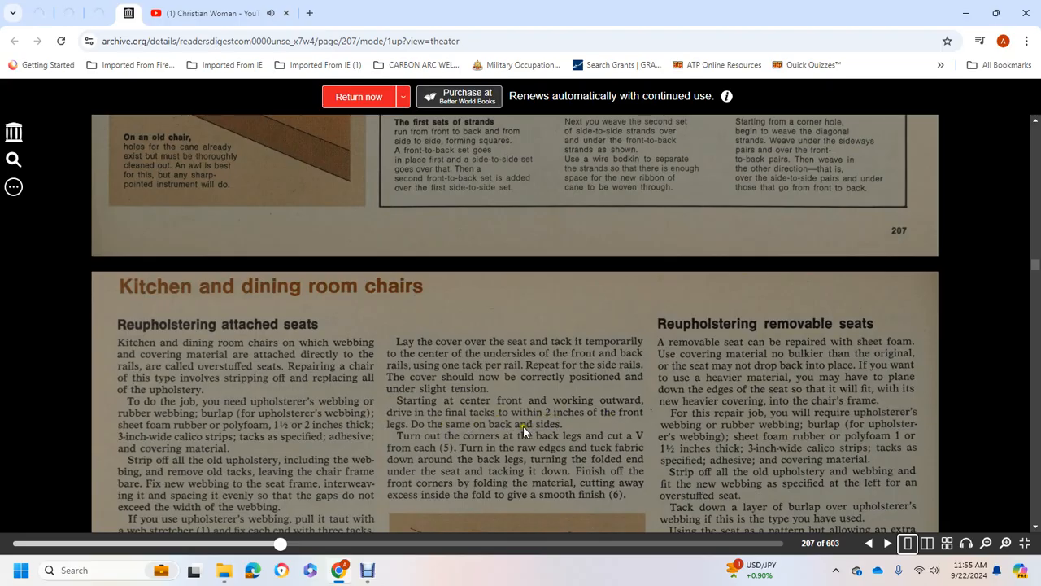
mouse_move(529, 450)
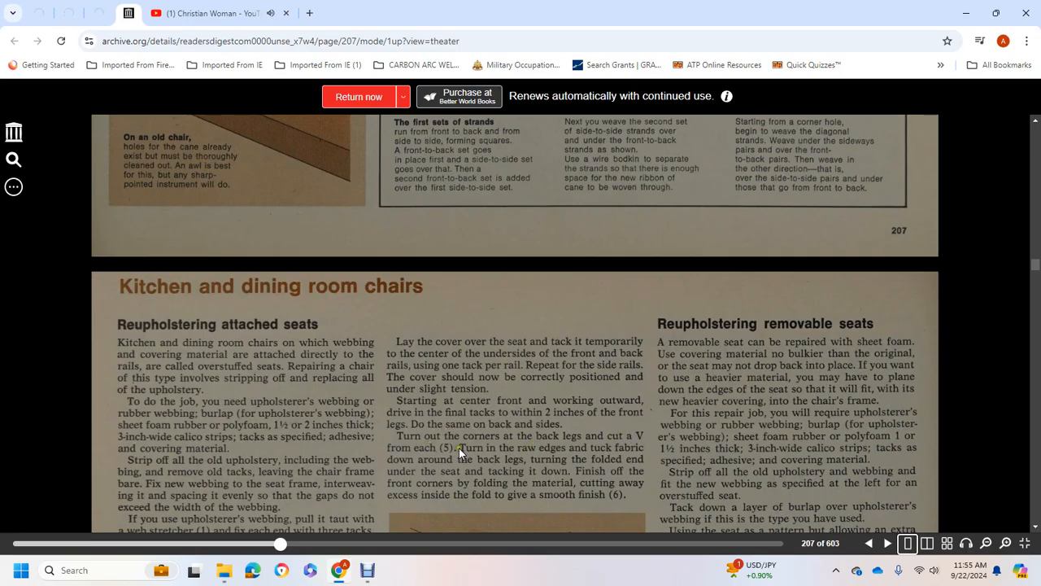
mouse_move(477, 452)
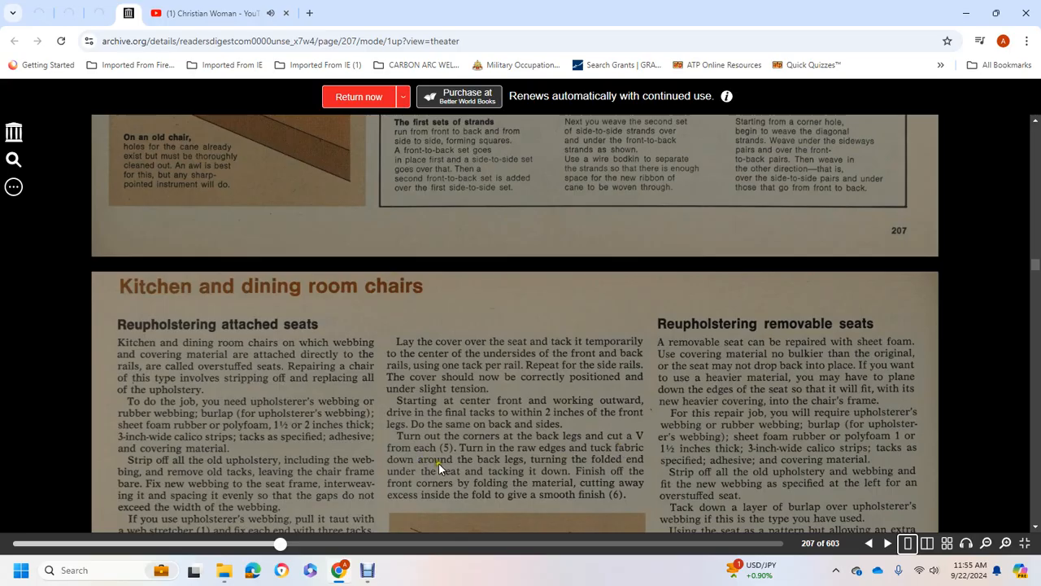
mouse_move(610, 460)
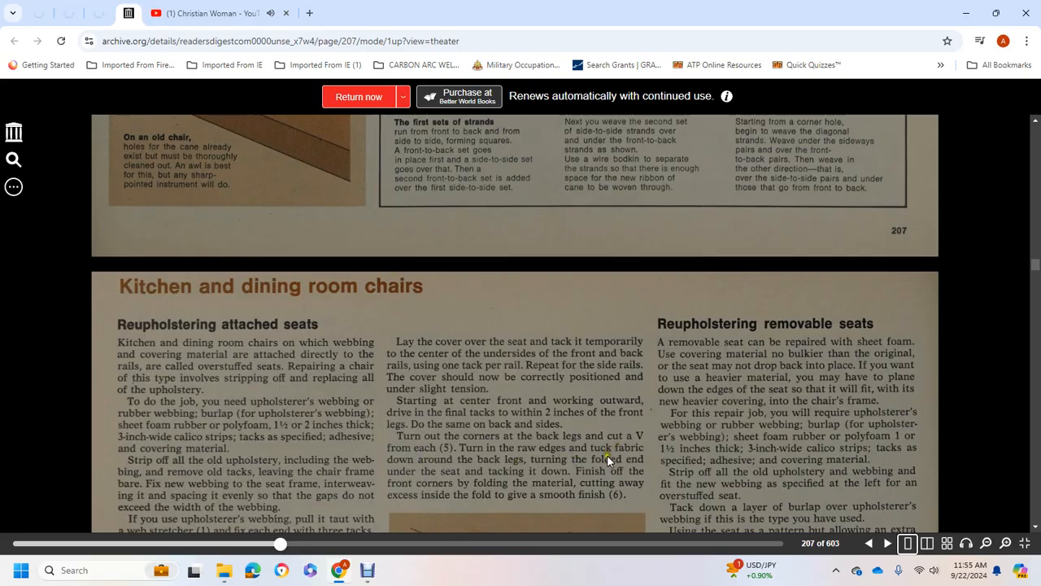
mouse_move(569, 480)
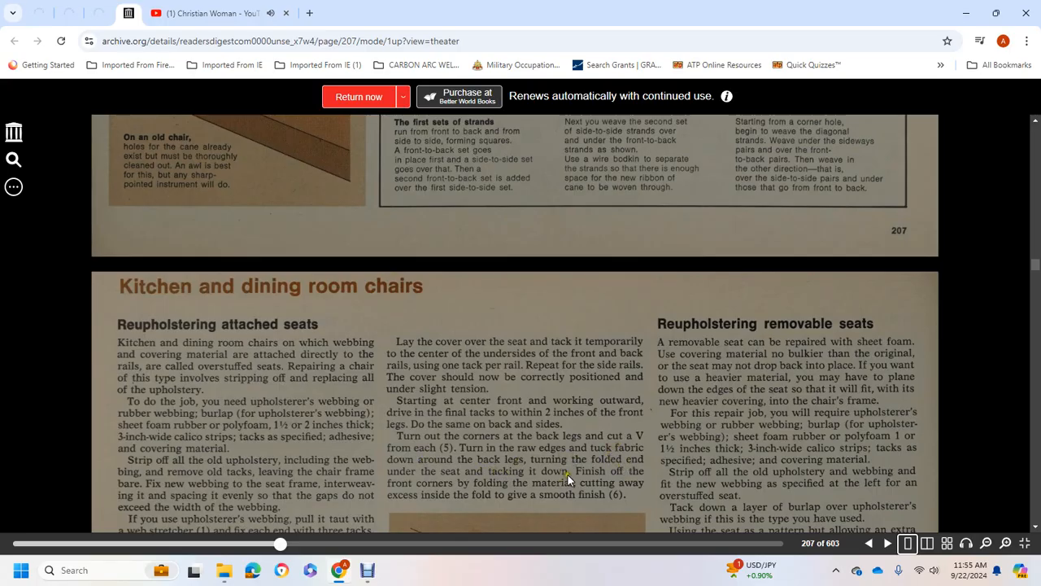
mouse_move(458, 484)
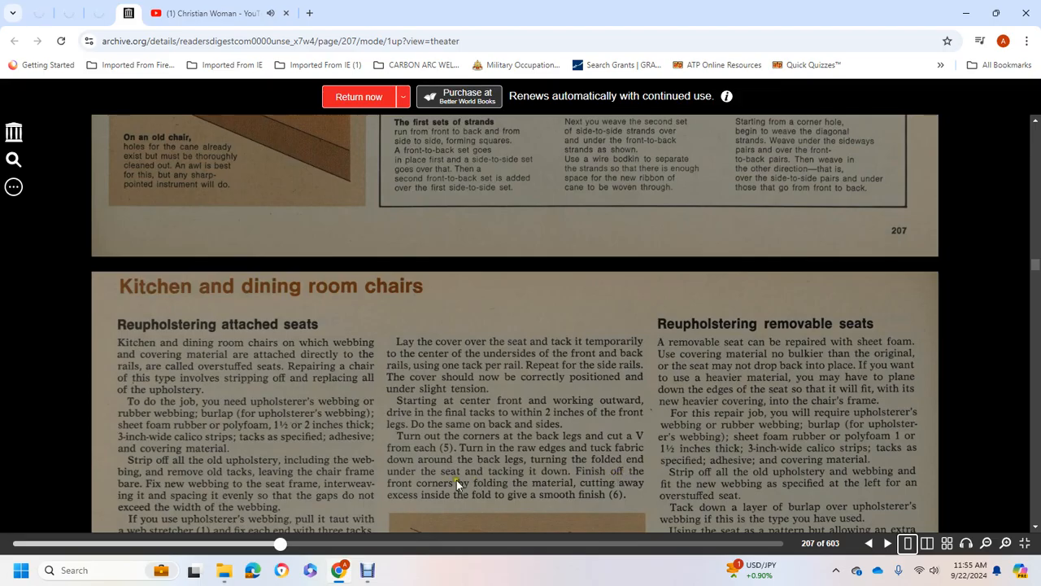
mouse_move(484, 489)
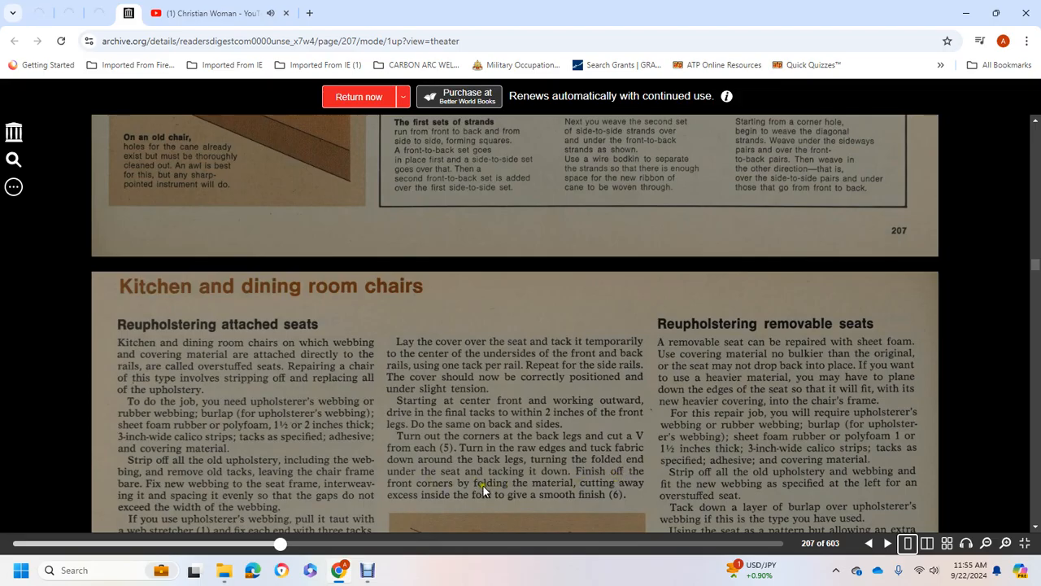
mouse_move(625, 517)
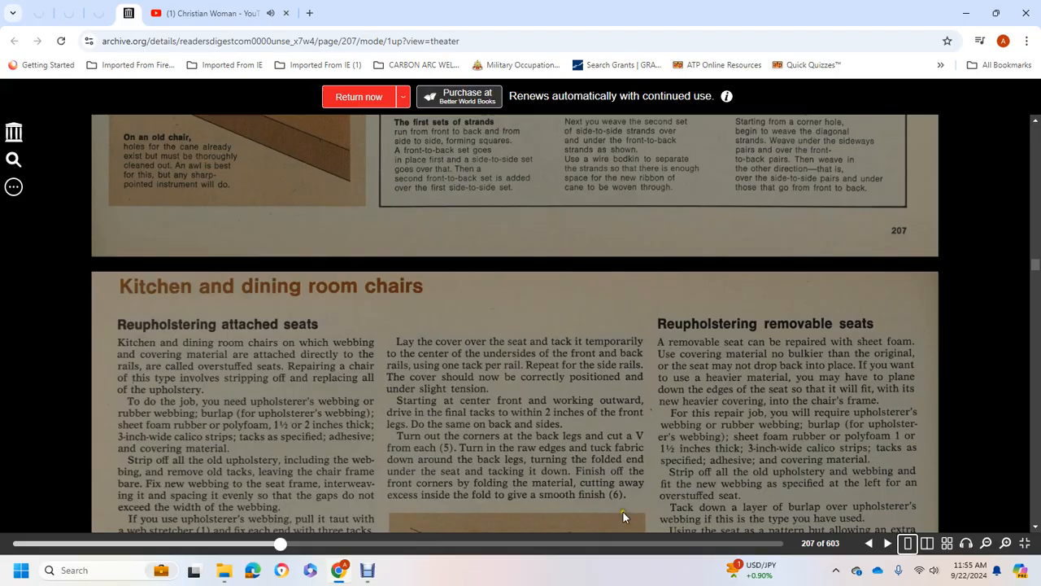
mouse_move(666, 493)
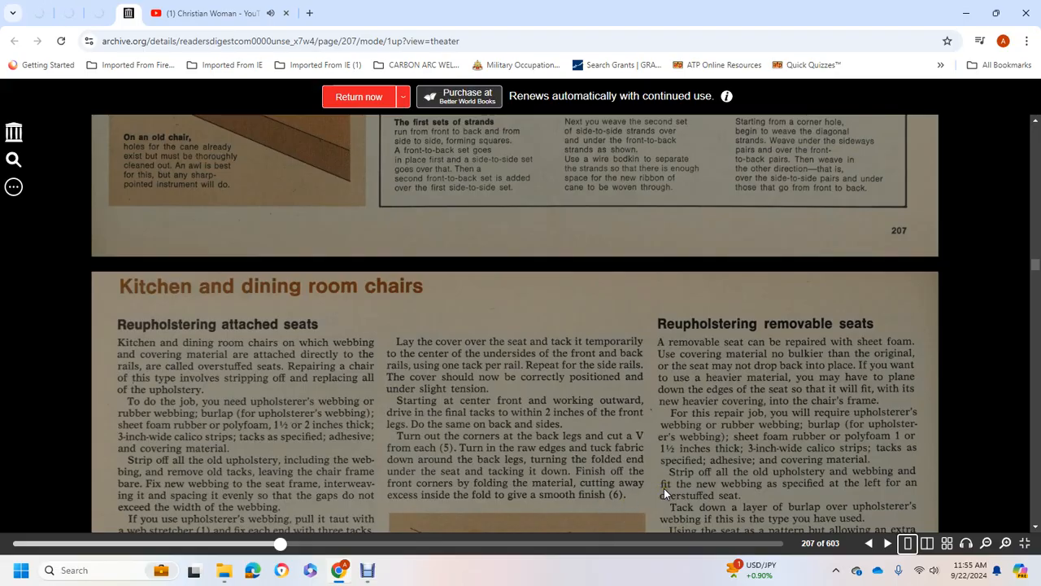
mouse_move(771, 366)
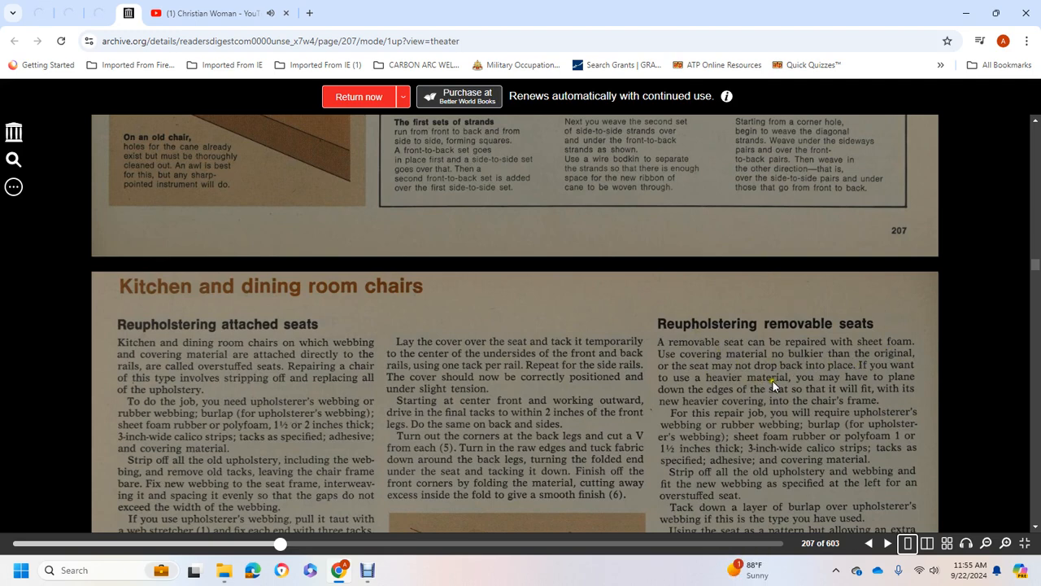
mouse_move(769, 393)
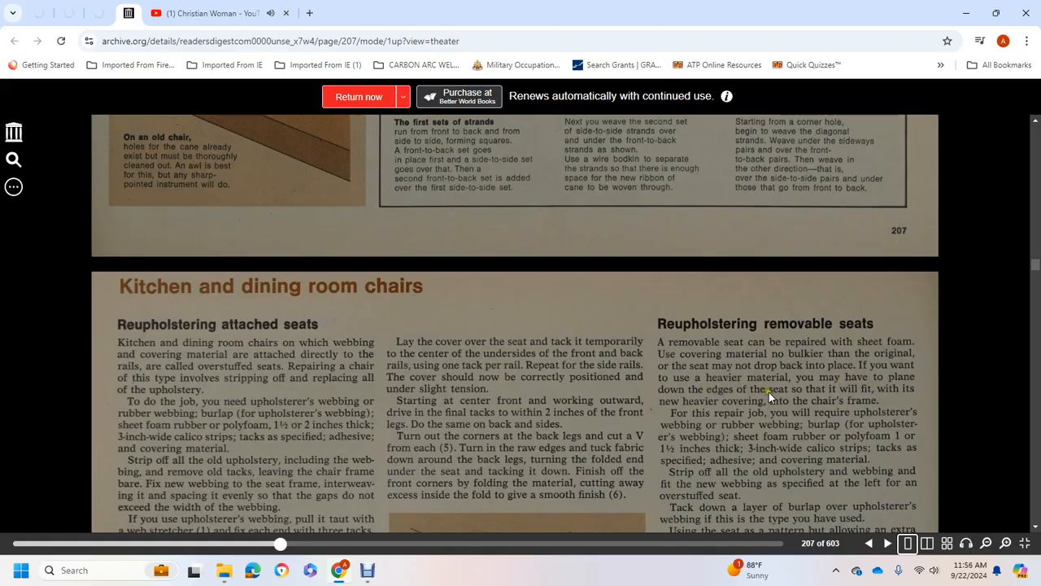
mouse_move(883, 398)
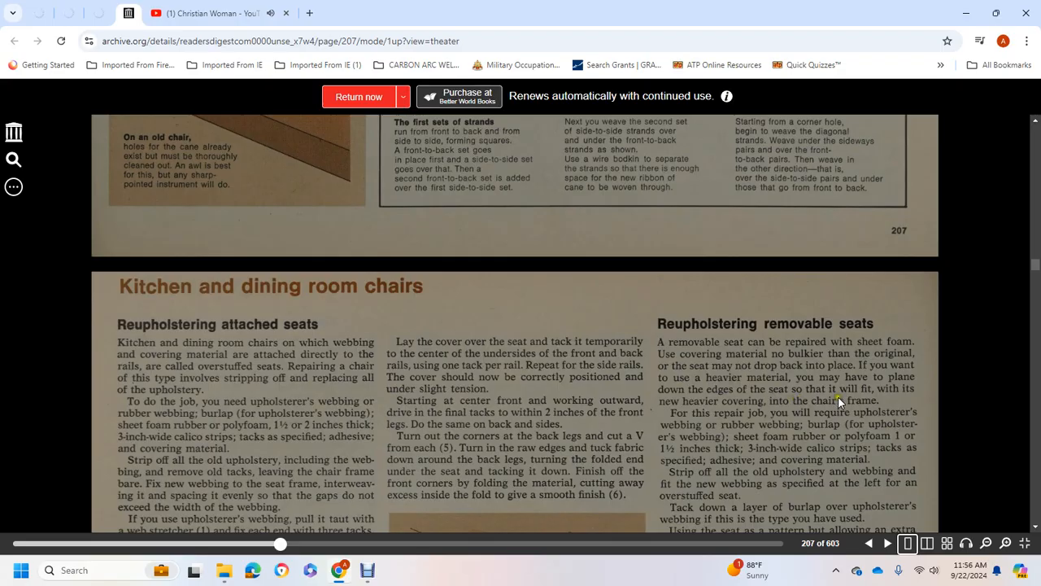
Step: Scroll page 208 to show the reupholstering columns with the web-stretcher and foam illustrations
scroll(down, 3)
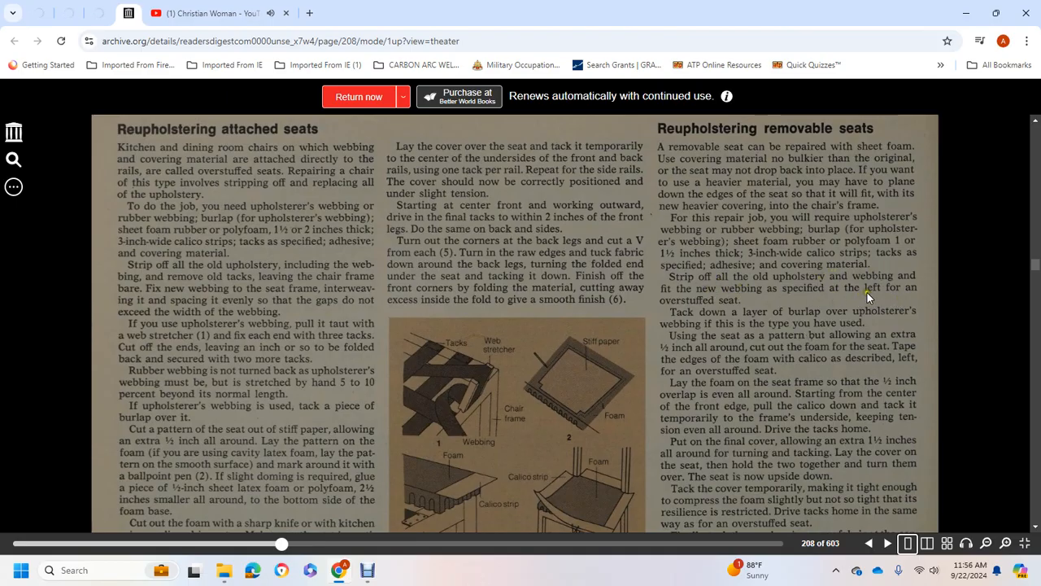
mouse_move(734, 332)
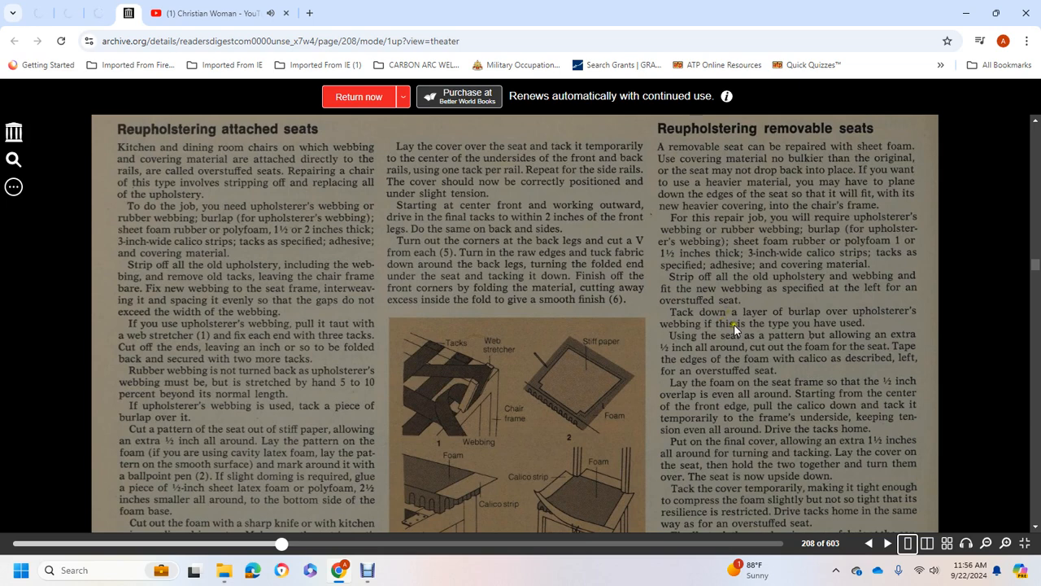
mouse_move(810, 317)
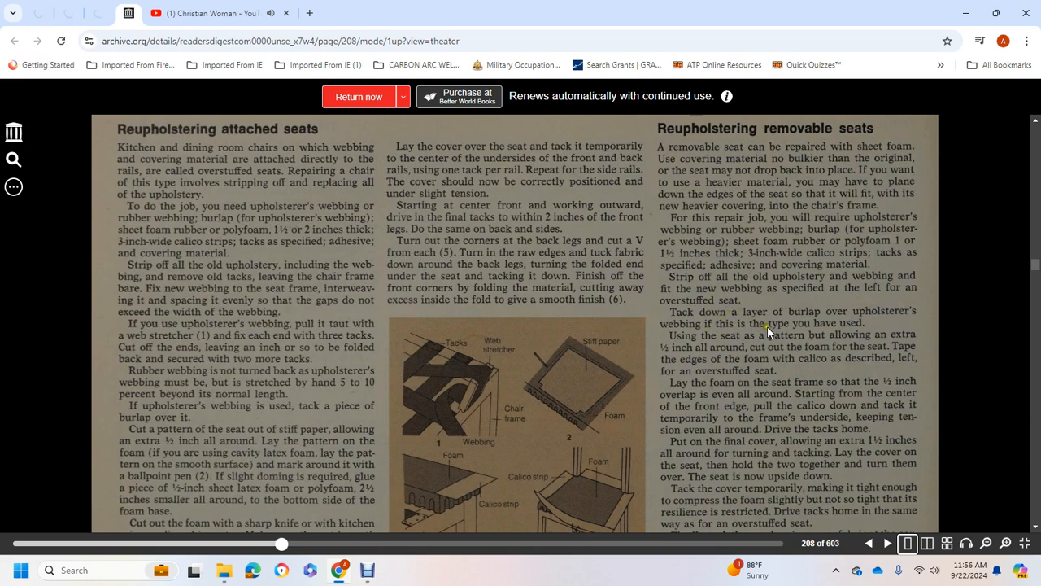
mouse_move(885, 338)
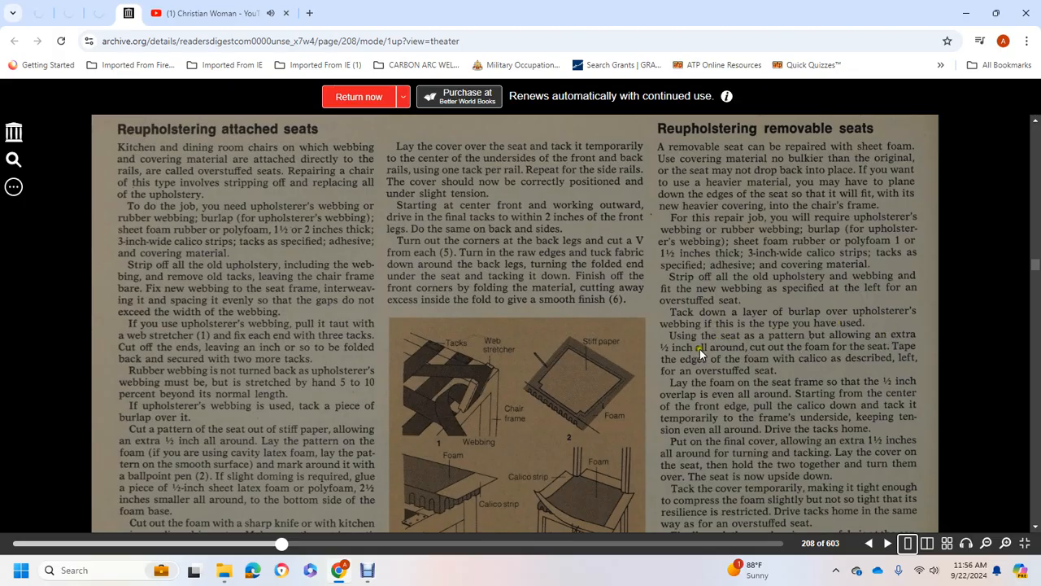
mouse_move(884, 359)
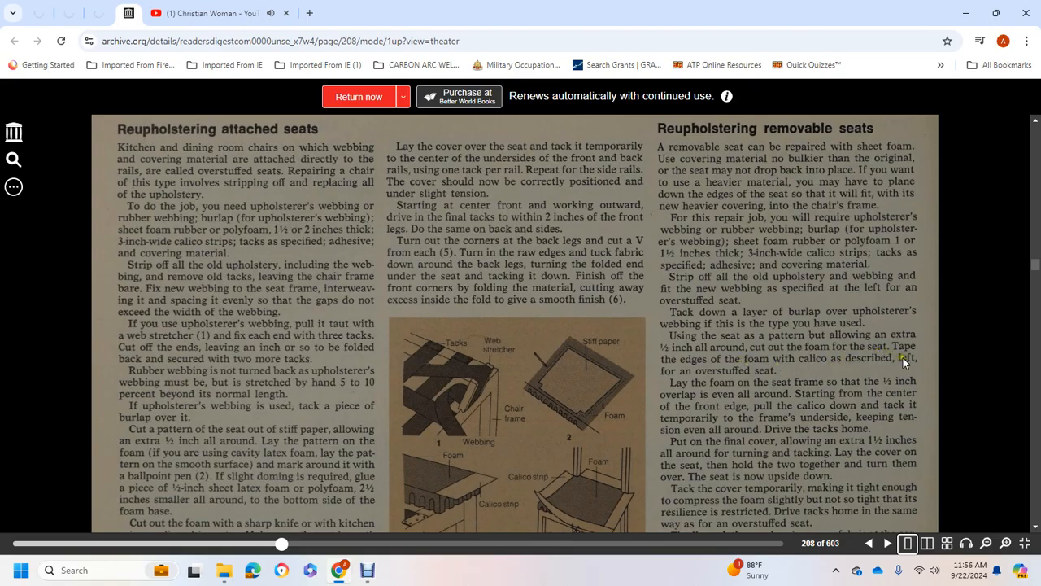
scroll(down, 3)
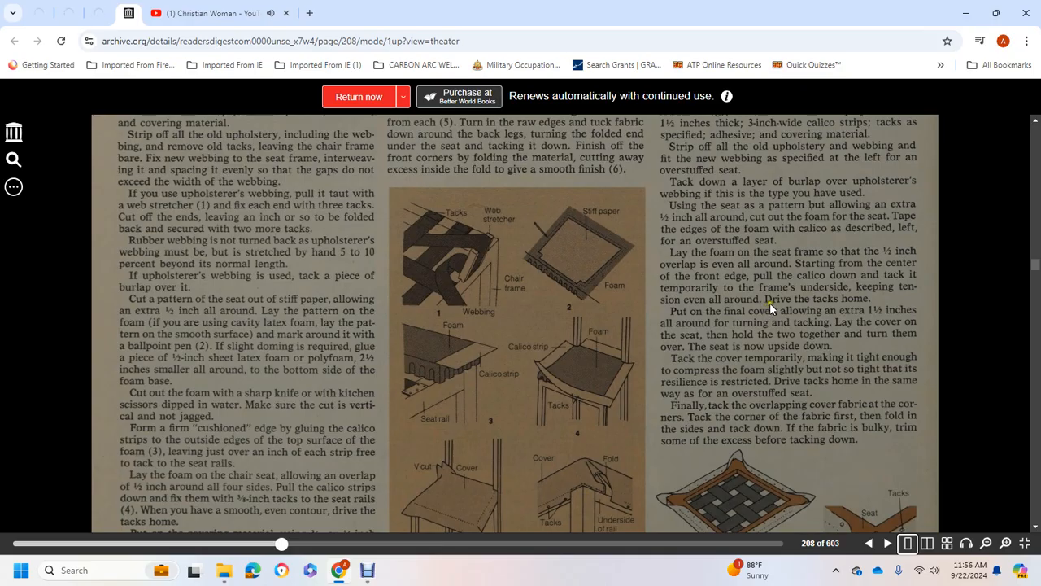
mouse_move(855, 316)
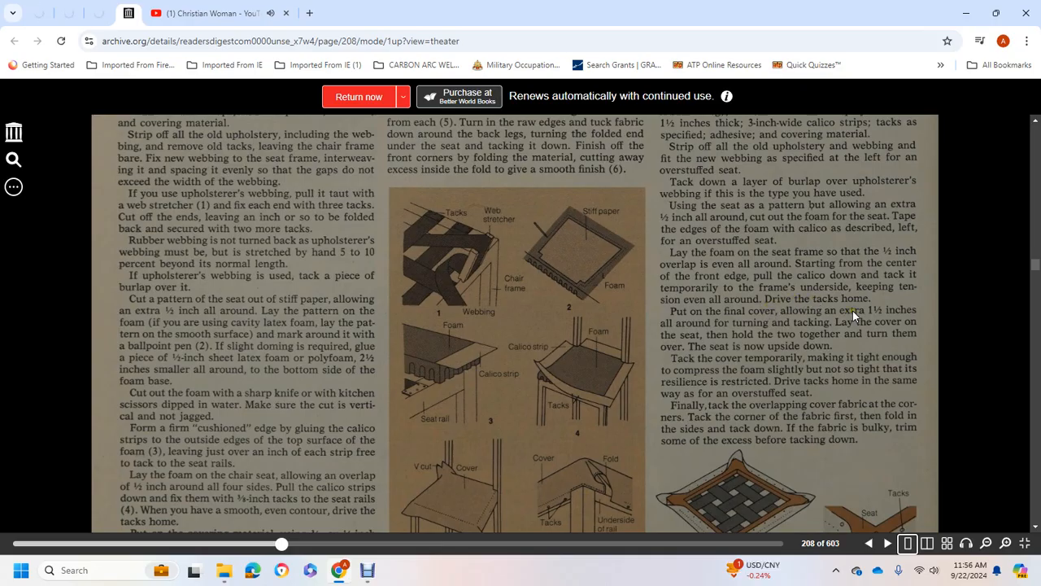
mouse_move(733, 319)
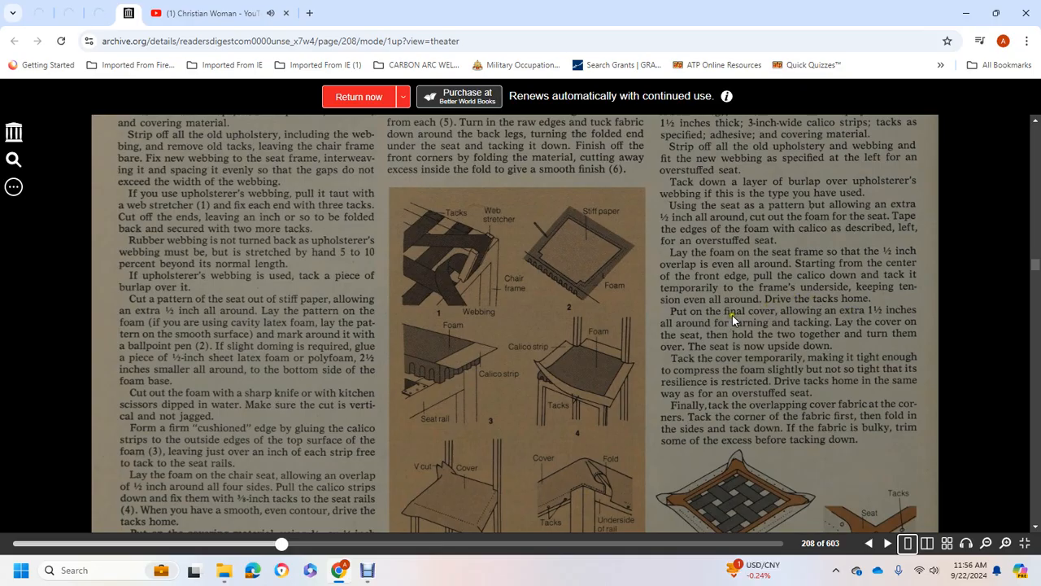
mouse_move(691, 329)
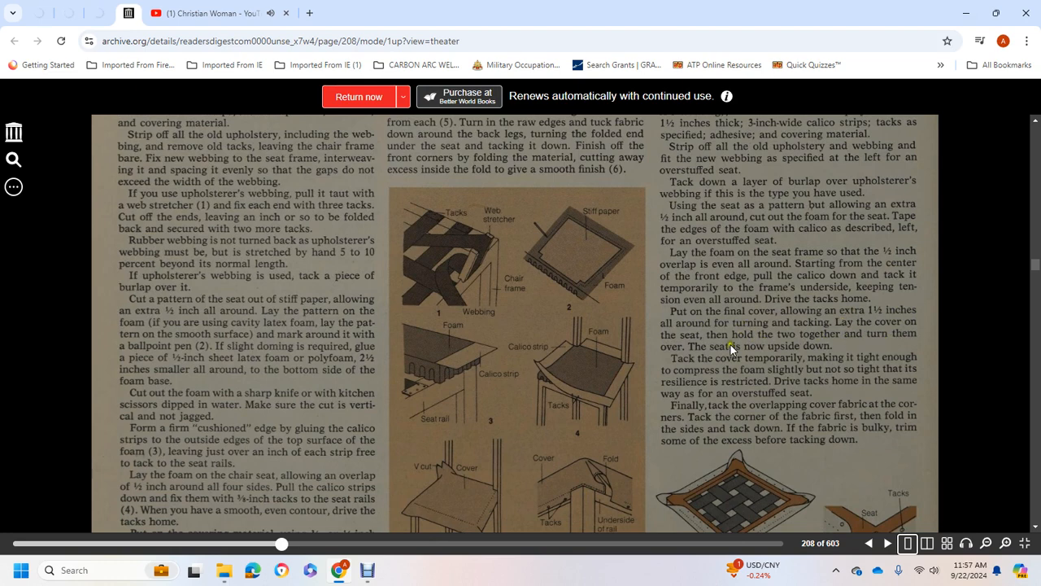
mouse_move(765, 366)
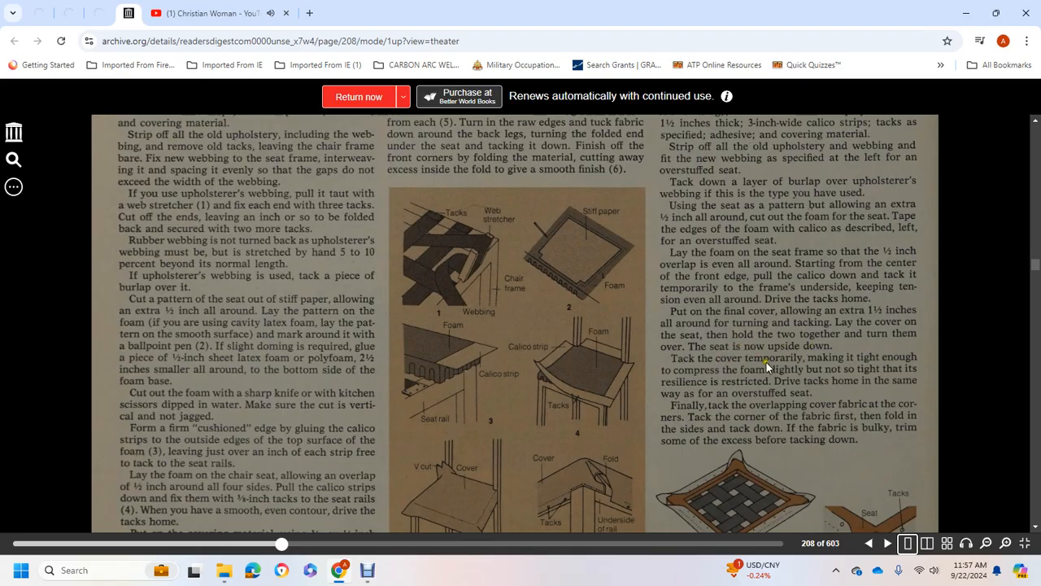
mouse_move(716, 374)
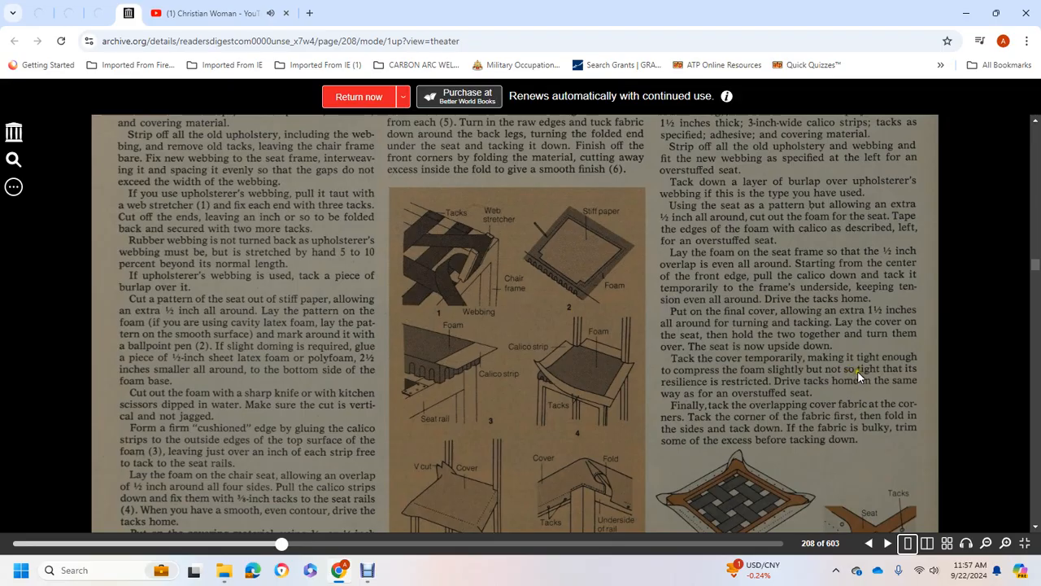
mouse_move(744, 391)
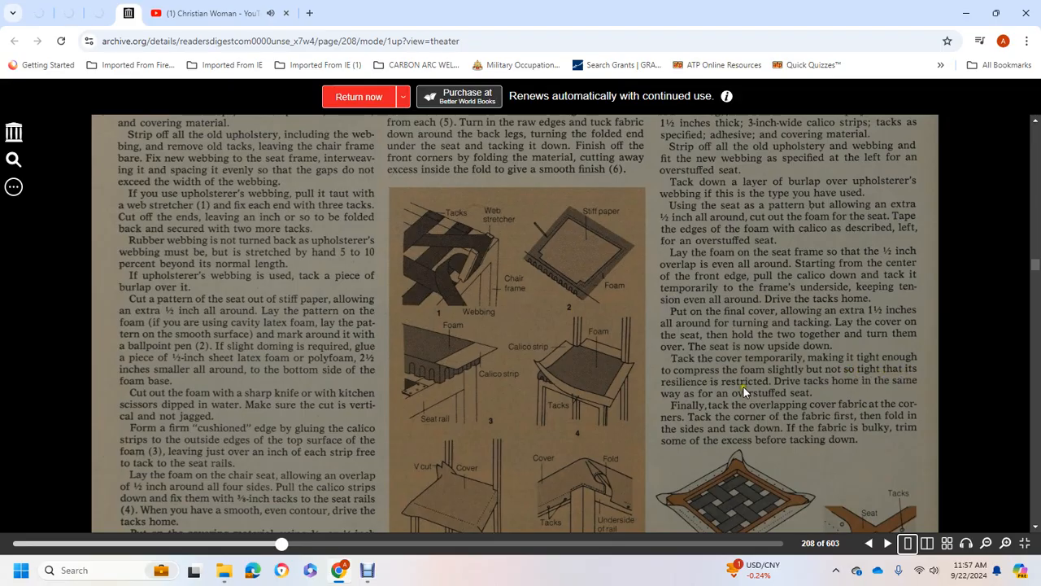
mouse_move(830, 394)
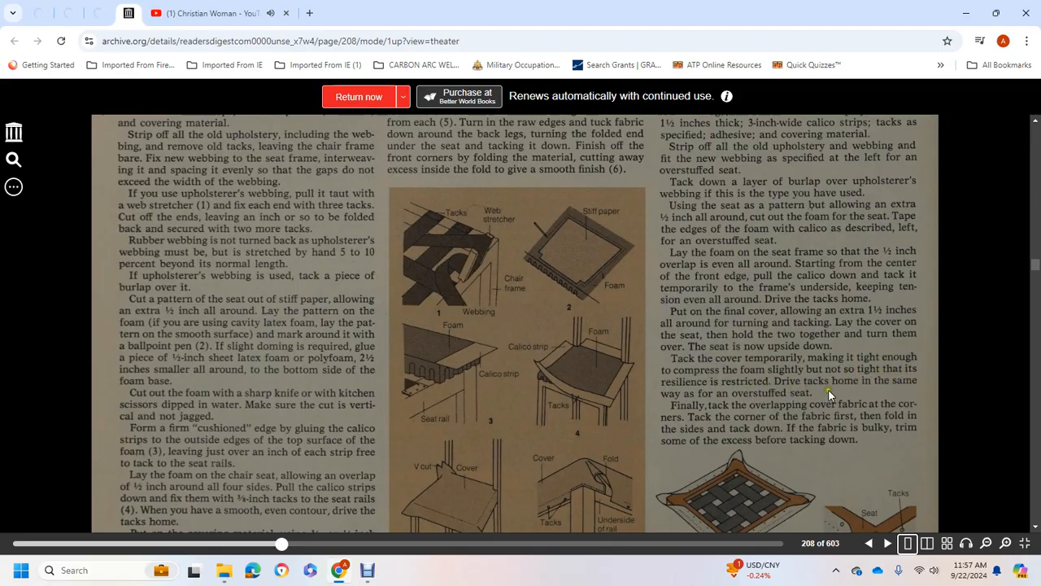
mouse_move(691, 432)
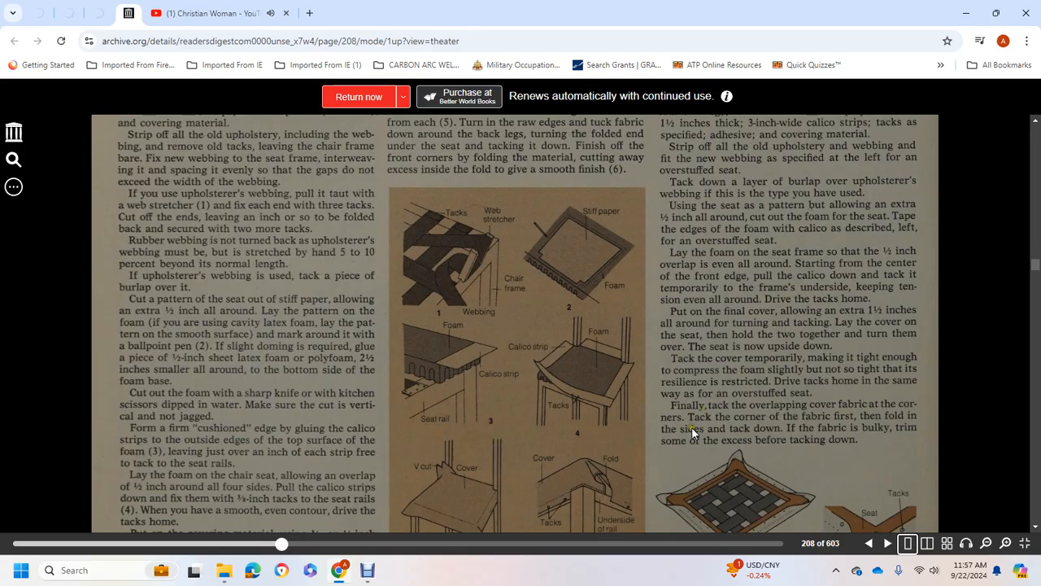
mouse_move(846, 417)
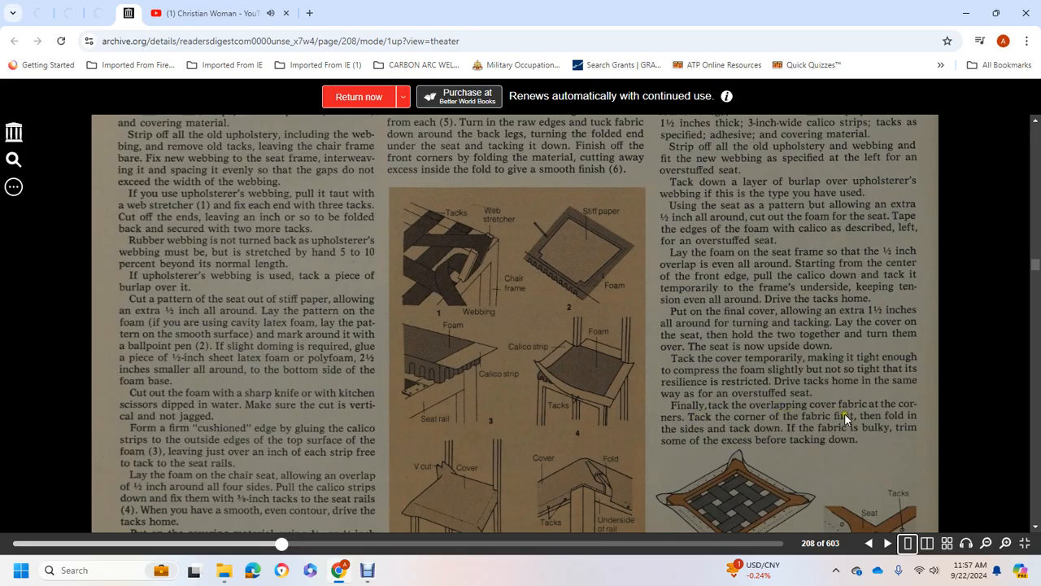
mouse_move(720, 427)
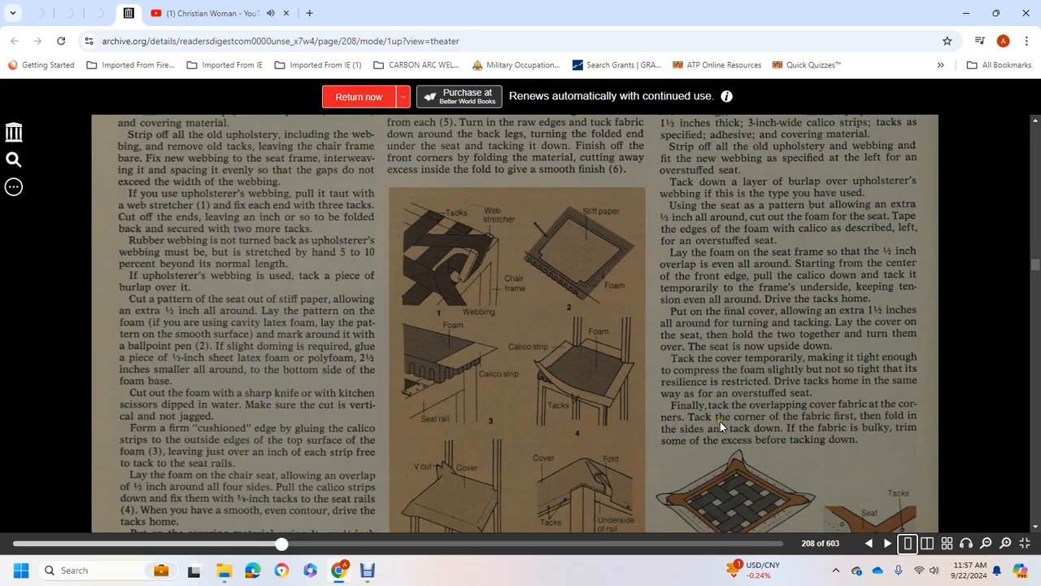
mouse_move(903, 419)
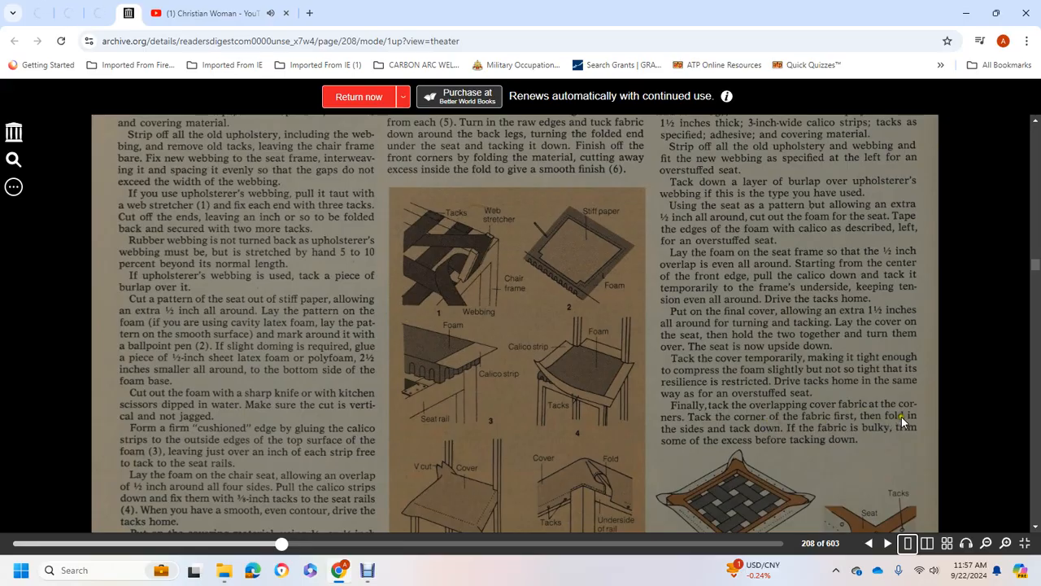
mouse_move(788, 432)
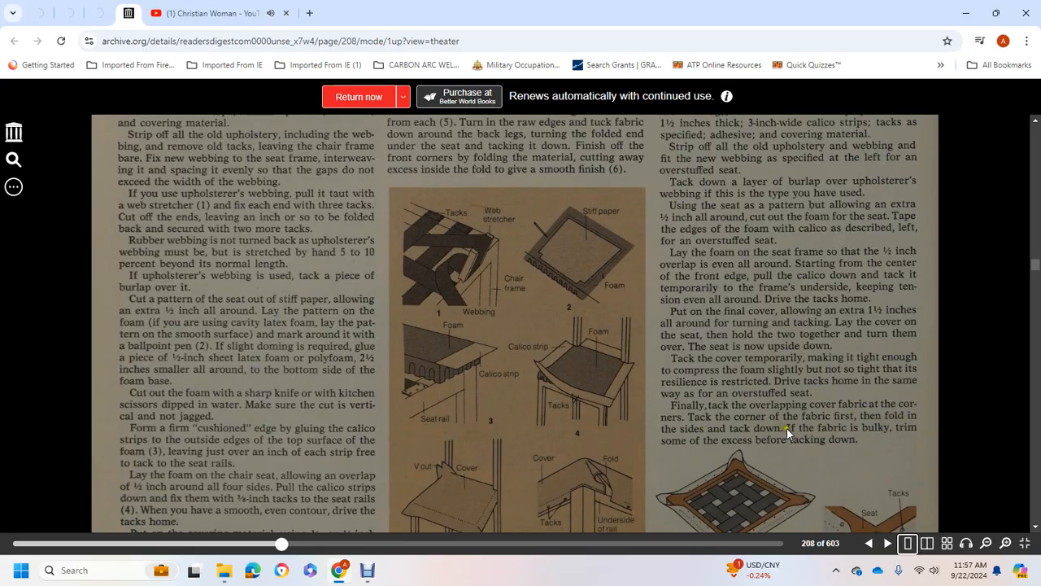
mouse_move(843, 430)
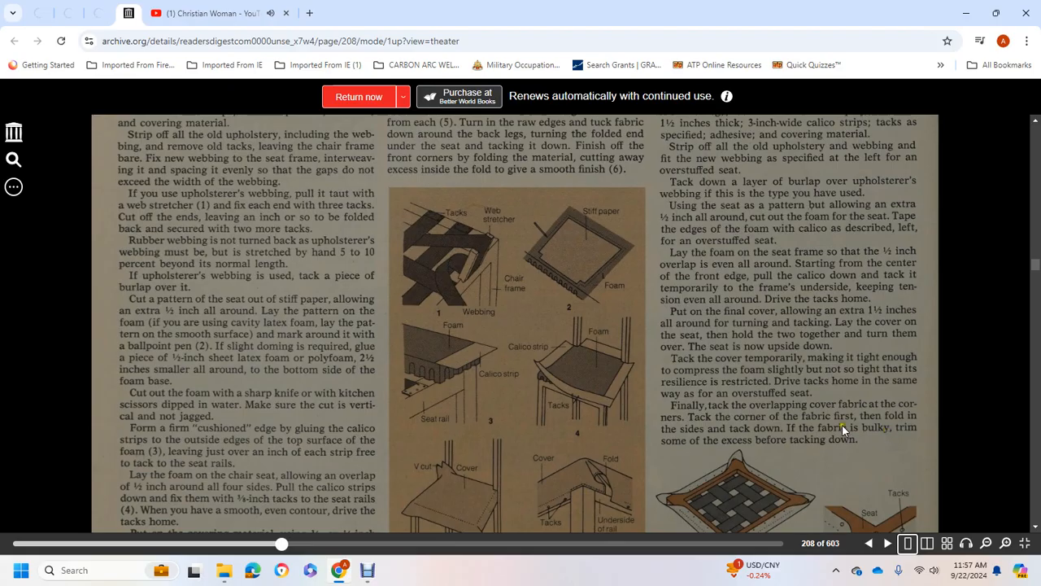
mouse_move(773, 446)
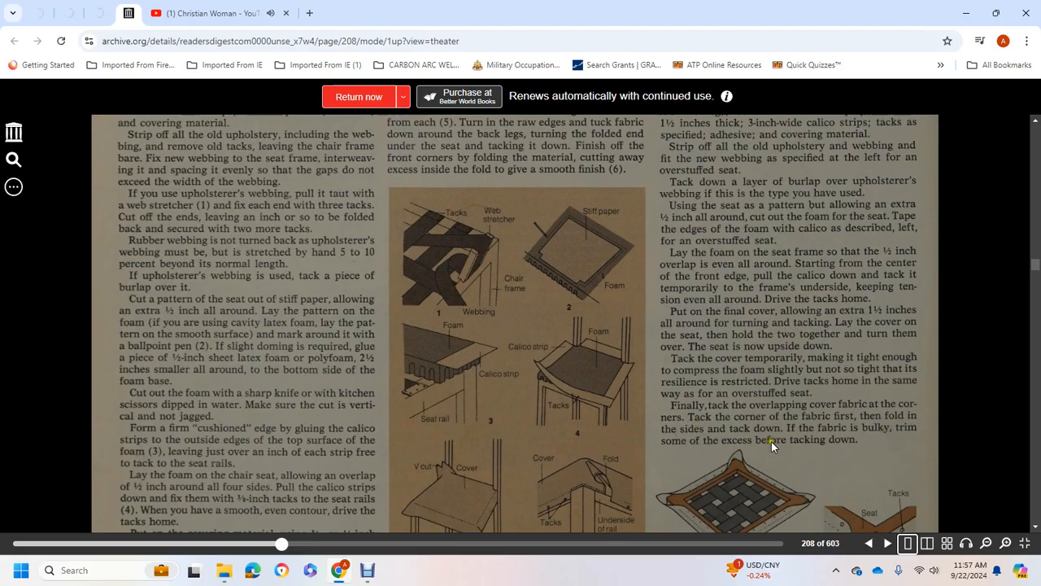
Step: Scroll past the end of page 208 to the 'Dining room furniture' invisible repairs page
scroll(down, 3)
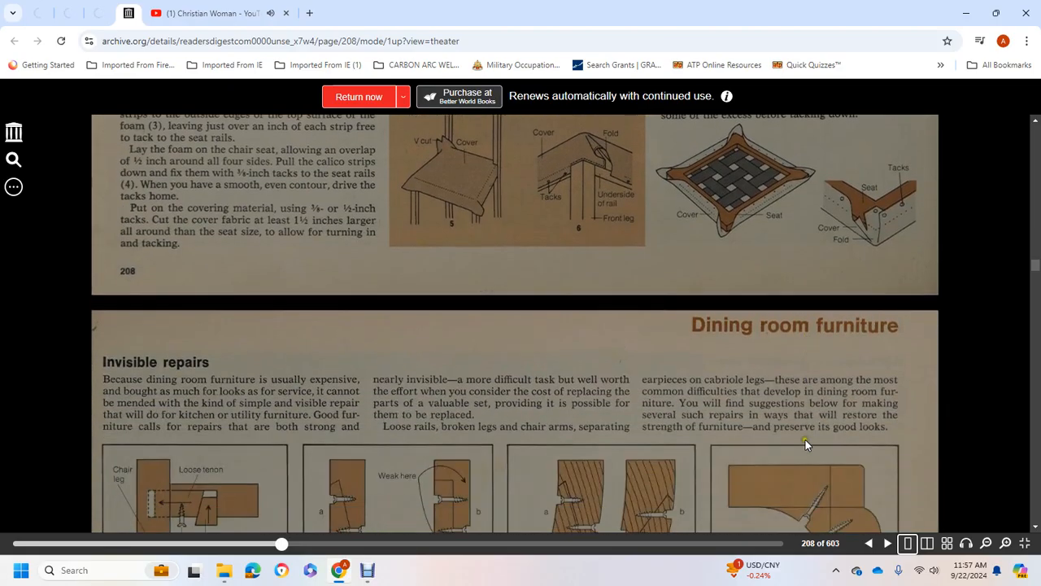
mouse_move(793, 466)
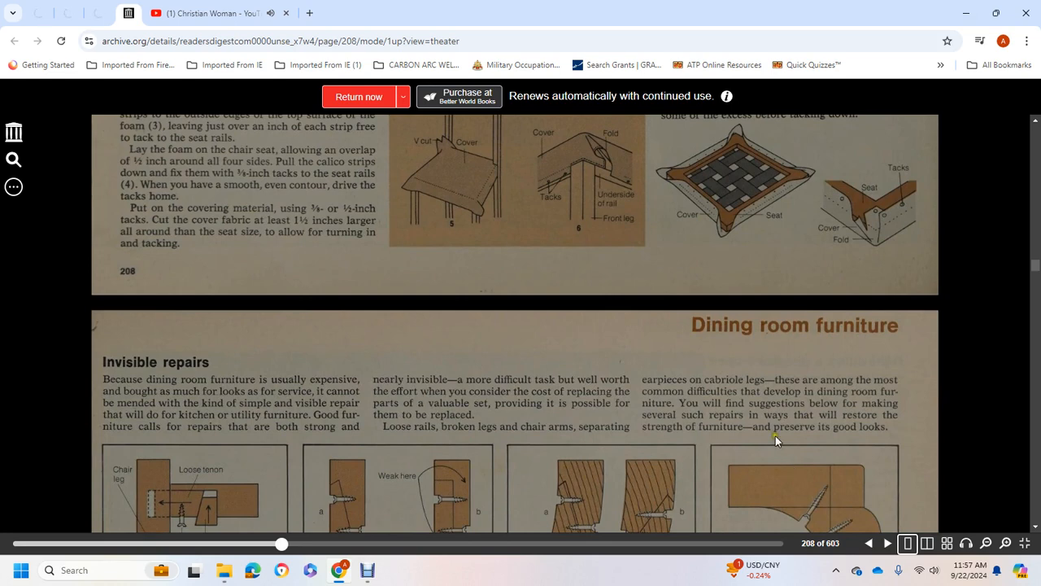
mouse_move(124, 396)
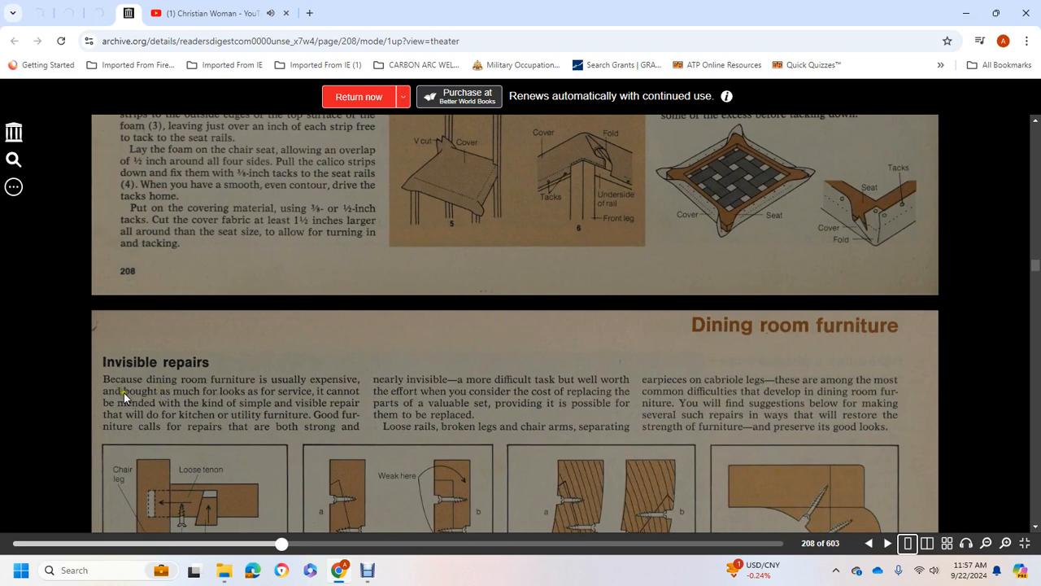
mouse_move(240, 396)
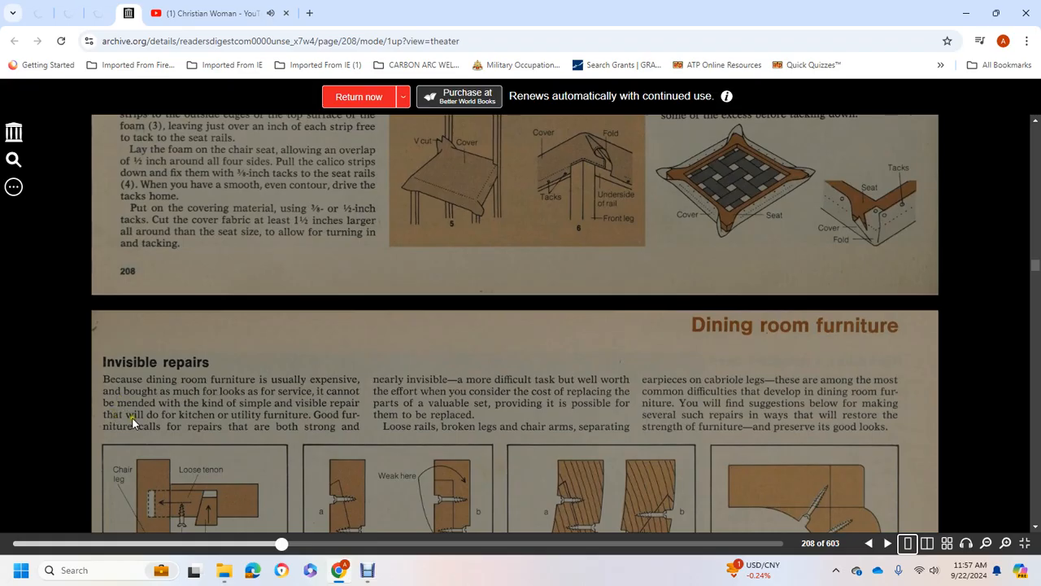
mouse_move(288, 419)
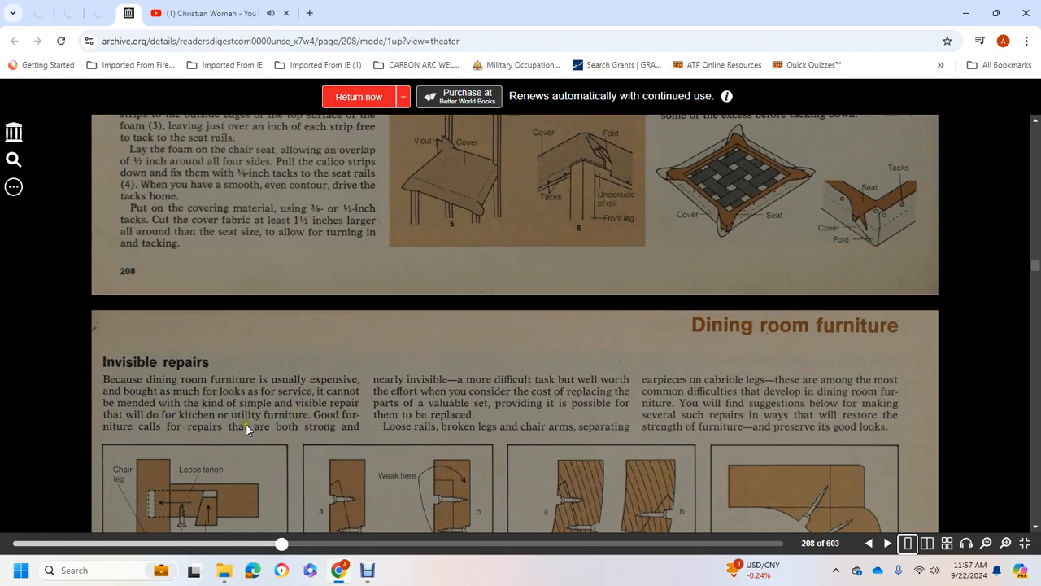
mouse_move(525, 388)
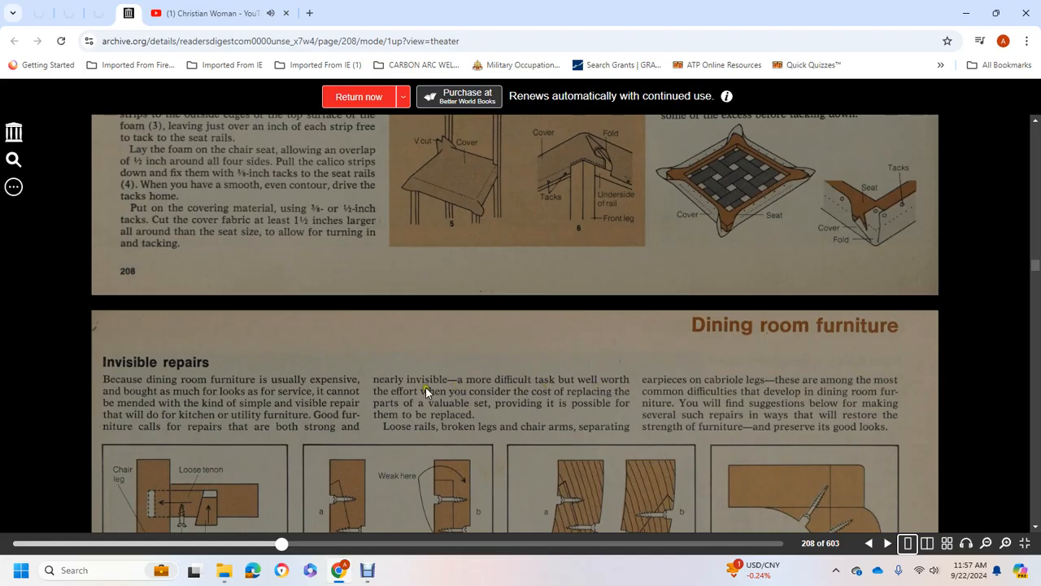
mouse_move(407, 413)
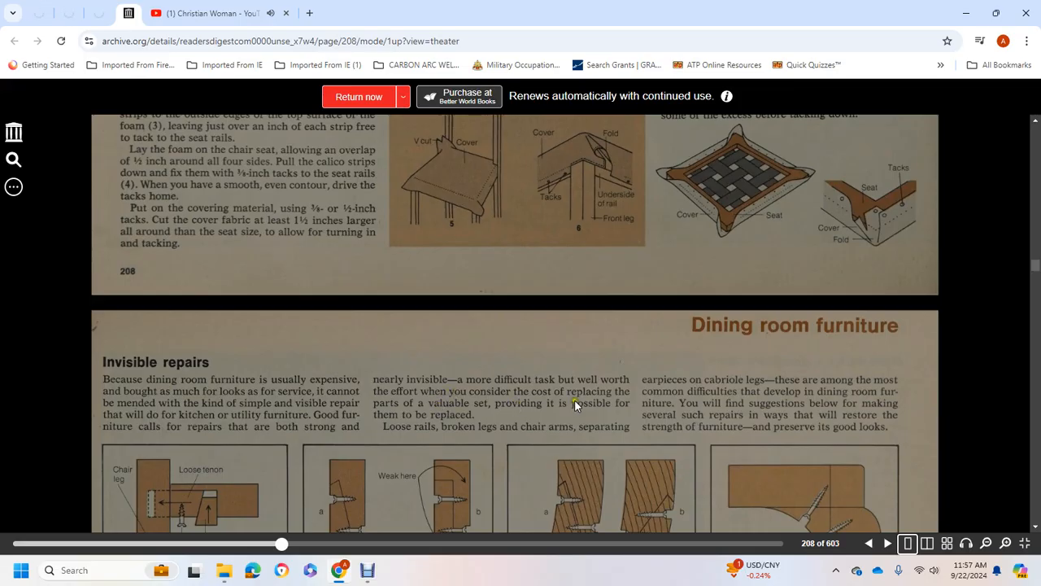
mouse_move(480, 433)
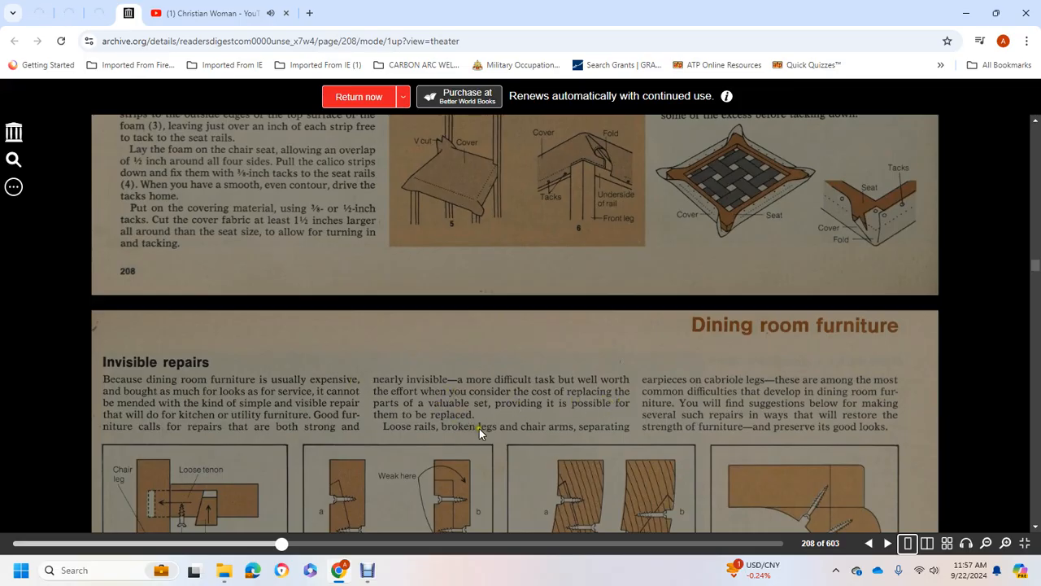
mouse_move(711, 390)
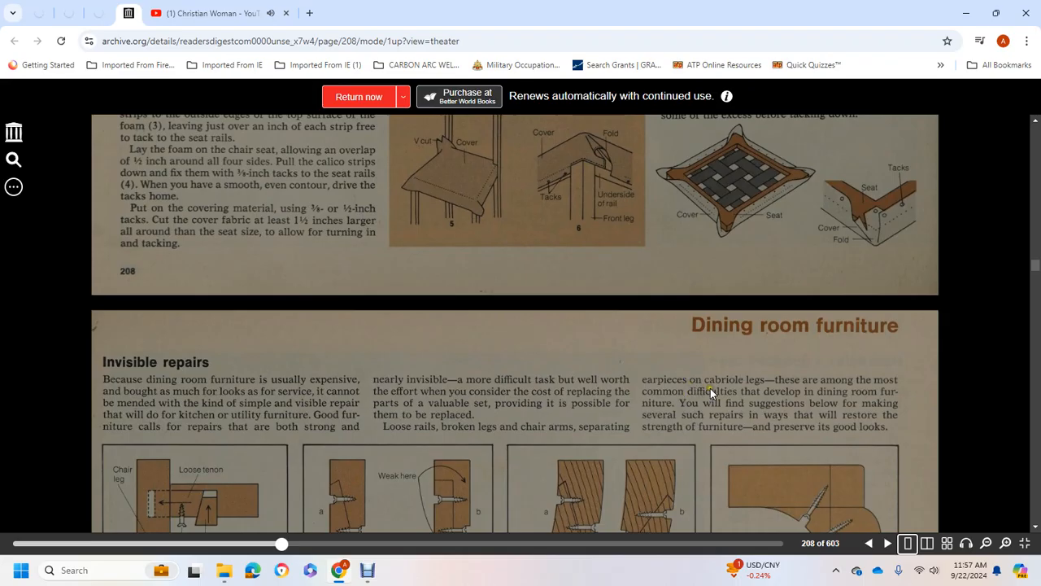
mouse_move(846, 395)
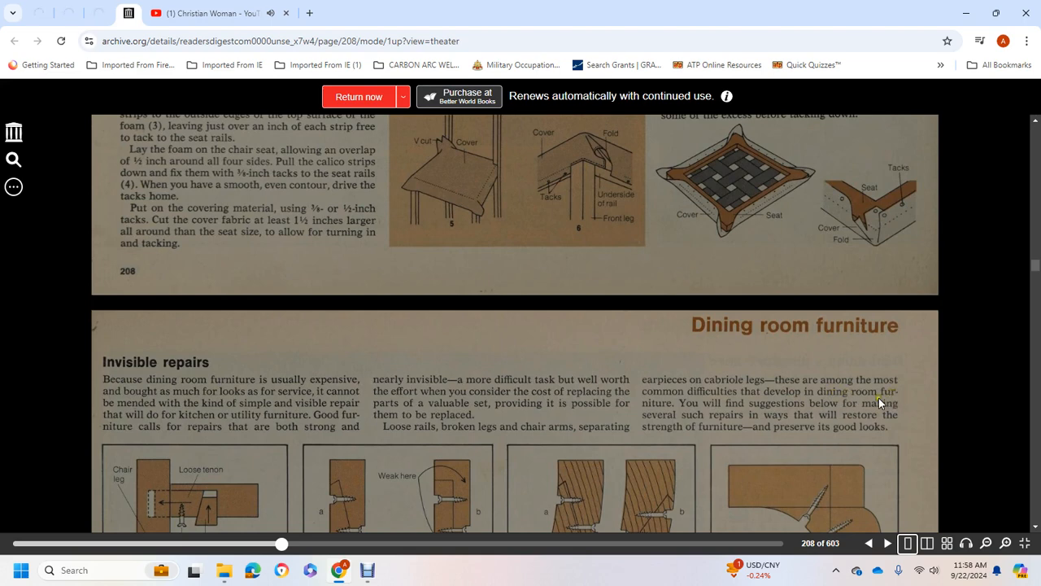
mouse_move(877, 407)
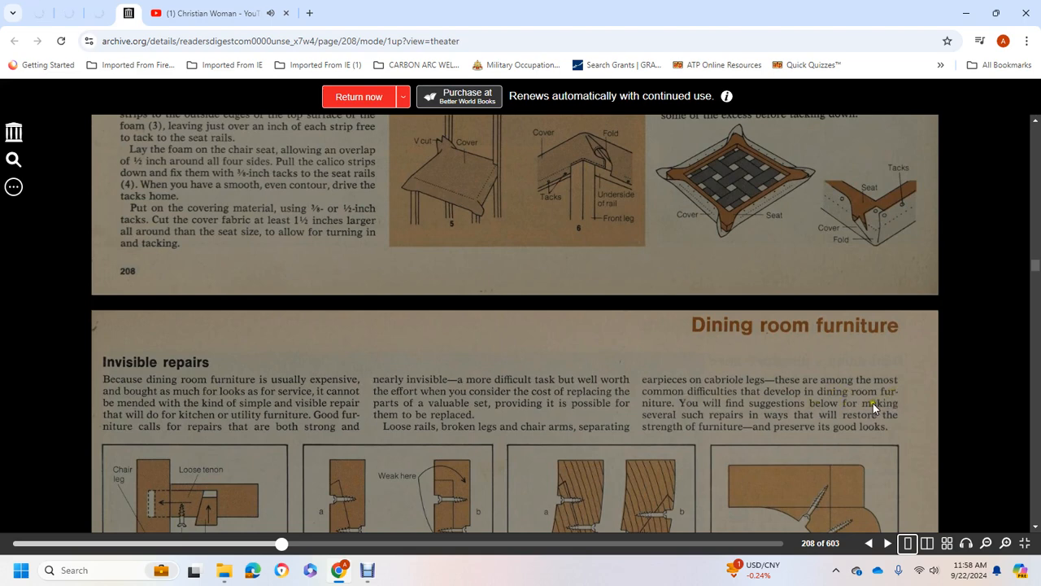
mouse_move(855, 419)
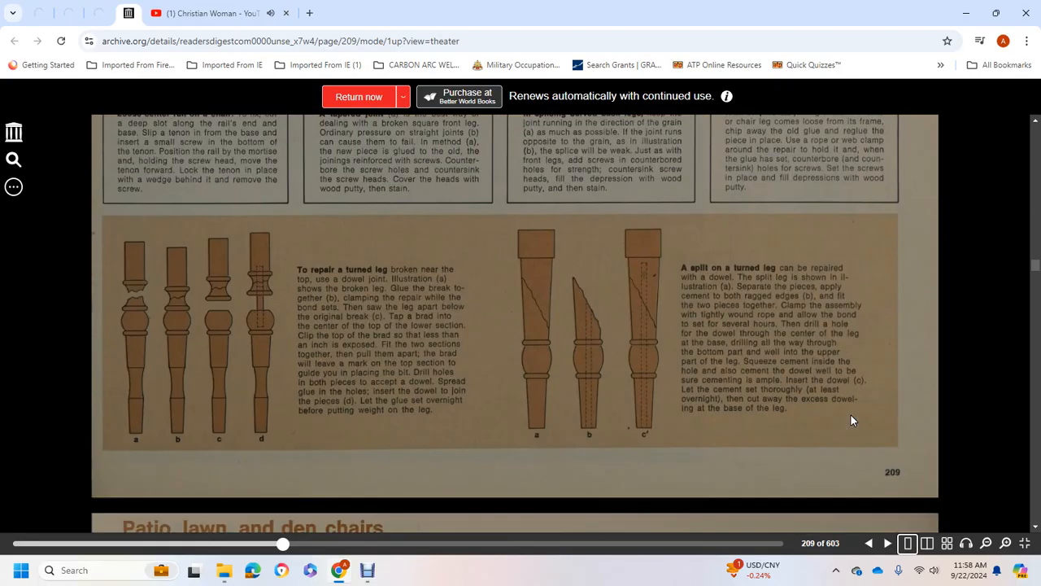
Step: Scroll past page 209's turned-leg repairs to the 'Patio, lawn, and den chairs' opener
scroll(down, 3)
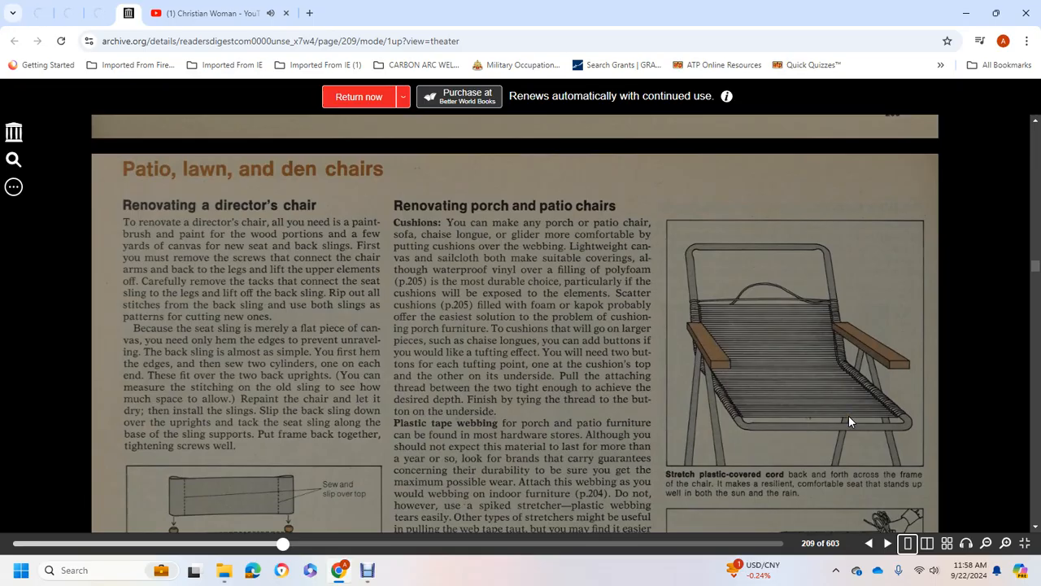
mouse_move(267, 193)
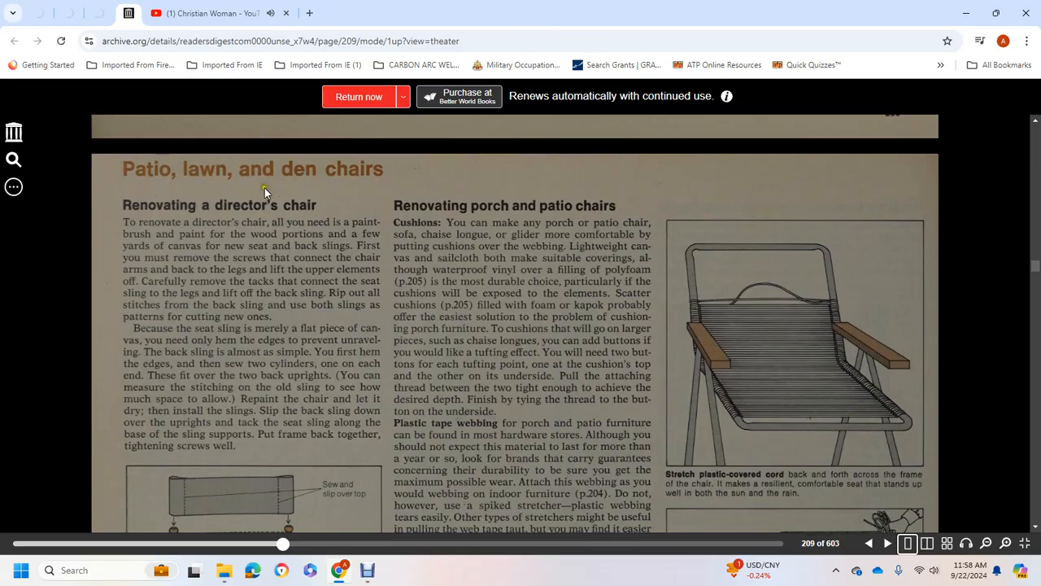
mouse_move(151, 248)
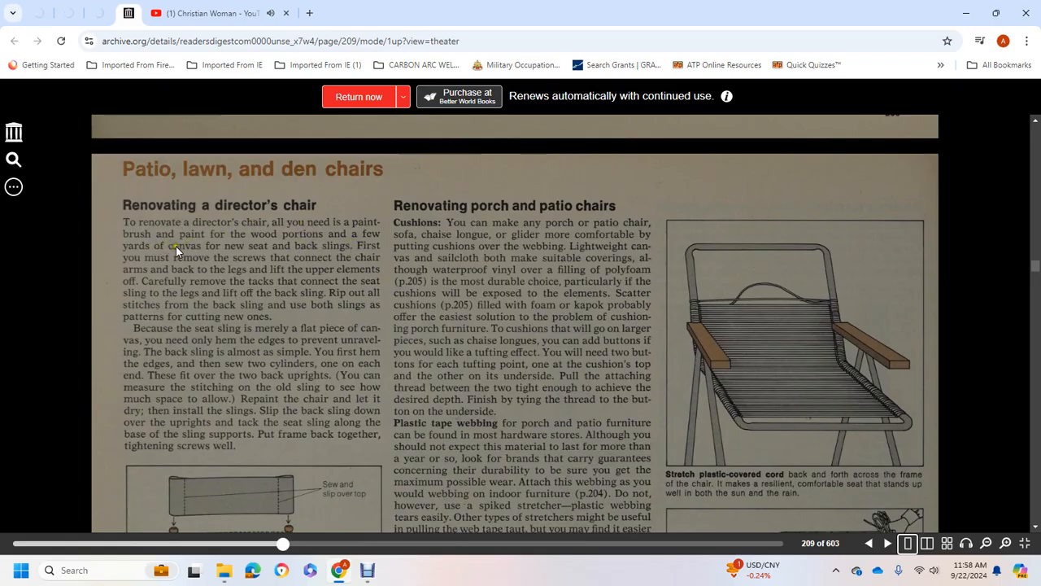
mouse_move(142, 244)
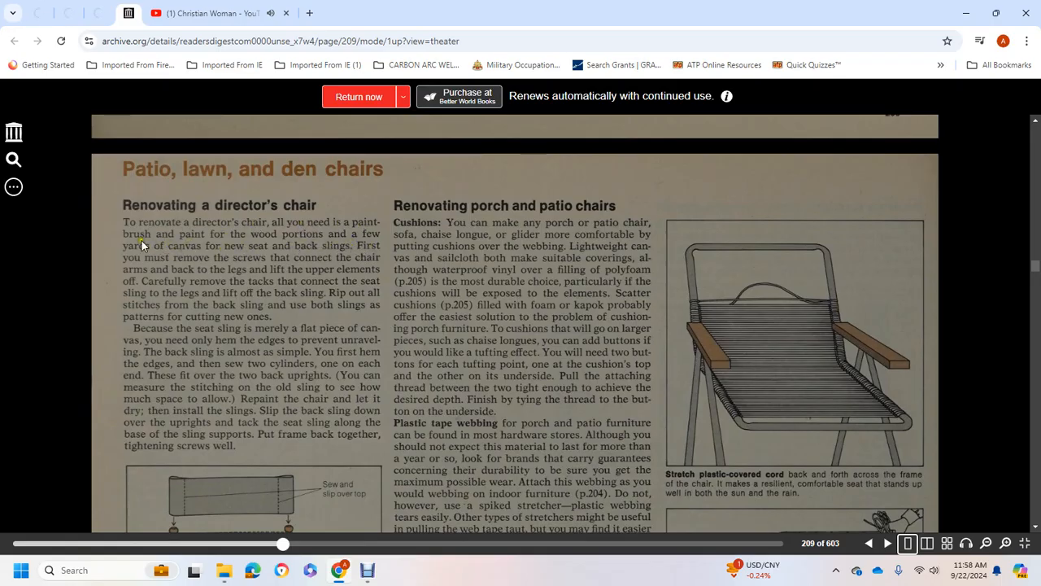
mouse_move(161, 275)
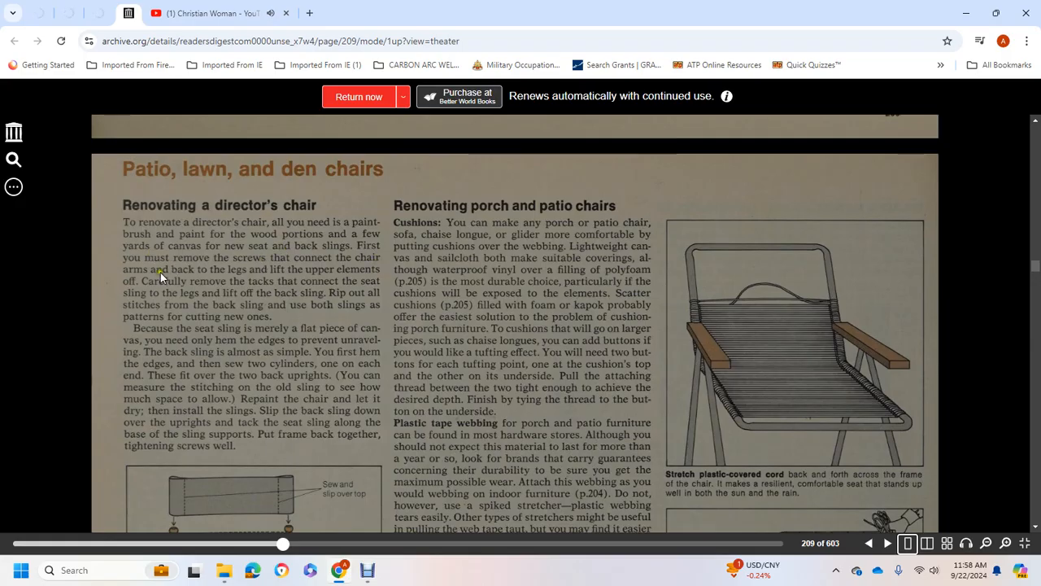
mouse_move(168, 276)
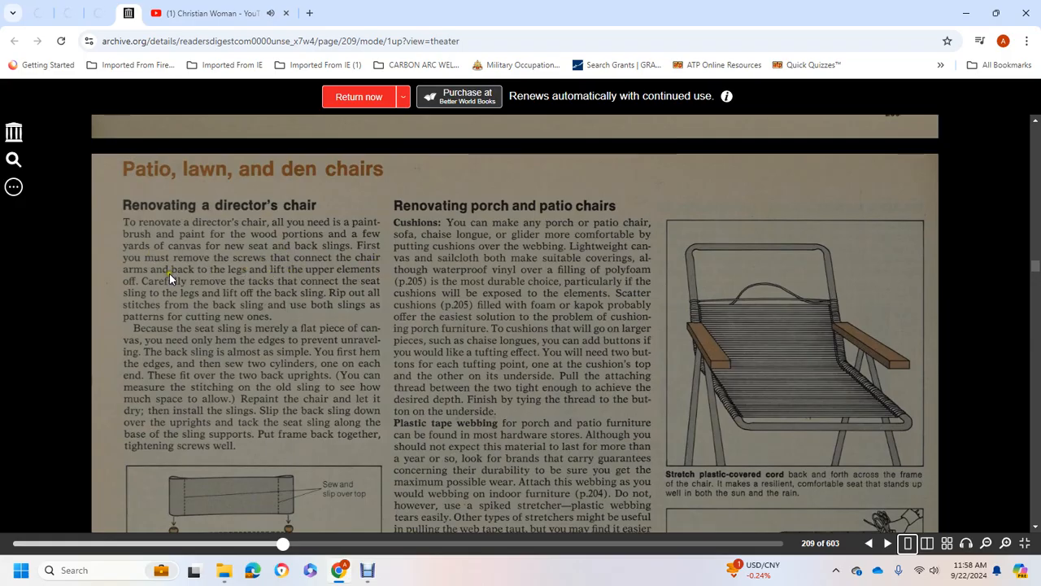
mouse_move(135, 297)
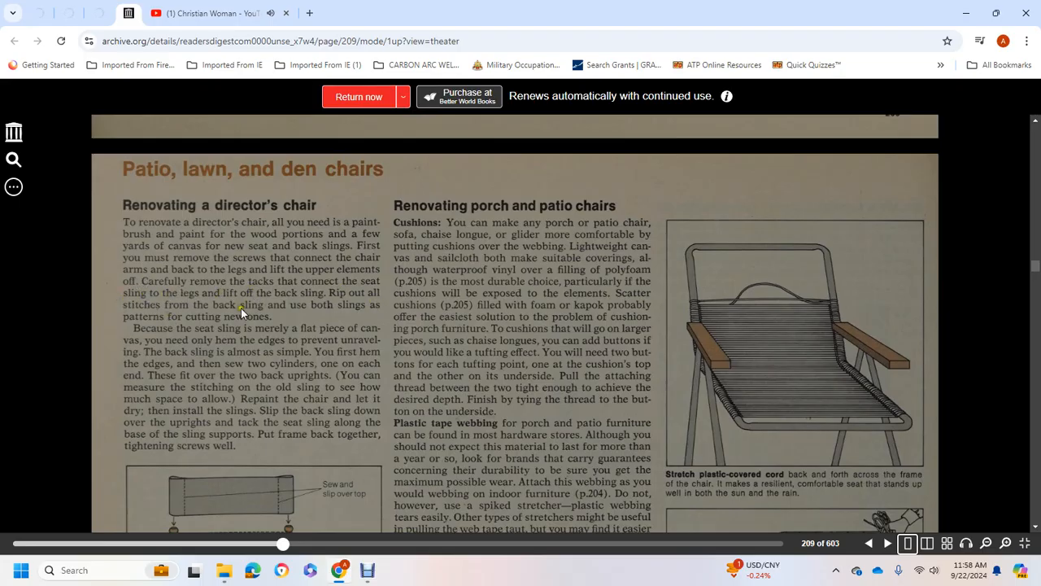
mouse_move(152, 321)
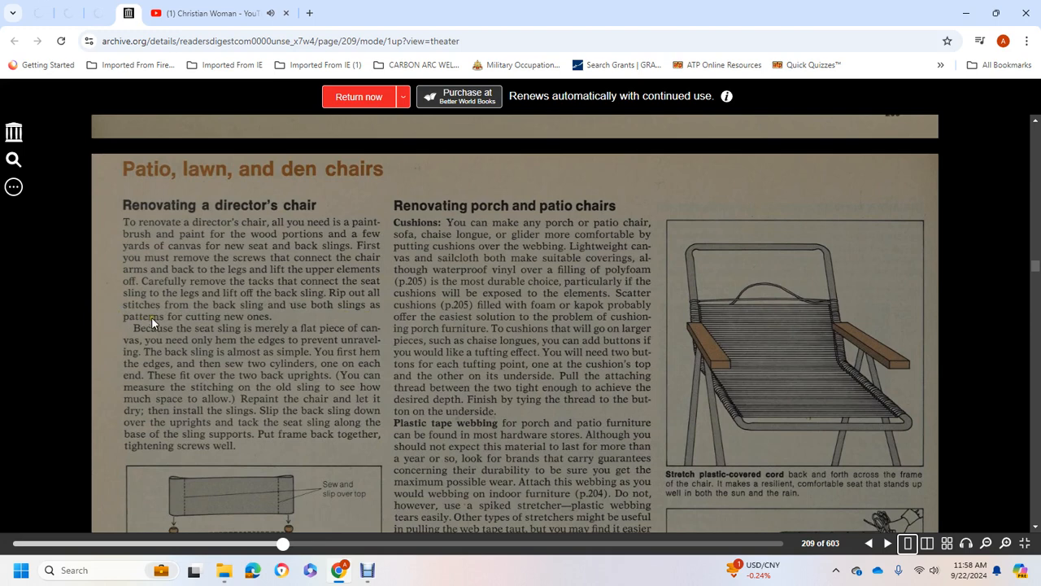
Step: Scroll to page 210's 'Plastic-covered cord' paragraph and director's chair diagram
scroll(down, 3)
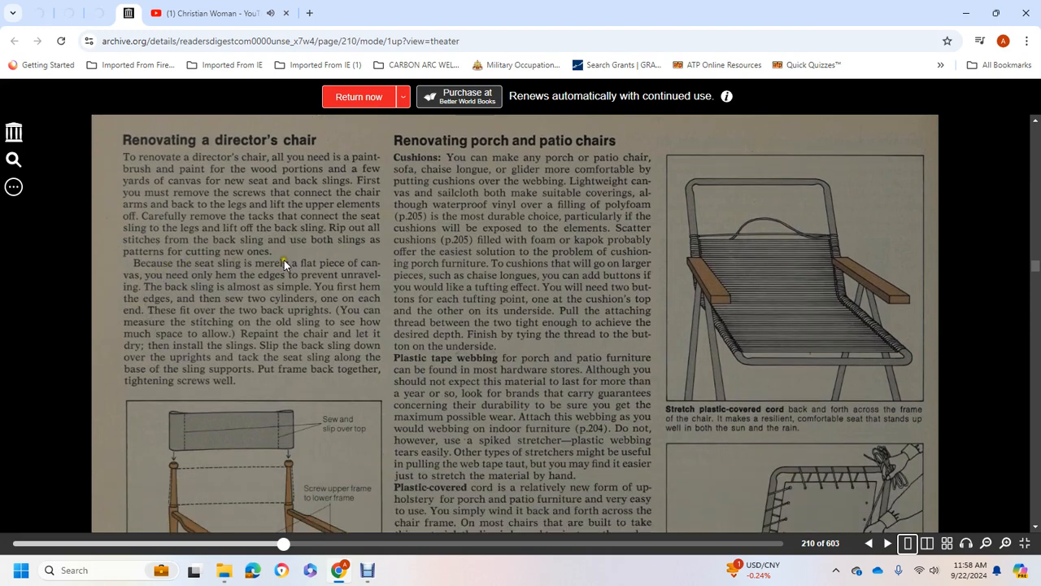
mouse_move(193, 279)
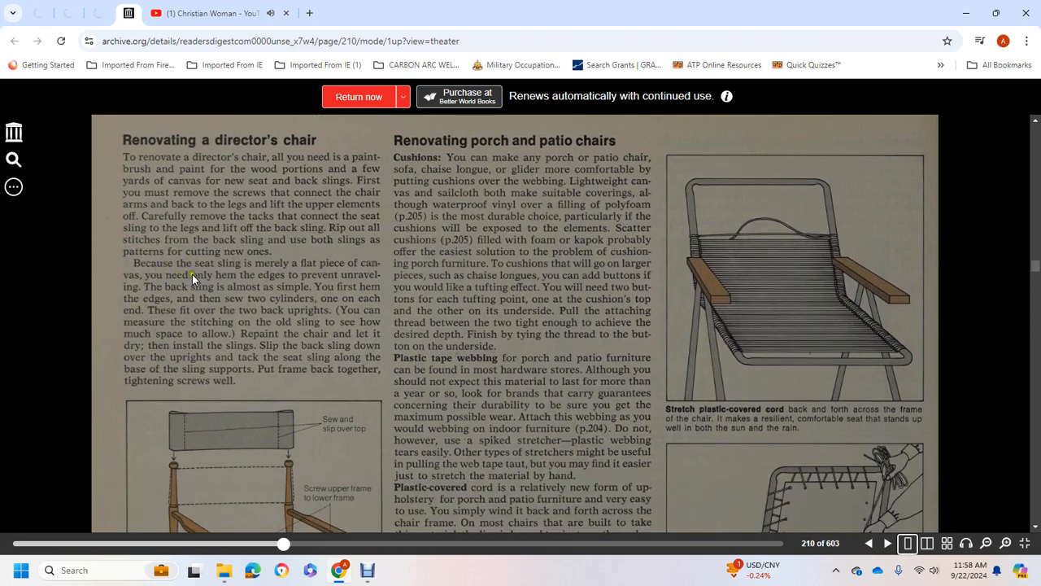
mouse_move(196, 292)
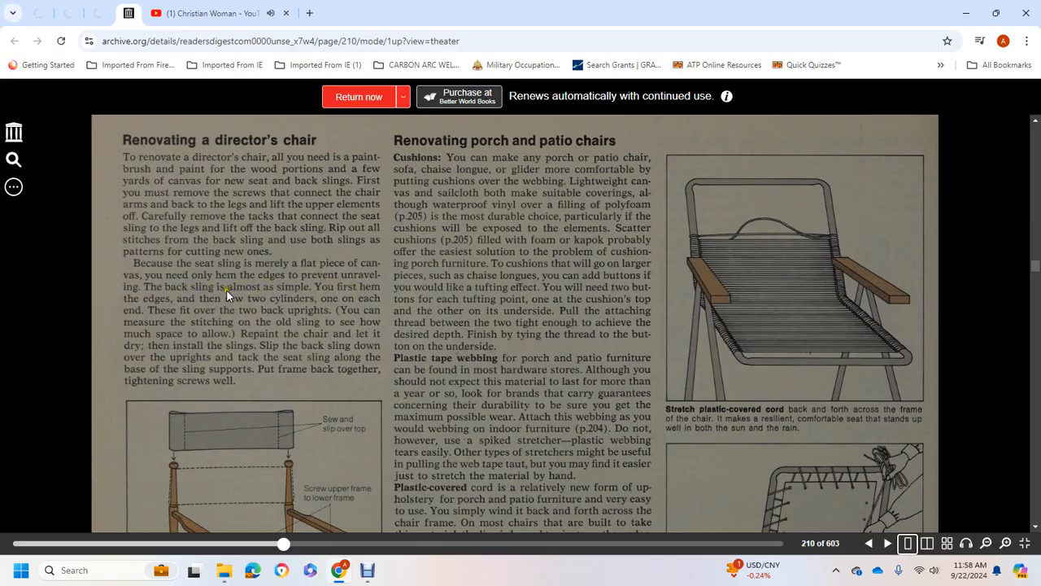
mouse_move(364, 309)
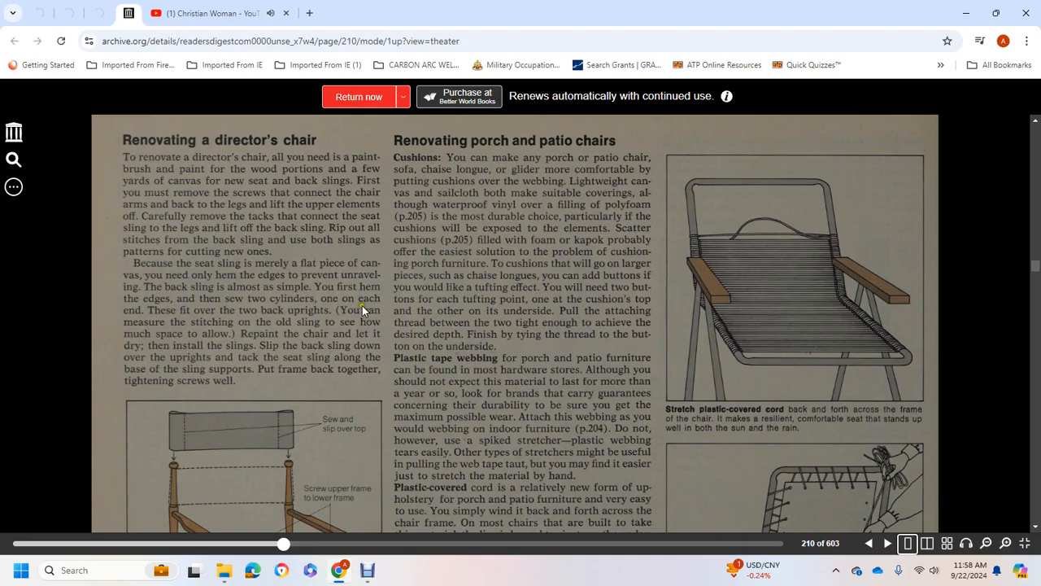
mouse_move(263, 310)
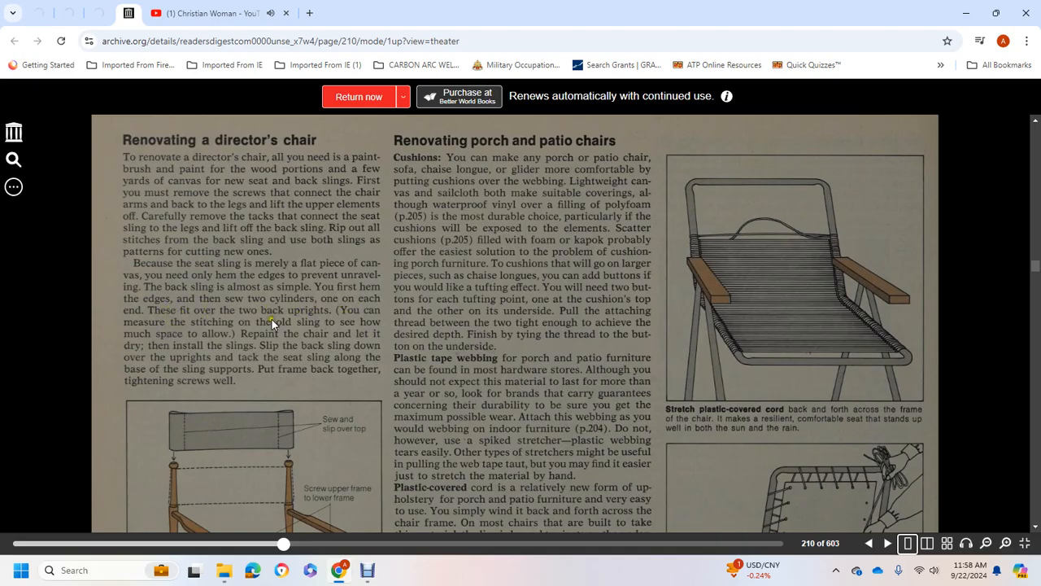
mouse_move(199, 333)
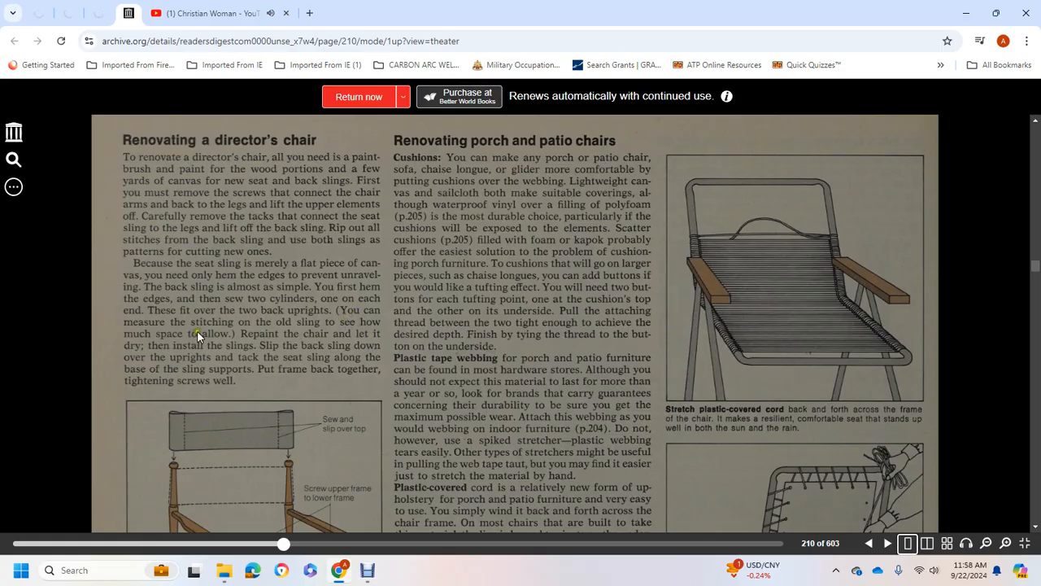
mouse_move(224, 342)
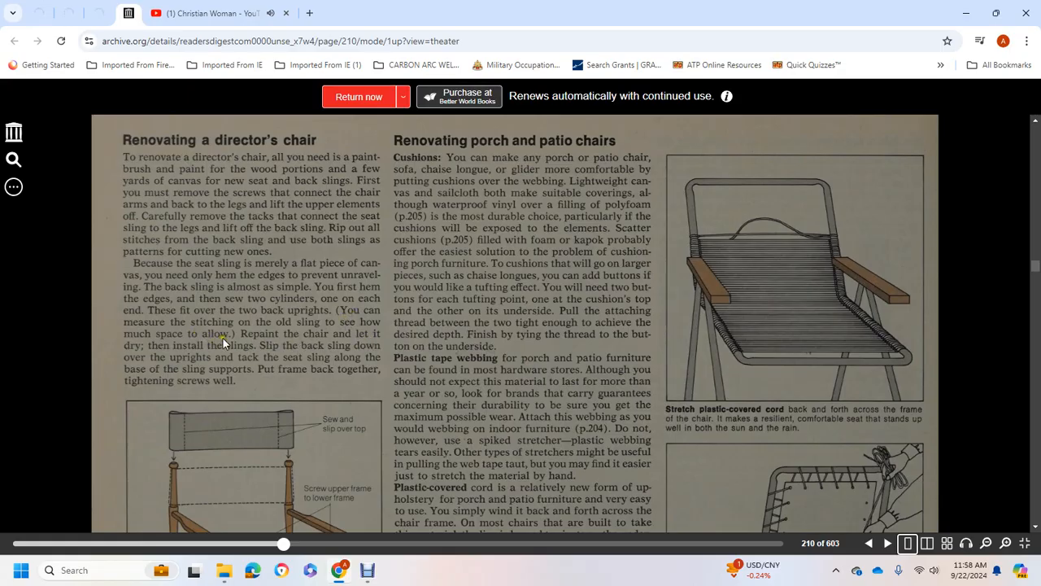
mouse_move(280, 349)
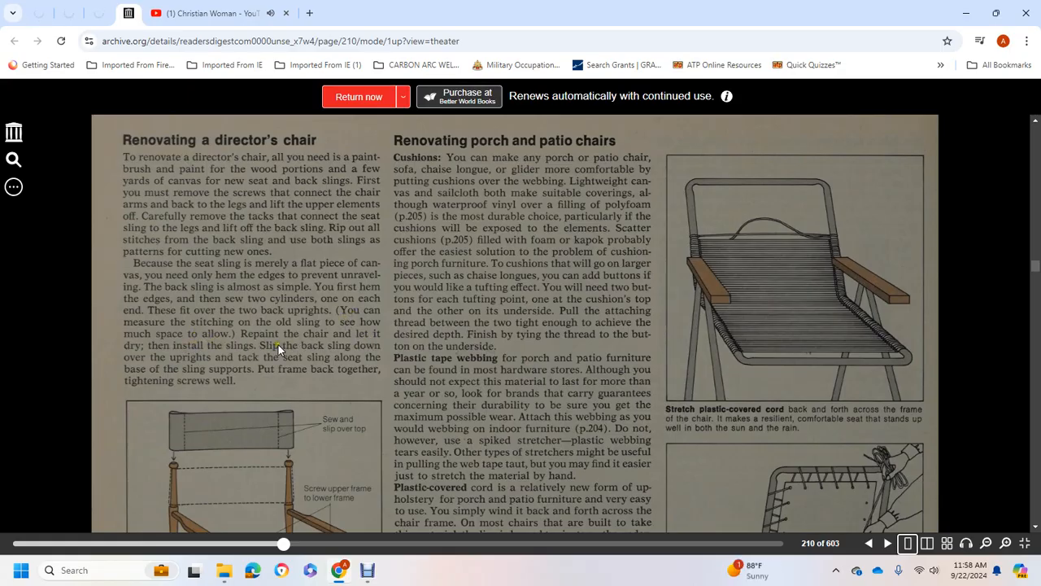
mouse_move(199, 360)
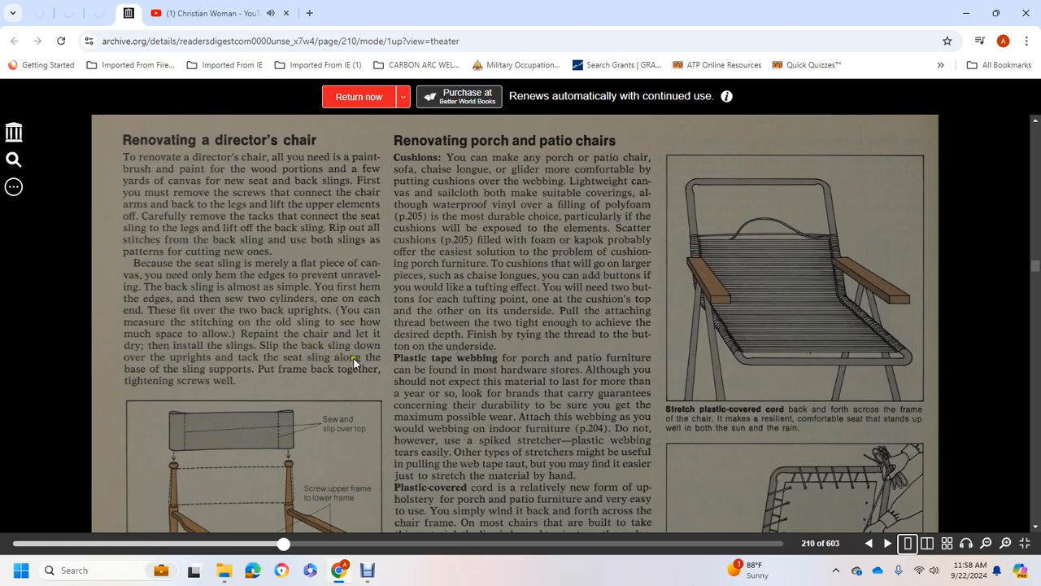
mouse_move(191, 373)
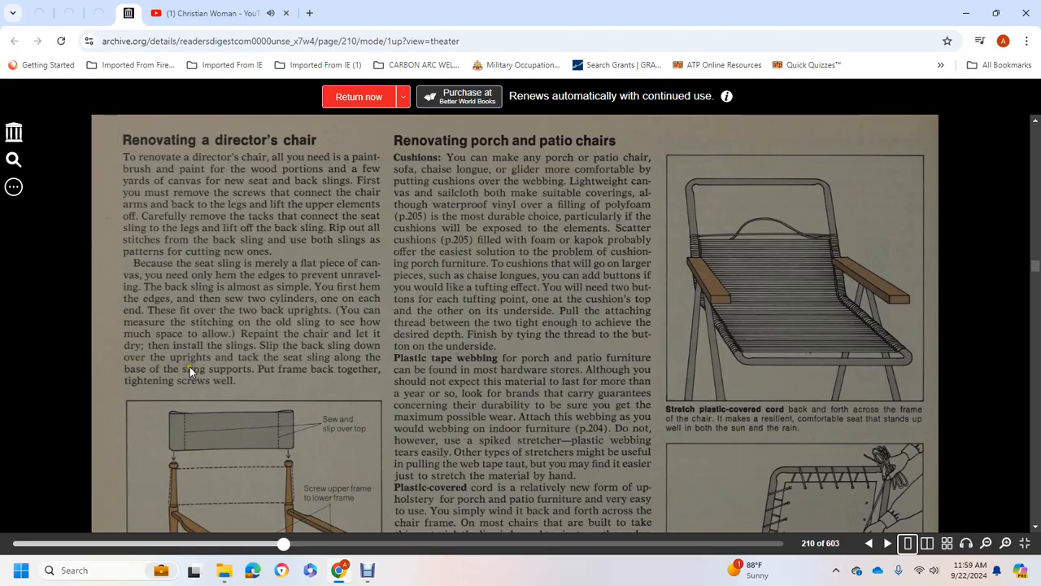
mouse_move(249, 378)
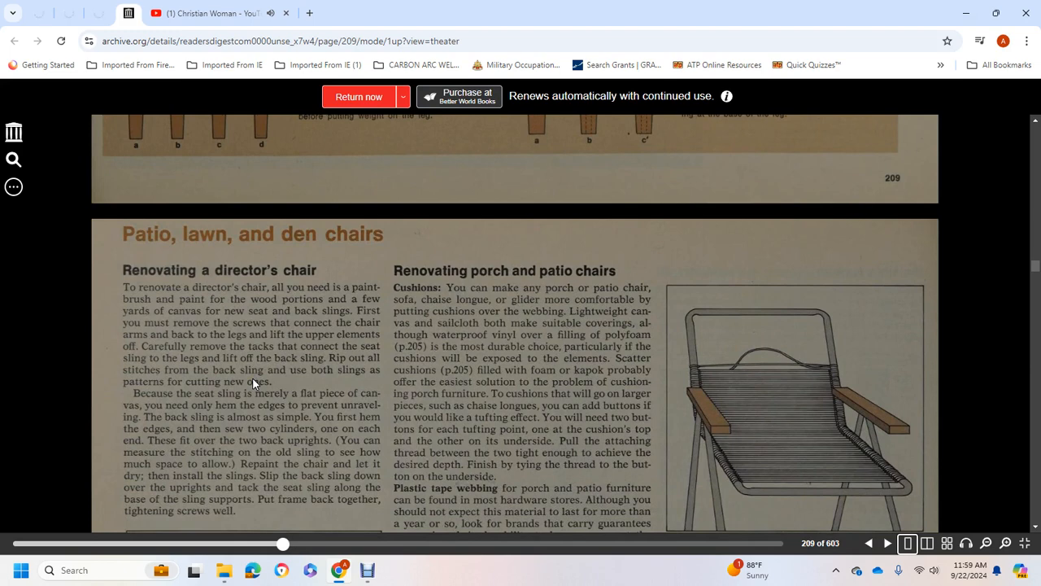
mouse_move(654, 265)
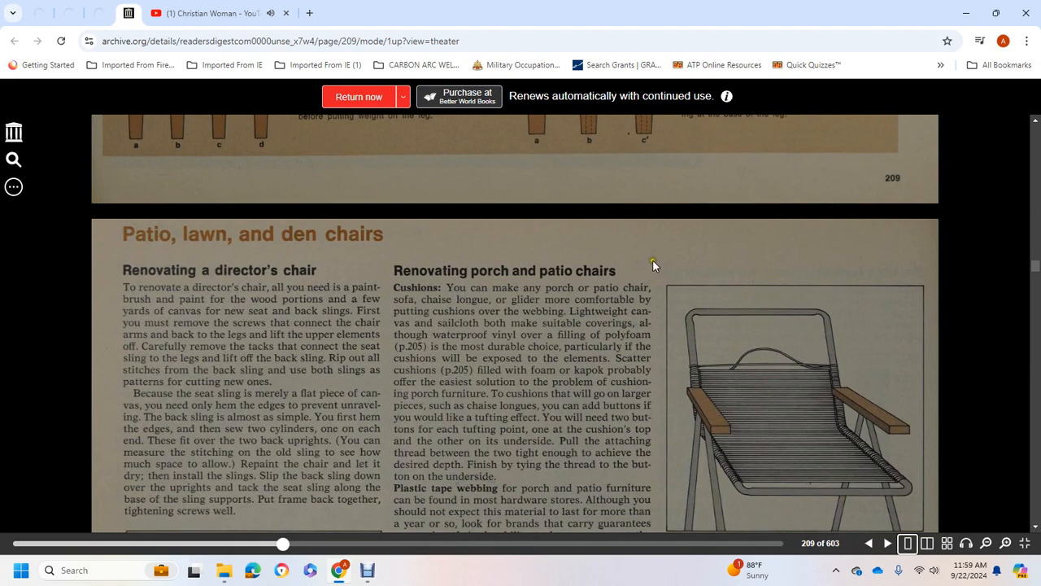
mouse_move(488, 295)
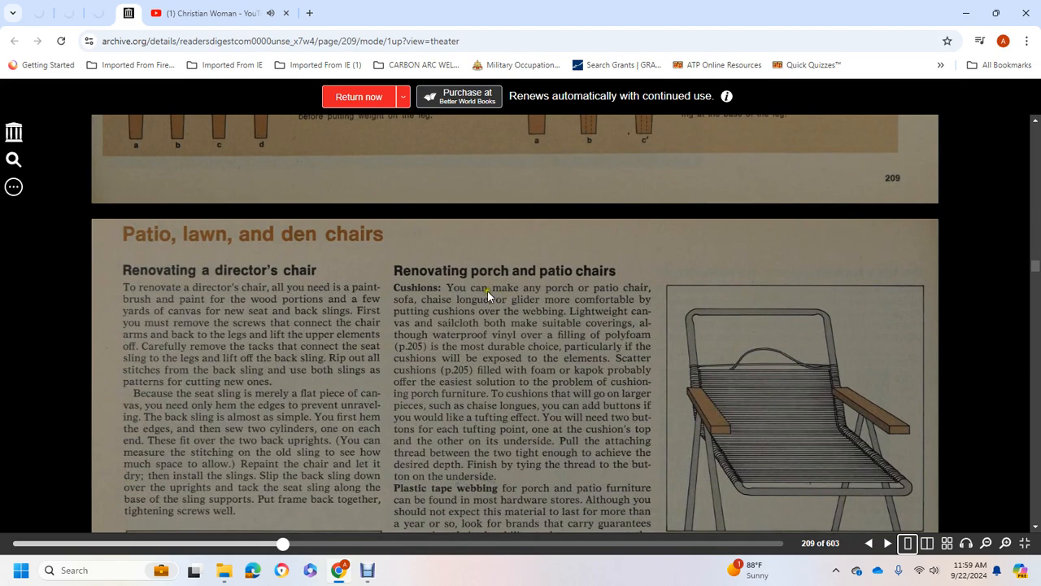
mouse_move(471, 310)
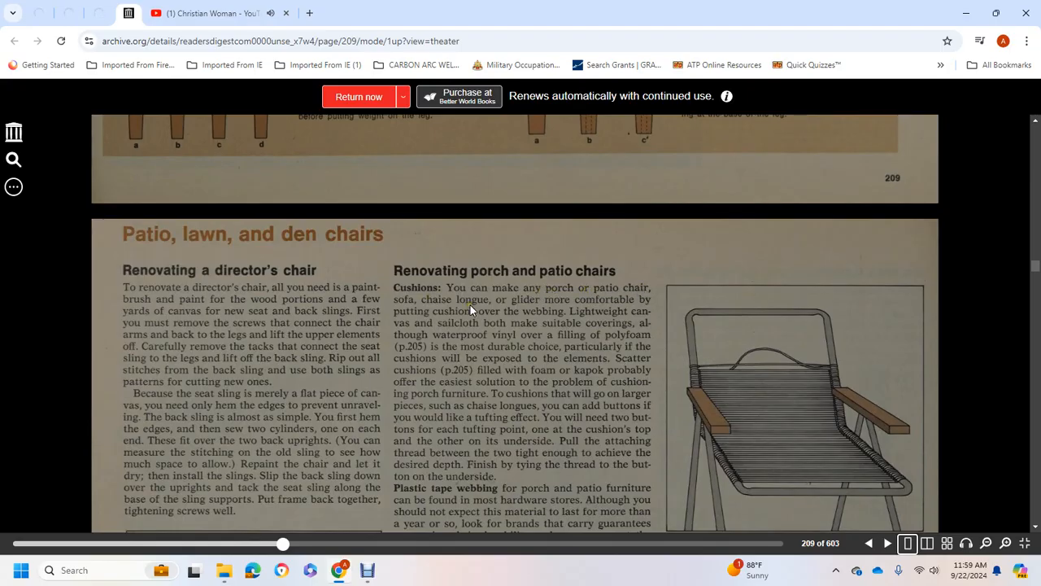
mouse_move(503, 305)
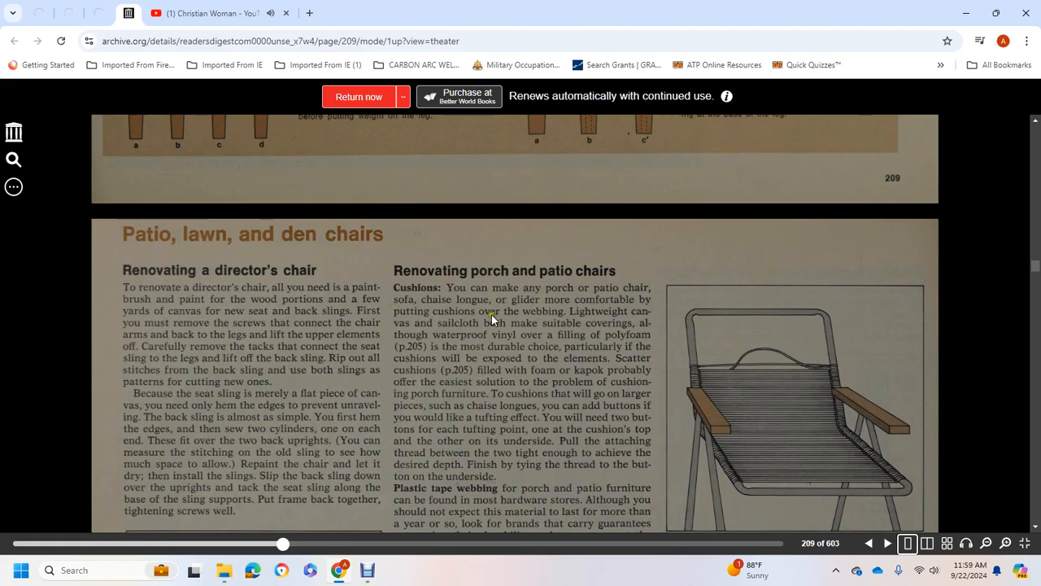
mouse_move(630, 318)
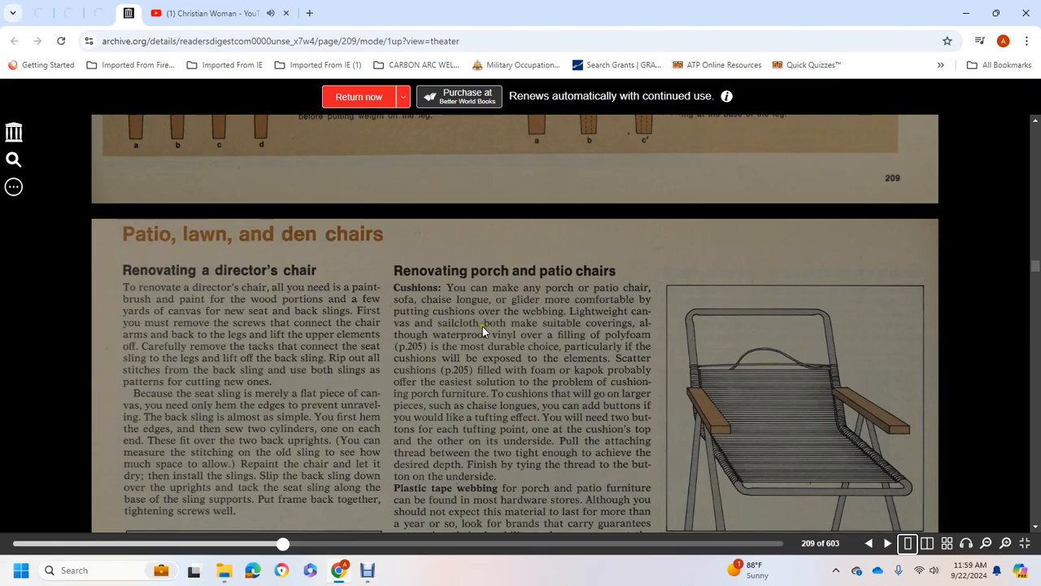
mouse_move(639, 328)
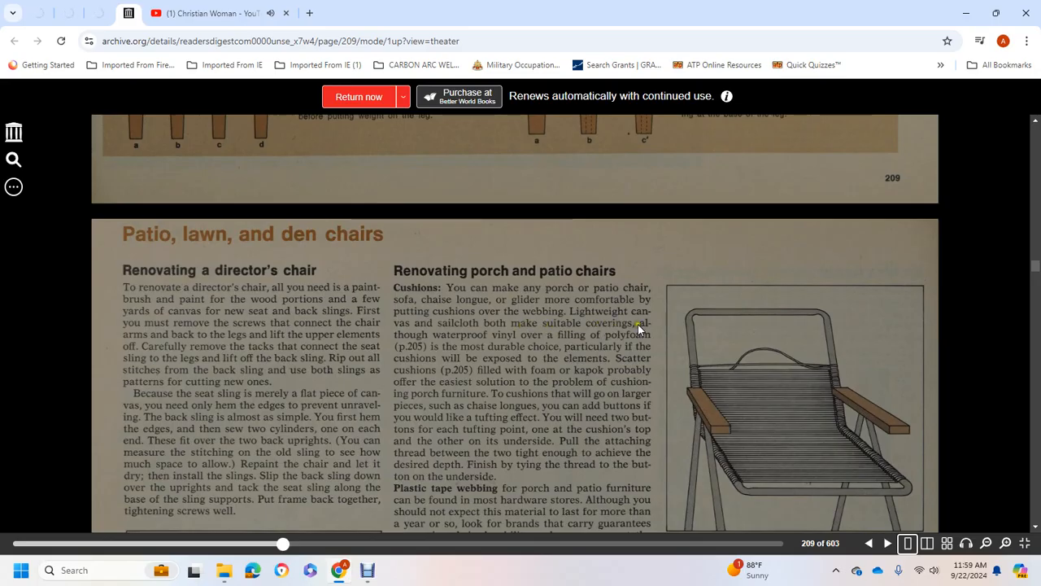
mouse_move(560, 342)
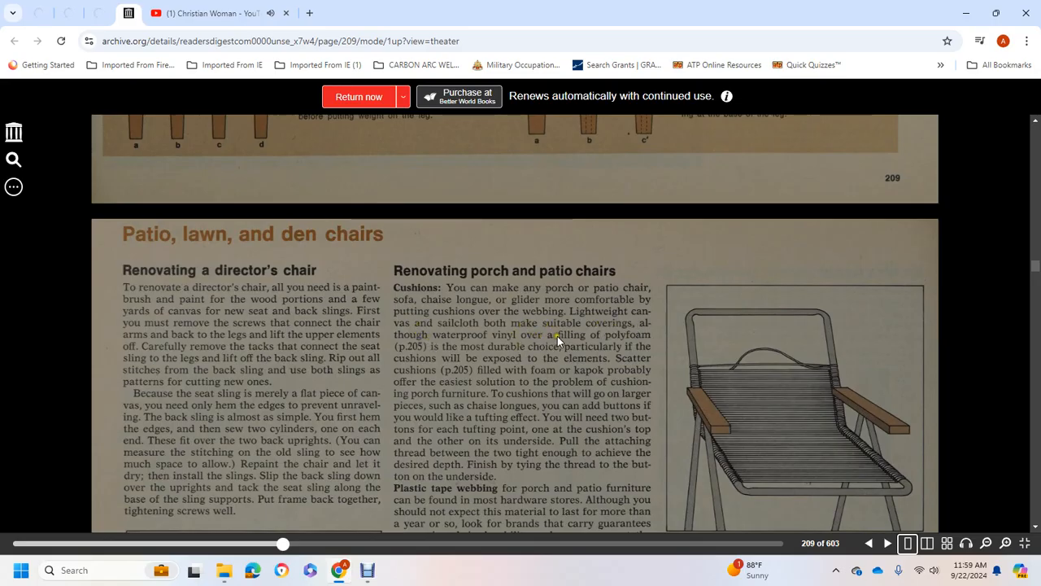
mouse_move(448, 349)
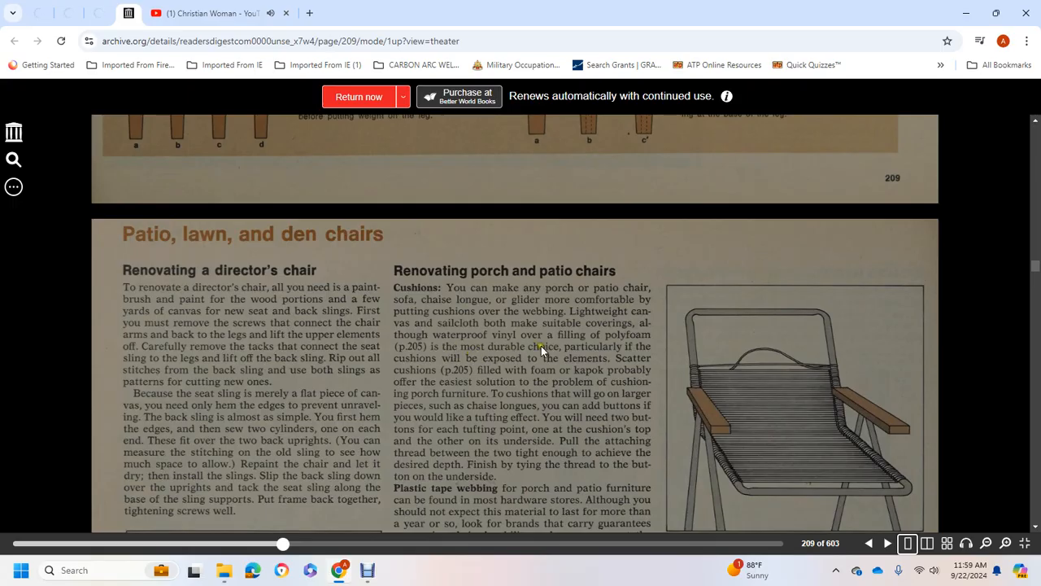
mouse_move(612, 368)
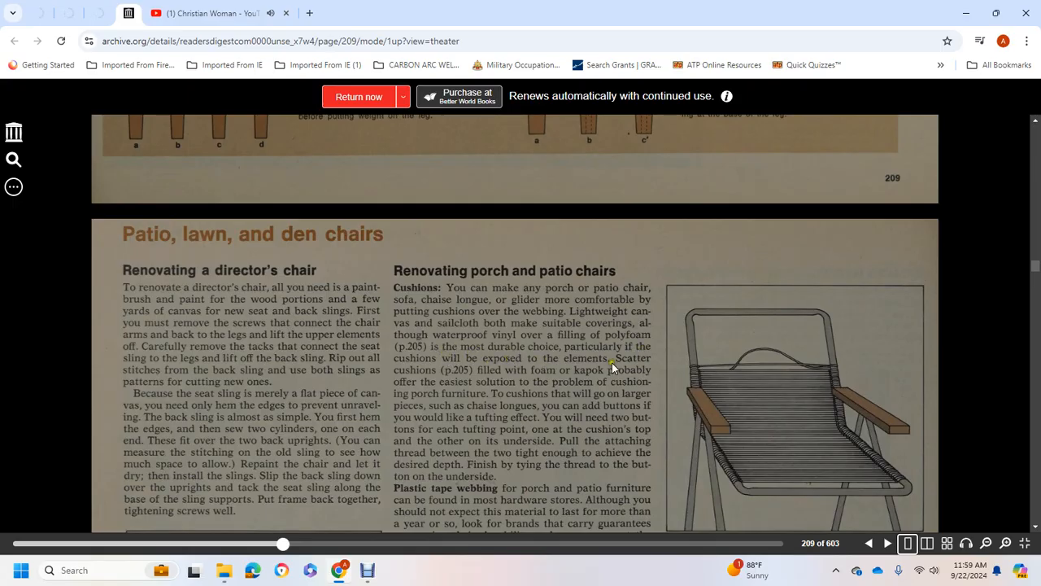
mouse_move(496, 376)
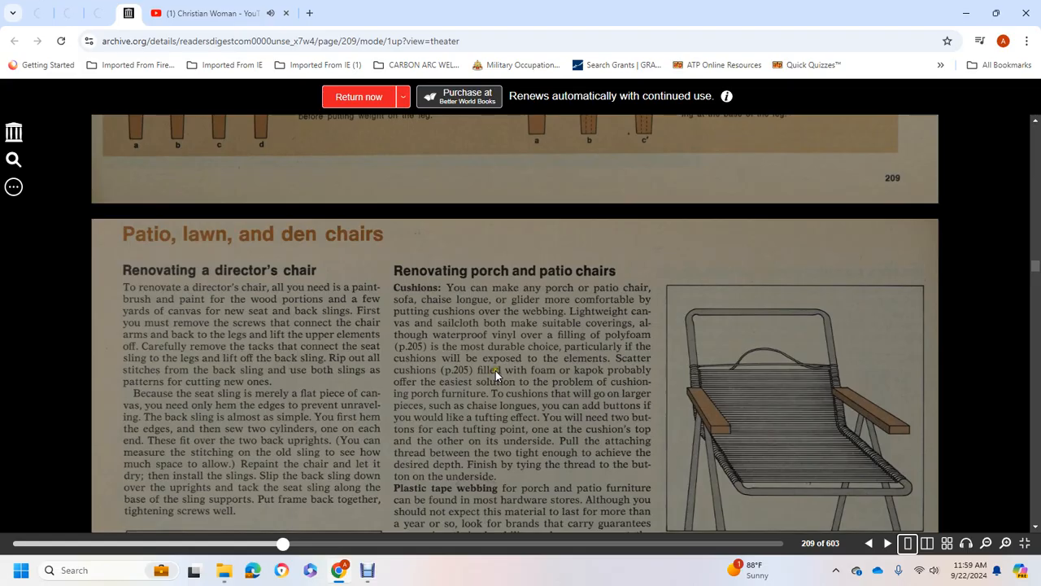
mouse_move(626, 372)
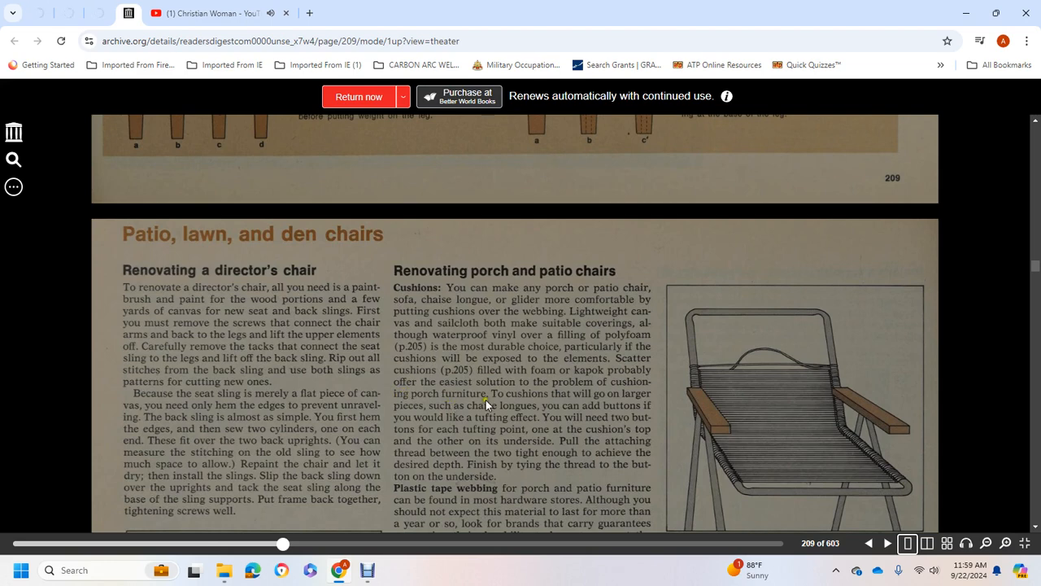
mouse_move(478, 411)
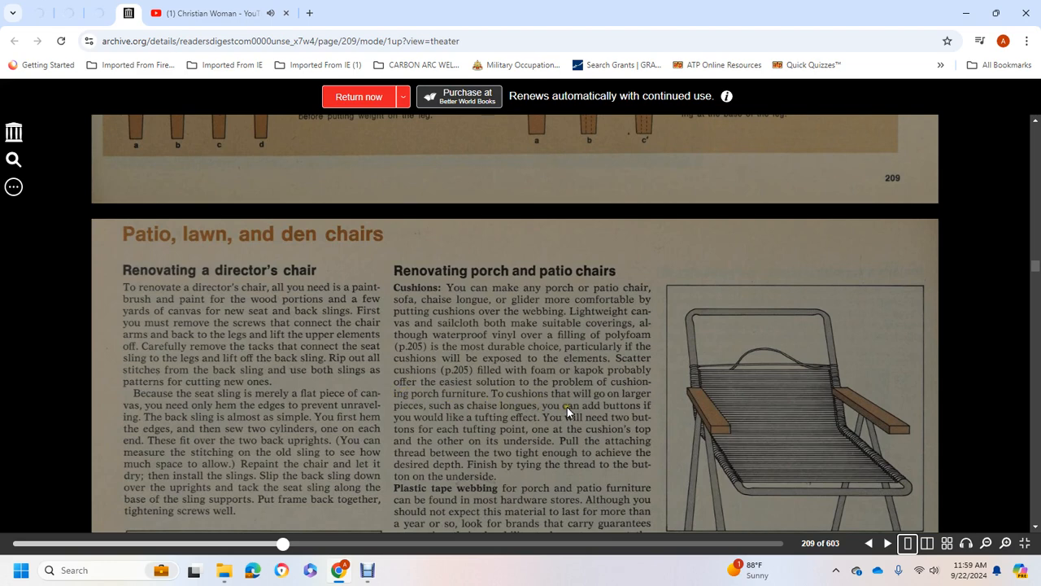
mouse_move(447, 419)
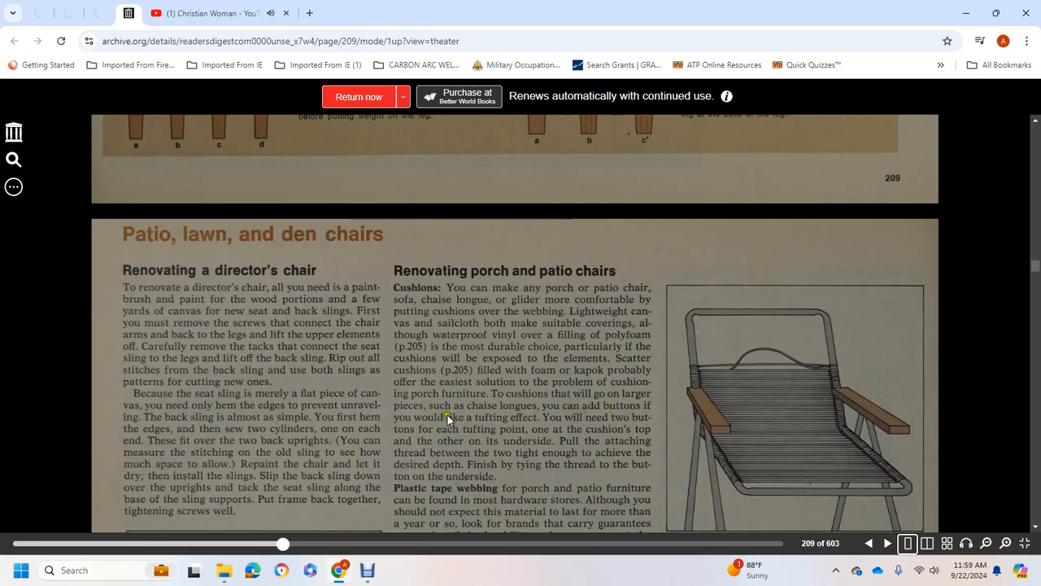
mouse_move(562, 419)
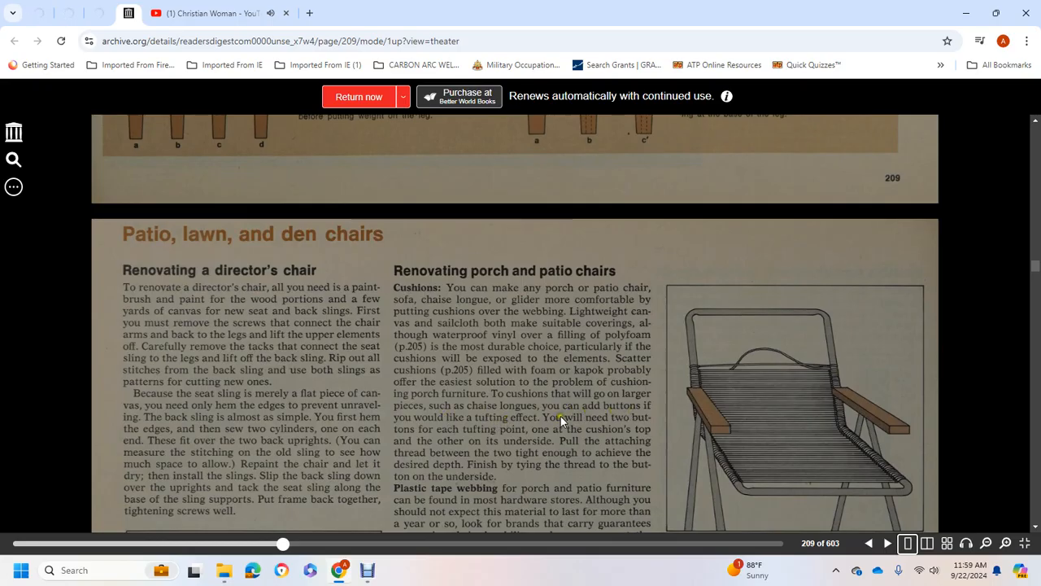
mouse_move(527, 435)
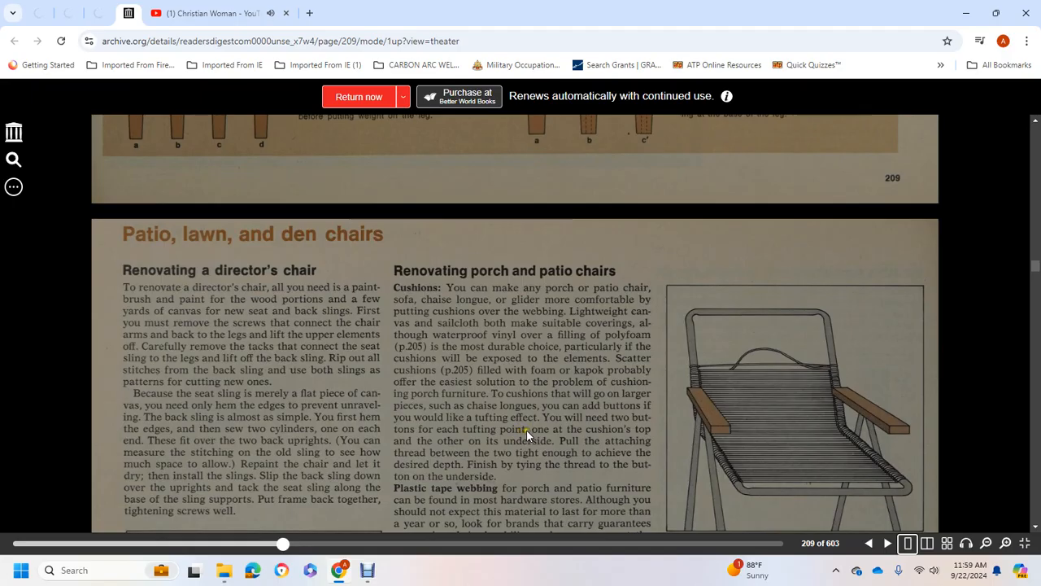
mouse_move(584, 431)
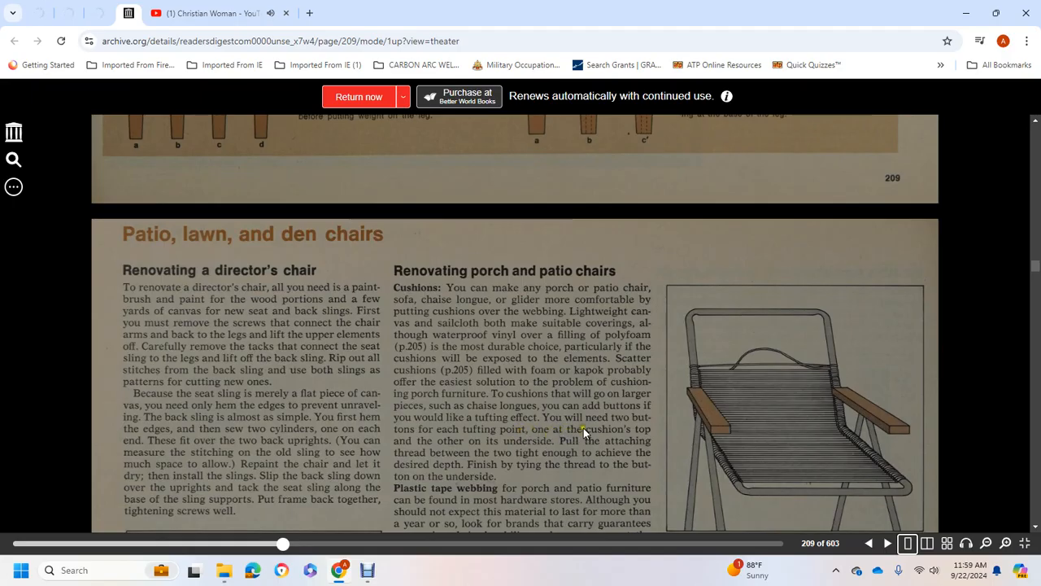
mouse_move(570, 439)
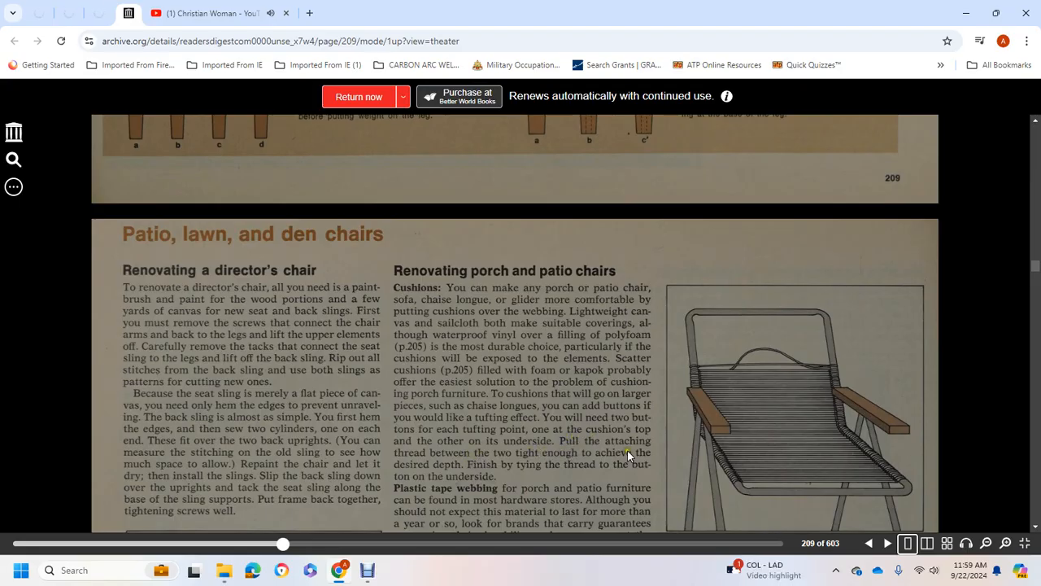
scroll(down, 3)
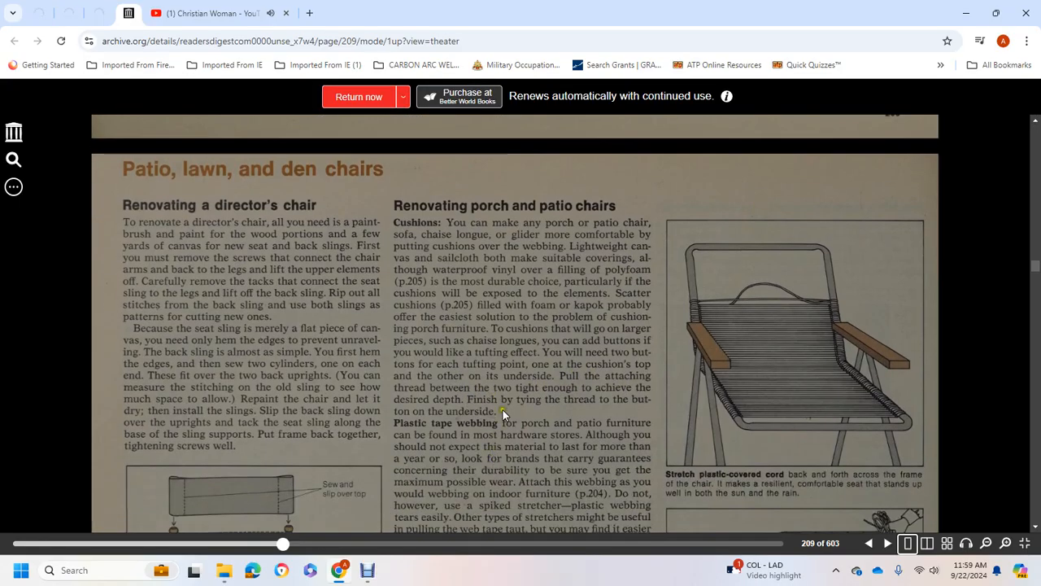
mouse_move(466, 409)
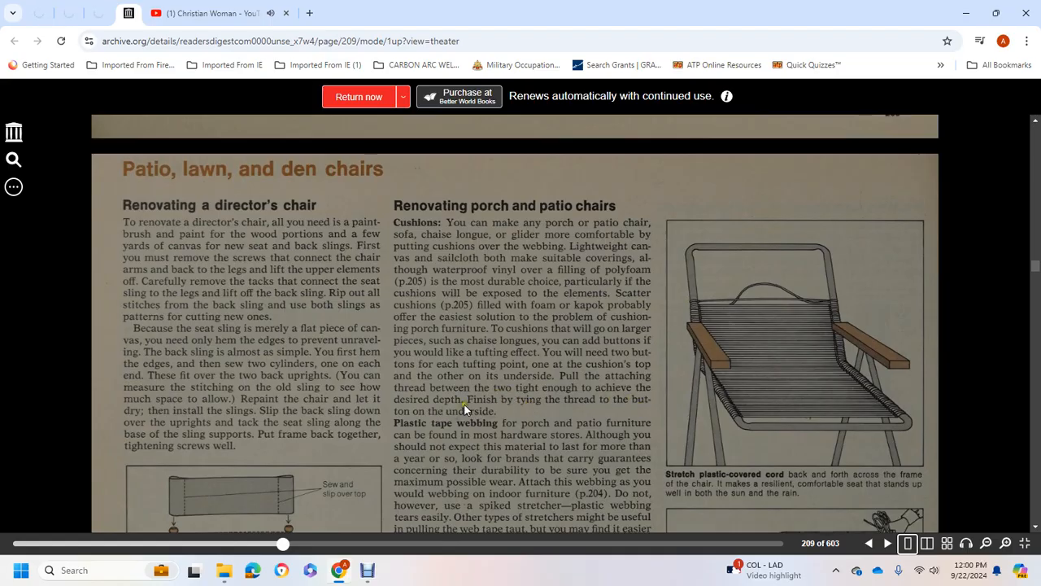
scroll(down, 3)
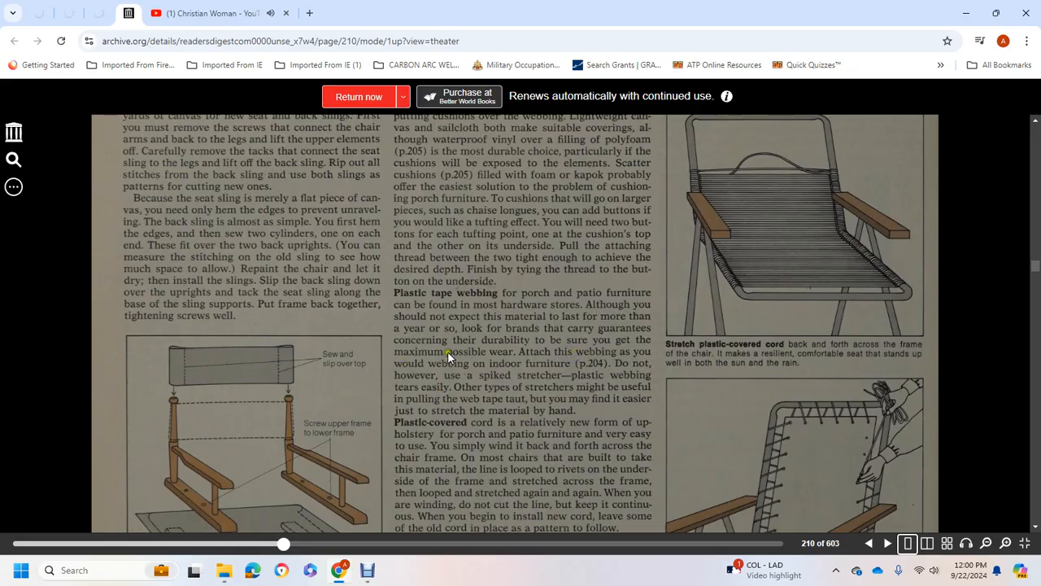
mouse_move(567, 374)
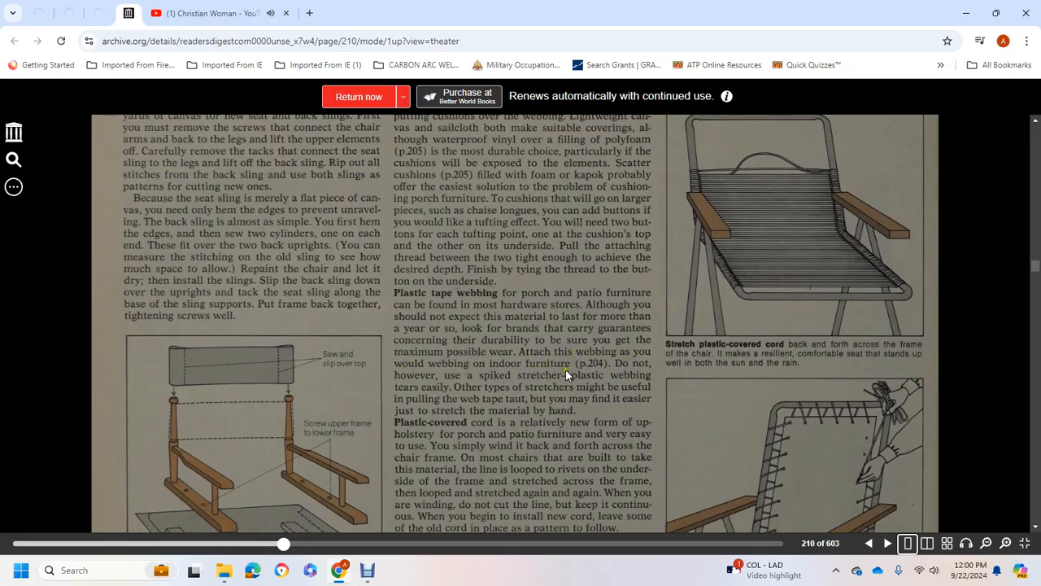
mouse_move(635, 379)
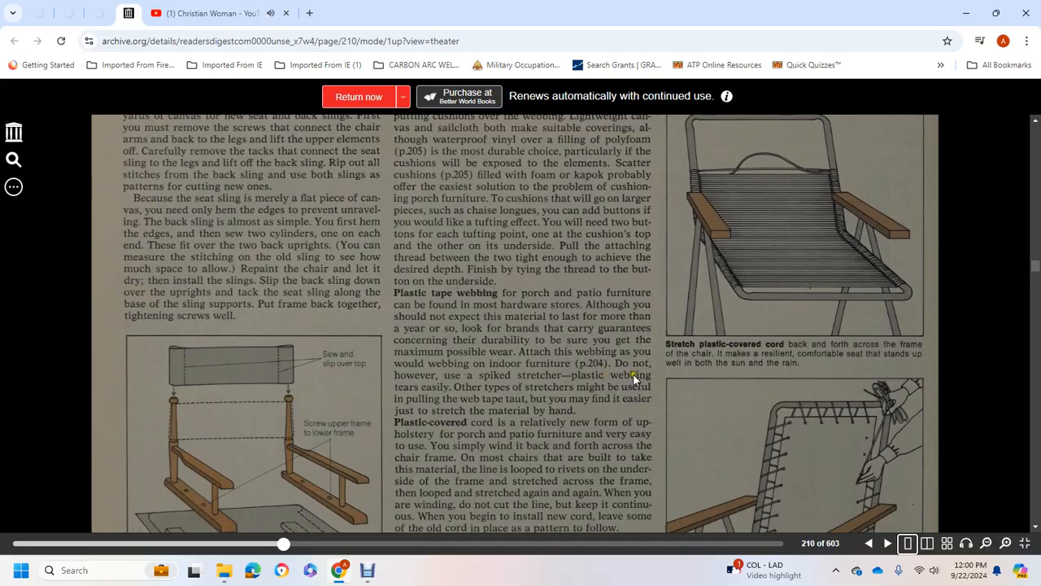
mouse_move(482, 395)
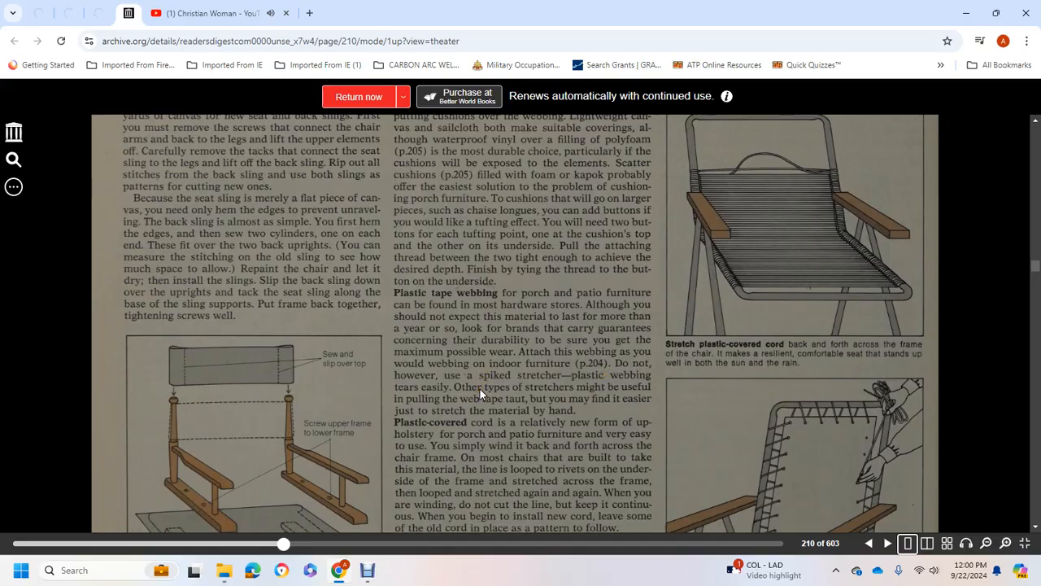
mouse_move(500, 395)
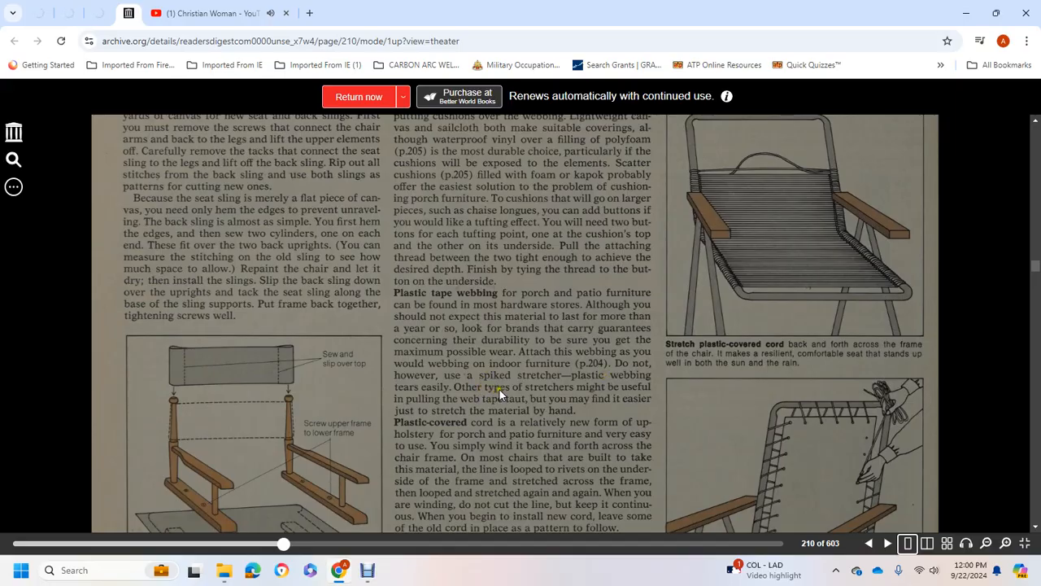
mouse_move(443, 403)
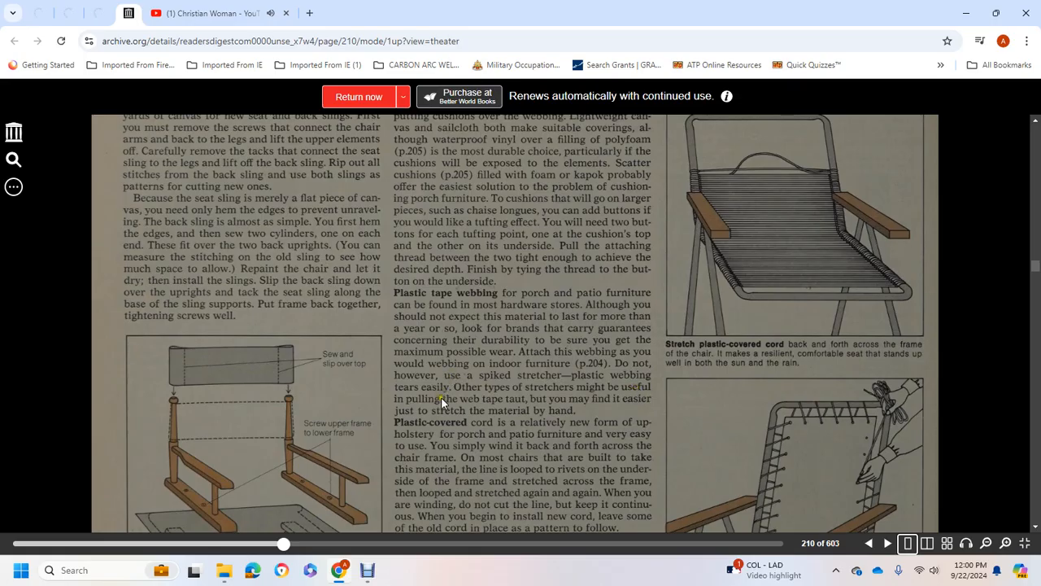
mouse_move(558, 400)
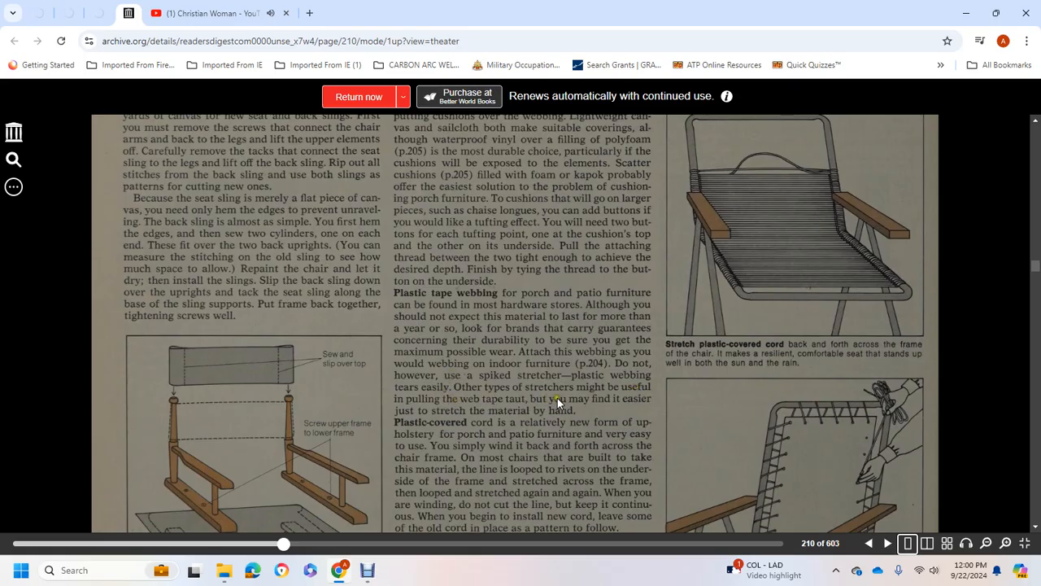
mouse_move(483, 404)
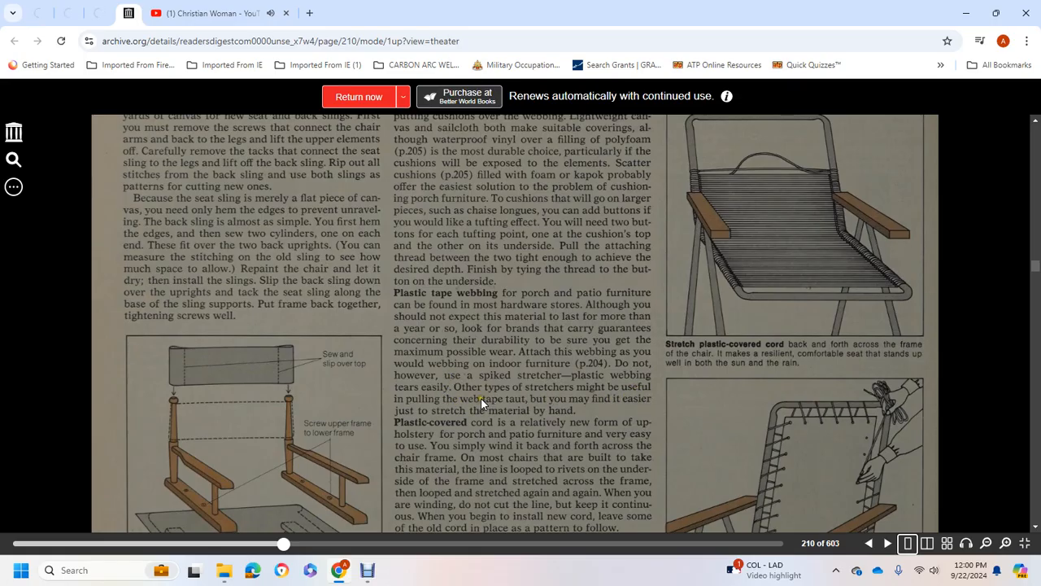
Step: Finish reading page 210, then advance to page 211, the Plumbing section opener
scroll(down, 3)
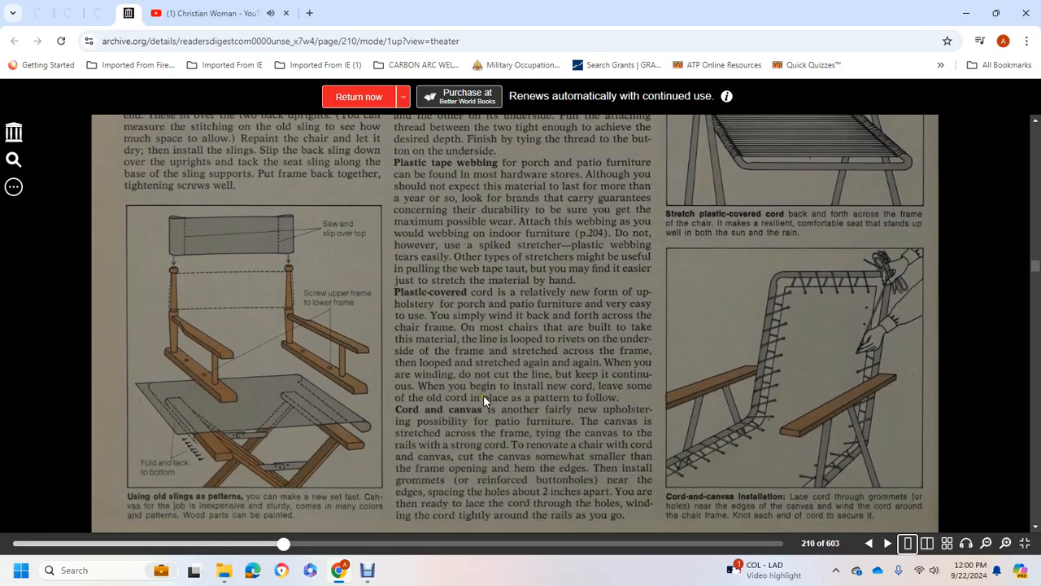
mouse_move(446, 305)
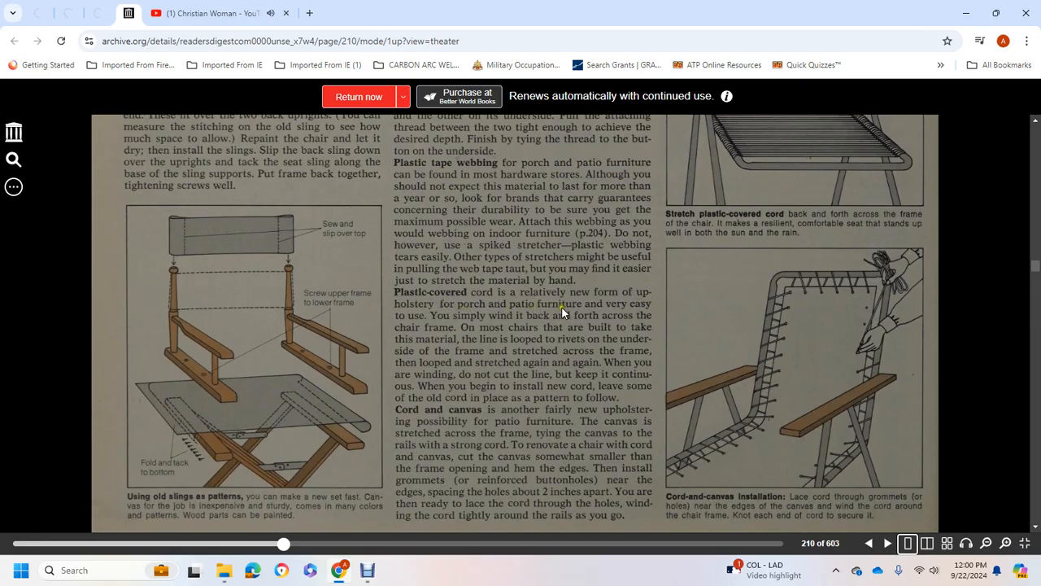
mouse_move(529, 325)
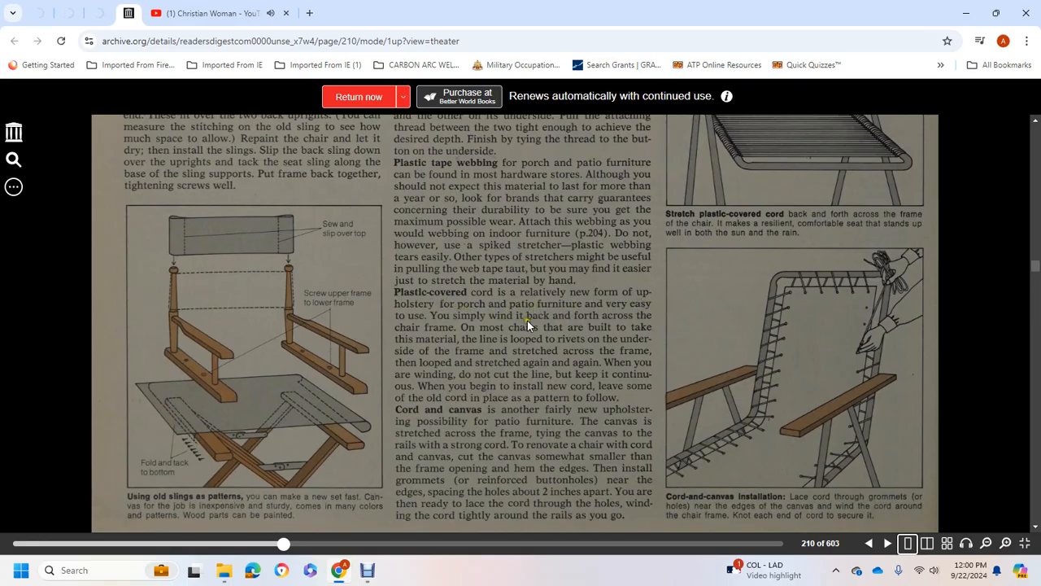
mouse_move(468, 336)
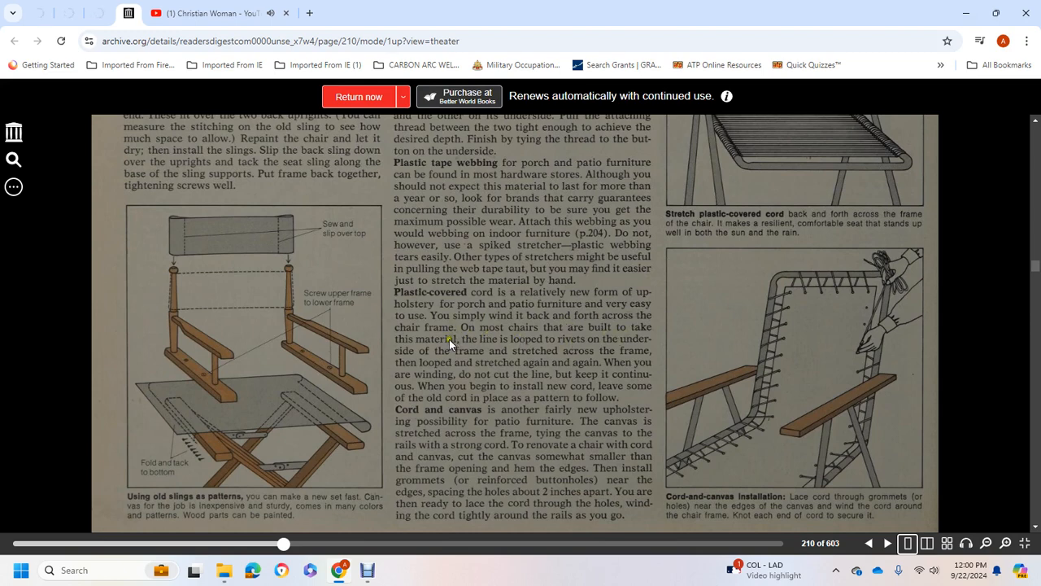
mouse_move(630, 345)
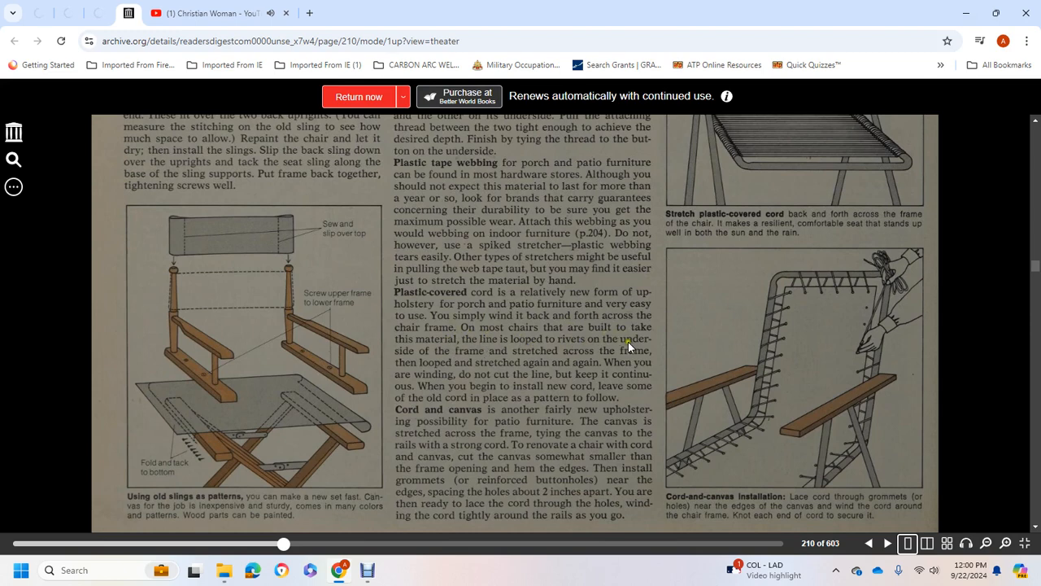
mouse_move(621, 354)
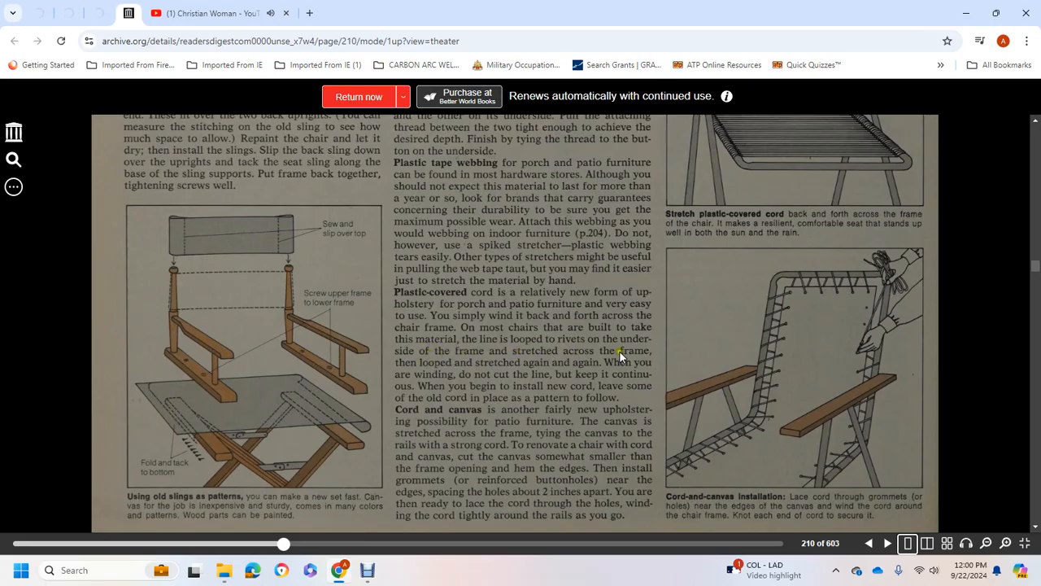
mouse_move(627, 362)
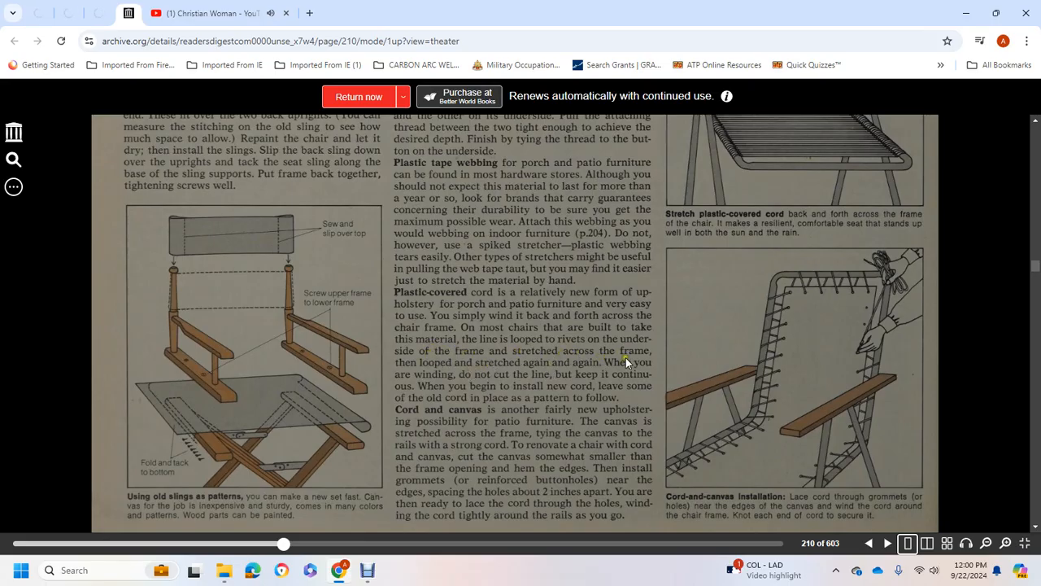
mouse_move(545, 379)
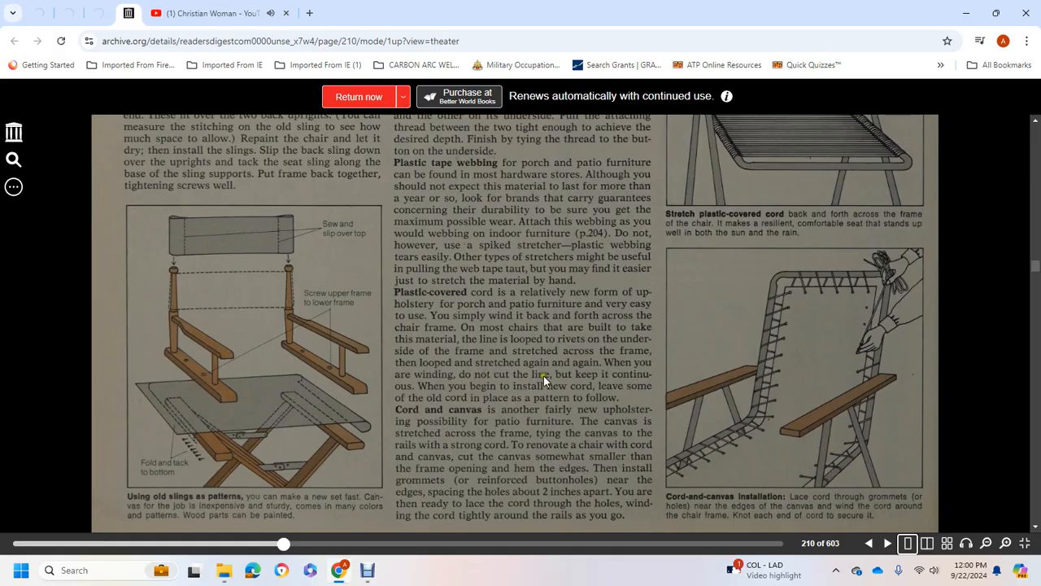
mouse_move(526, 393)
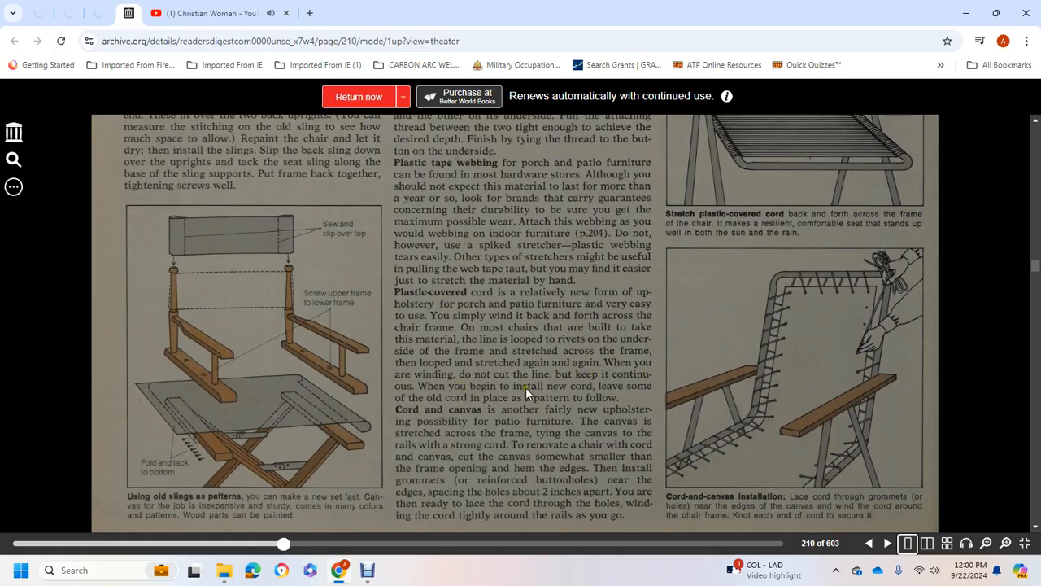
mouse_move(438, 401)
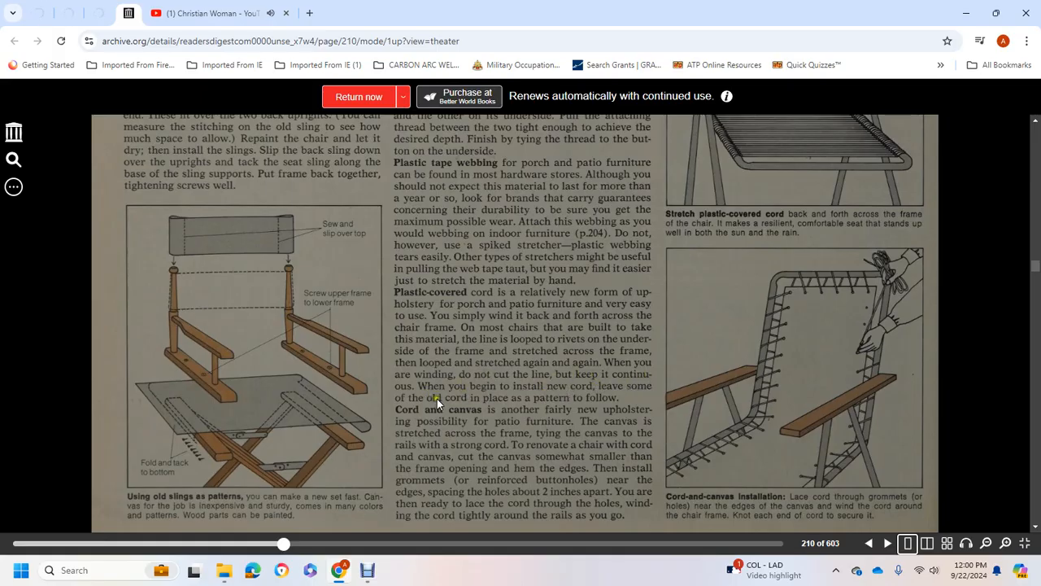
mouse_move(592, 406)
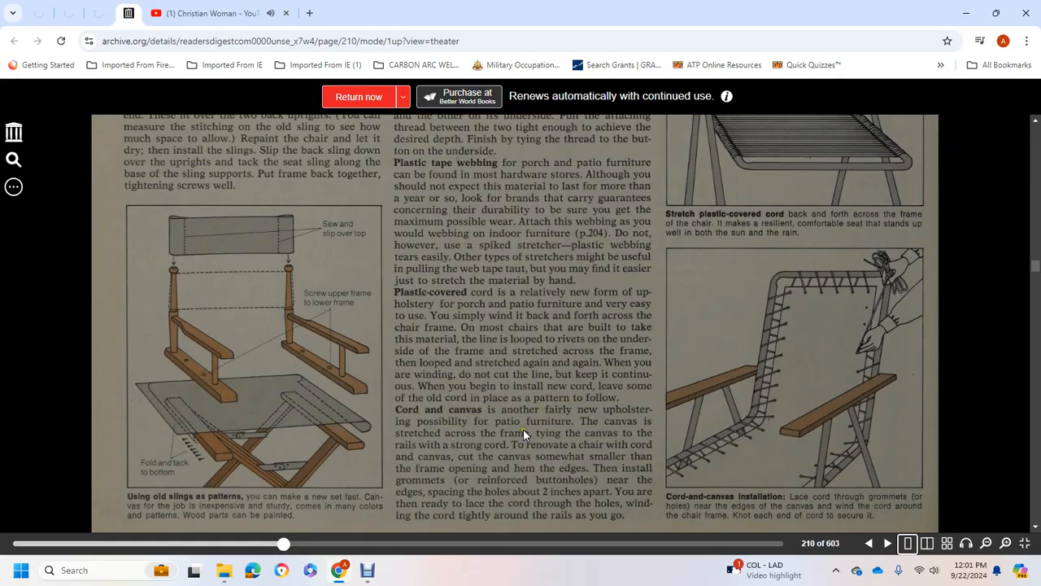
mouse_move(535, 442)
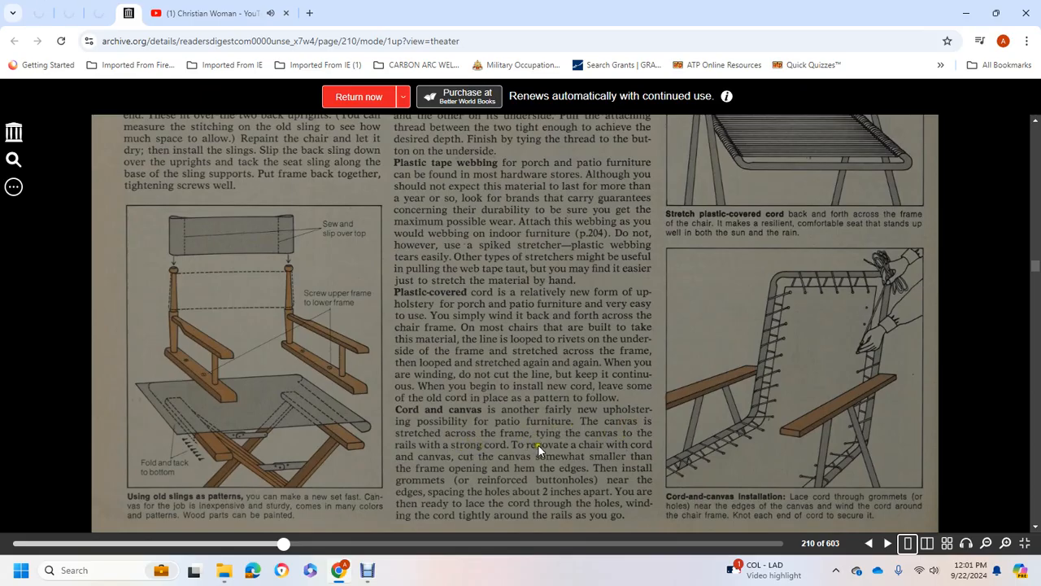
mouse_move(505, 459)
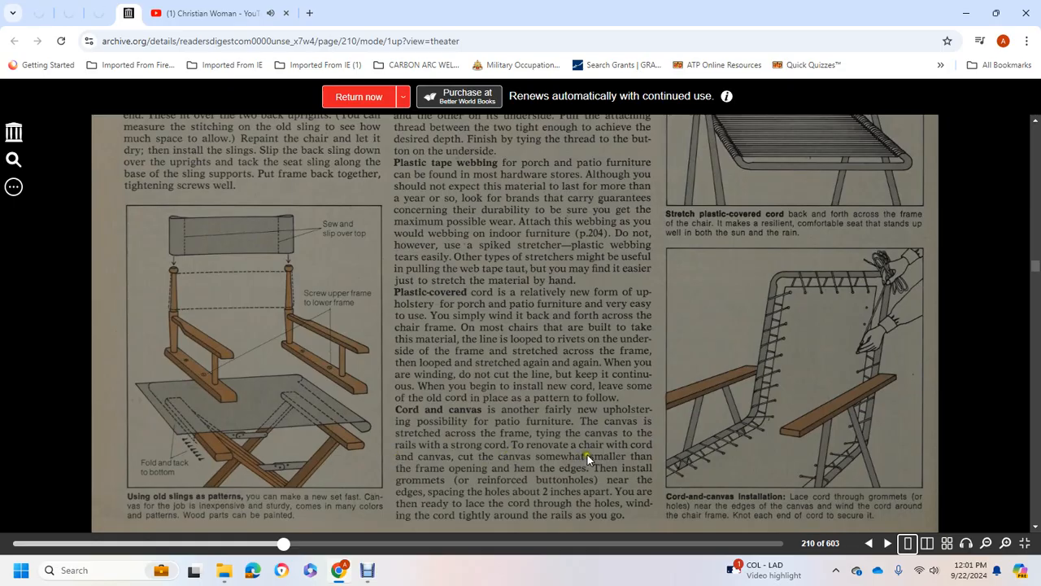
mouse_move(596, 477)
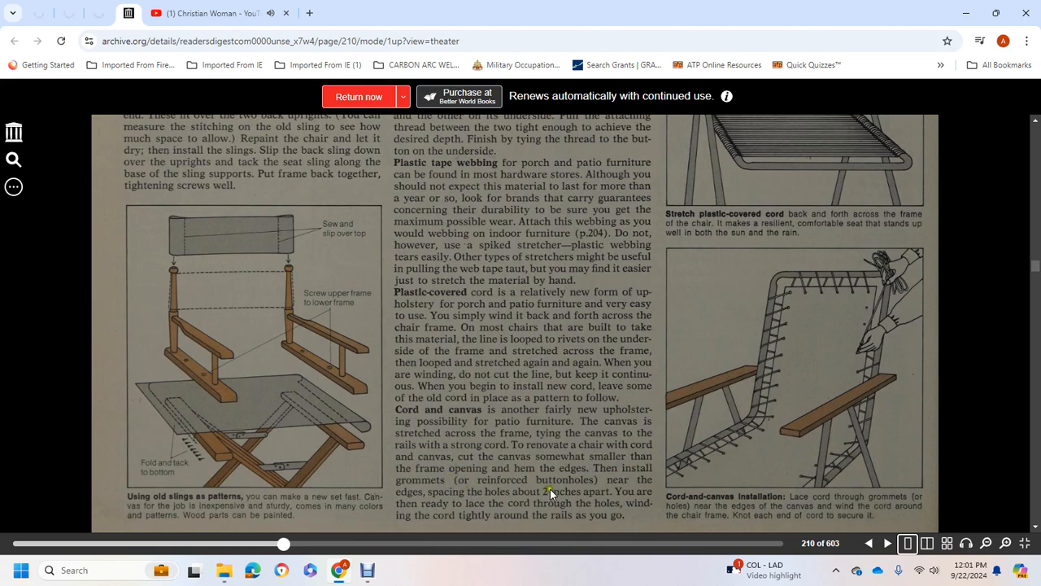
mouse_move(484, 492)
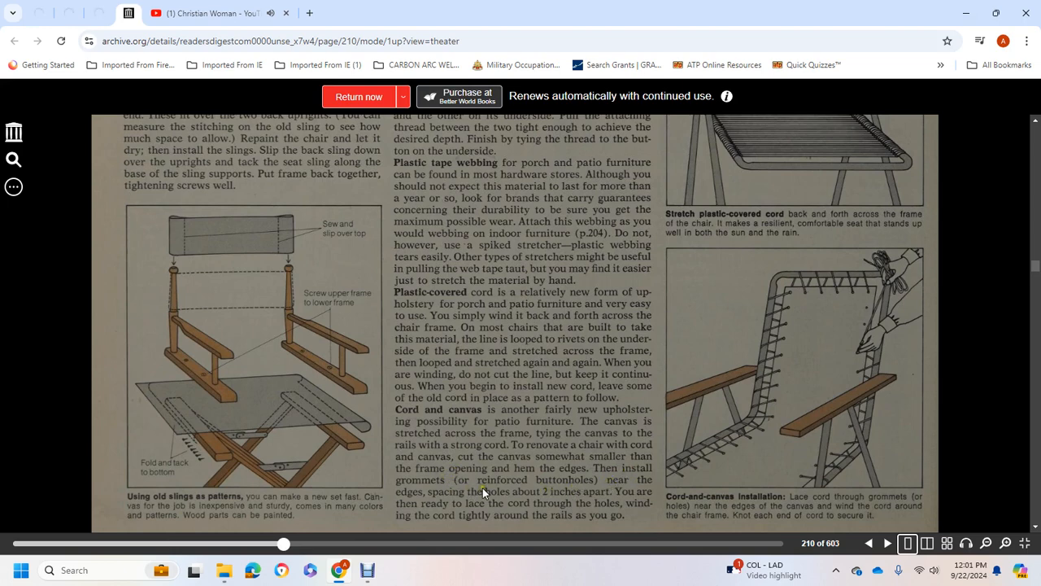
mouse_move(634, 500)
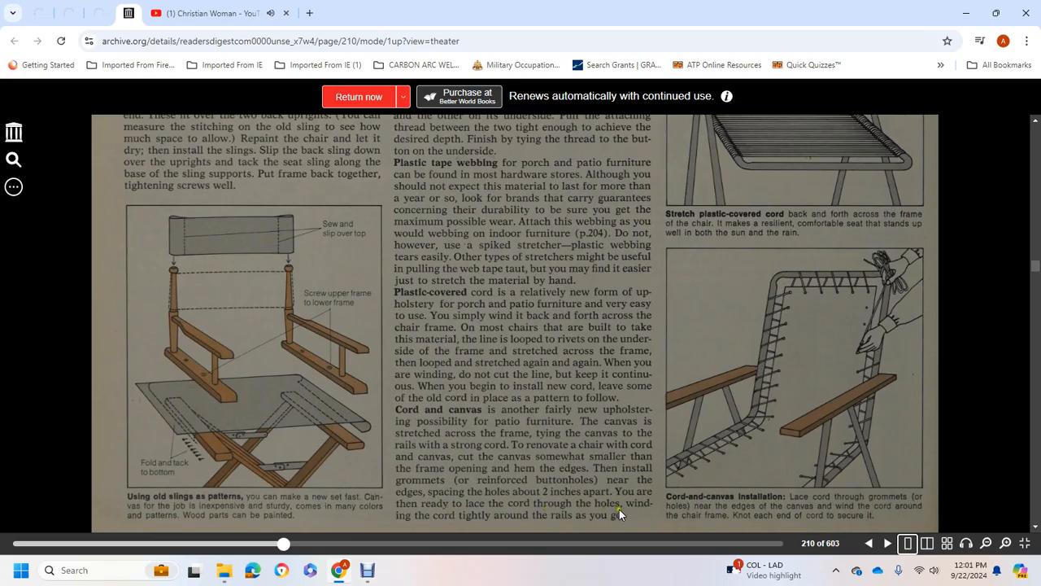
scroll(down, 3)
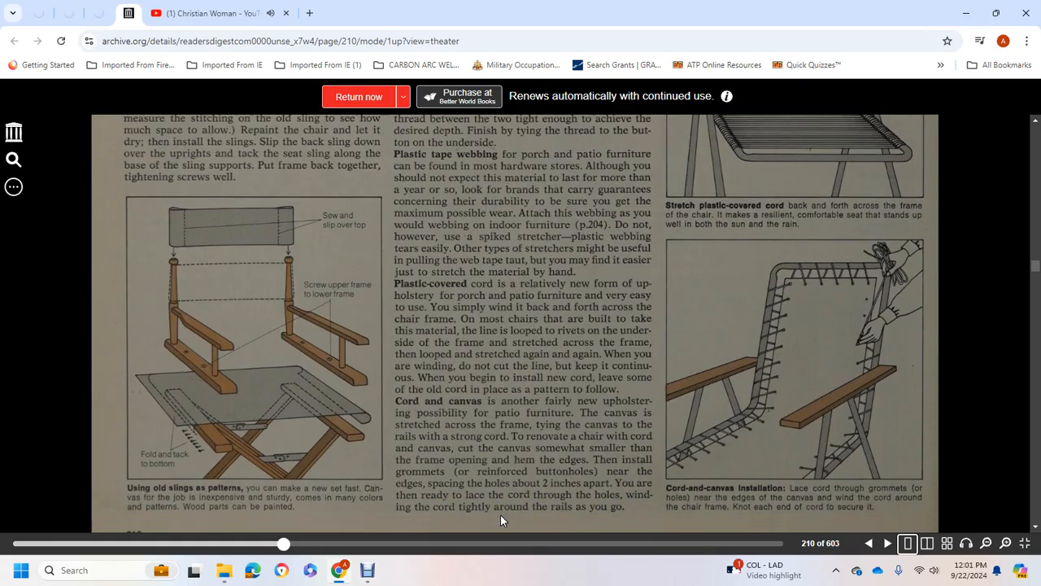
click(888, 544)
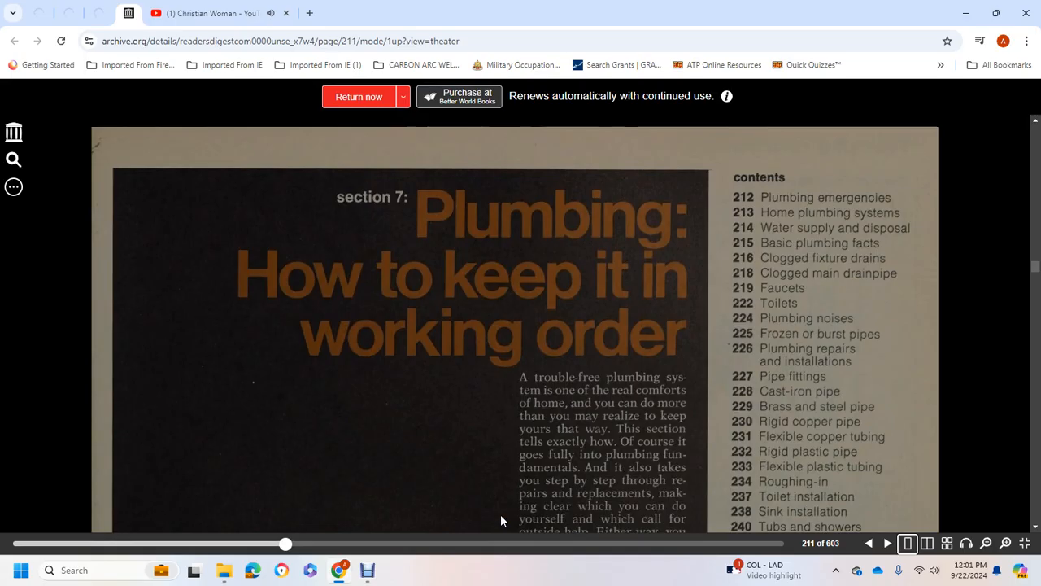
mouse_move(358, 532)
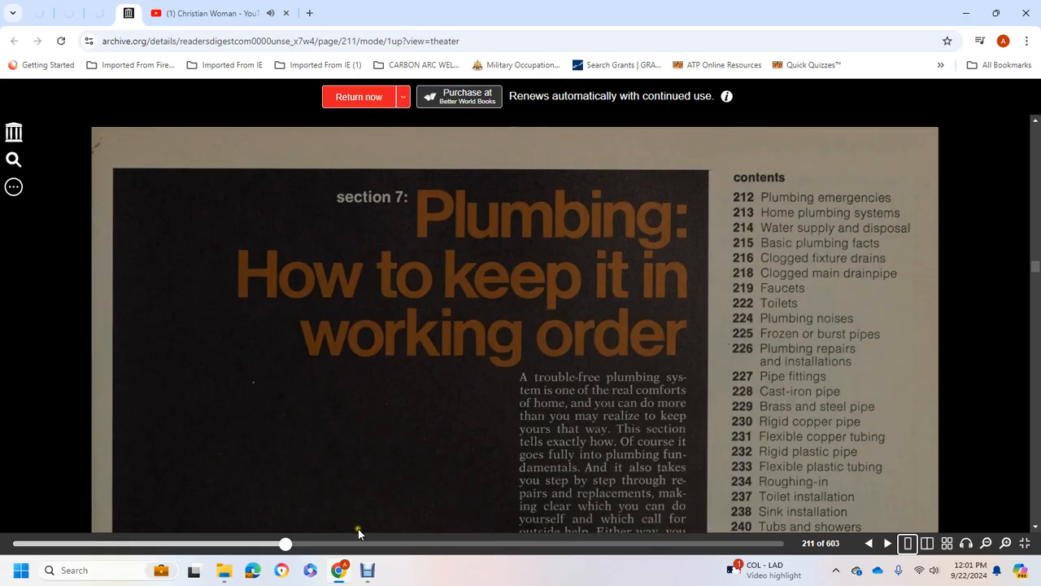